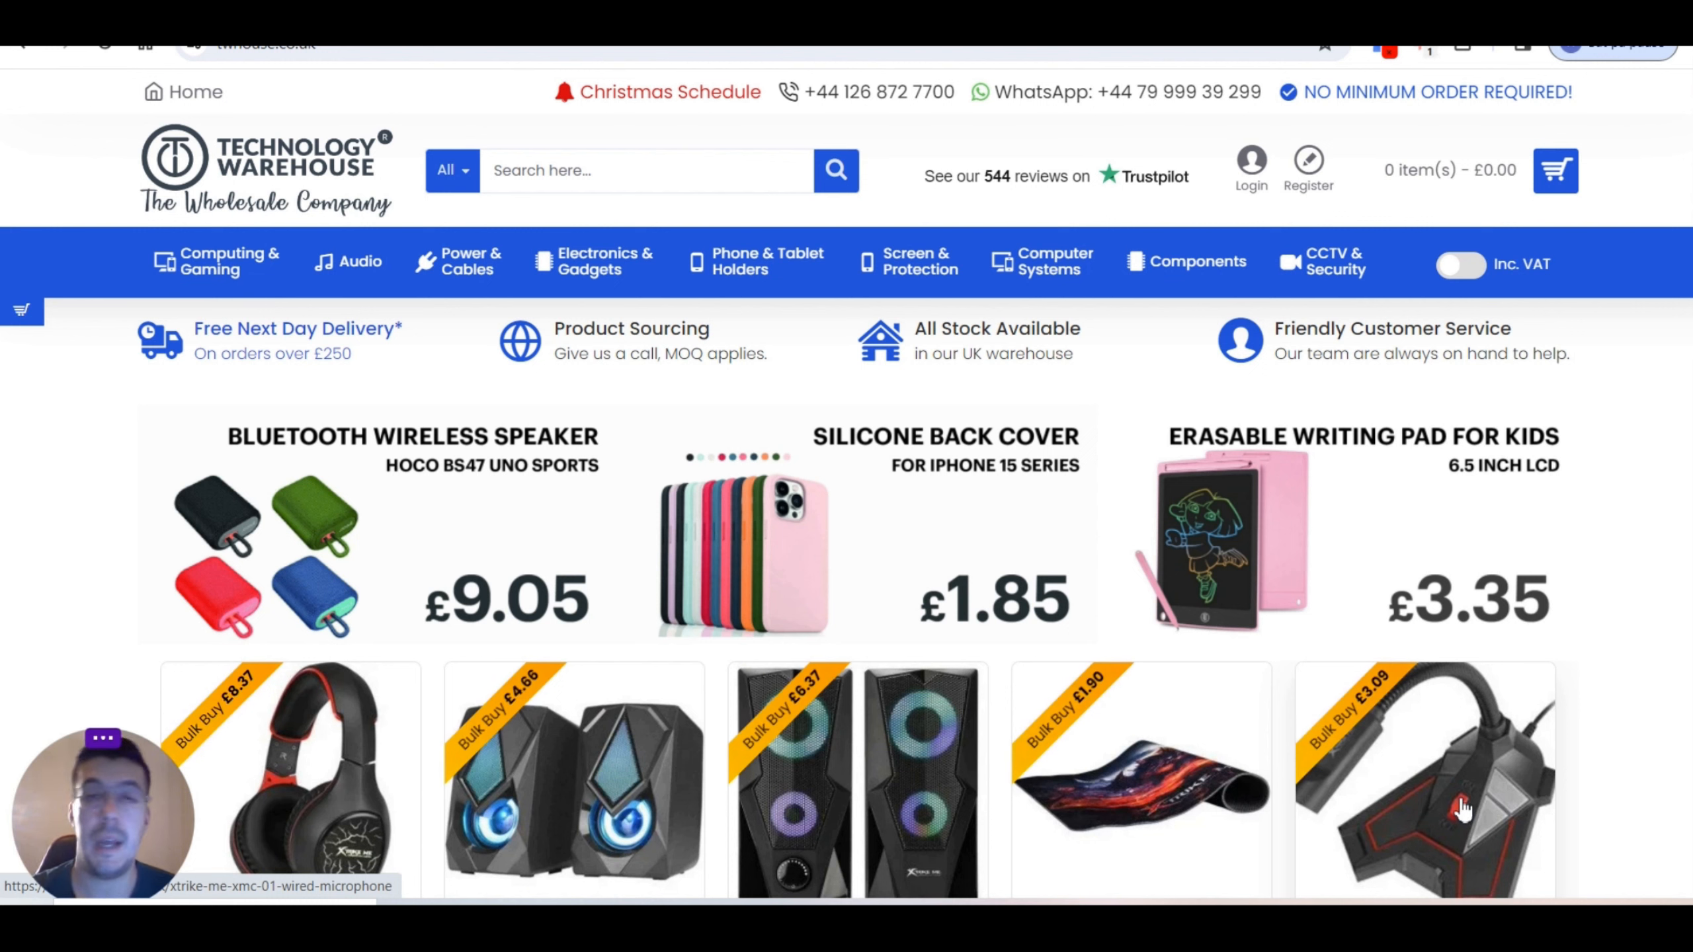
mouse_move(1373, 630)
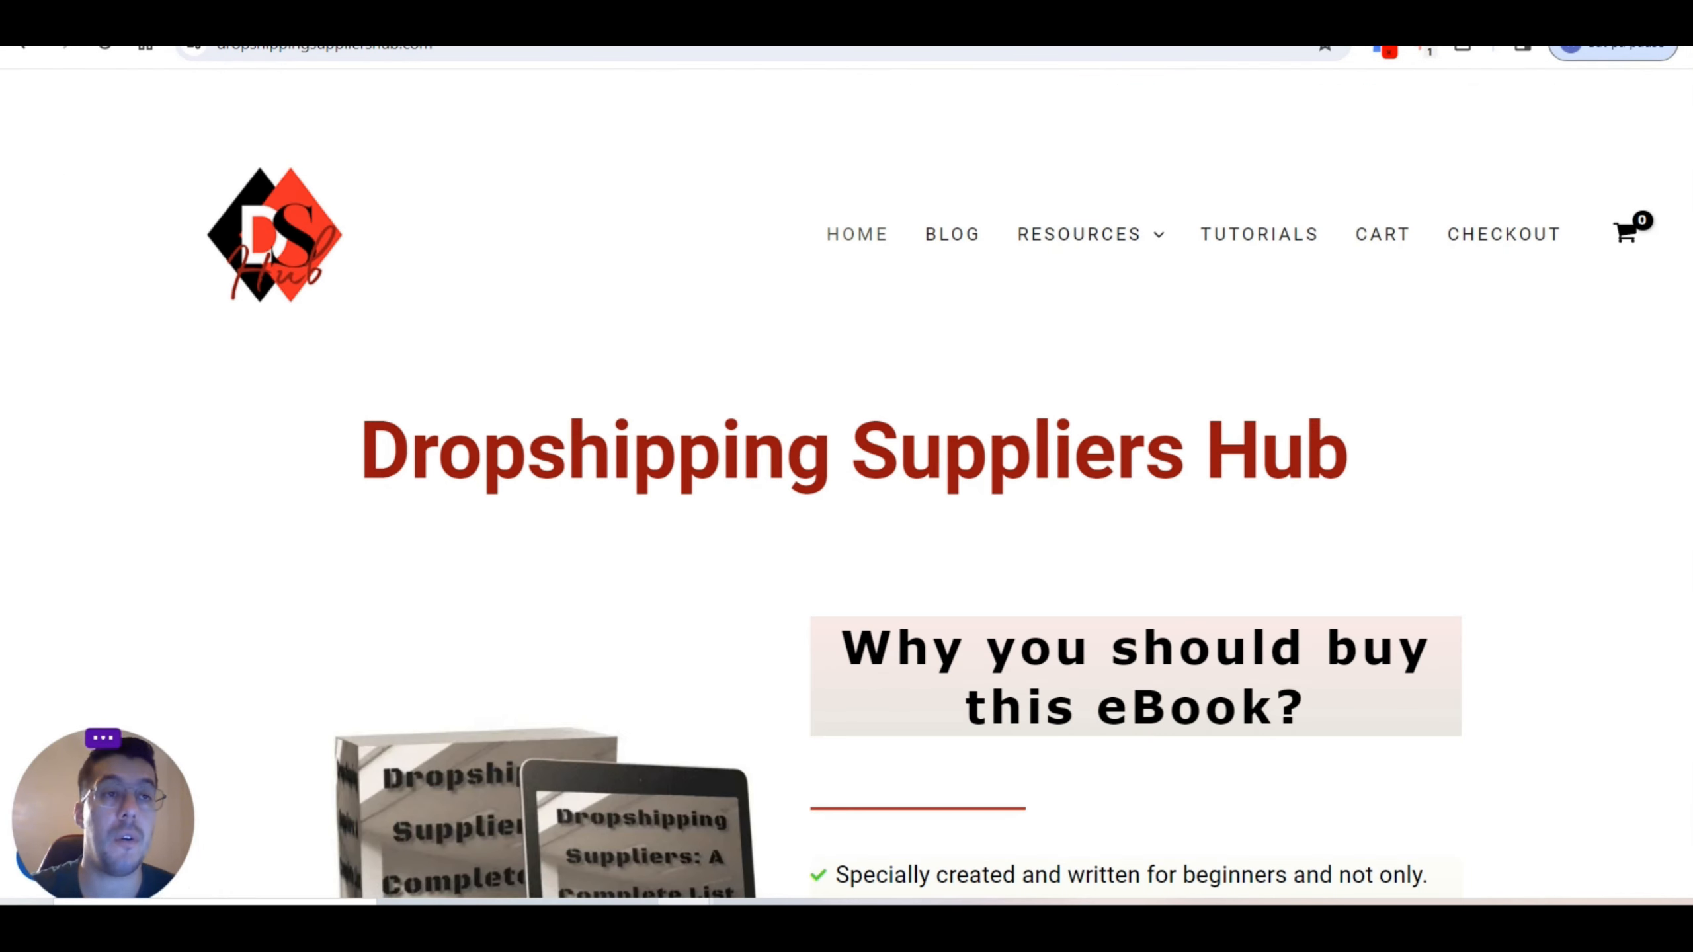
mouse_move(678, 363)
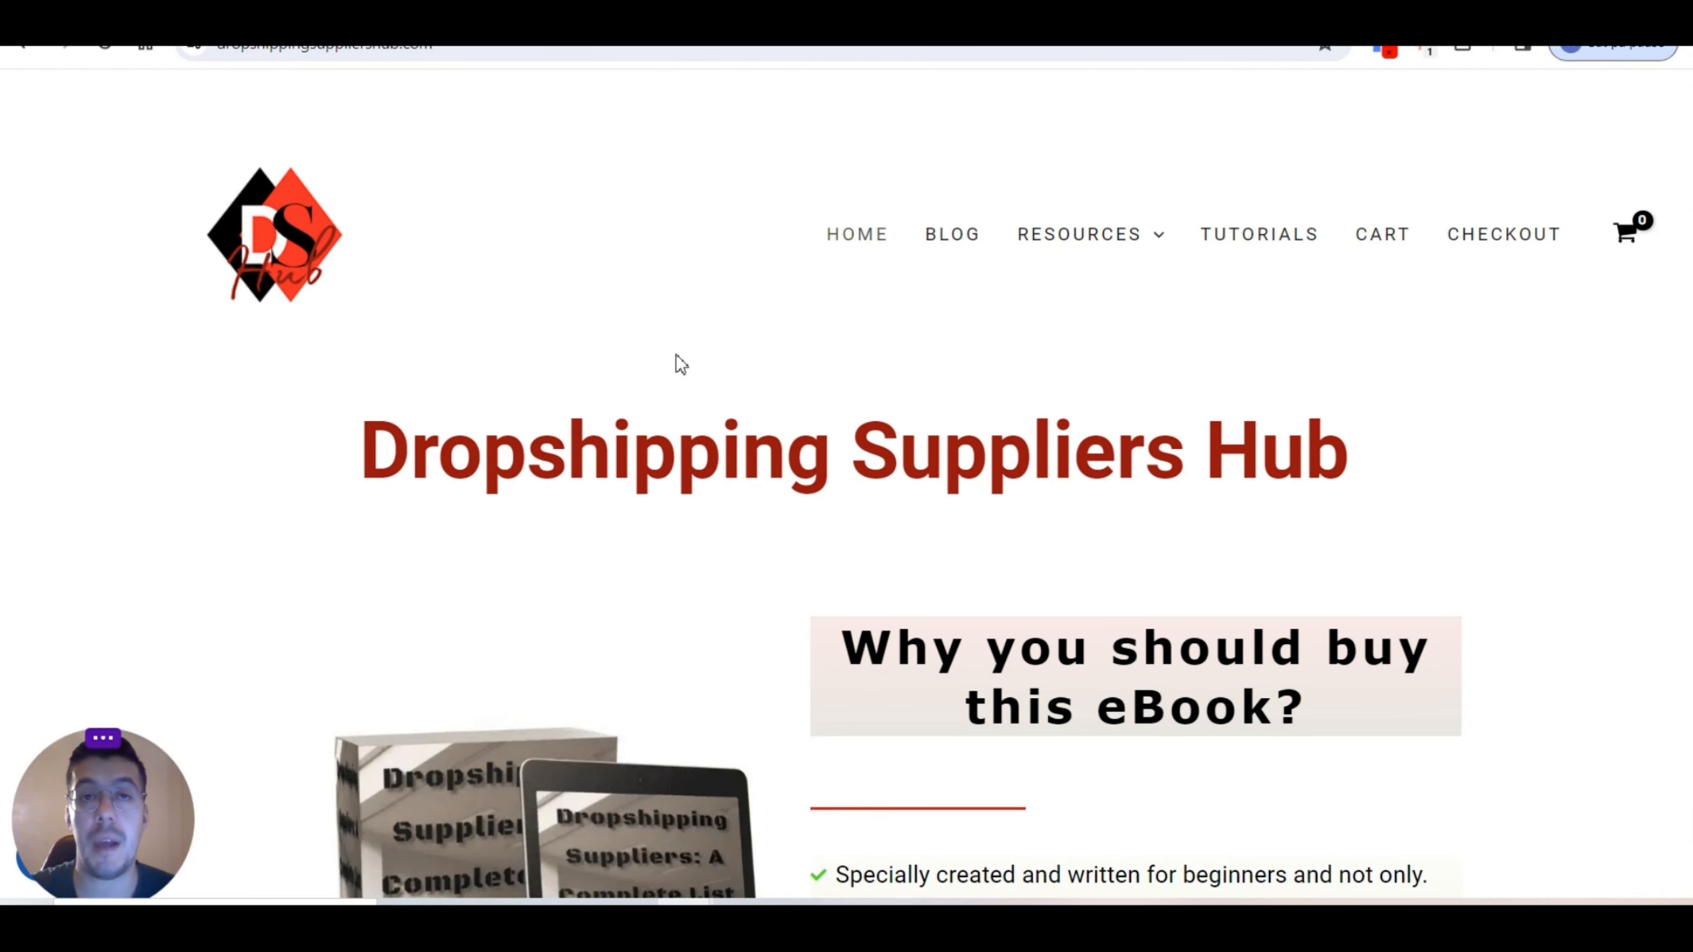
mouse_move(744, 550)
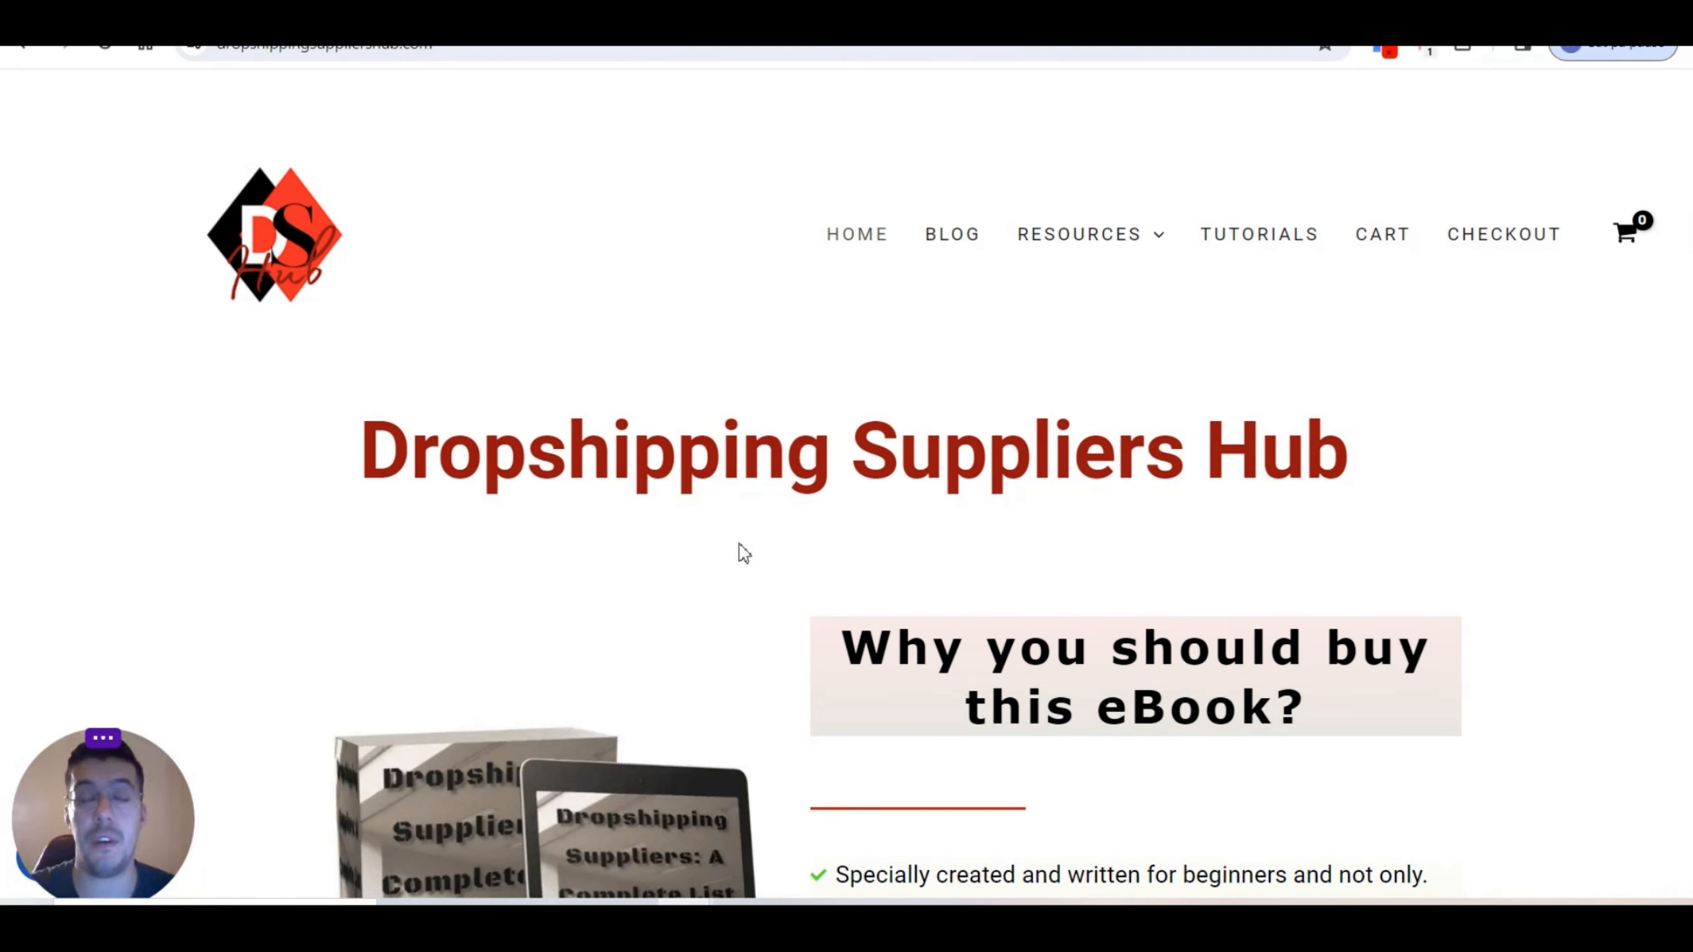
mouse_move(750, 526)
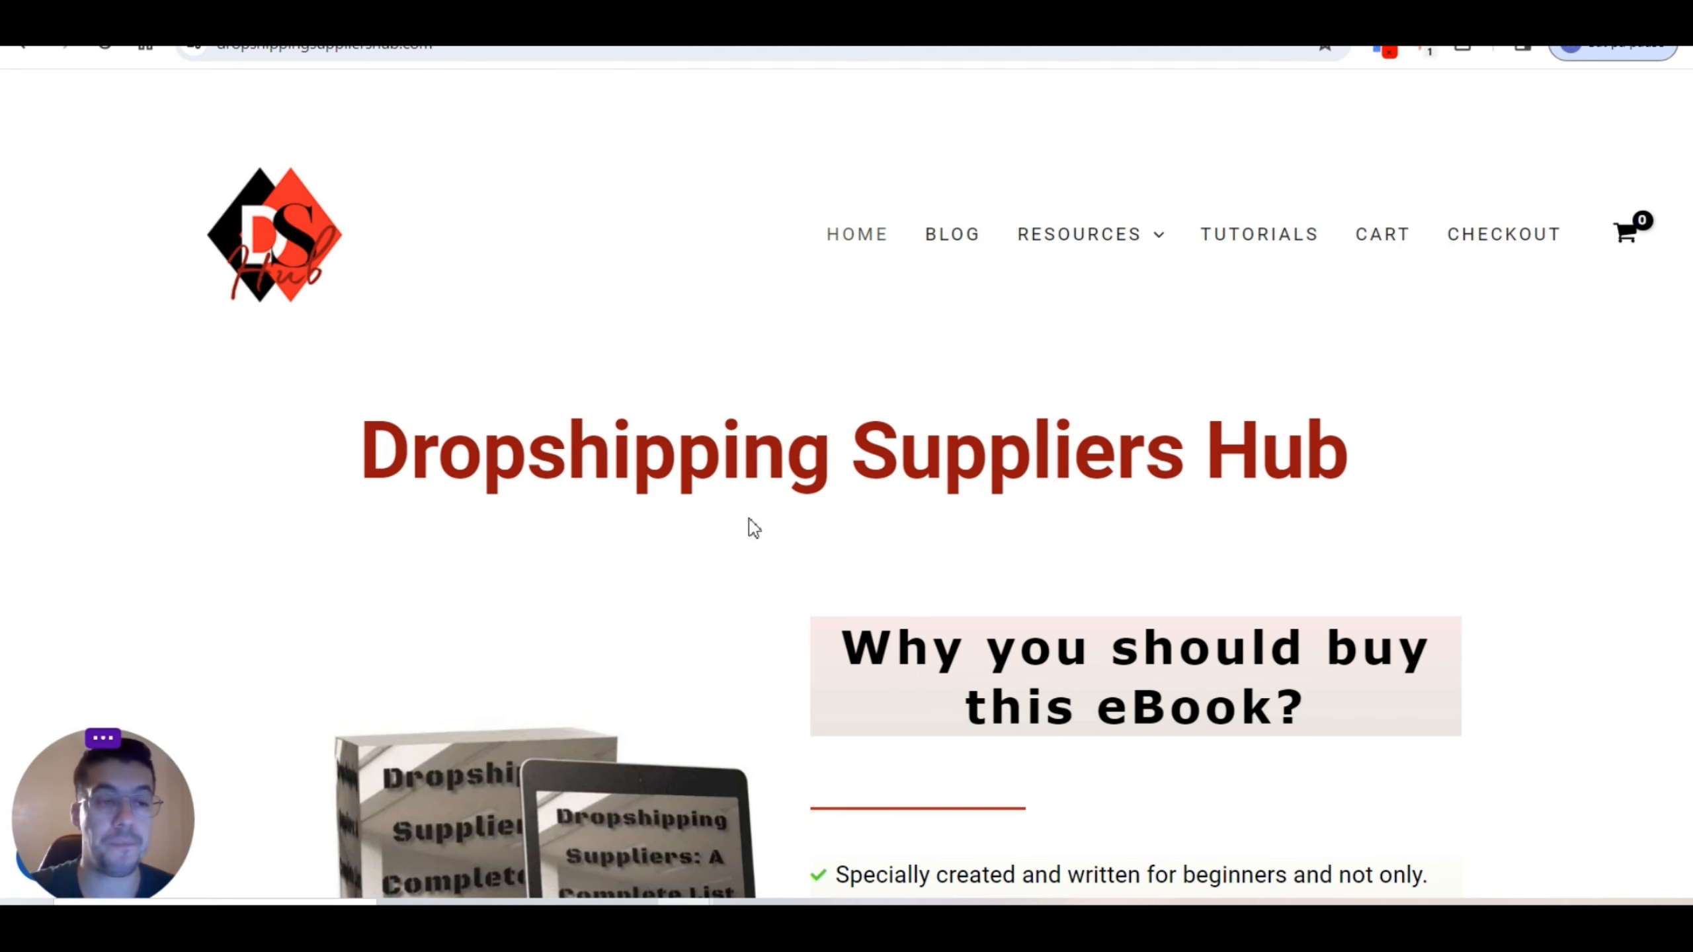
Step: Scroll the homepage down to the eBook benefits and the four discounted supplier-list eBooks
scroll(down, 3)
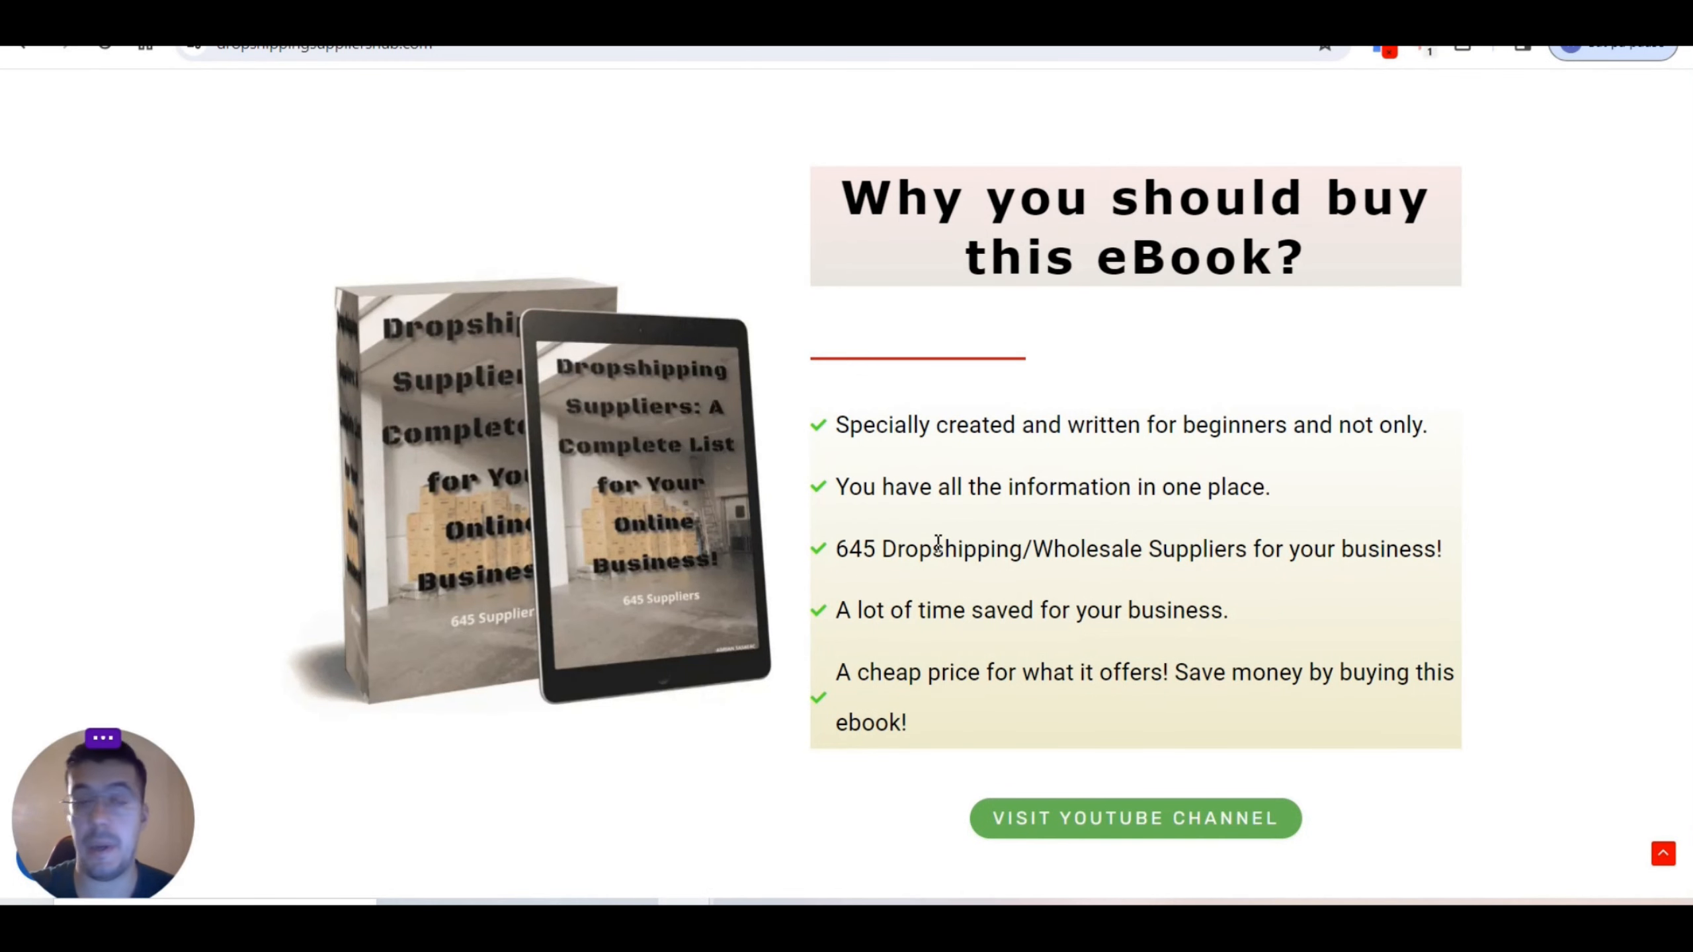
scroll(down, 3)
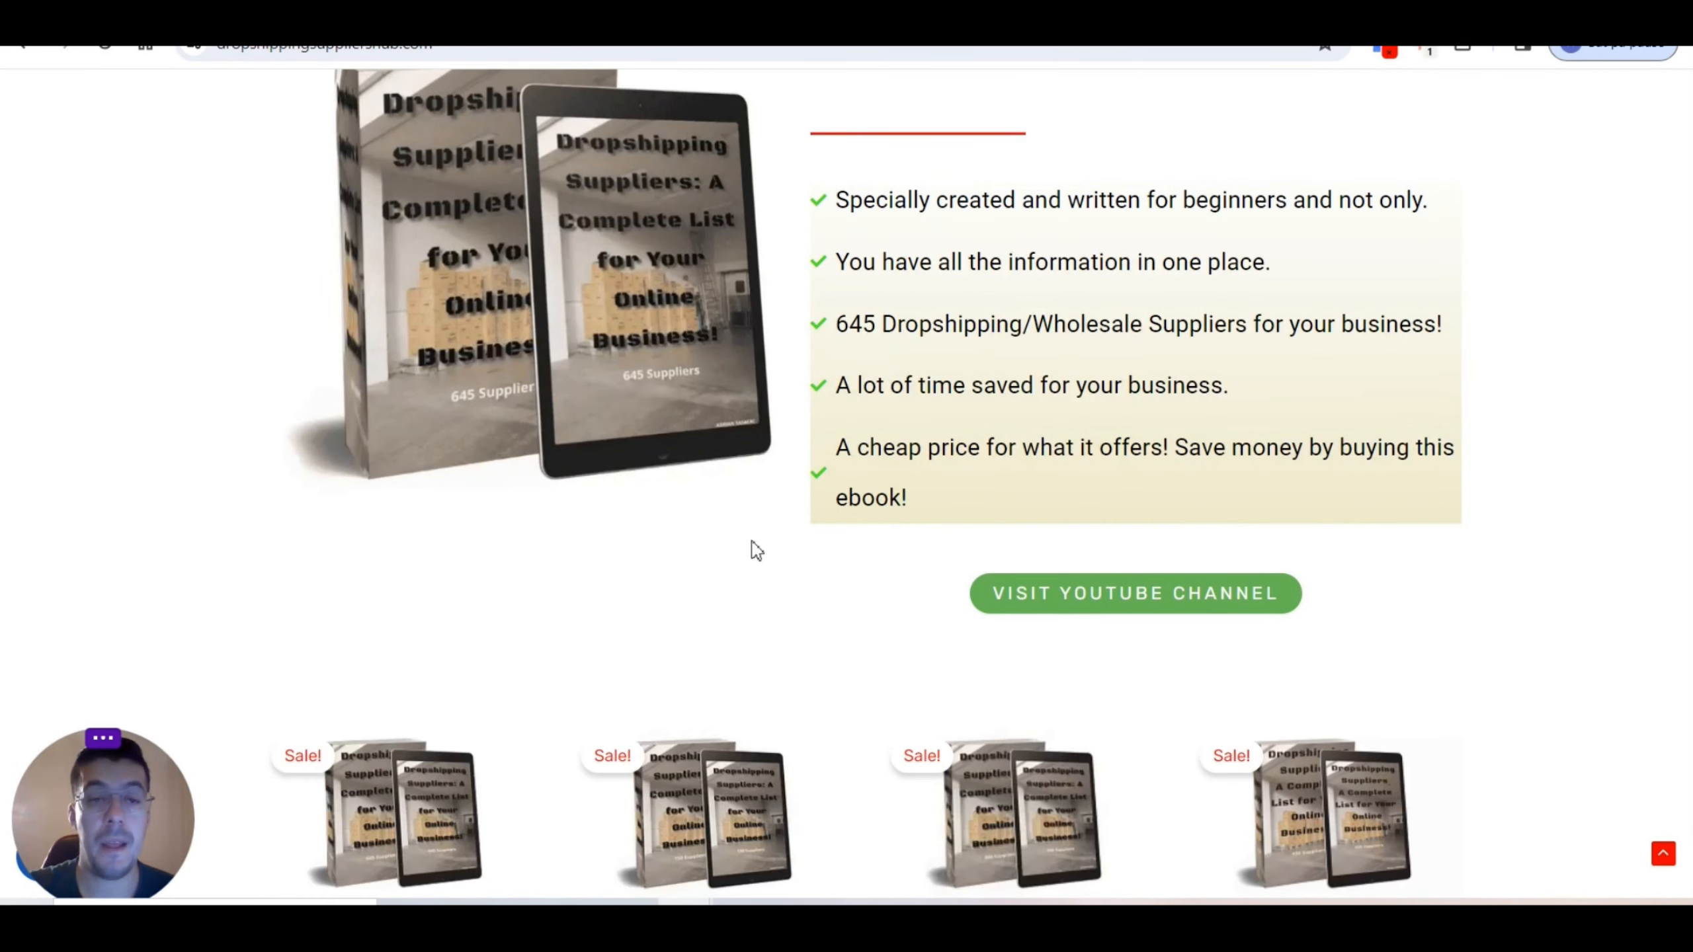
scroll(down, 3)
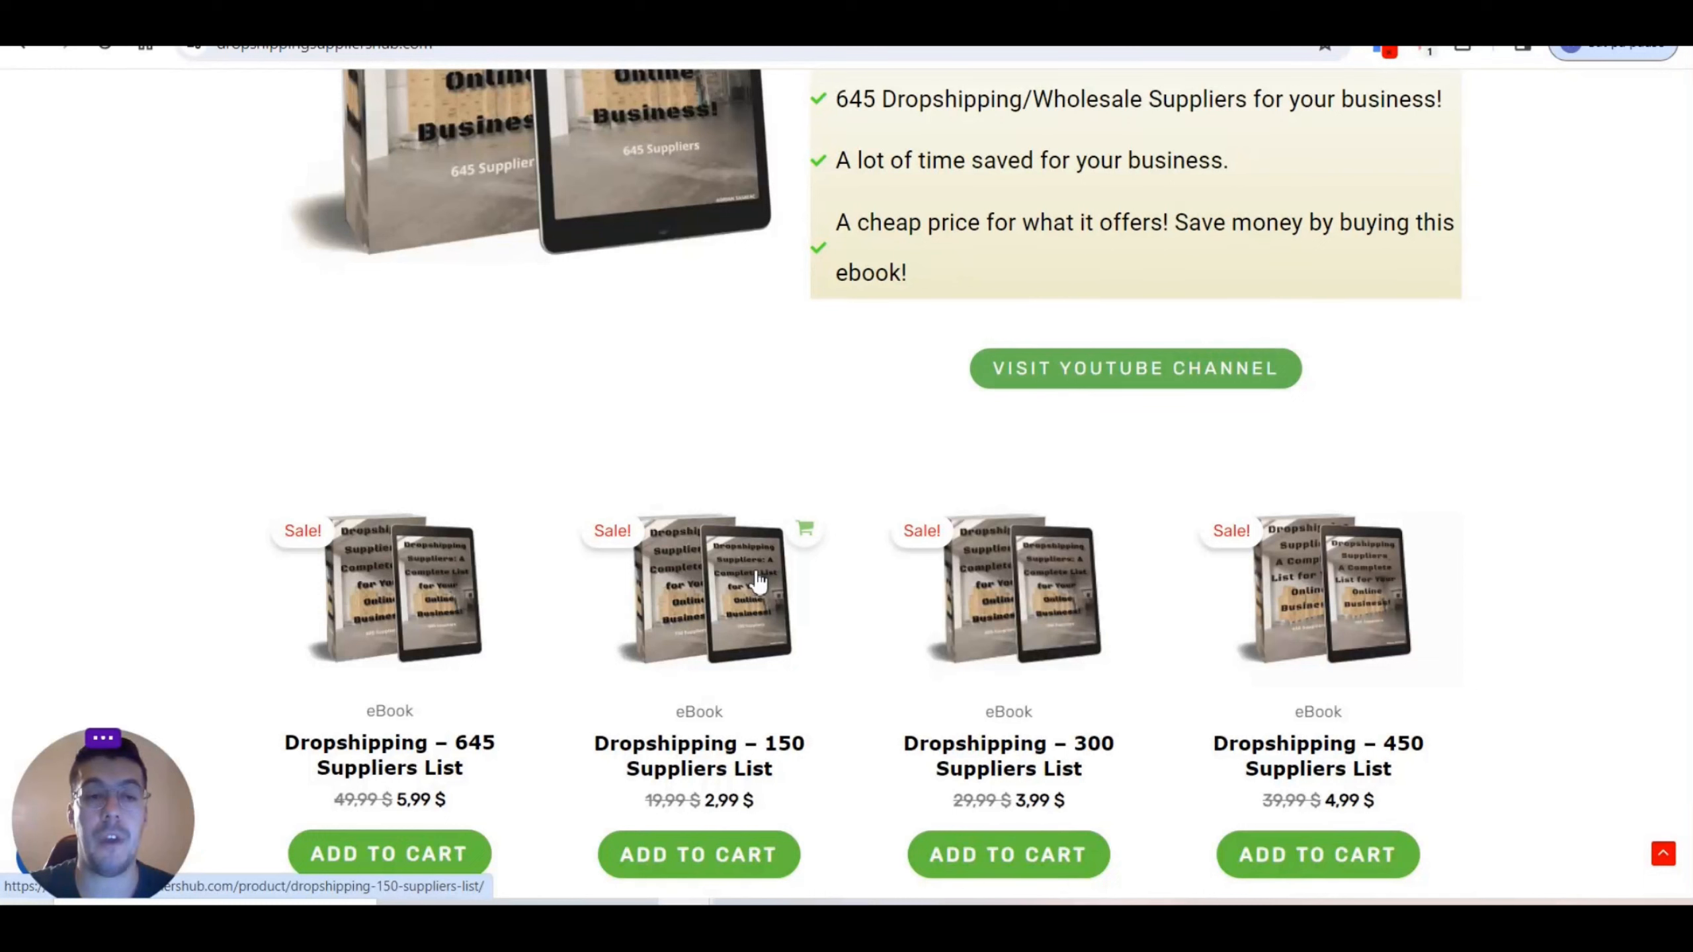
mouse_move(779, 570)
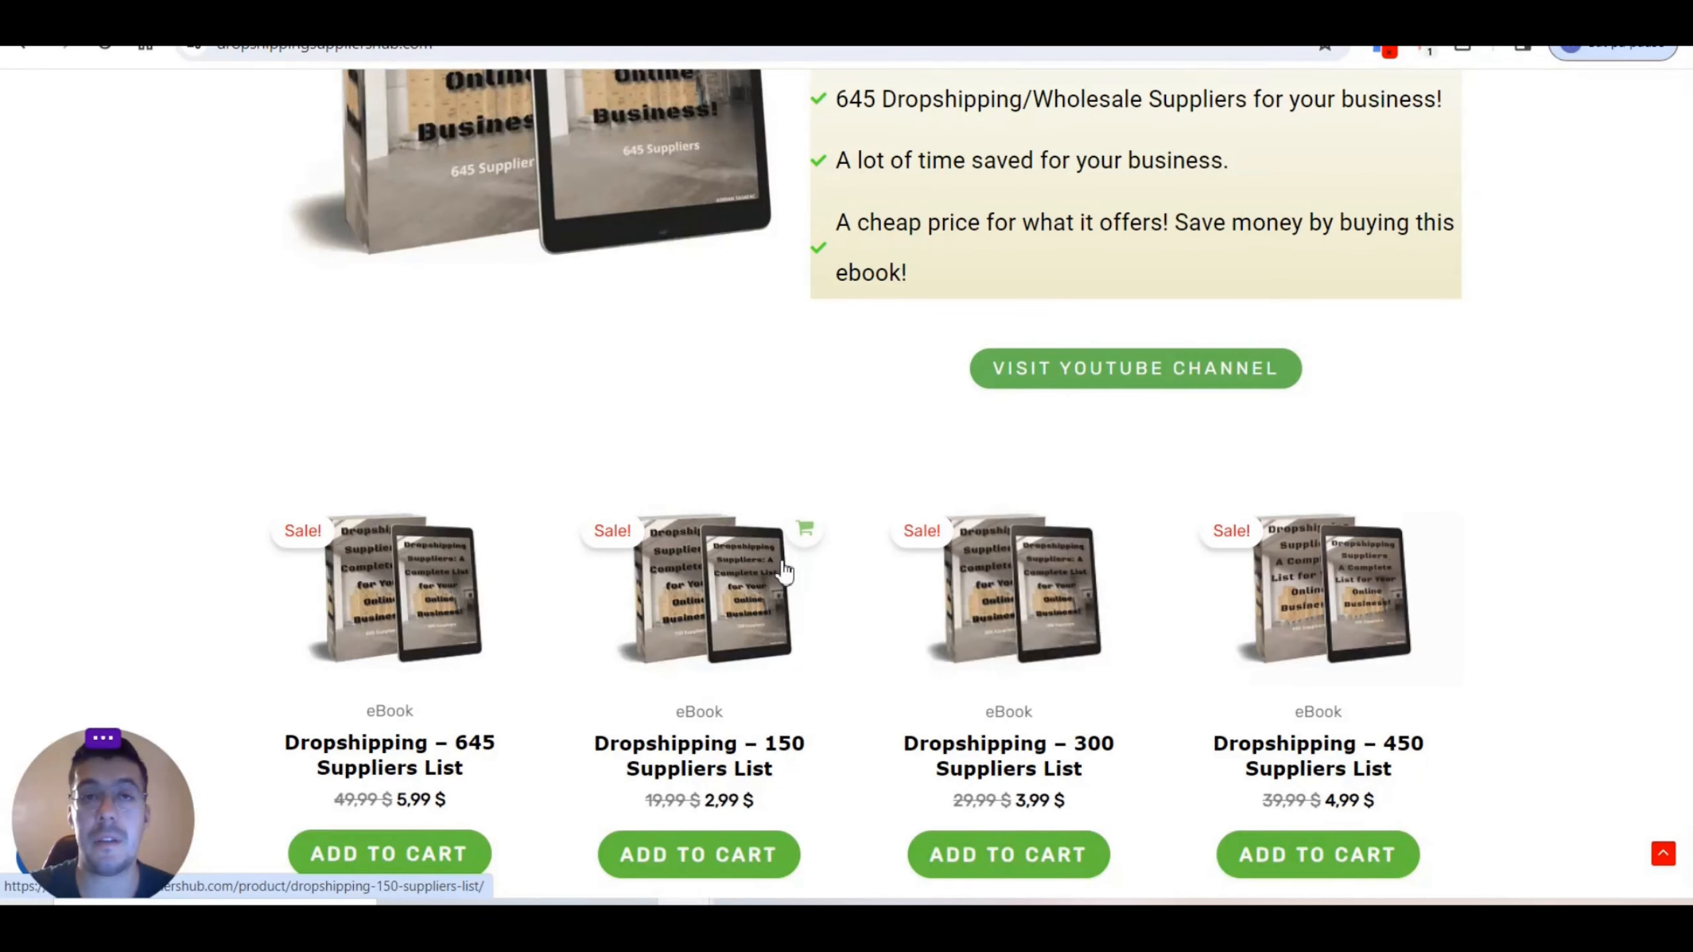
mouse_move(783, 573)
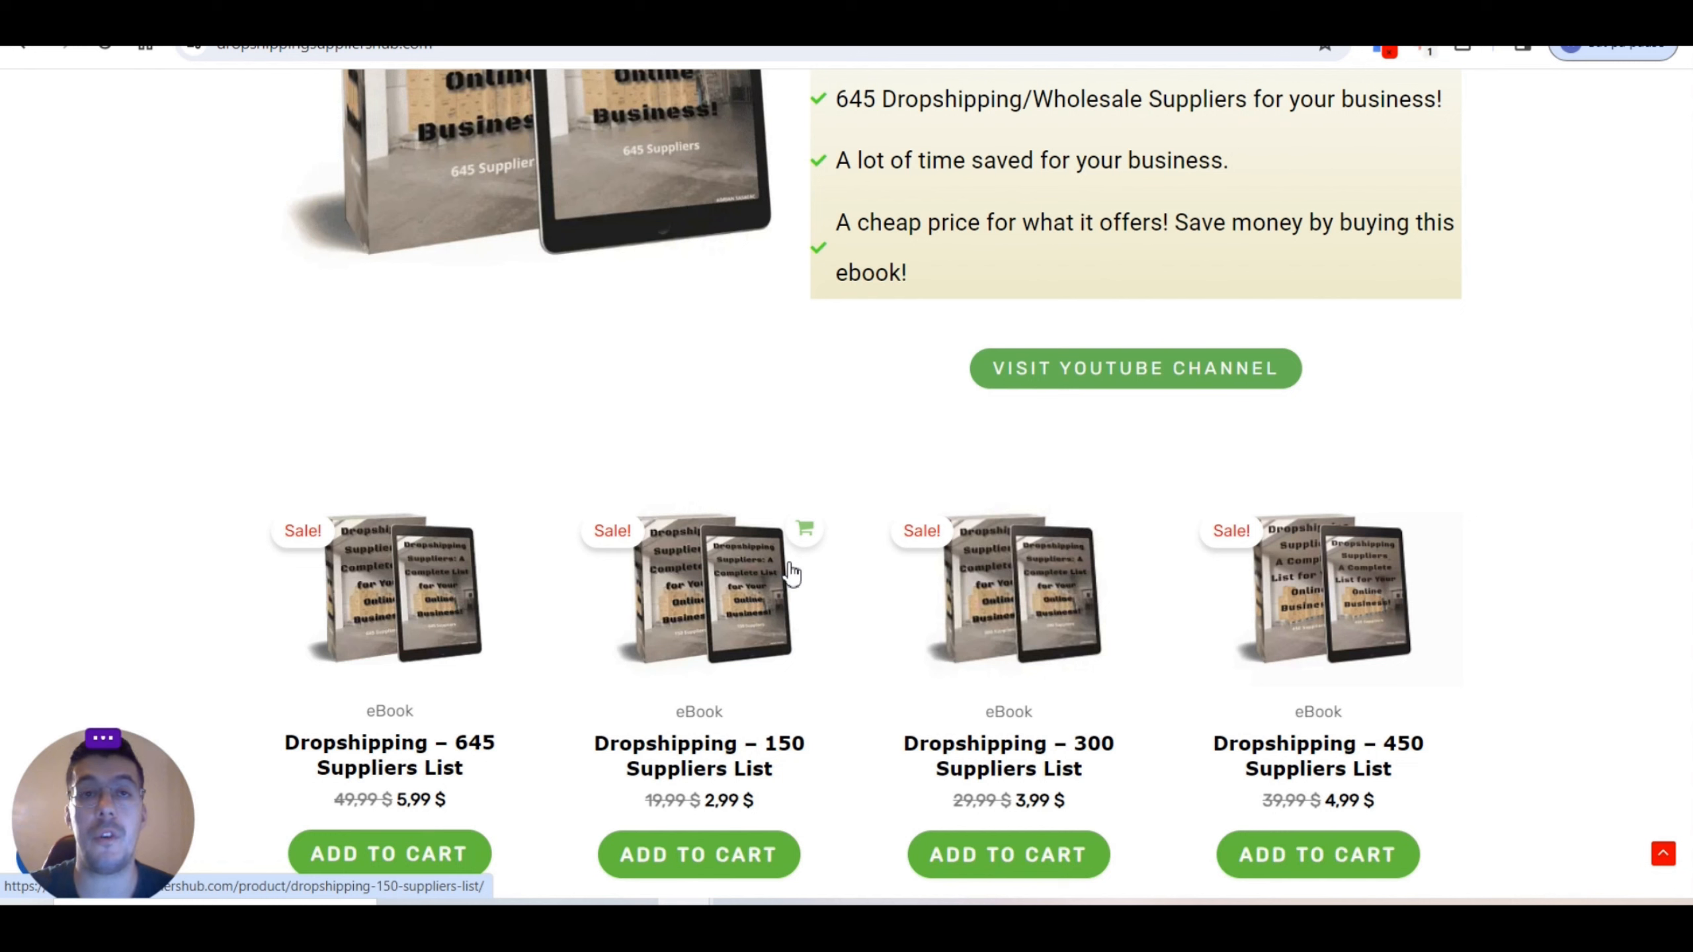
mouse_move(767, 542)
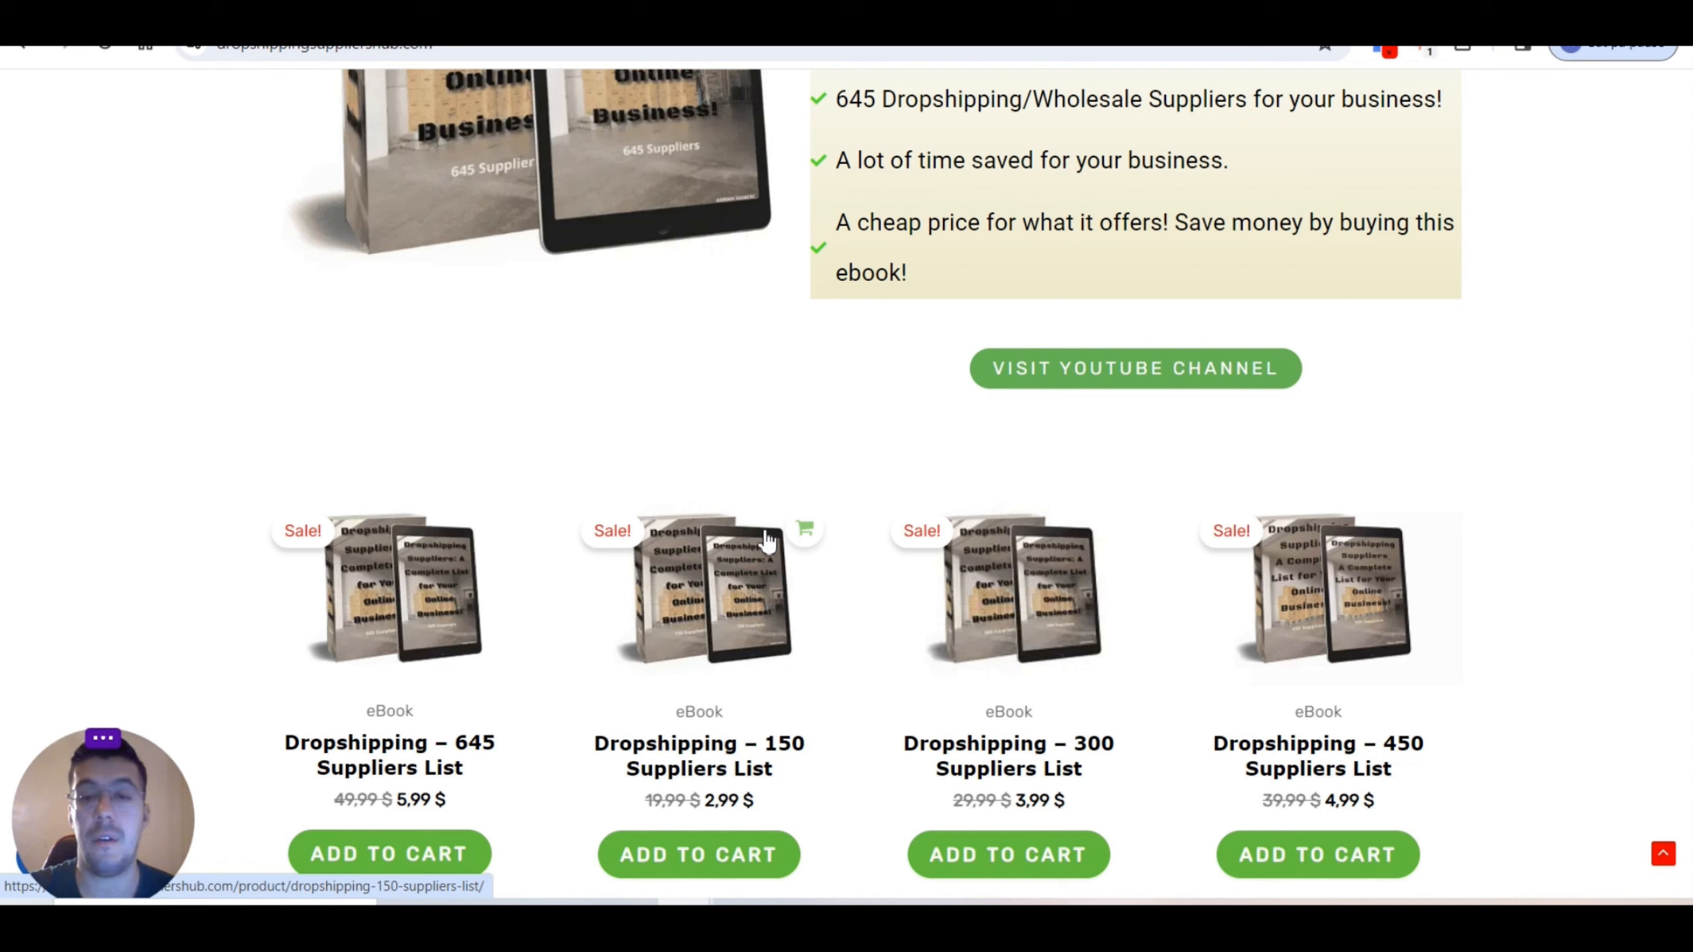
mouse_move(753, 540)
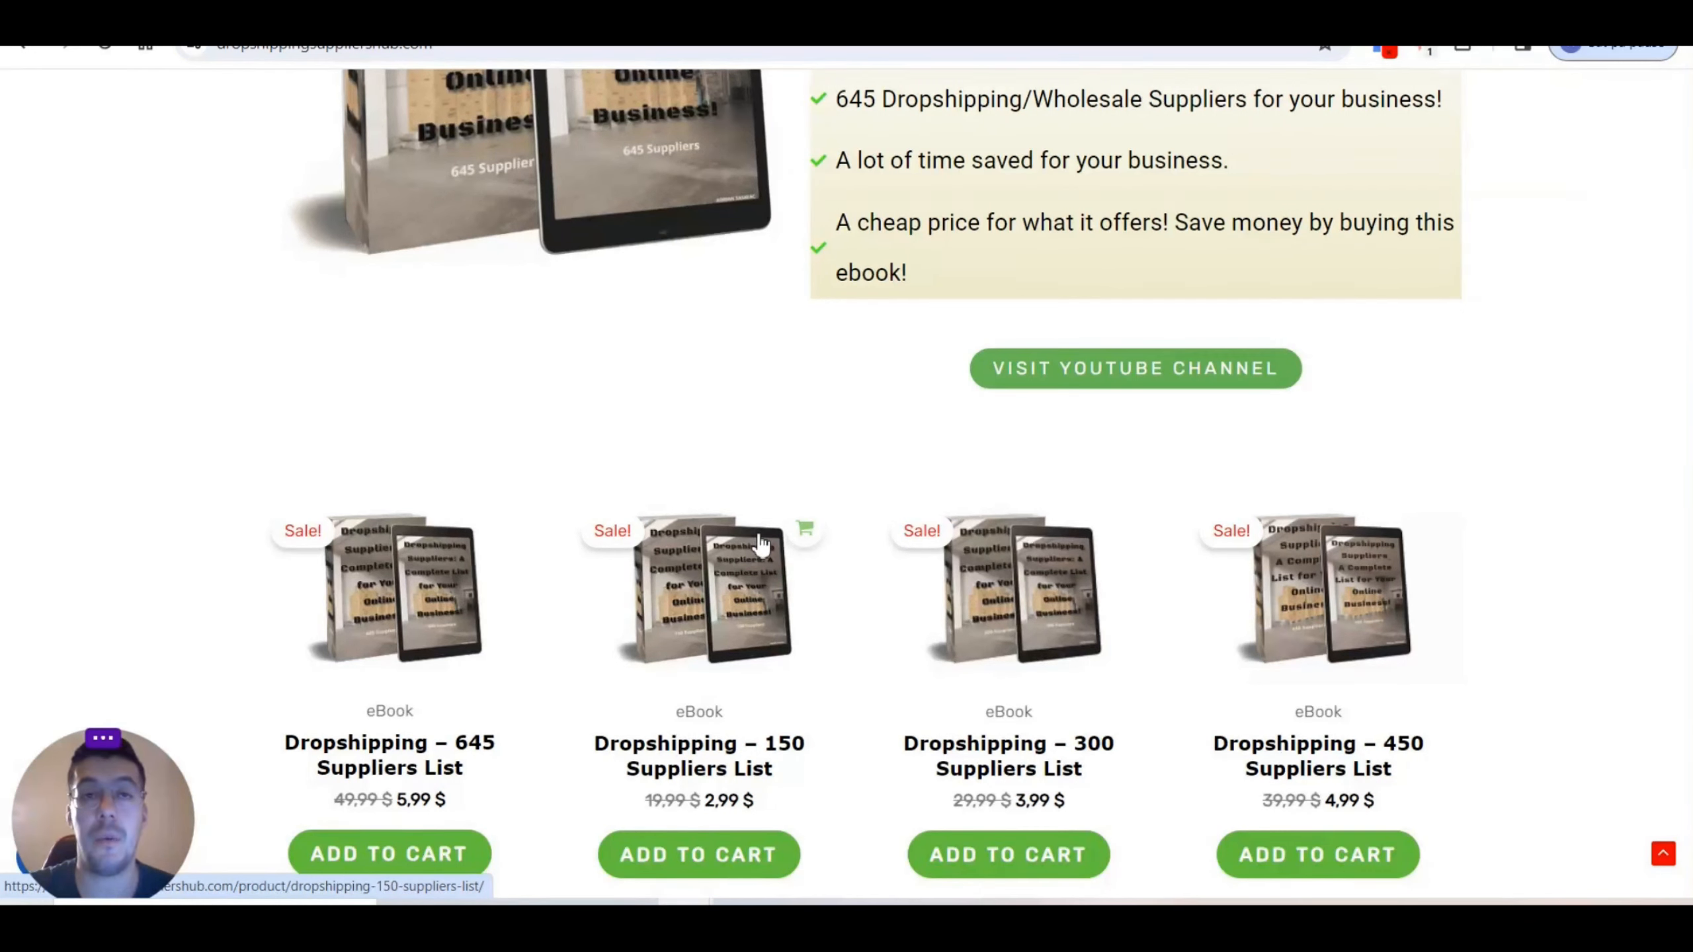
Step: View the Dropshipping – 645 Suppliers List eBook page at 5,99 $ and read through its description
click(389, 594)
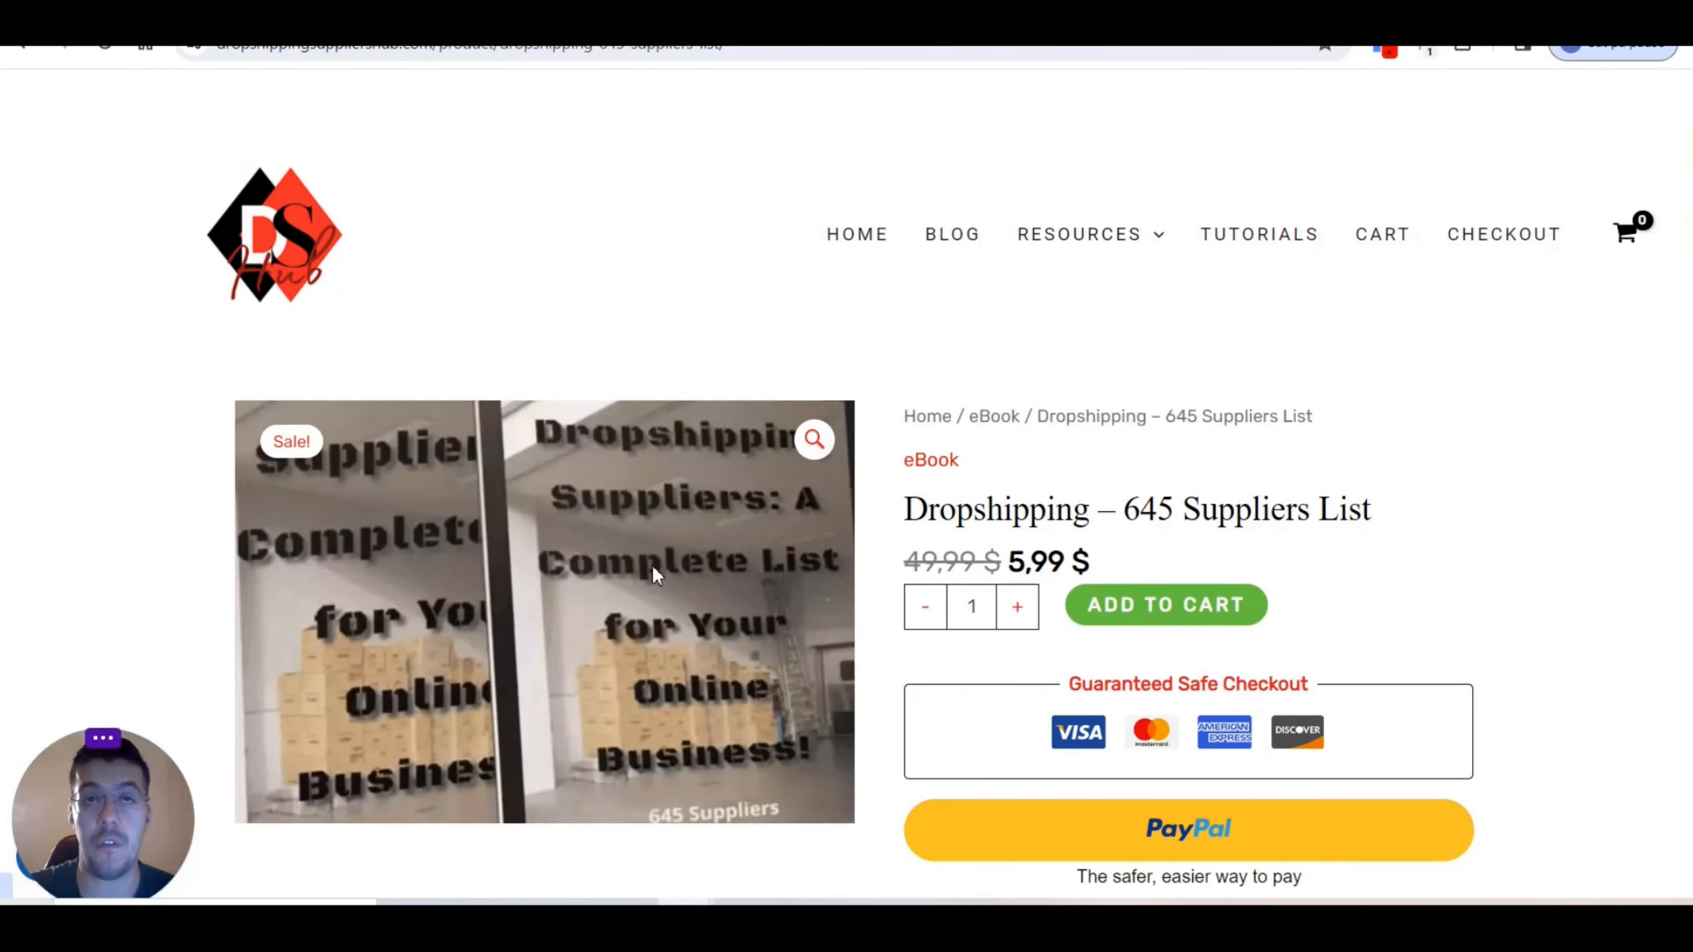
scroll(down, 3)
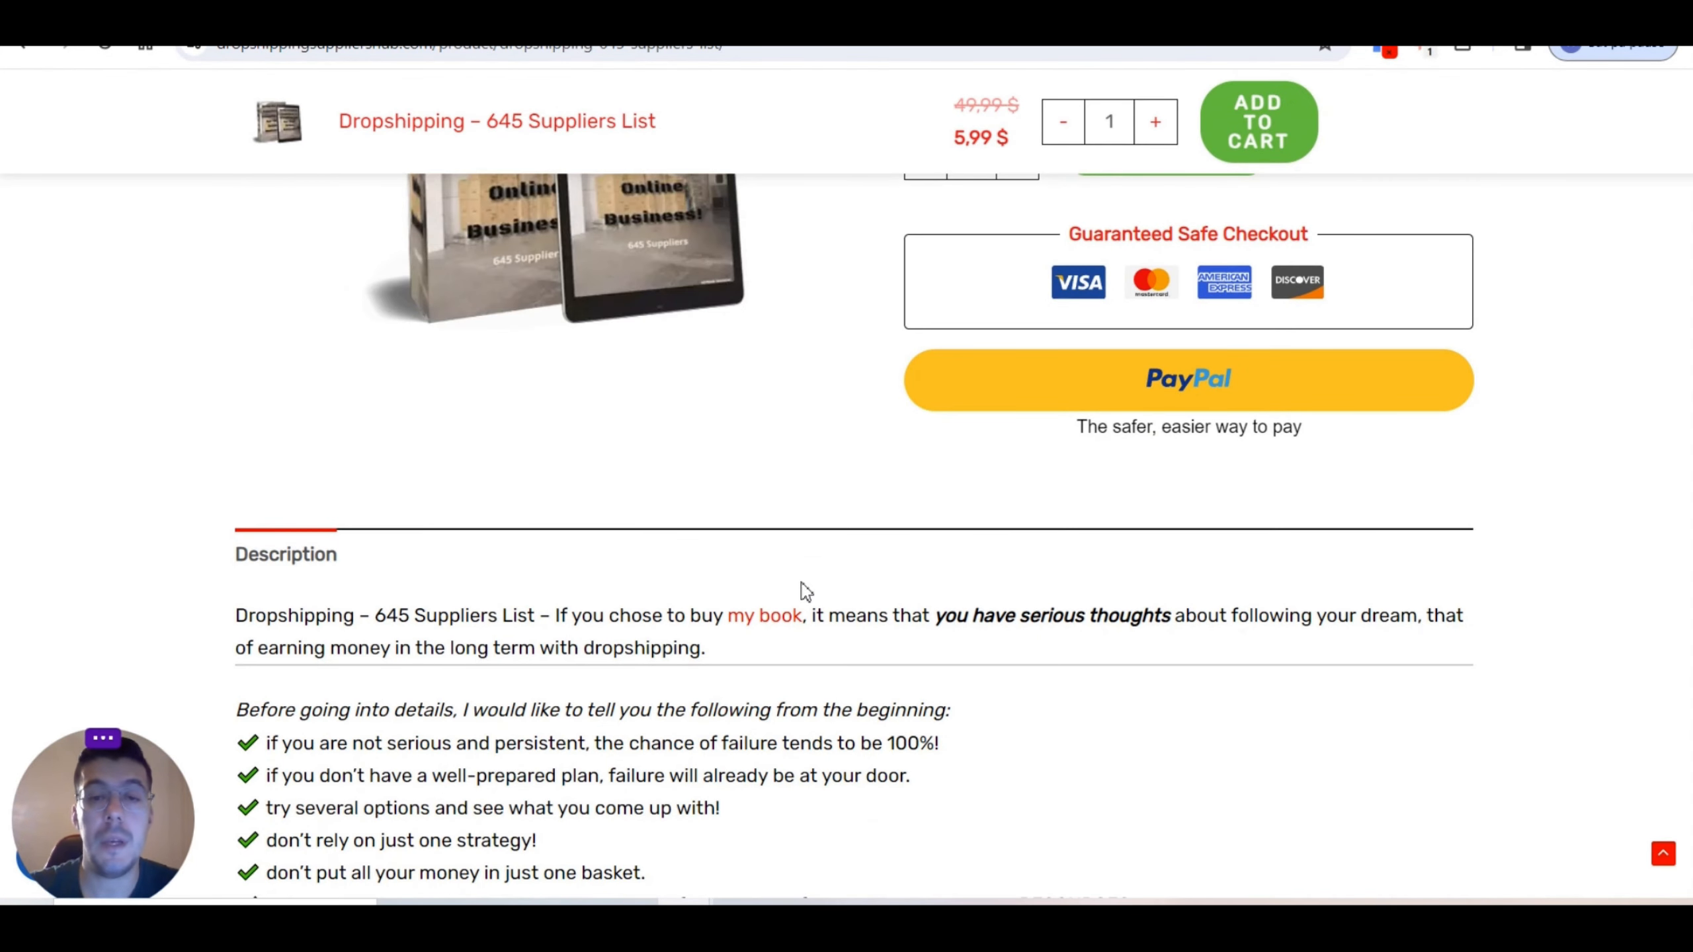
scroll(down, 3)
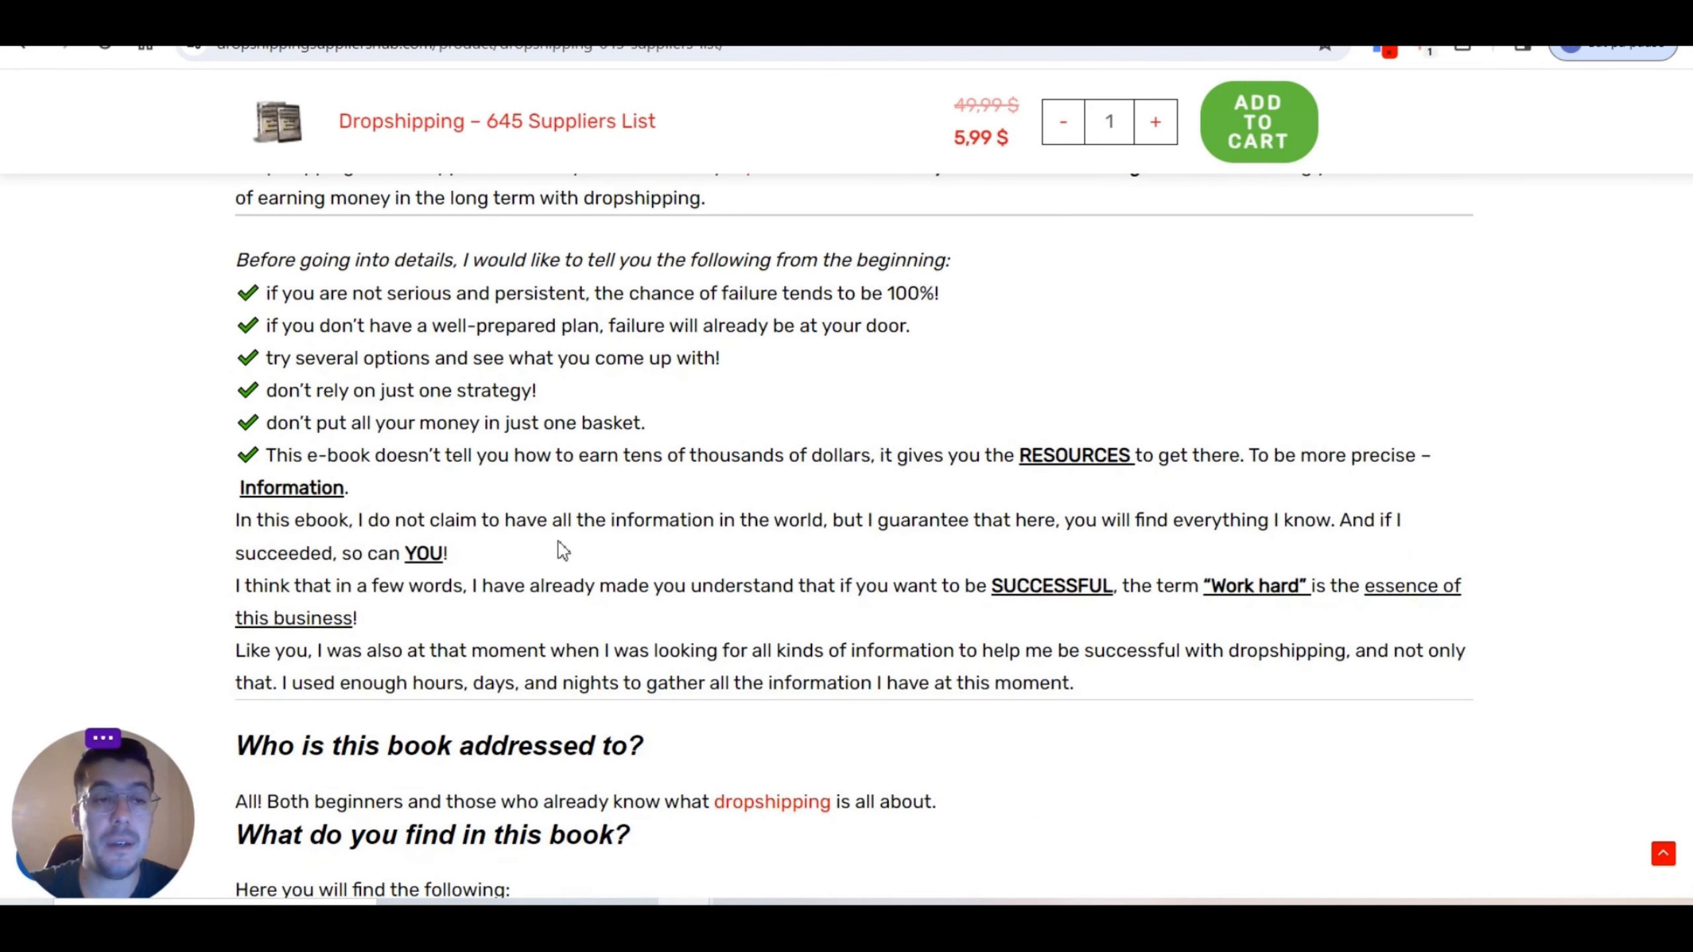
mouse_move(659, 530)
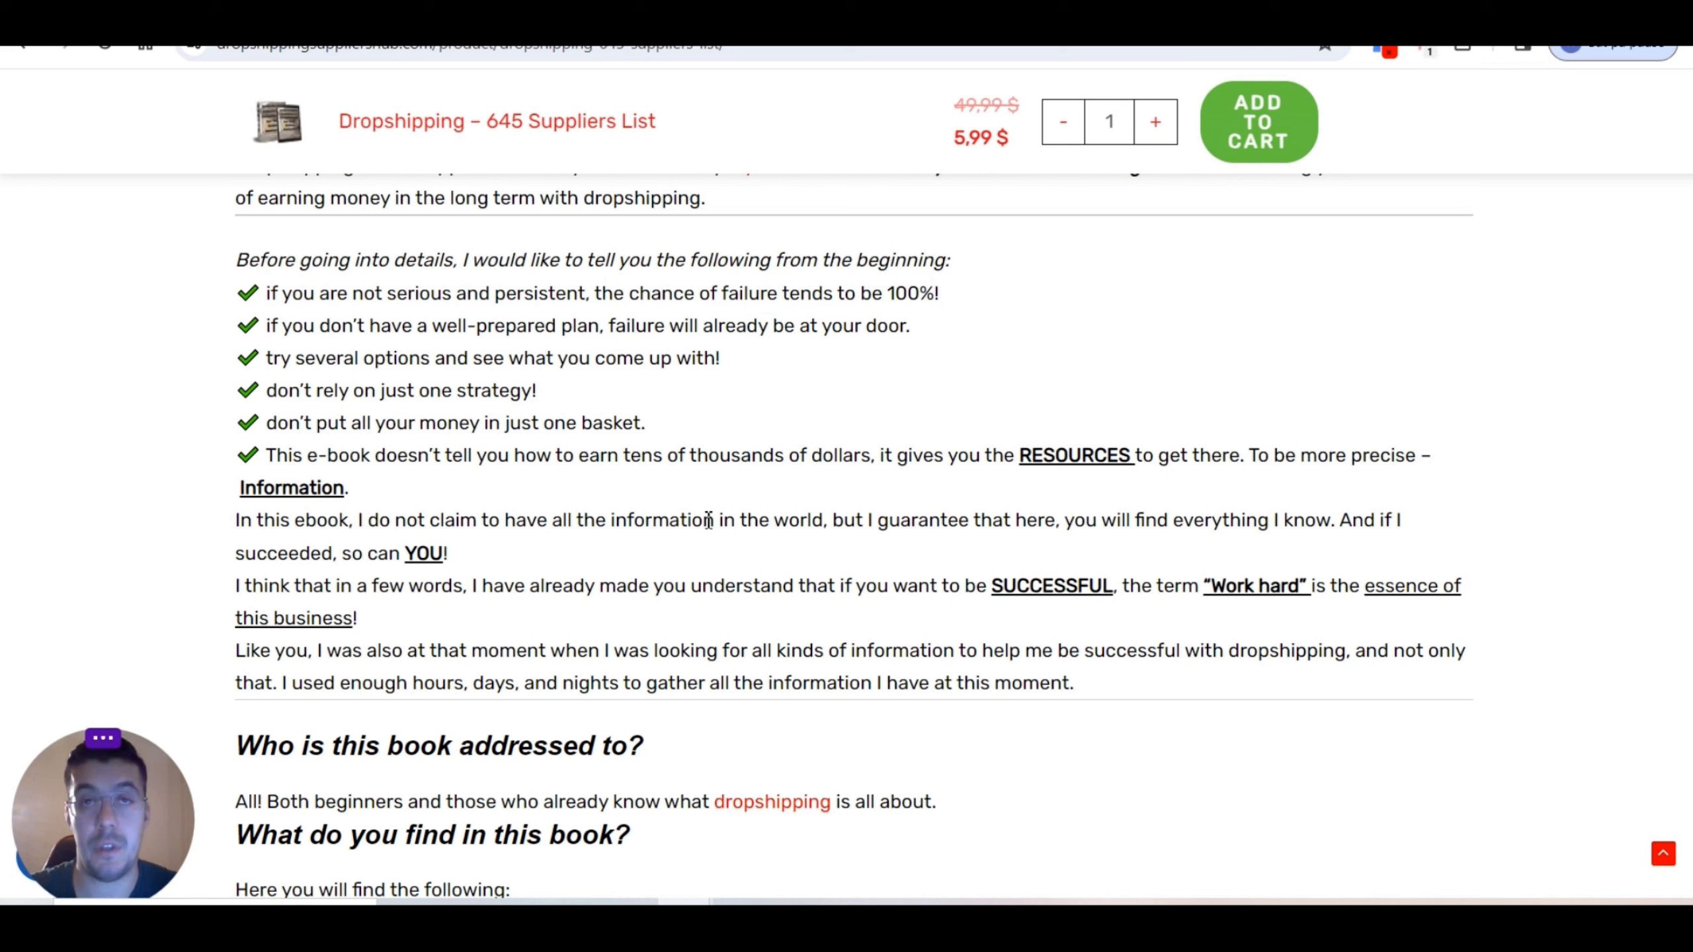
mouse_move(538, 568)
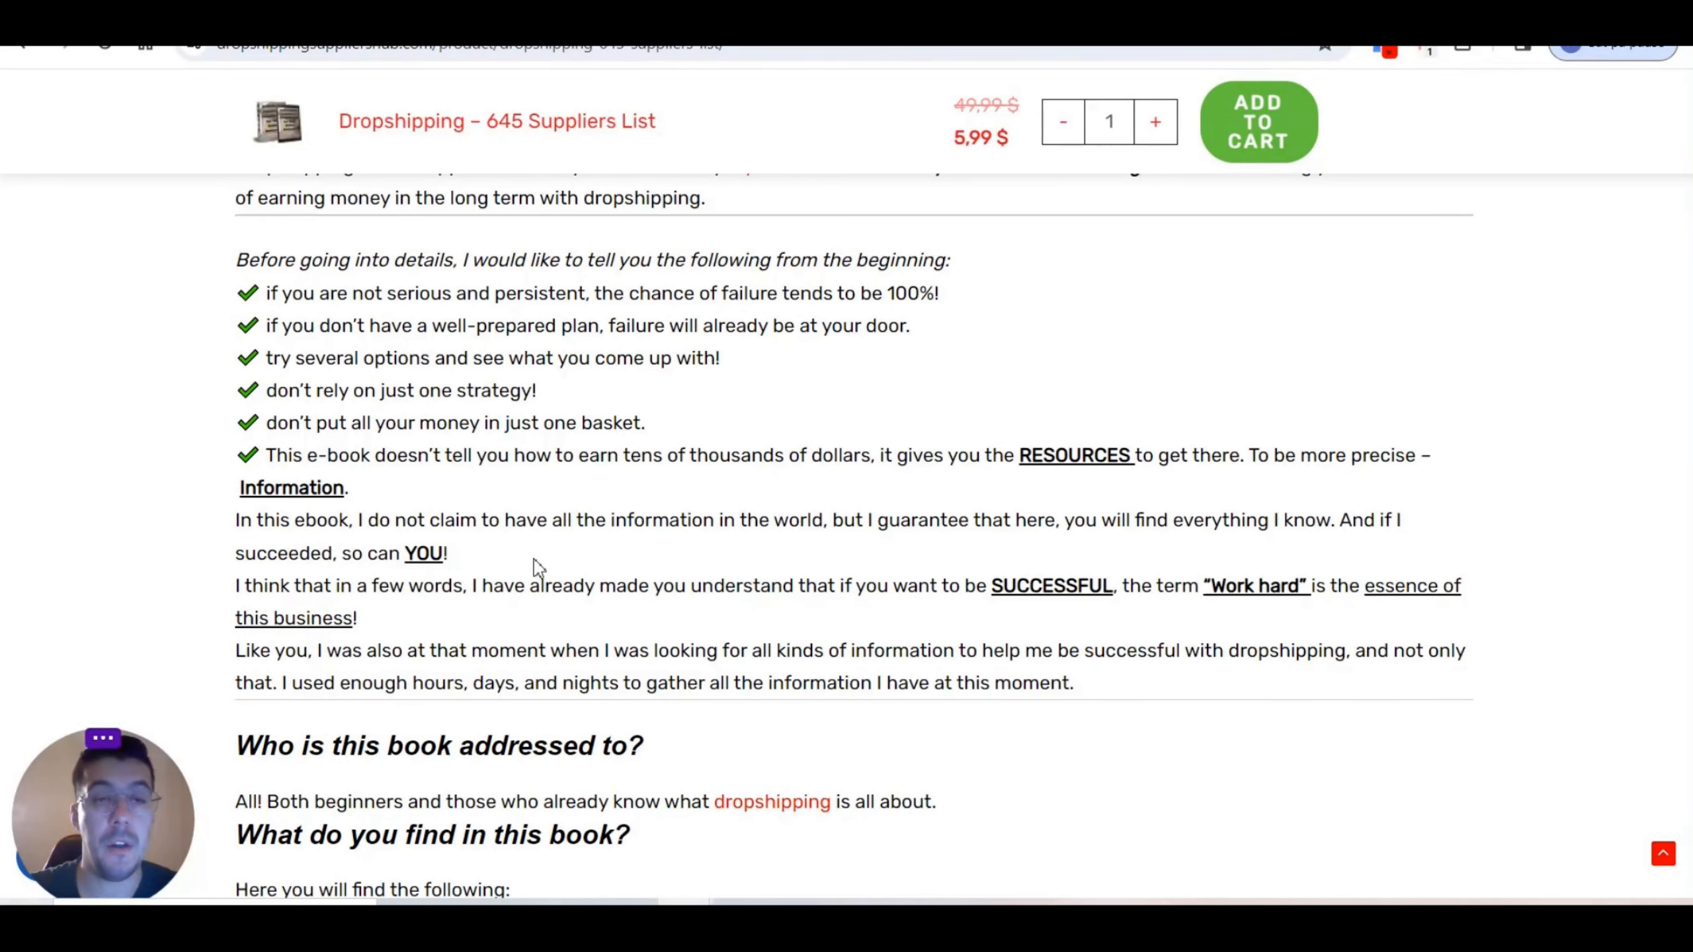
mouse_move(578, 555)
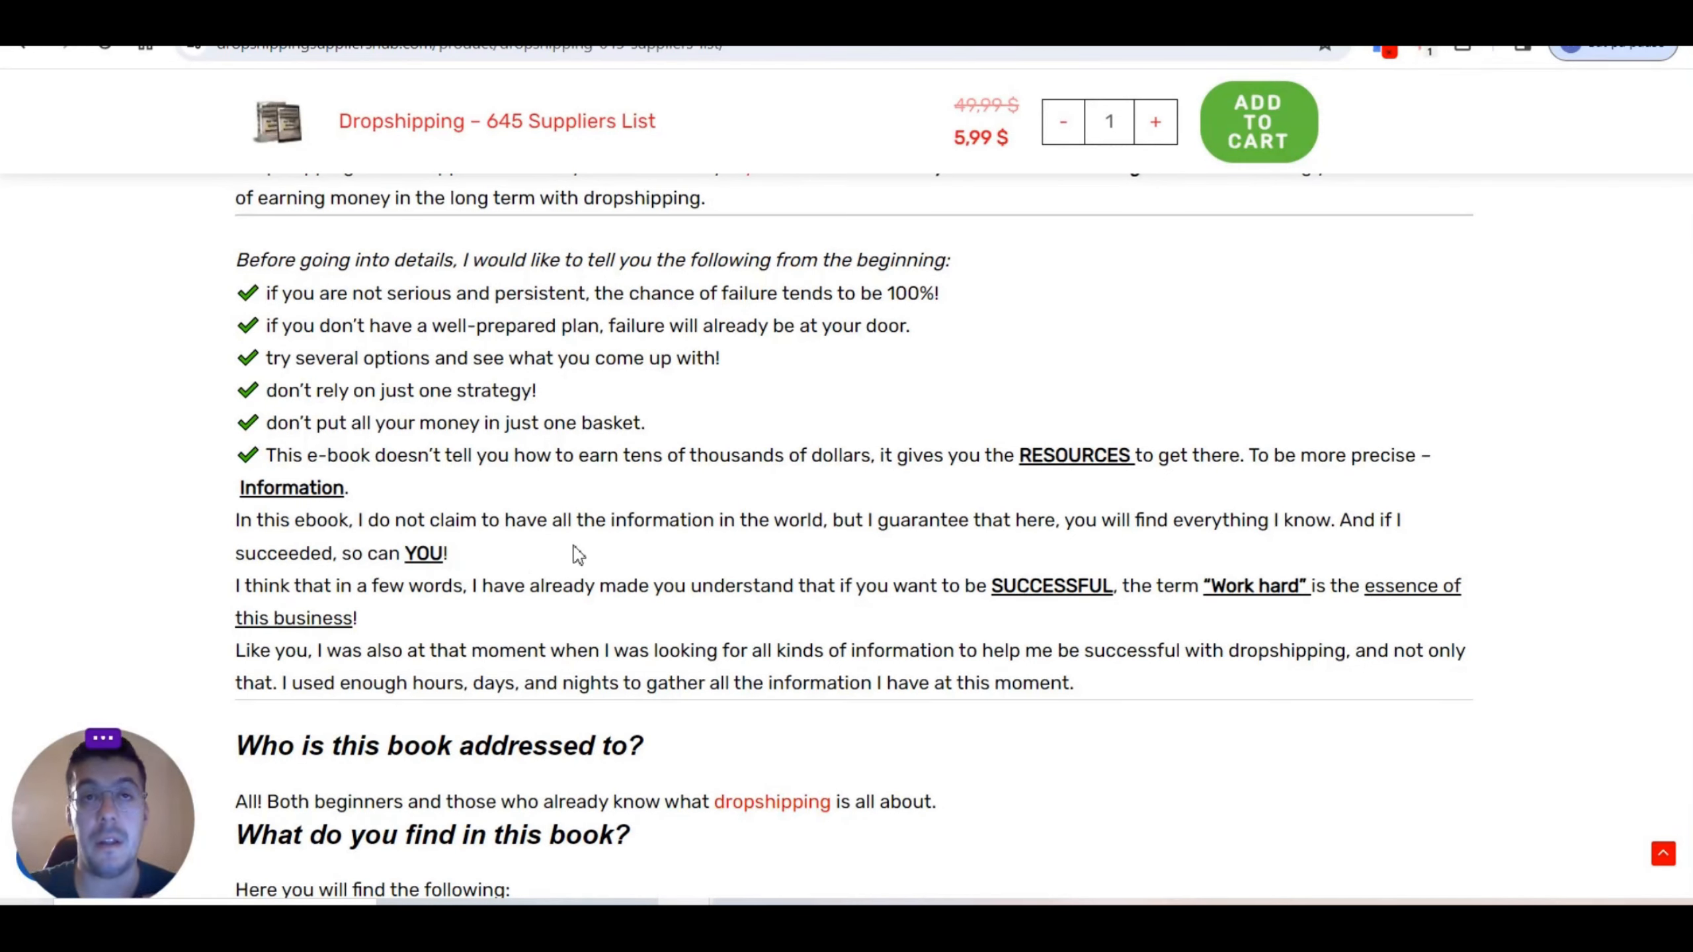
mouse_move(560, 565)
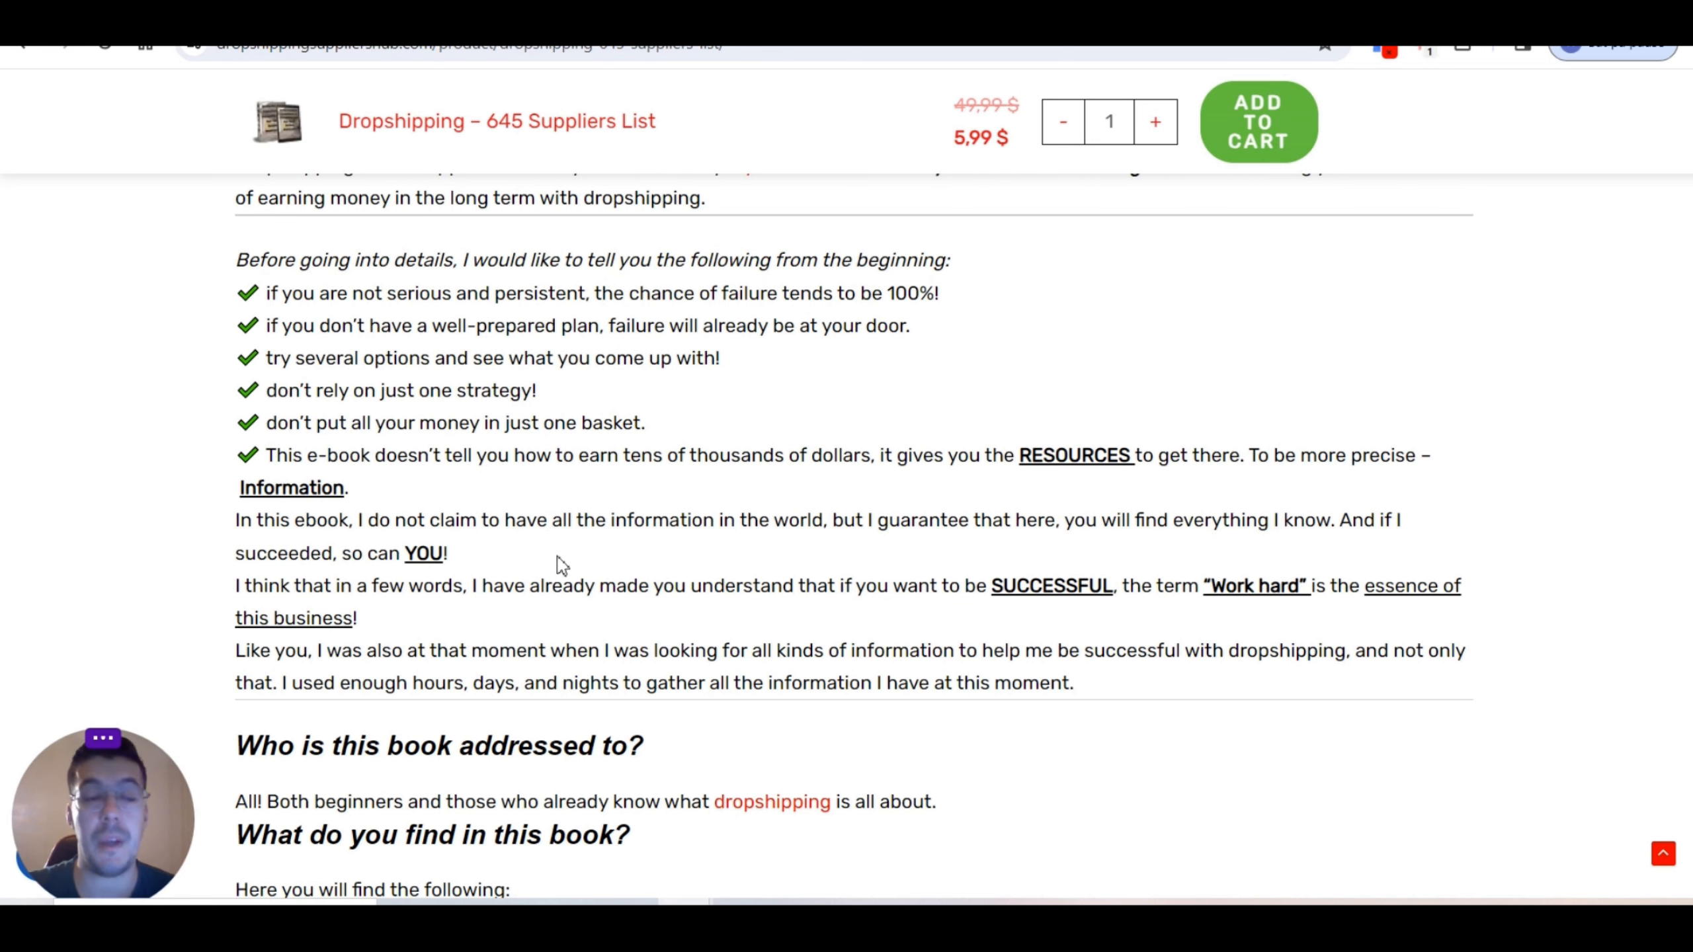
scroll(down, 3)
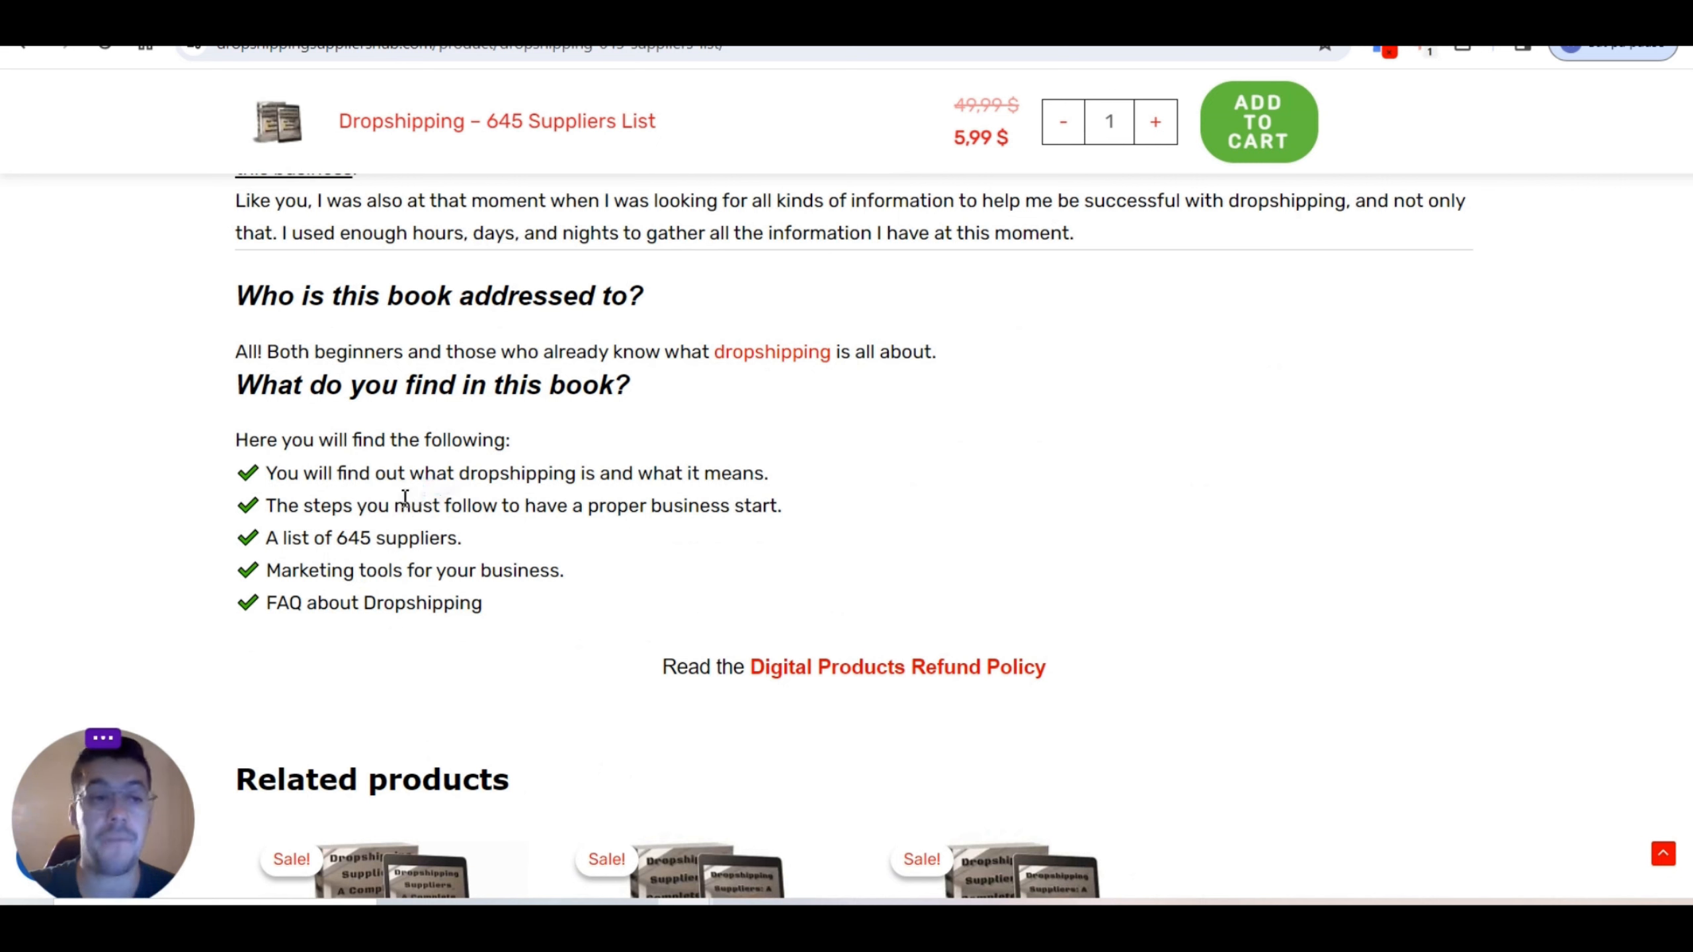
mouse_move(479, 529)
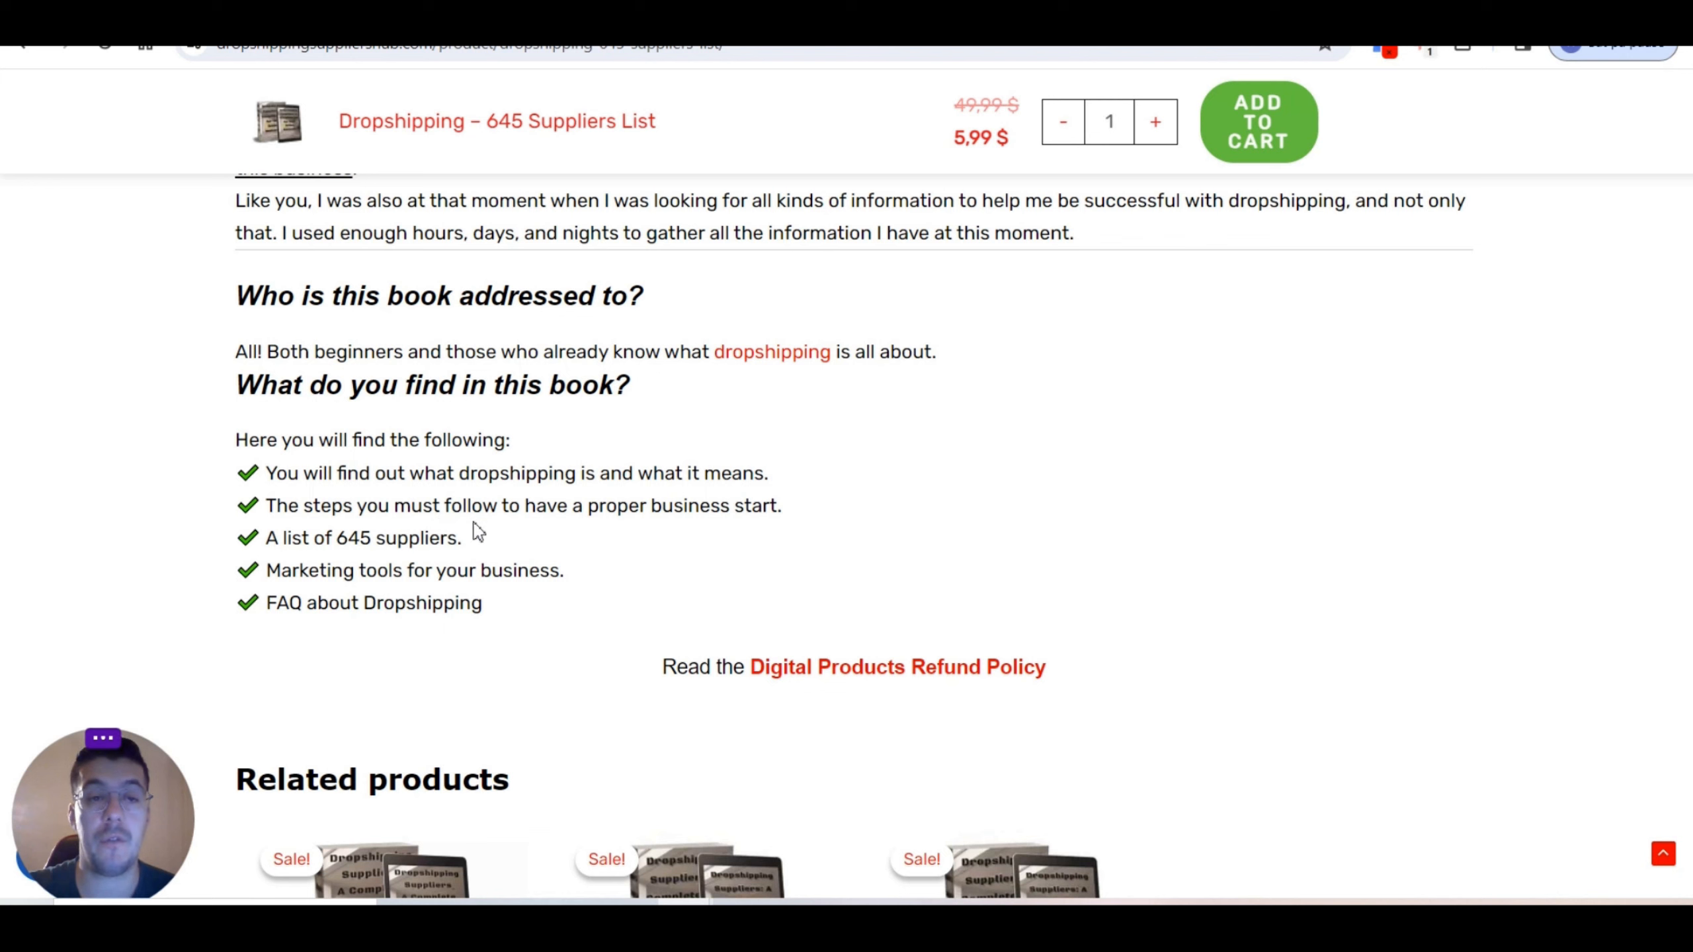
mouse_move(381, 545)
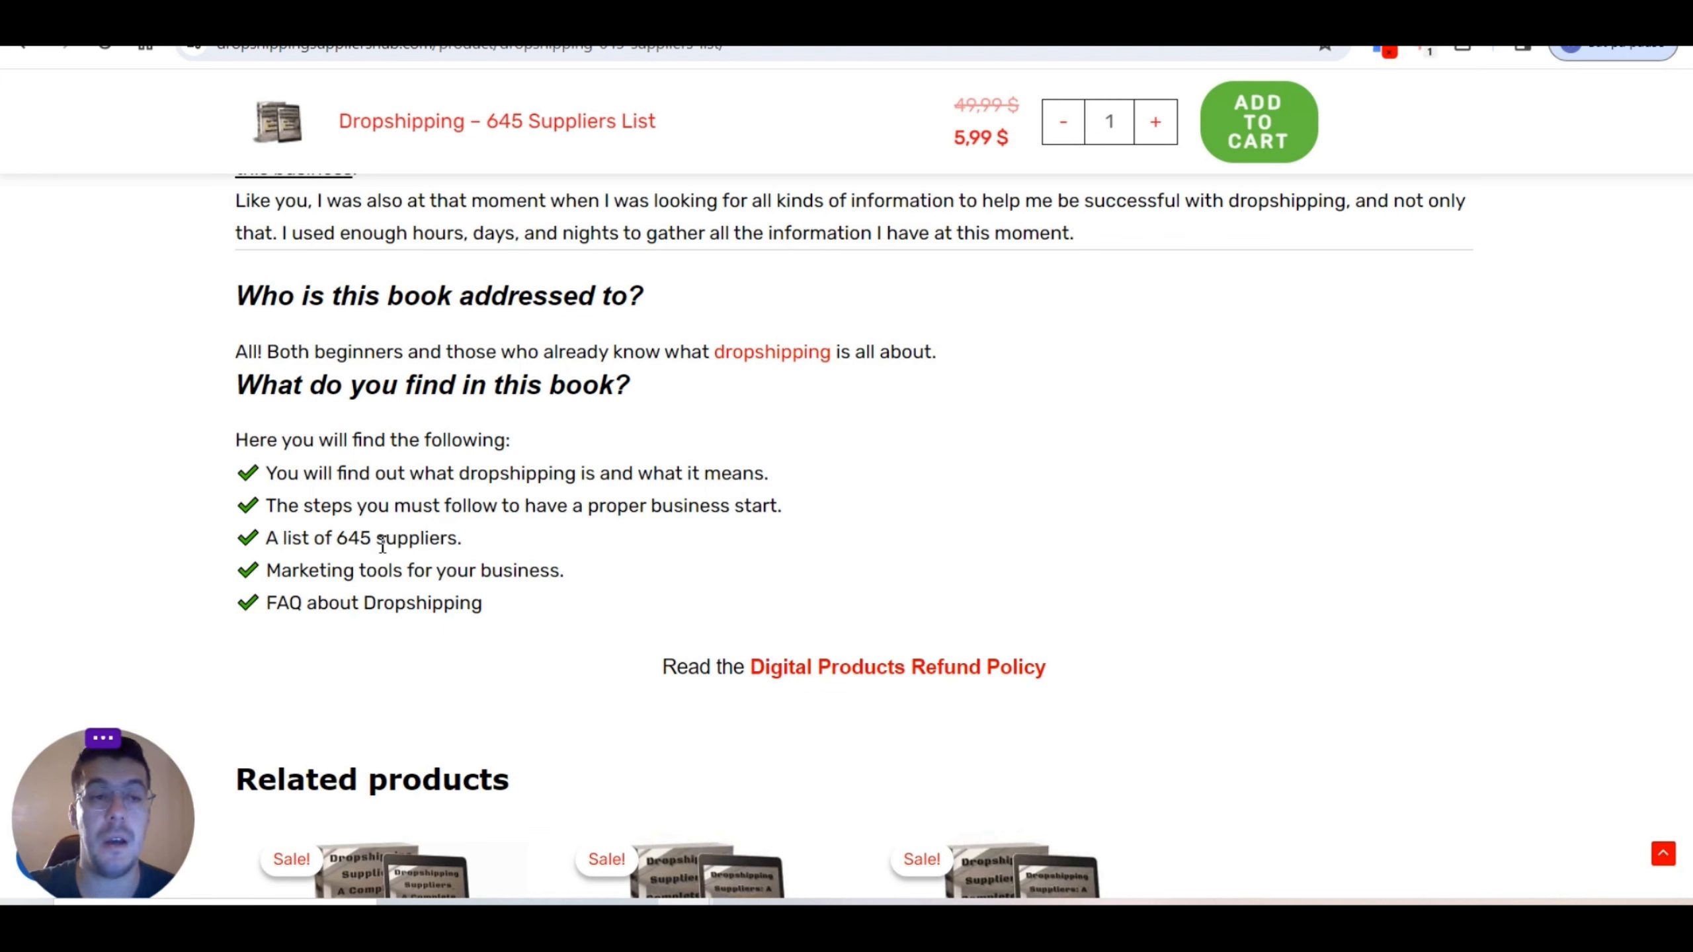
mouse_move(379, 542)
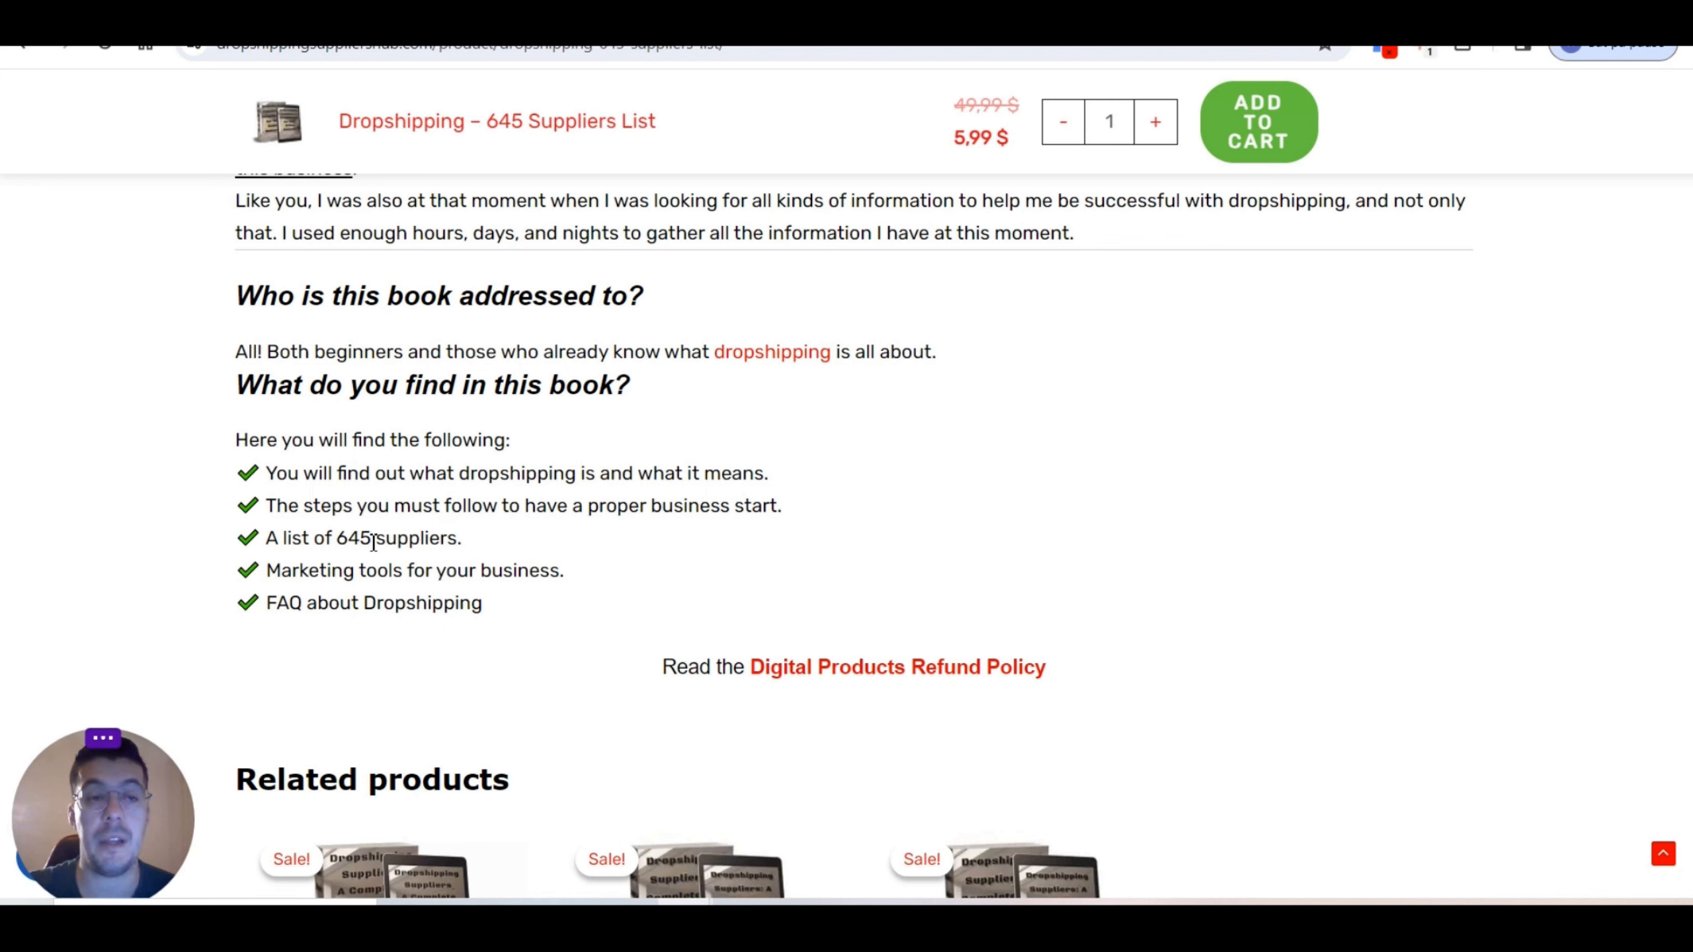
mouse_move(402, 575)
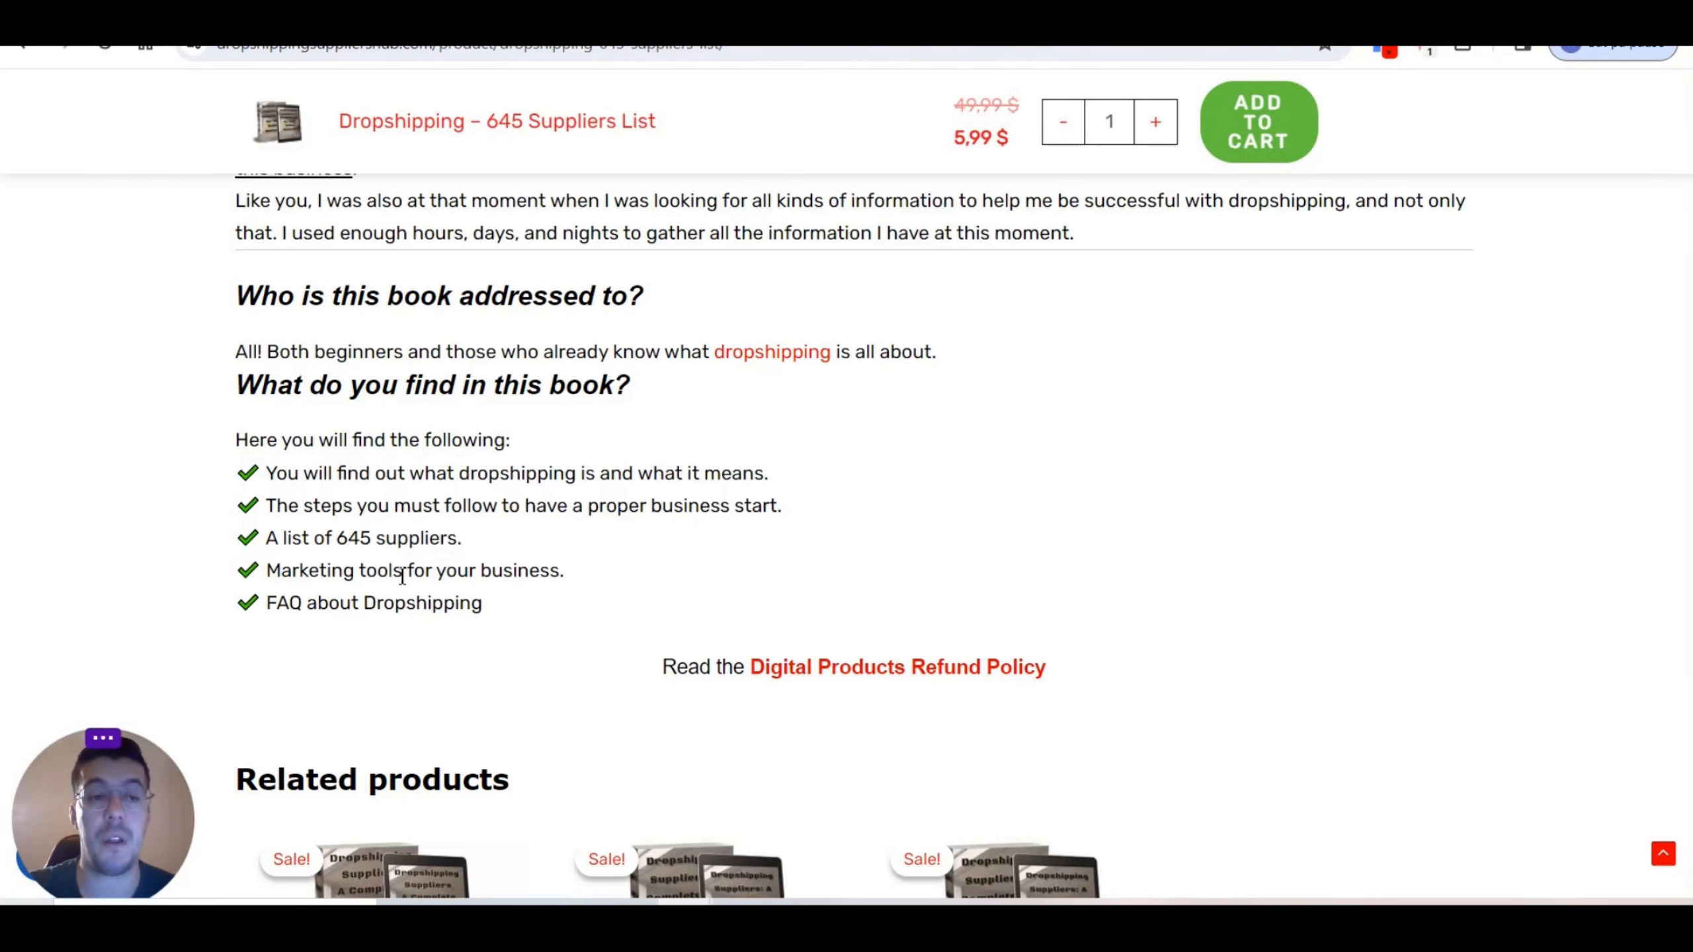
scroll(up, 3)
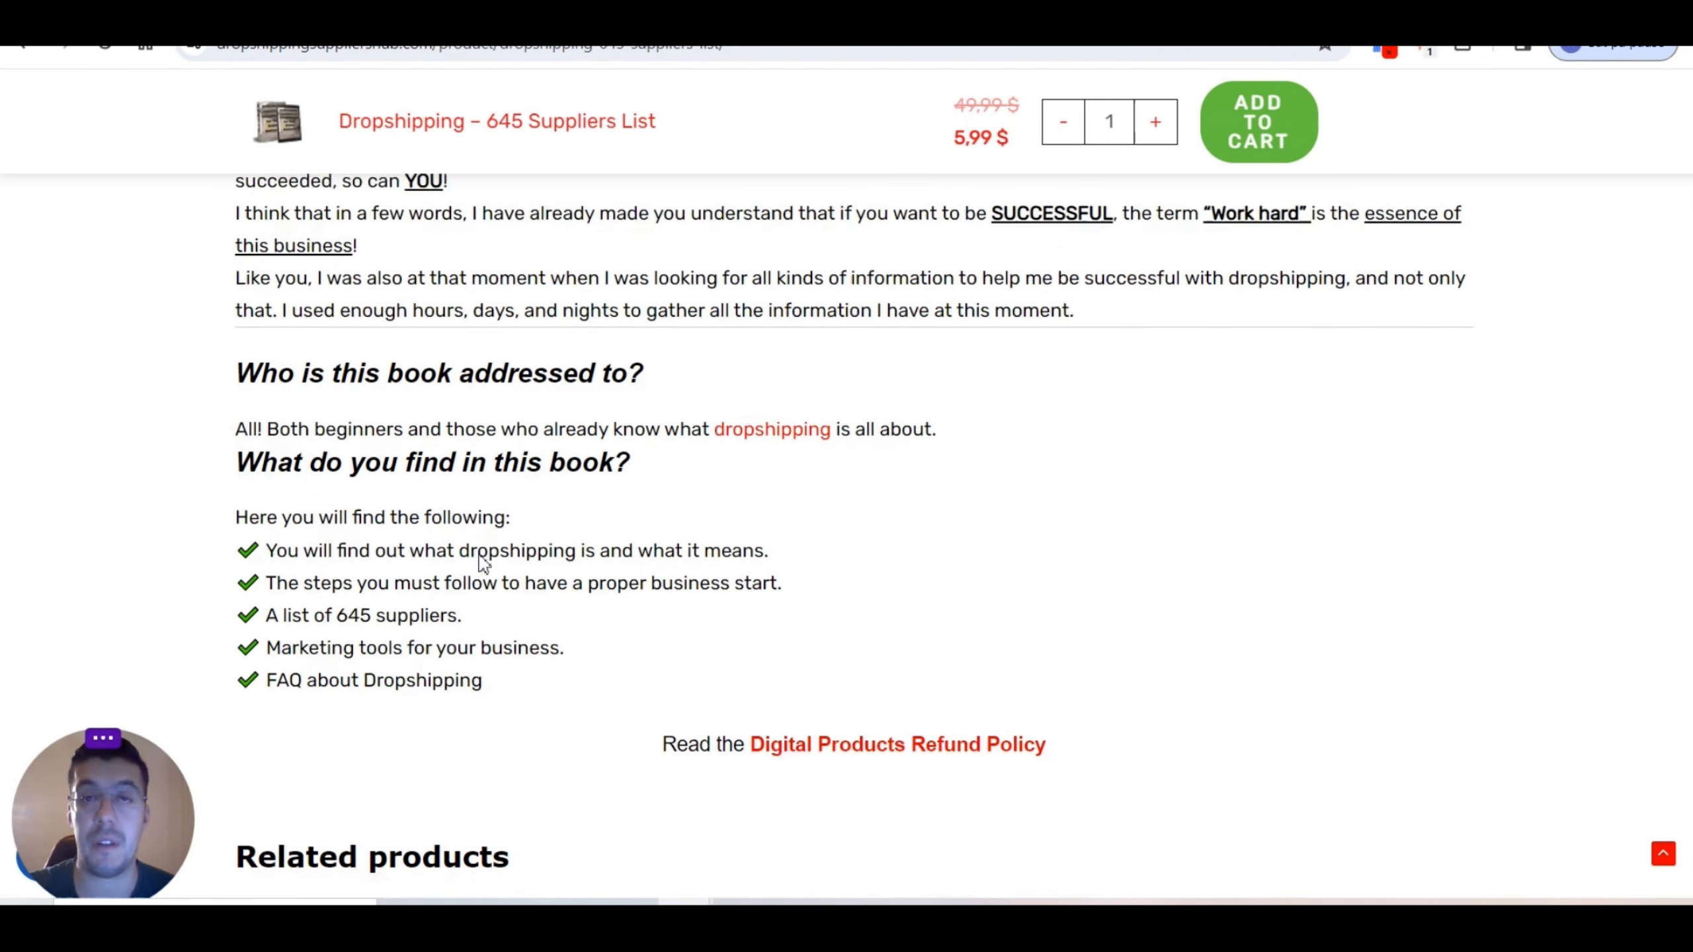
scroll(up, 3)
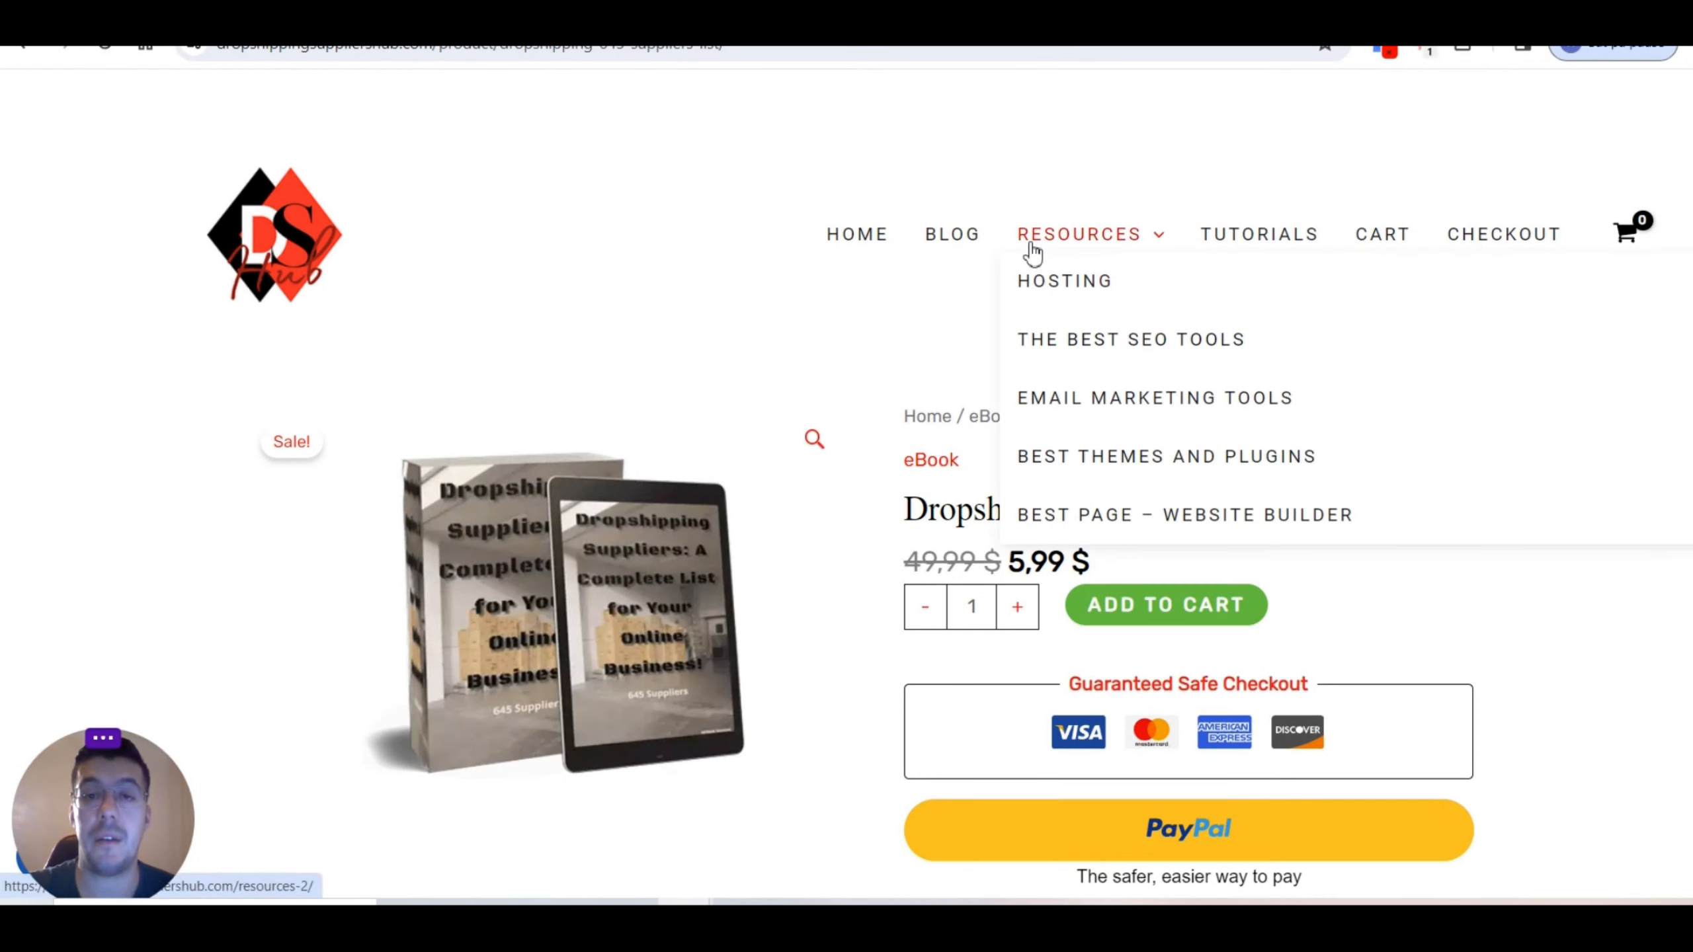
Step: Go to the Resources page and scroll down to its Hosting section
click(1080, 233)
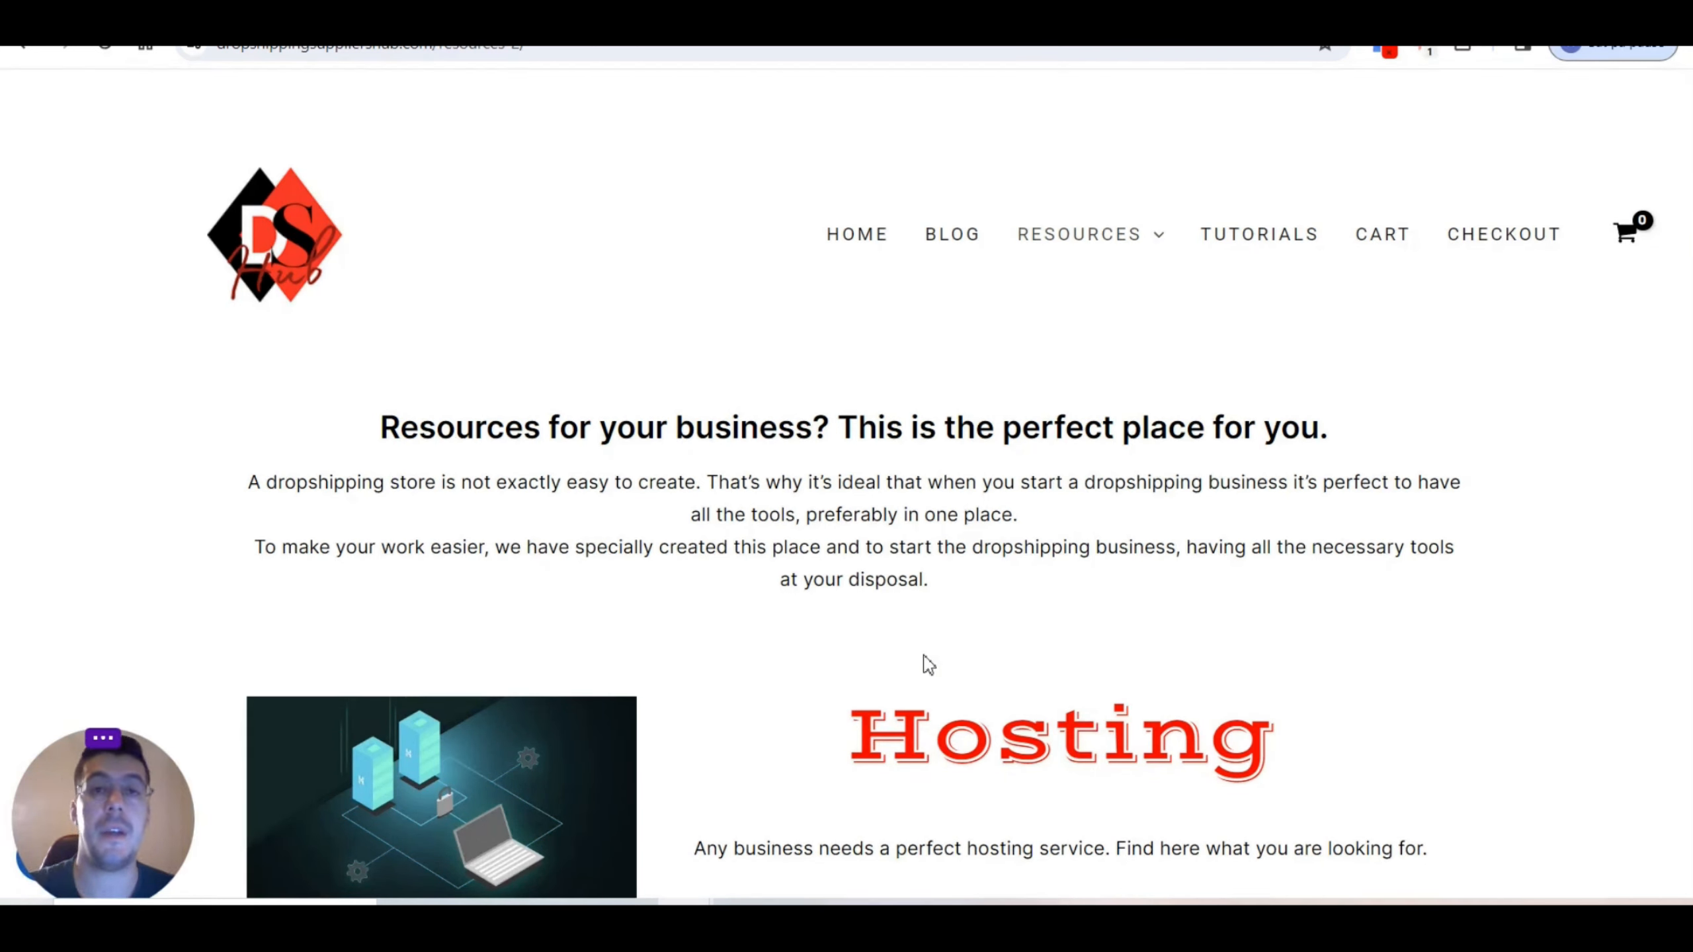
mouse_move(1096, 740)
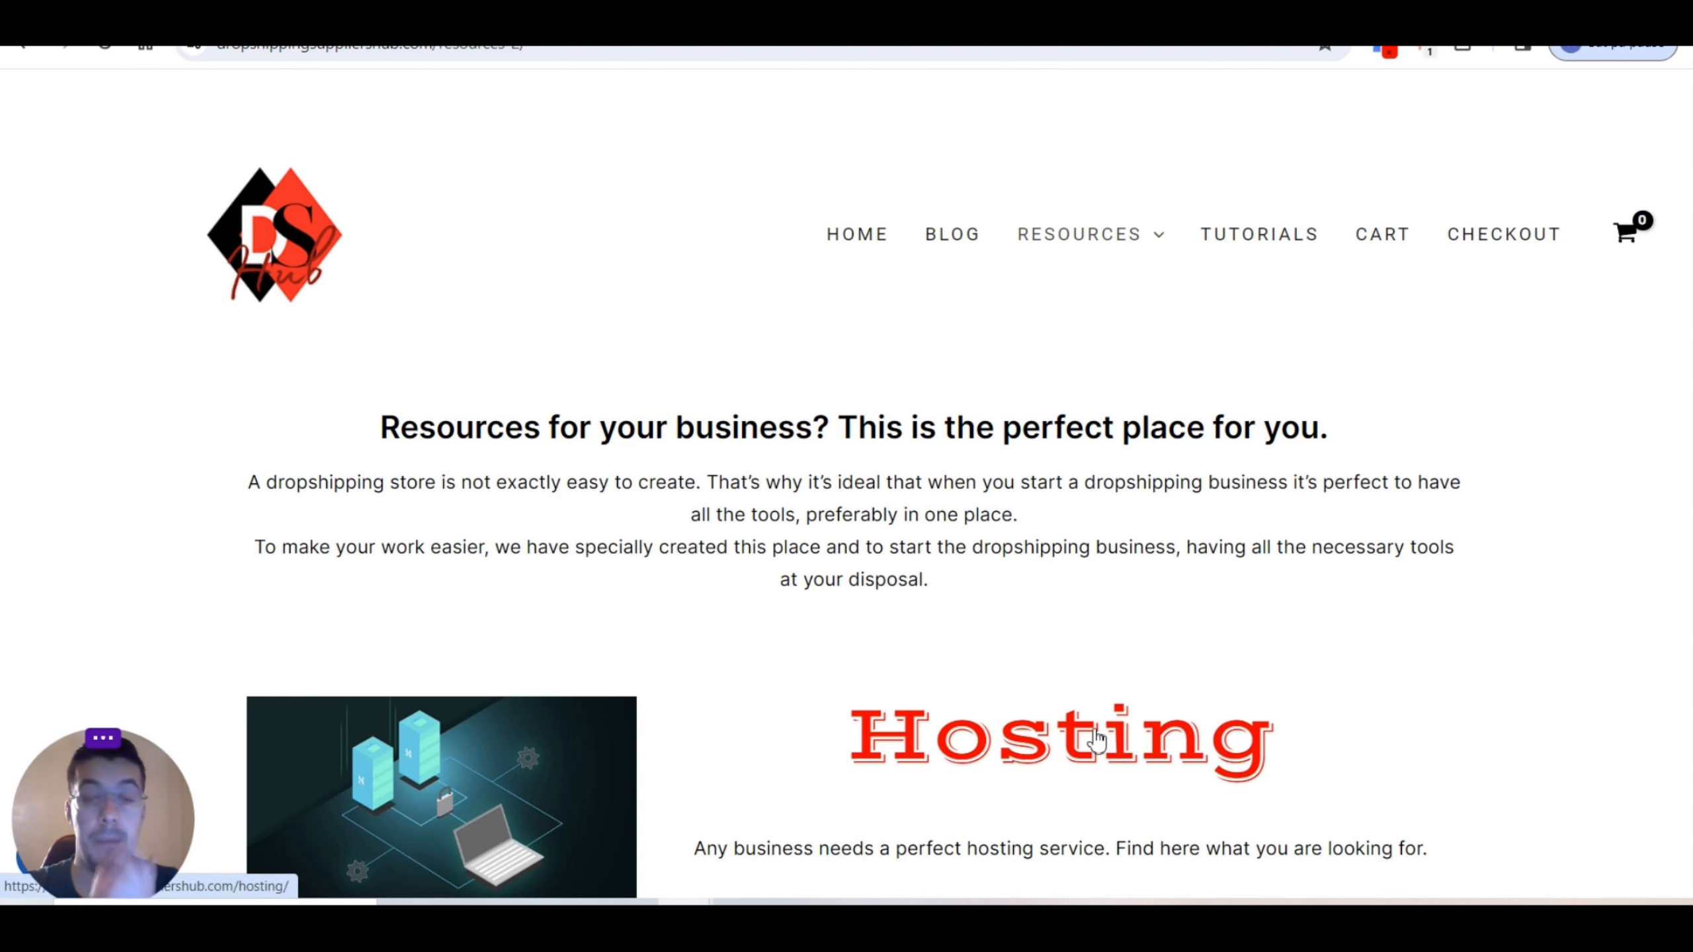
mouse_move(993, 667)
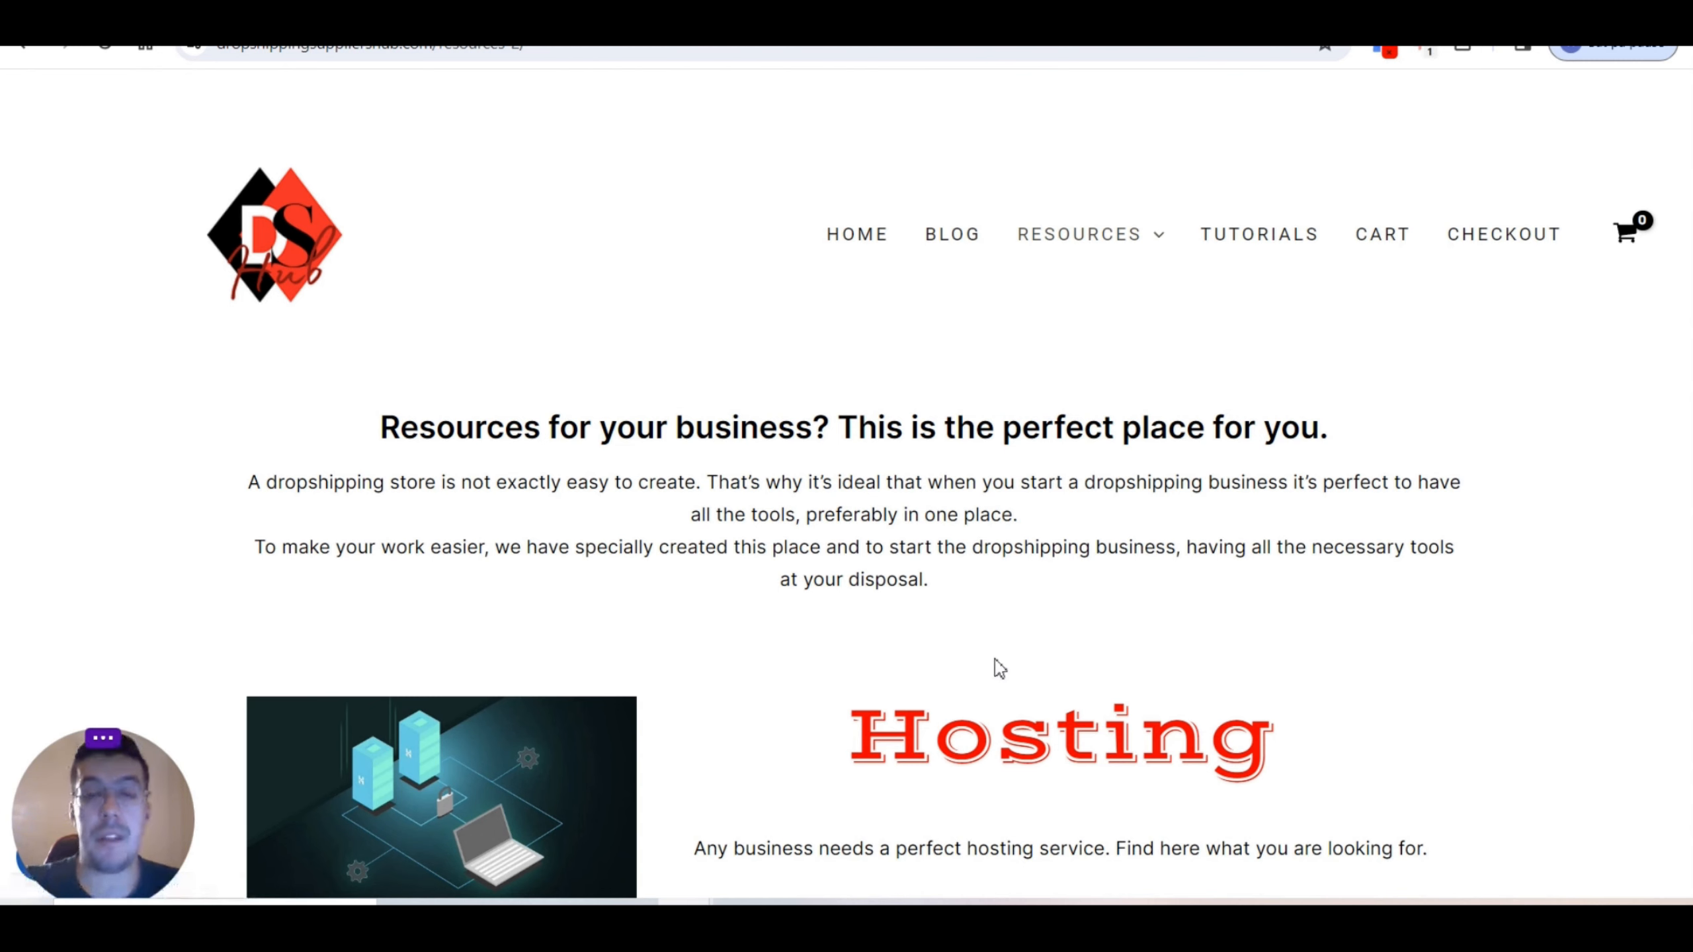
scroll(down, 3)
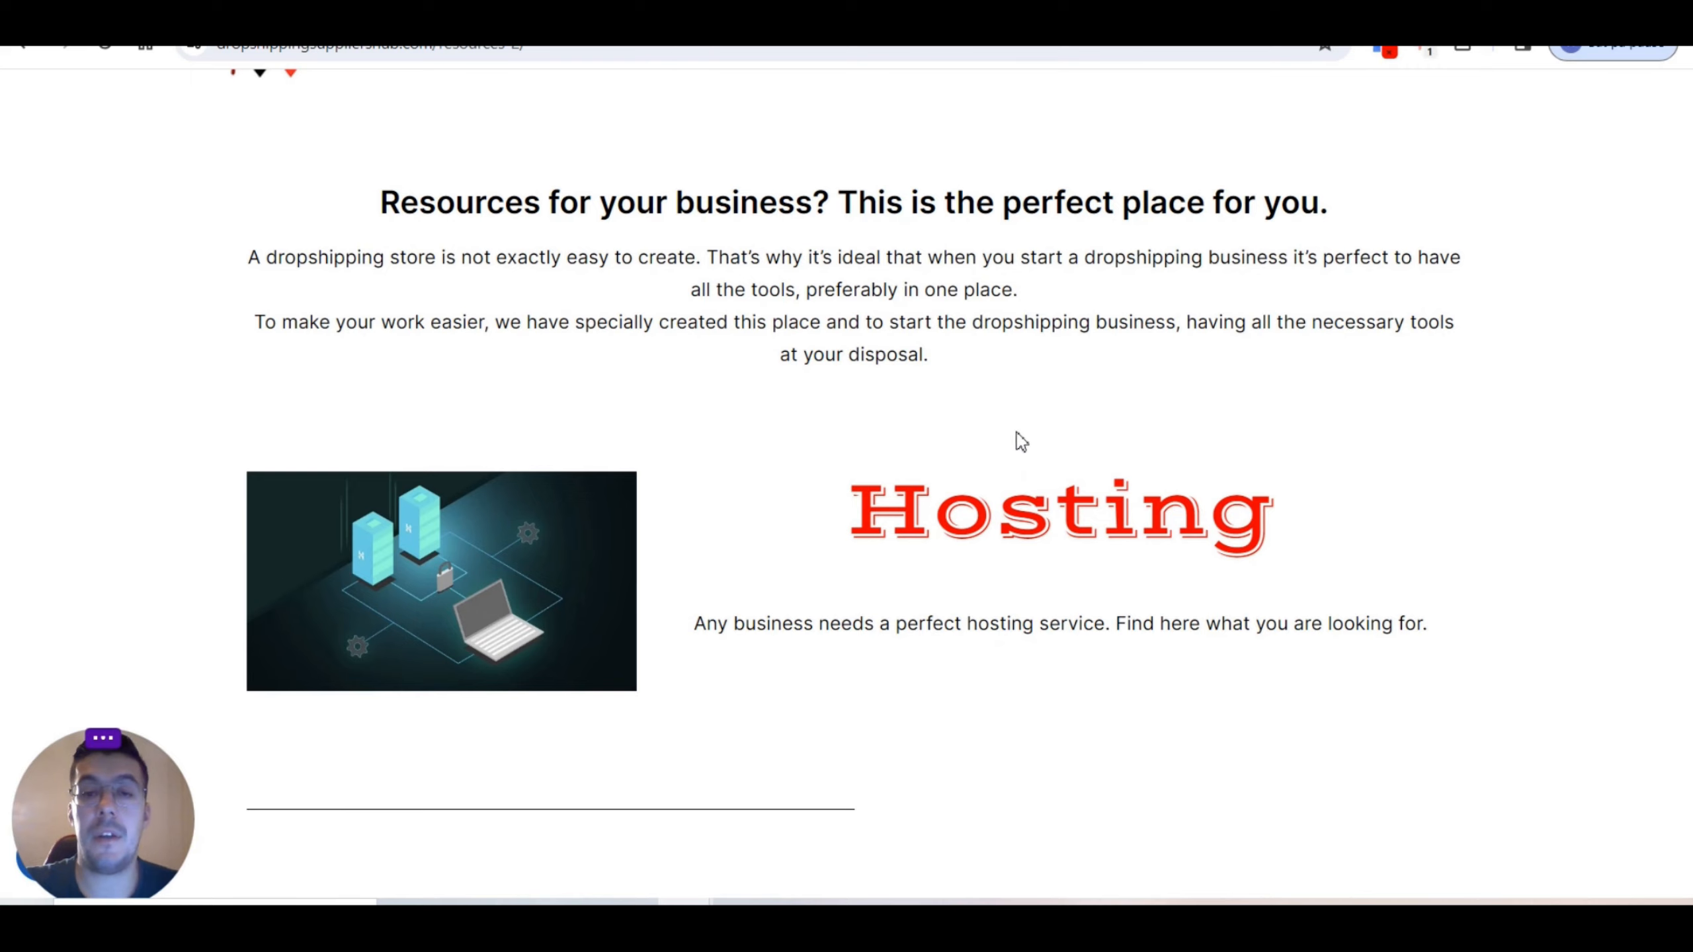
scroll(down, 3)
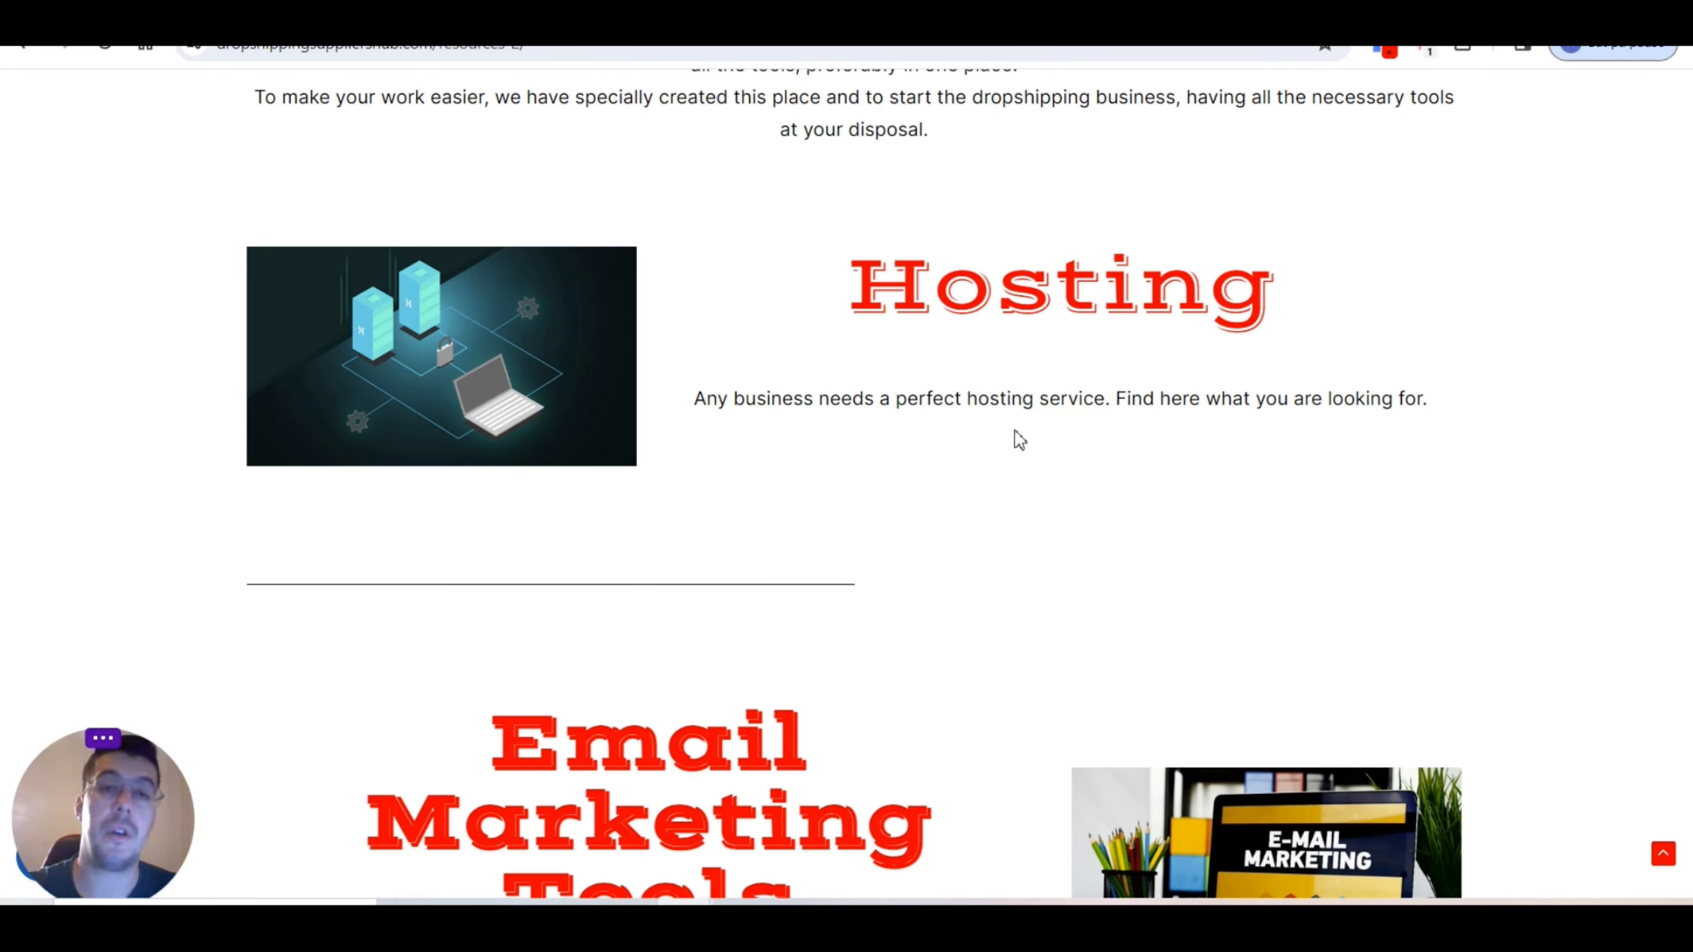
mouse_move(1016, 421)
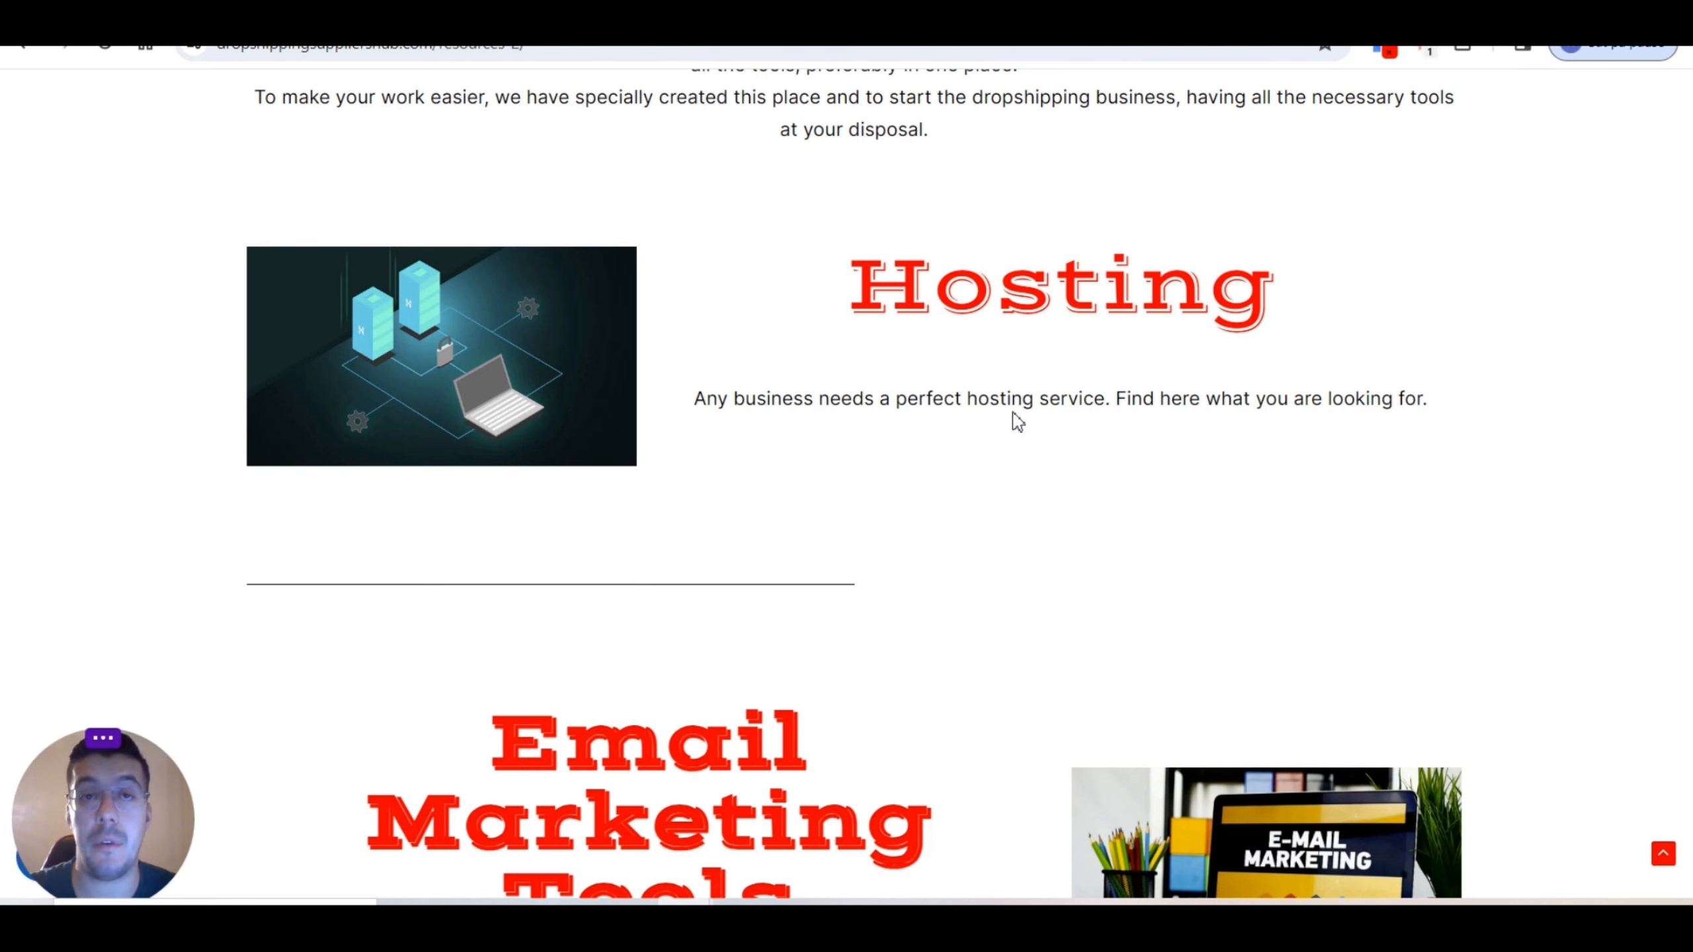
mouse_move(948, 324)
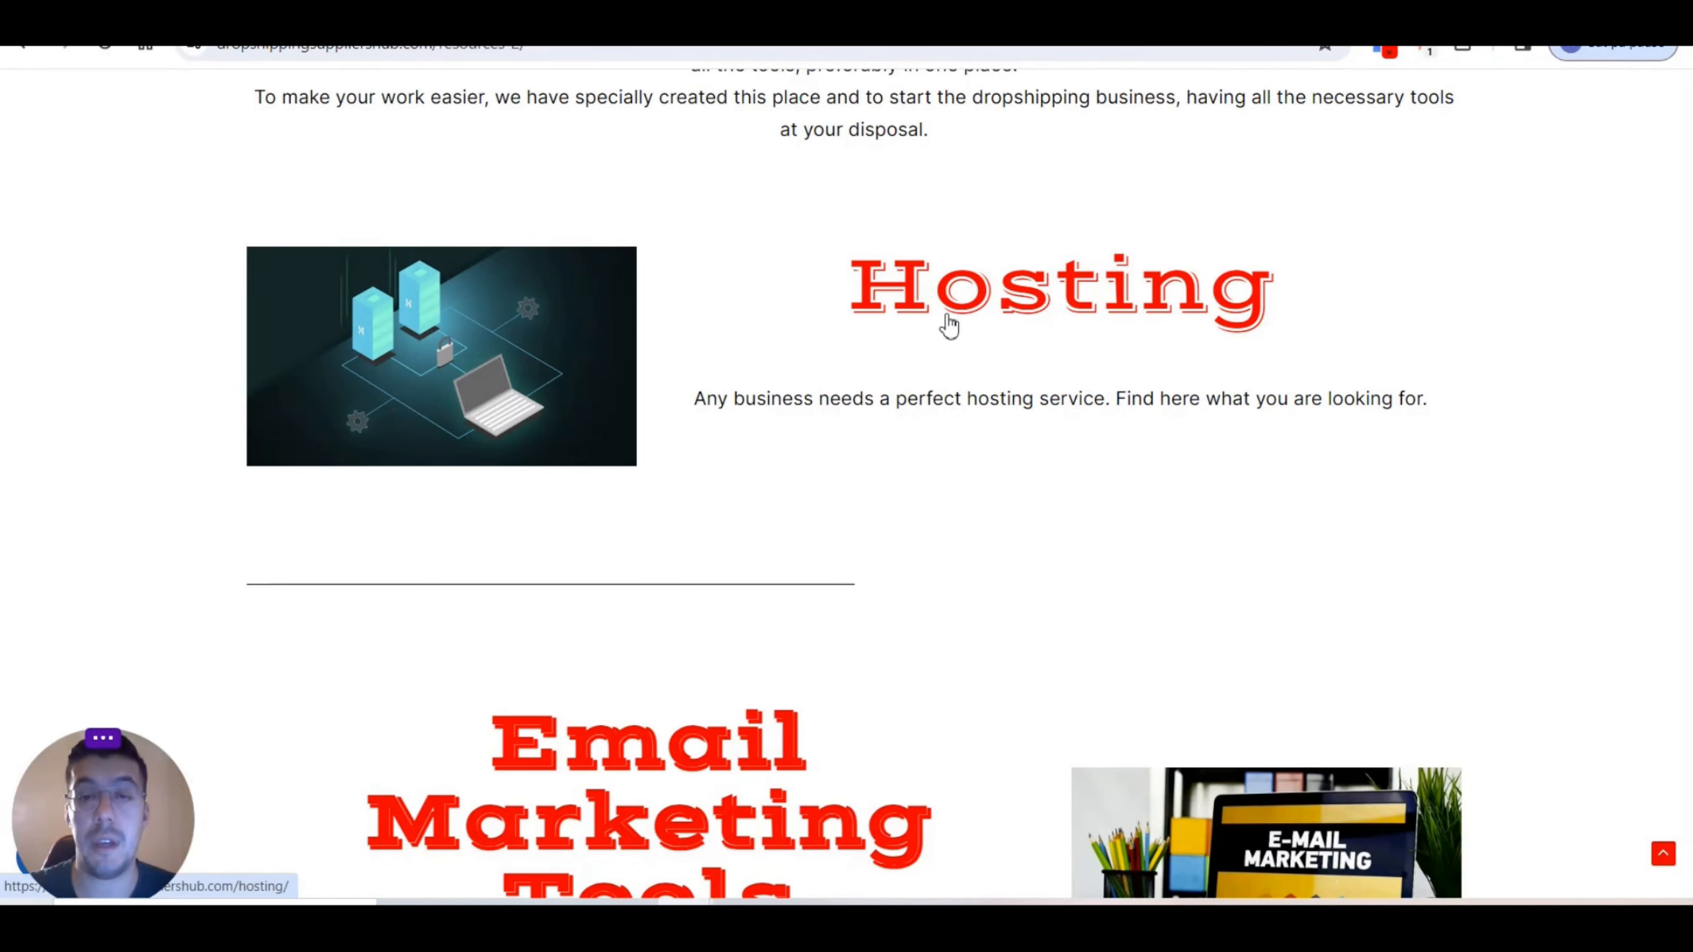
scroll(down, 3)
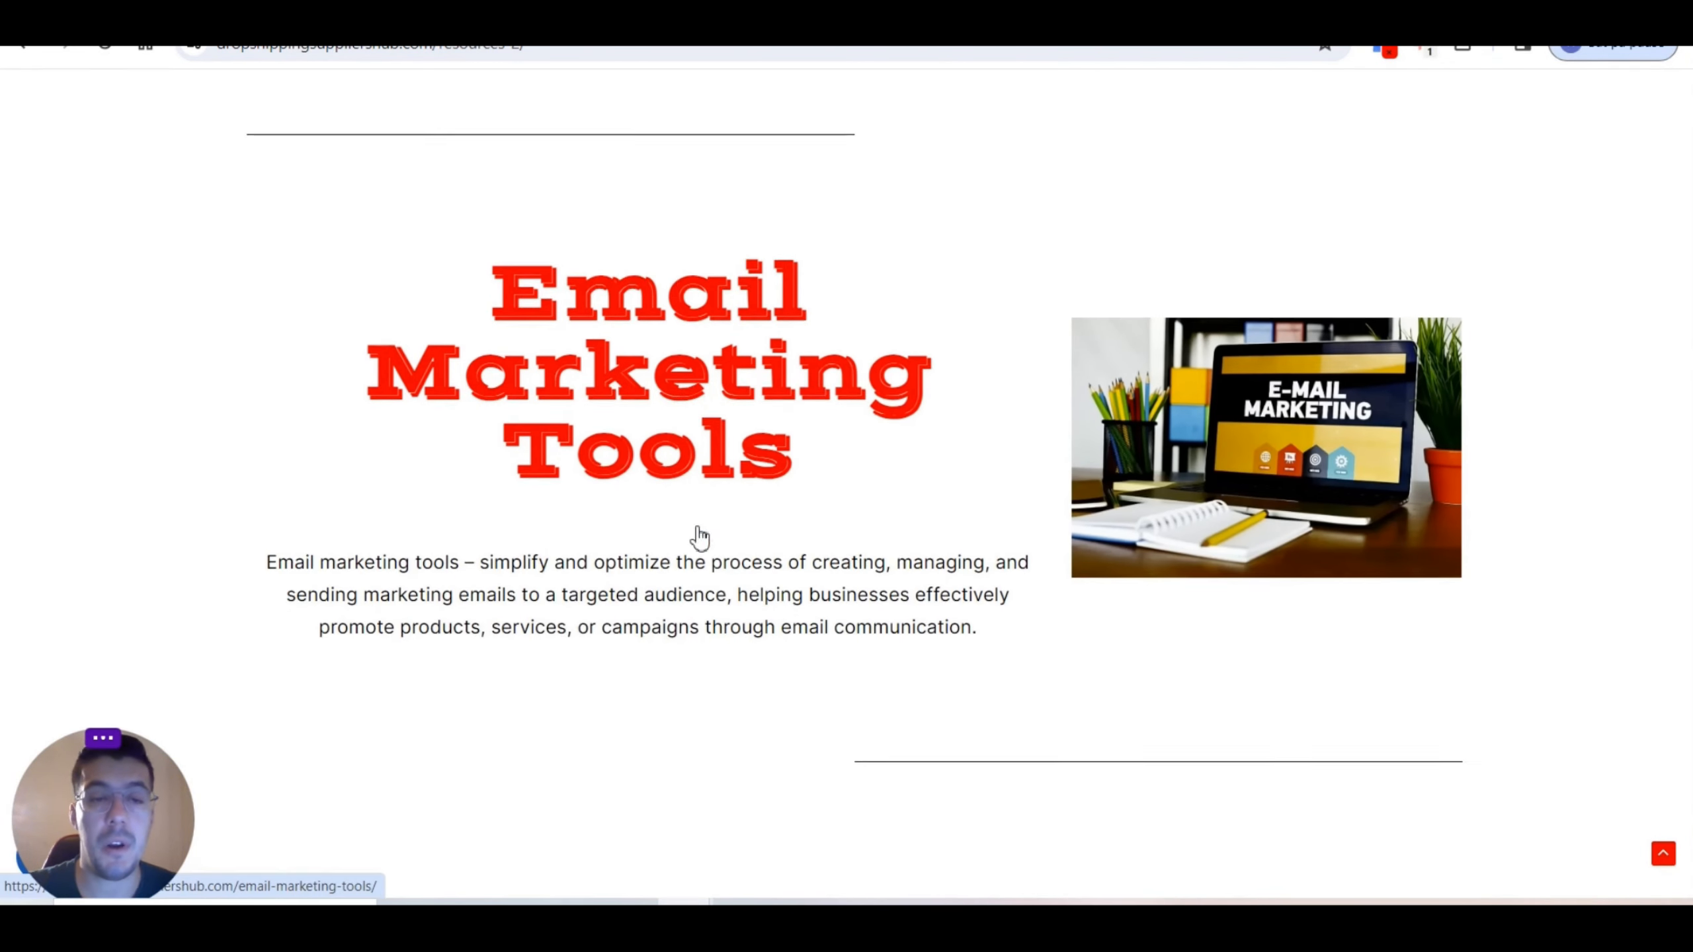
scroll(down, 3)
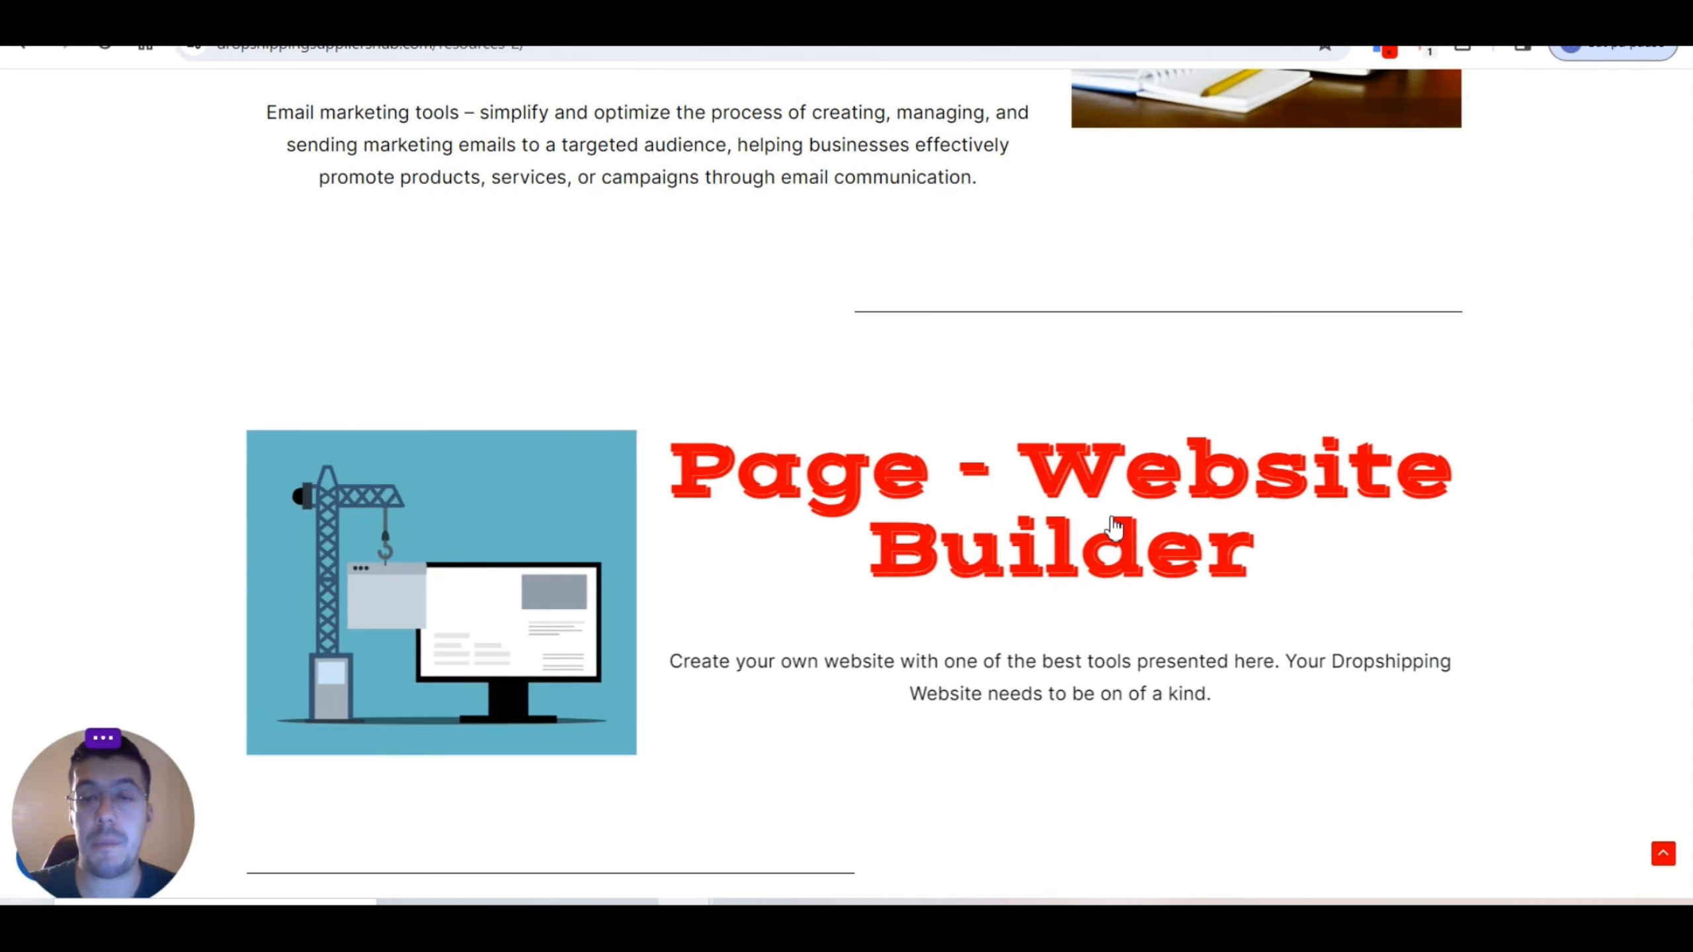
scroll(down, 3)
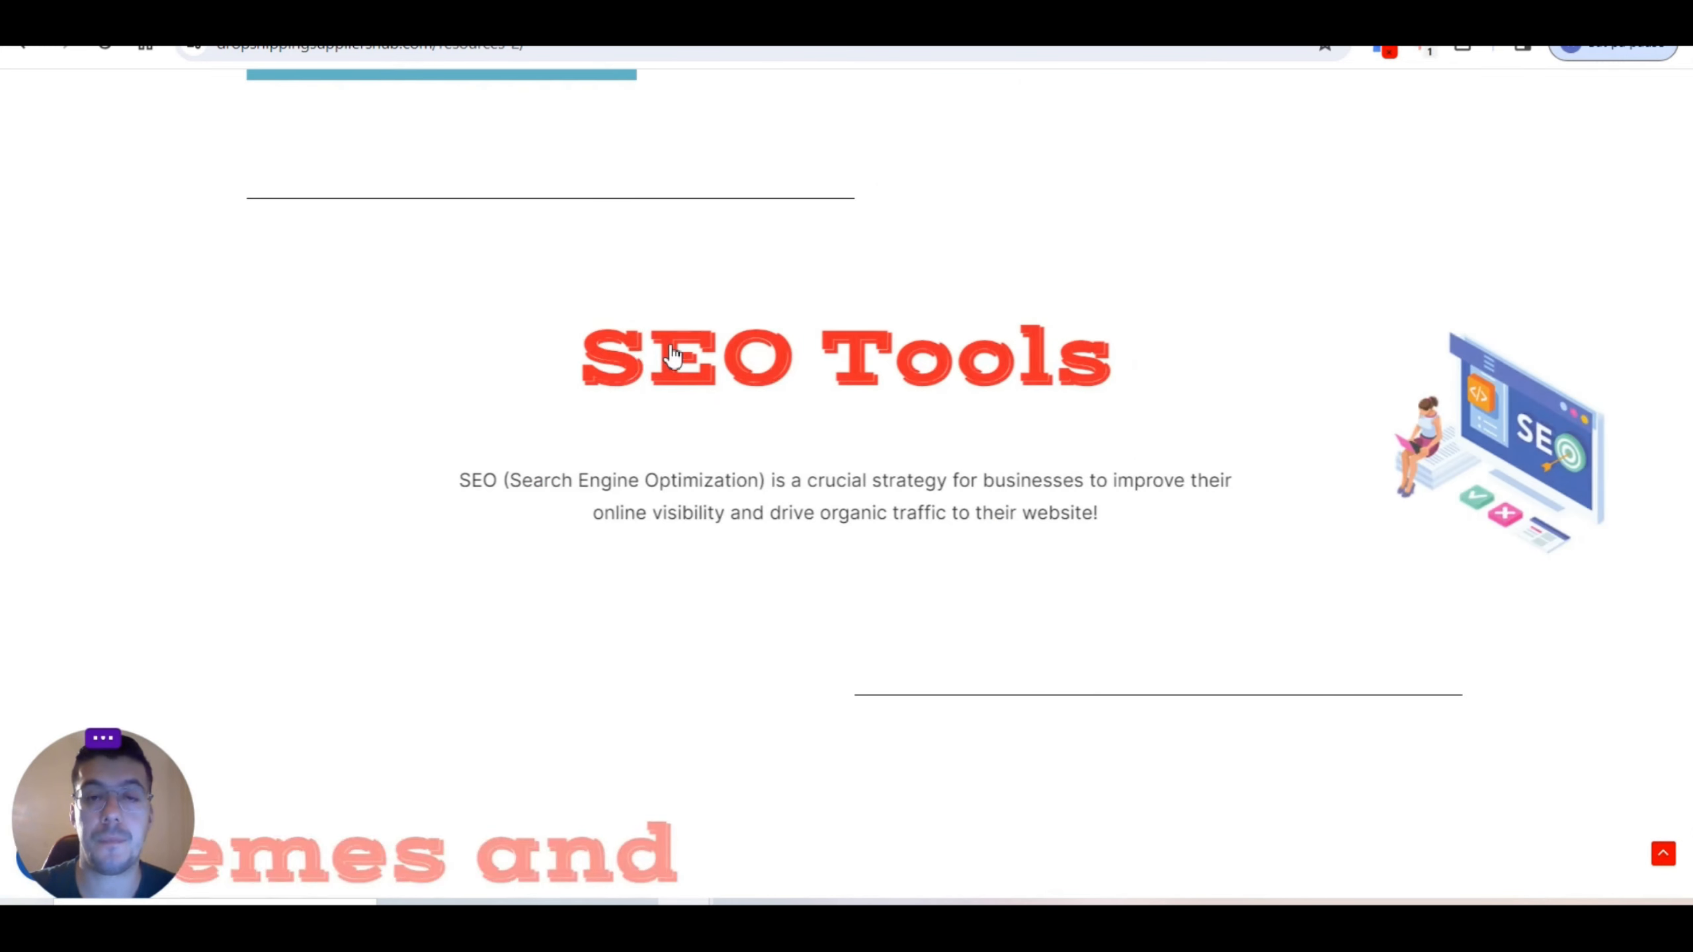
scroll(down, 3)
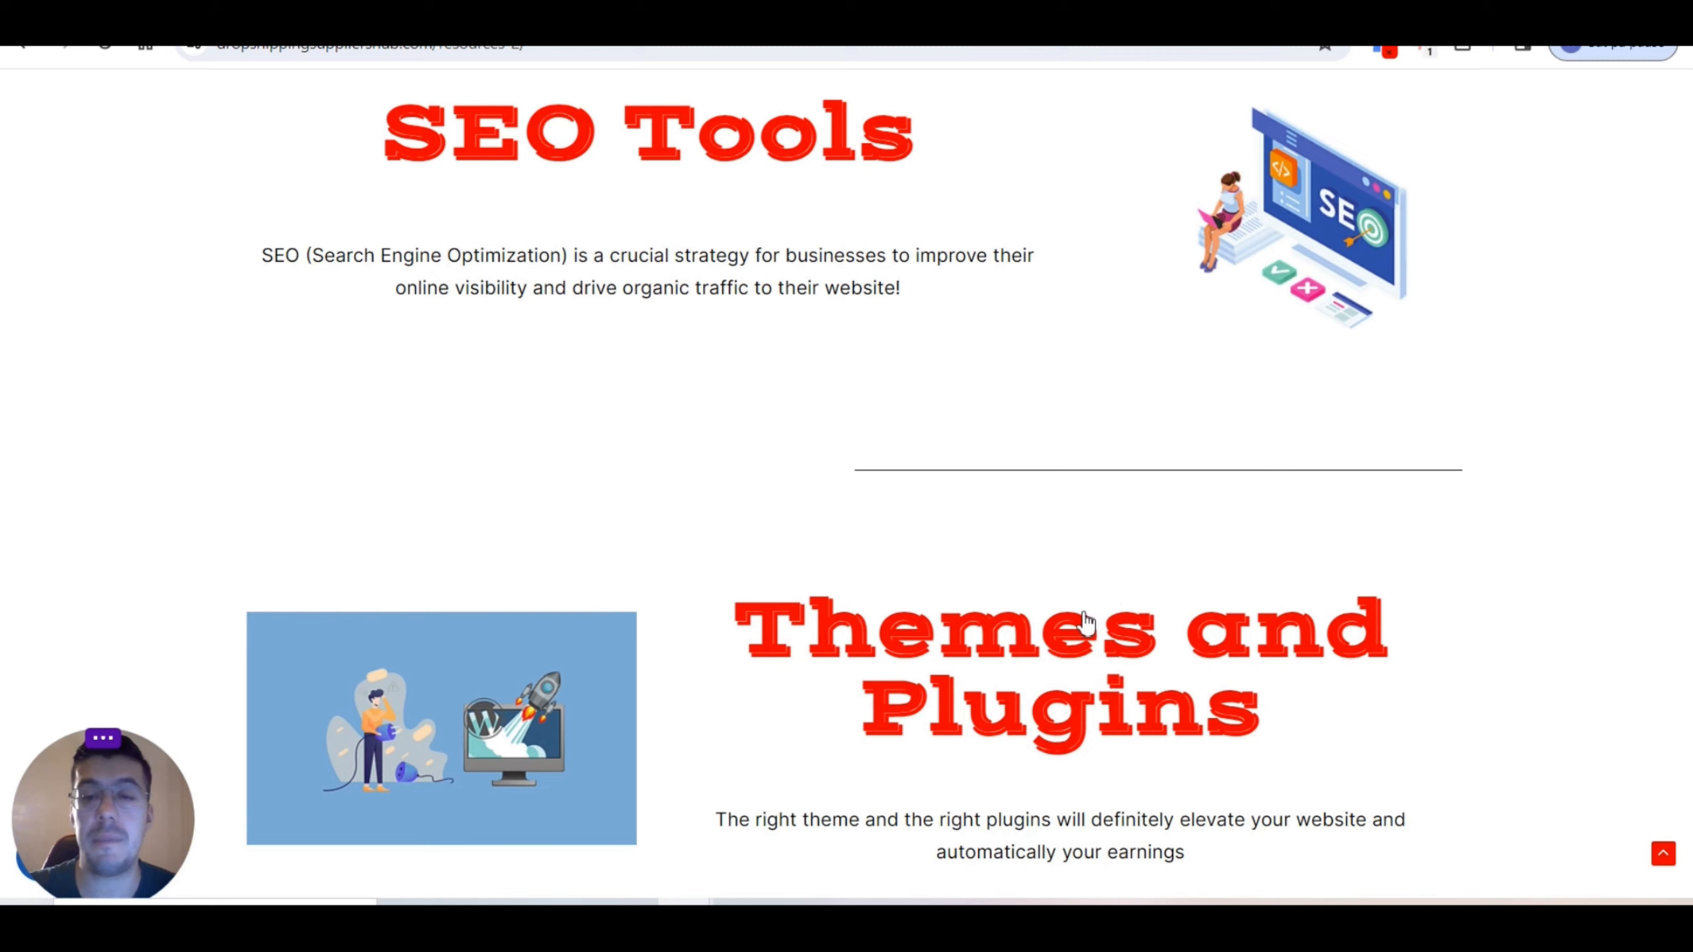
scroll(down, 3)
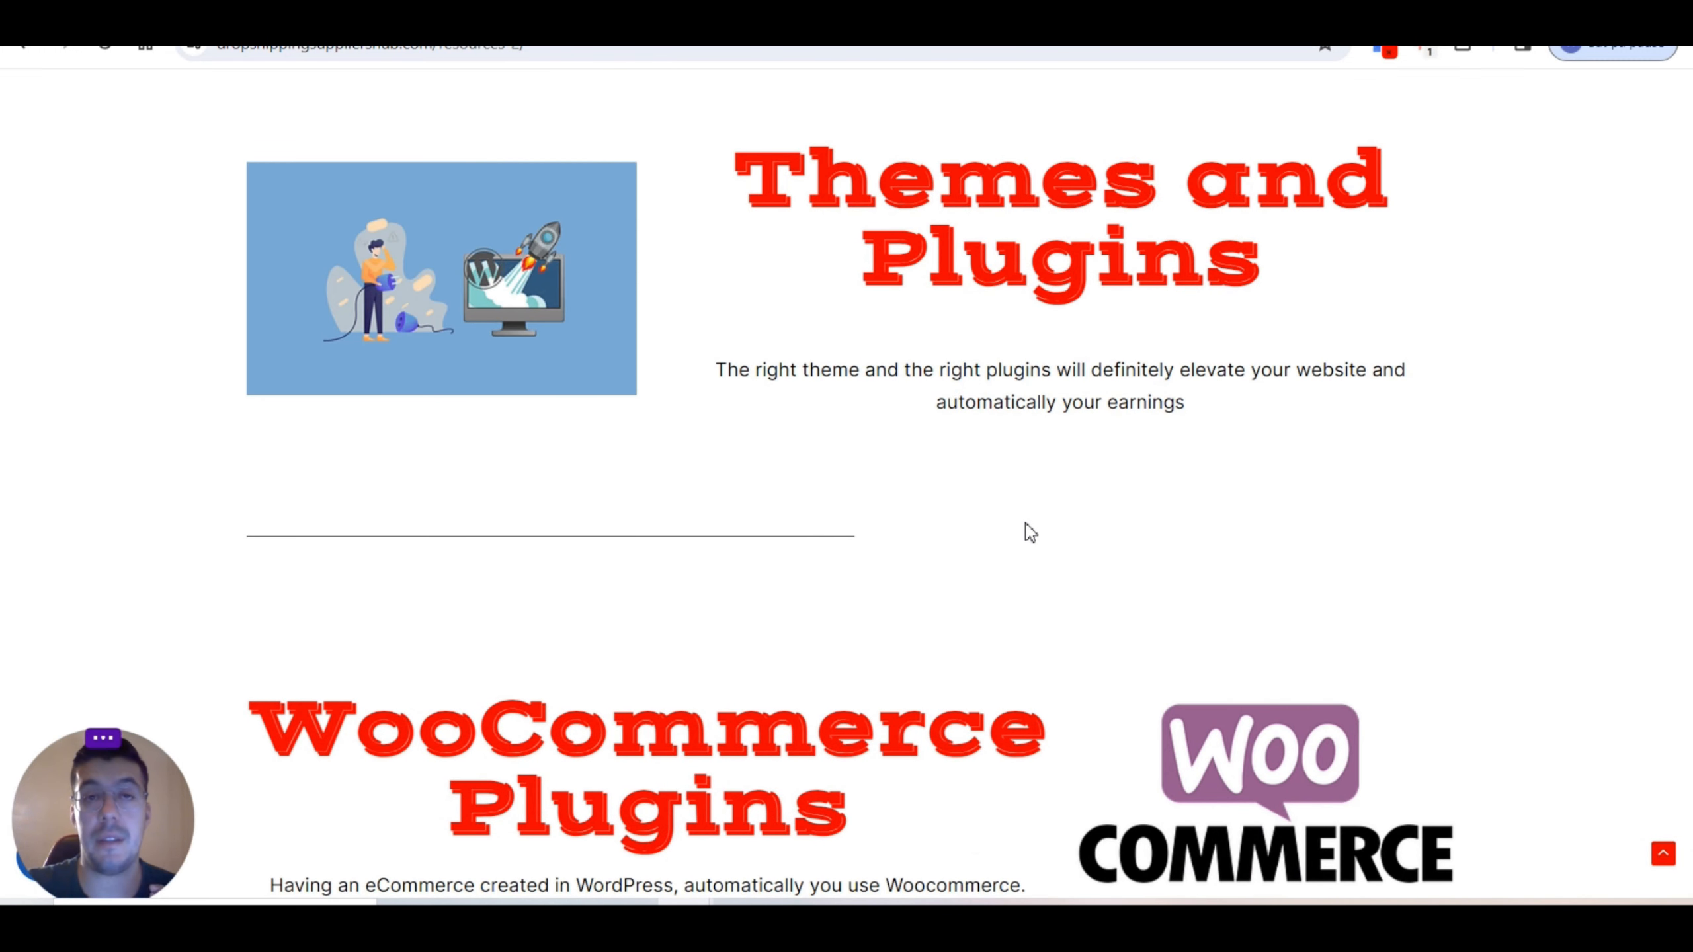
mouse_move(991, 550)
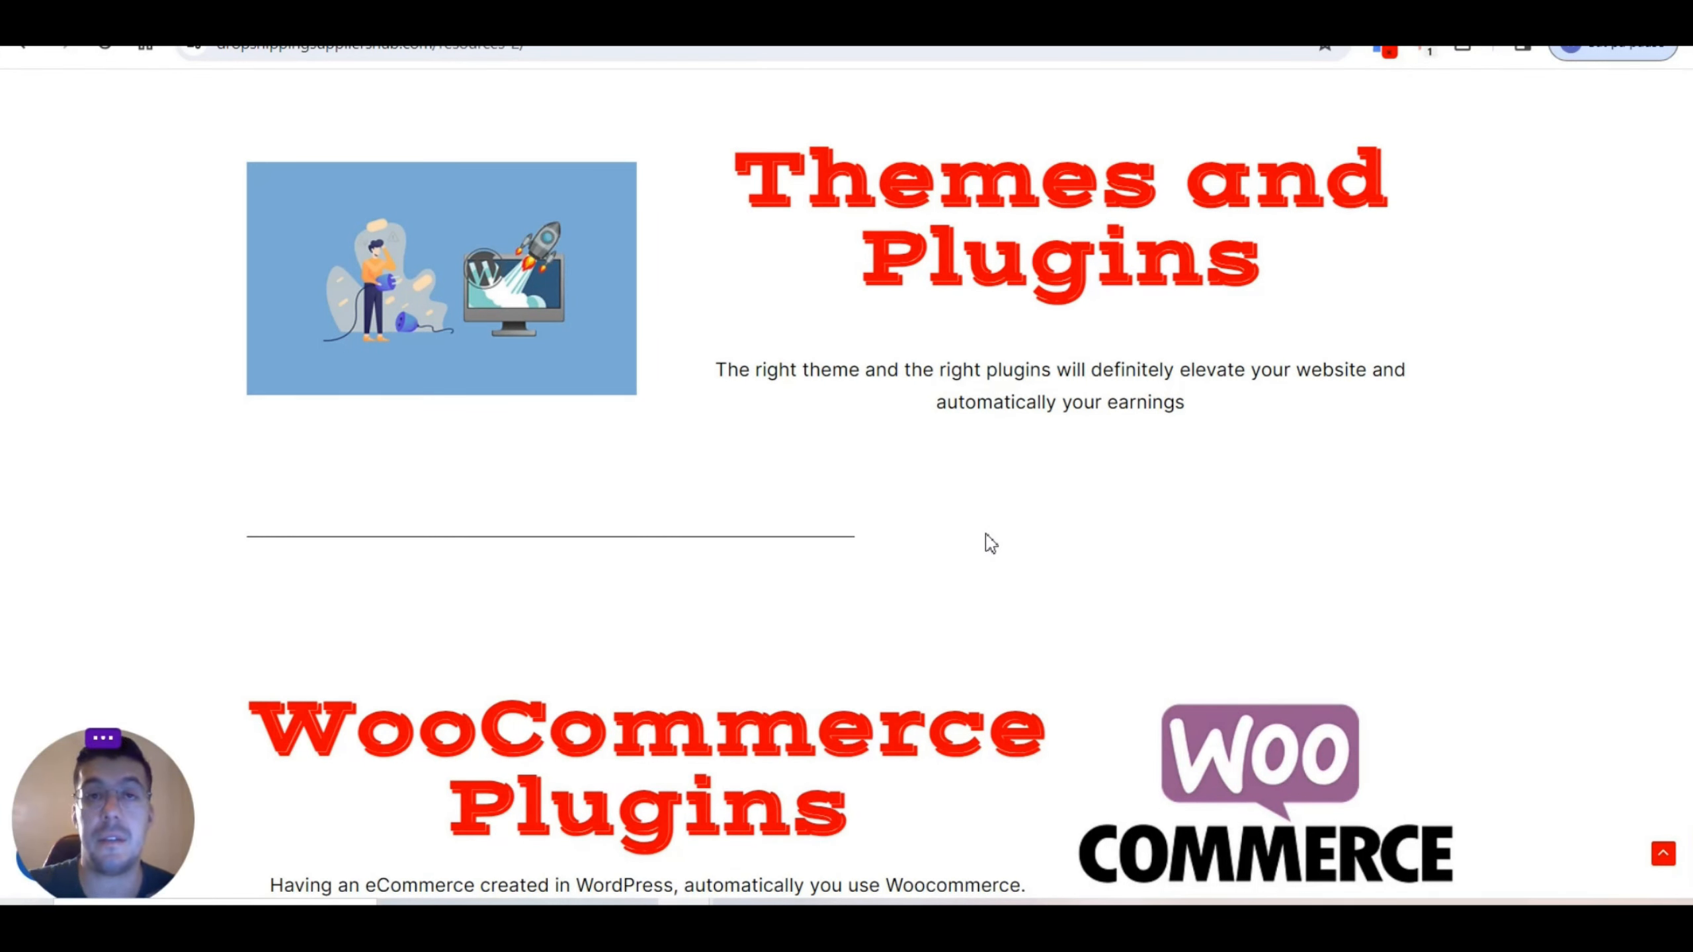
mouse_move(1018, 500)
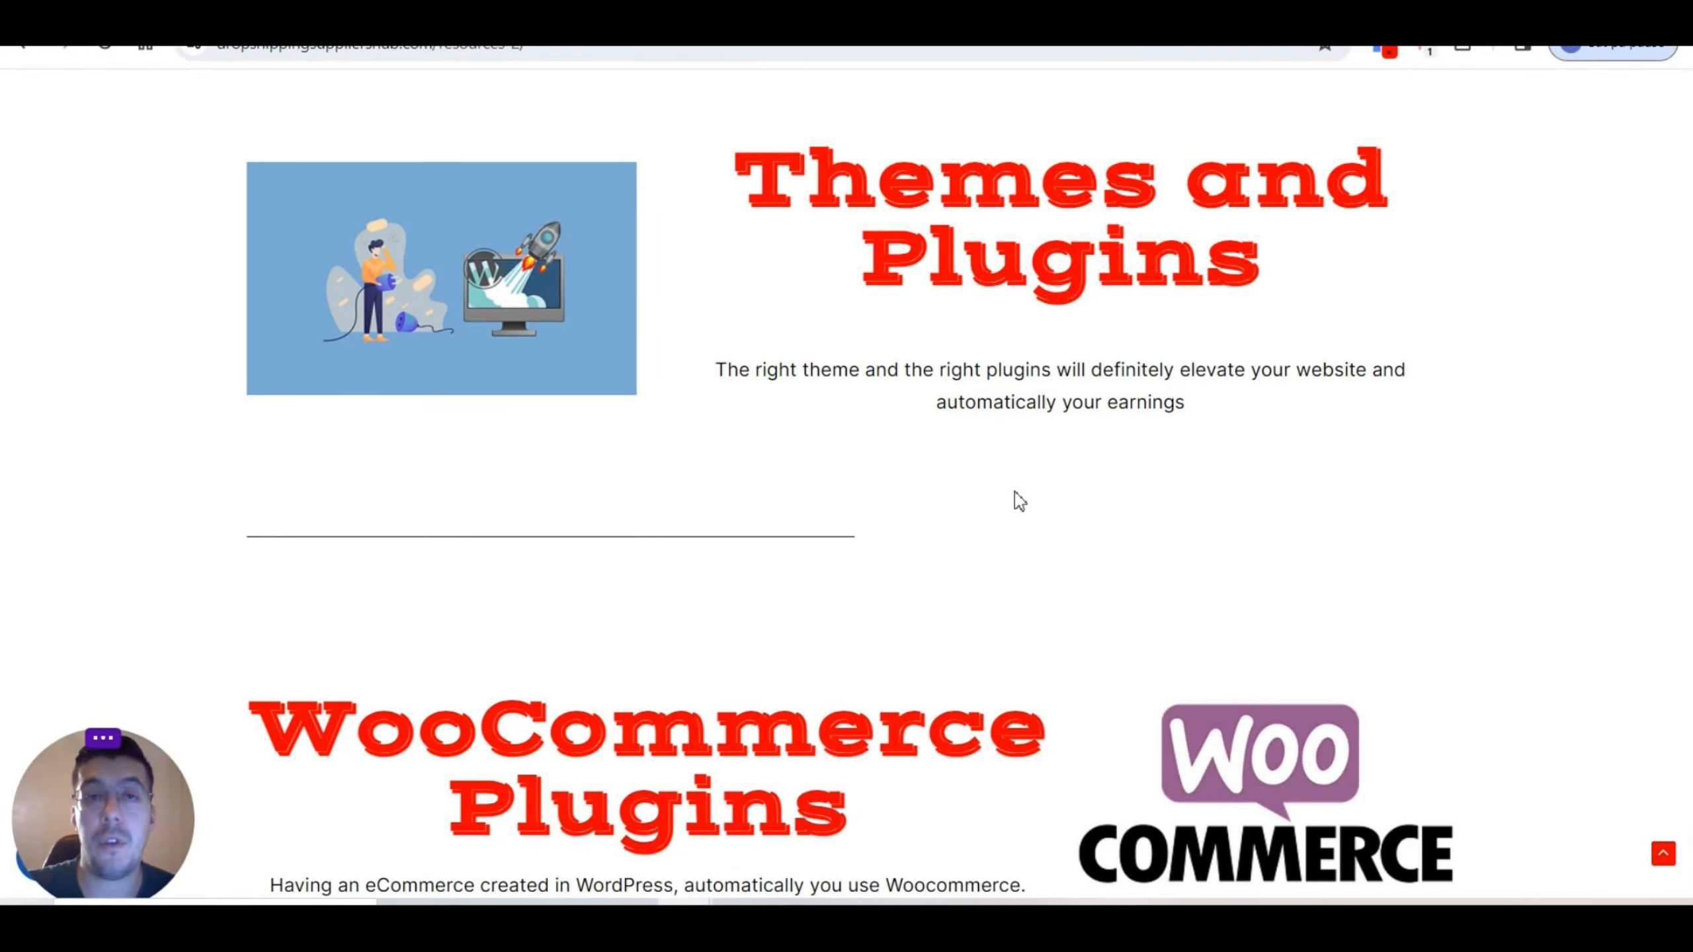
mouse_move(1027, 500)
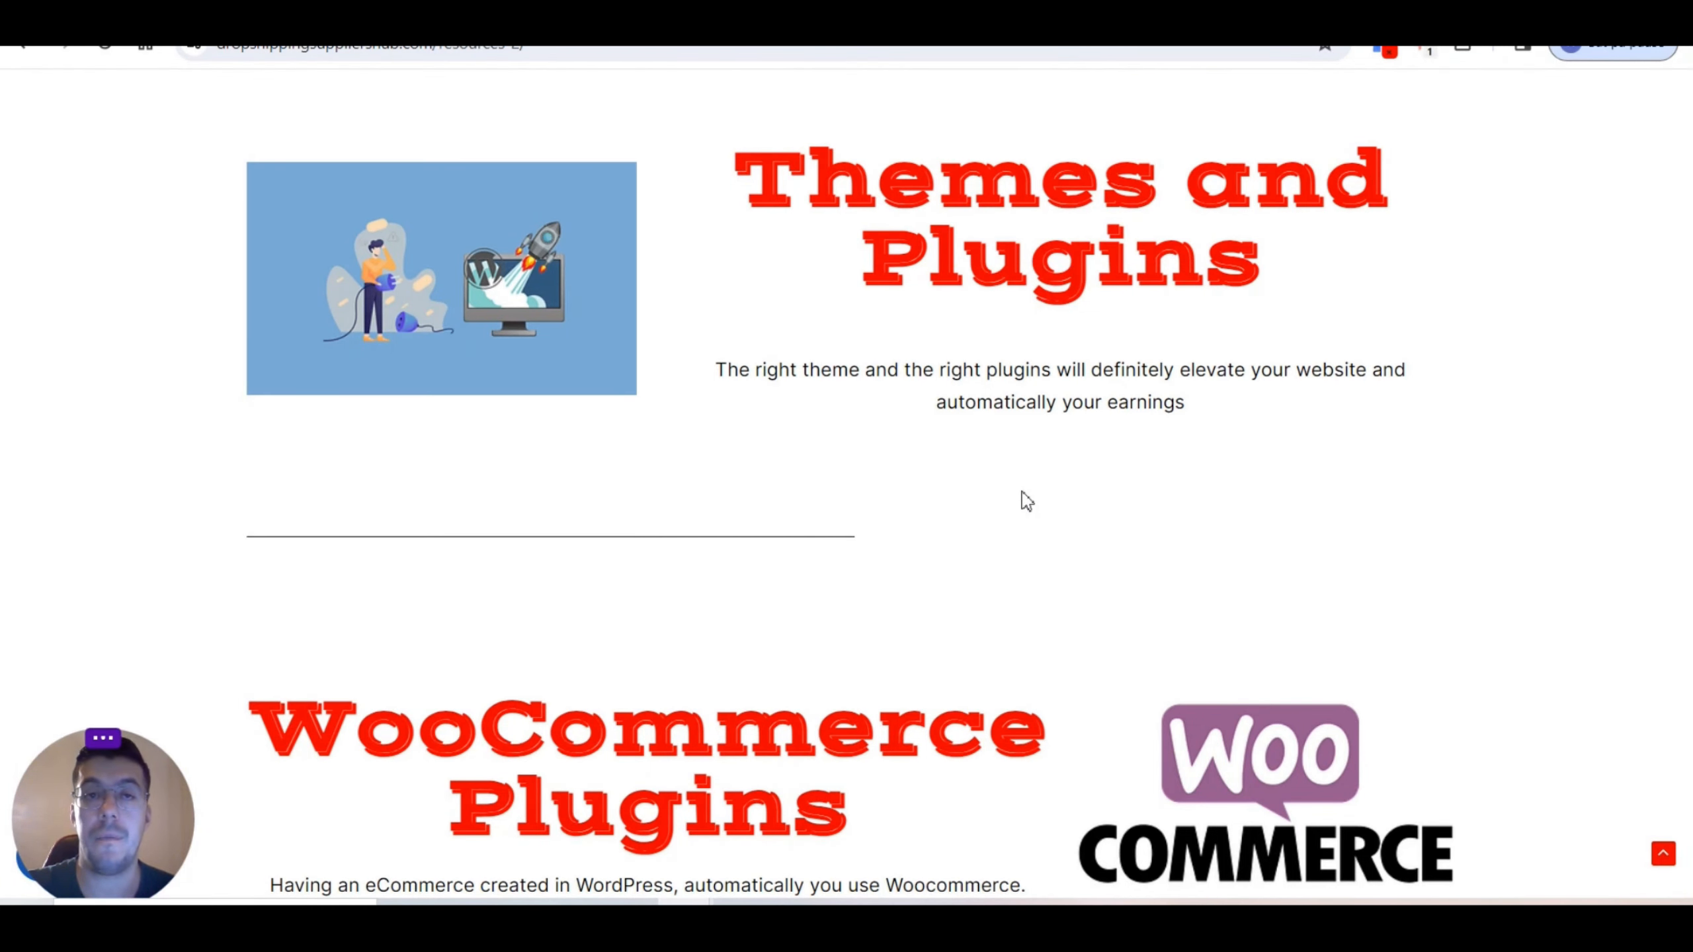
scroll(down, 3)
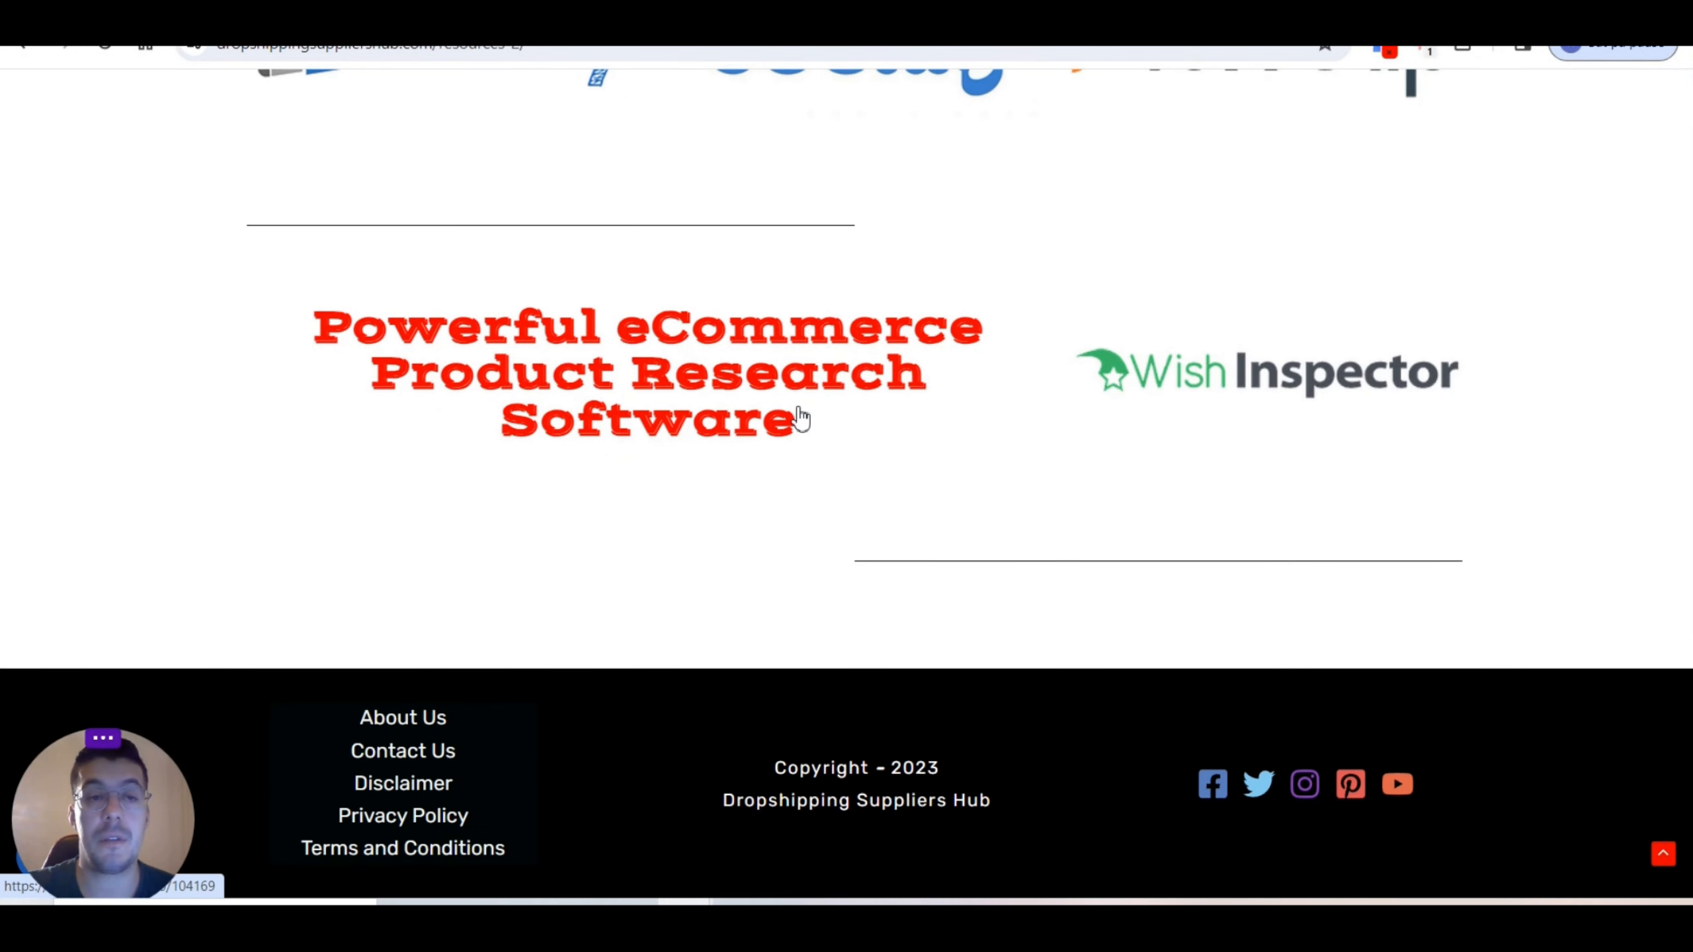
mouse_move(1098, 554)
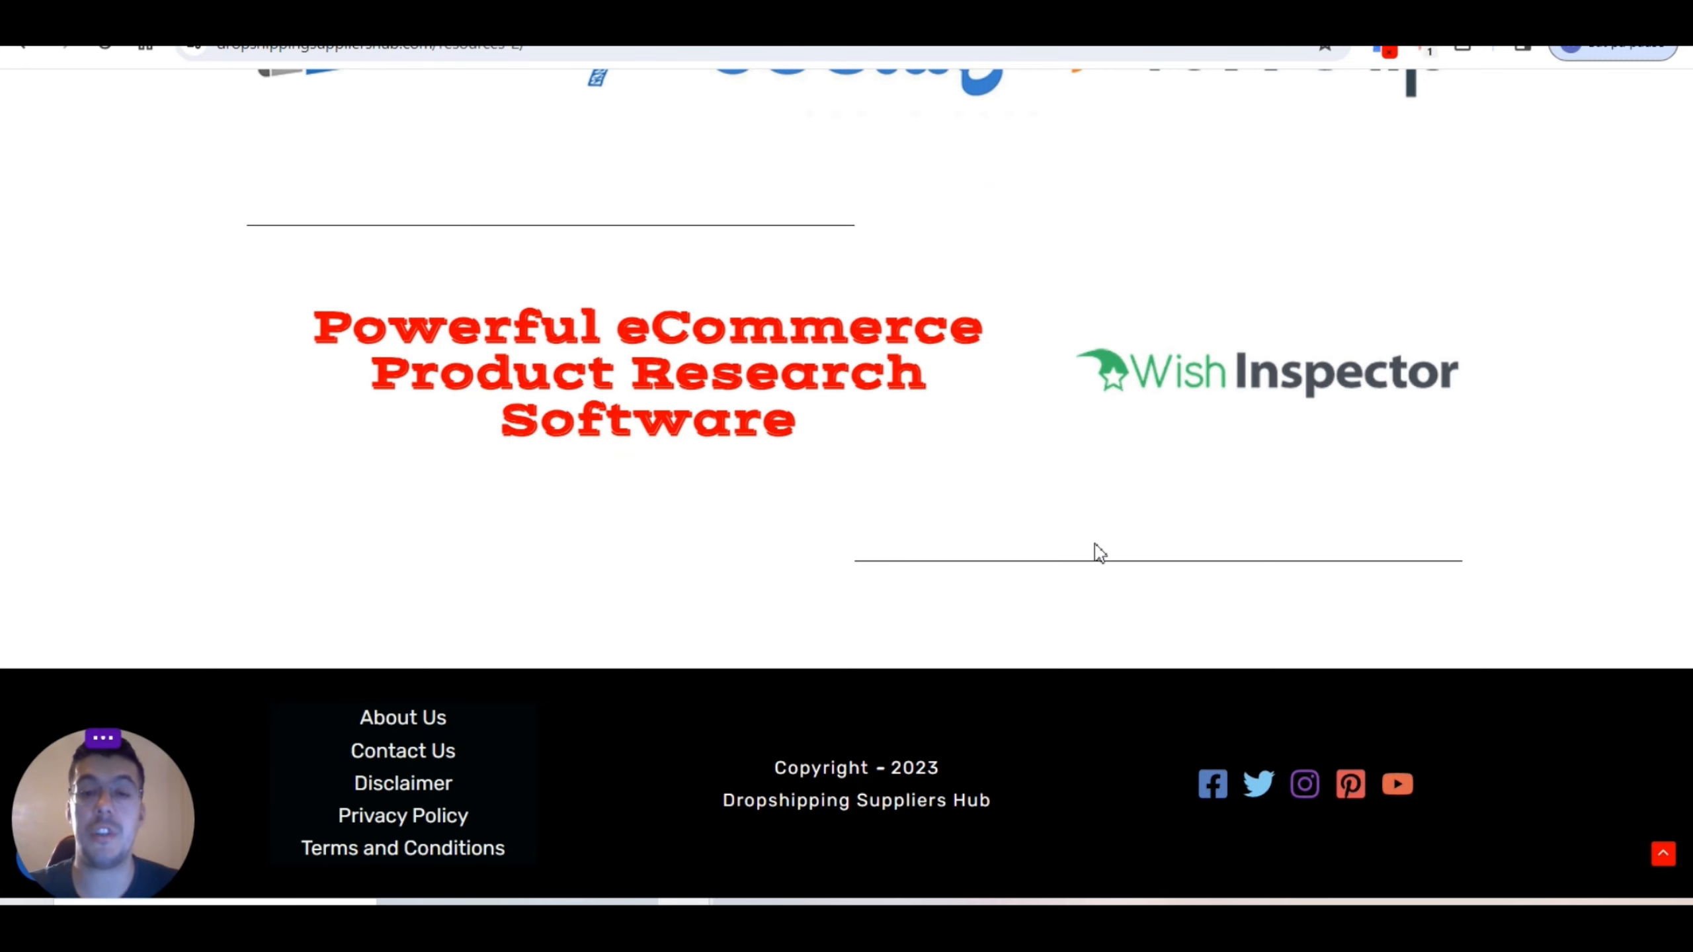
scroll(up, 3)
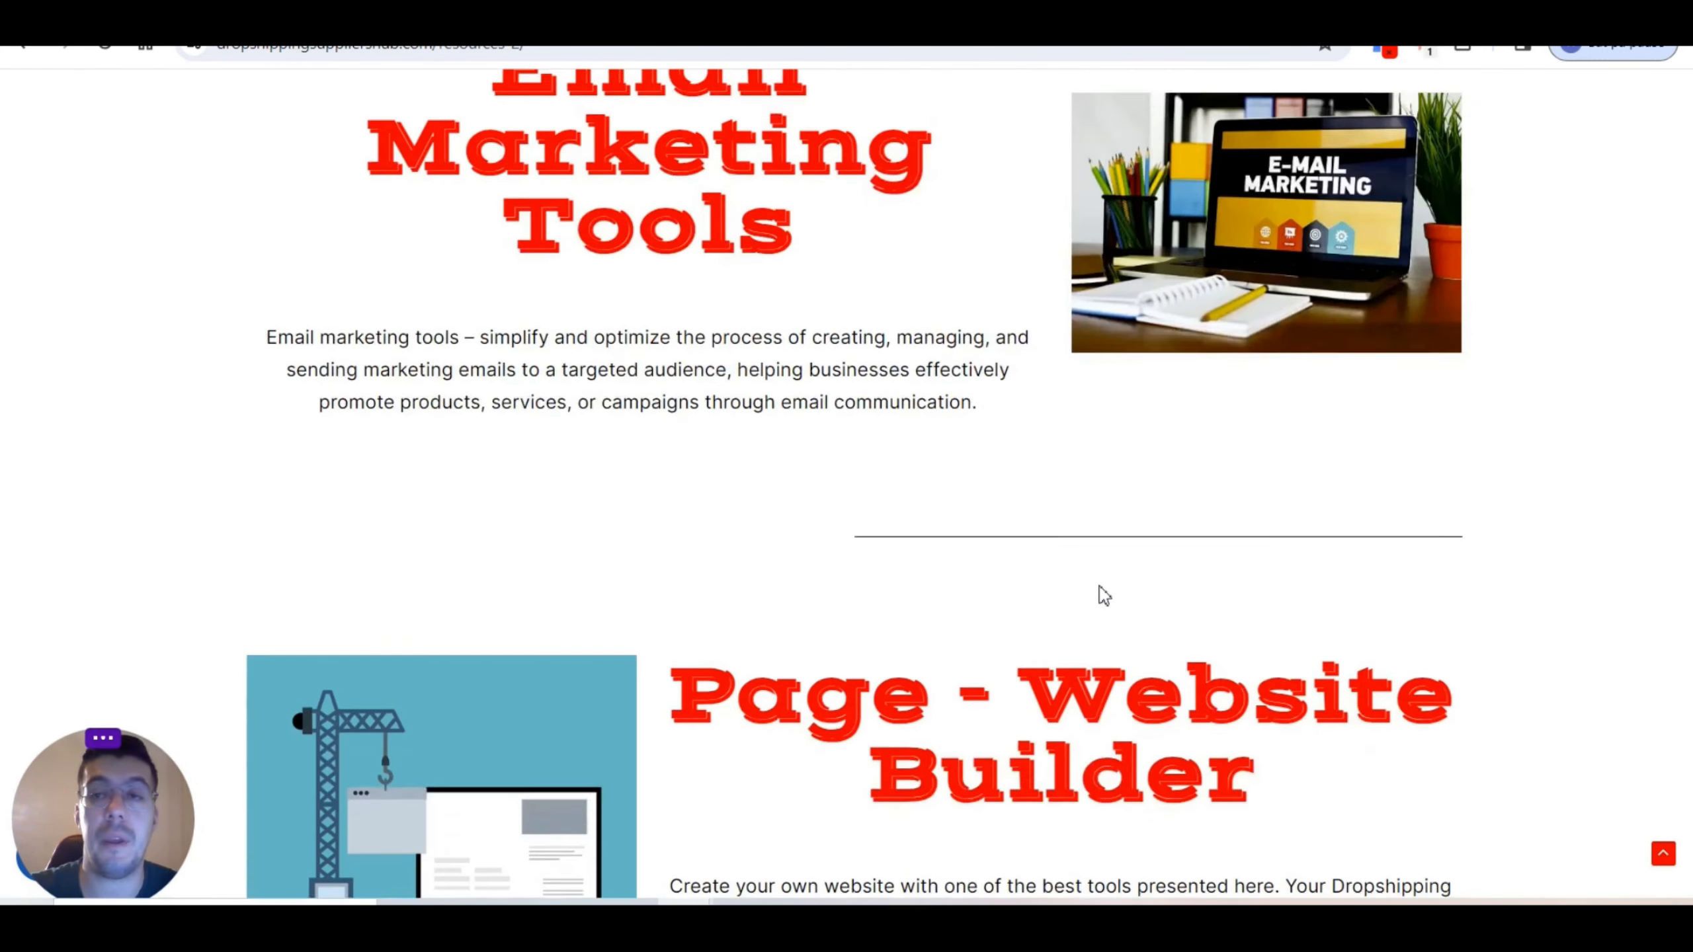
scroll(up, 3)
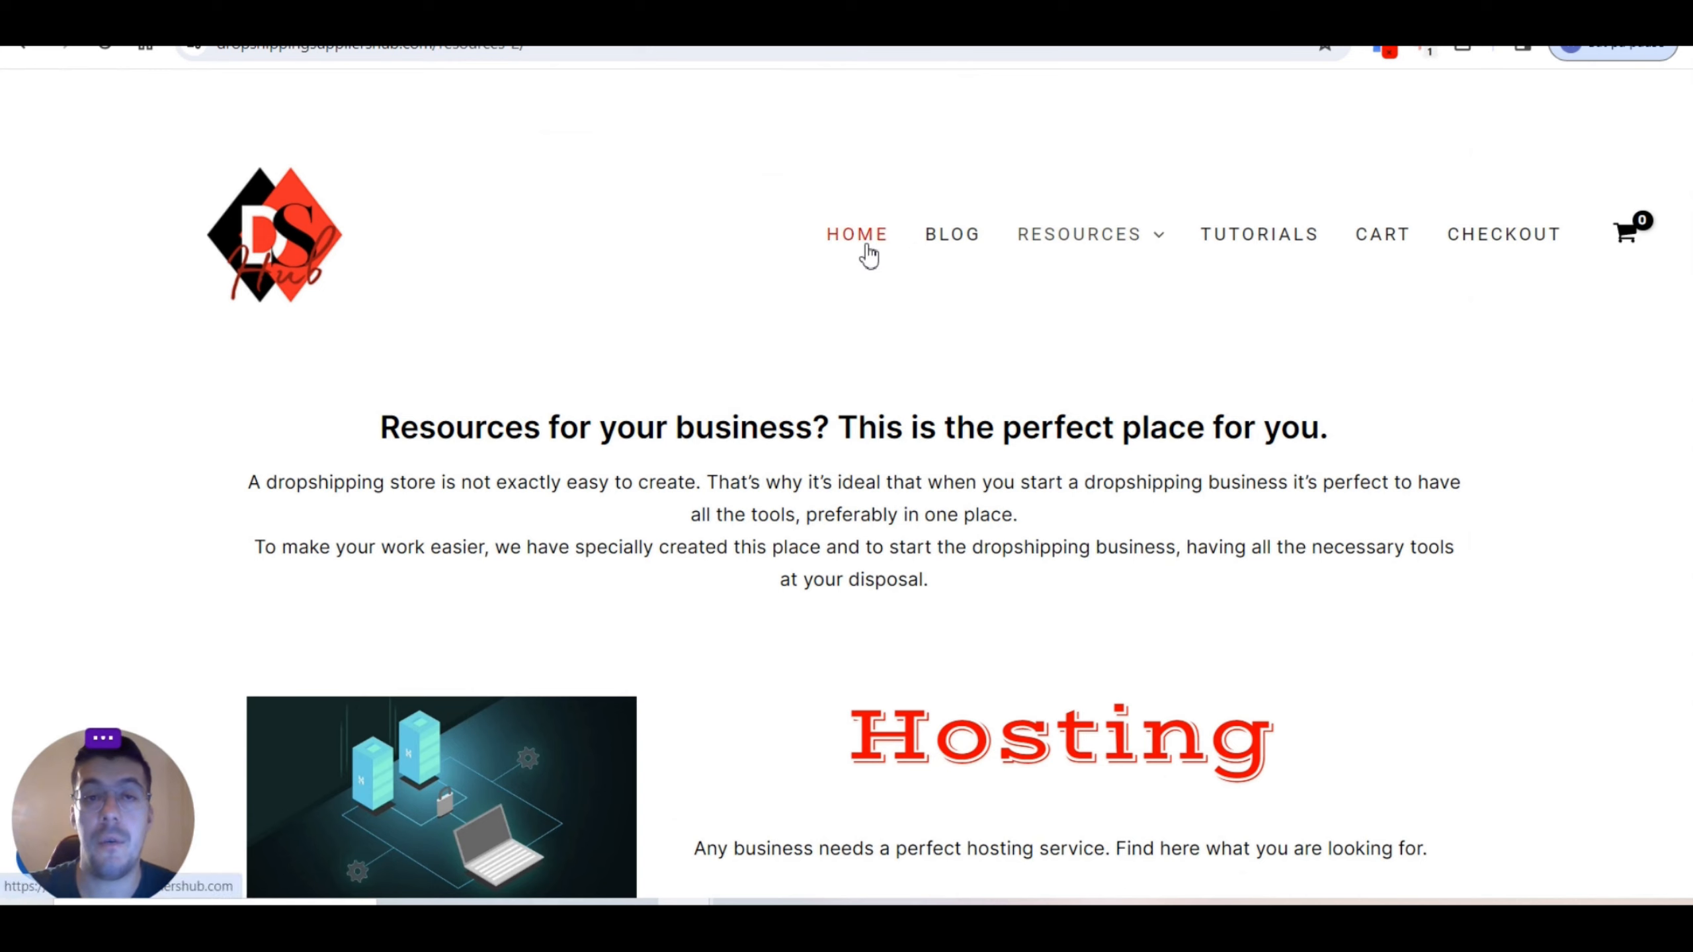
Step: Return to the home page and follow the Visit YouTube Channel button to the hub's channel
click(856, 234)
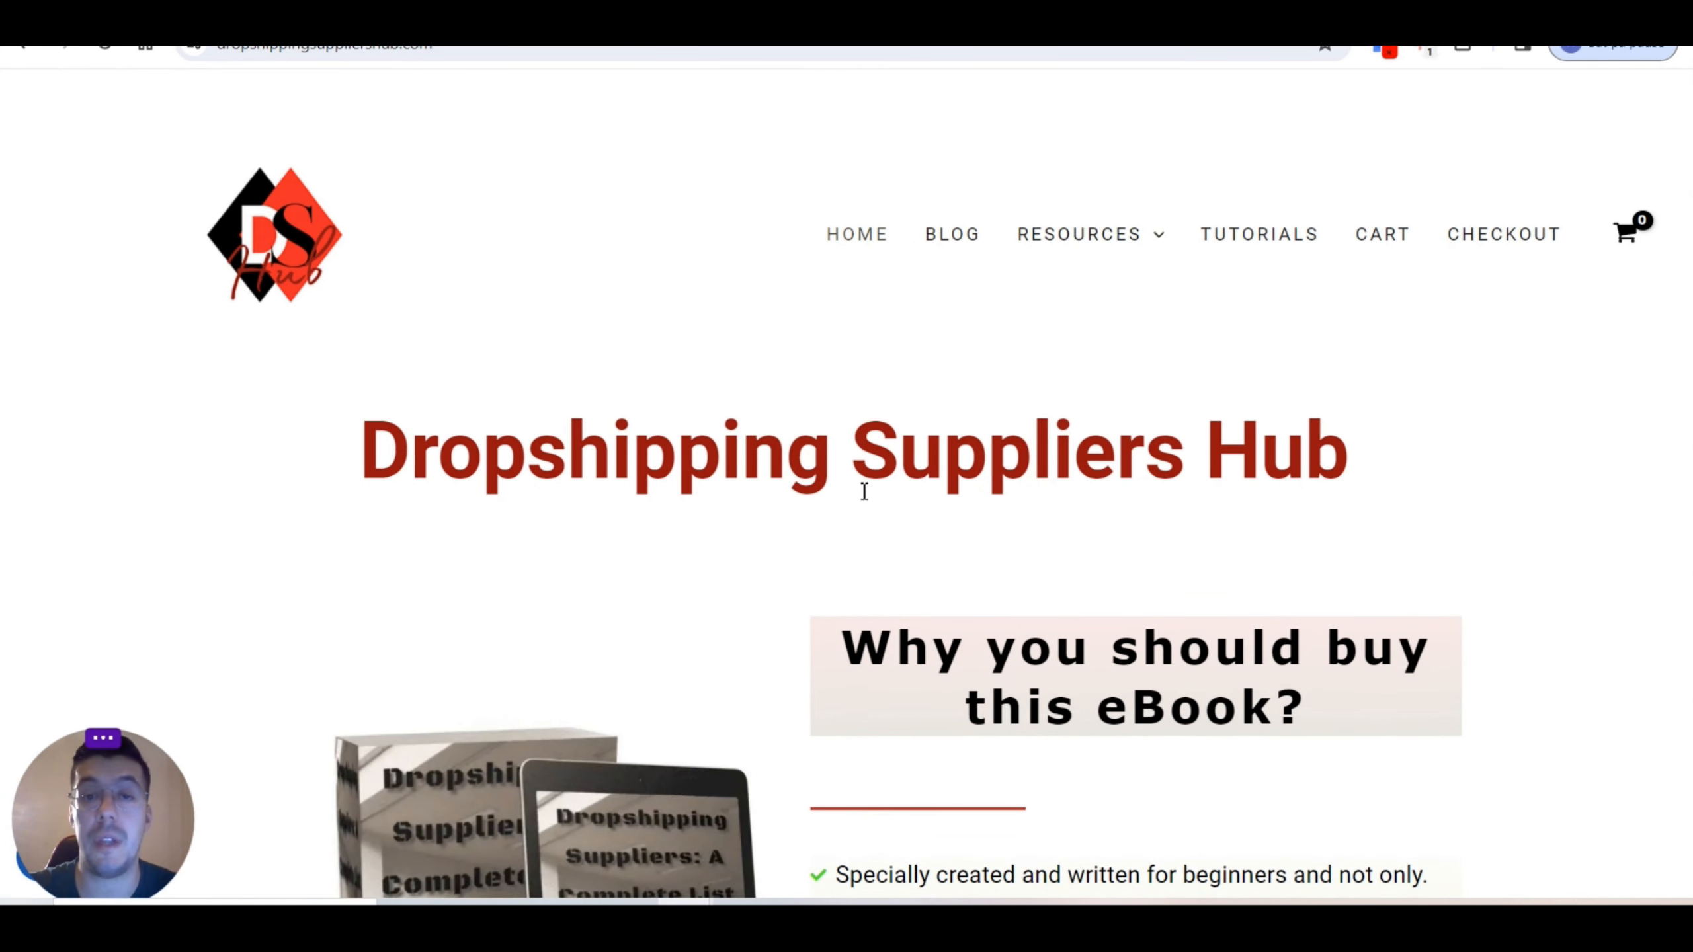
scroll(down, 3)
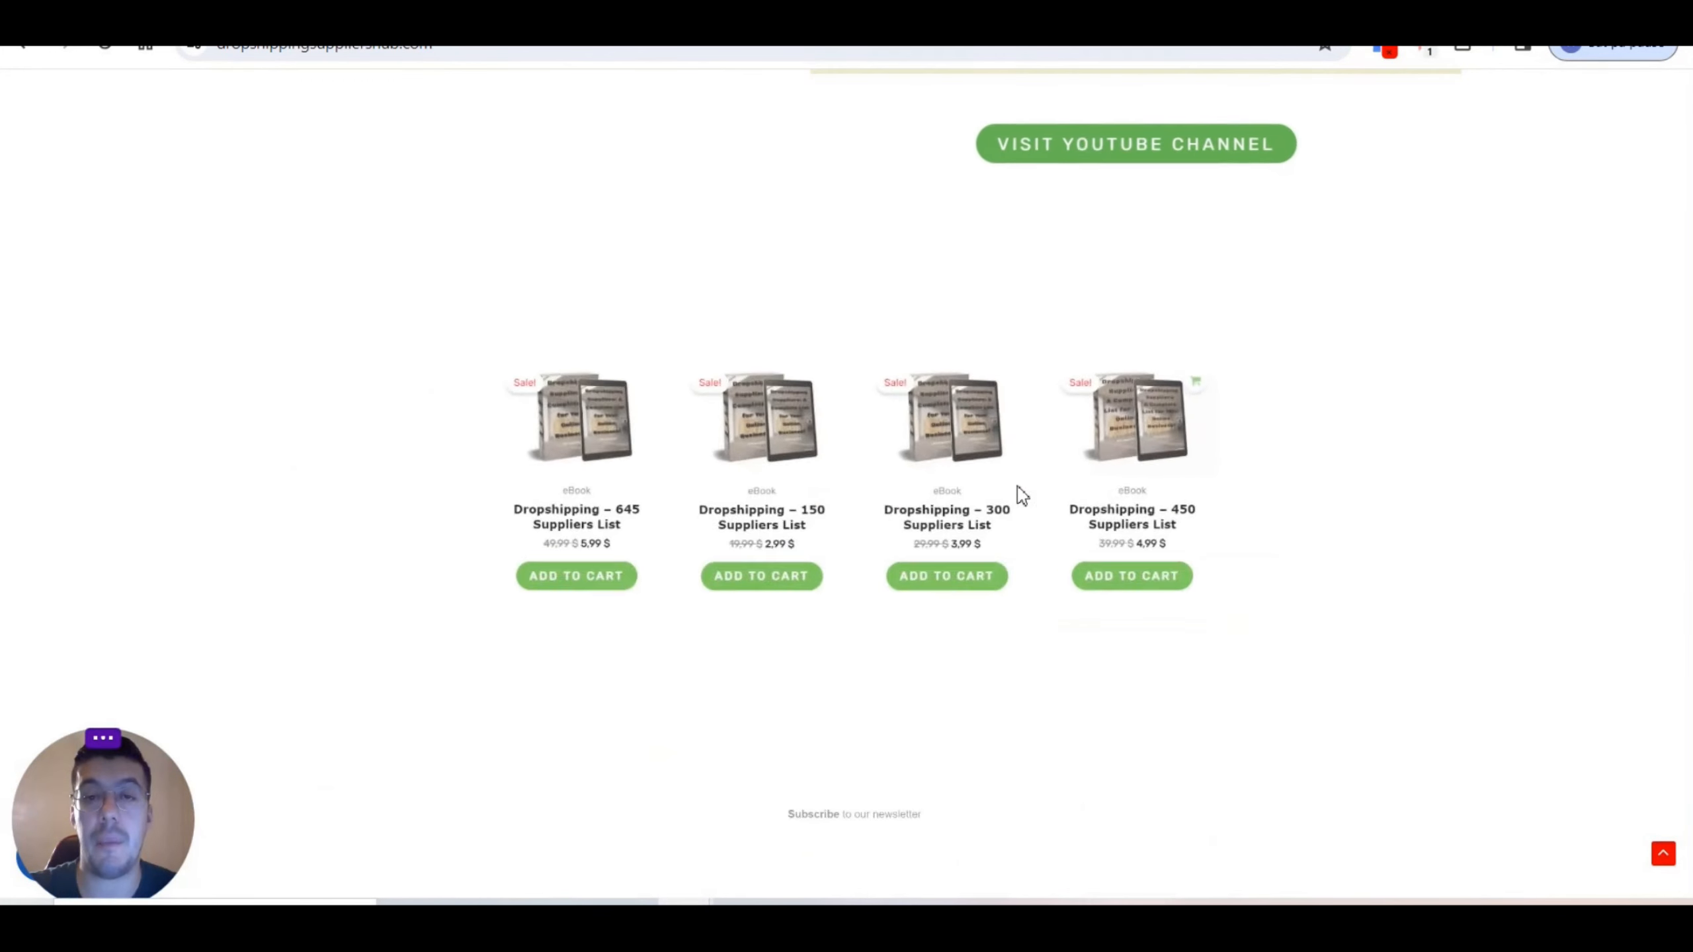
scroll(up, 3)
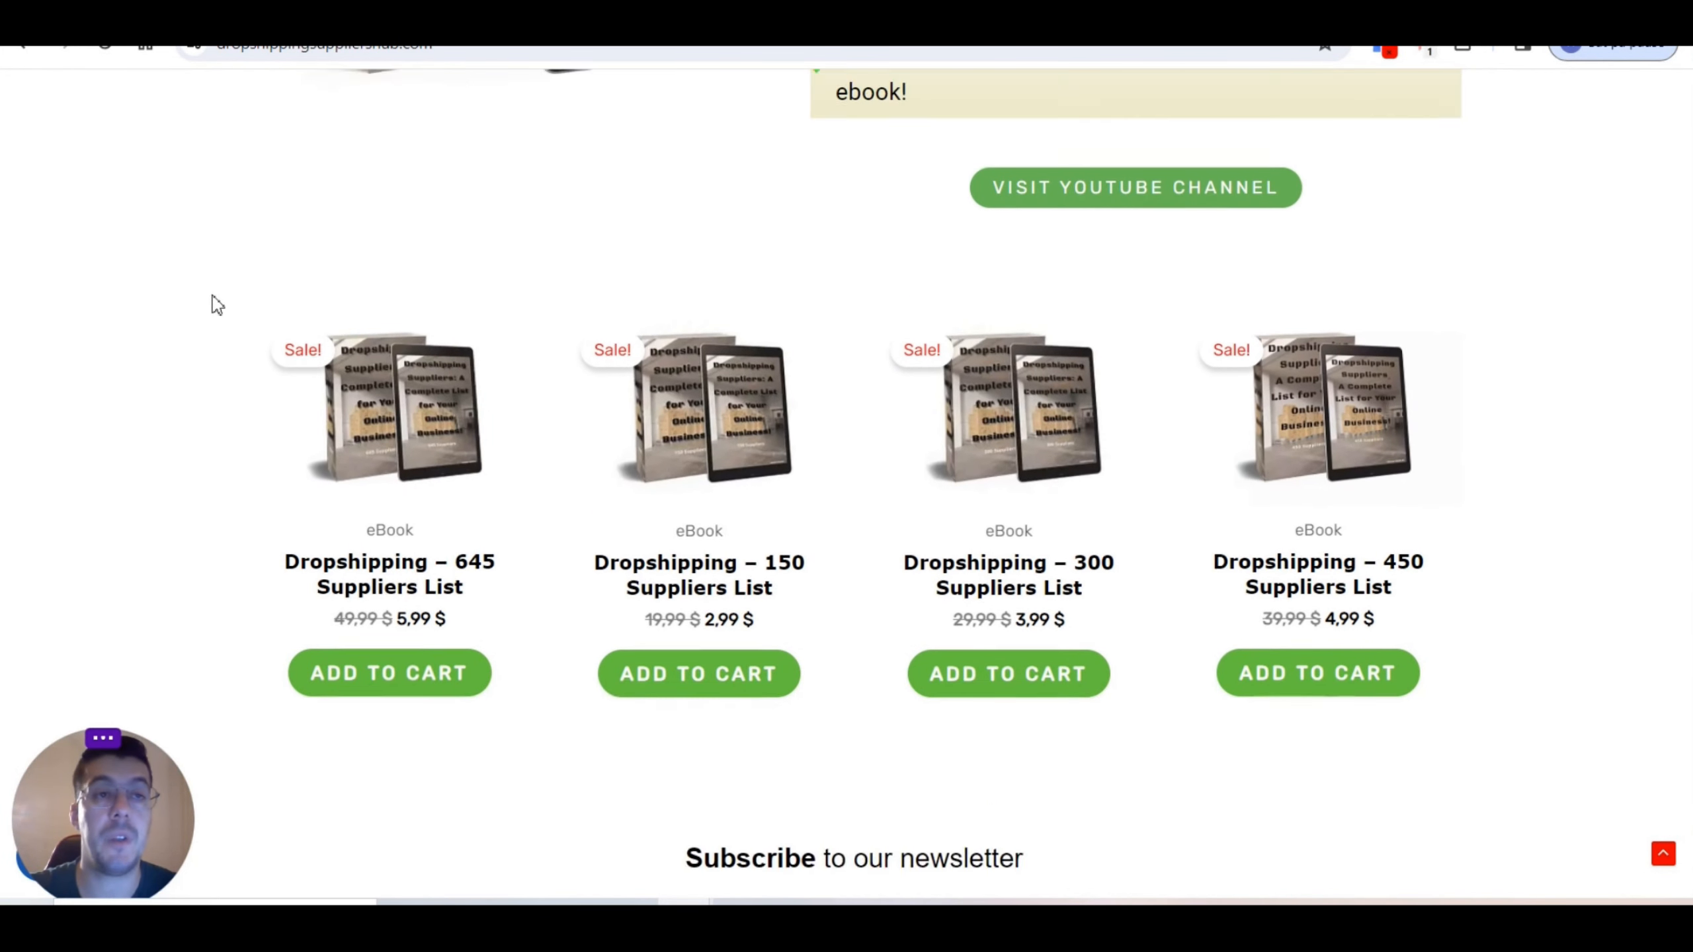
scroll(up, 3)
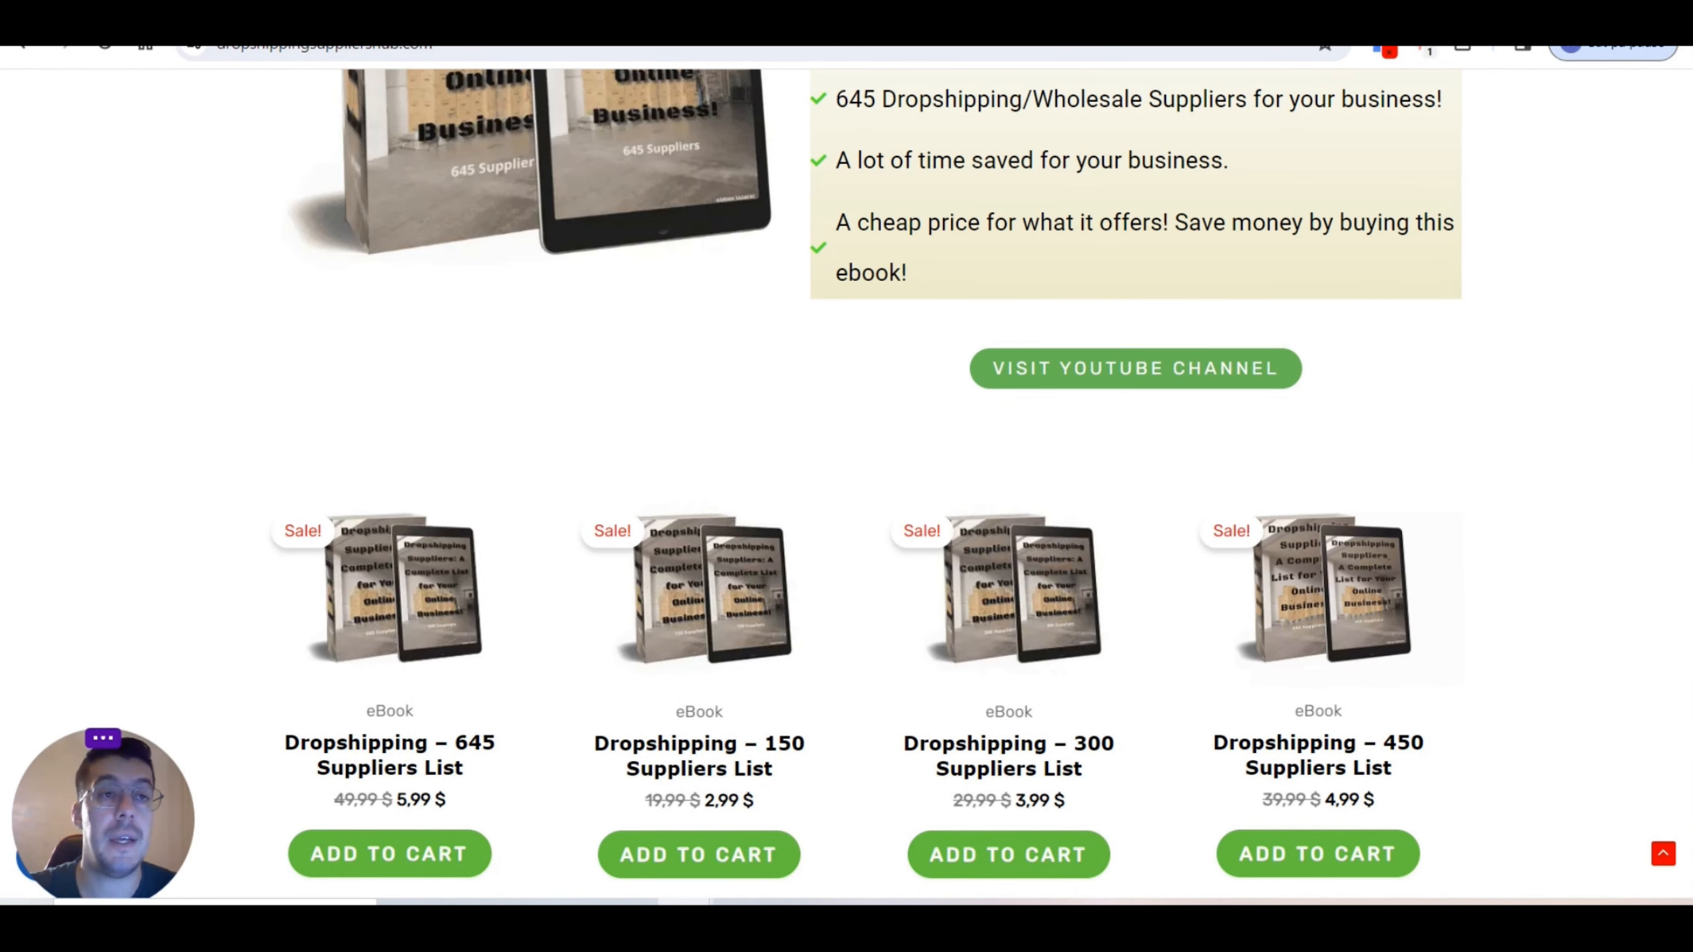
click(1135, 367)
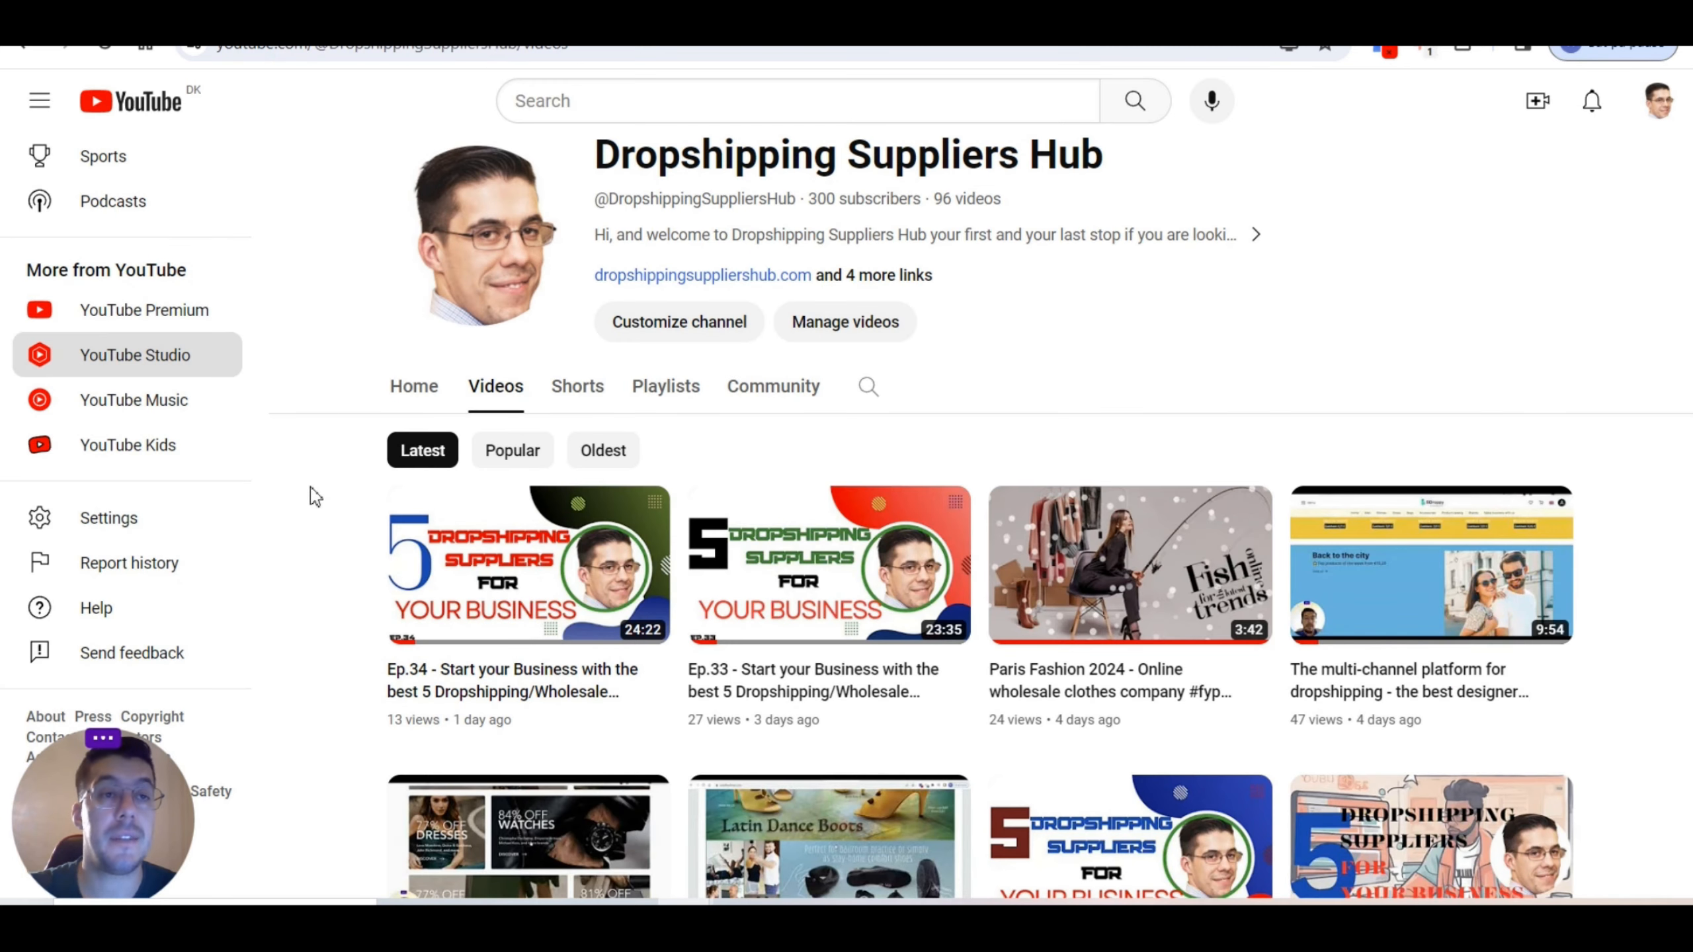
mouse_move(758, 486)
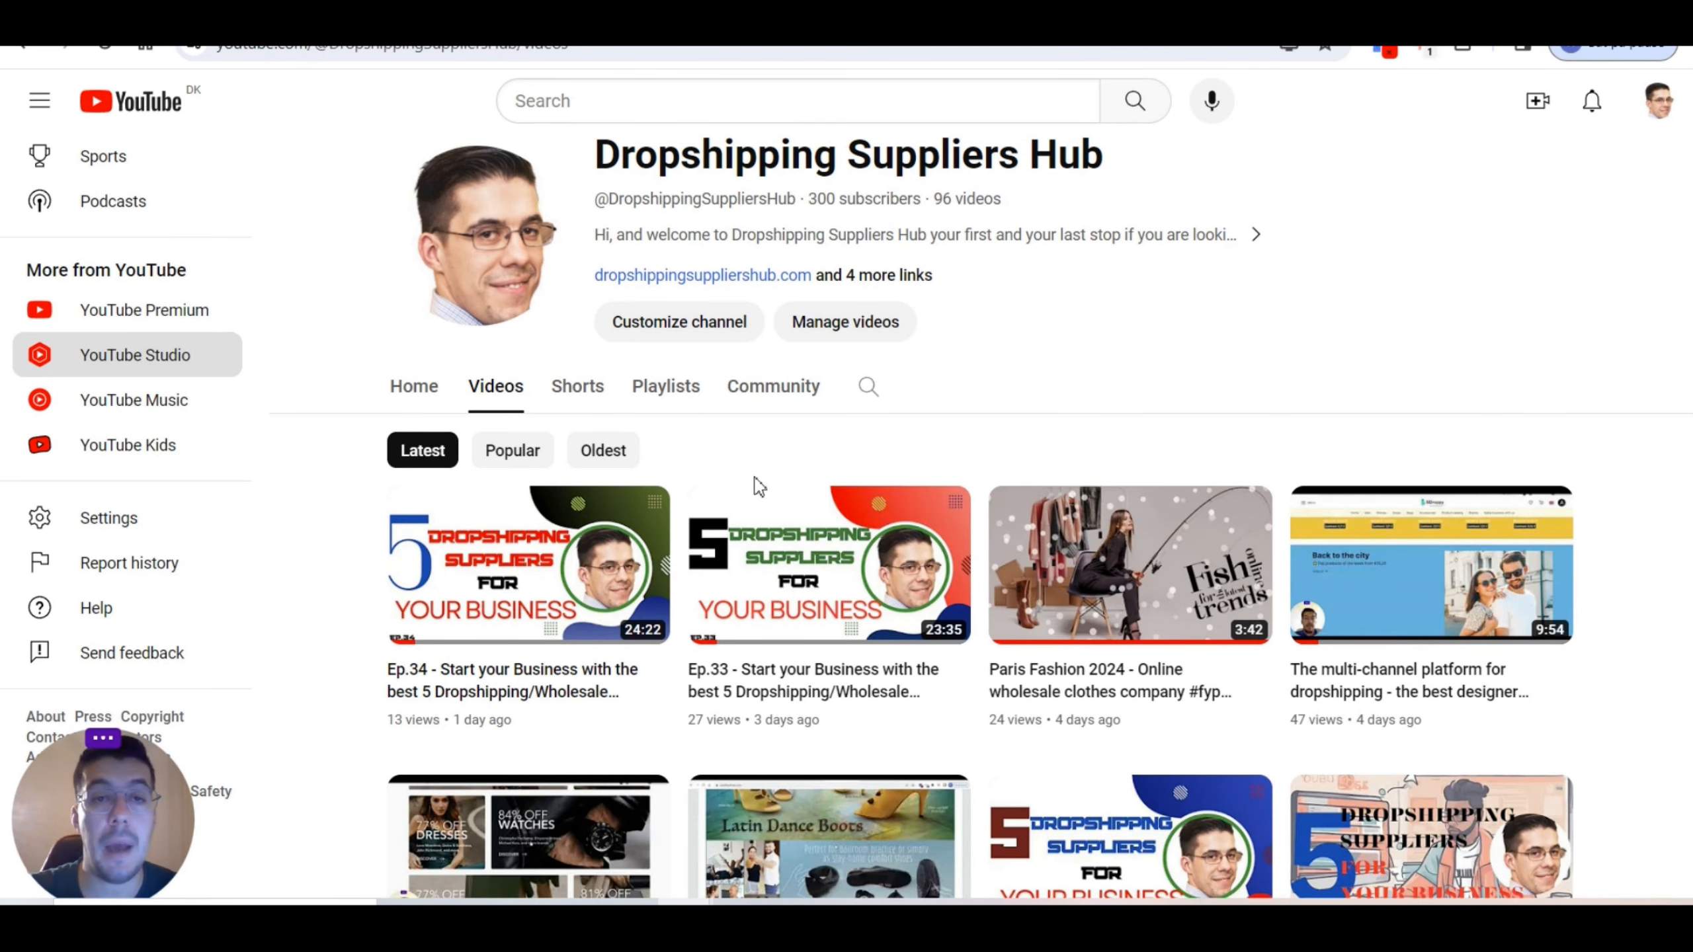
mouse_move(768, 475)
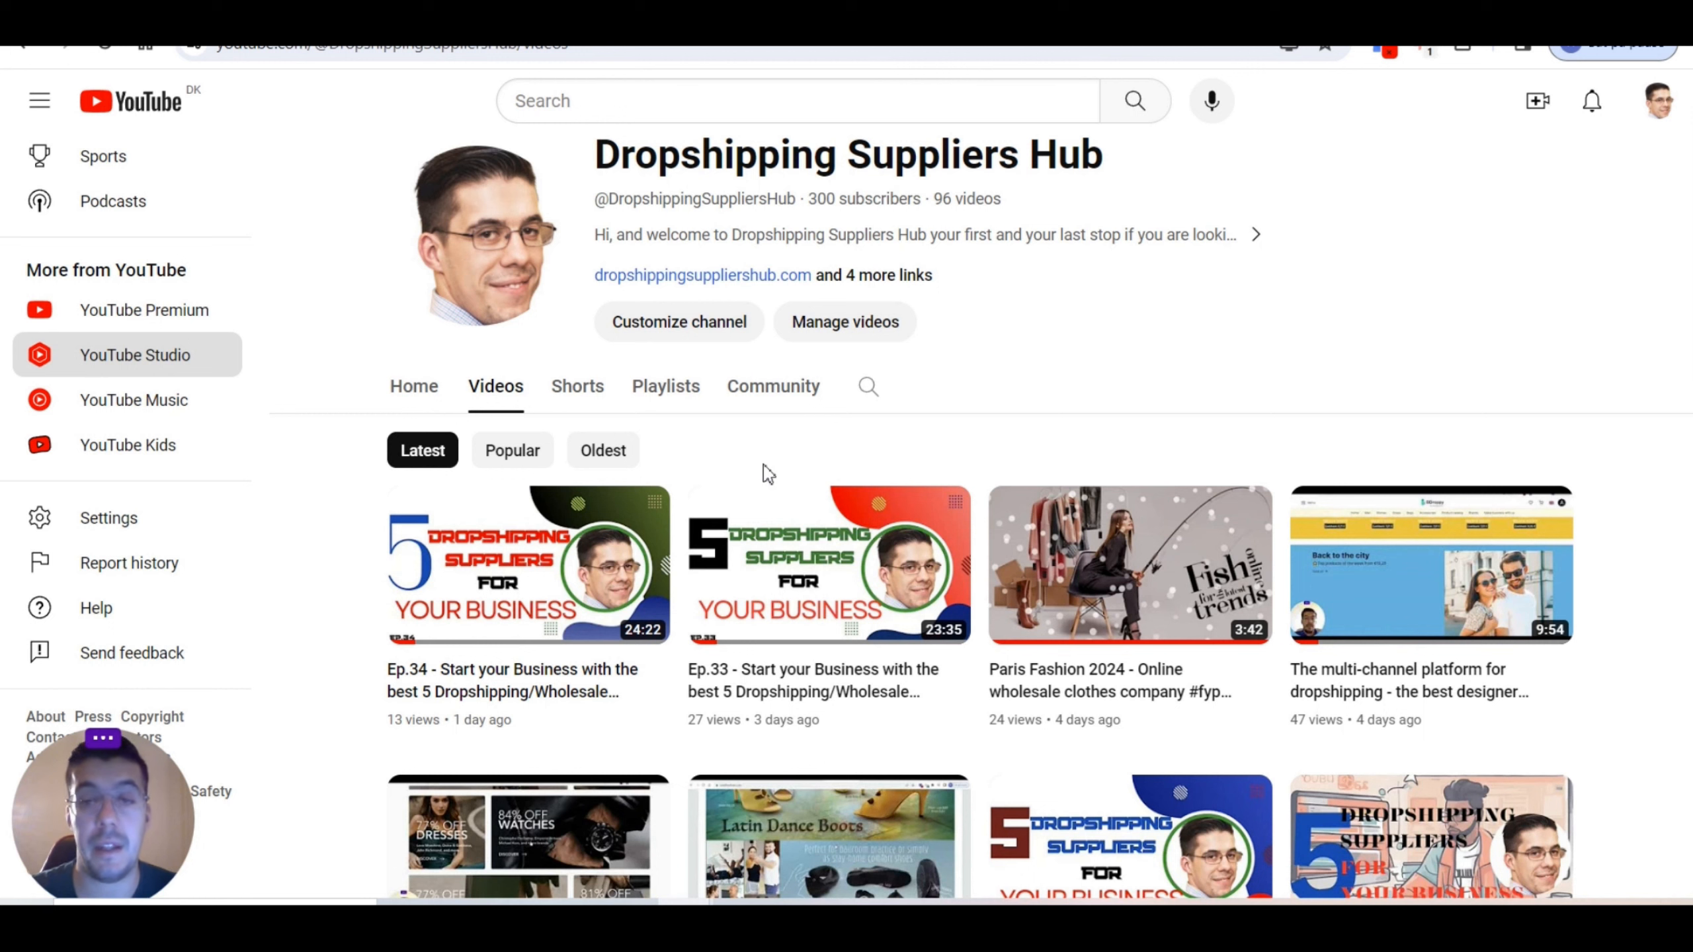
mouse_move(732, 476)
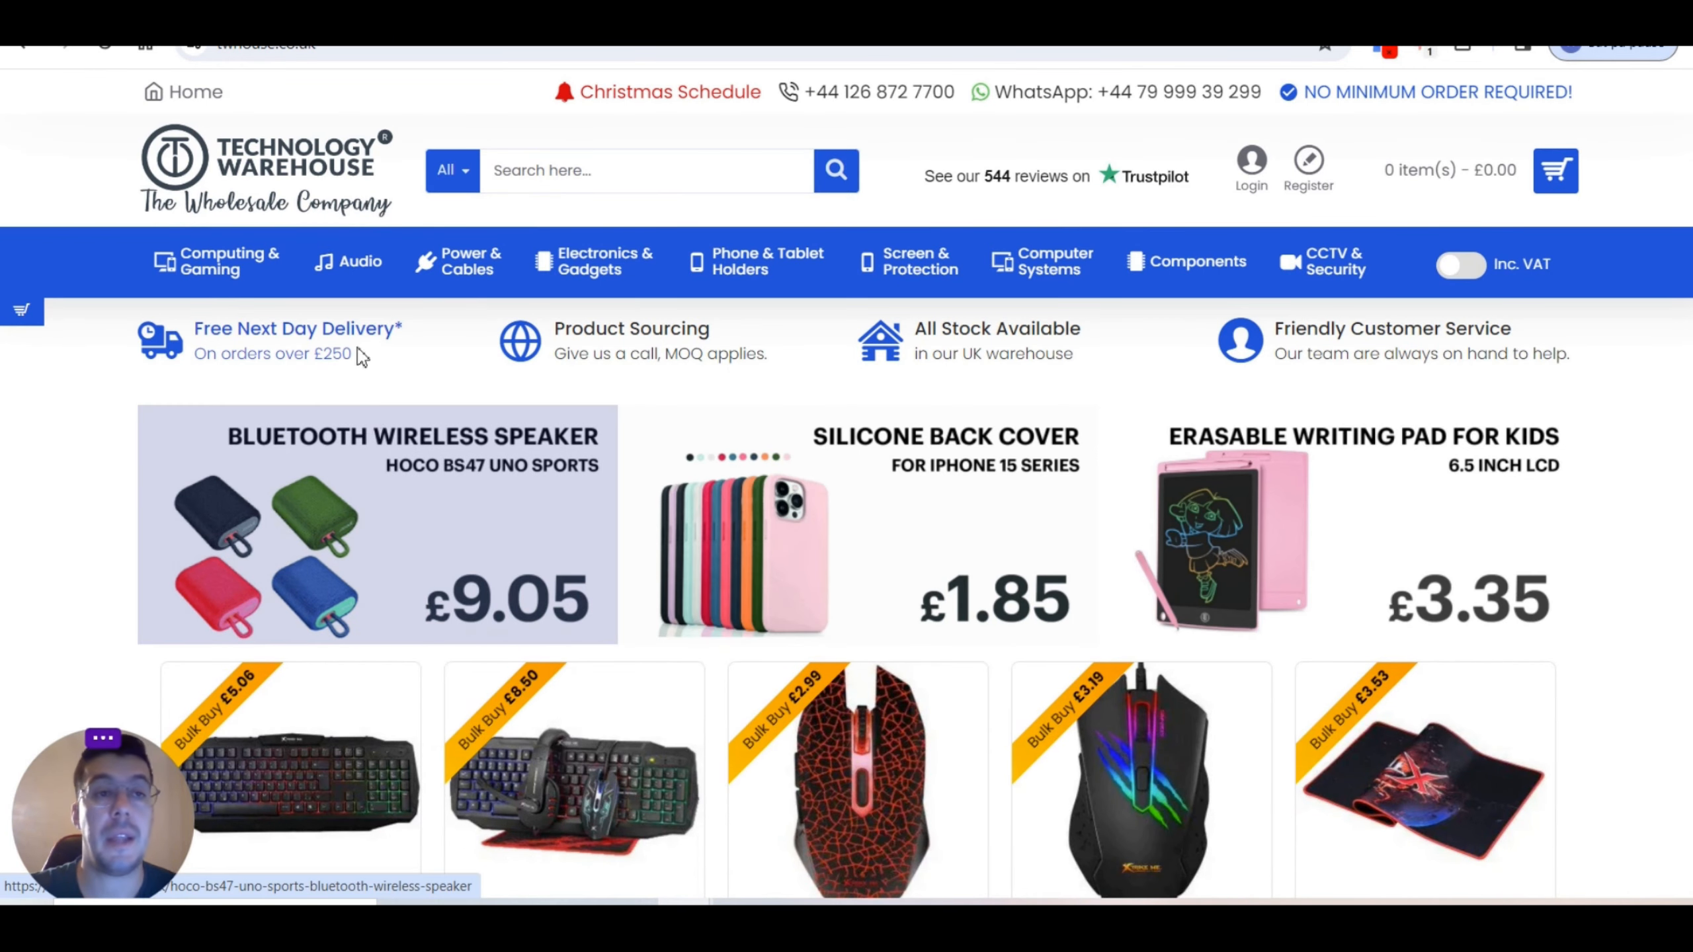
mouse_move(332, 603)
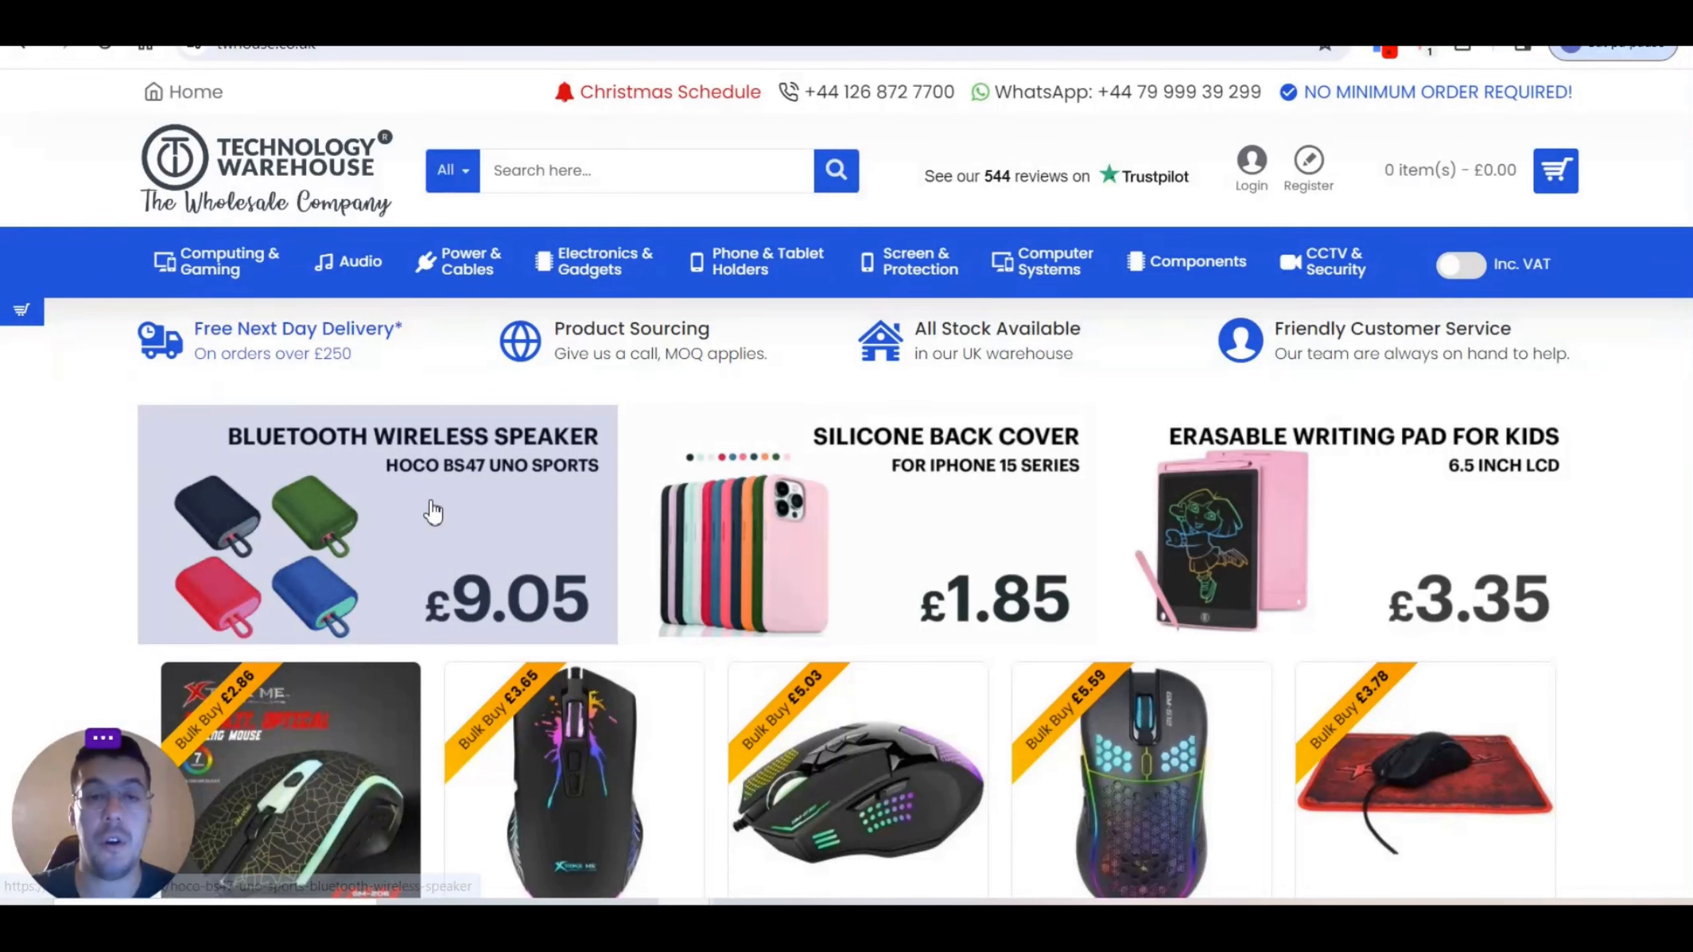
Step: Browse the home page from the banner deals down to the Epson inkjet printer listings
scroll(right, 3)
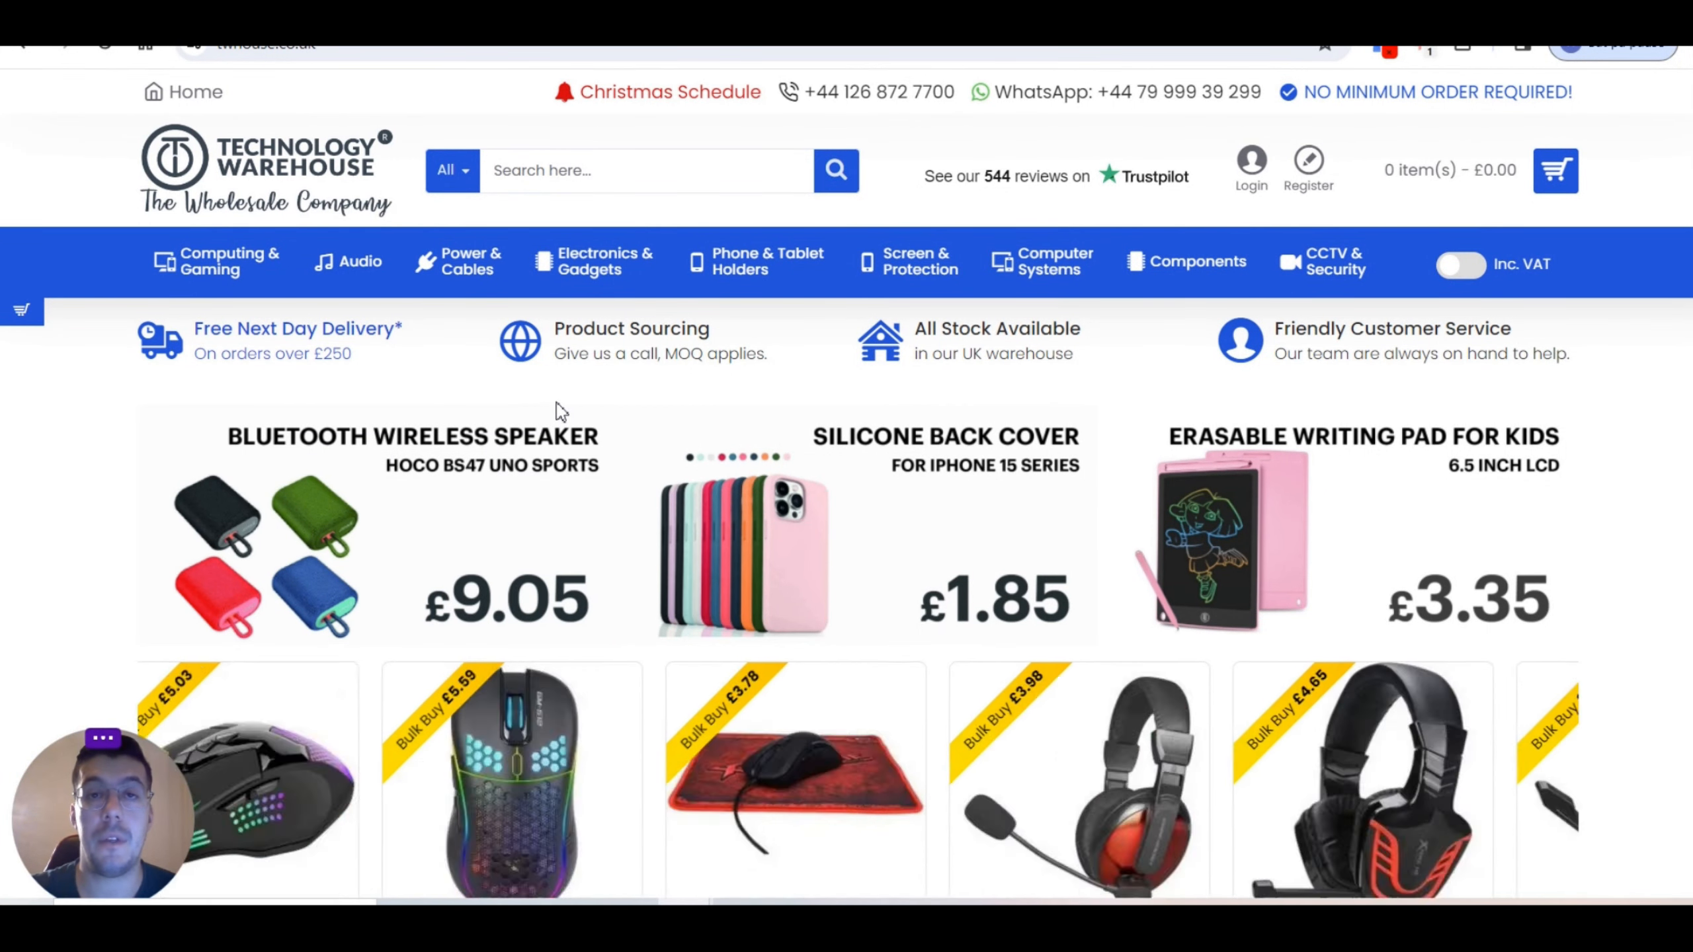
scroll(right, 3)
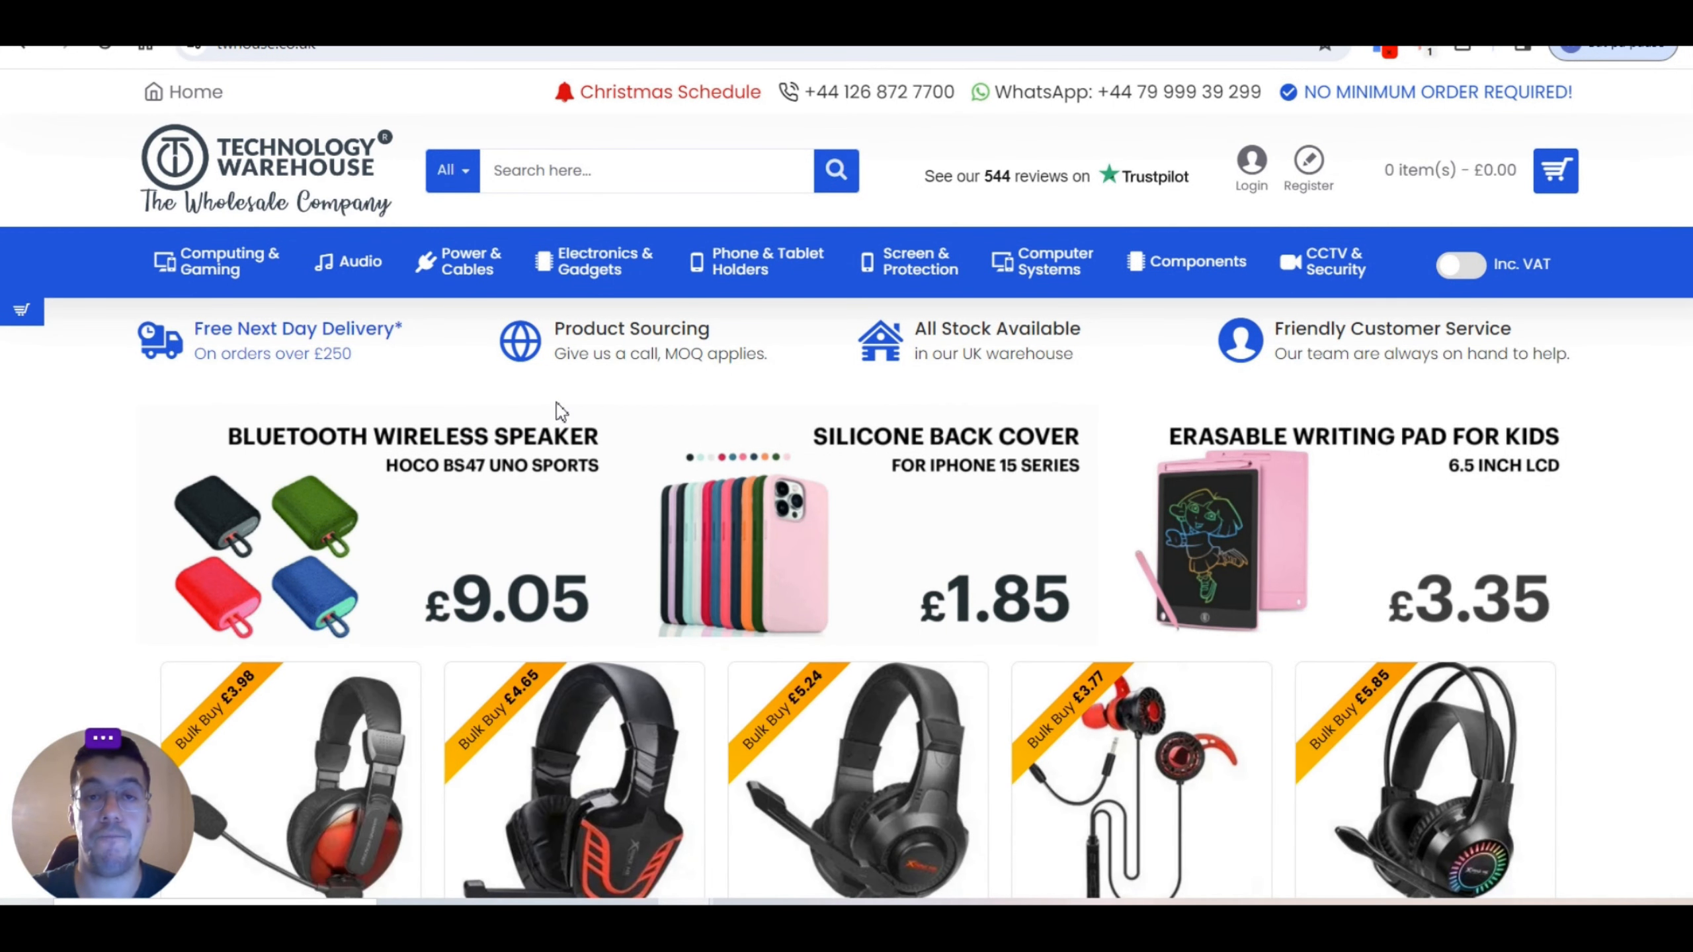
scroll(right, 3)
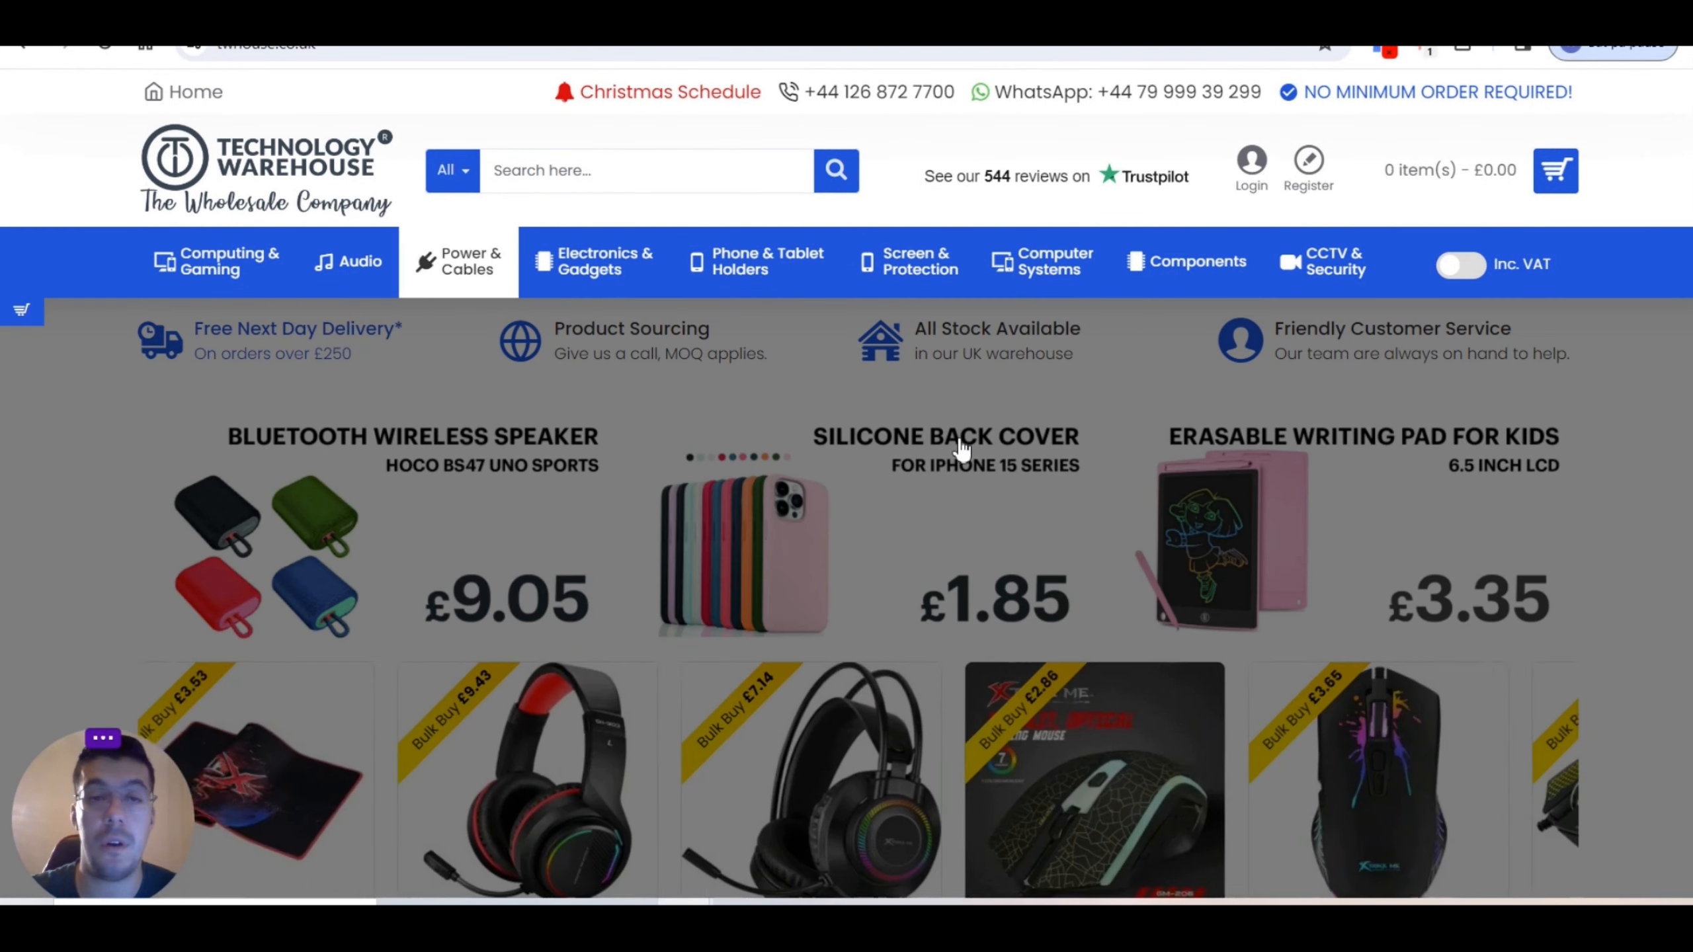
scroll(down, 3)
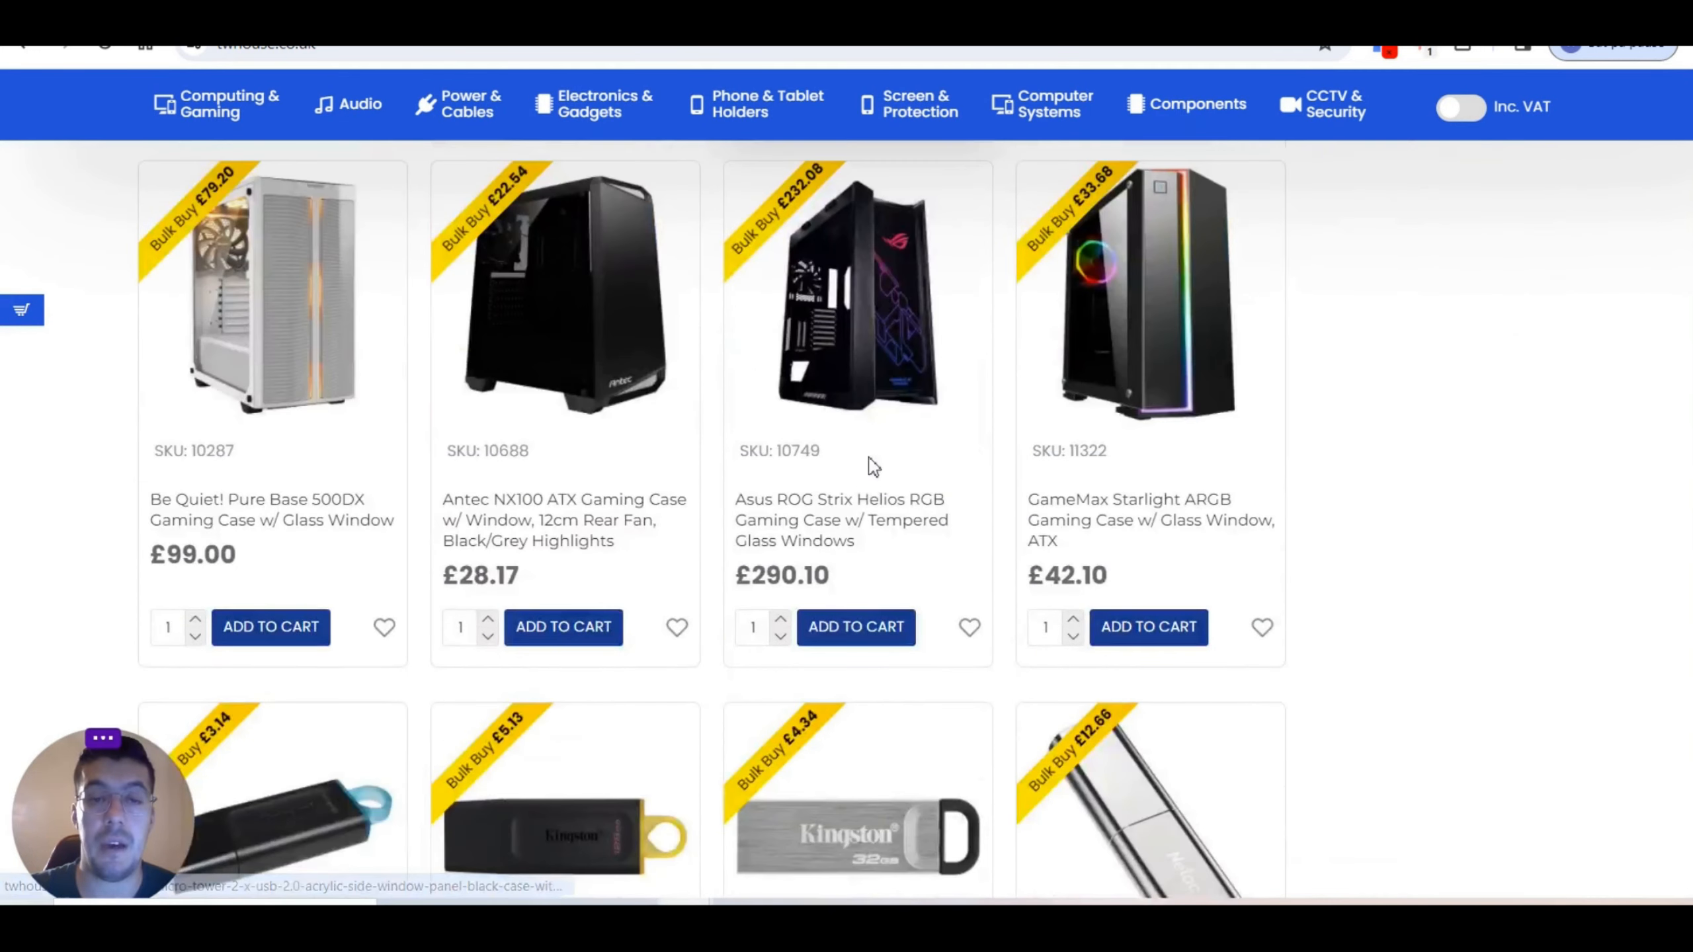
scroll(down, 3)
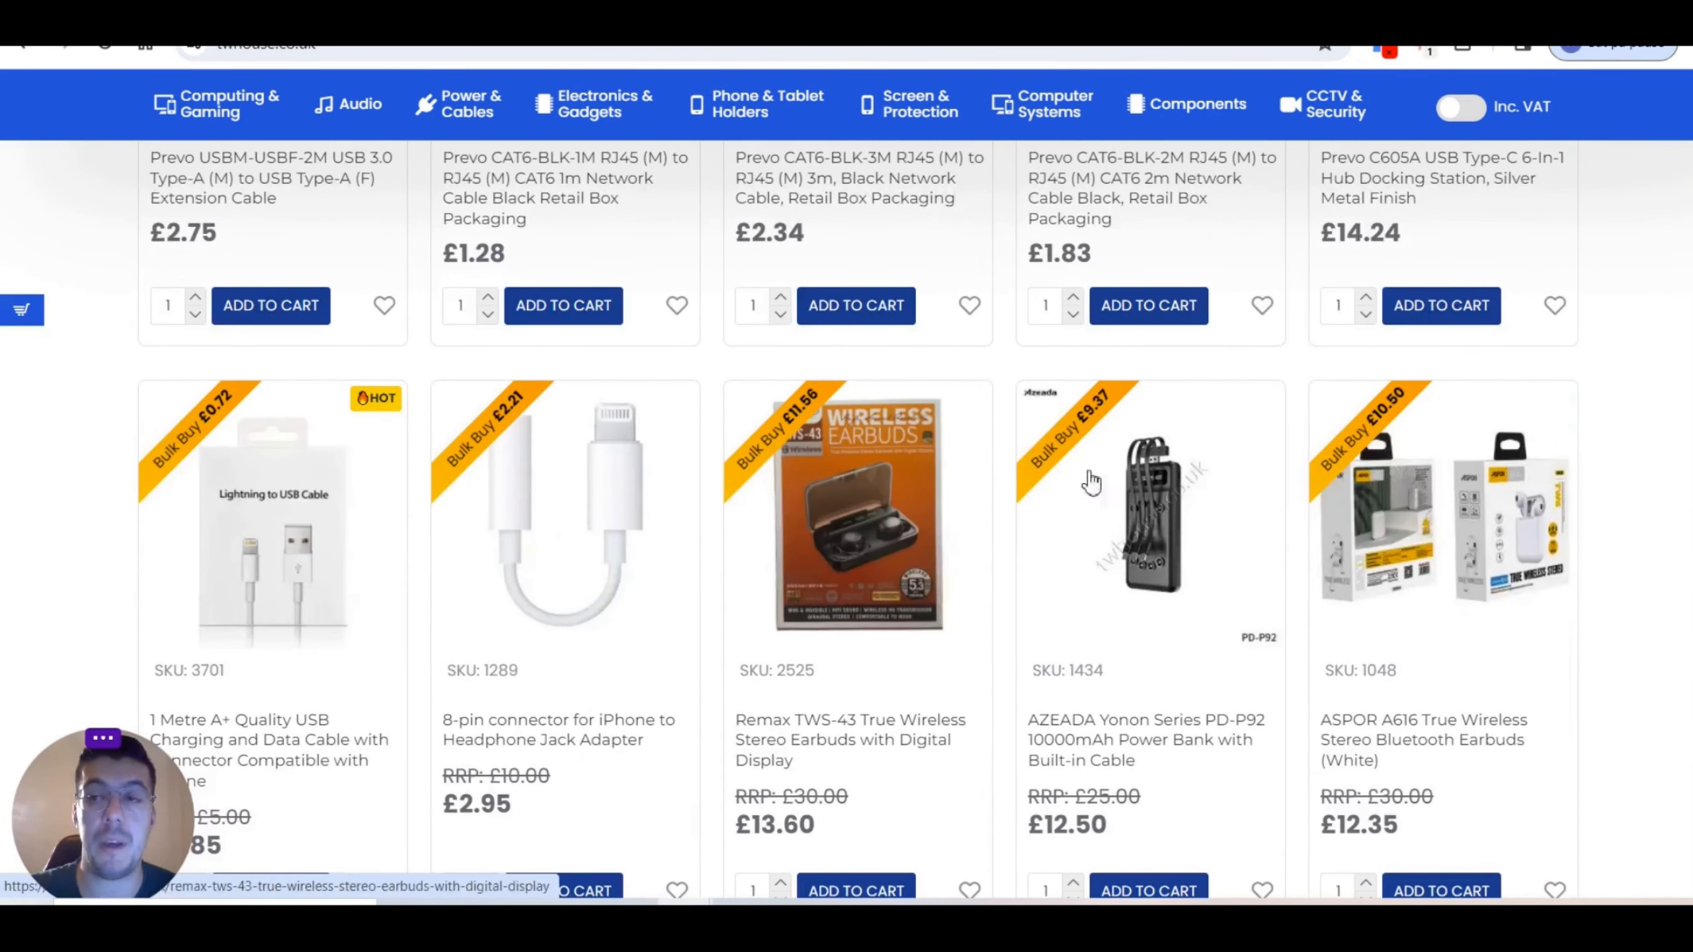
scroll(down, 3)
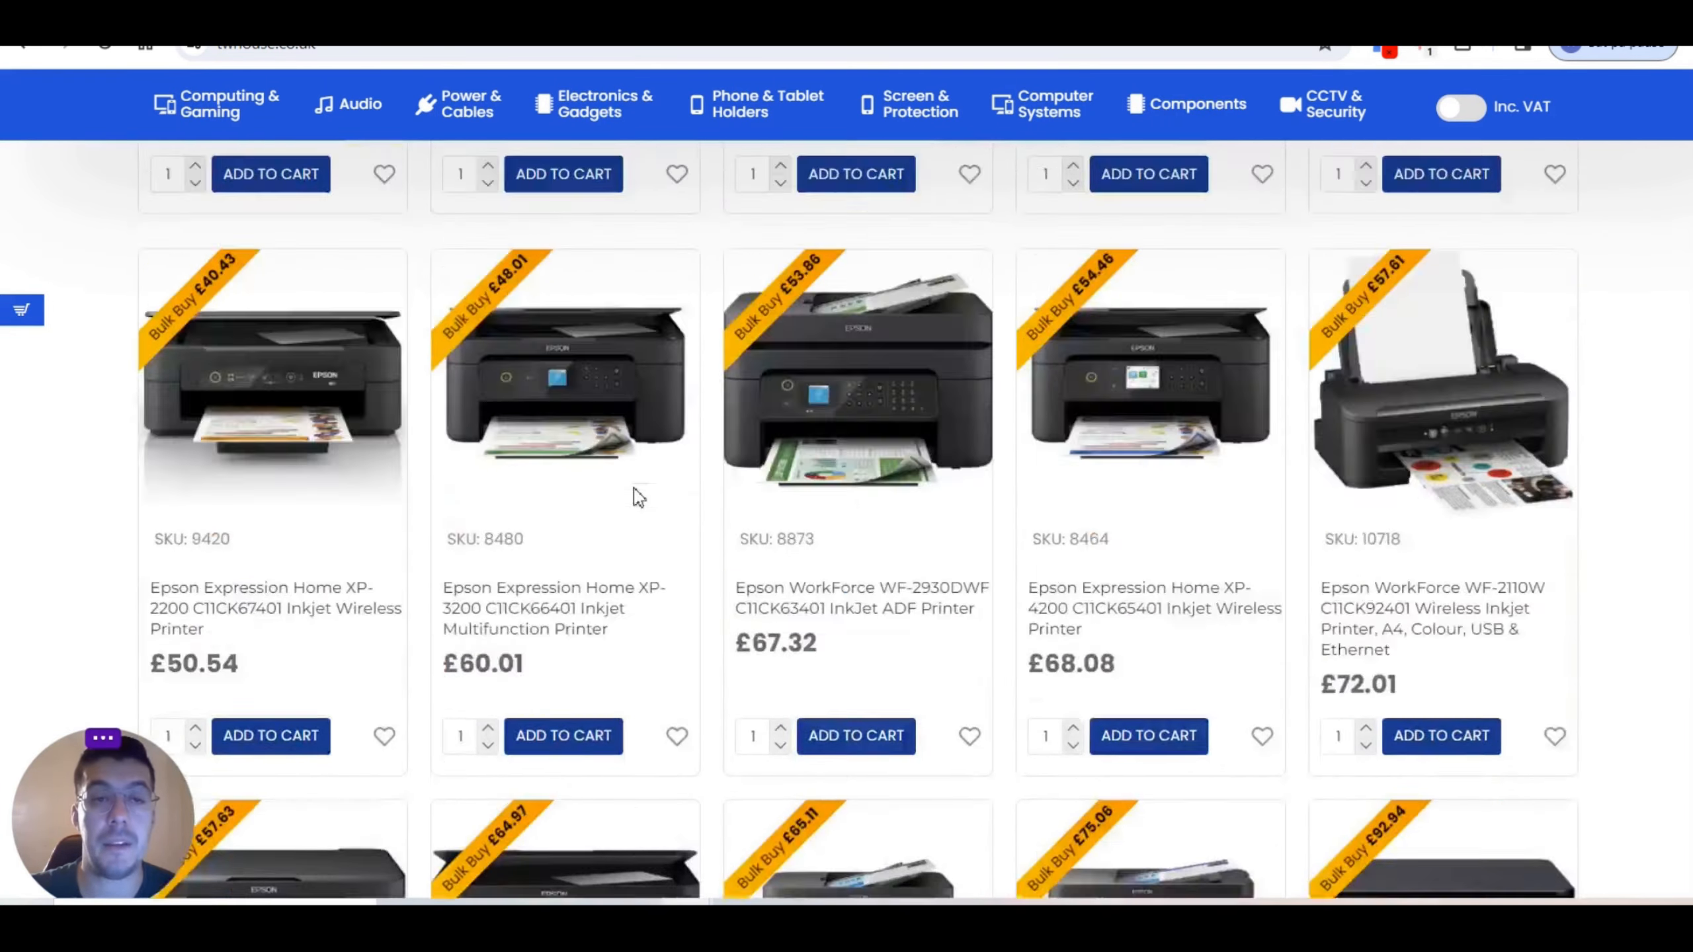
Step: Reach the footer and open the Dropshipping link under Customer Service
scroll(down, 3)
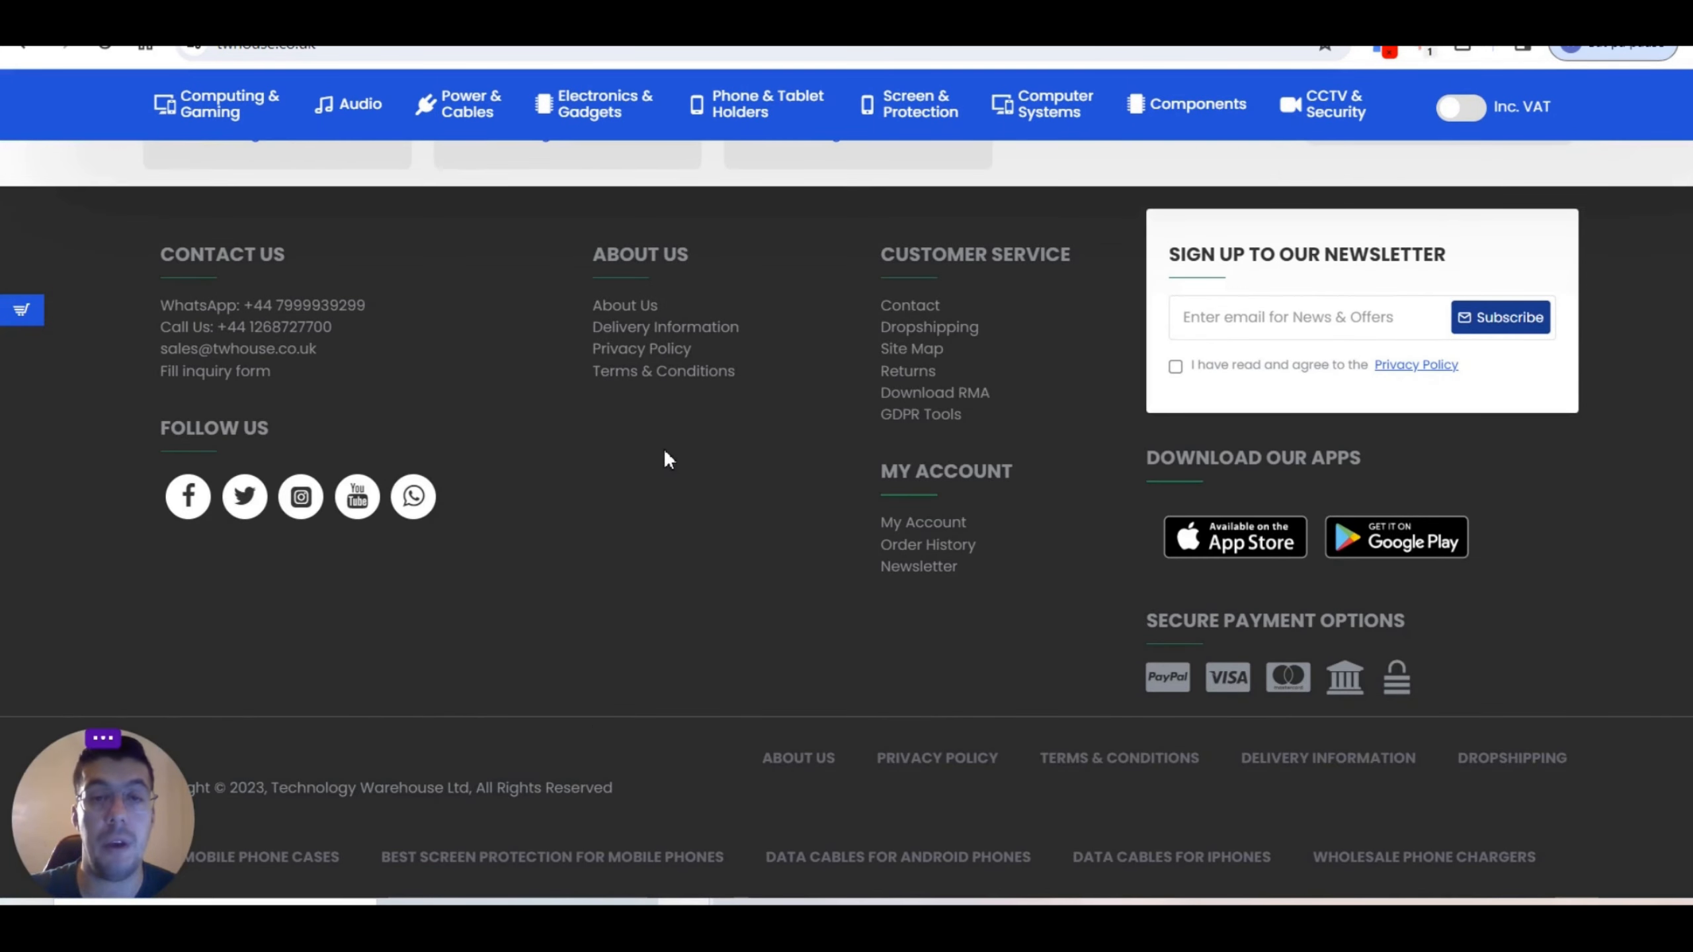
mouse_move(300, 345)
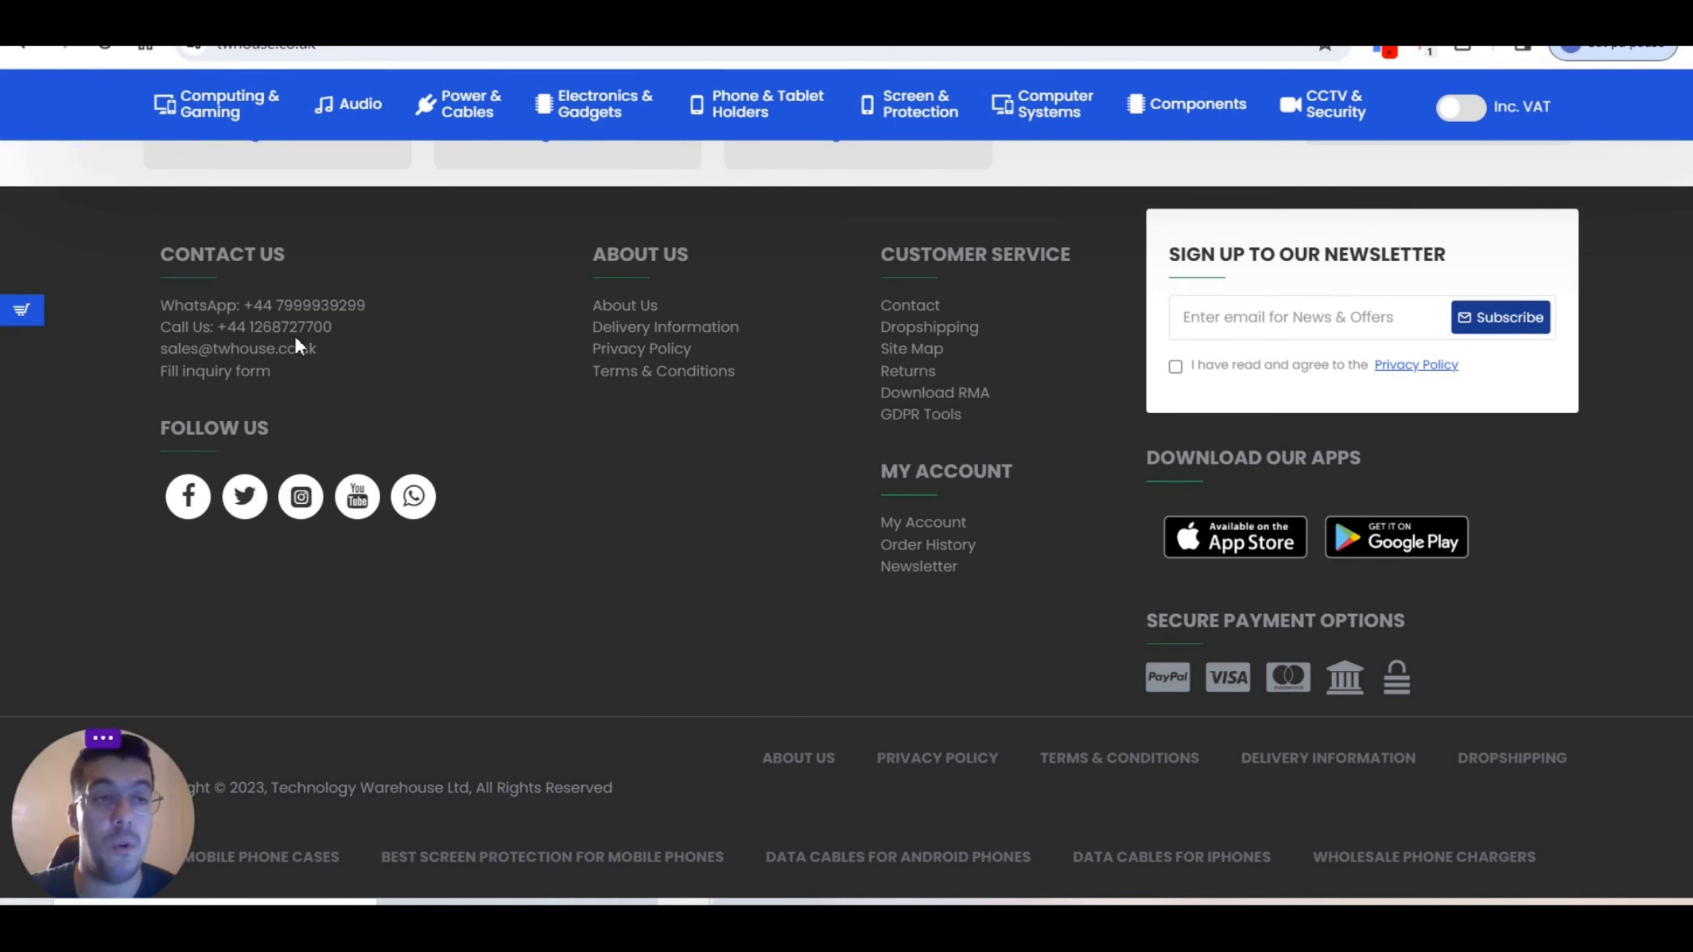
mouse_move(629, 389)
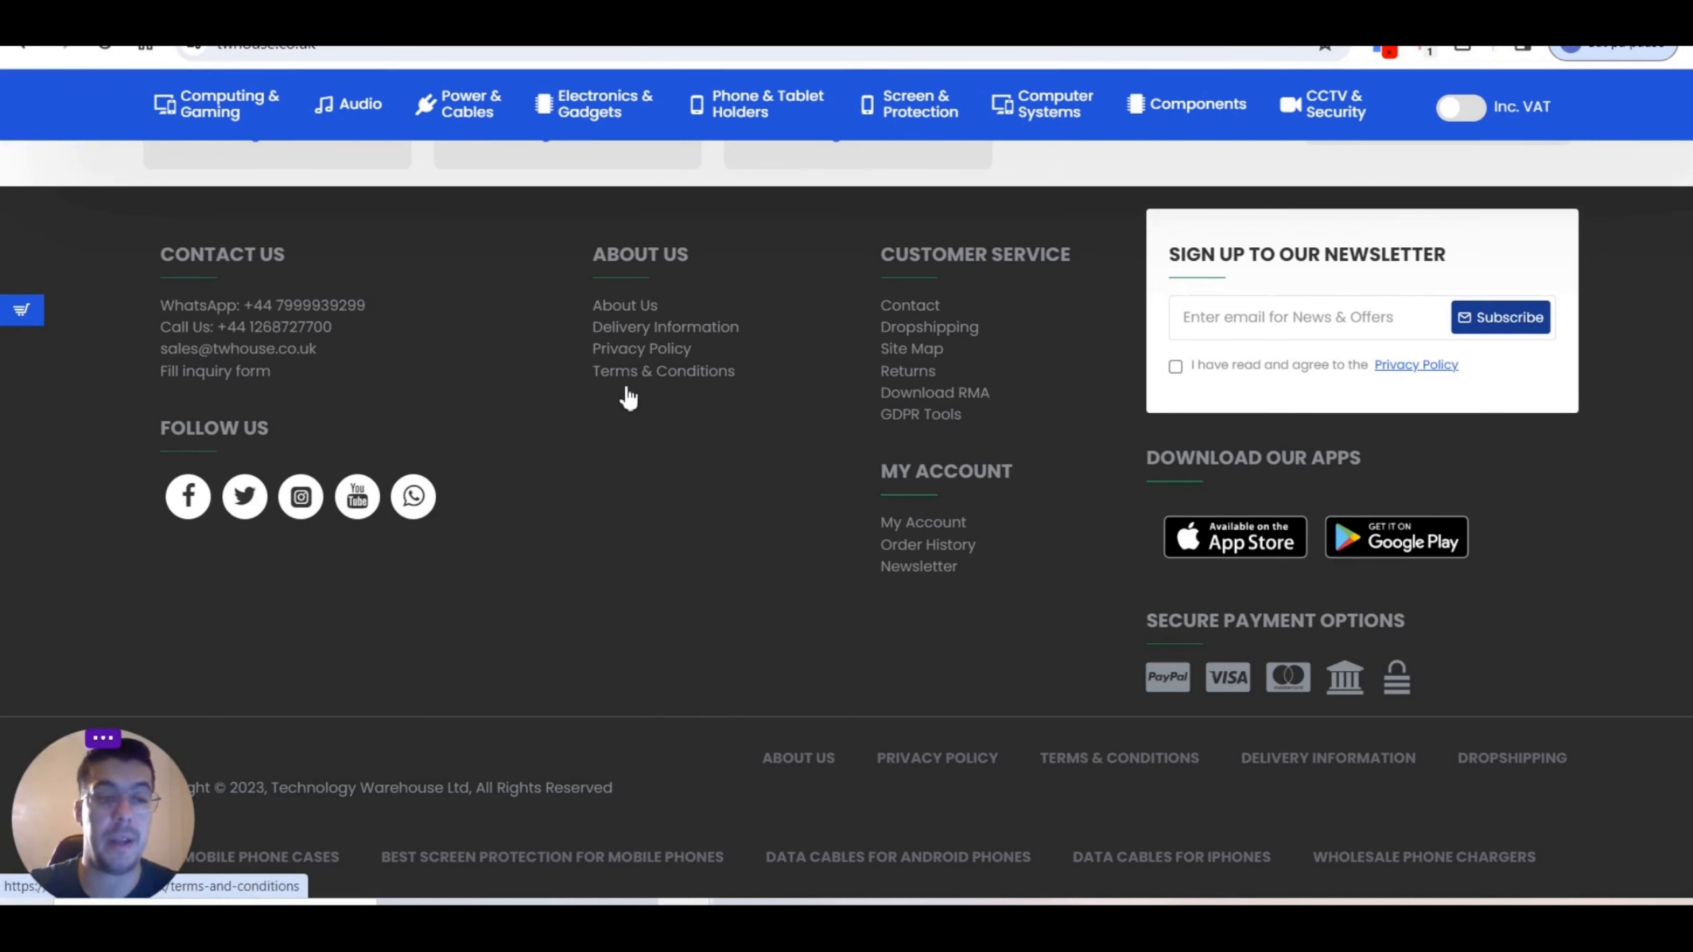
mouse_move(775, 349)
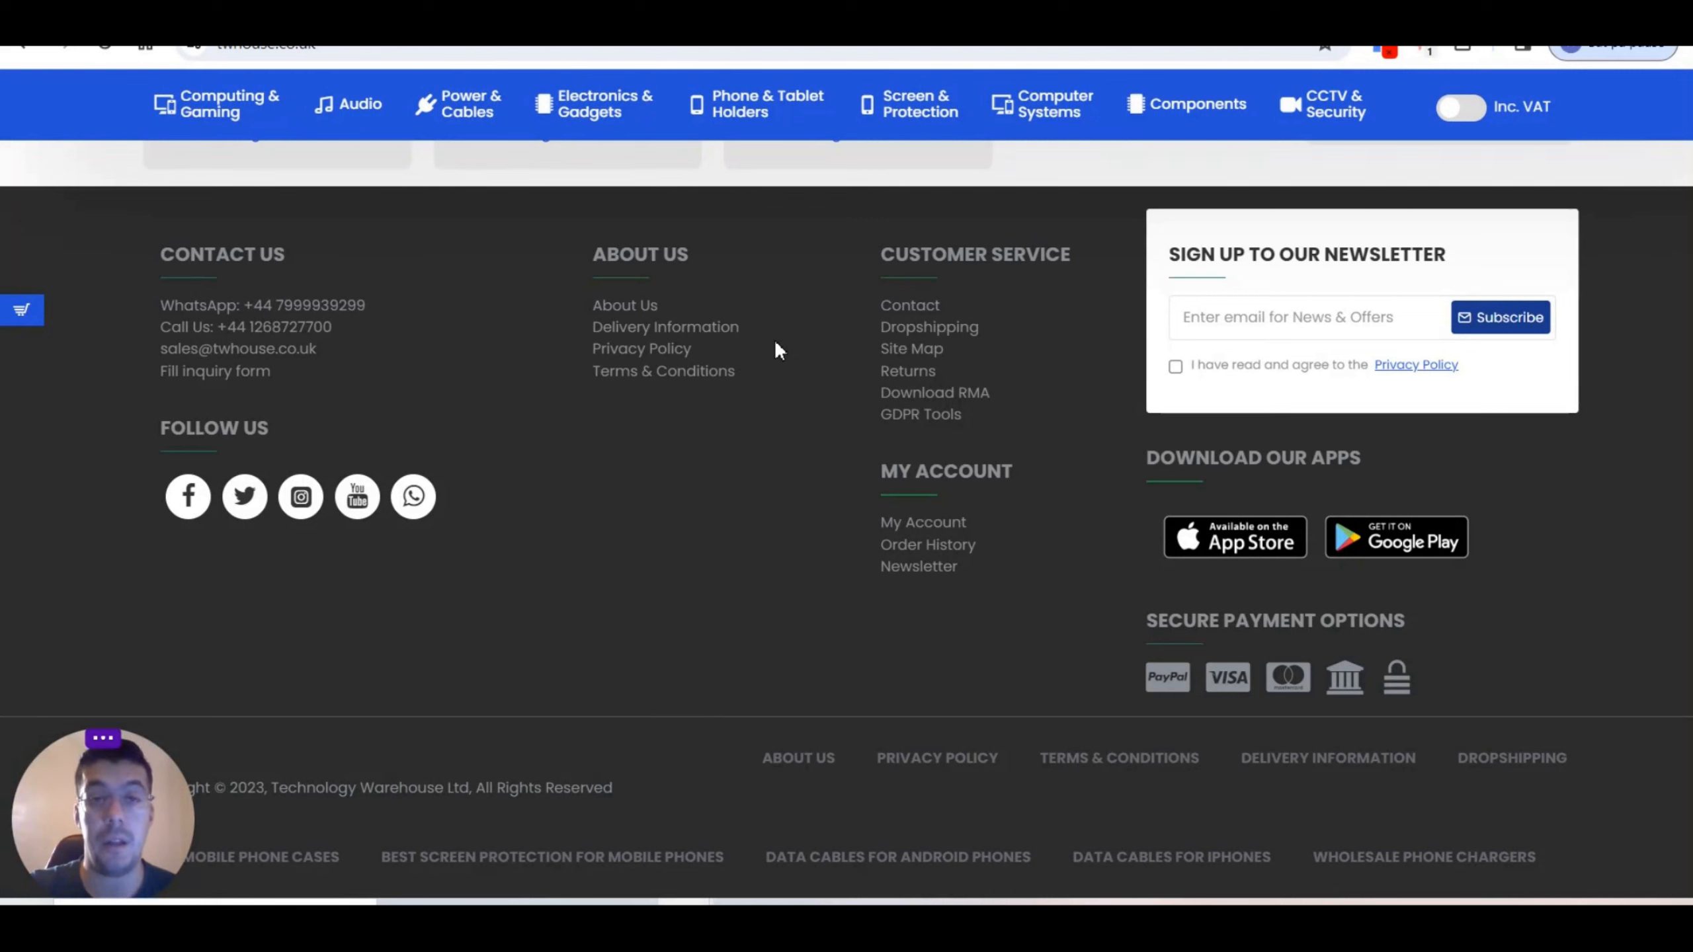
mouse_move(803, 316)
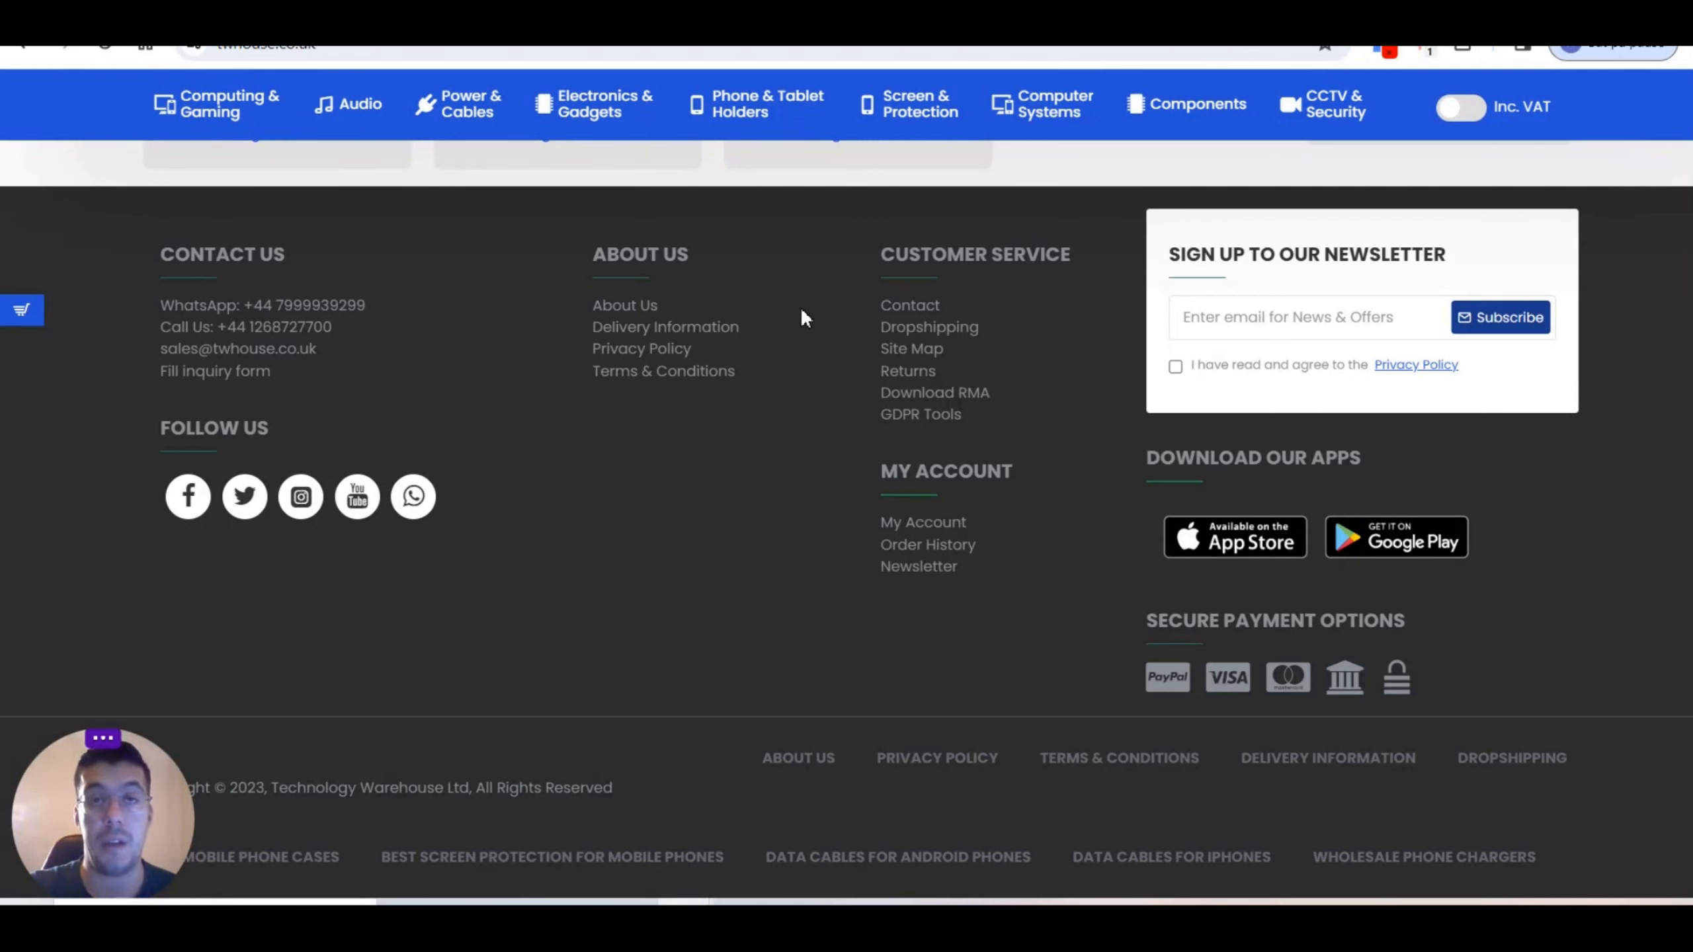
mouse_move(861, 348)
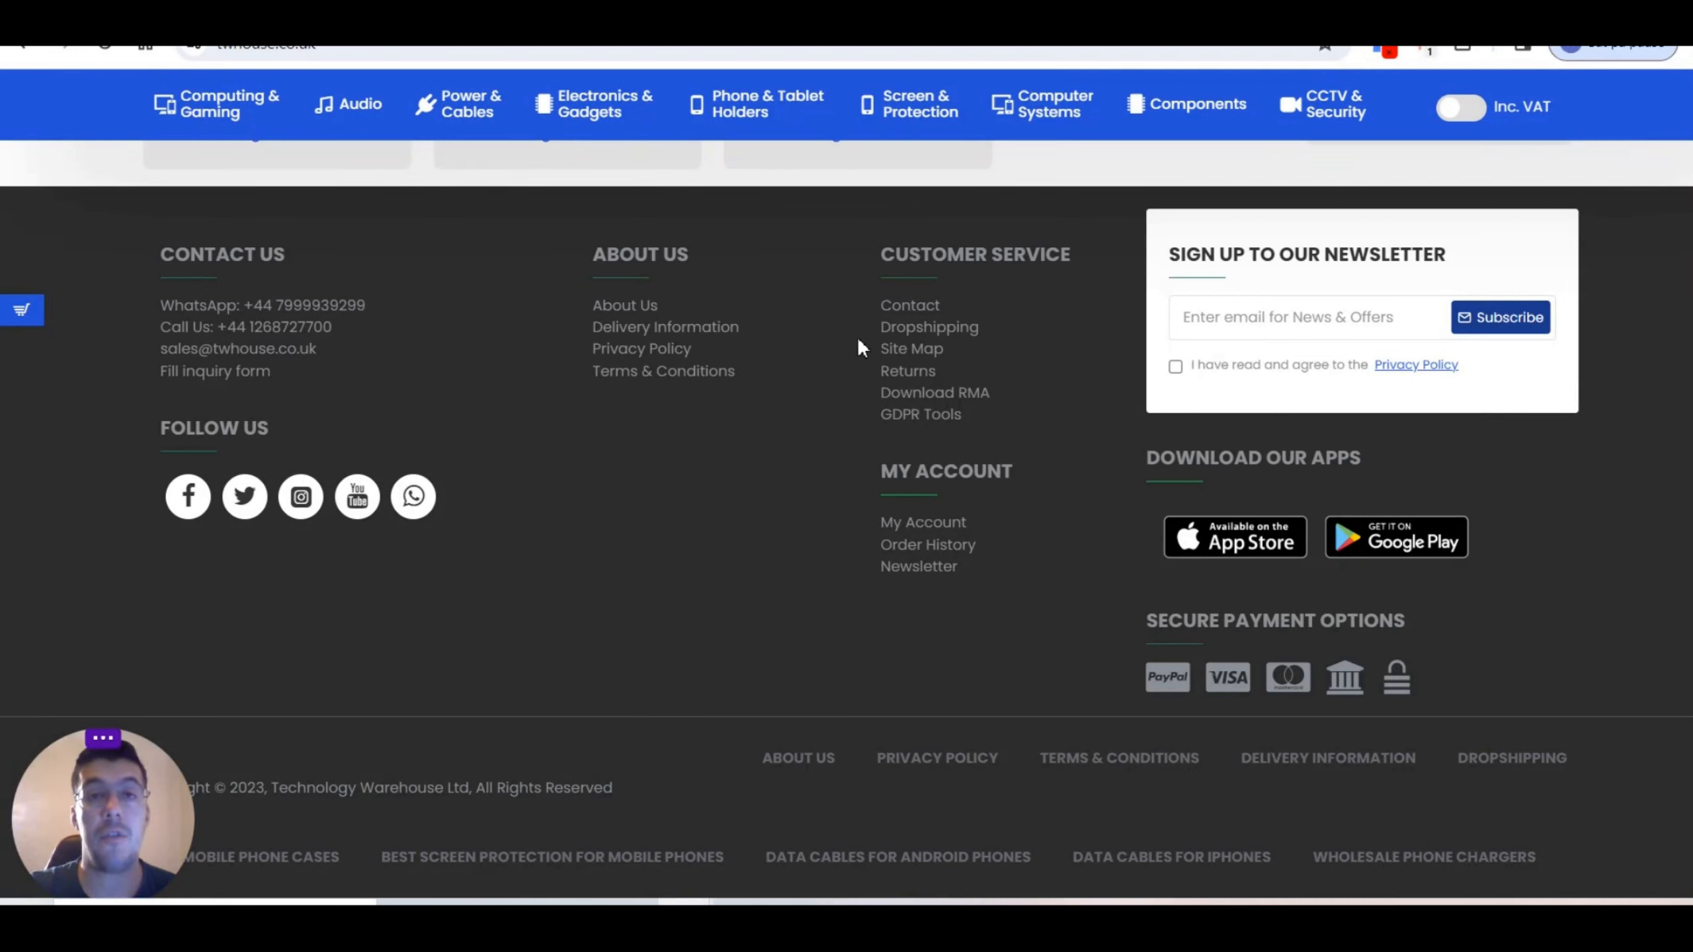
mouse_move(825, 348)
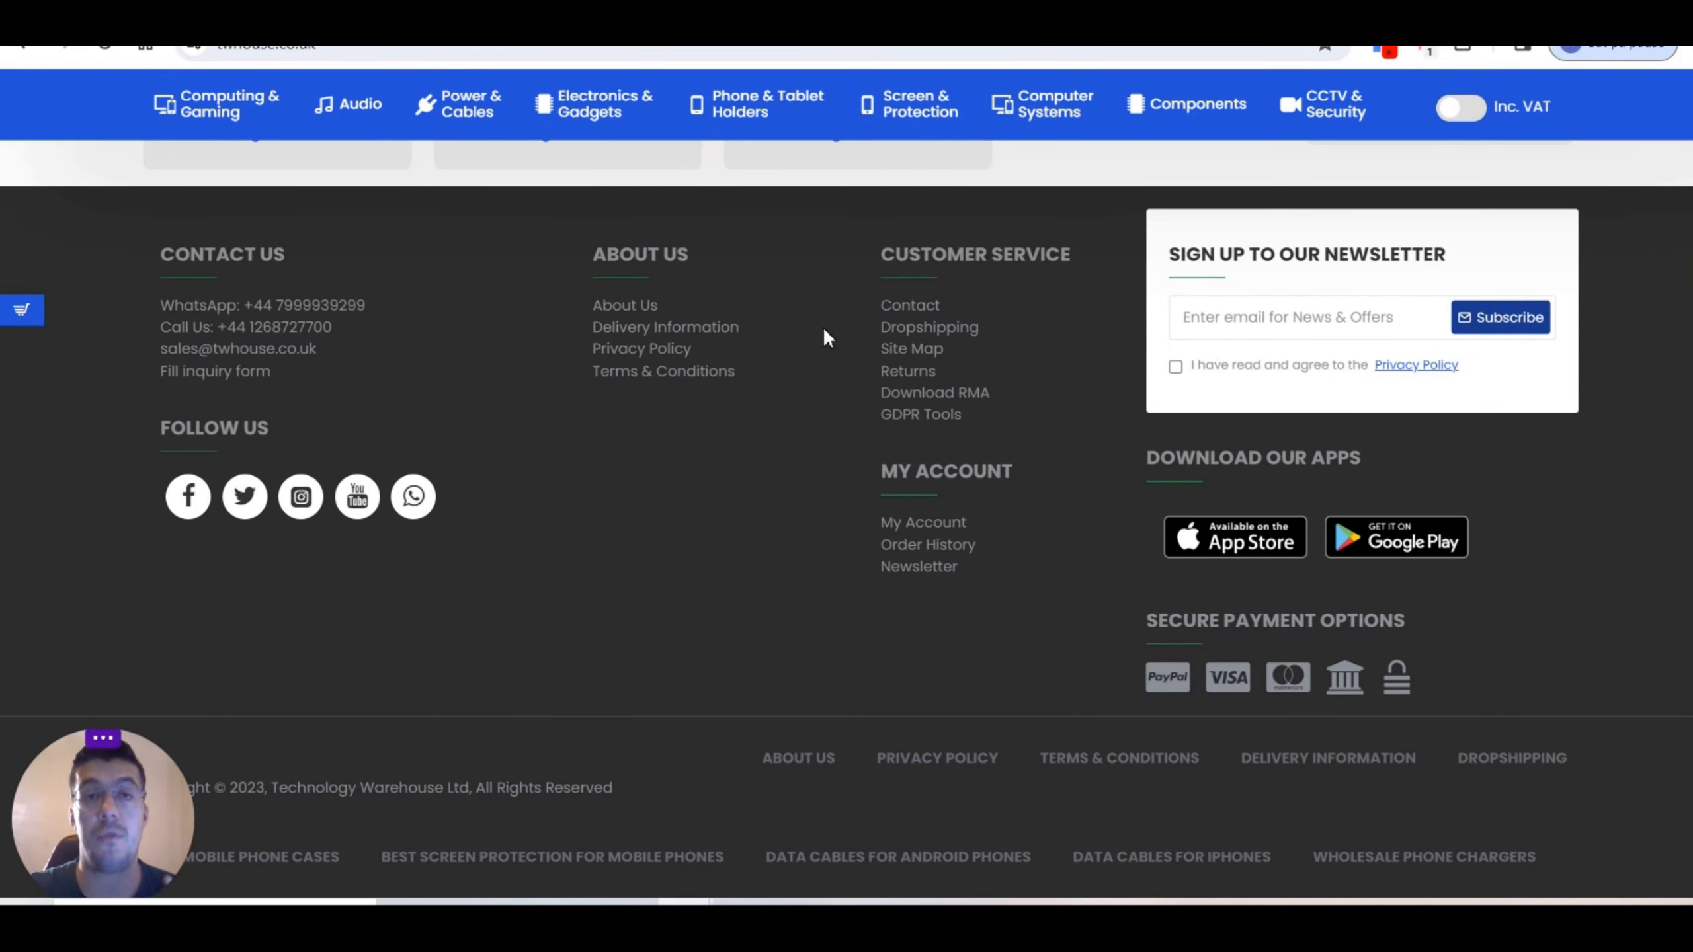
mouse_move(988, 324)
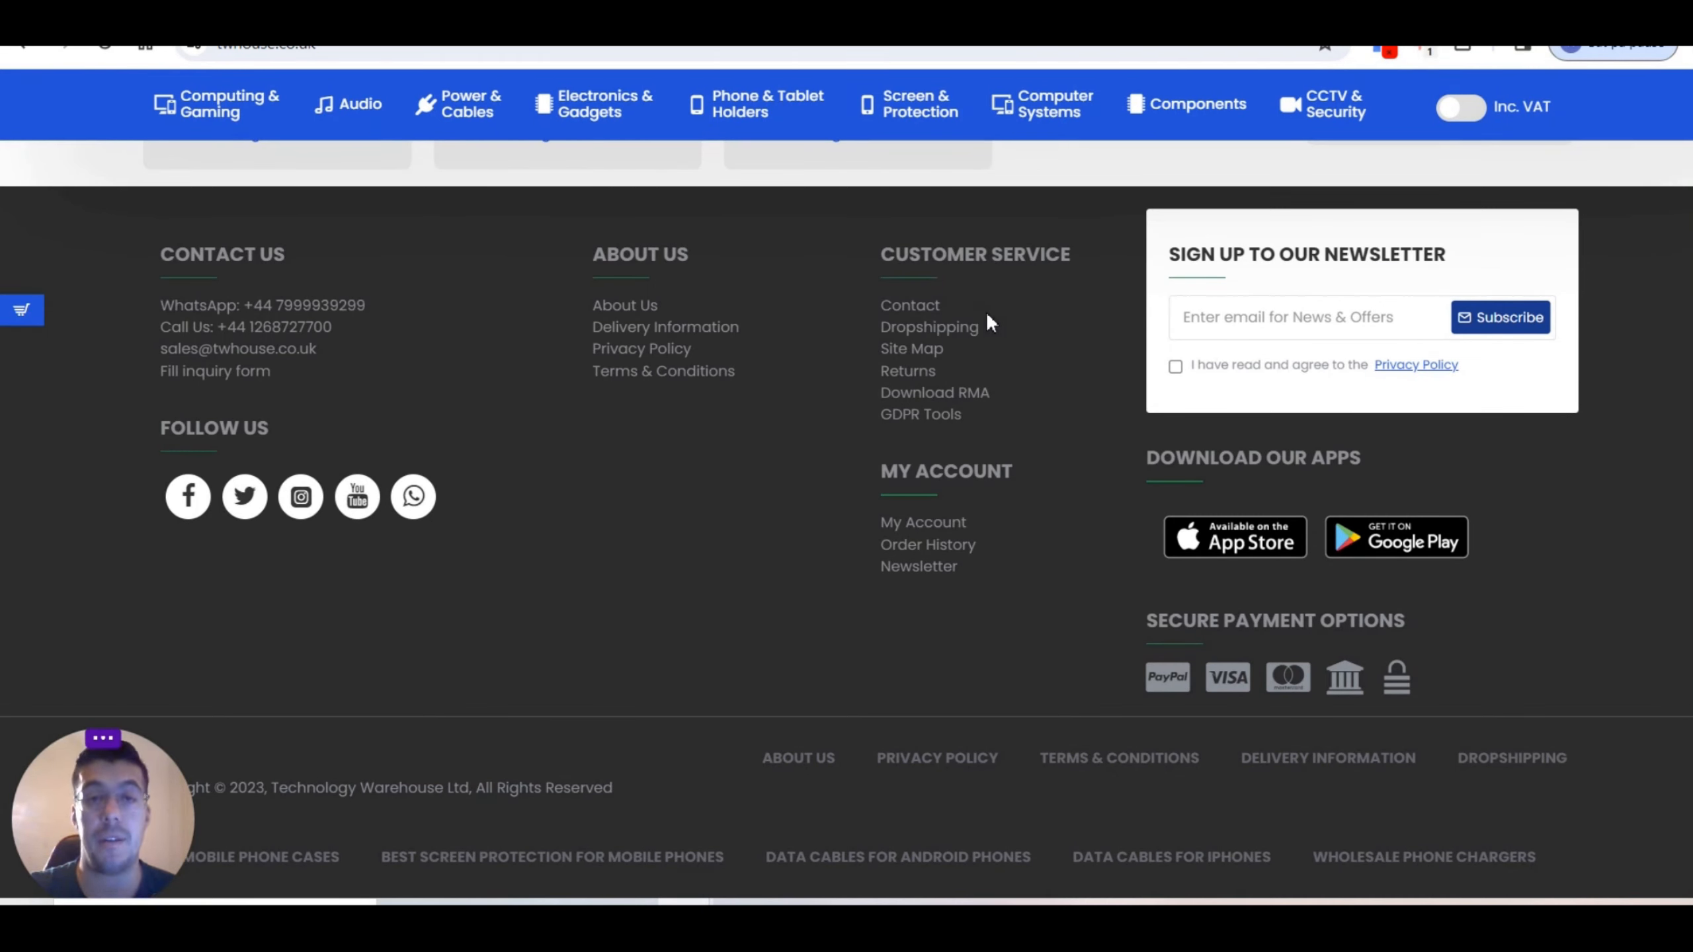
mouse_move(993, 221)
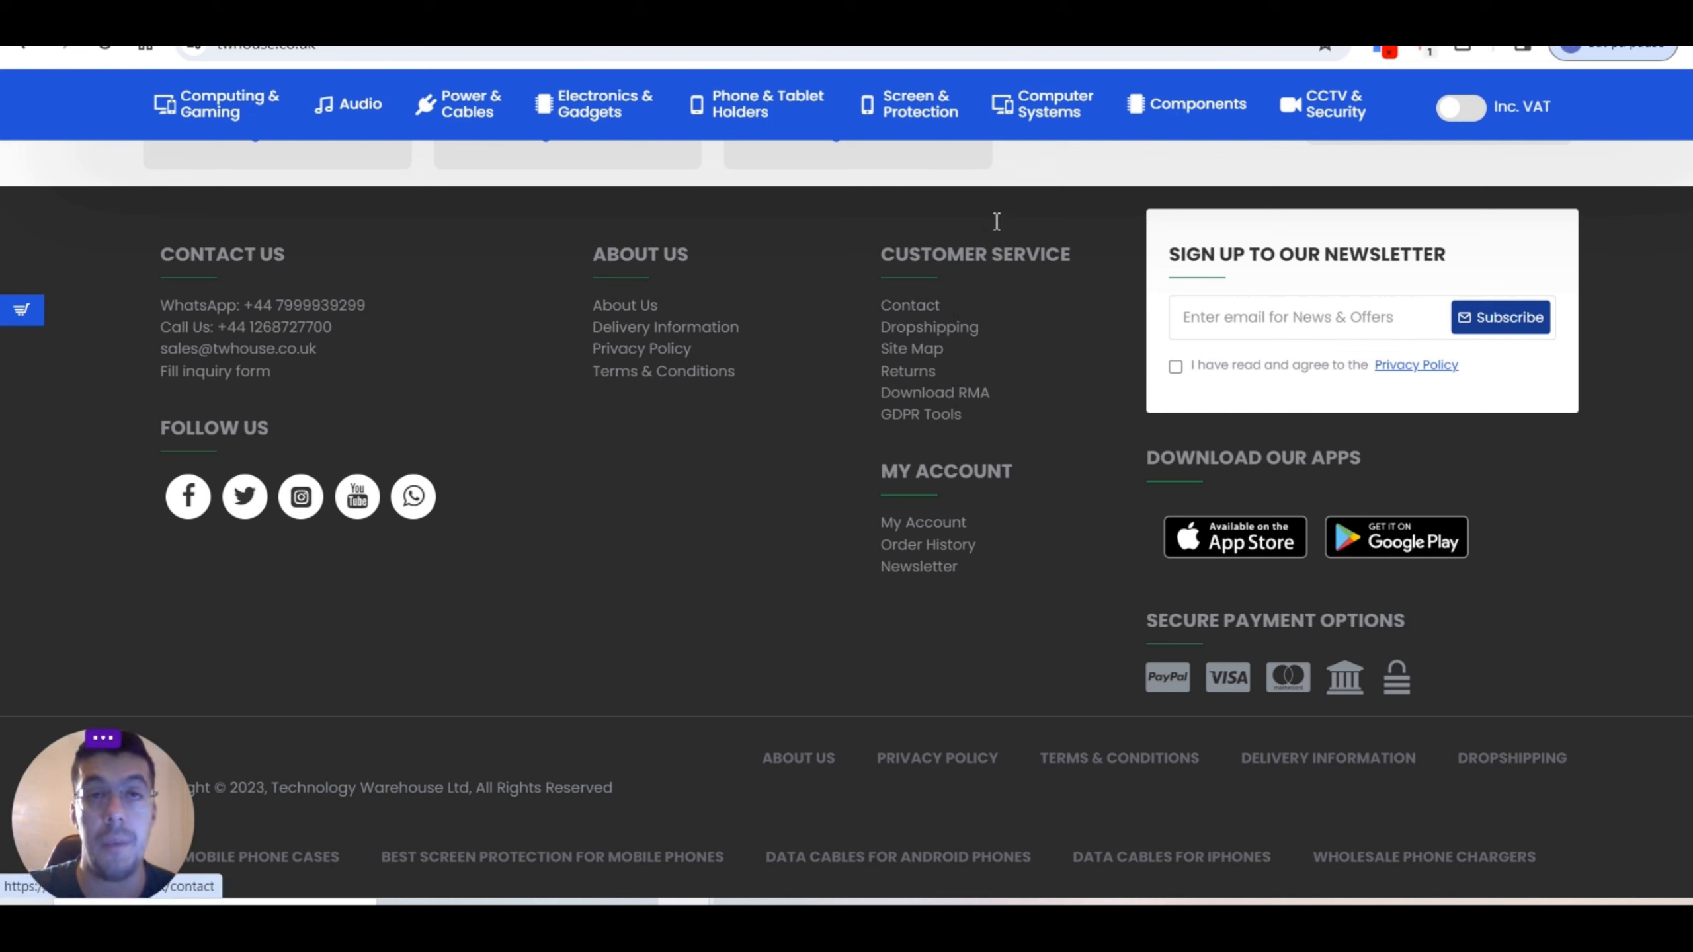
mouse_move(970, 311)
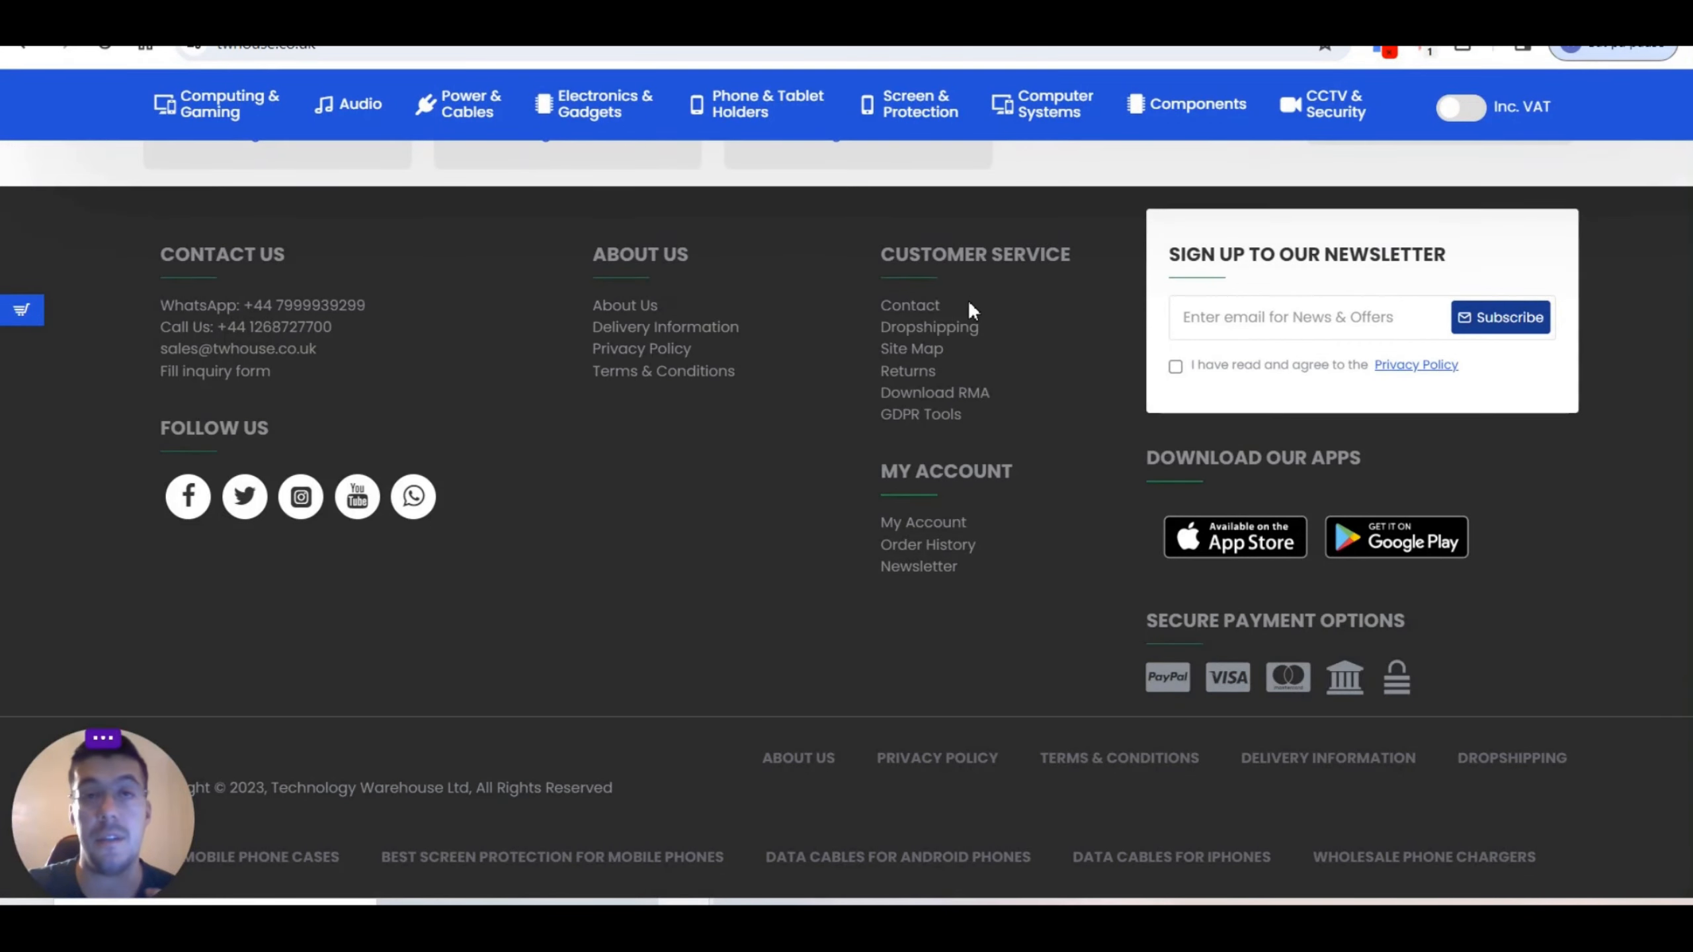
mouse_move(928, 327)
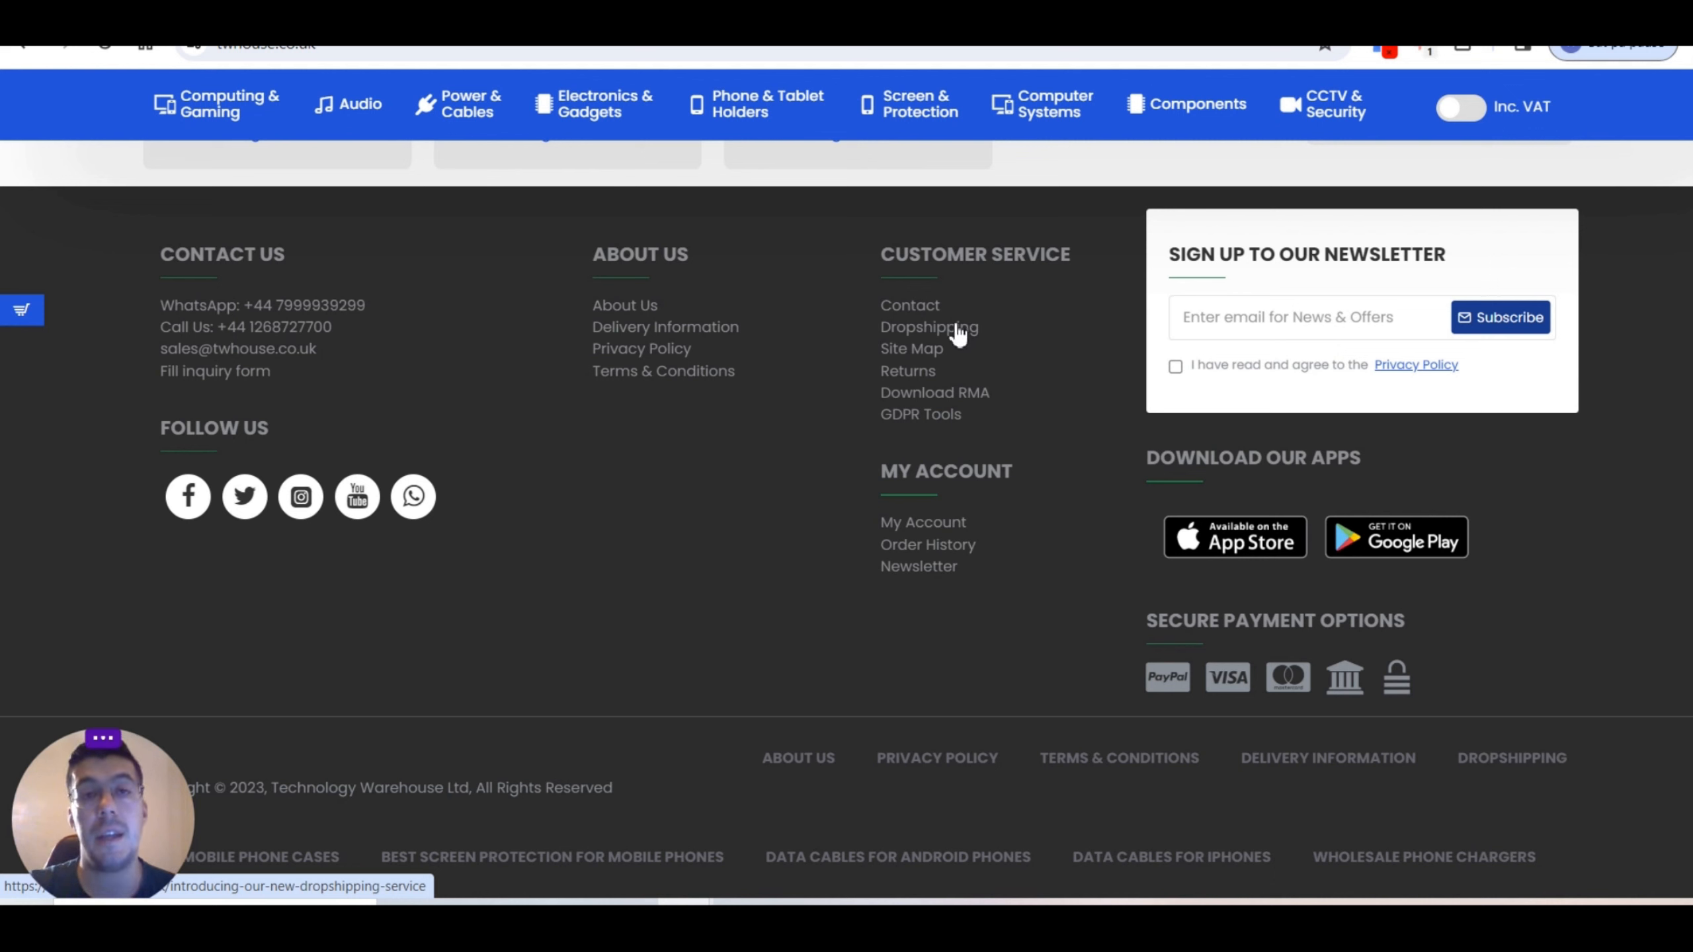
mouse_move(973, 318)
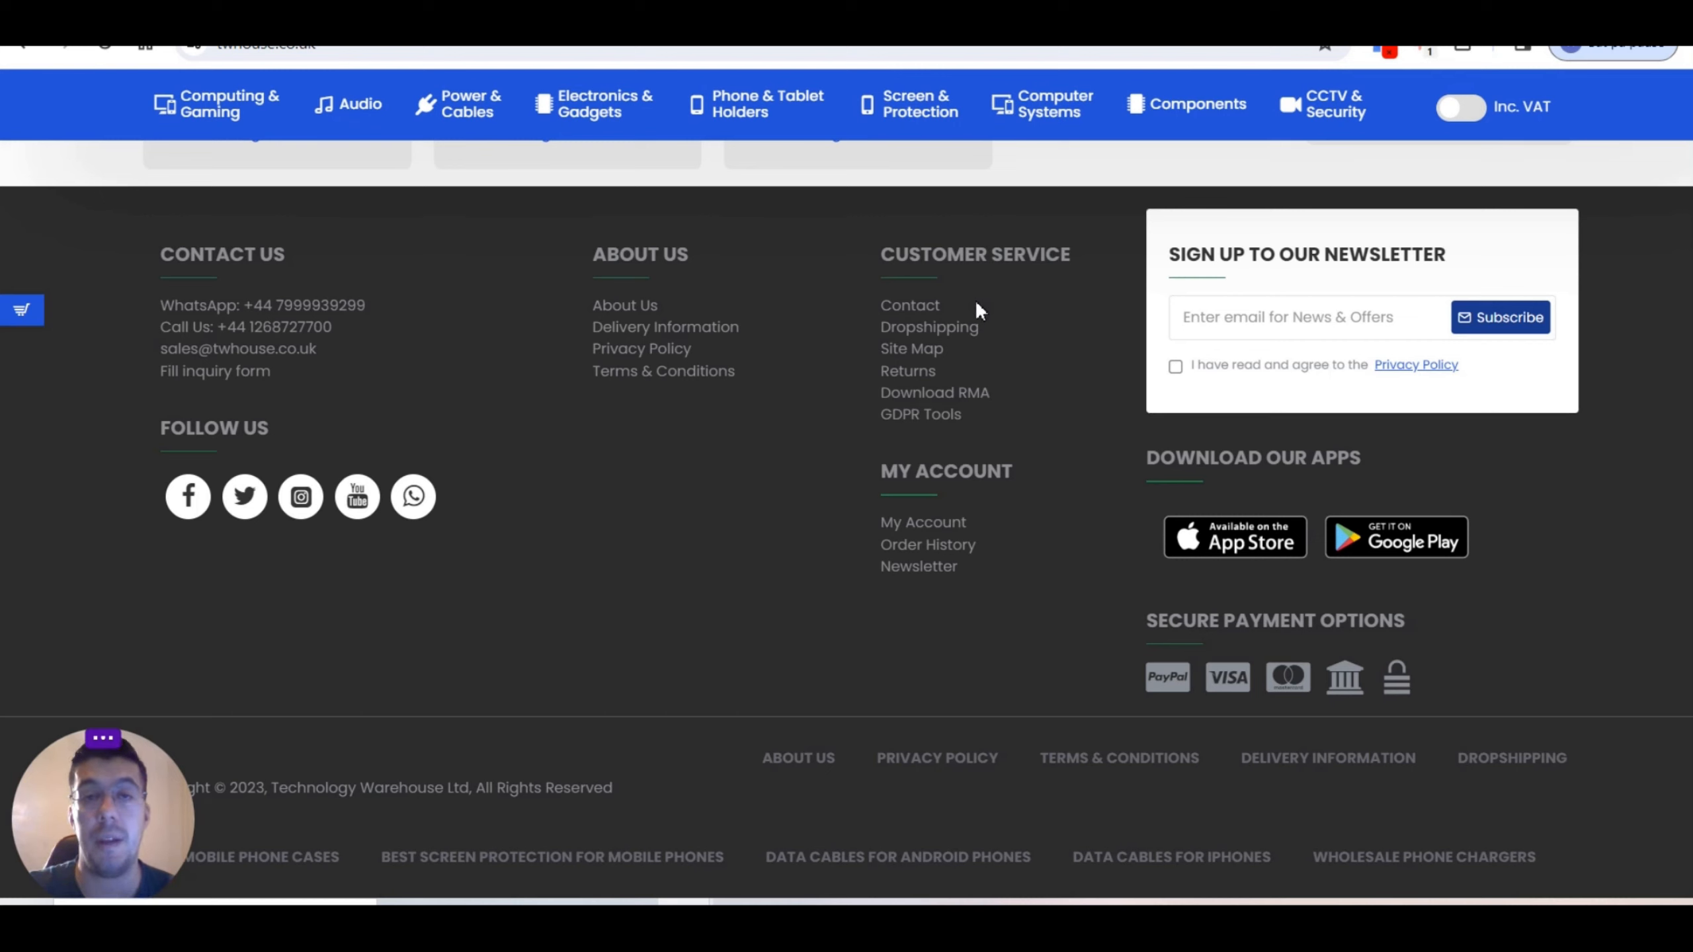
mouse_move(929, 327)
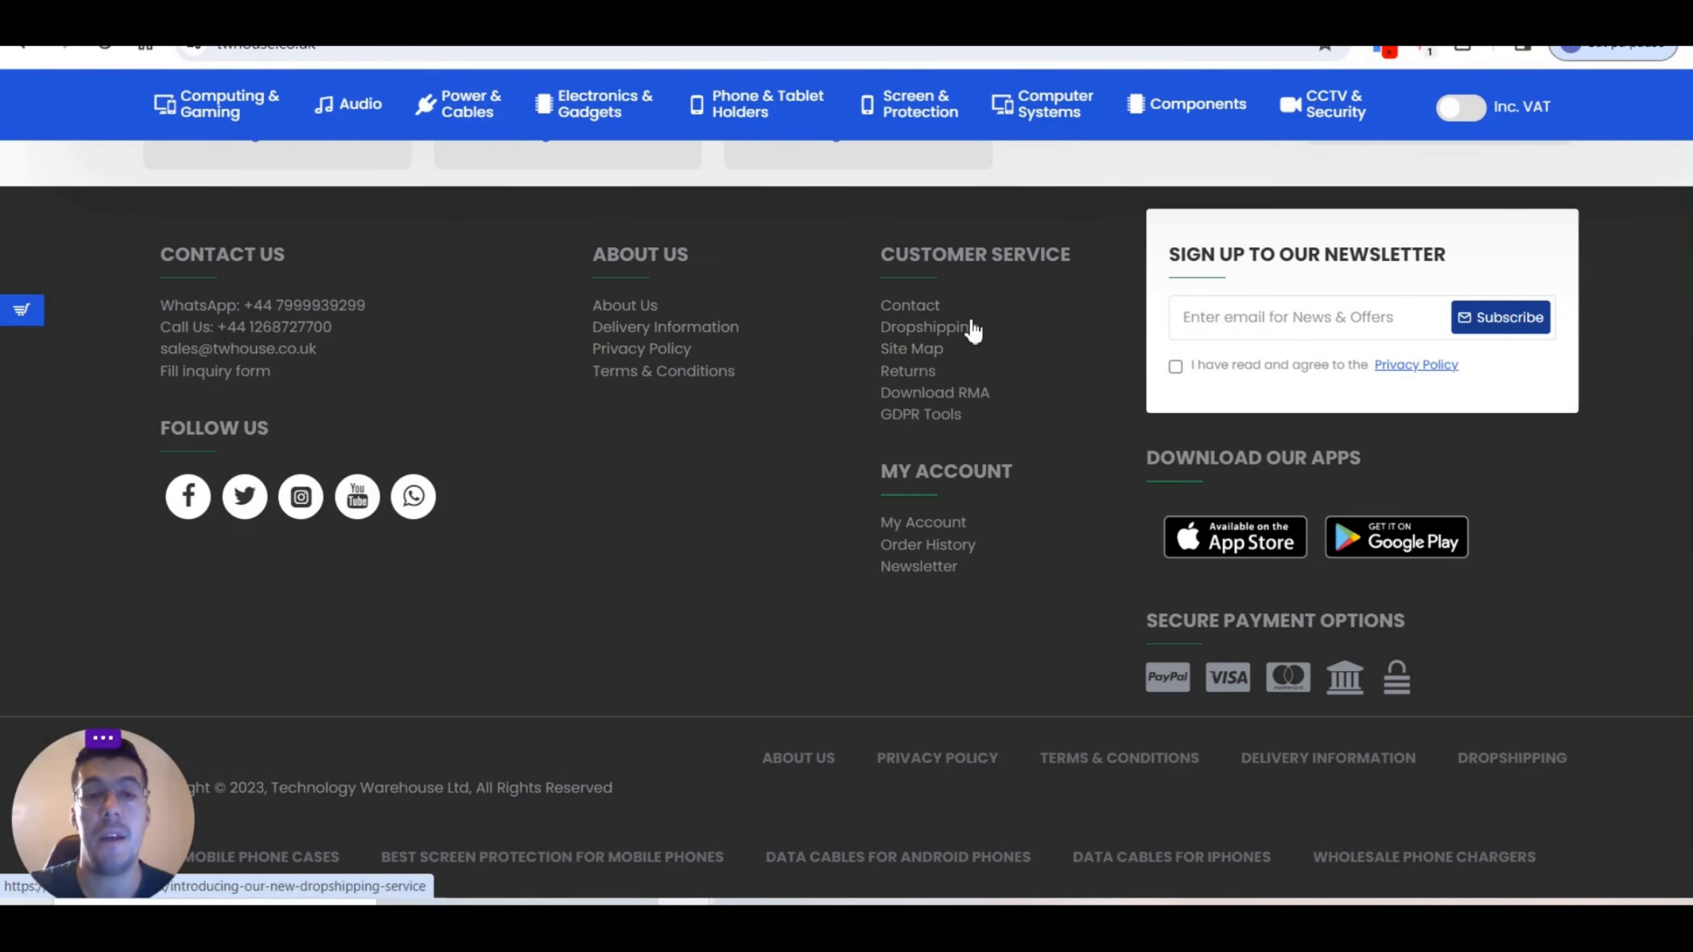
click(923, 327)
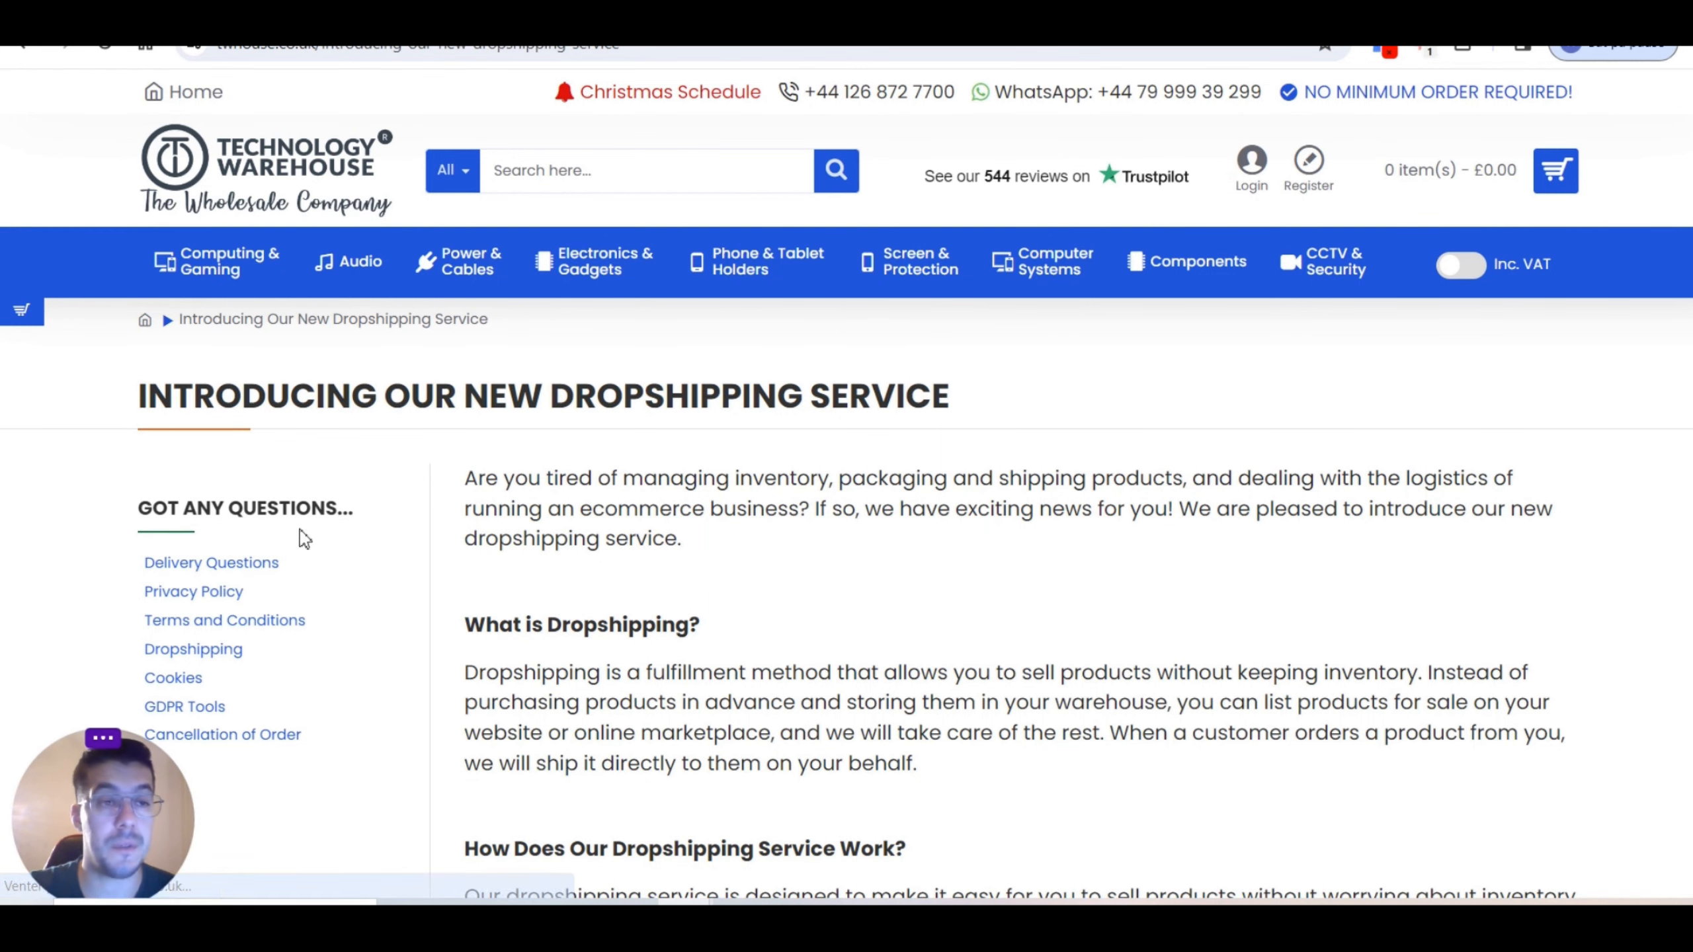
scroll(down, 3)
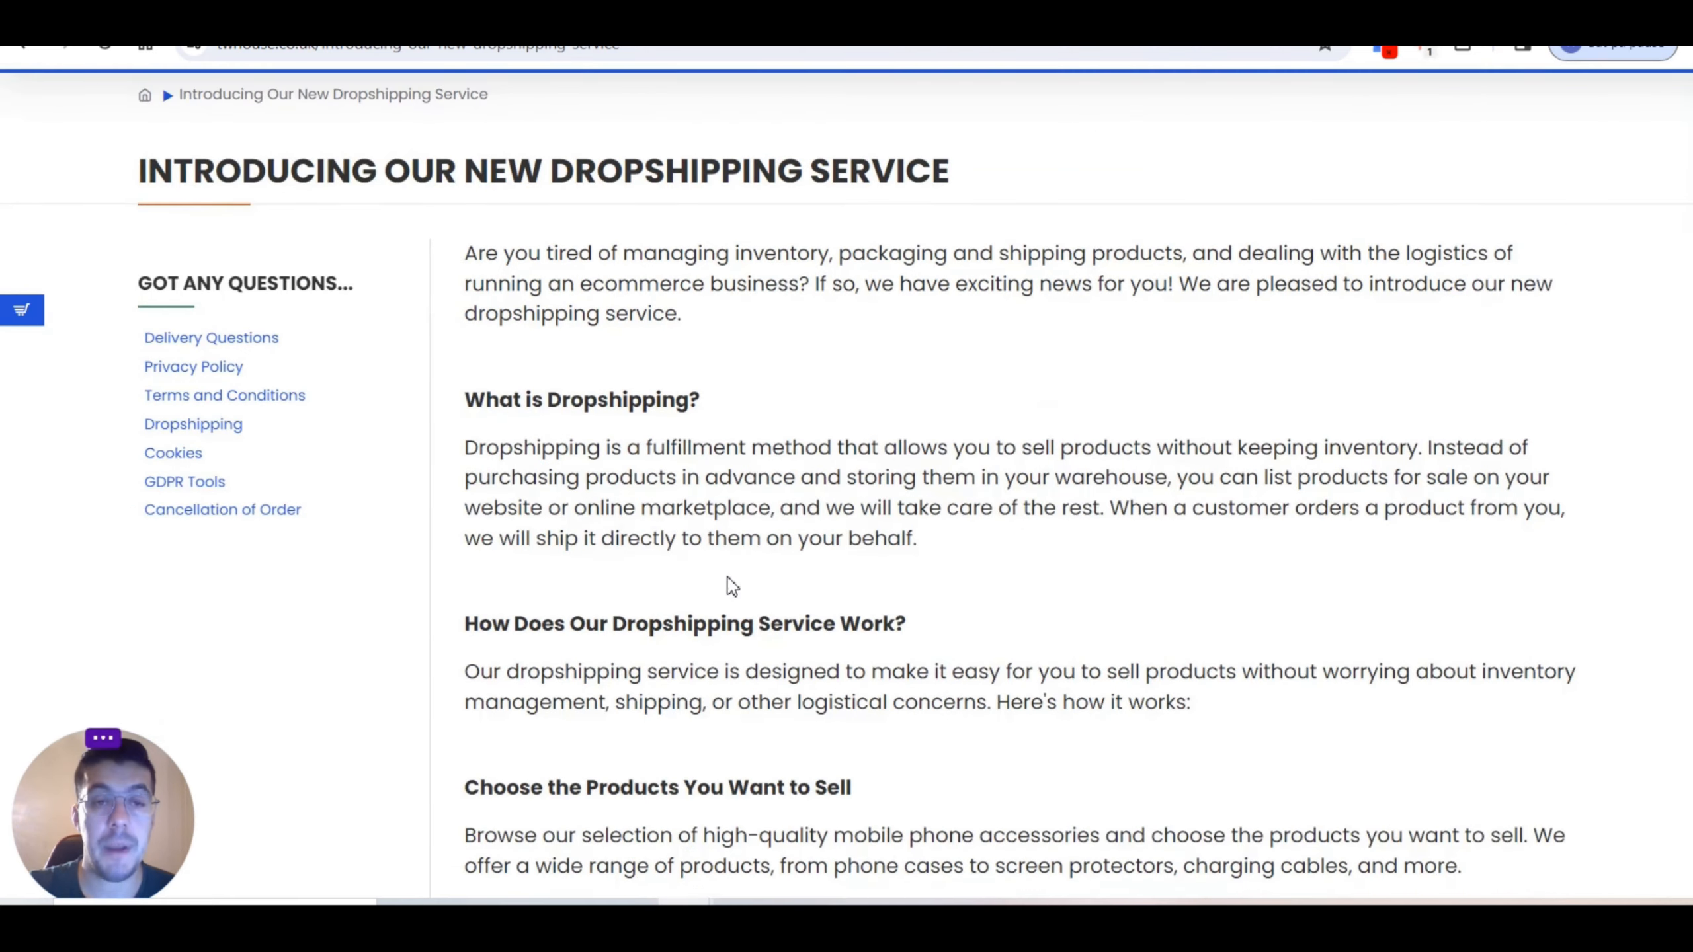
mouse_move(785, 659)
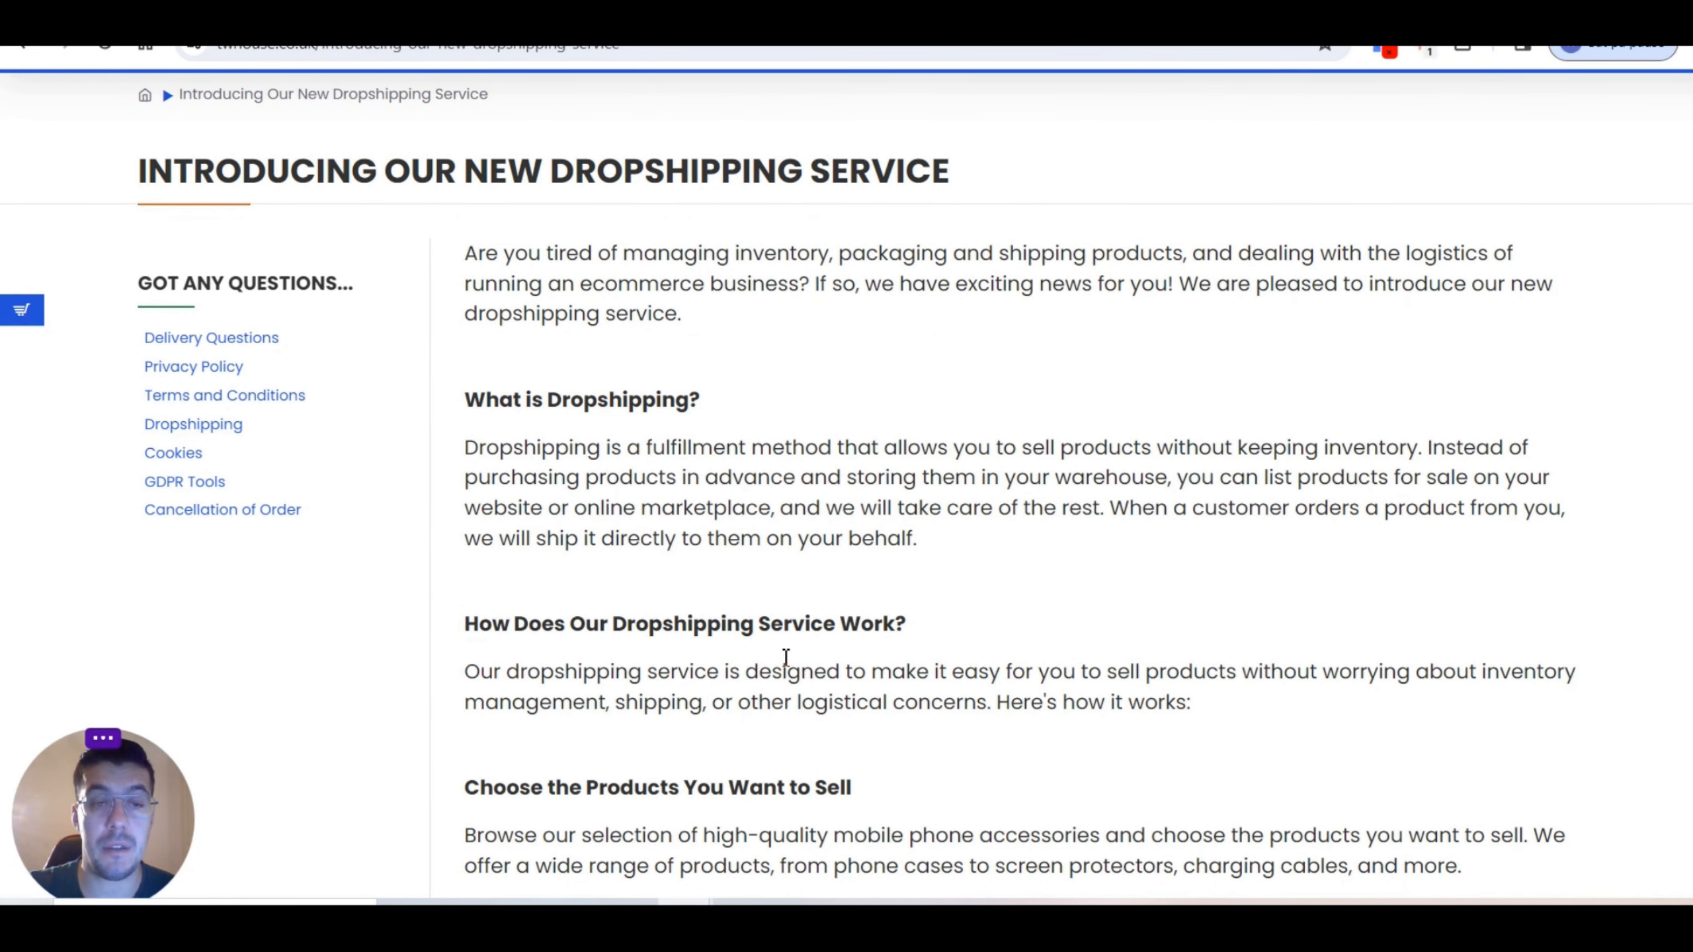
mouse_move(875, 651)
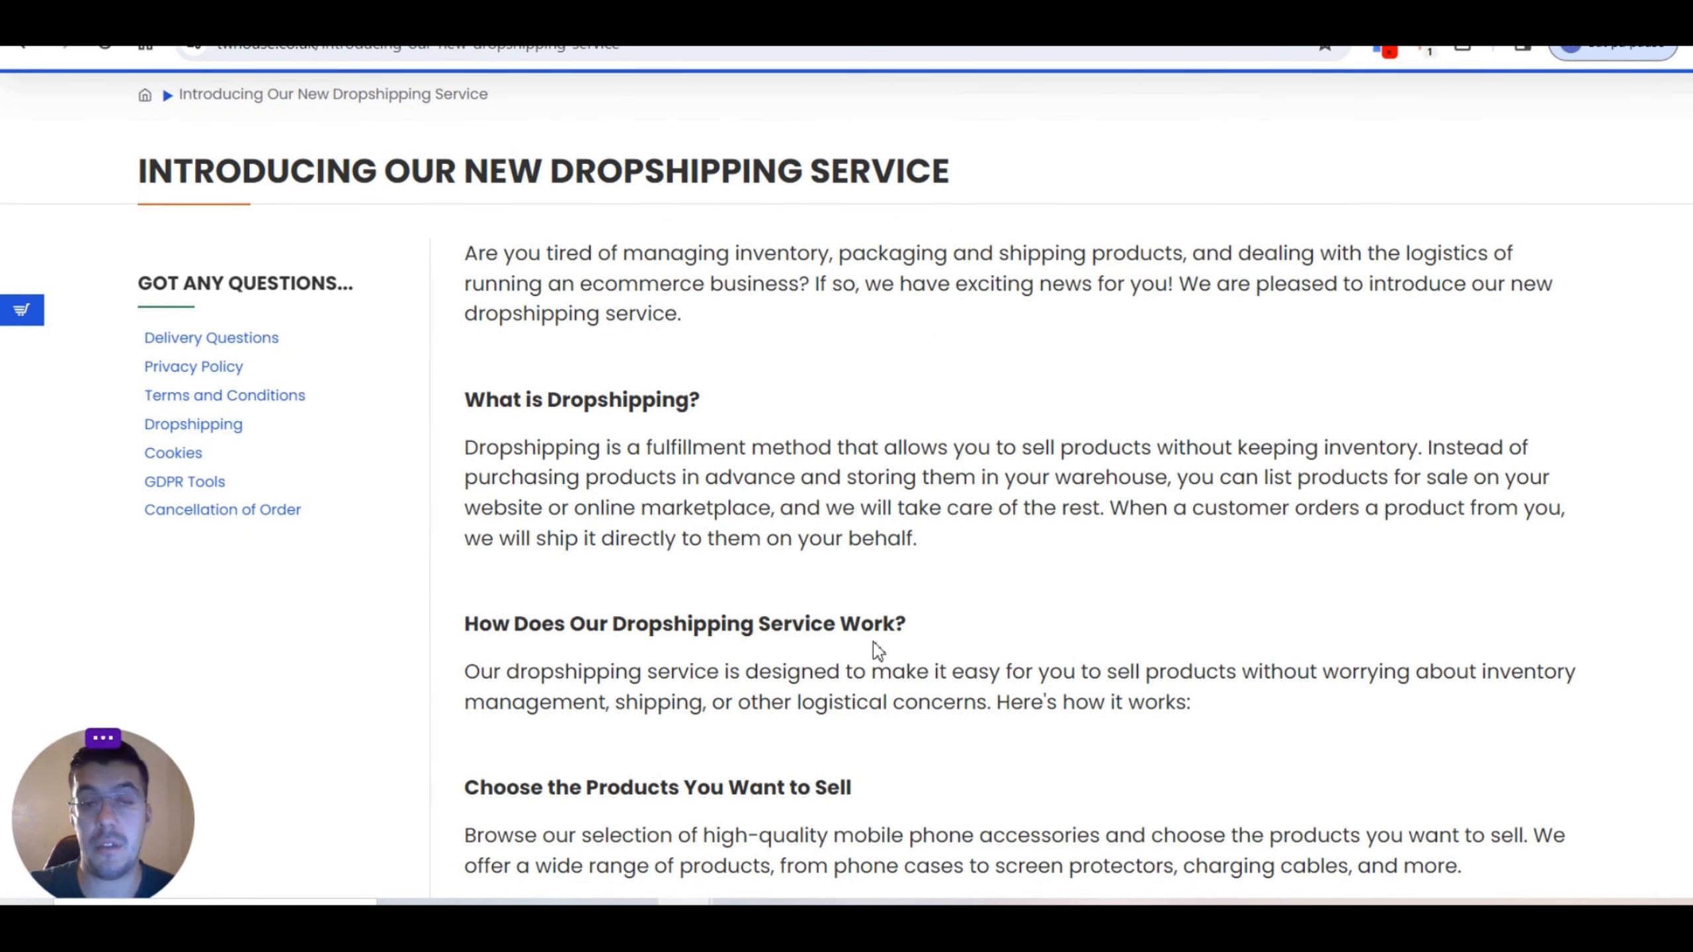
scroll(down, 3)
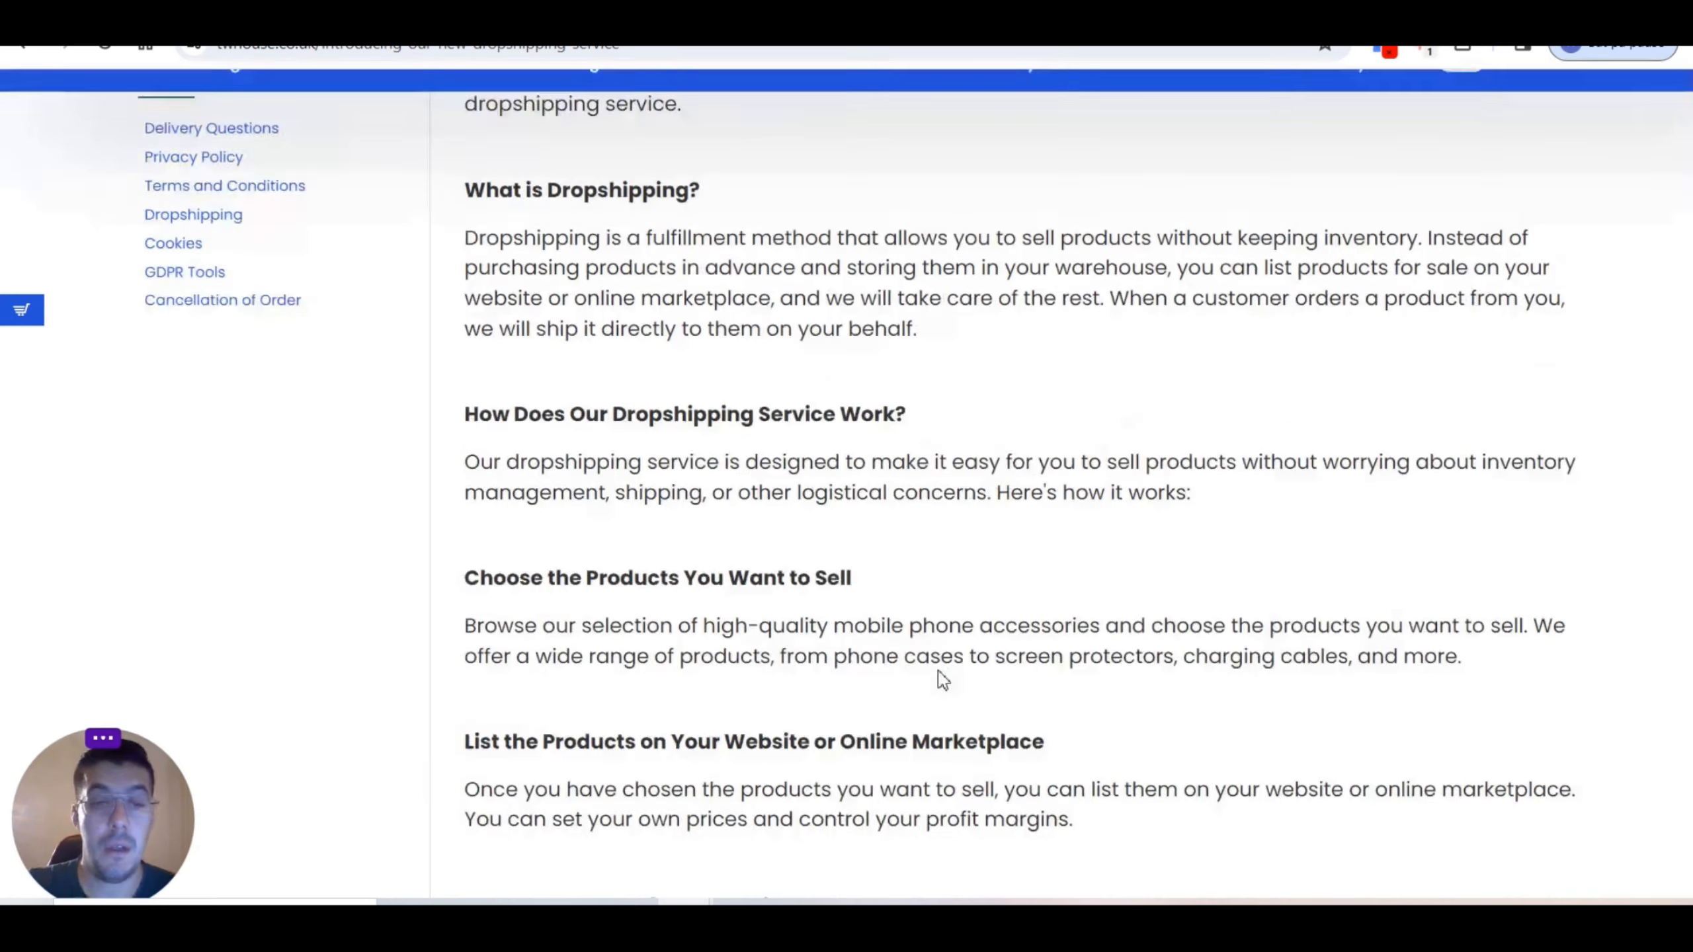
scroll(down, 3)
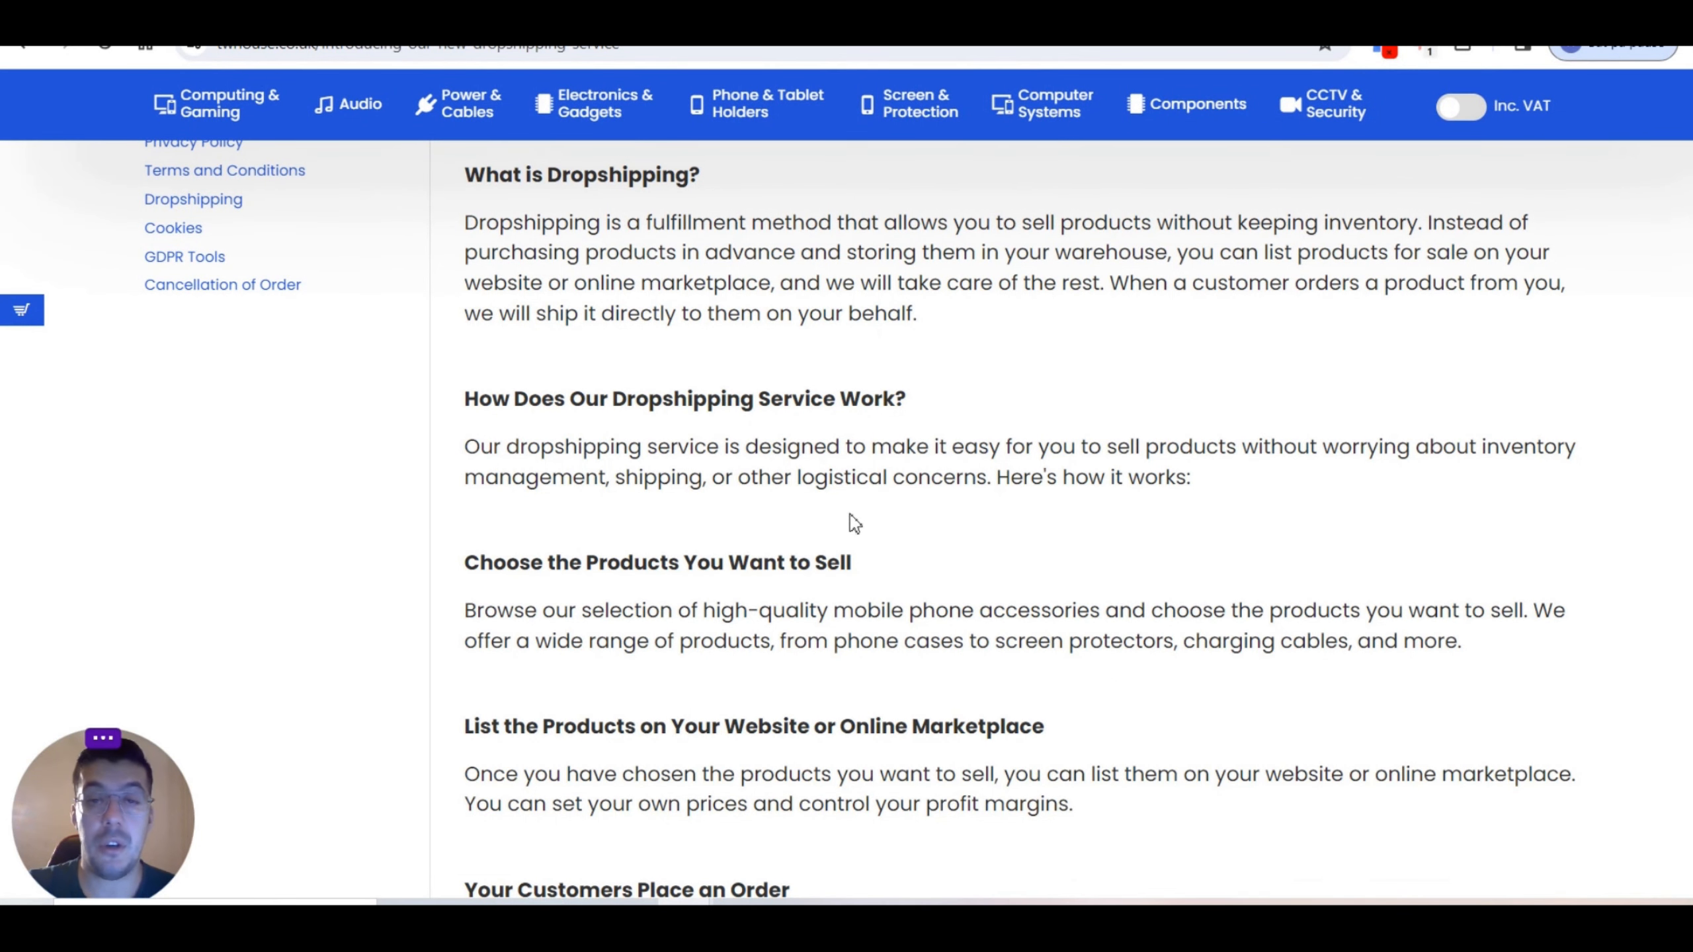
mouse_move(762, 569)
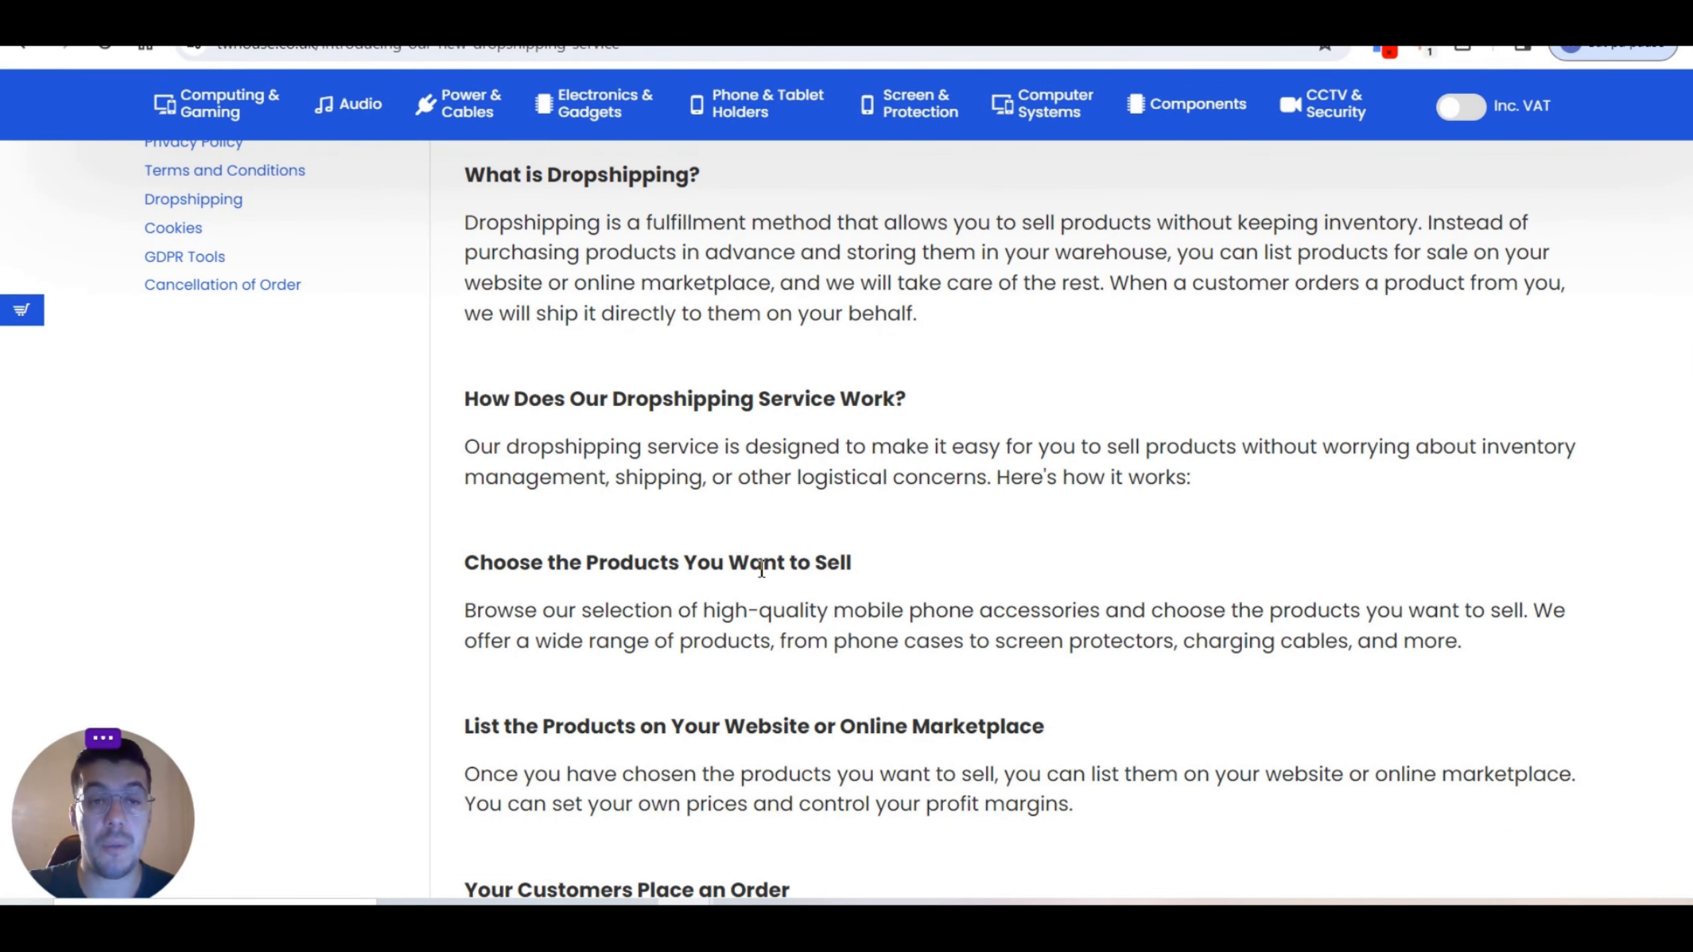
mouse_move(1177, 637)
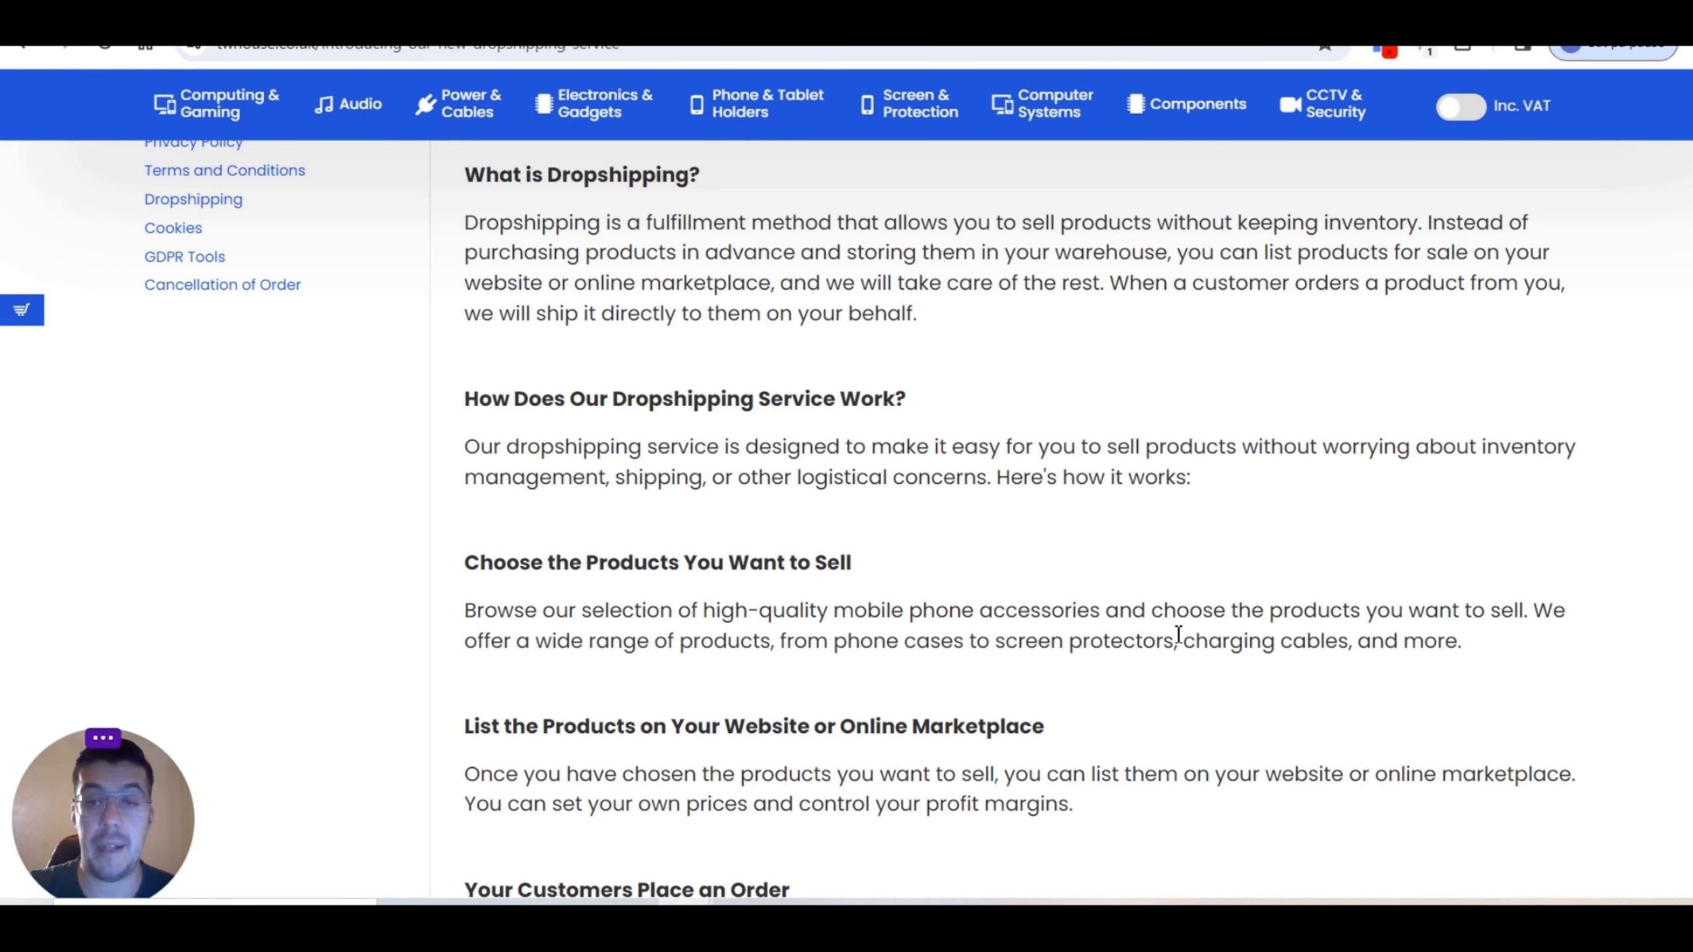
mouse_move(699, 640)
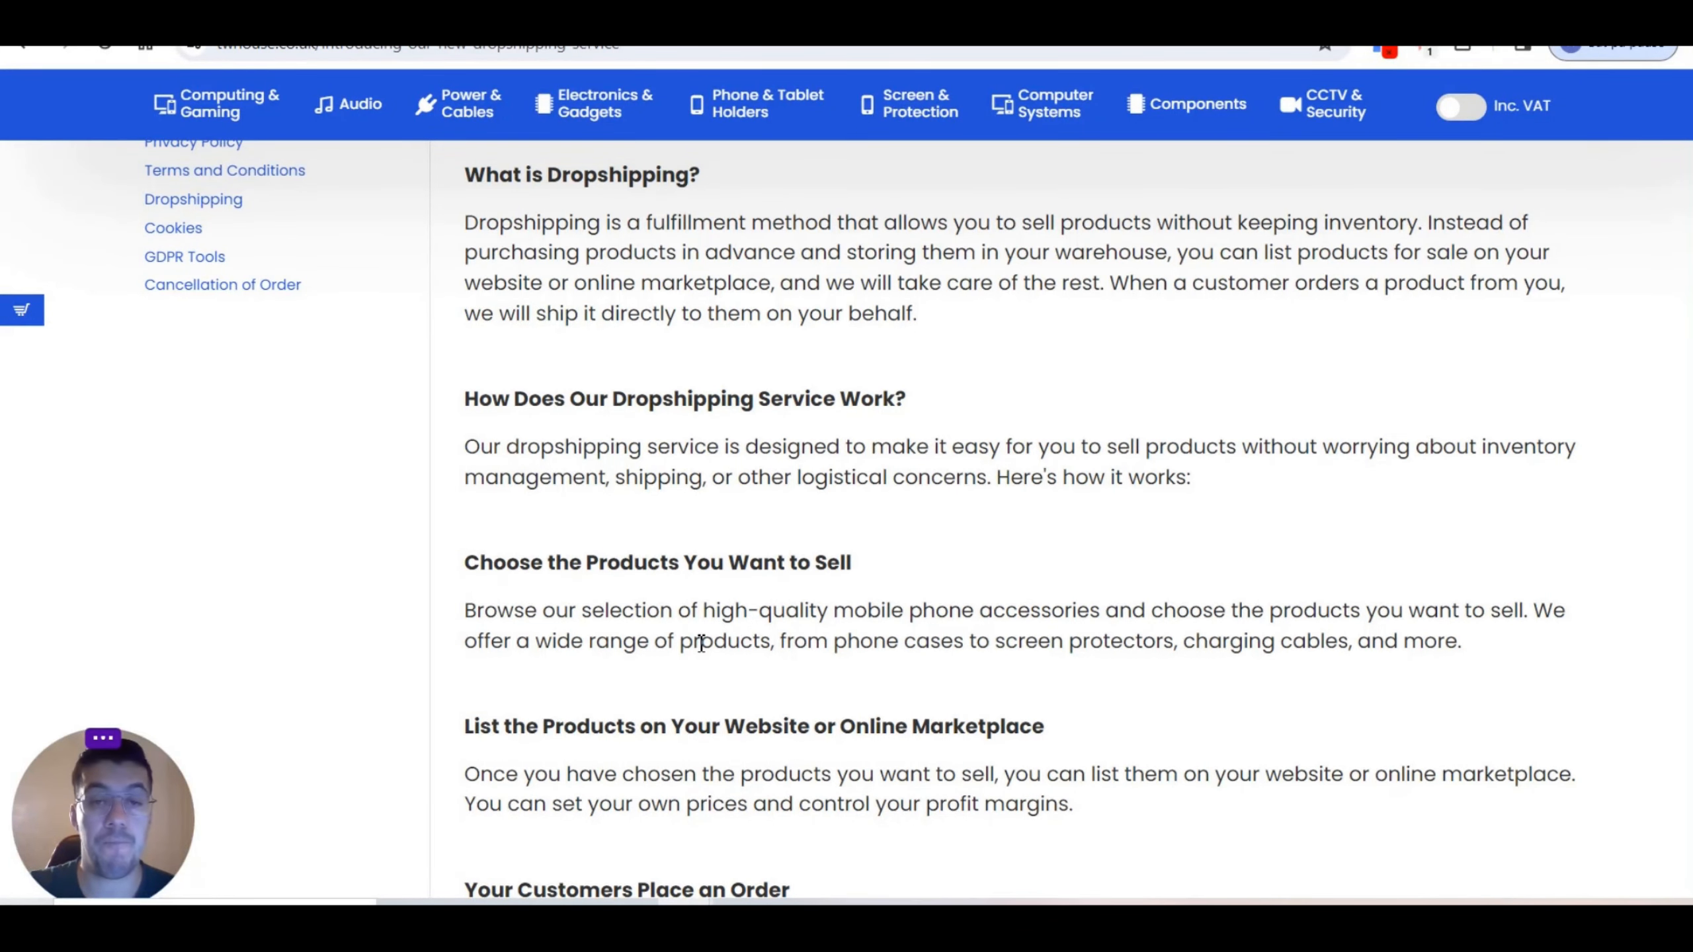
scroll(down, 3)
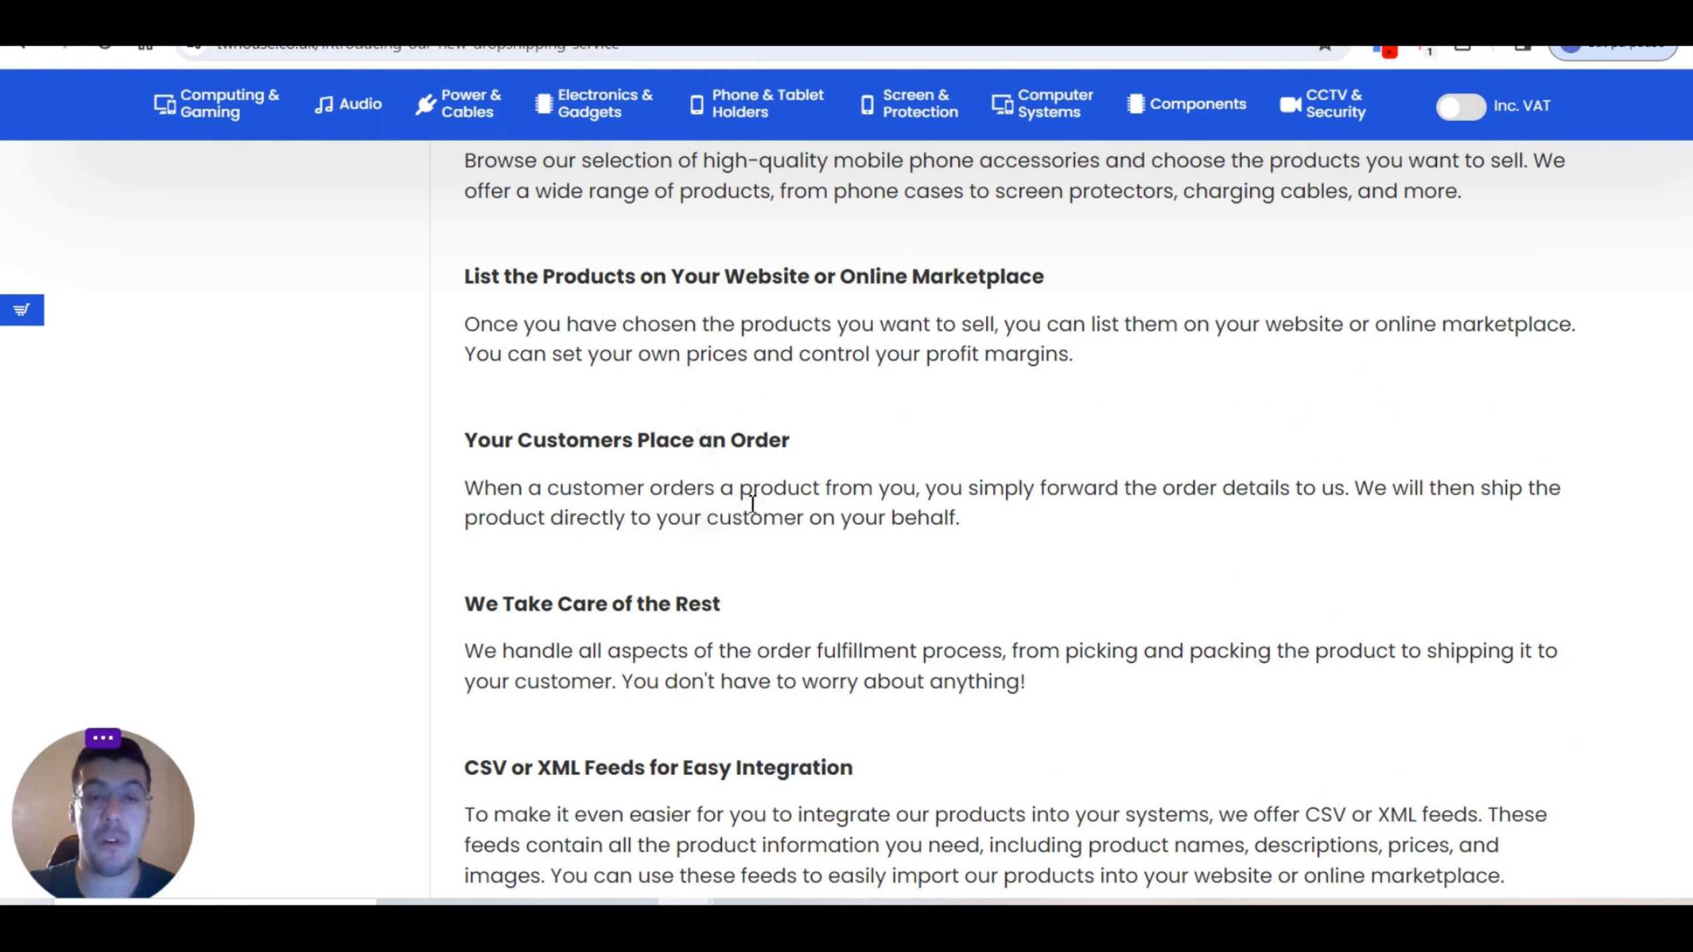
mouse_move(1188, 490)
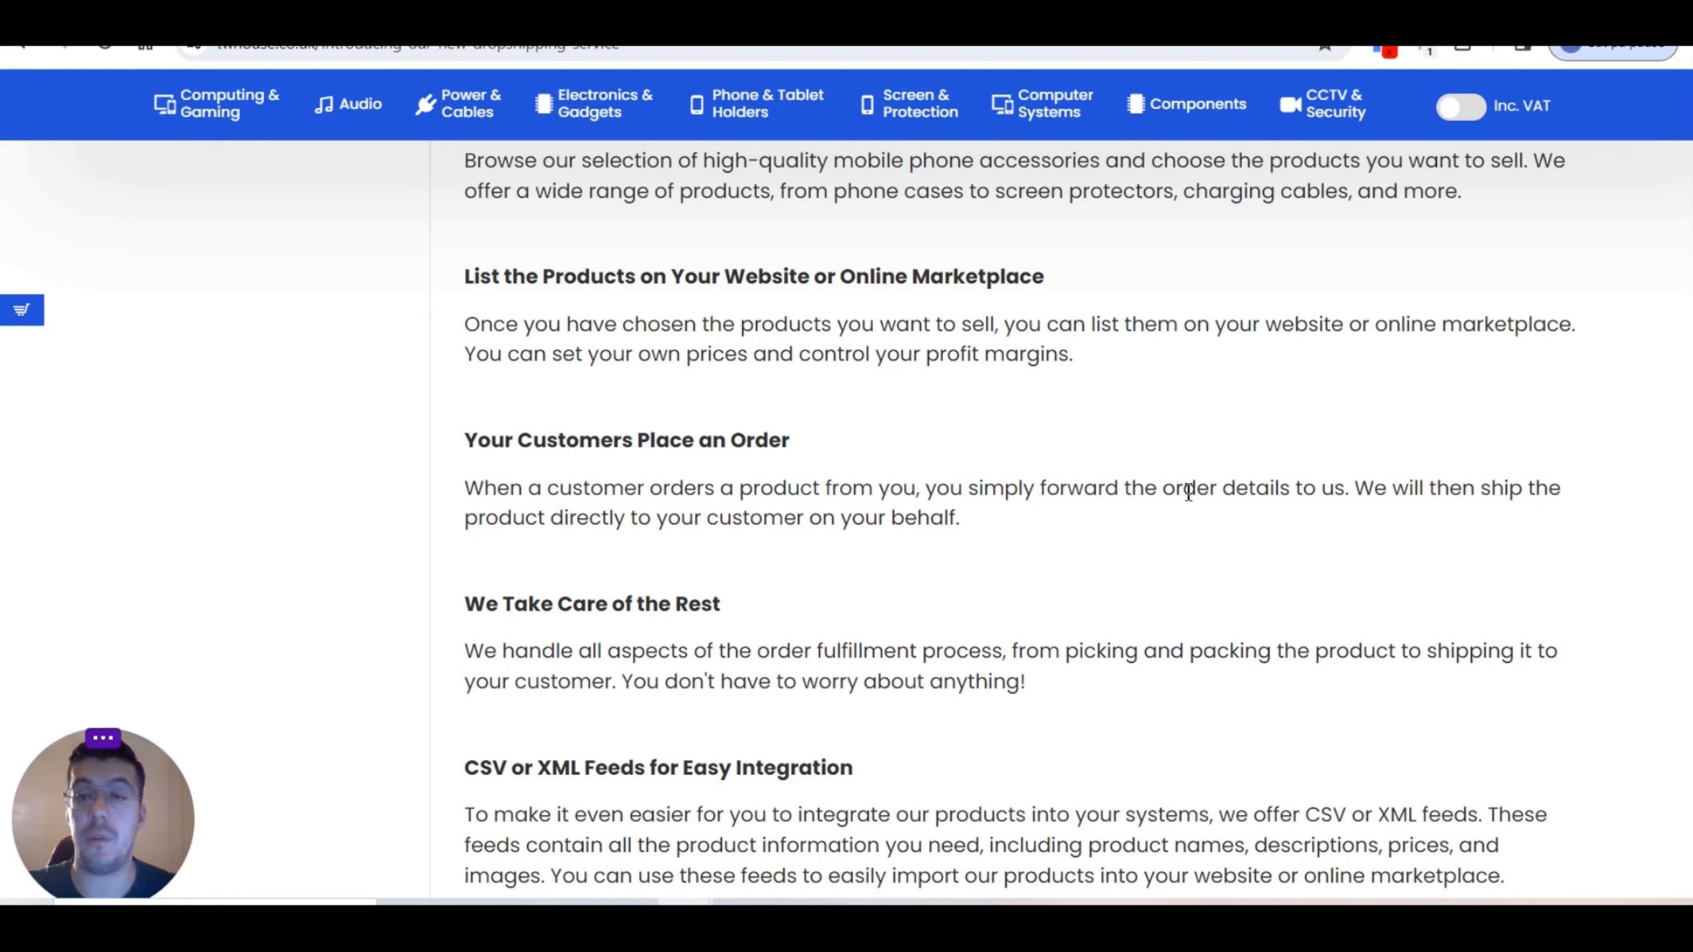
mouse_move(1425, 526)
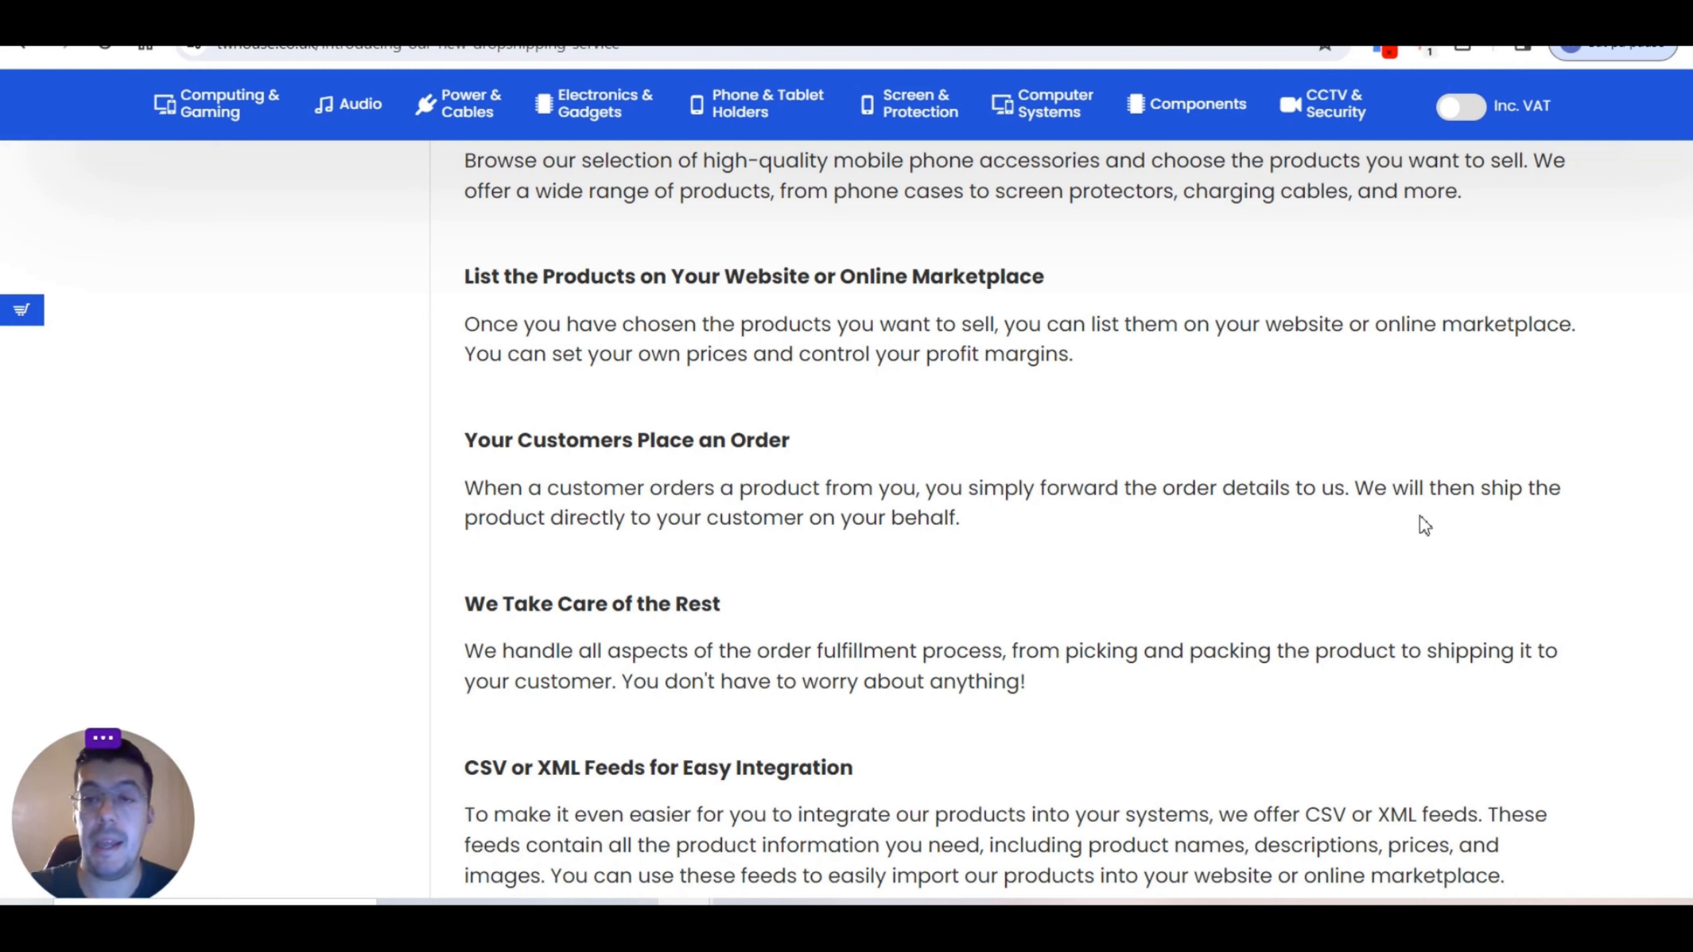
mouse_move(861, 554)
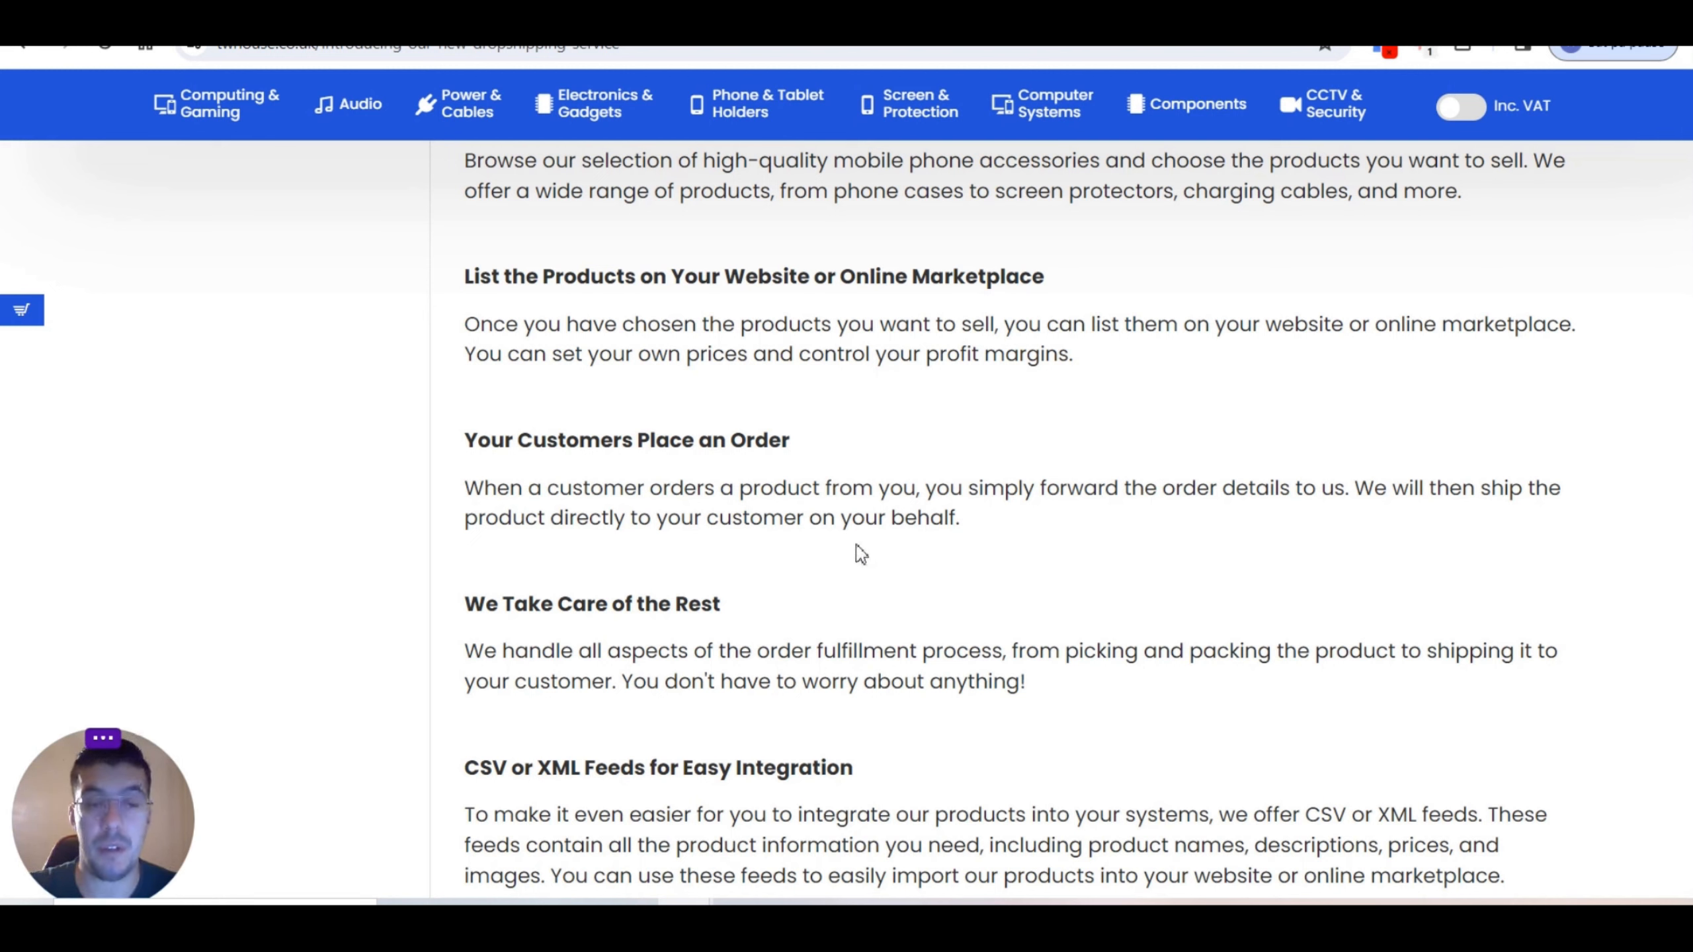
mouse_move(685, 603)
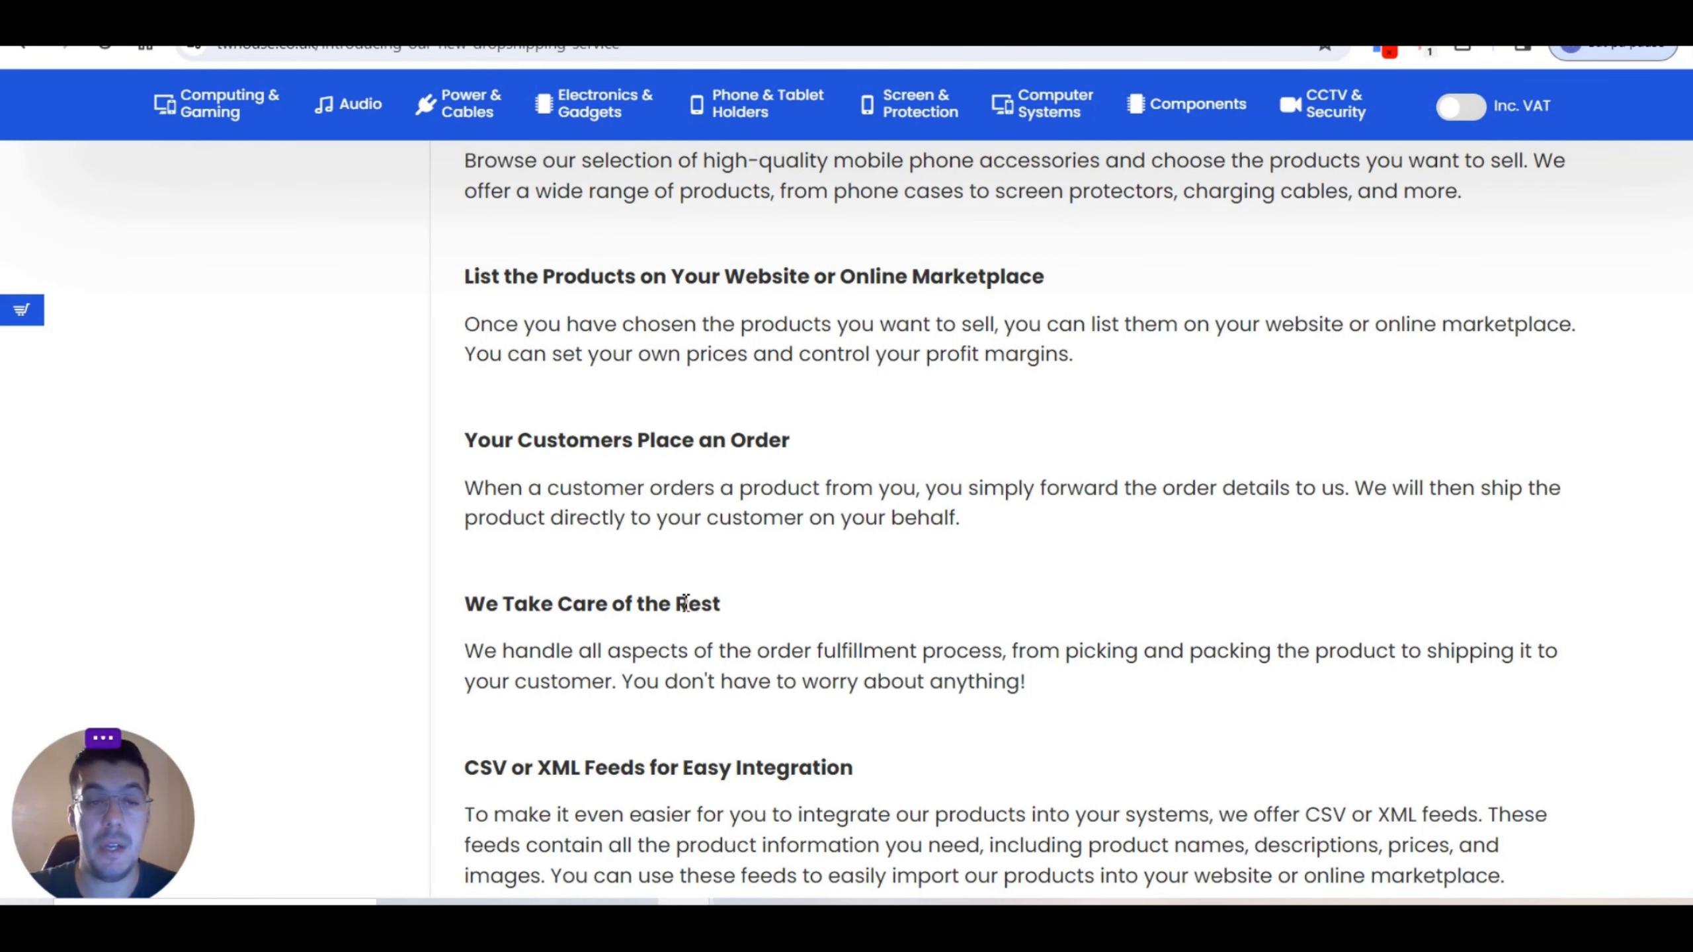
Step: Read down through the dropshipping benefits and conclusion, then go to About Us from the footer
scroll(down, 3)
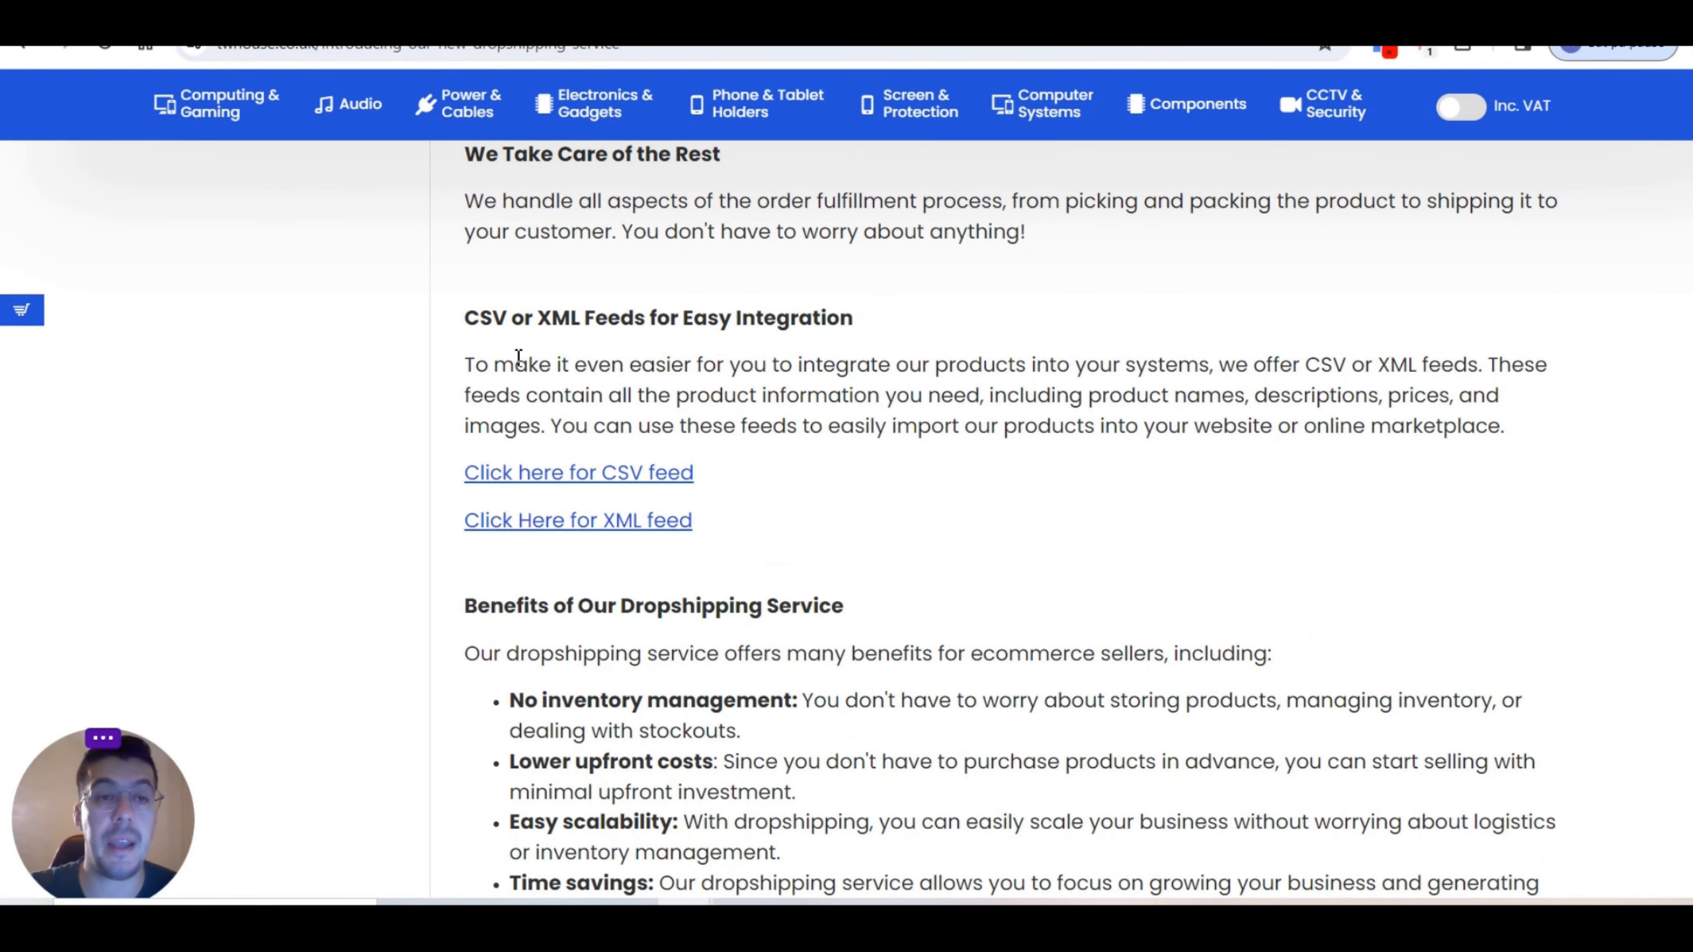
mouse_move(572, 360)
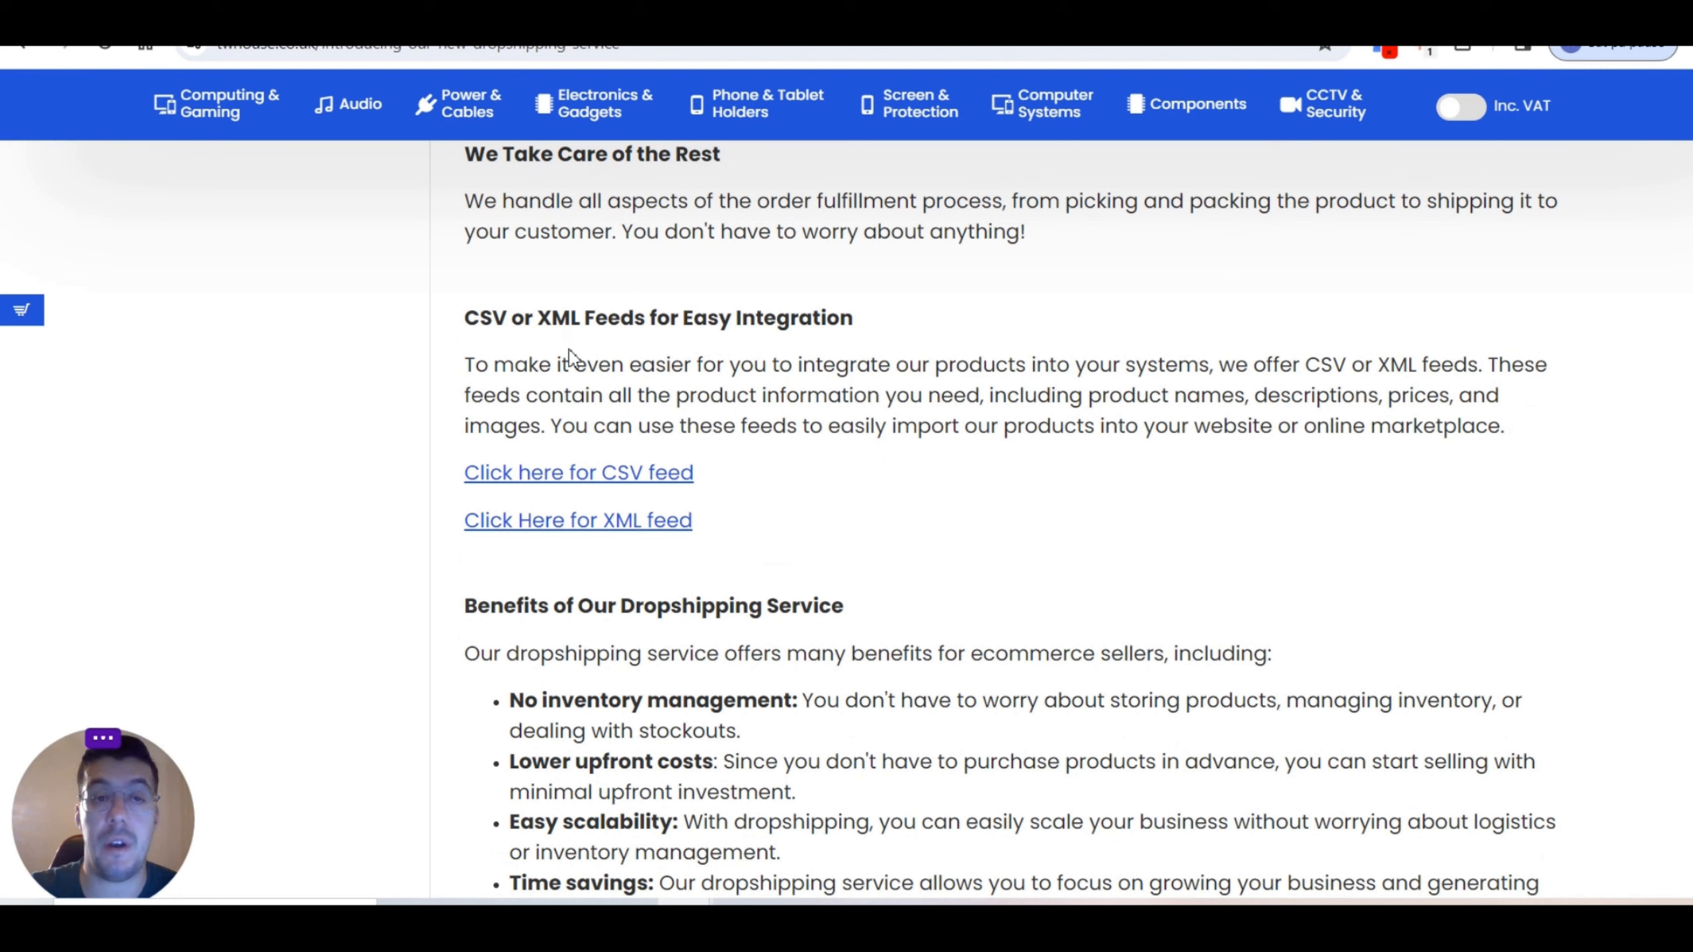
mouse_move(816, 437)
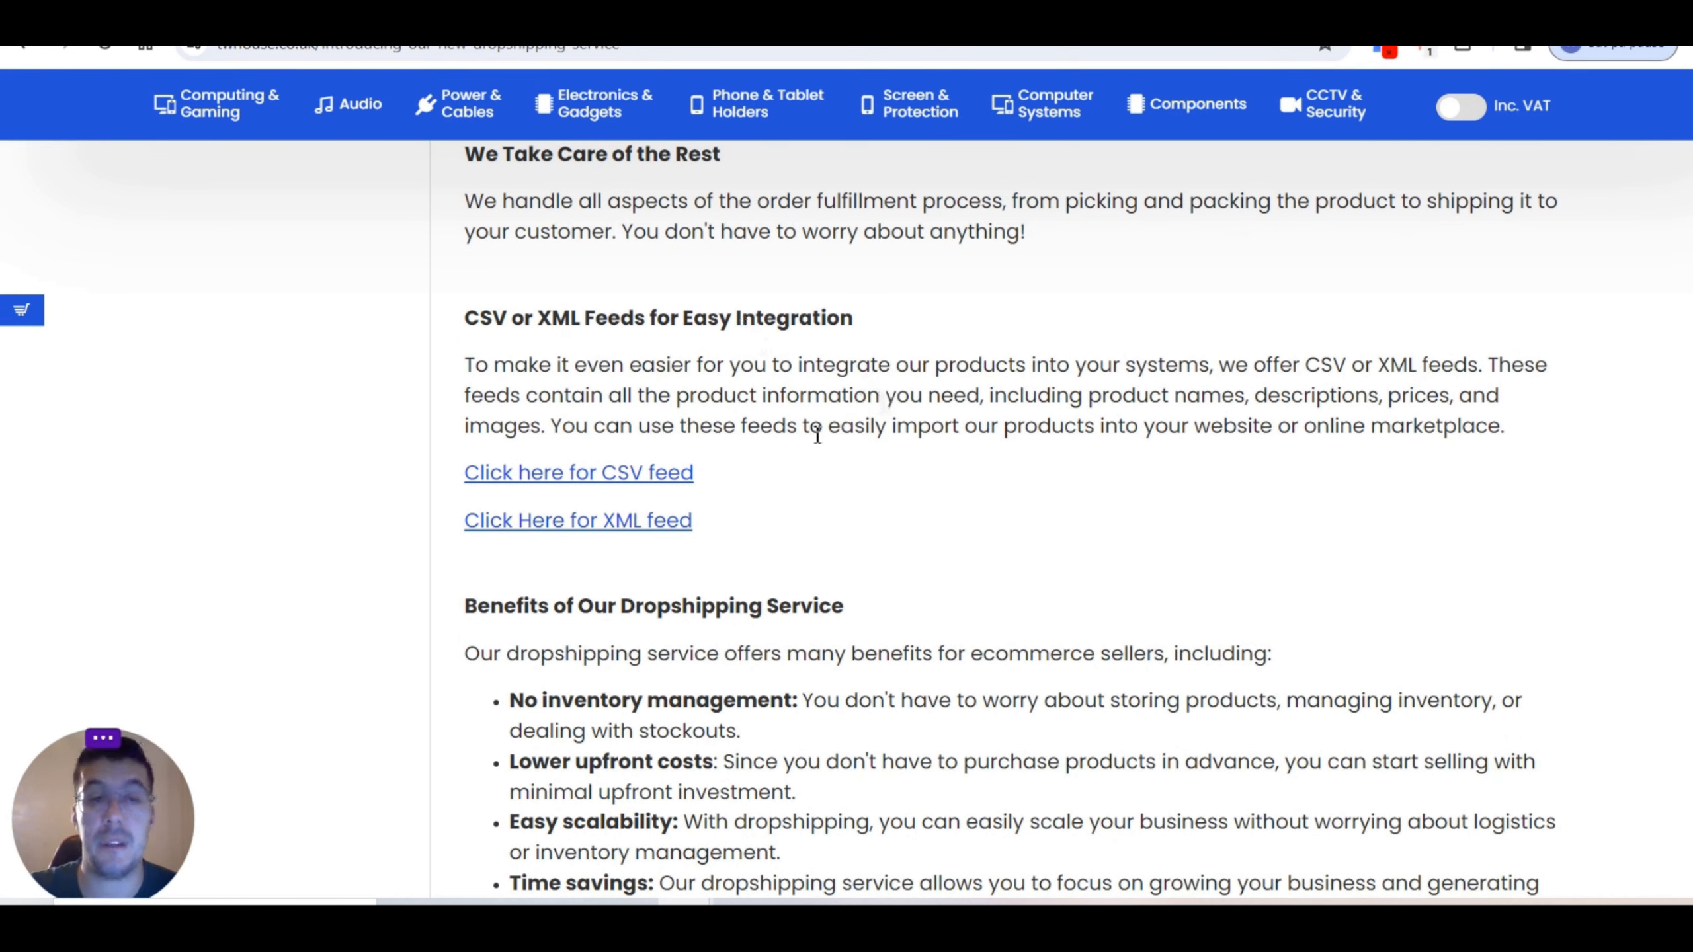
mouse_move(764, 690)
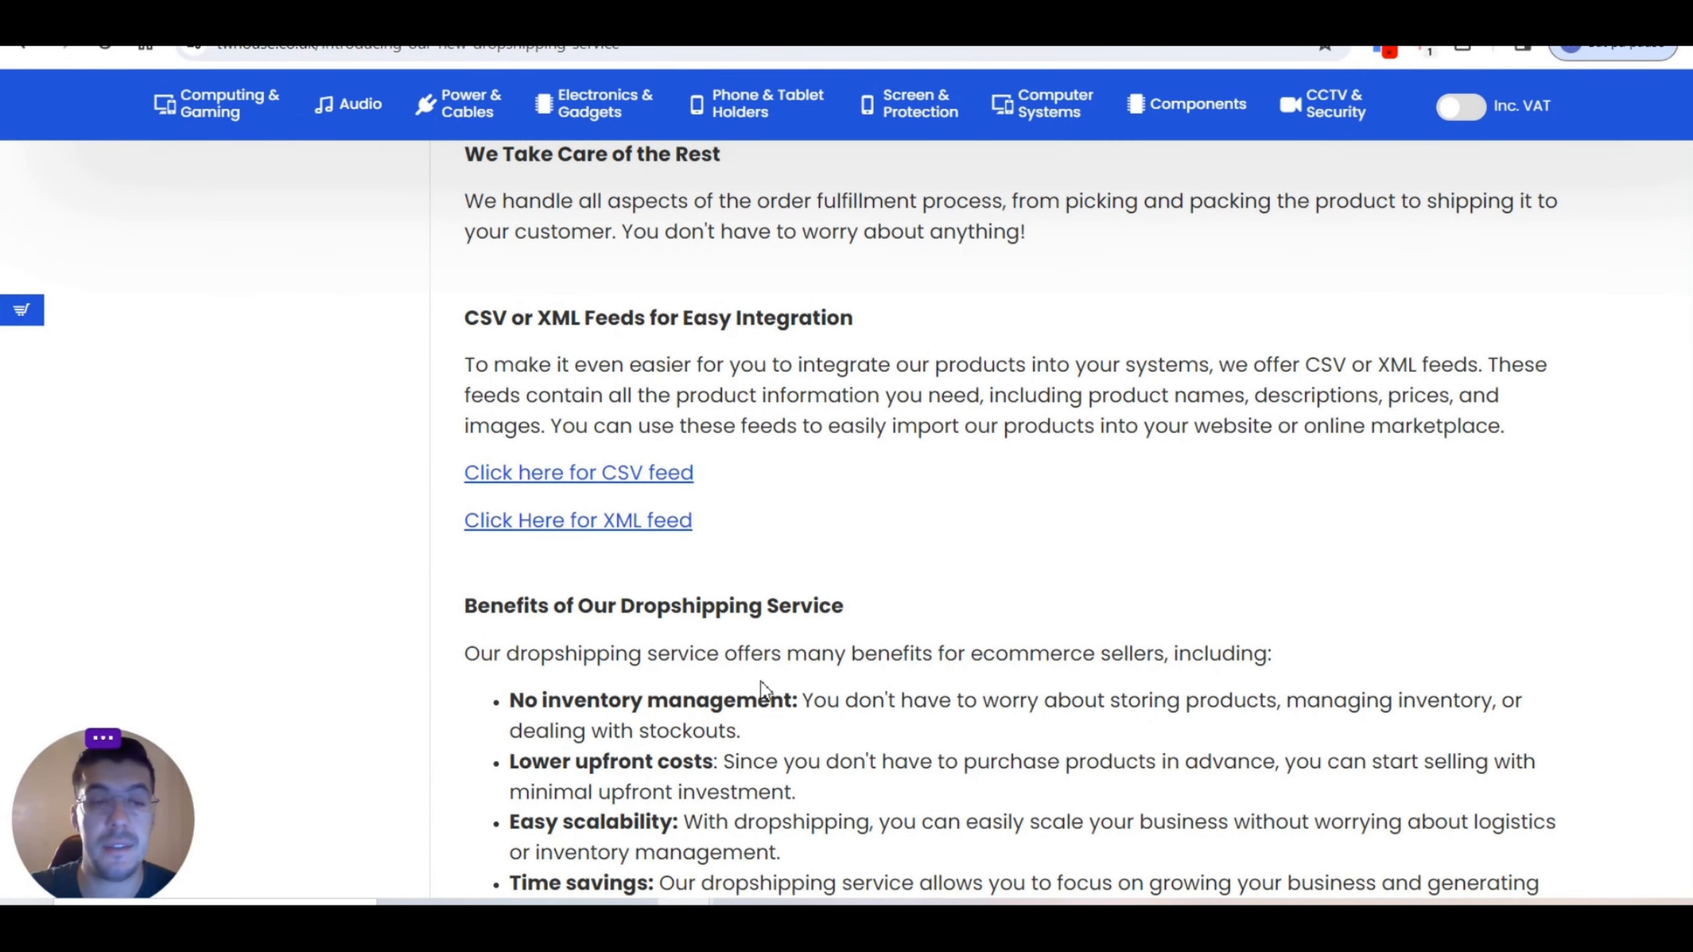
scroll(down, 3)
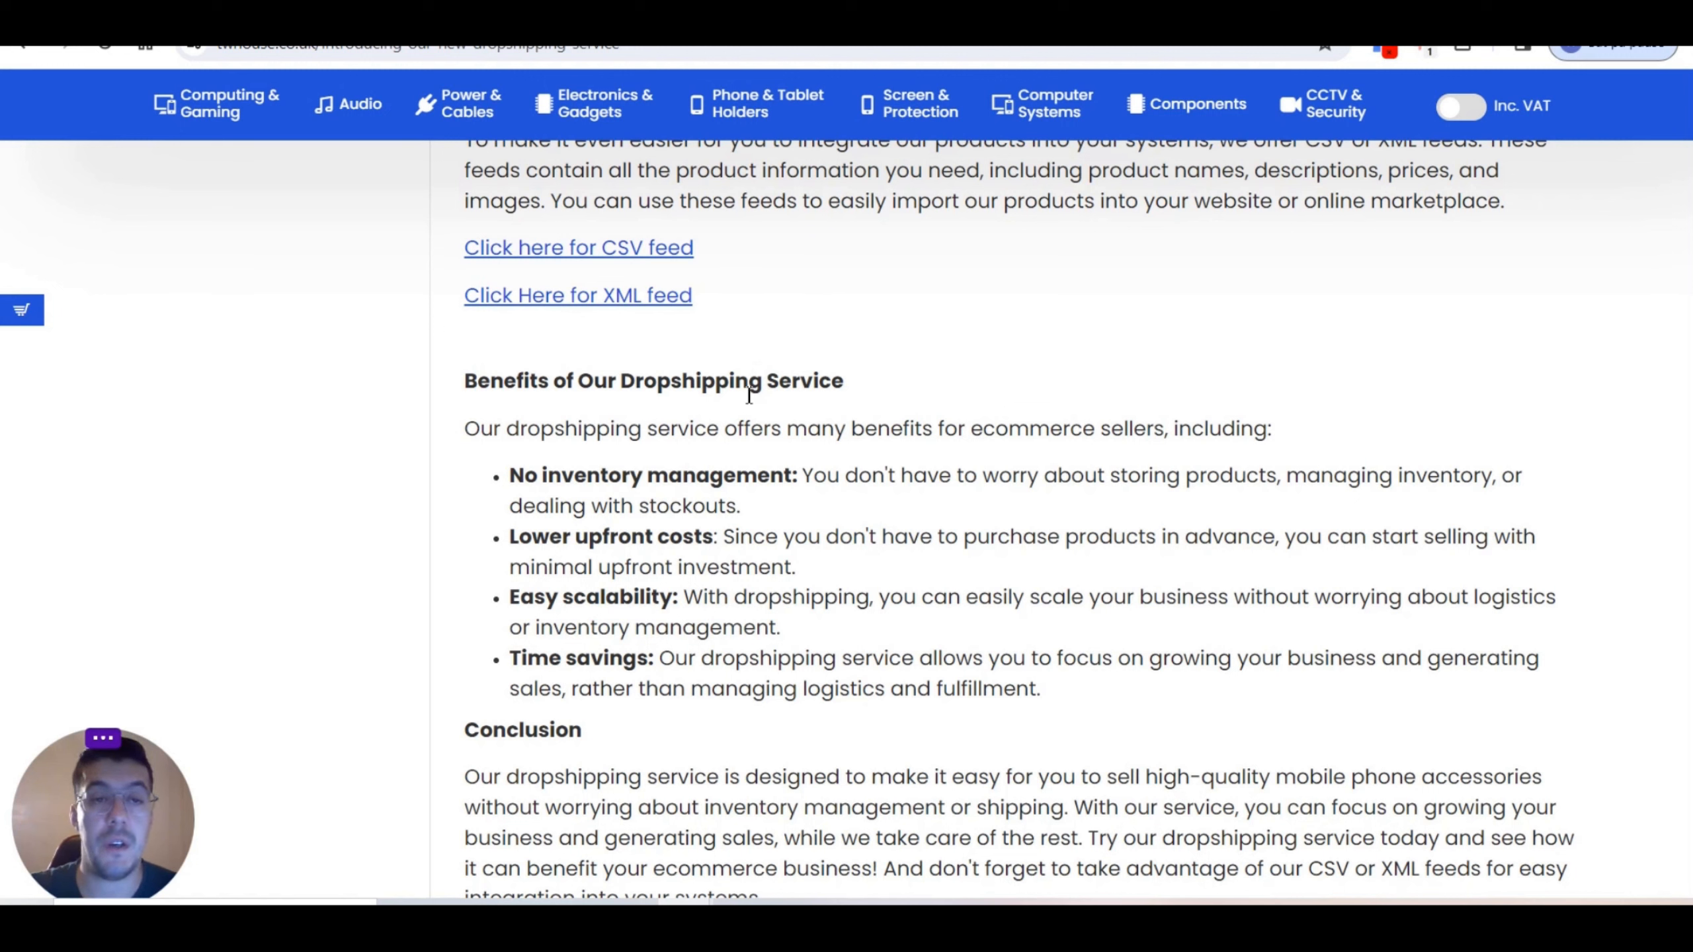
mouse_move(809, 406)
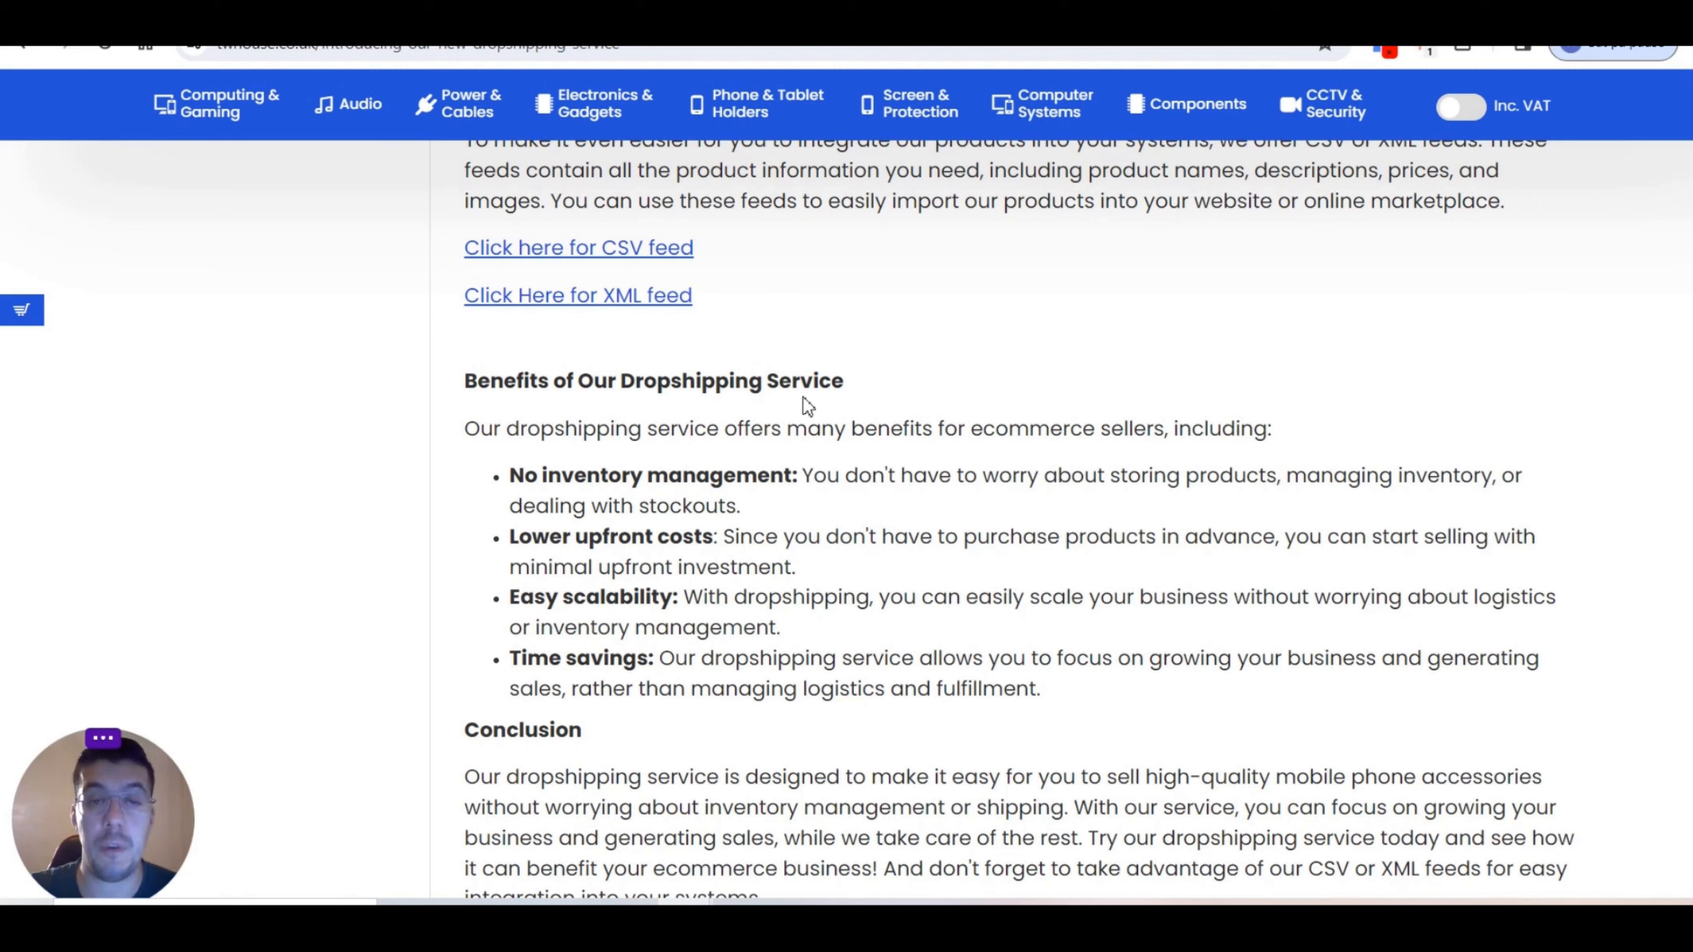
mouse_move(731, 497)
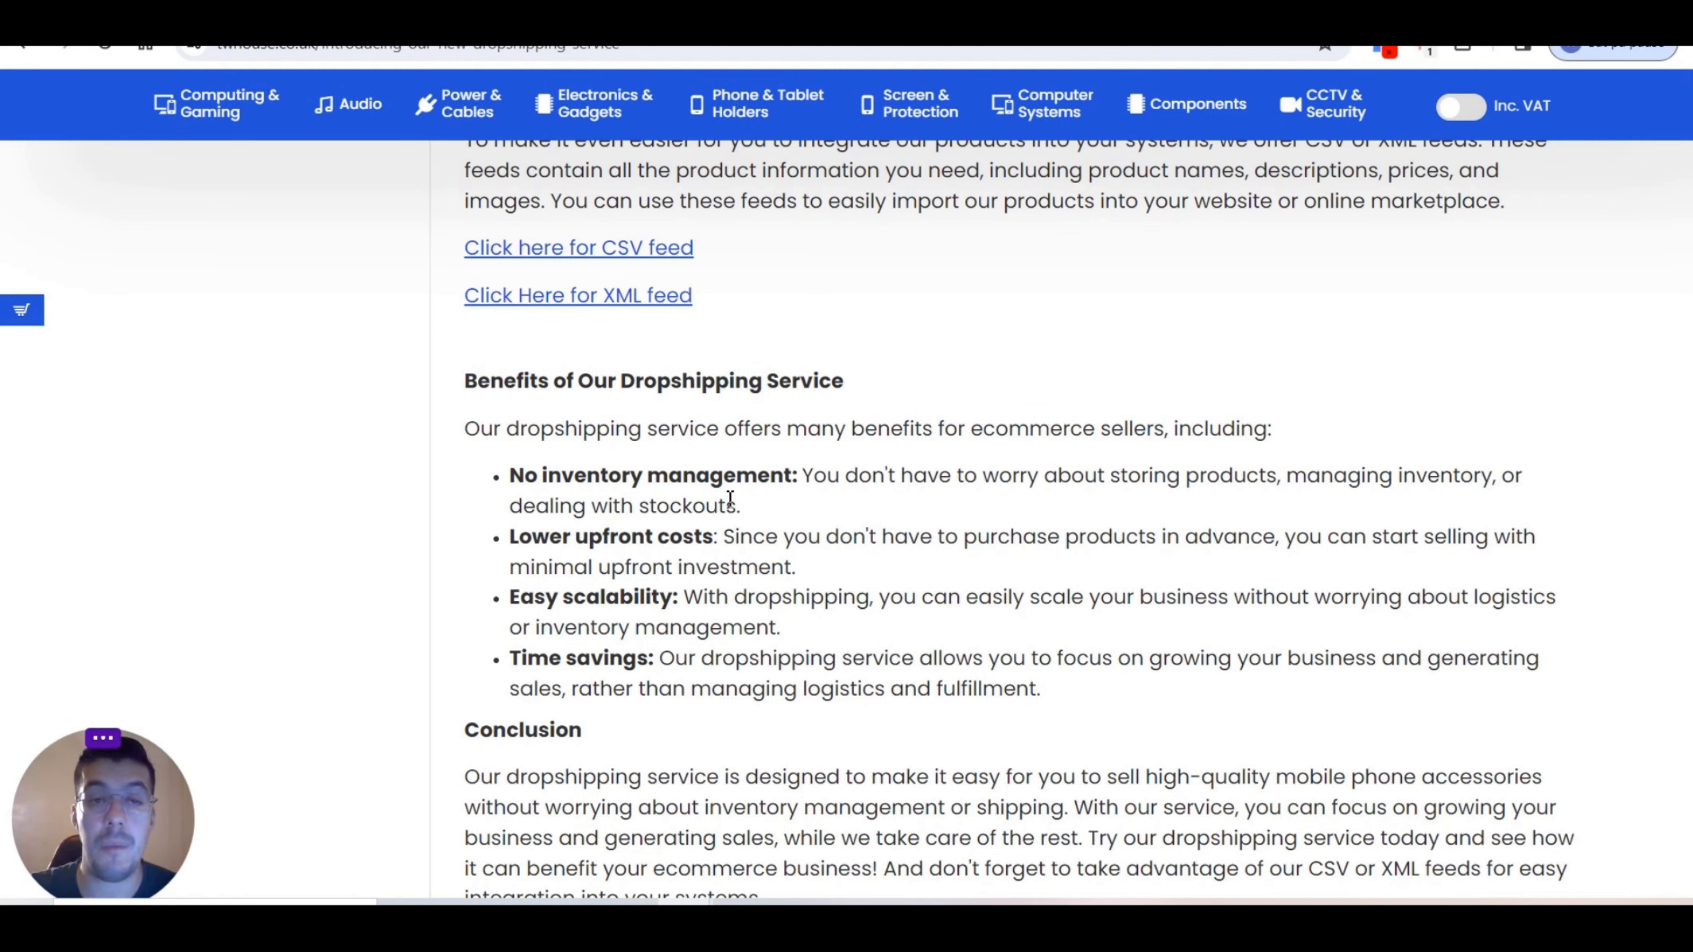
mouse_move(725, 542)
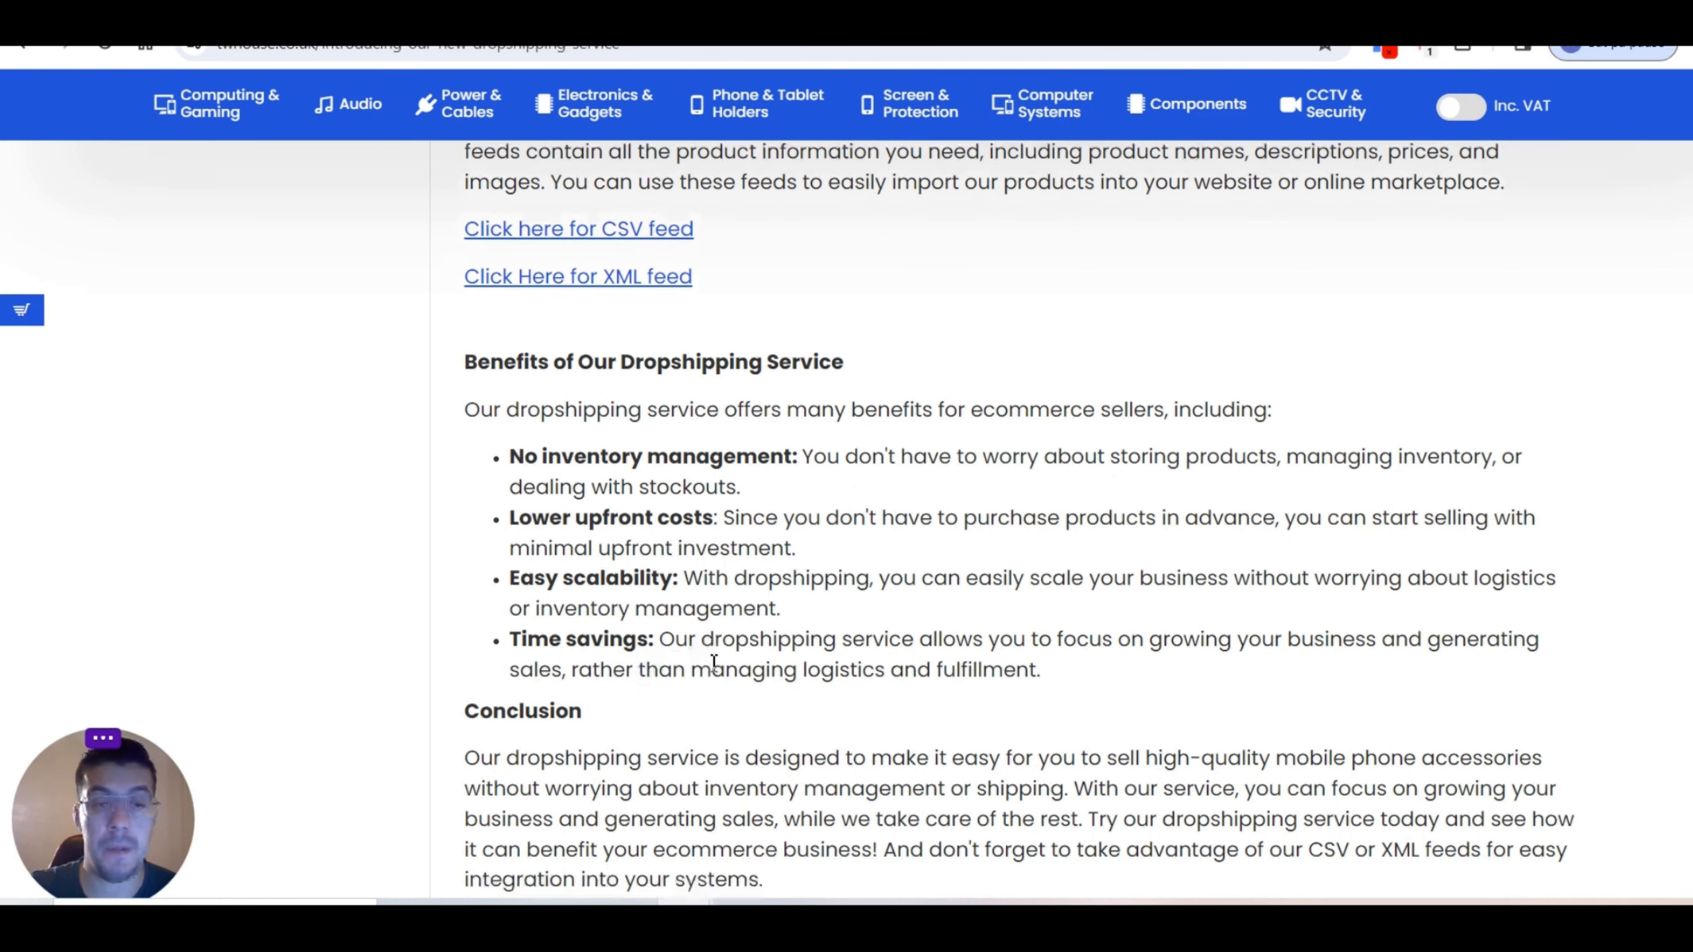
scroll(down, 3)
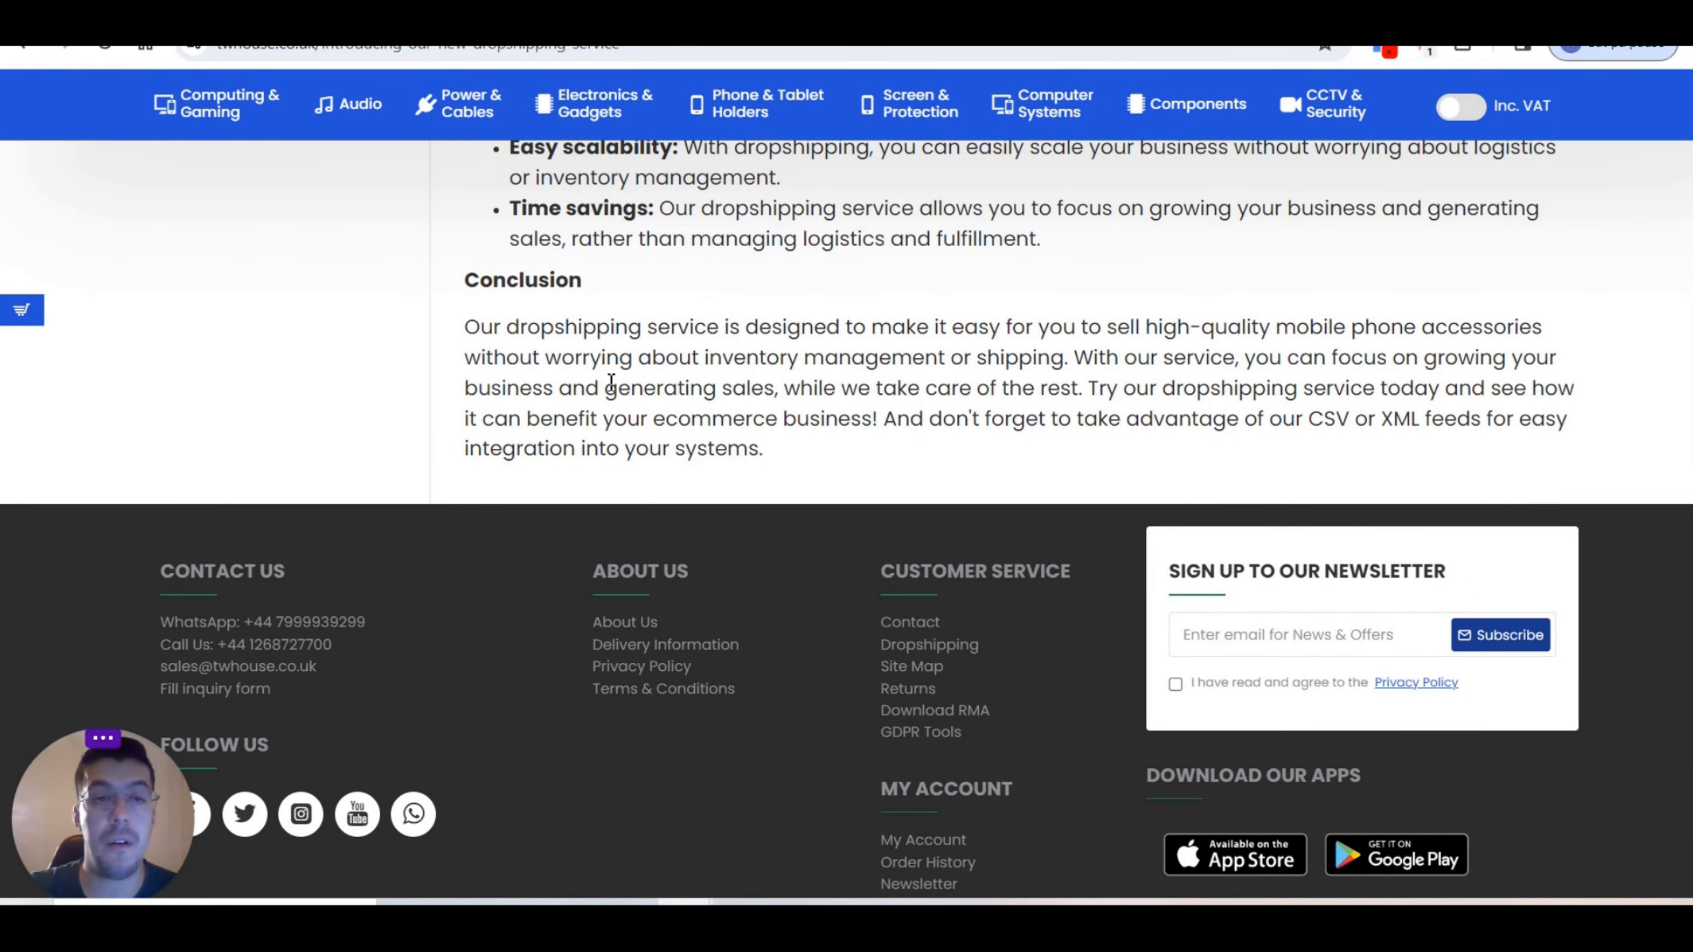
mouse_move(807, 632)
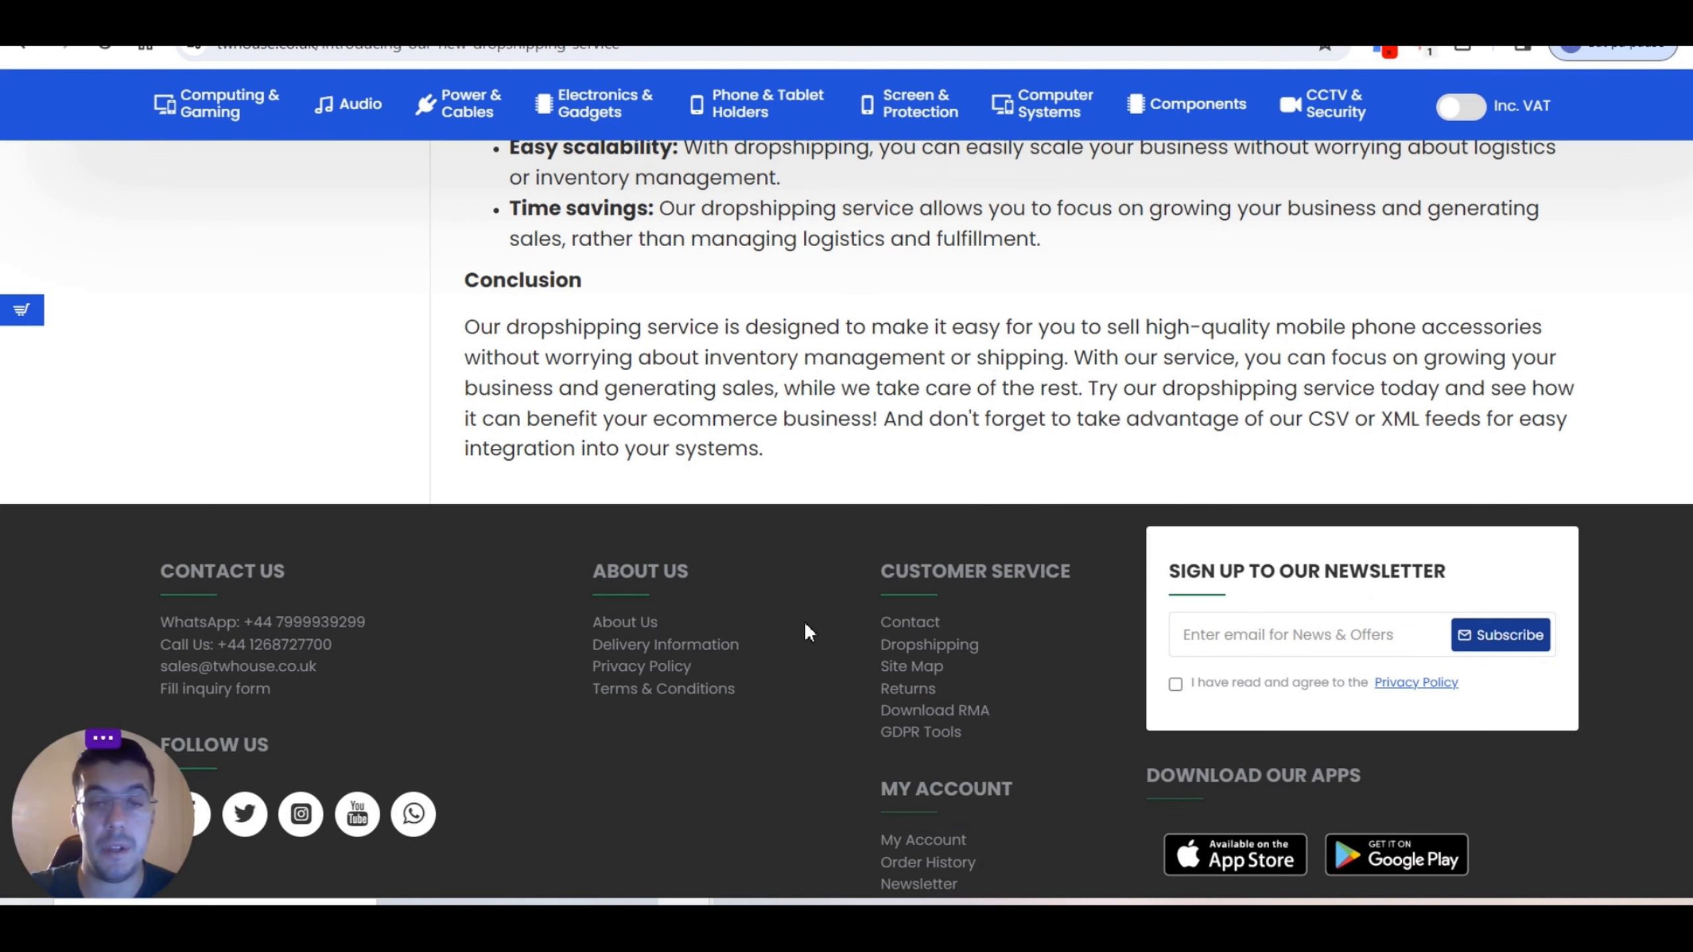
scroll(down, 3)
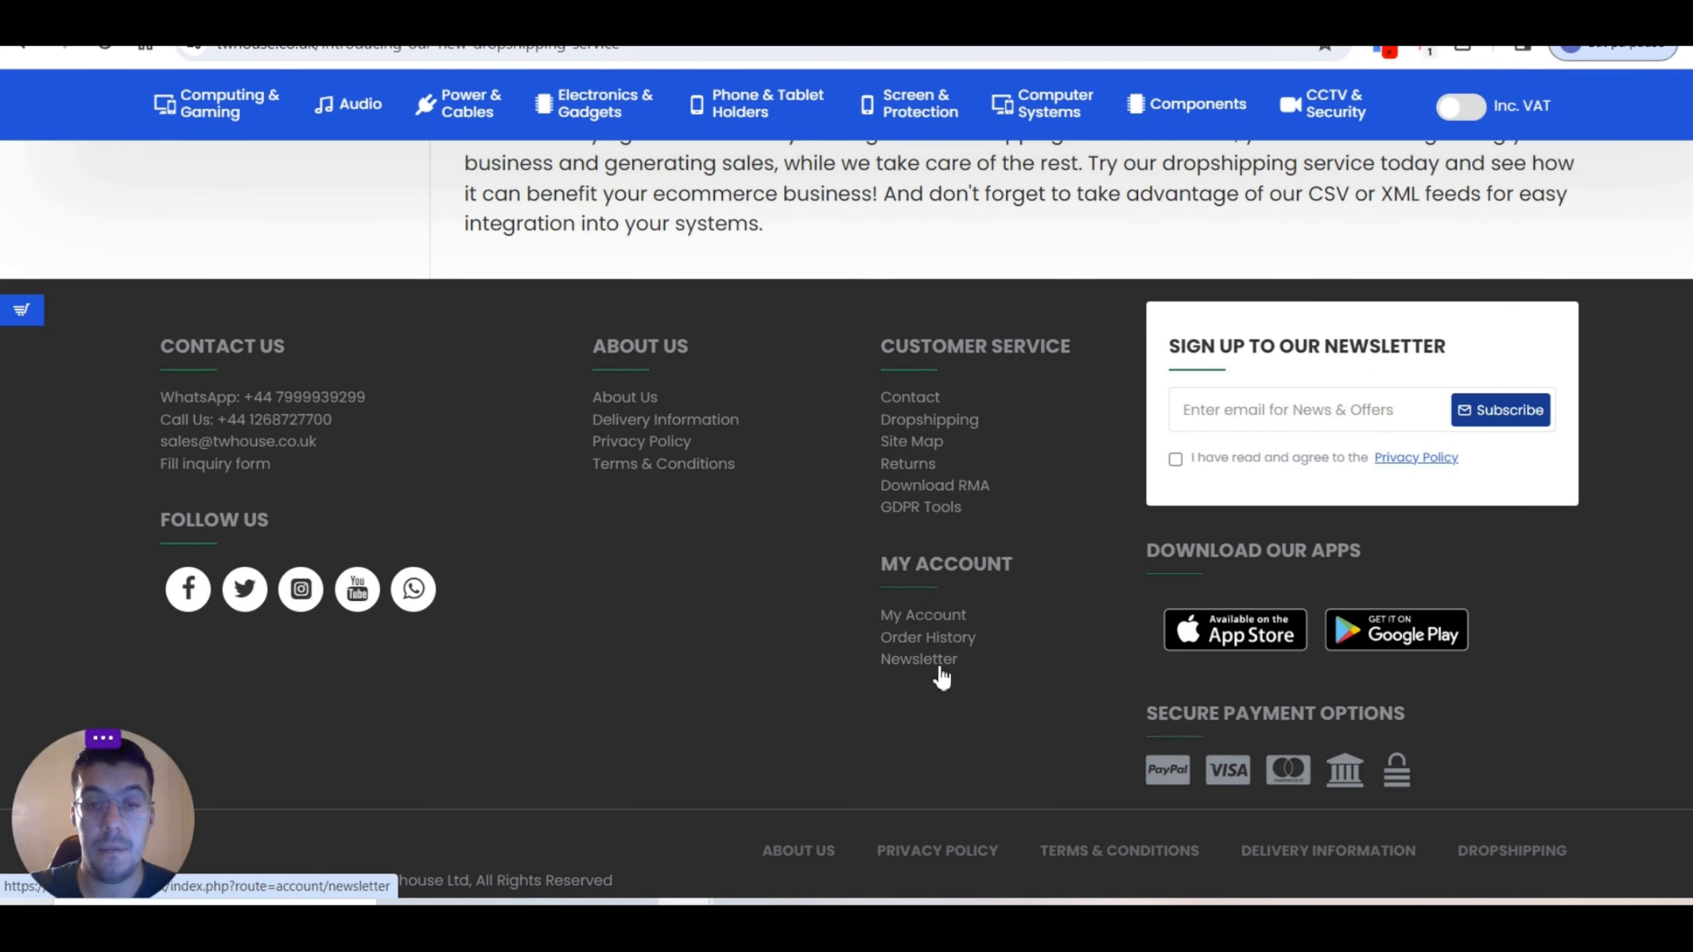
mouse_move(709, 433)
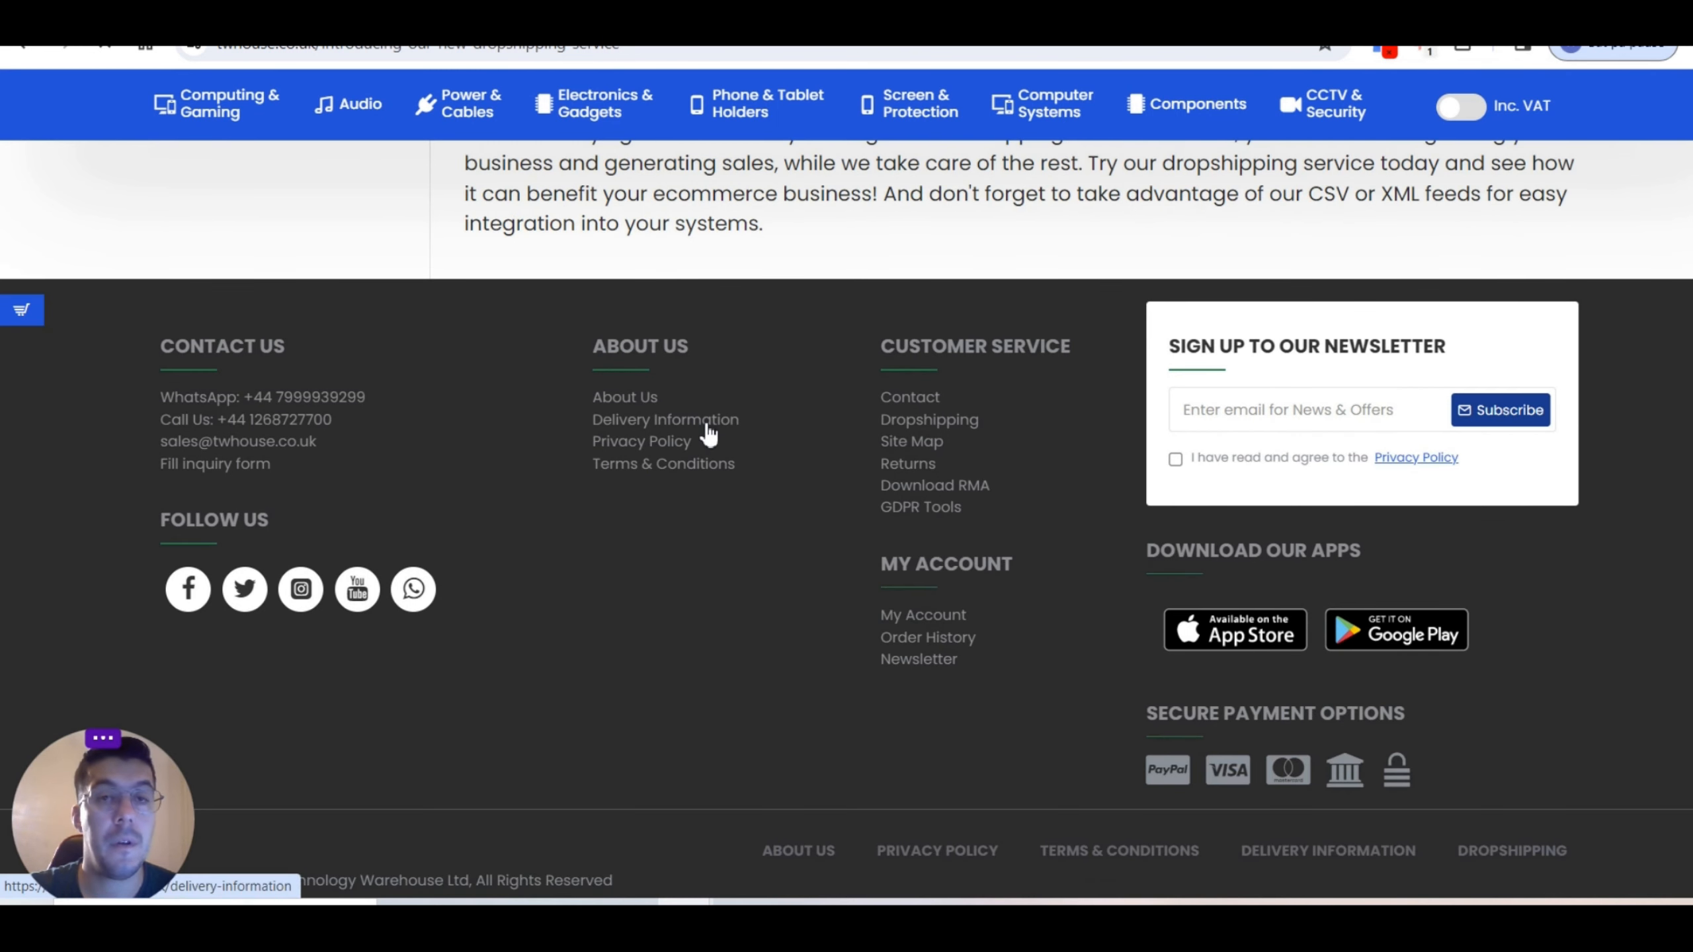
click(624, 397)
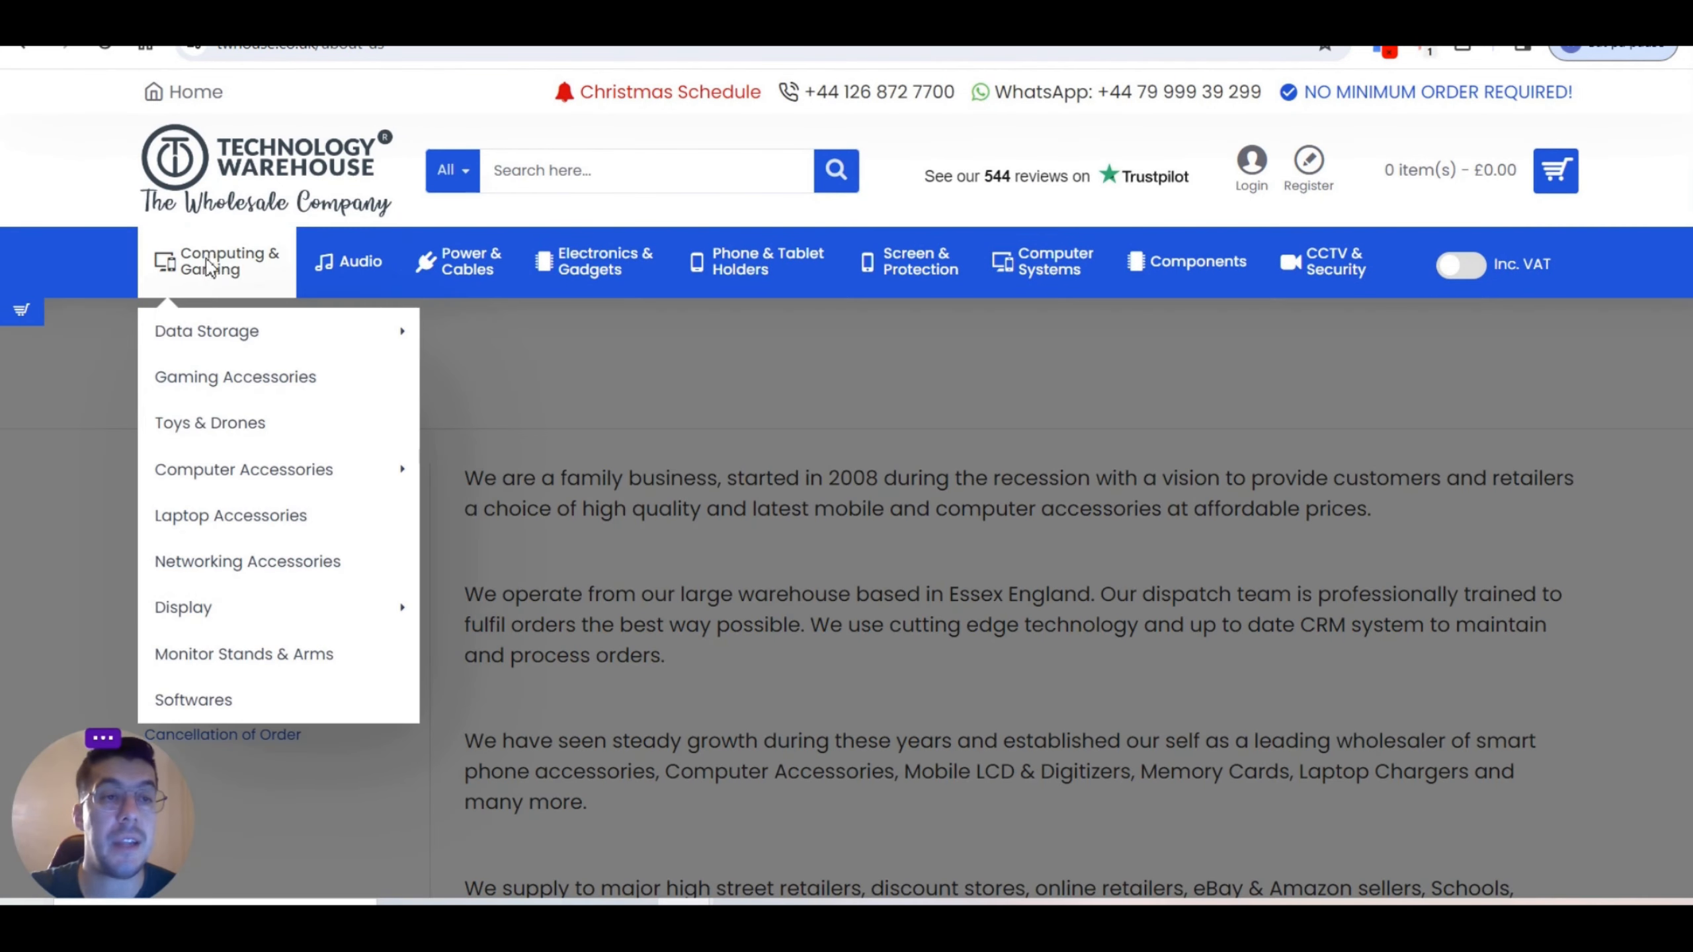
mouse_move(207, 331)
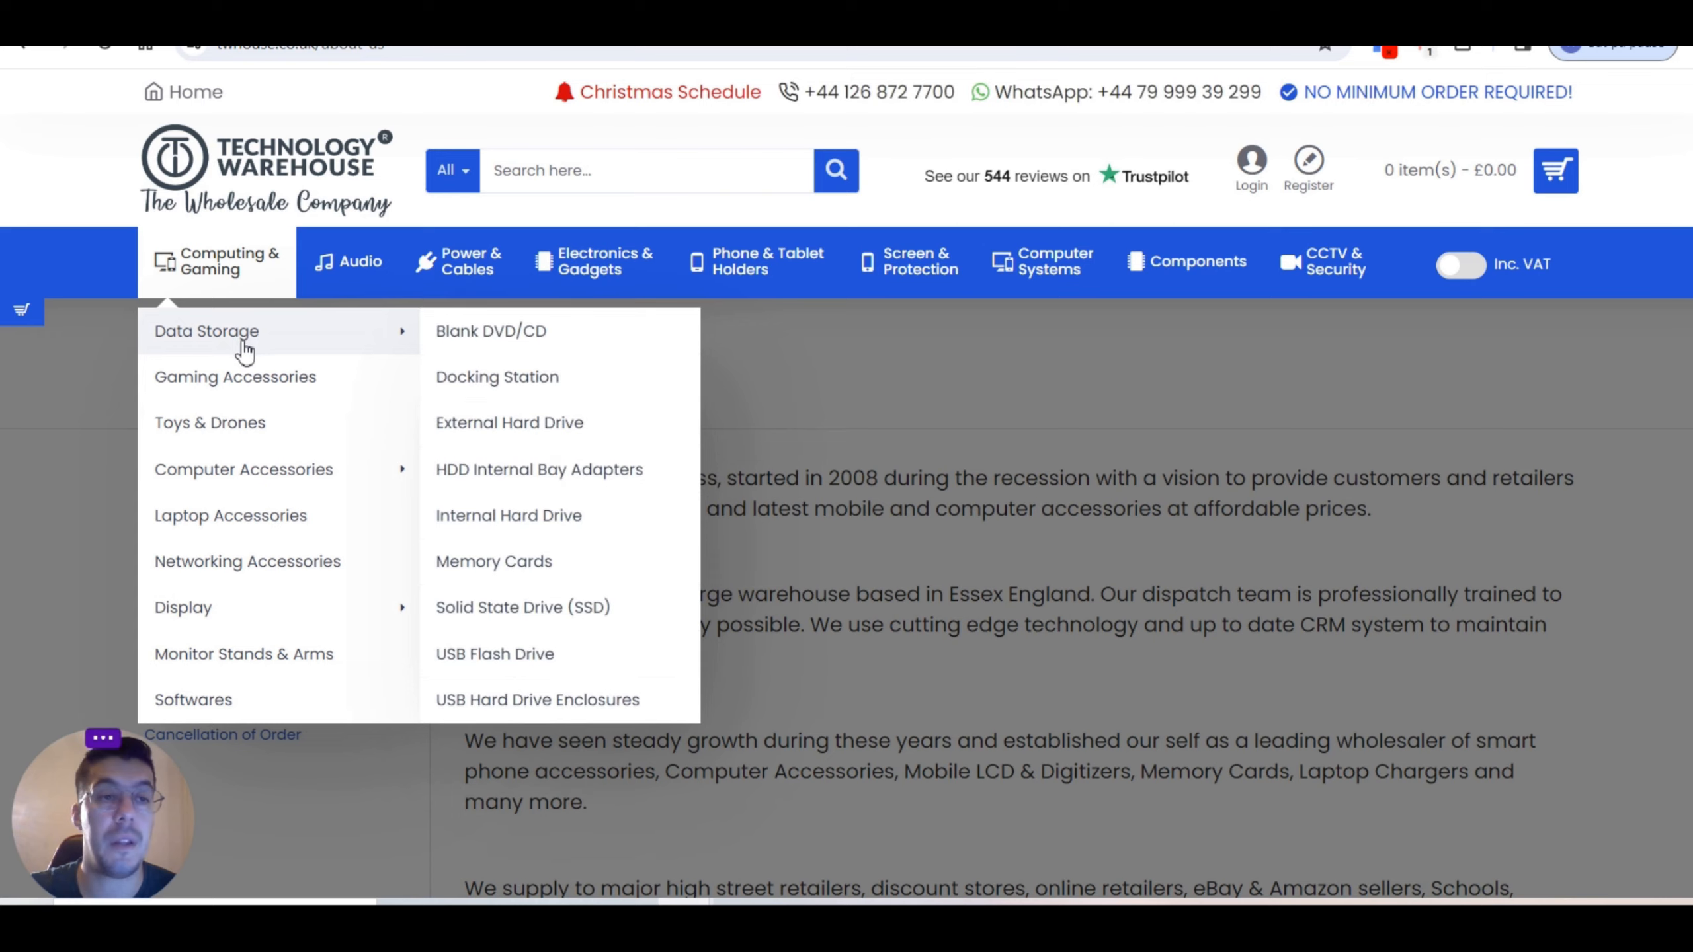
Step: Browse the Data Storage and Earphones categories, then land on the Laptops category page
click(206, 331)
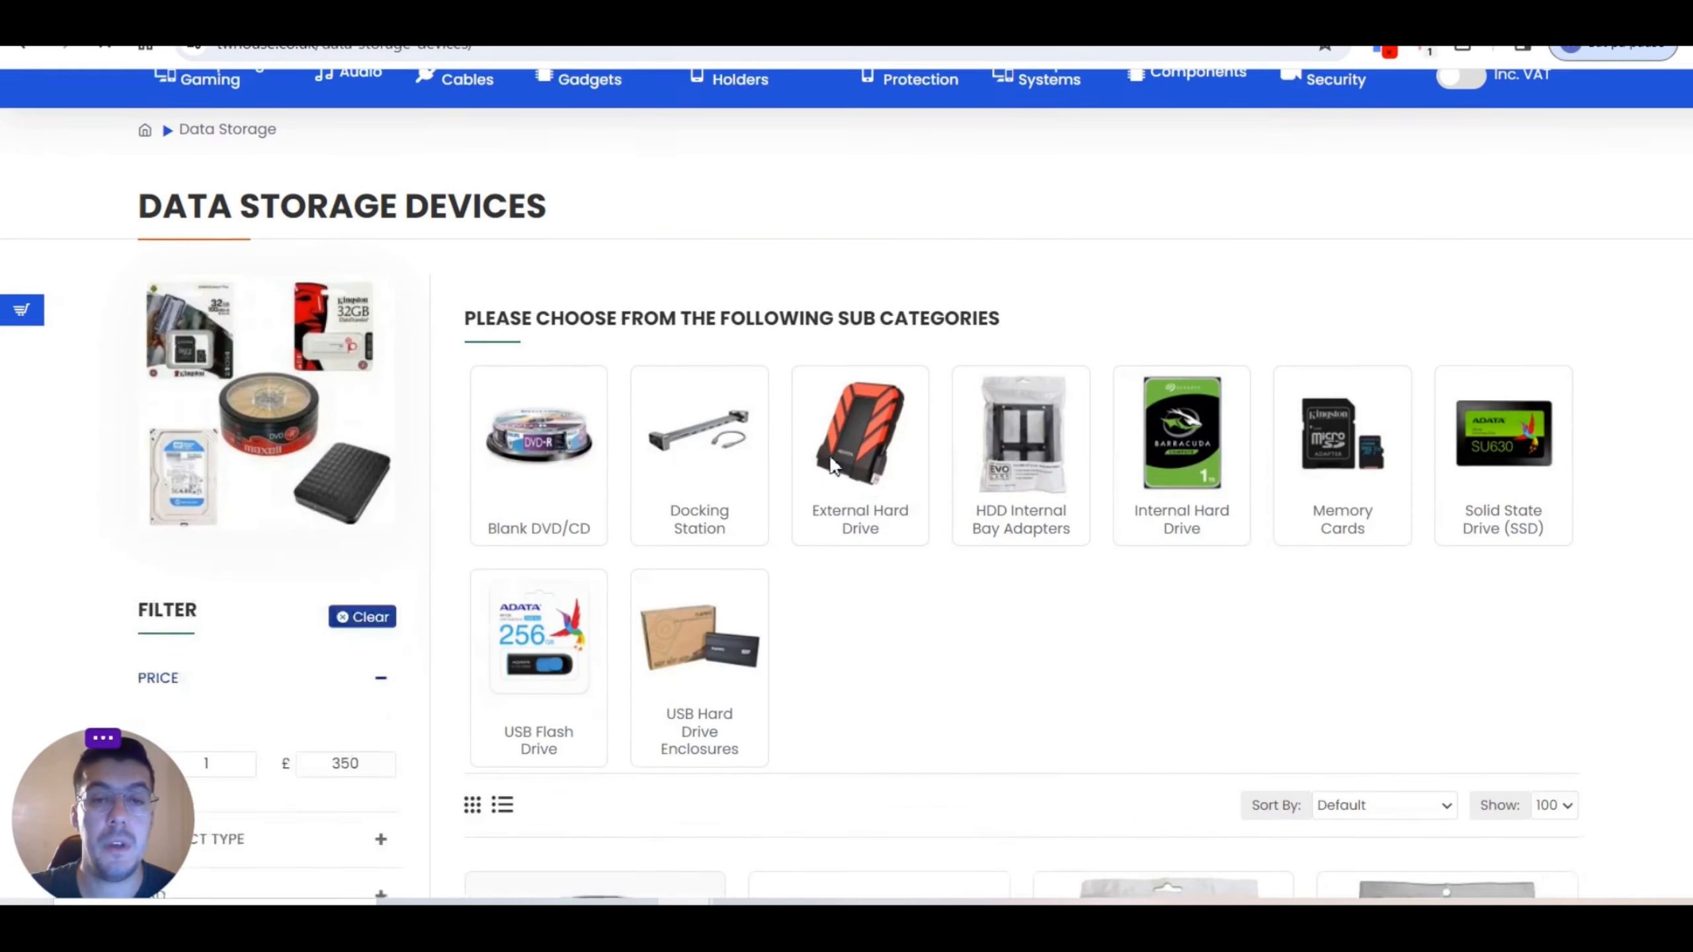
scroll(down, 3)
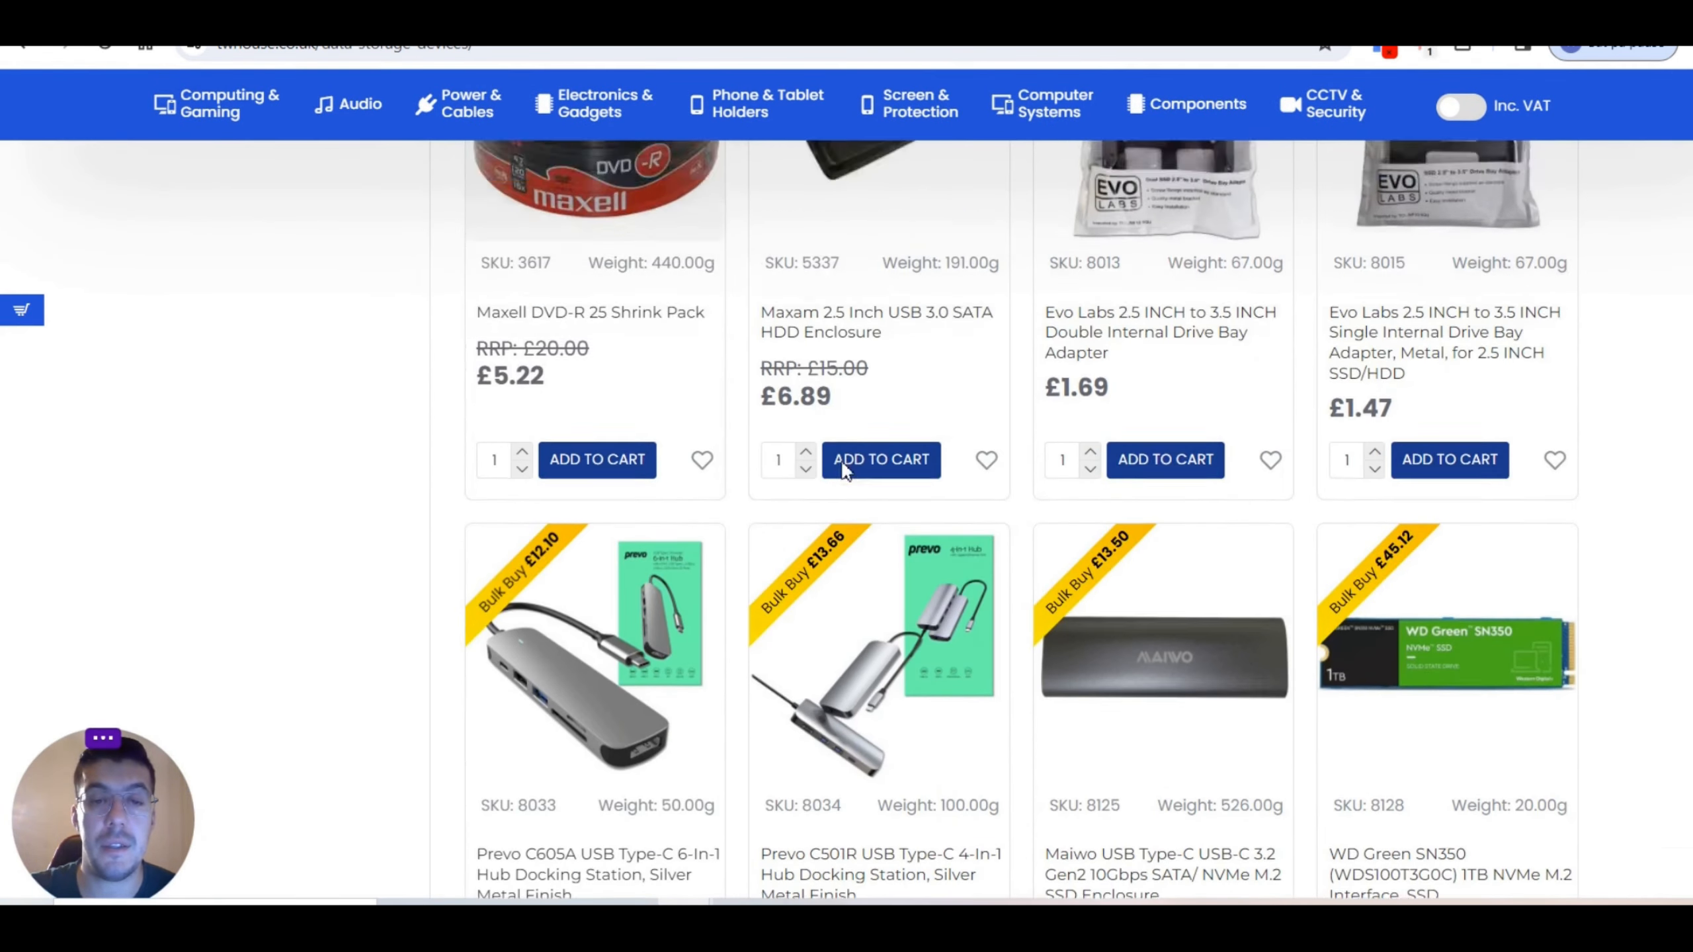
scroll(up, 3)
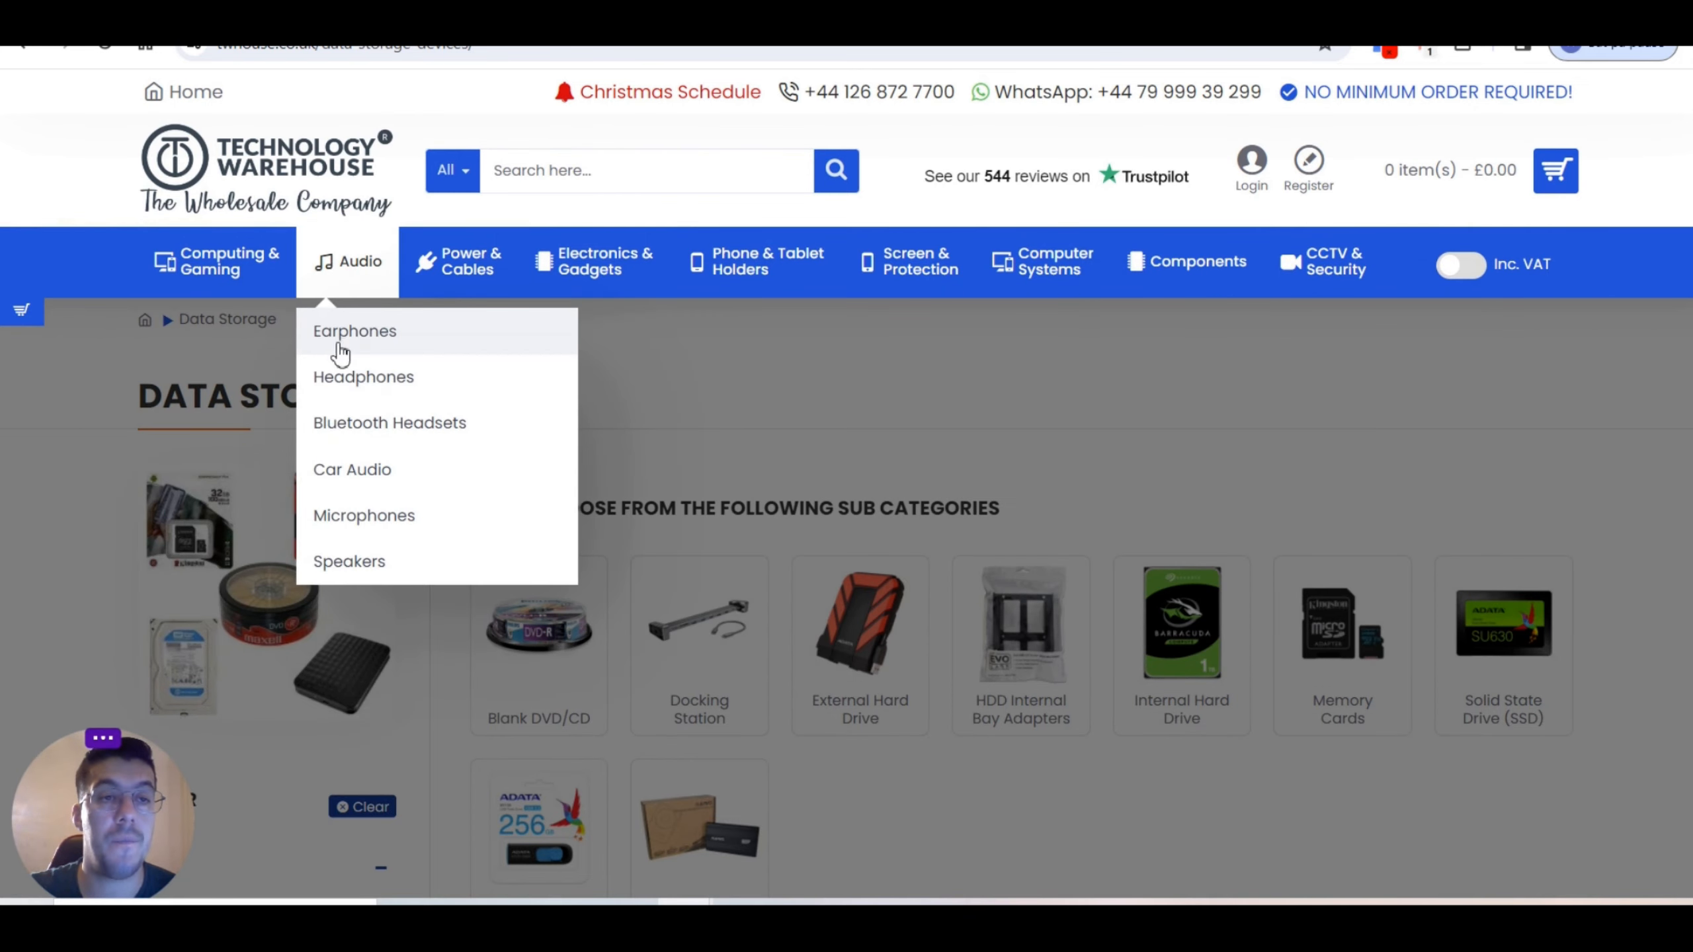
click(355, 330)
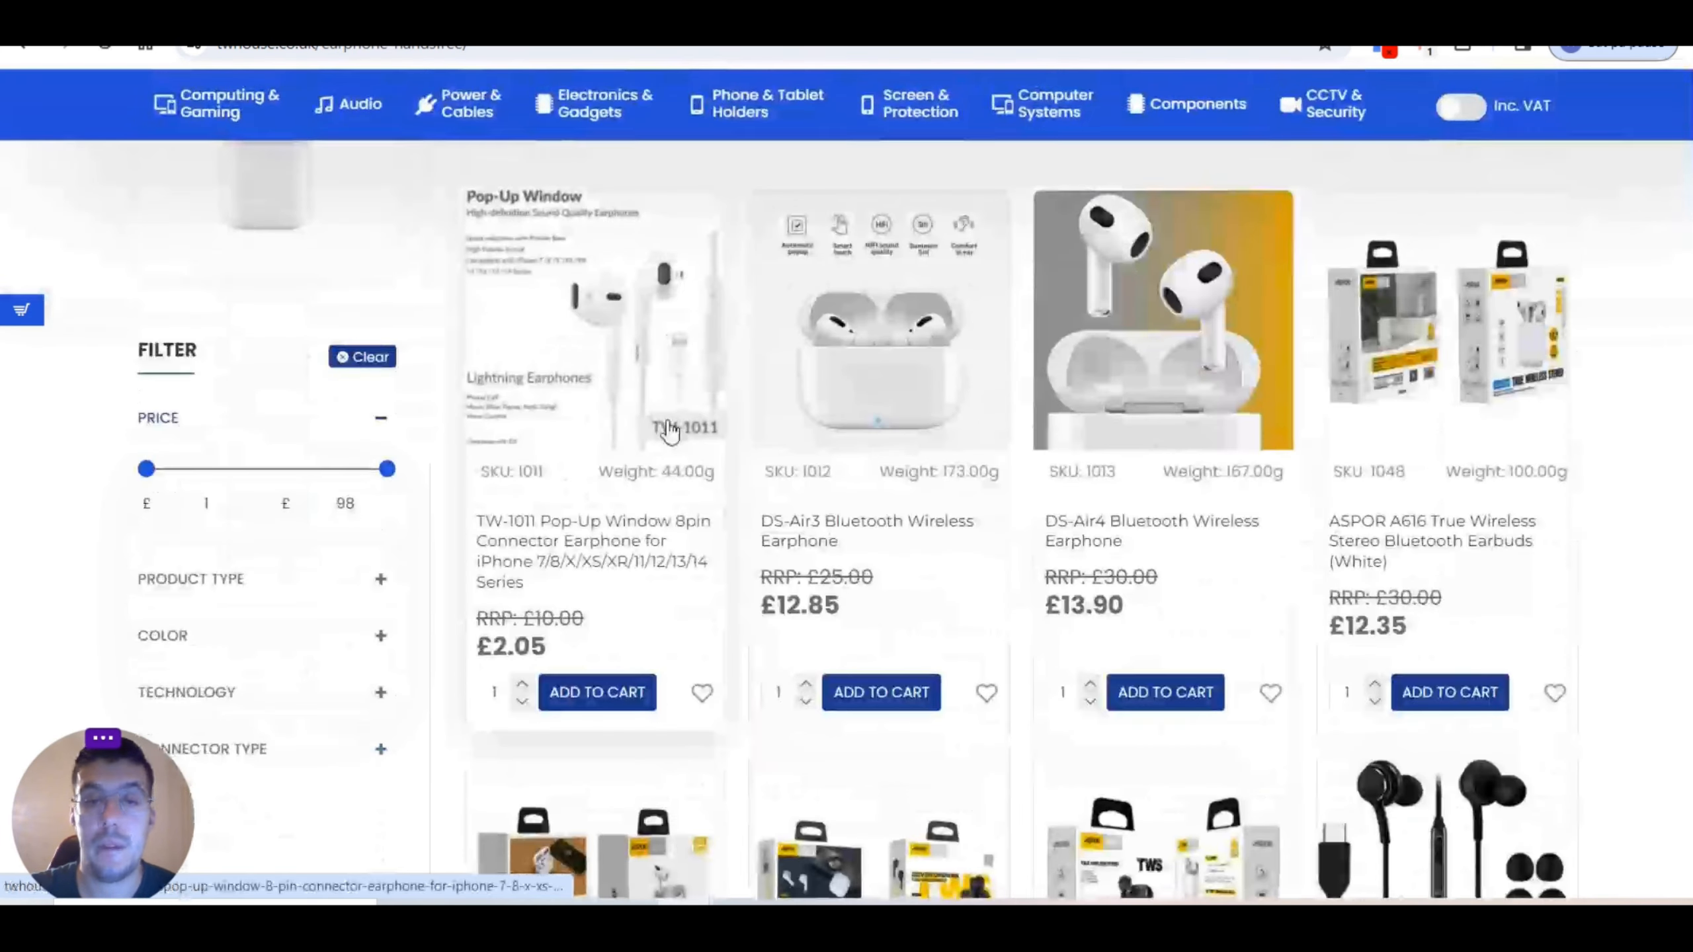
scroll(up, 3)
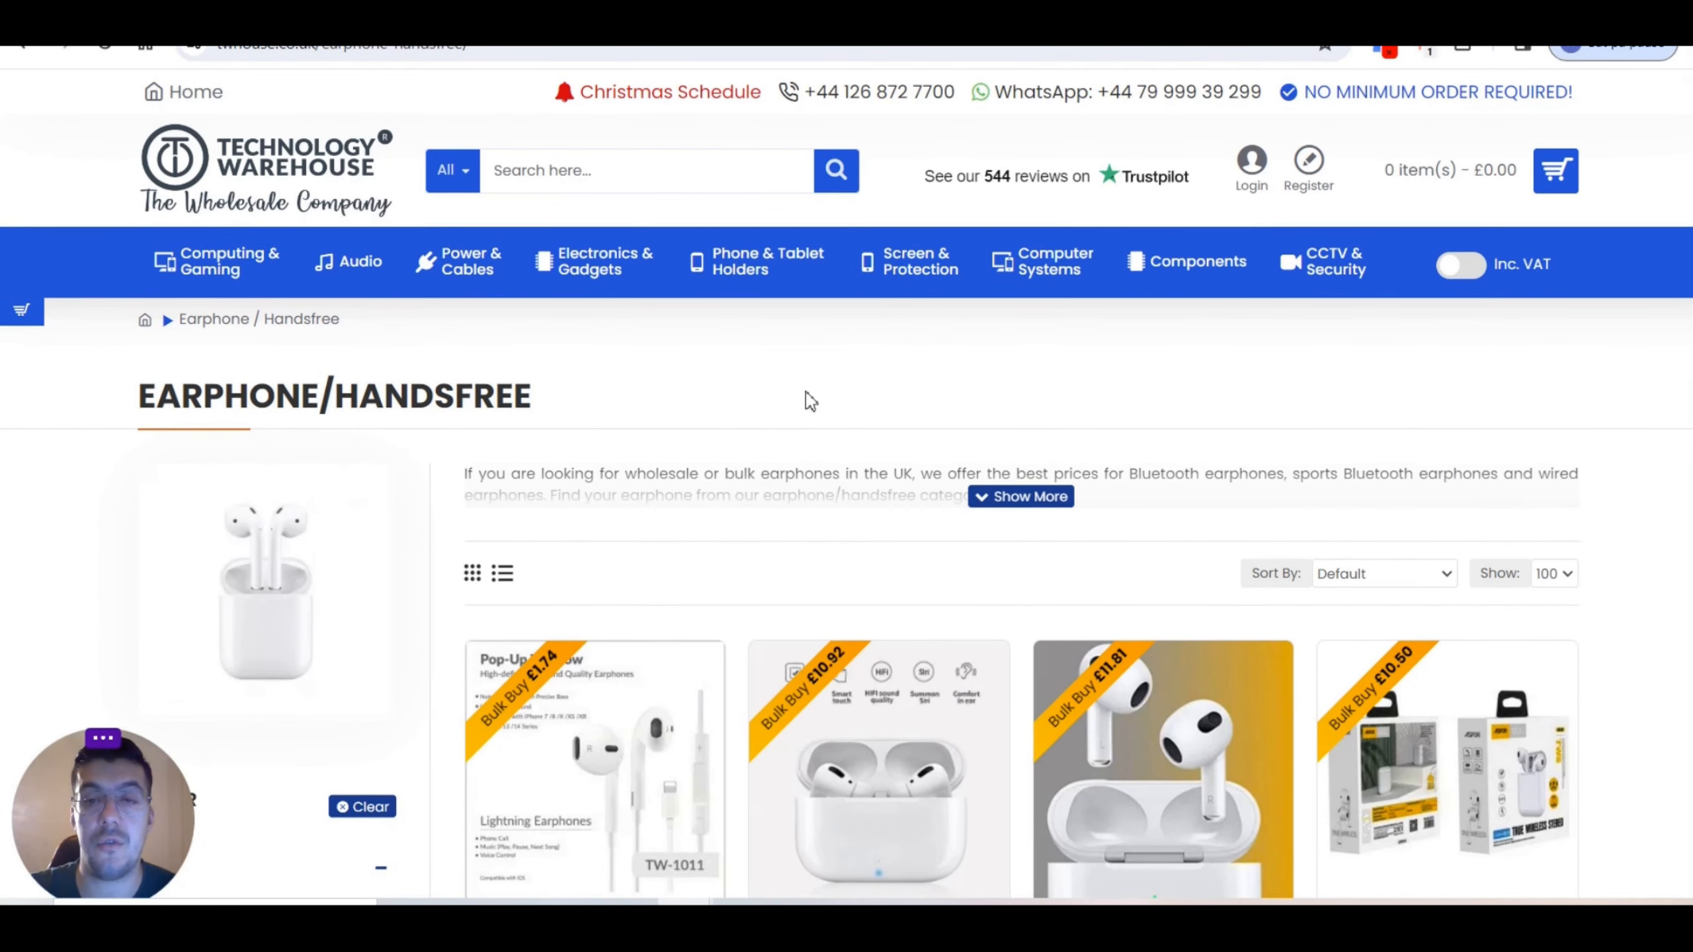
mouse_move(584, 434)
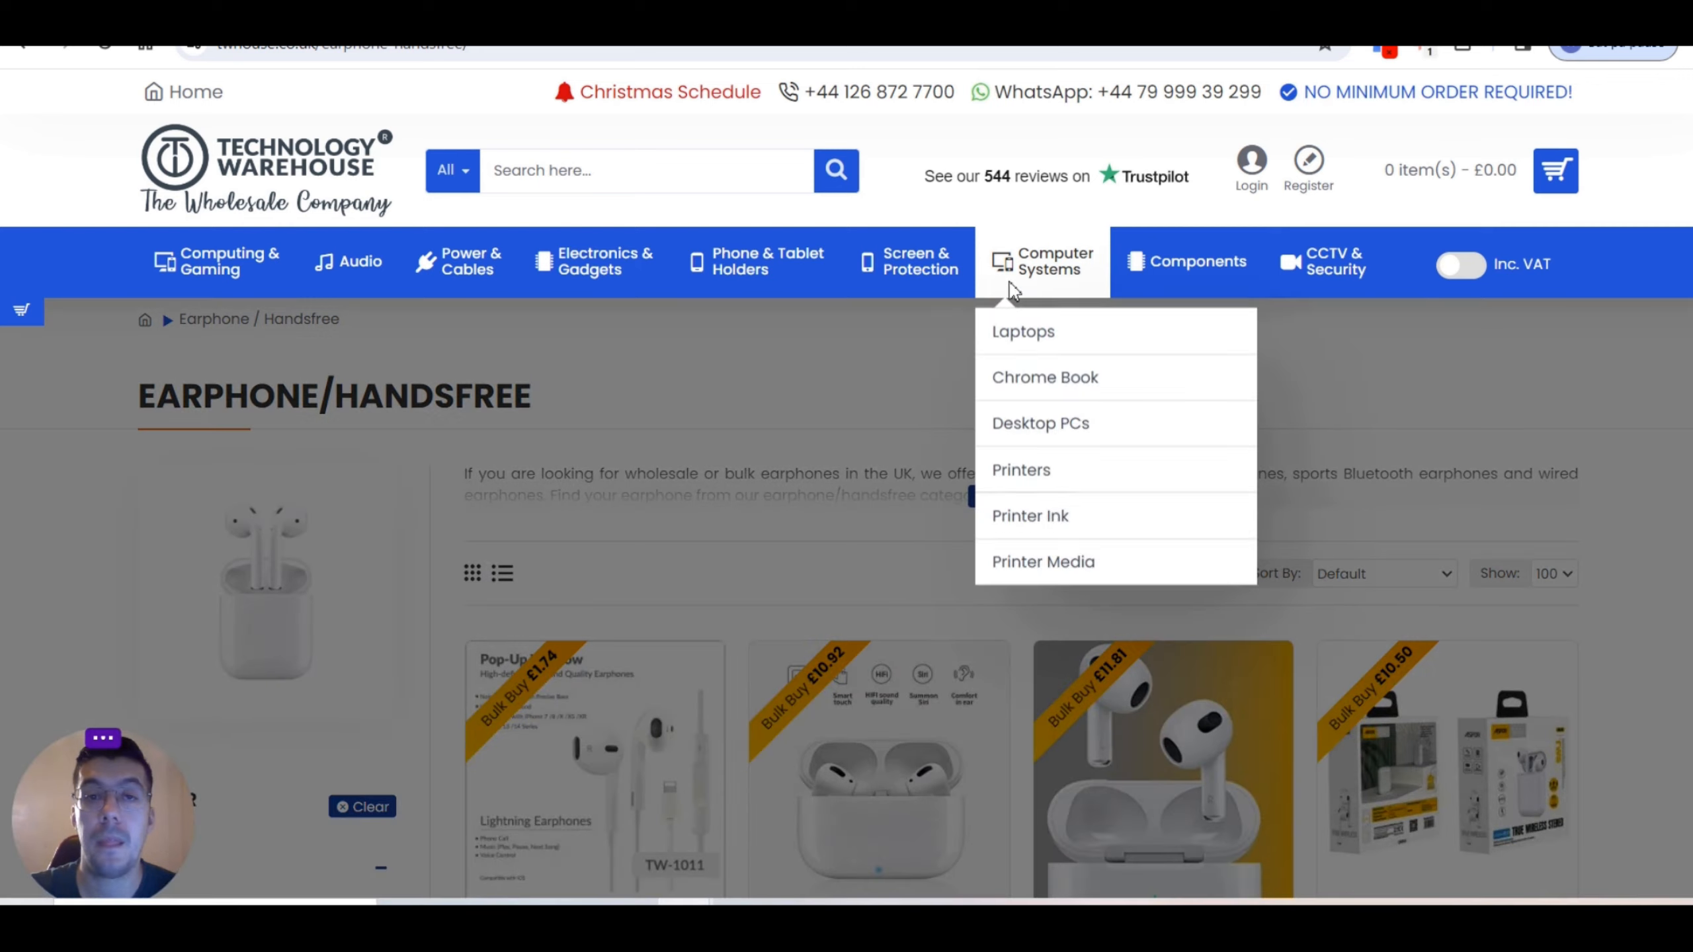
click(1022, 333)
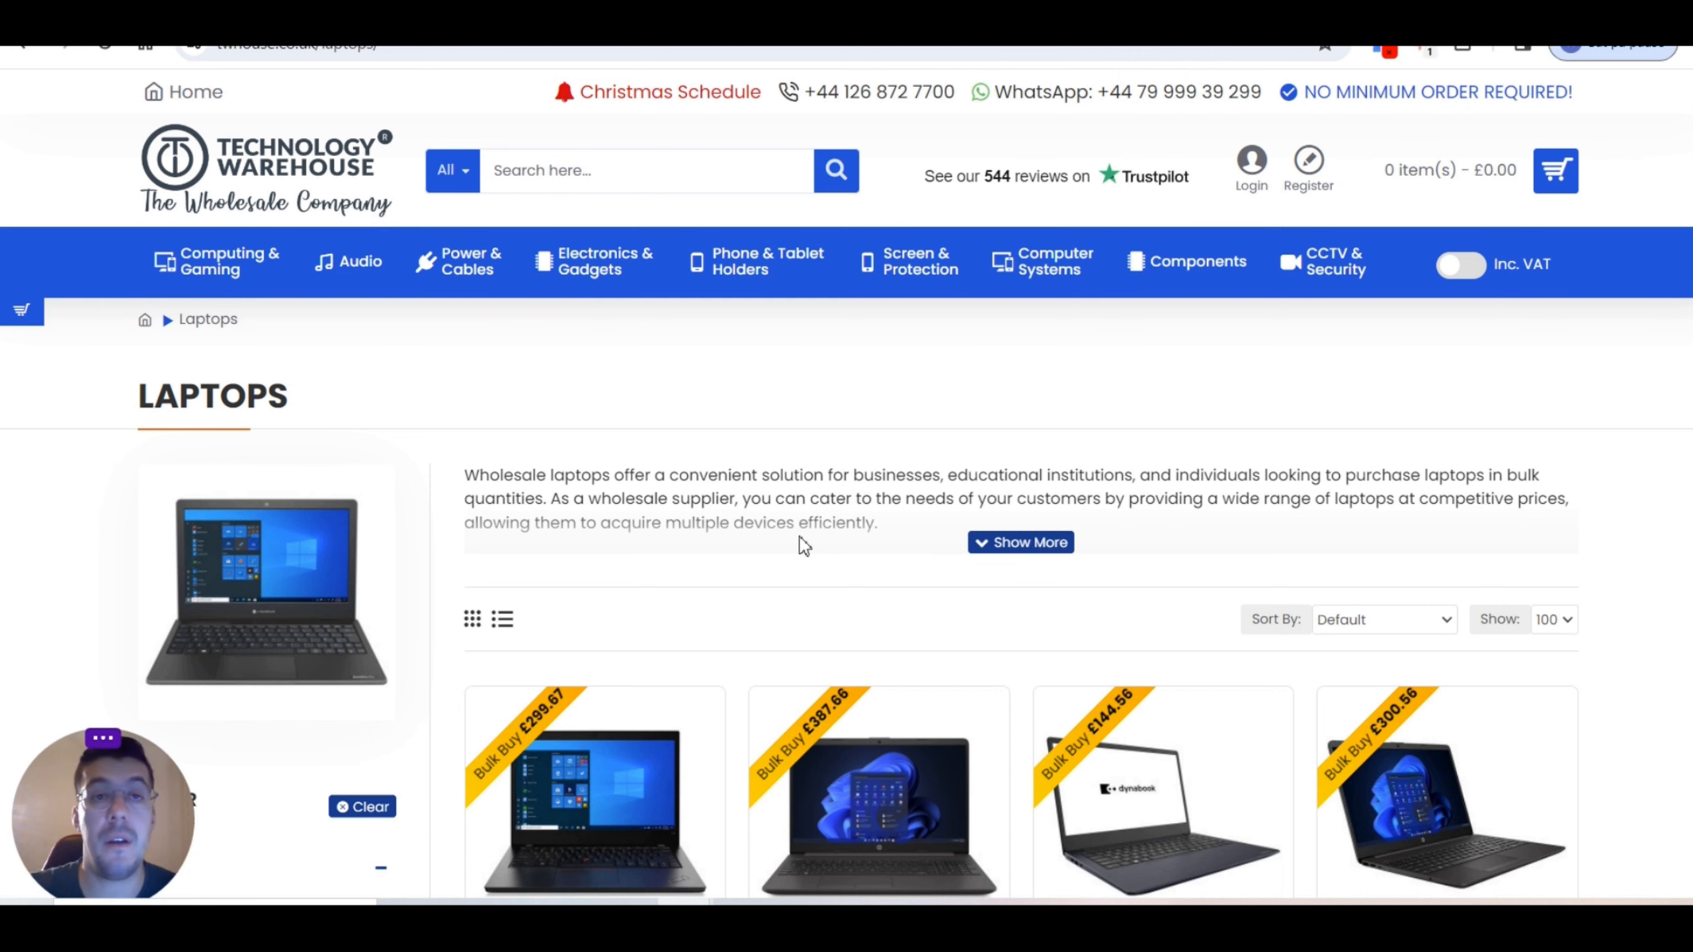
mouse_move(604, 673)
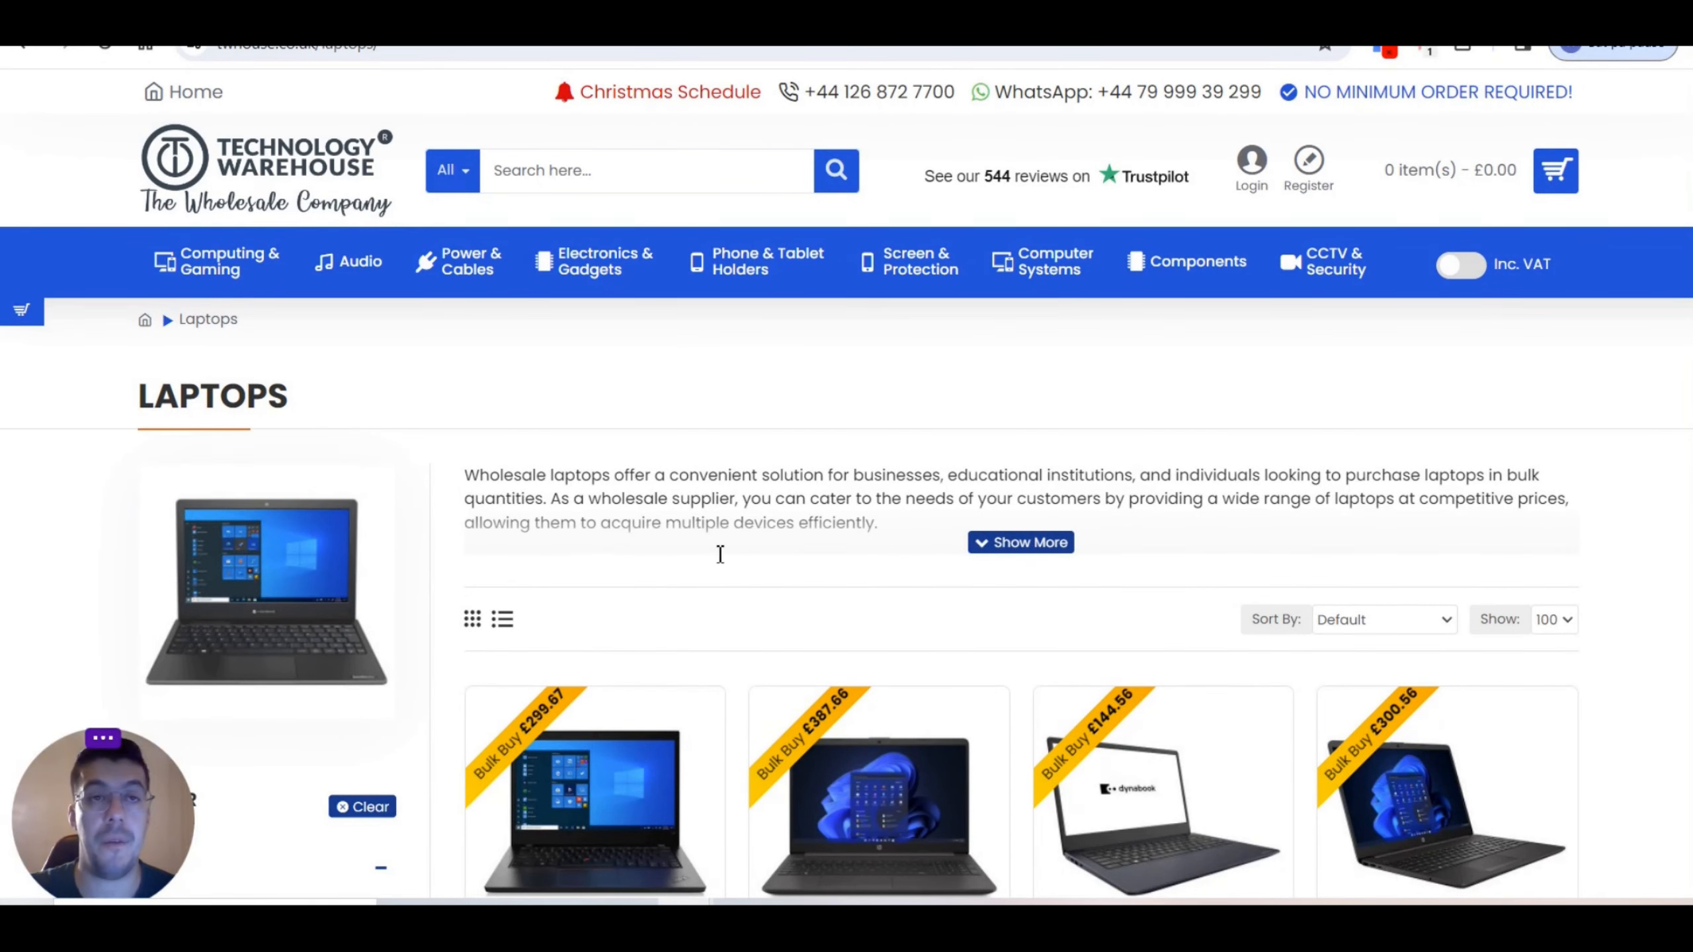
mouse_move(713, 566)
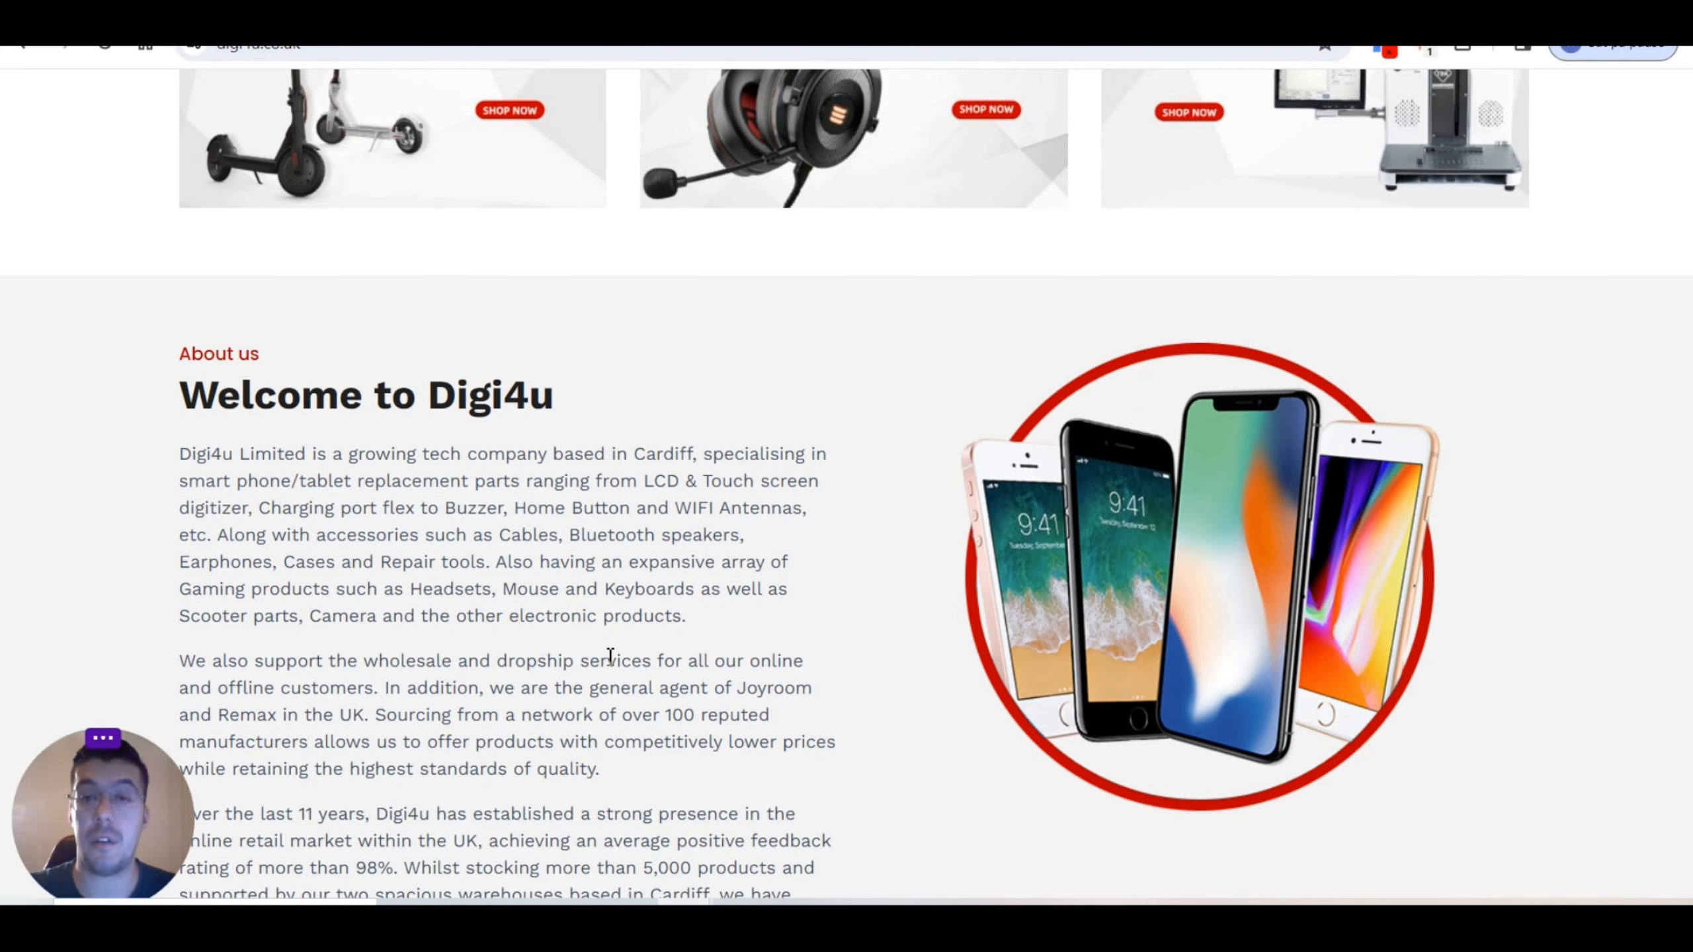
Step: Return to the top of the Digi4u homepage and reveal the Business Partners menu
scroll(up, 3)
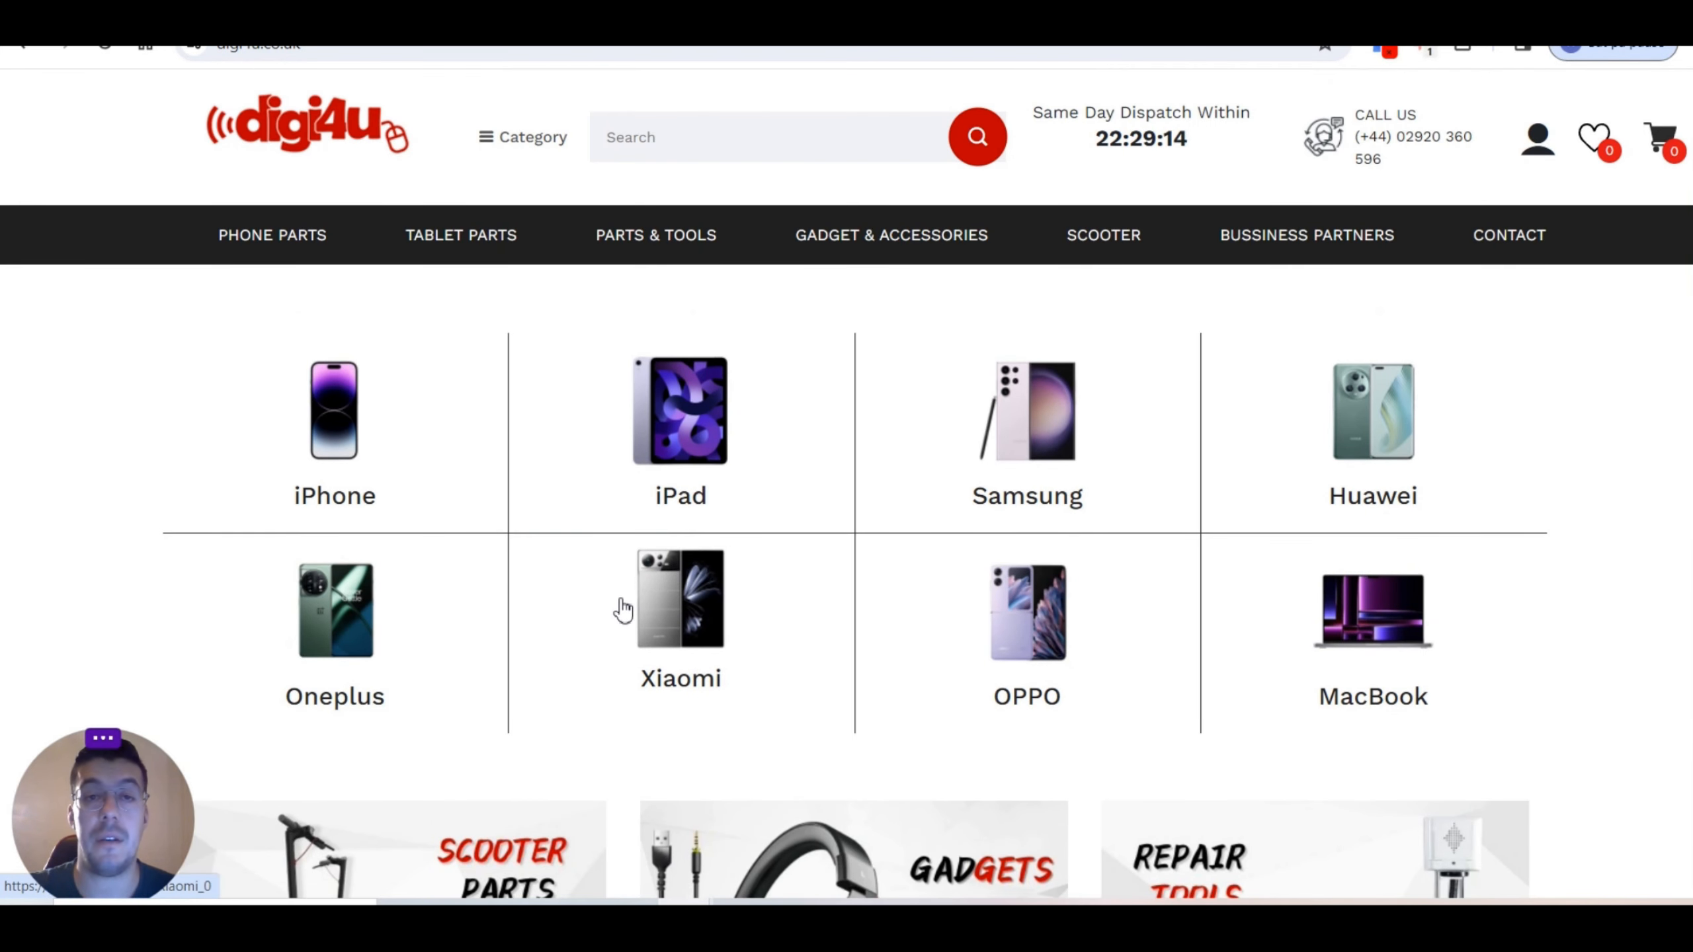
mouse_move(799, 451)
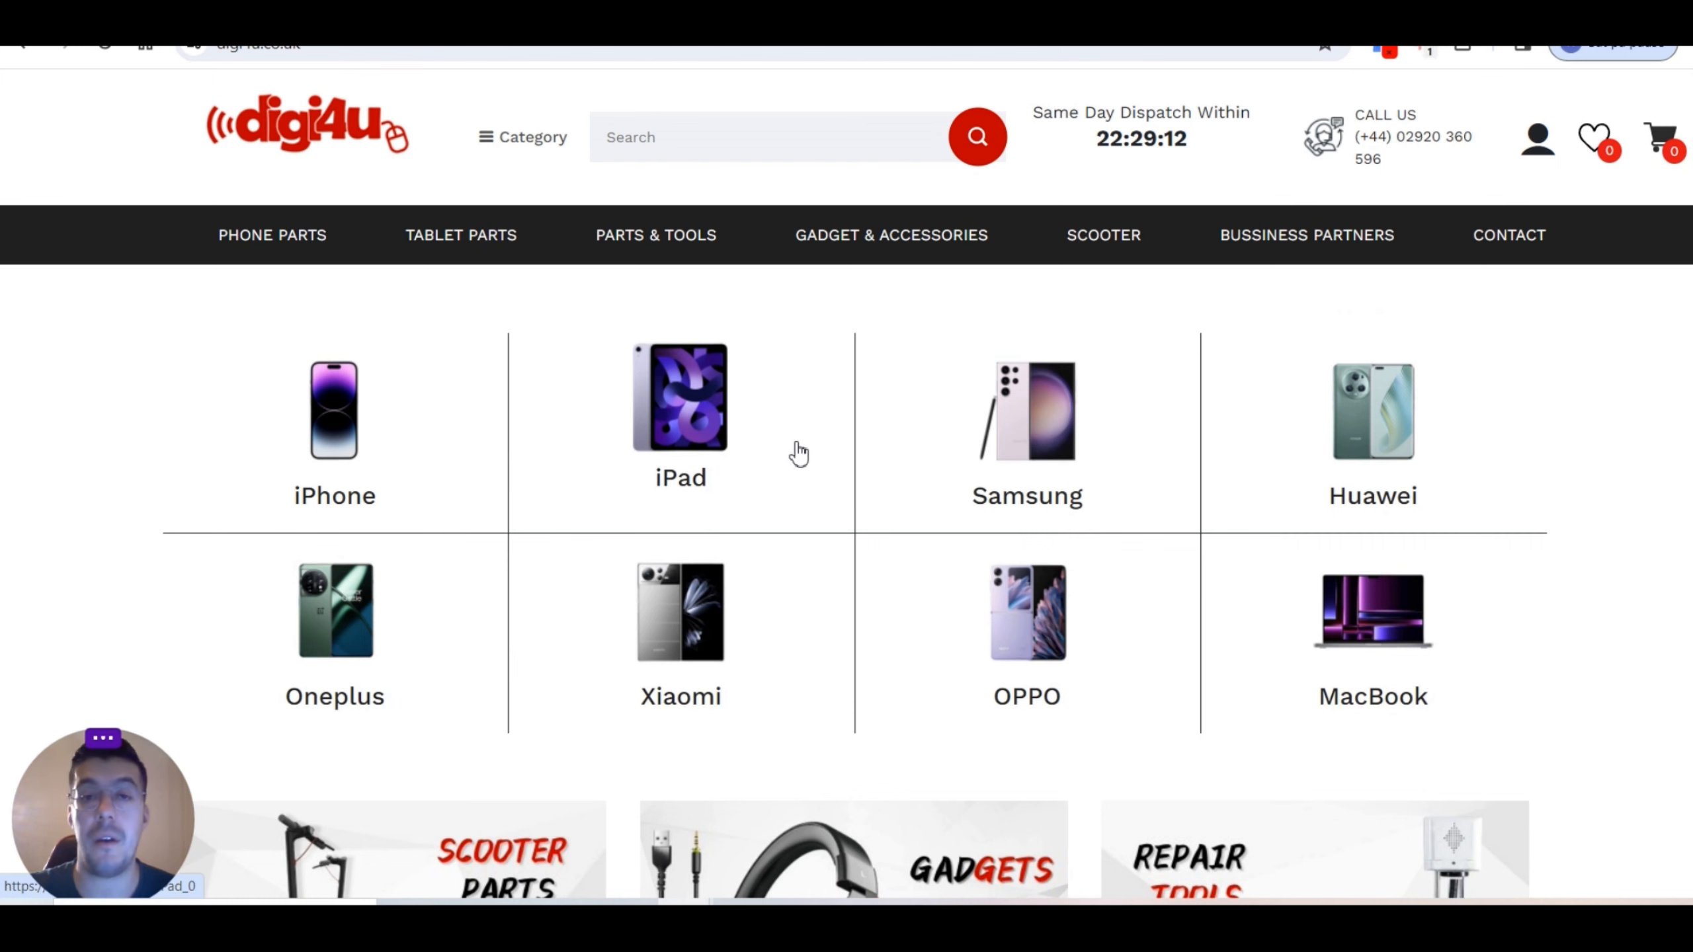
mouse_move(510, 516)
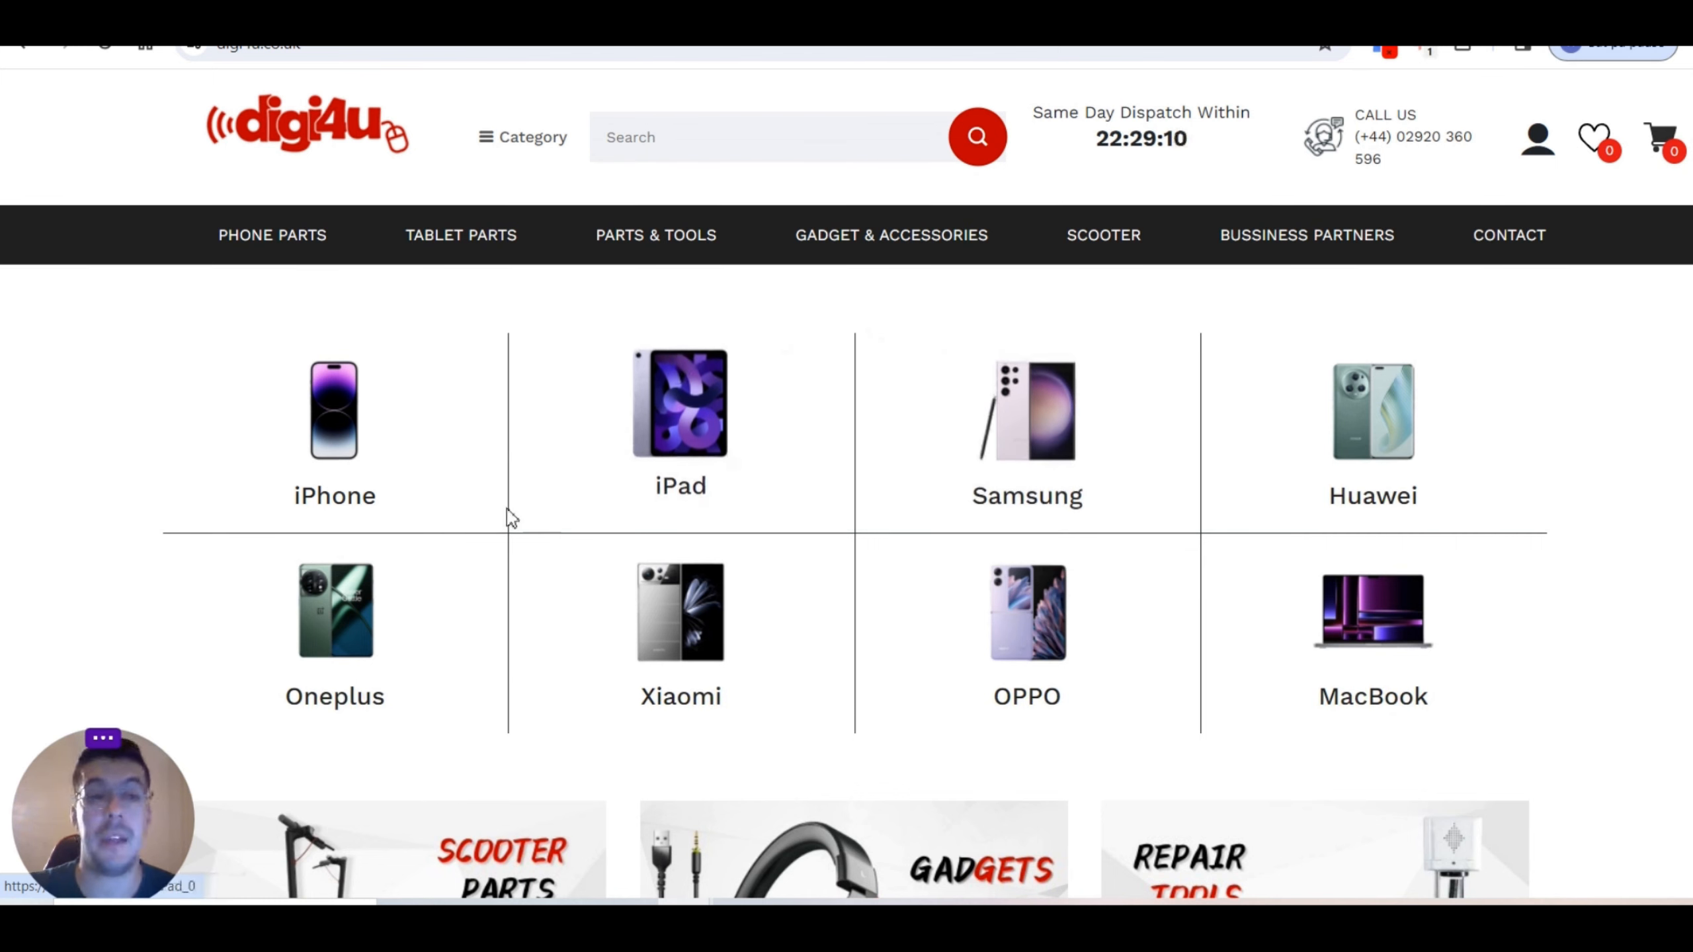
click(460, 234)
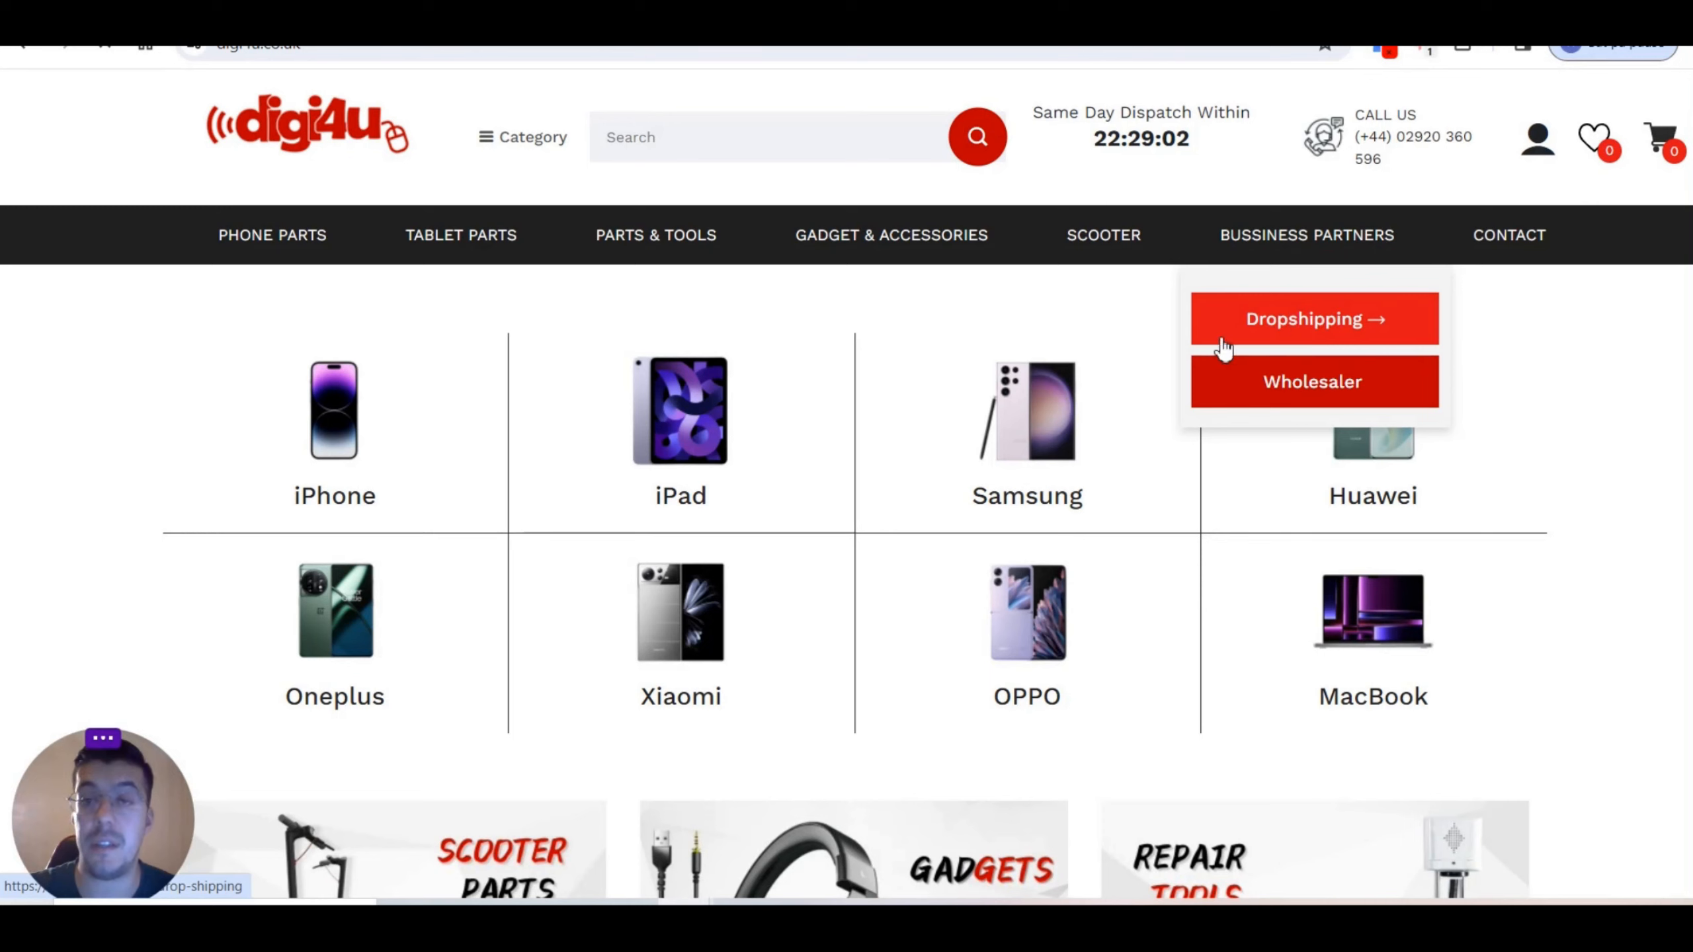
click(1314, 319)
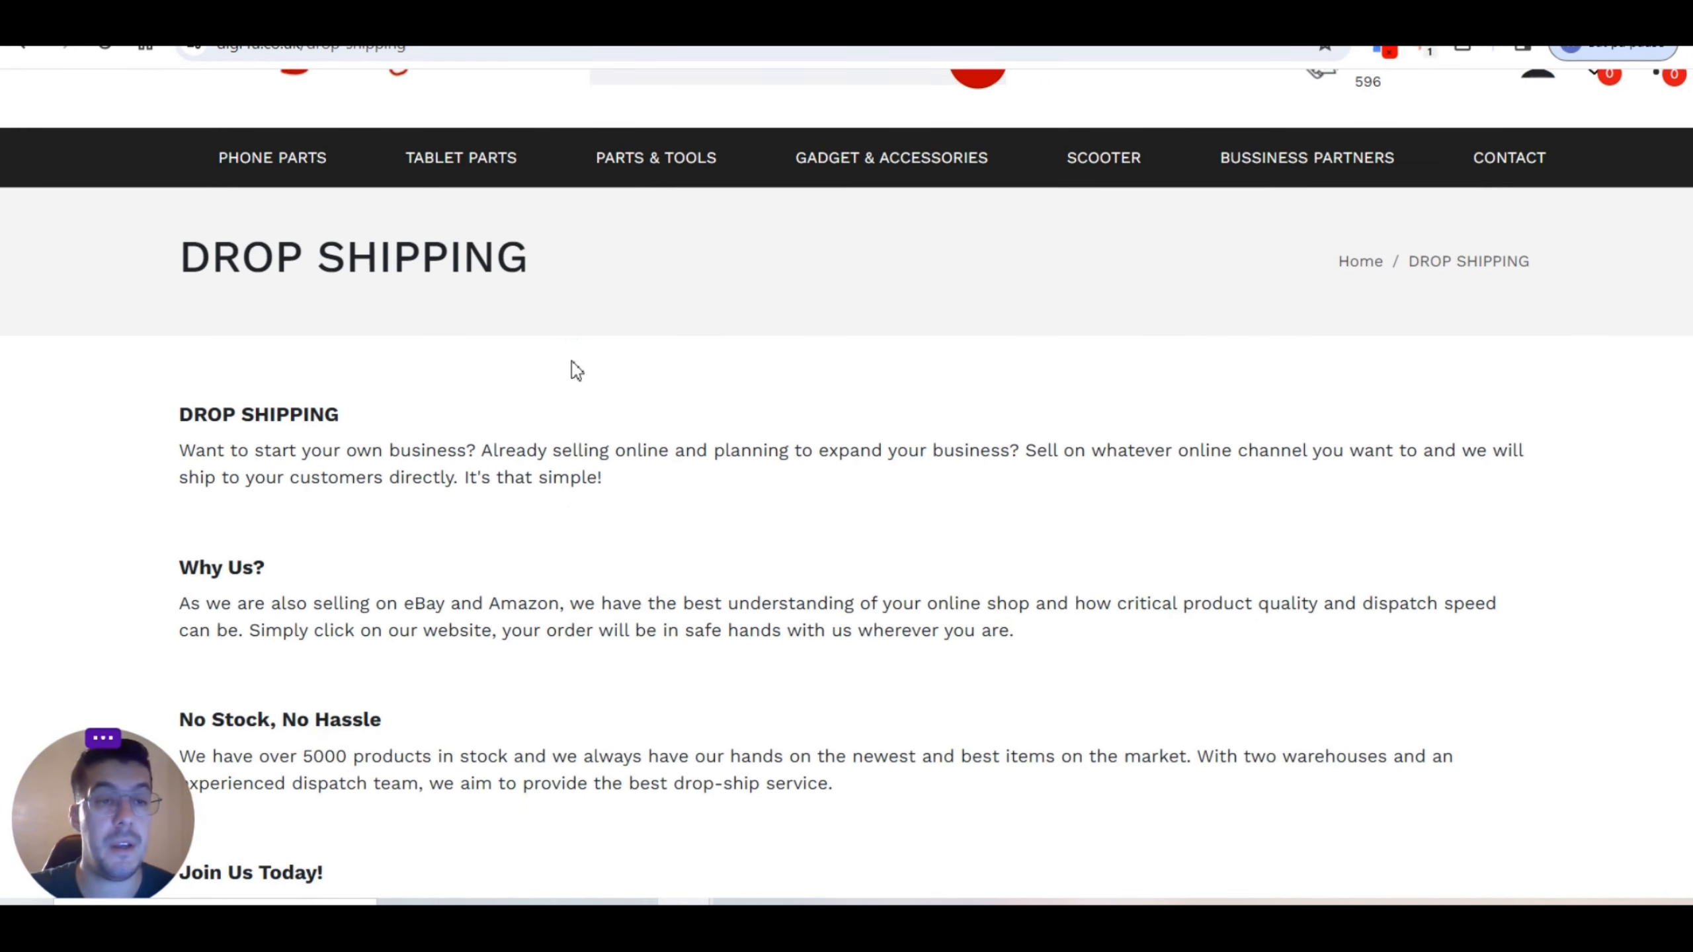
scroll(down, 3)
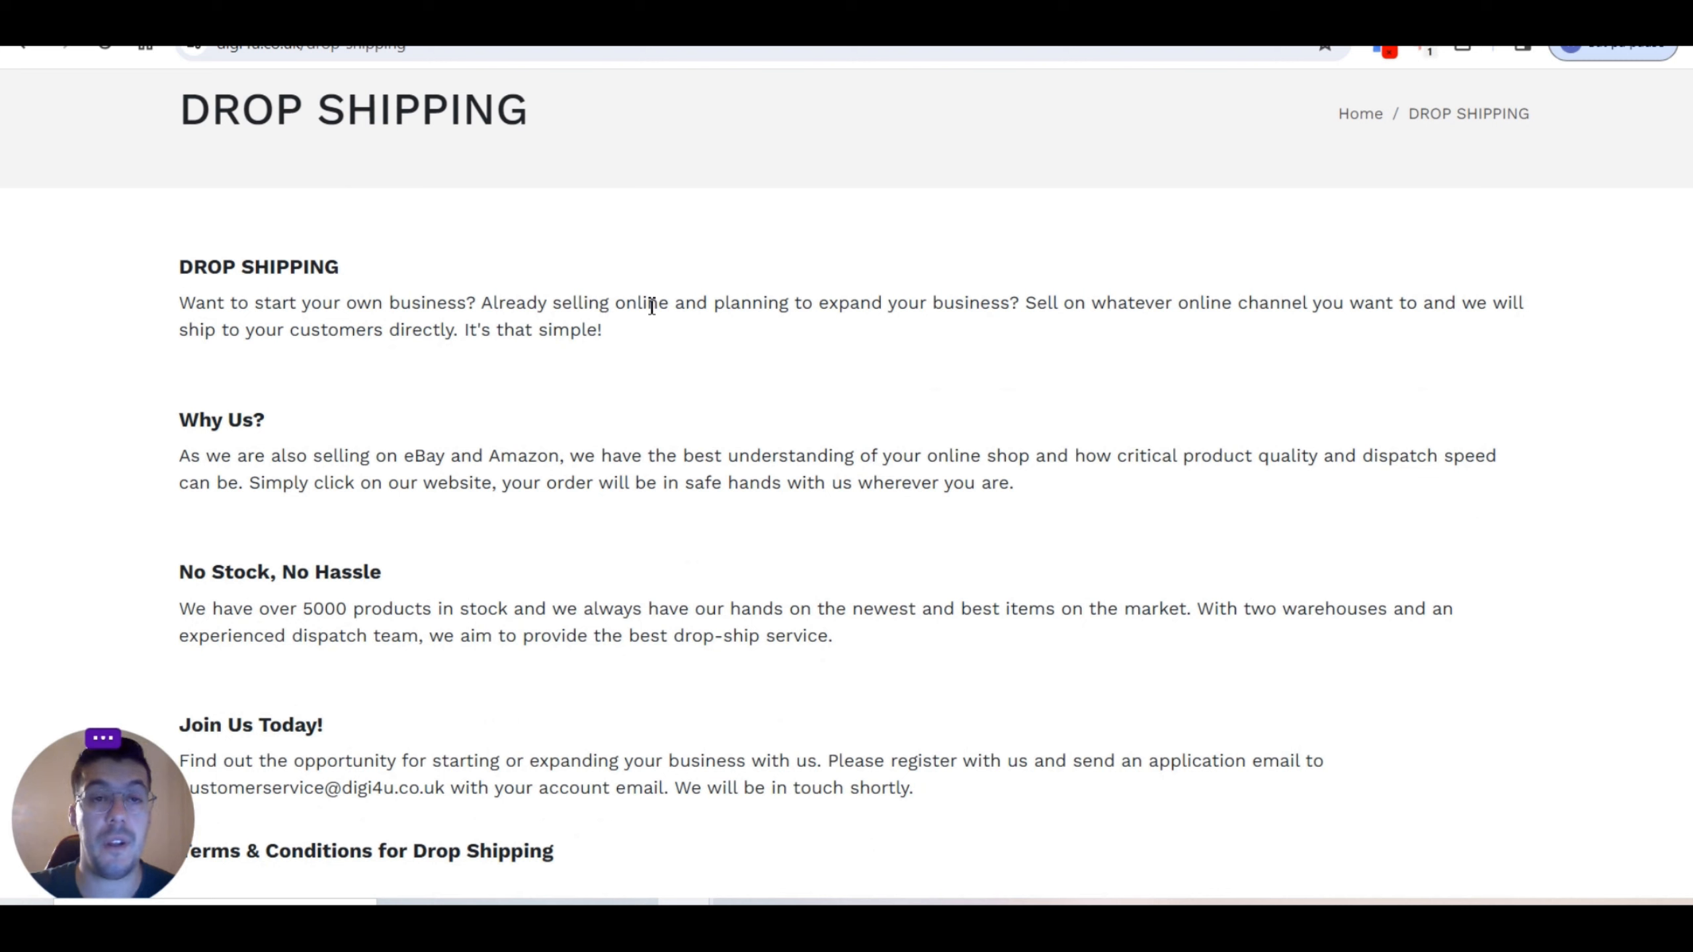
mouse_move(1371, 390)
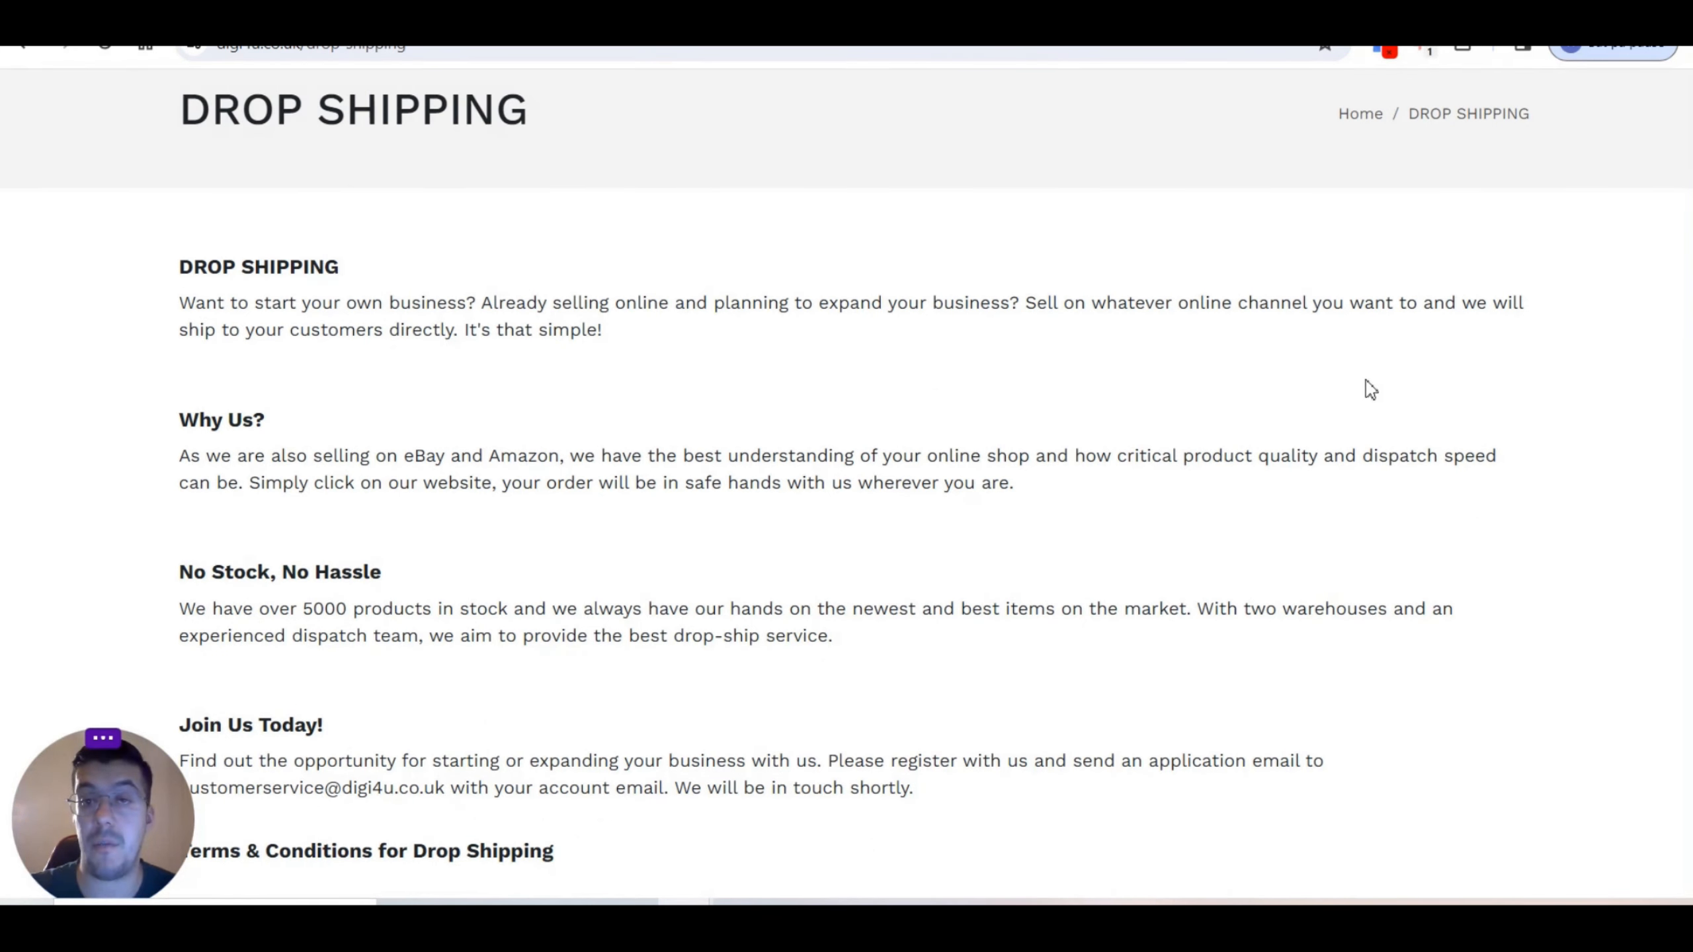
mouse_move(432, 431)
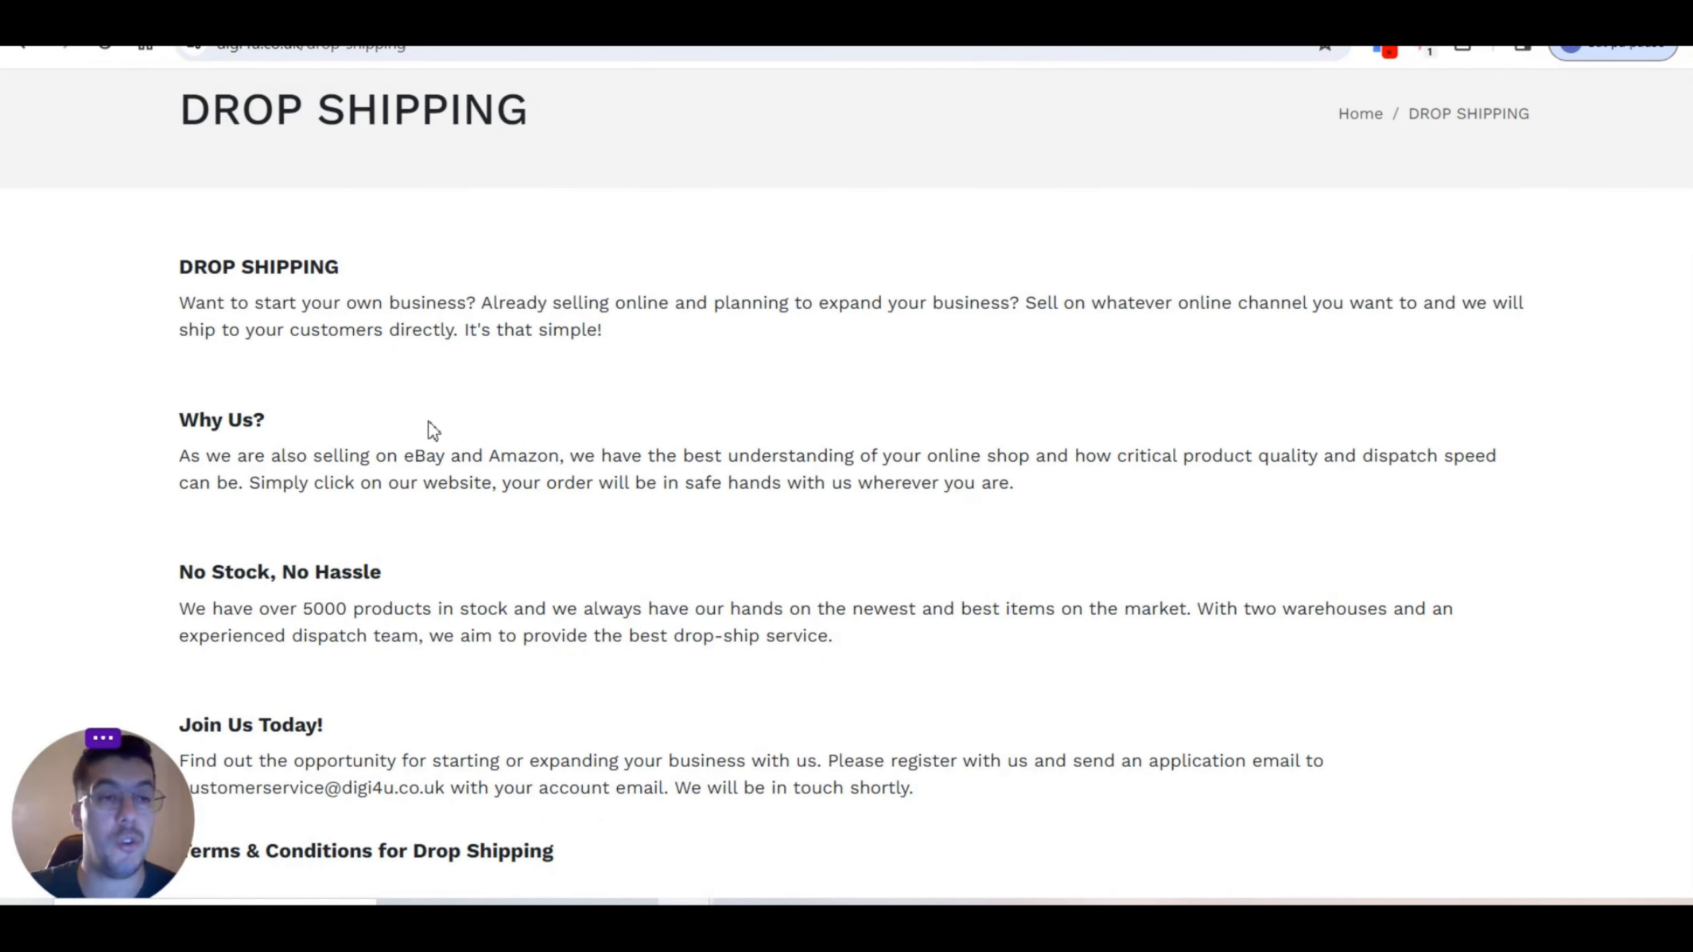
scroll(down, 3)
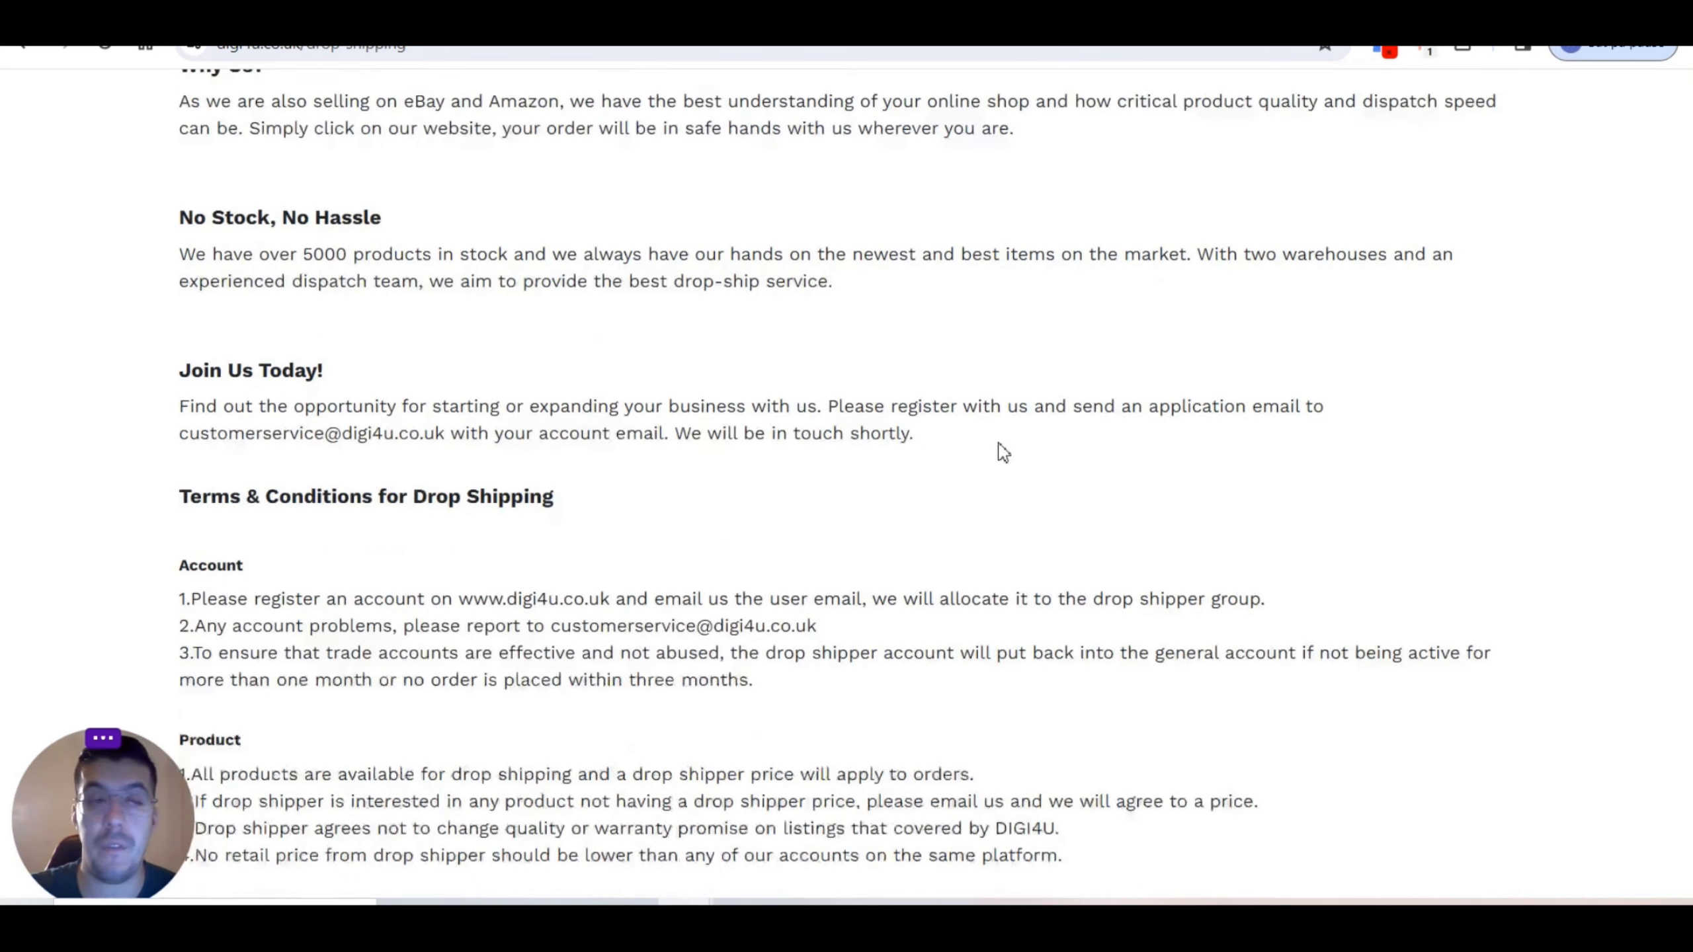
scroll(up, 3)
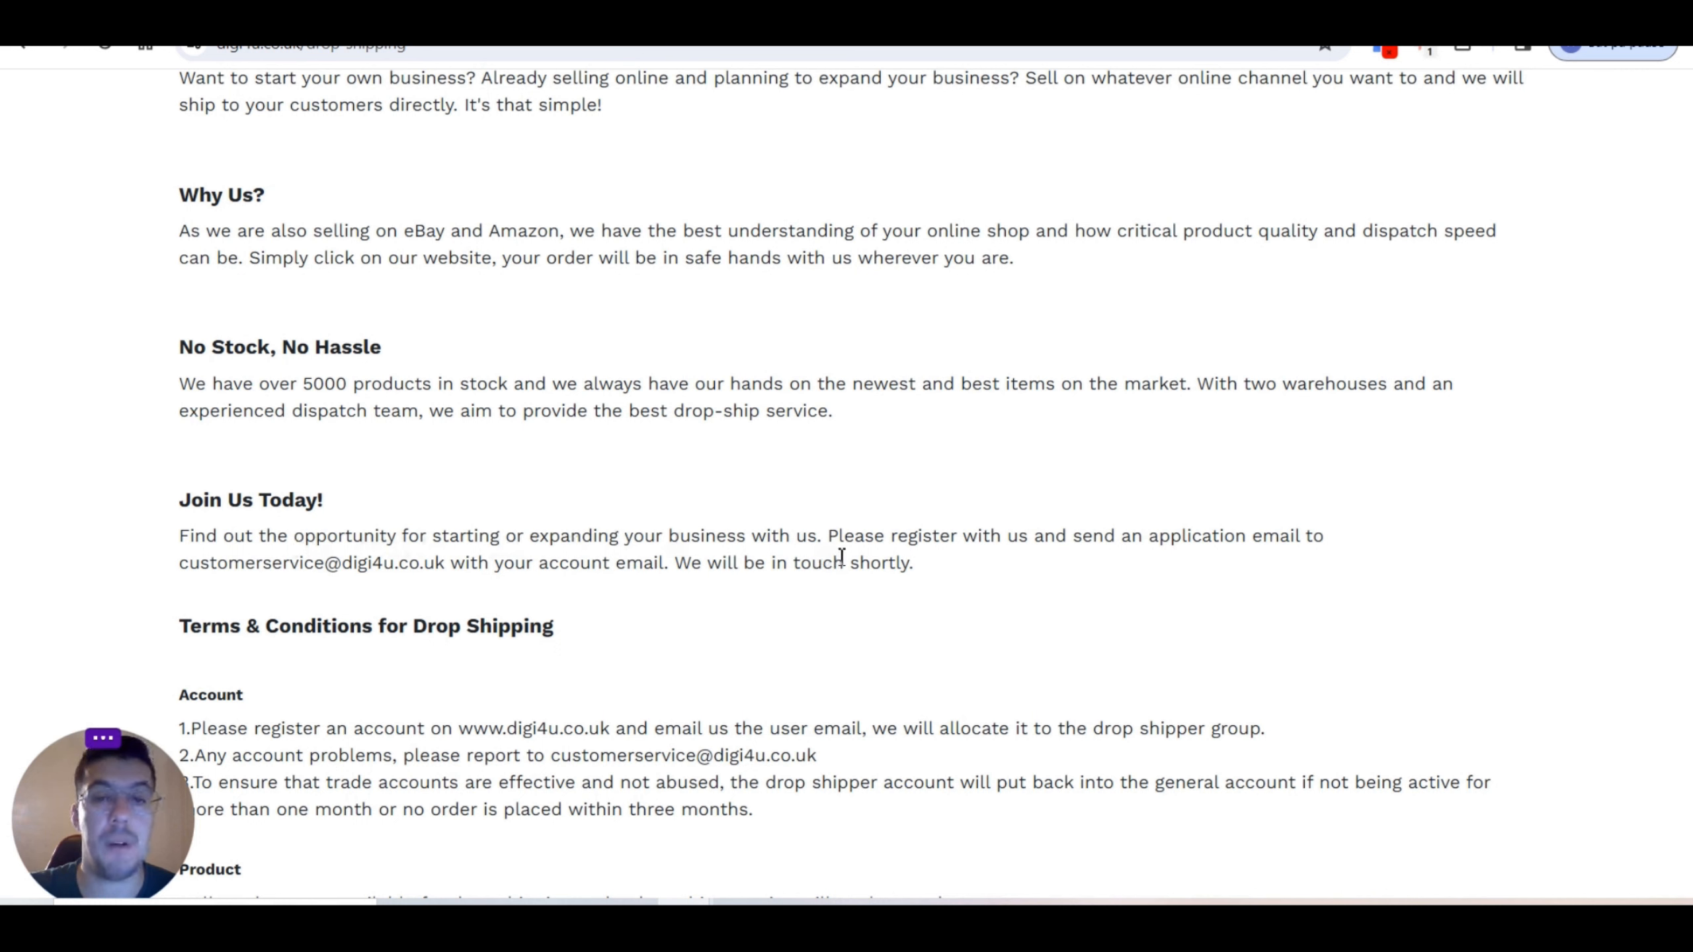
mouse_move(1118, 537)
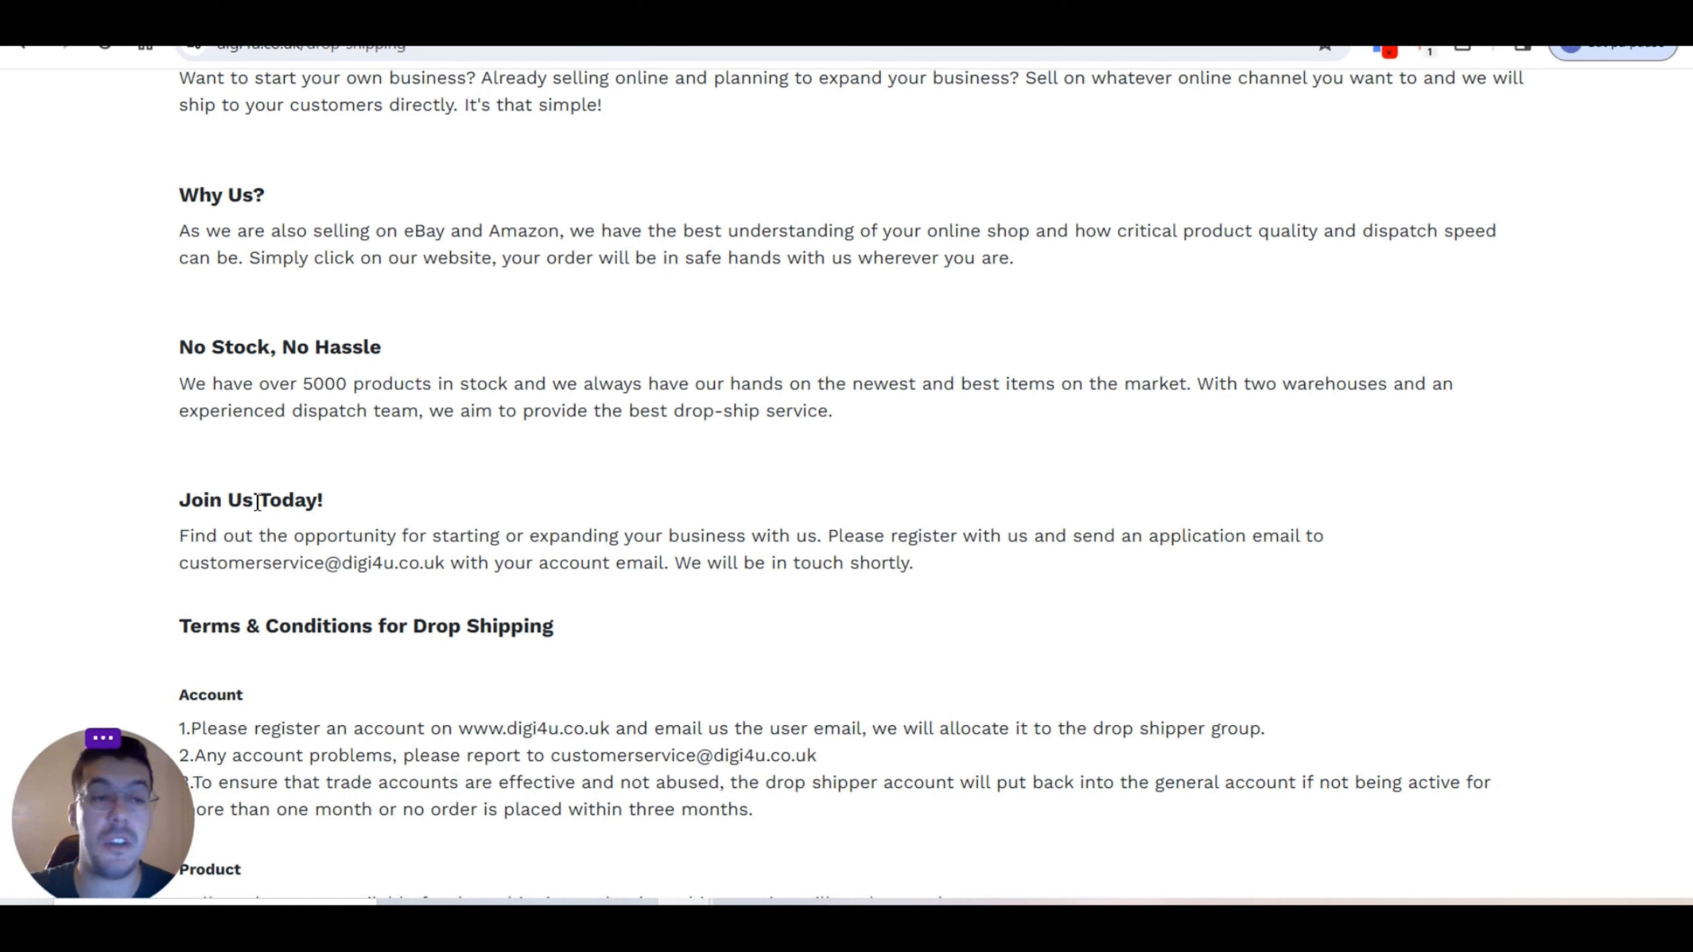
mouse_move(159, 576)
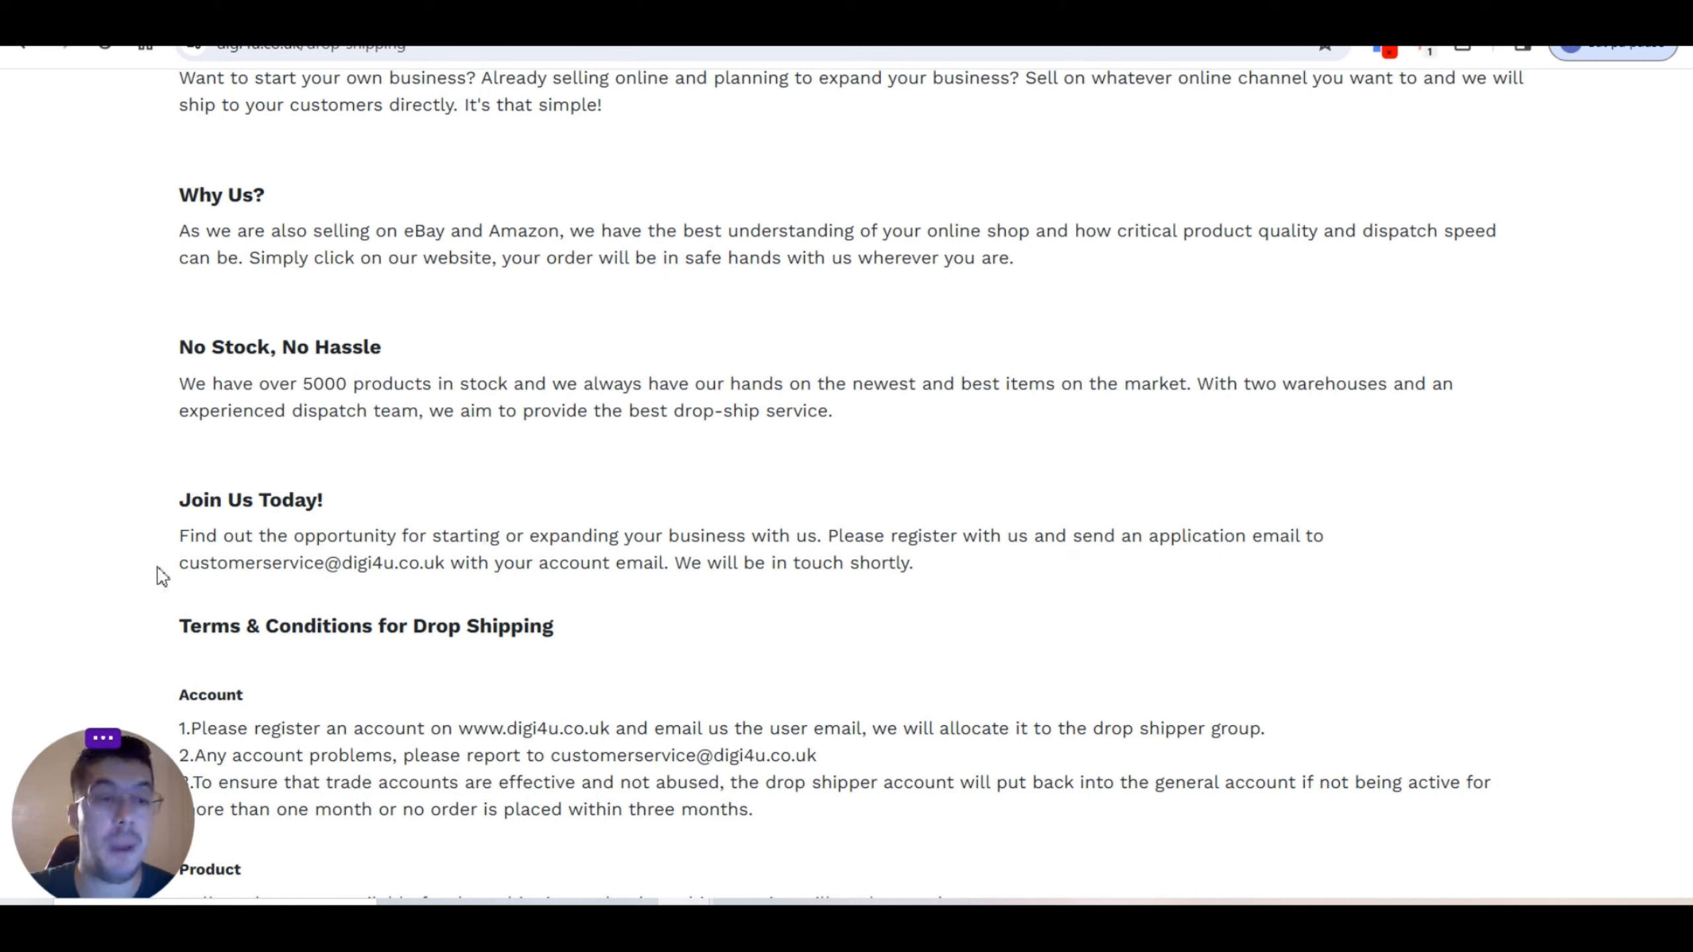
mouse_move(432, 562)
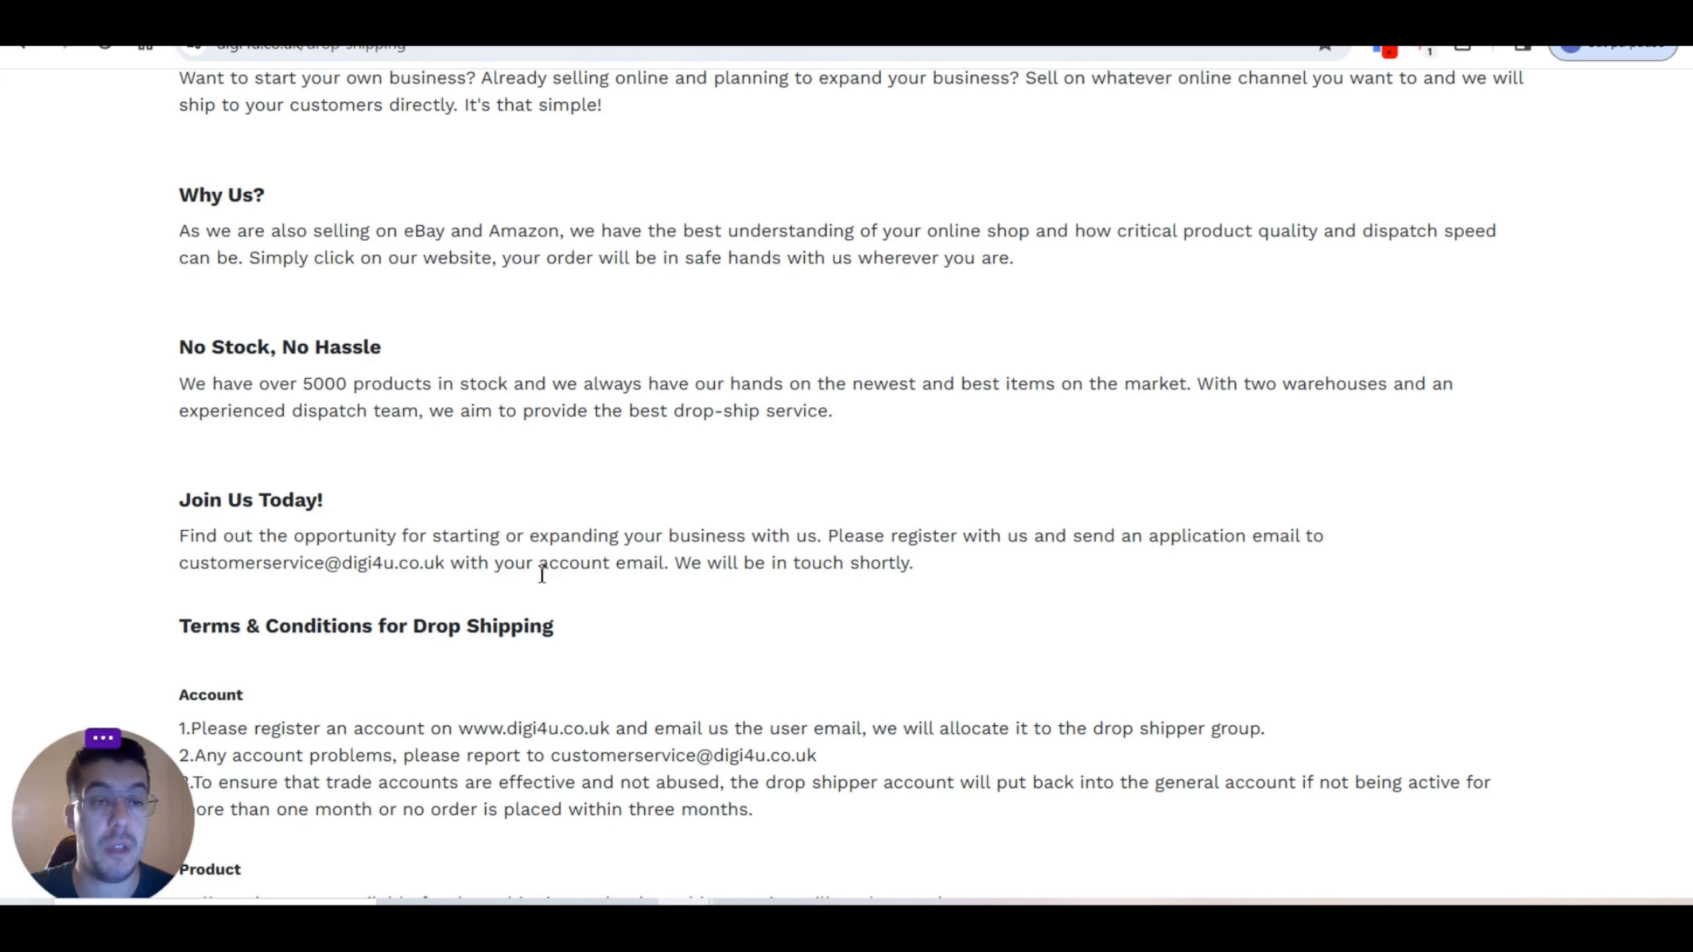
mouse_move(931, 617)
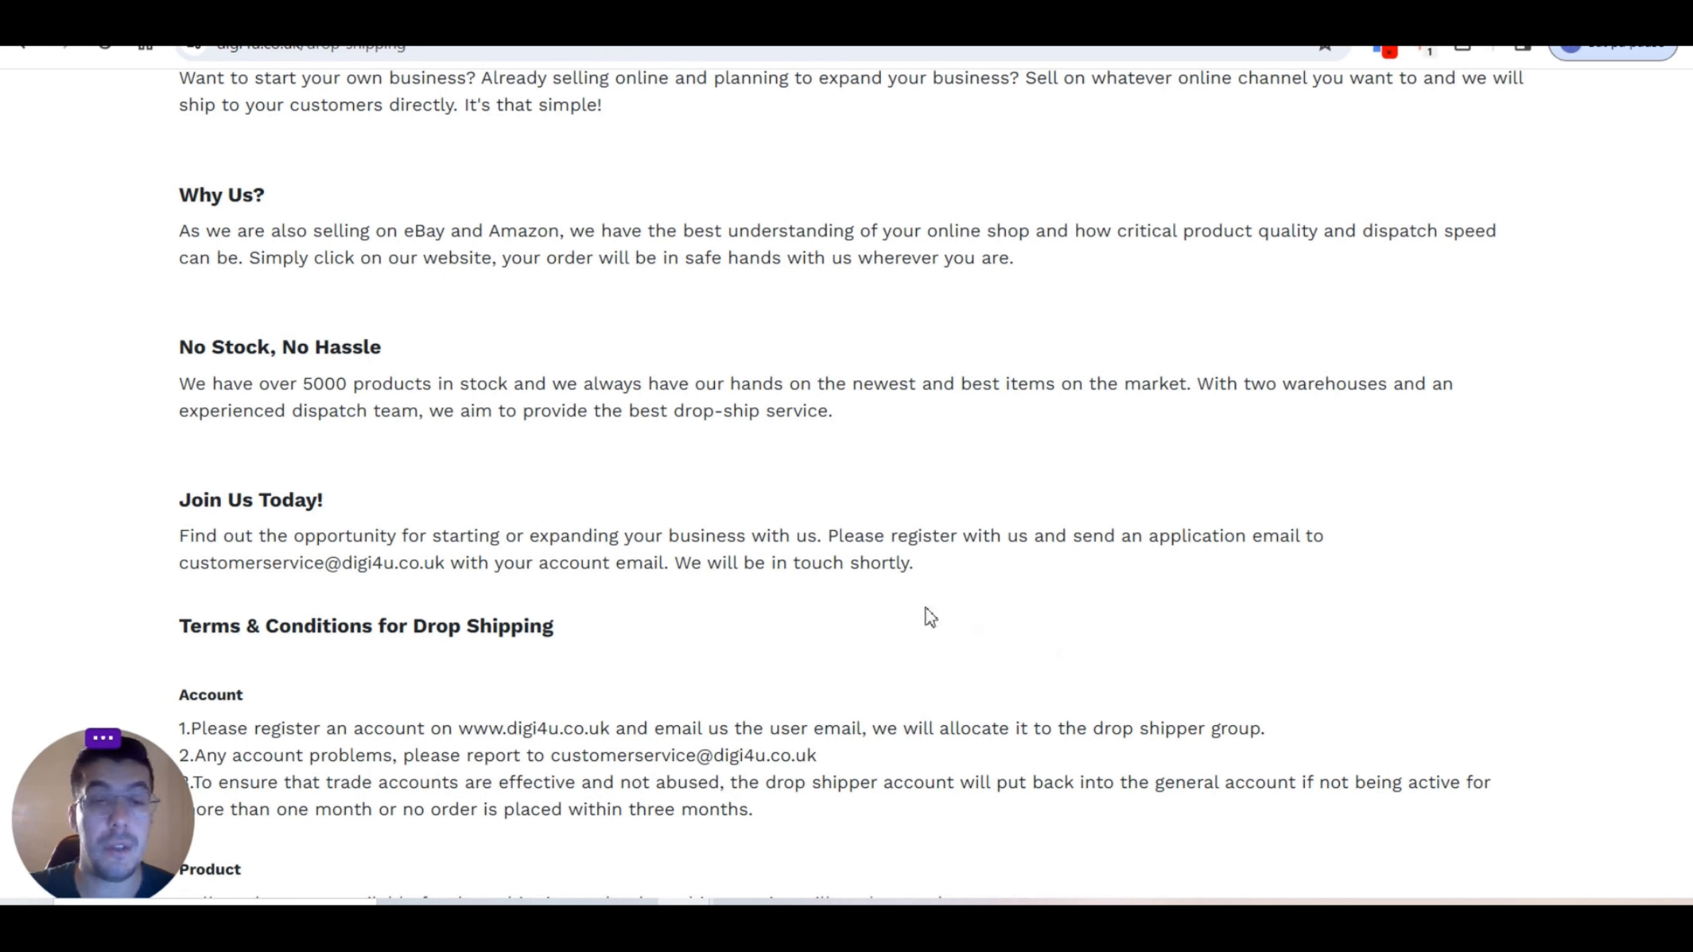
scroll(down, 3)
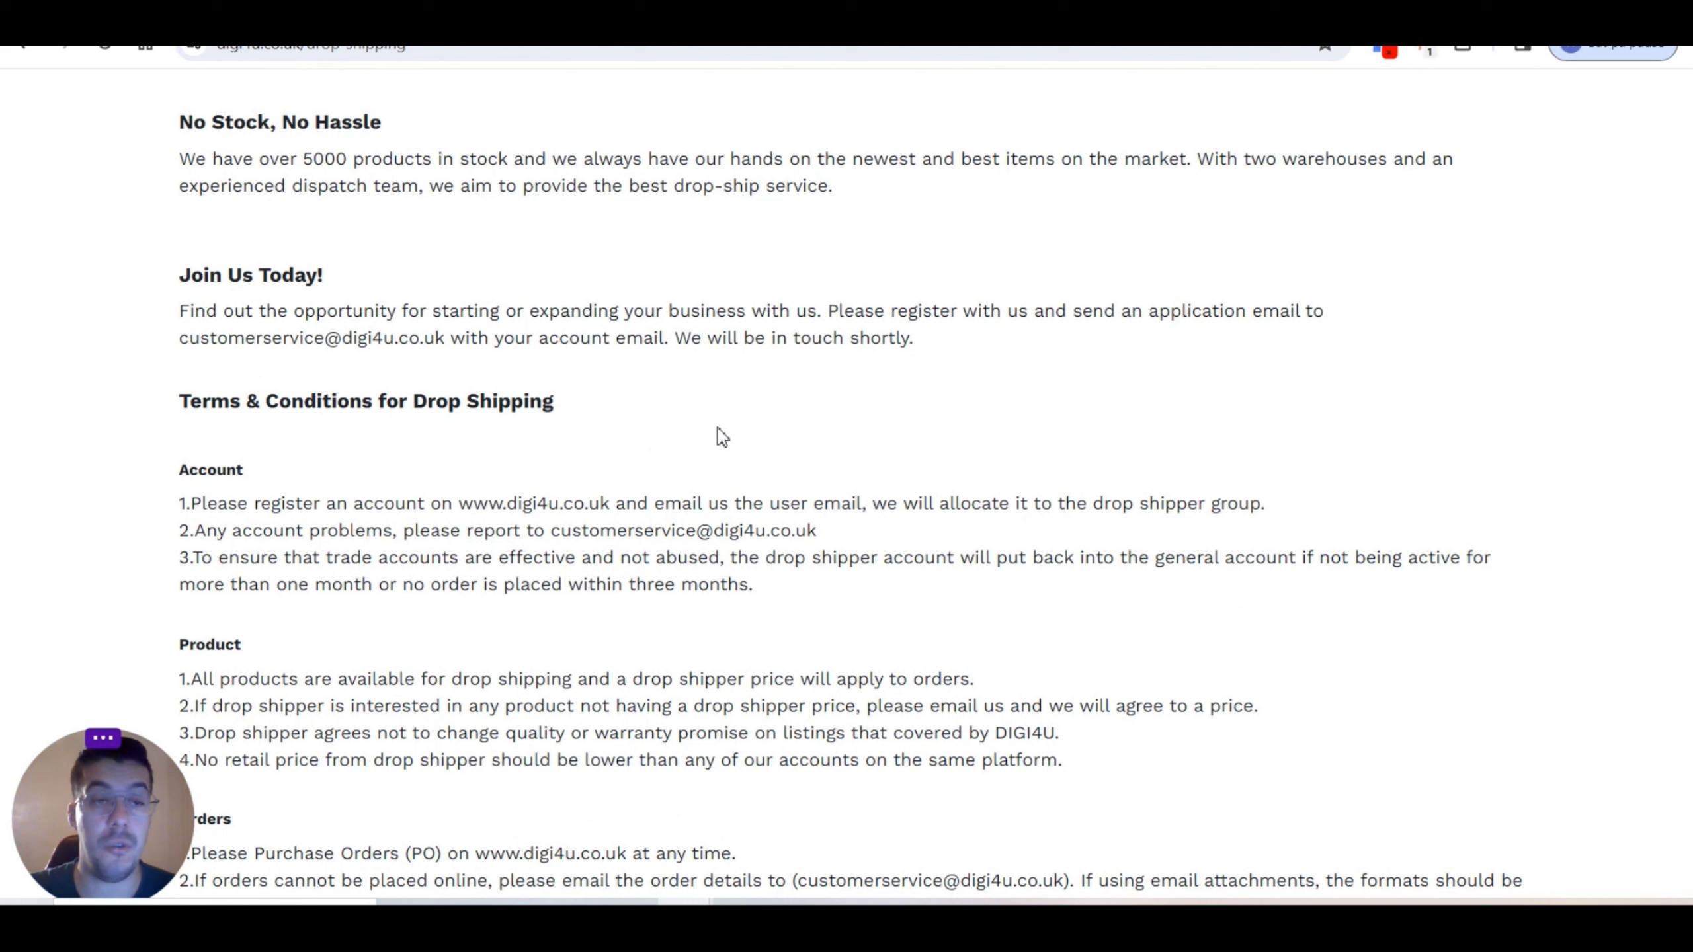
mouse_move(621, 384)
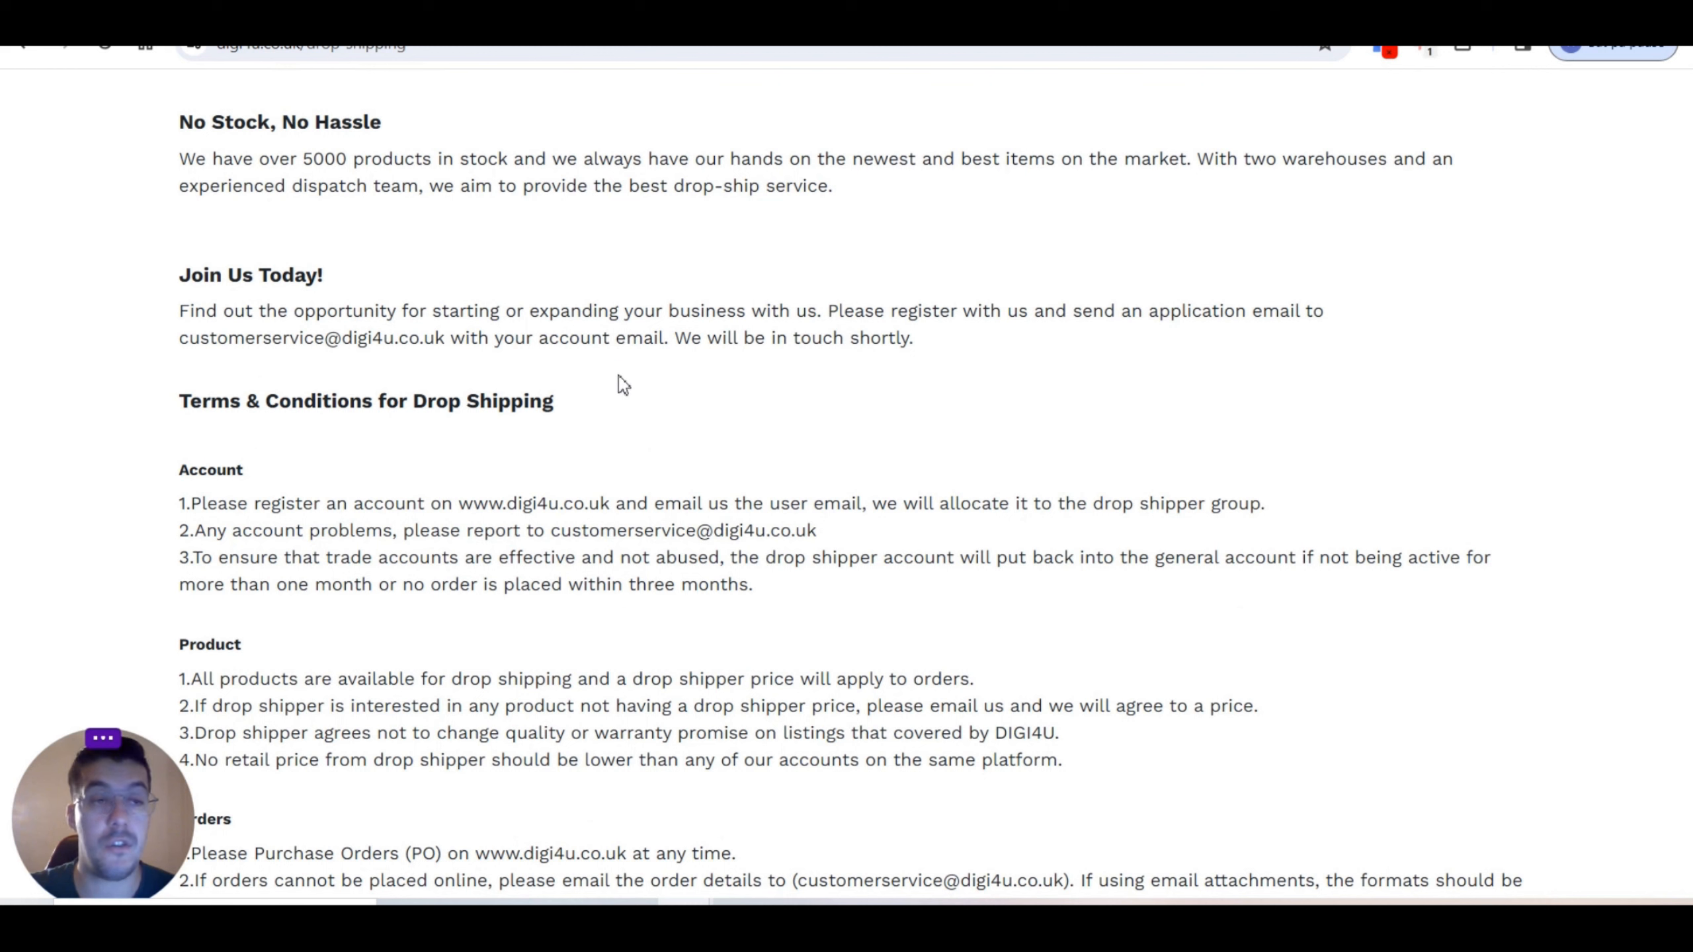
mouse_move(177, 492)
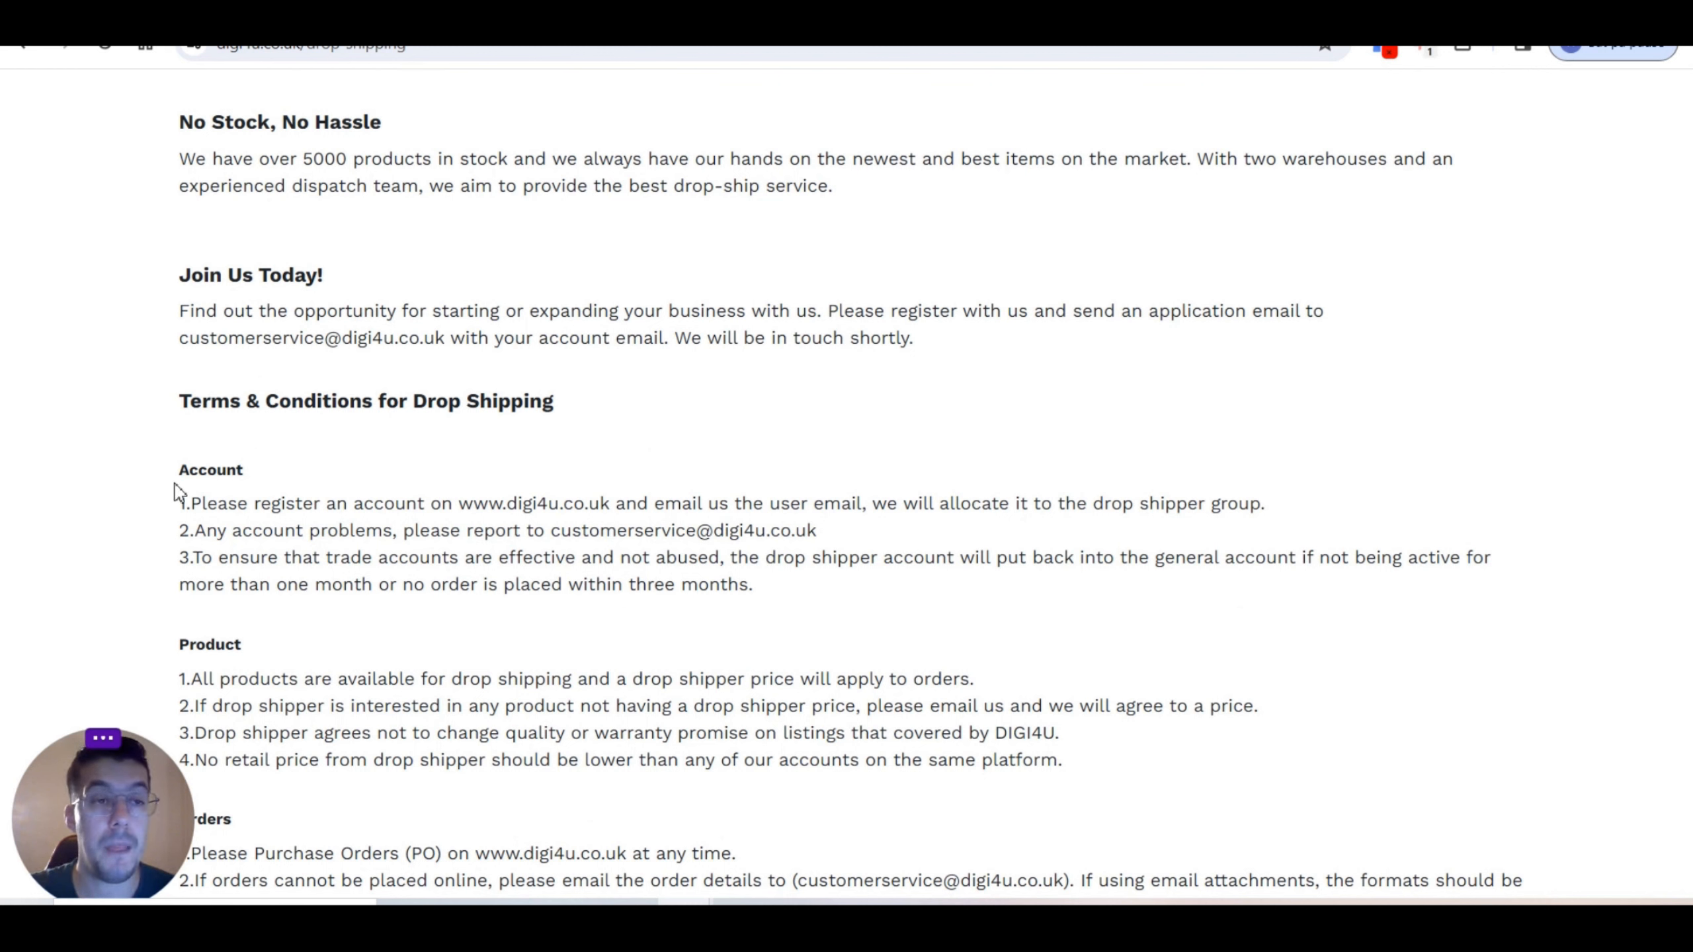
mouse_move(710, 503)
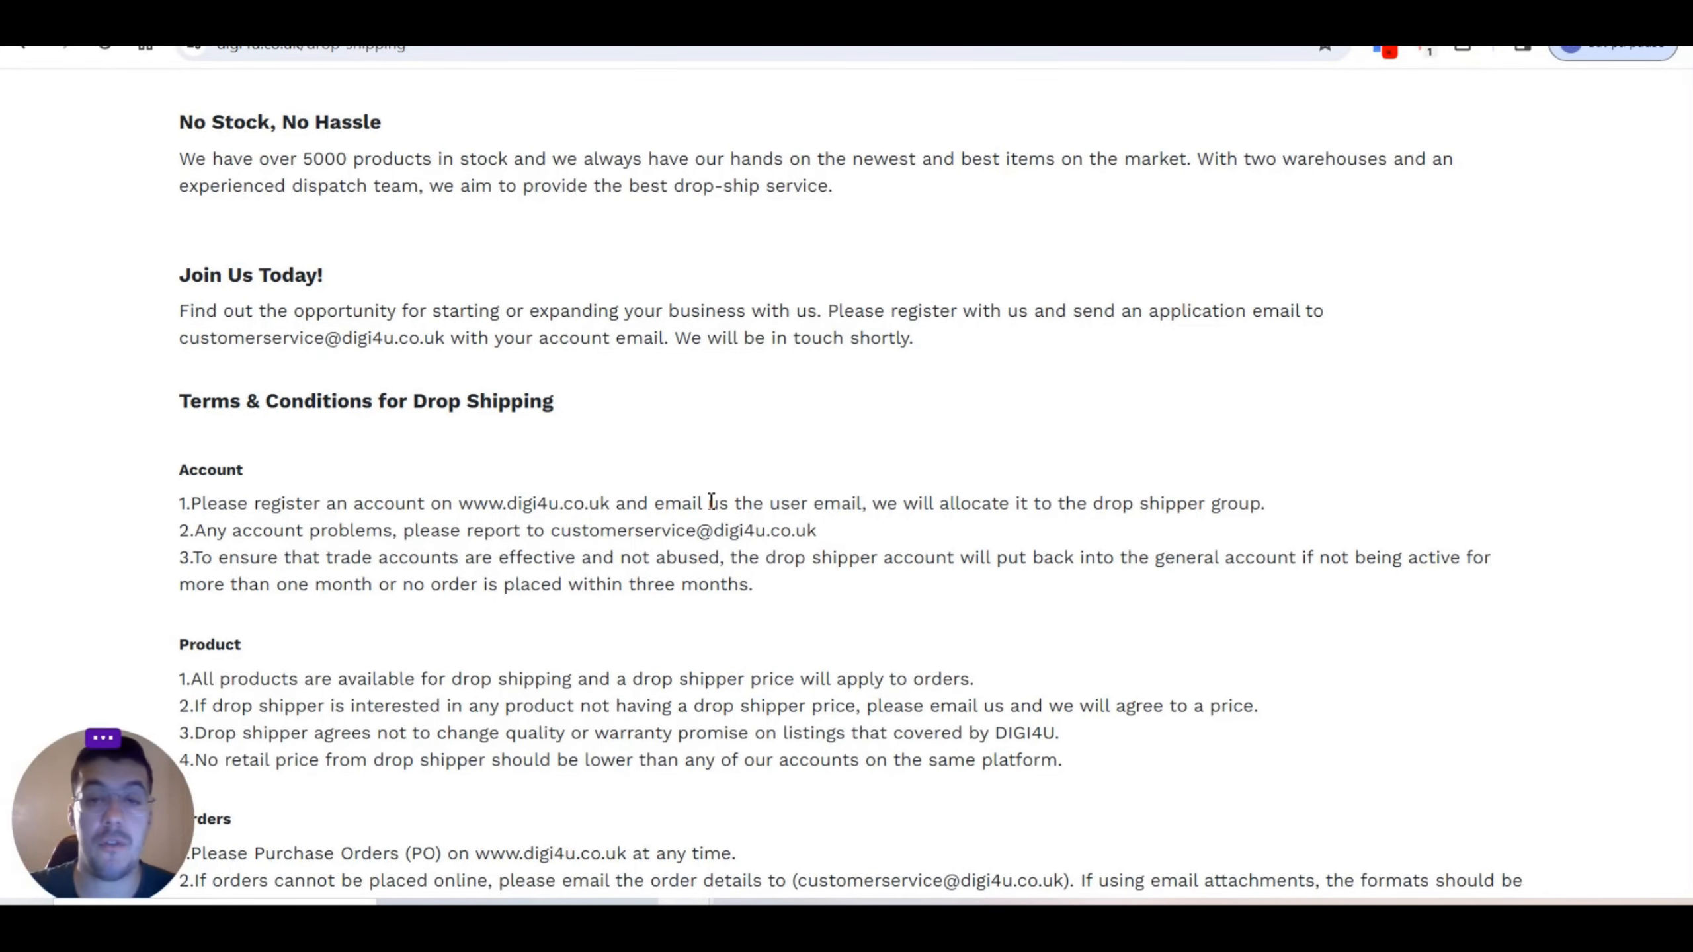
scroll(down, 3)
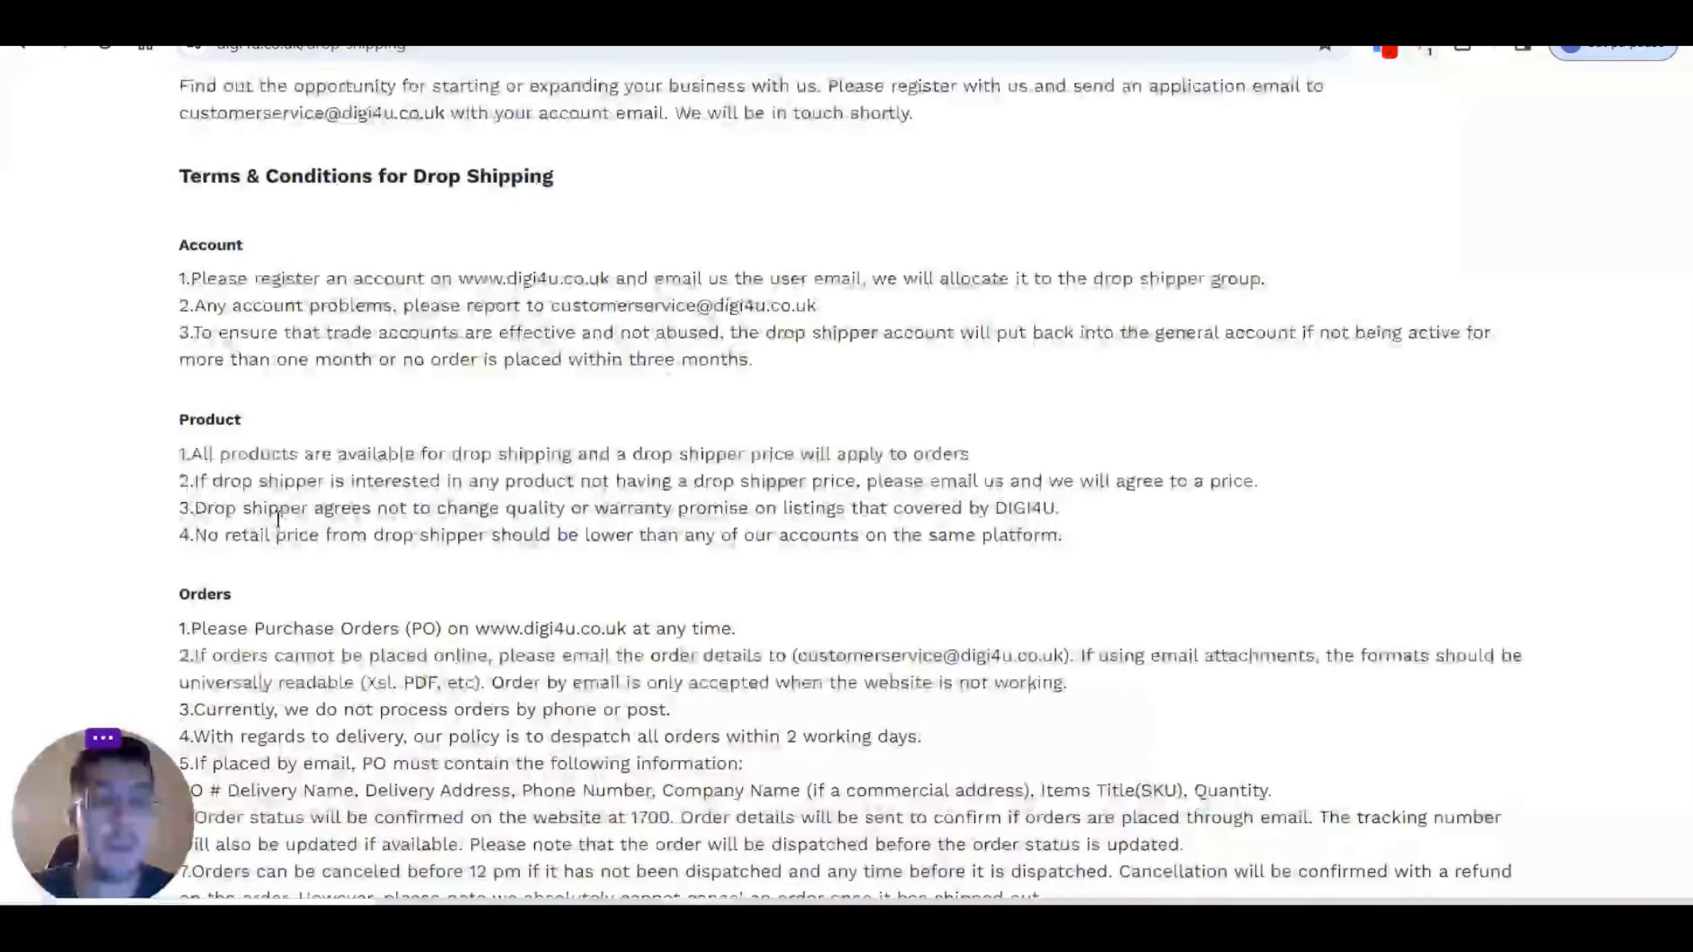
scroll(down, 3)
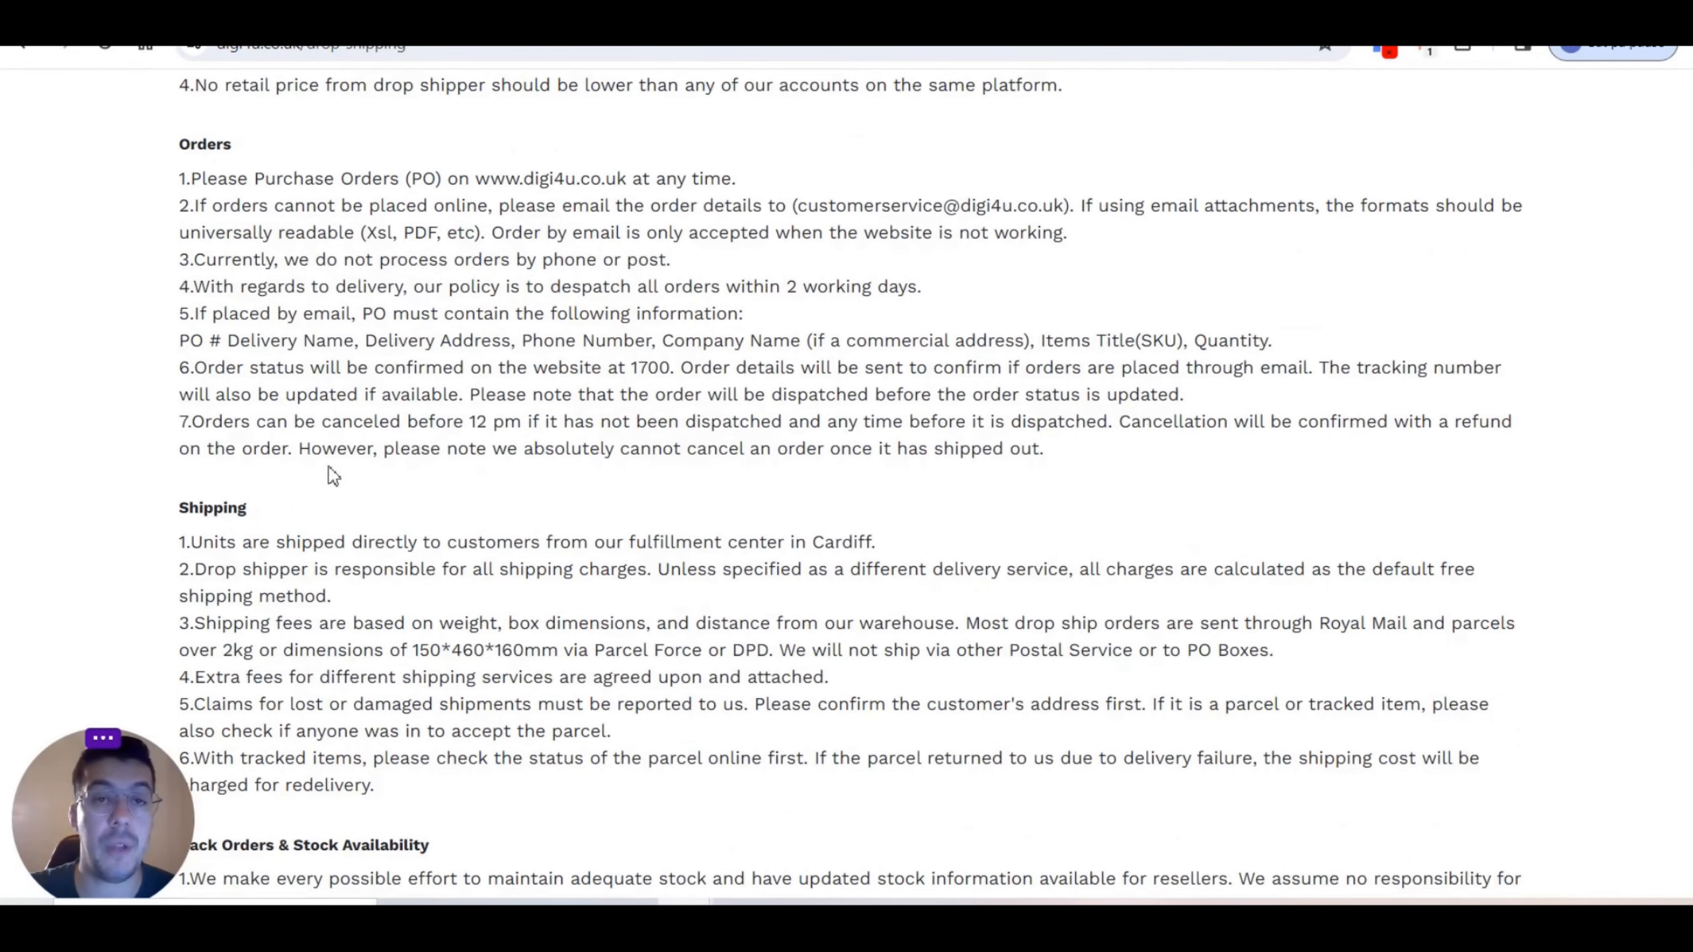
mouse_move(344, 498)
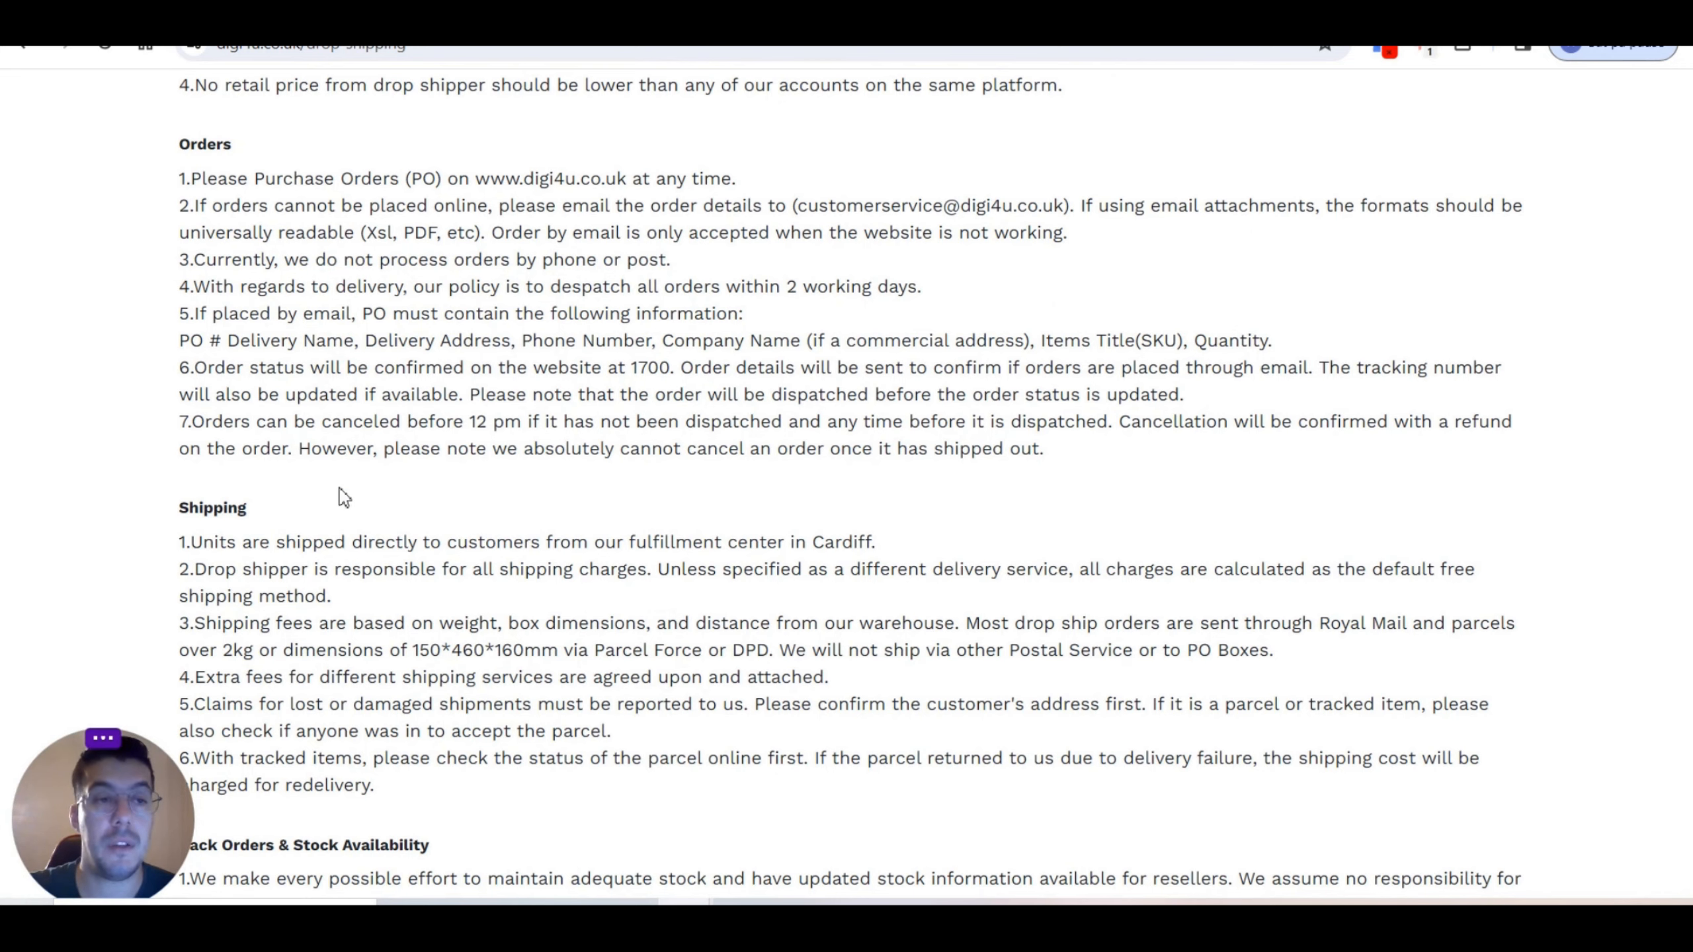
scroll(down, 3)
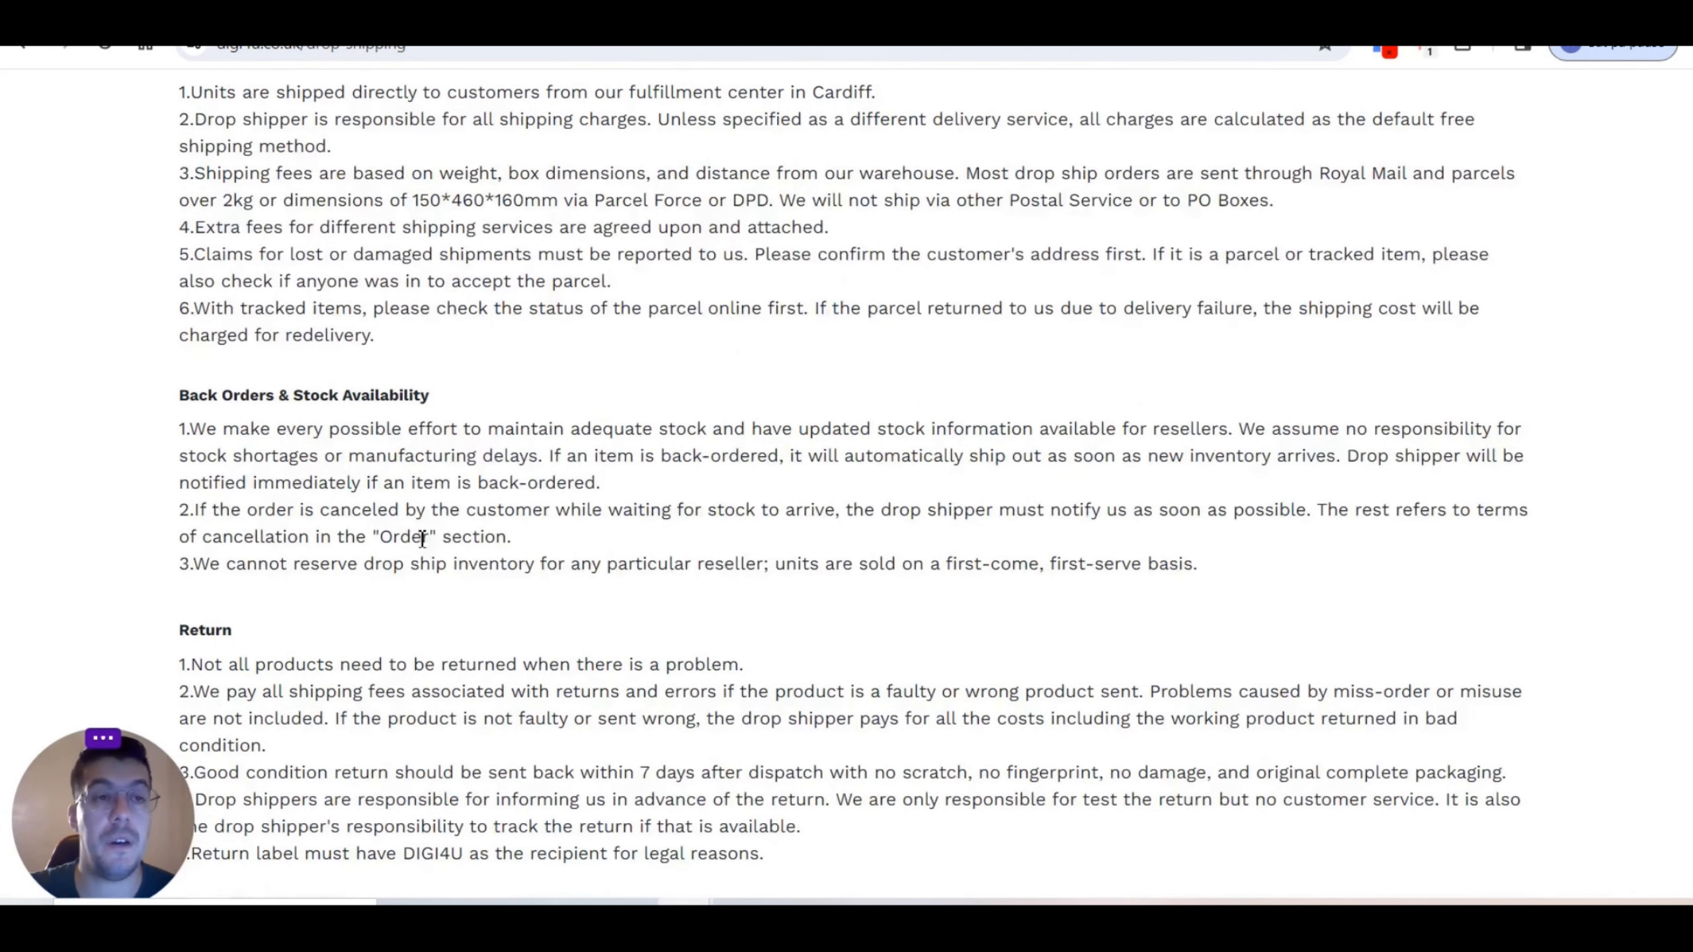
scroll(down, 3)
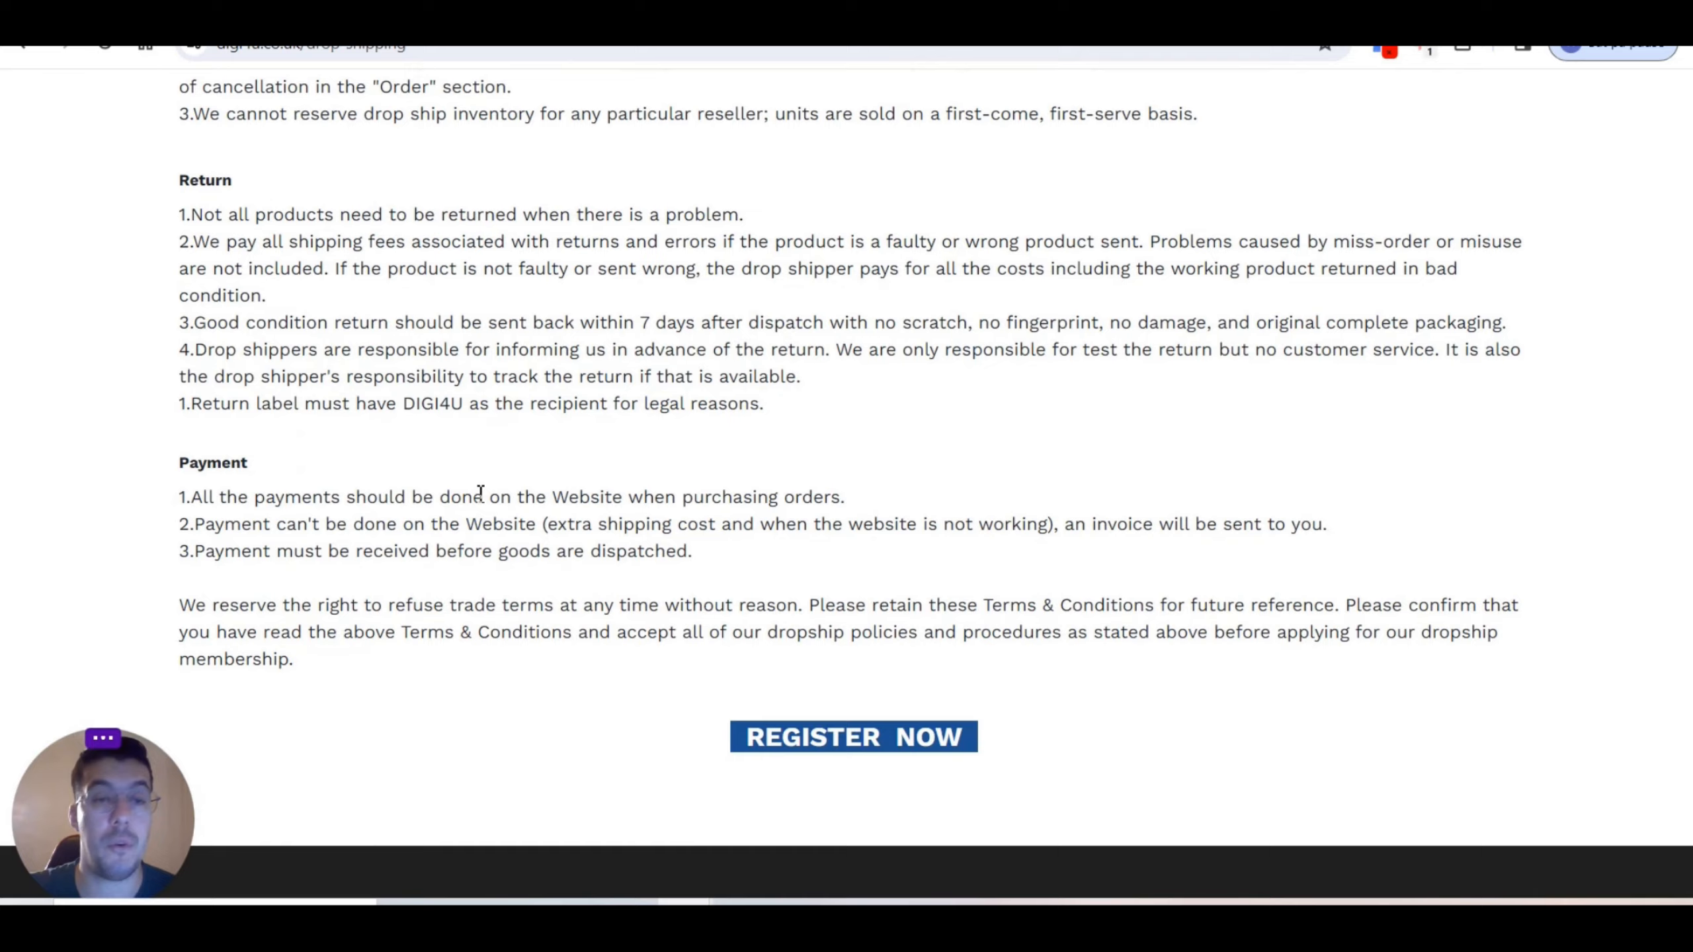
scroll(up, 3)
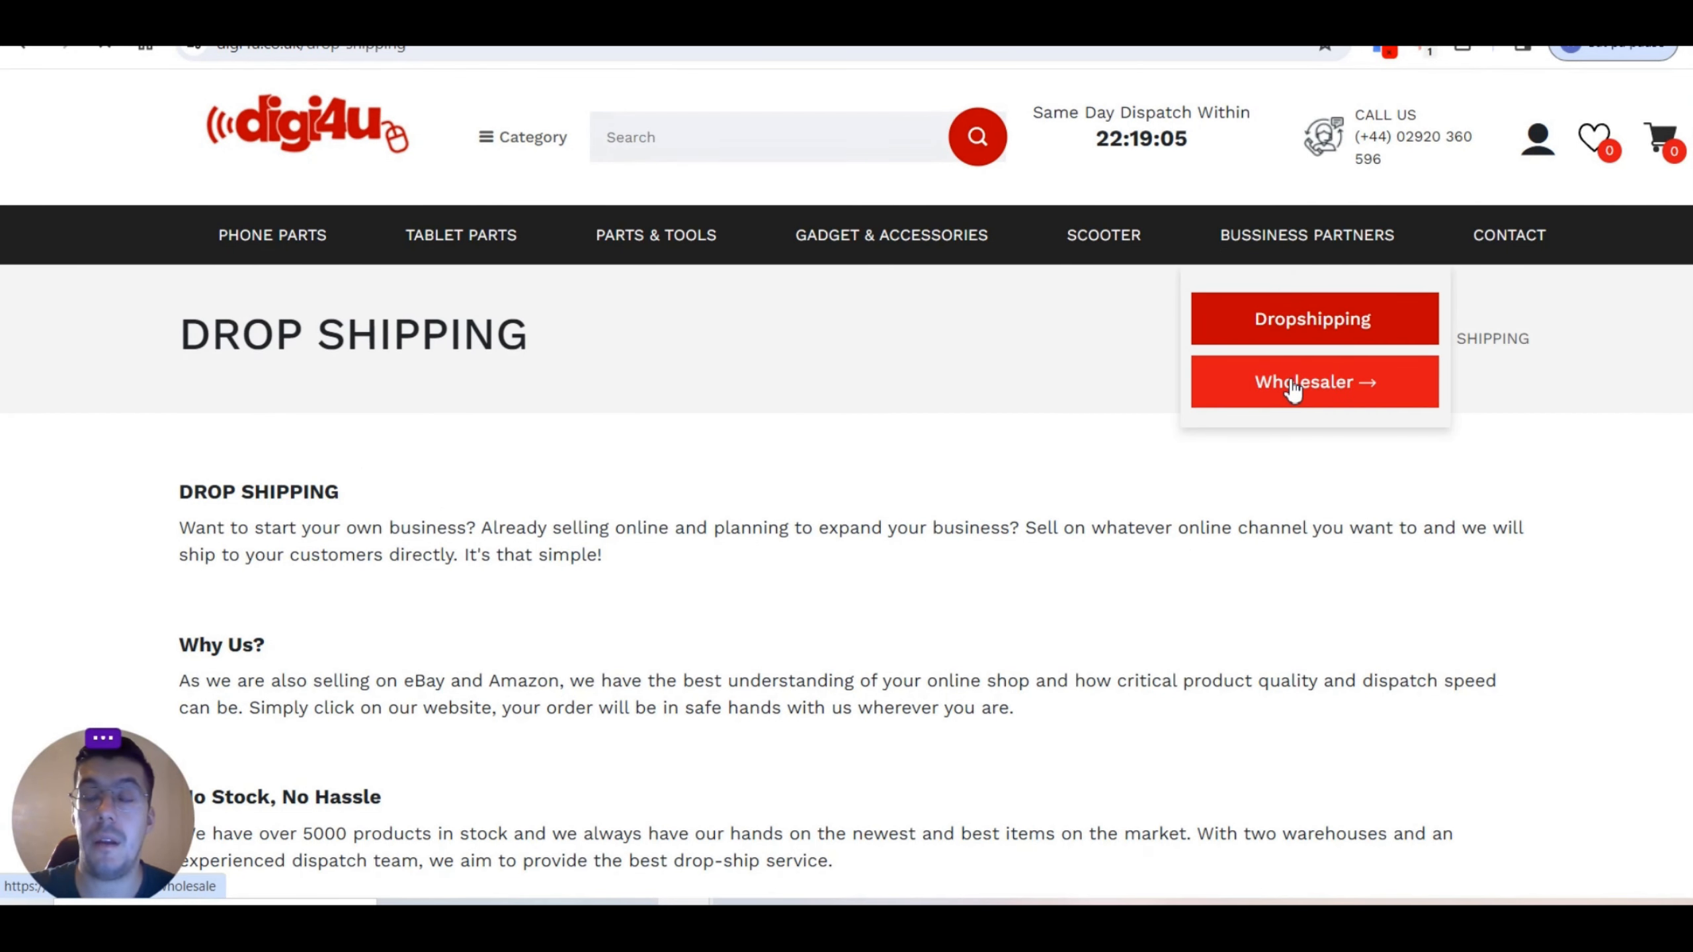
Step: View the Wholesaler partner page and read its trade terms down to the footer and back
click(1314, 381)
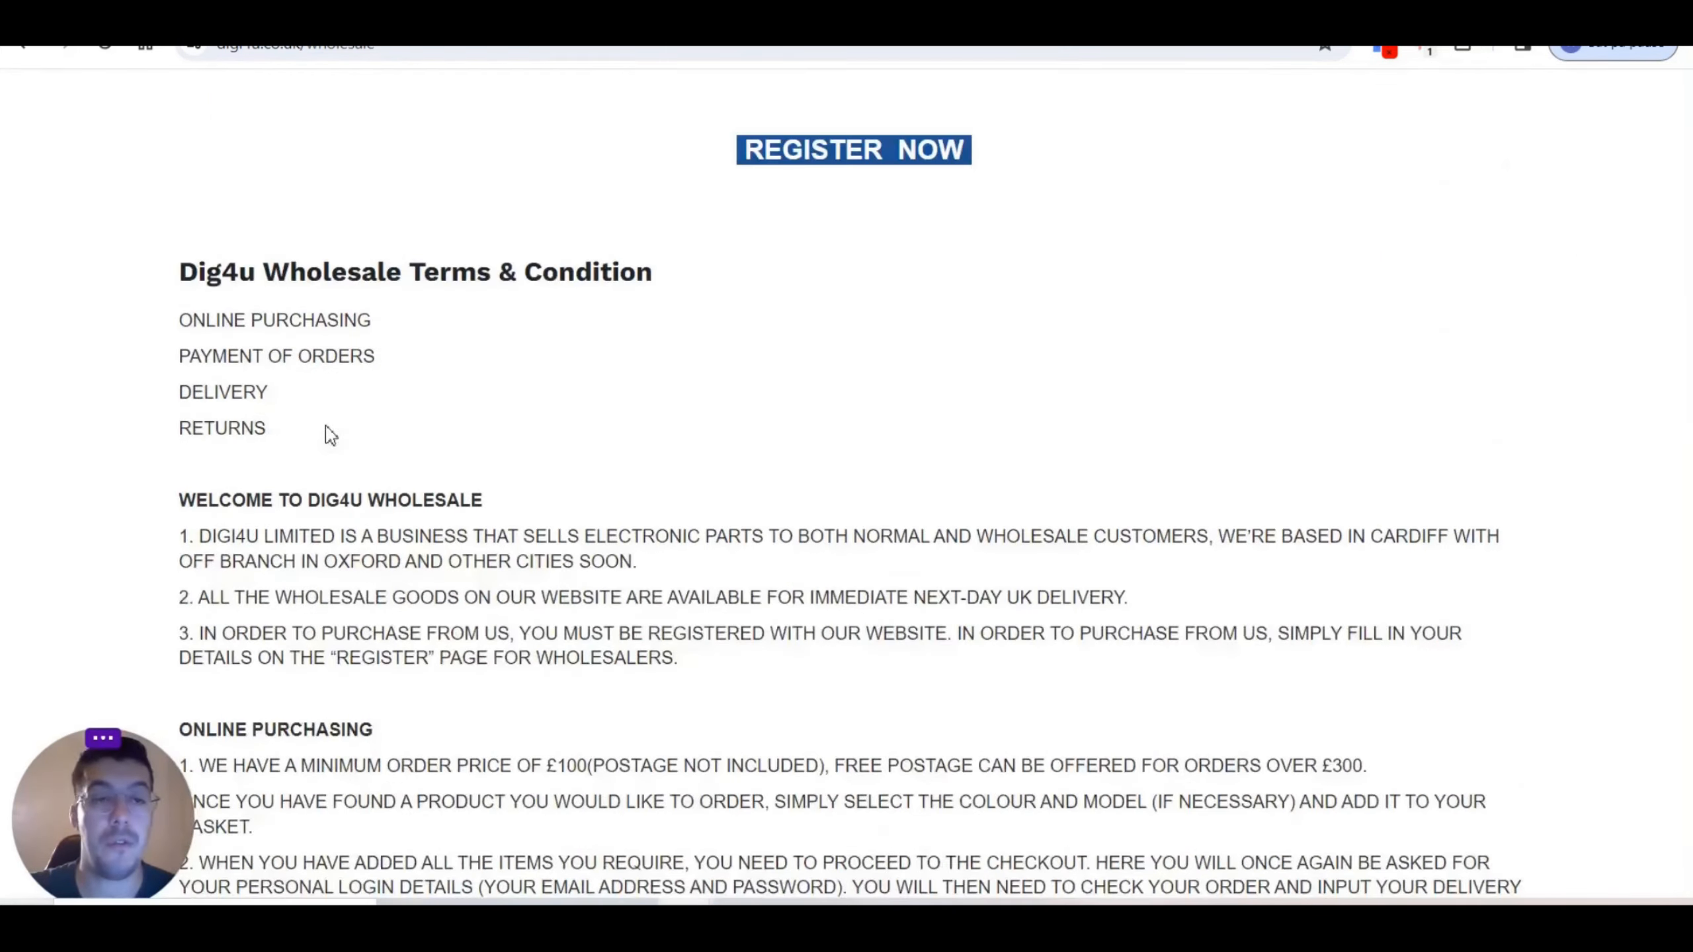
scroll(down, 3)
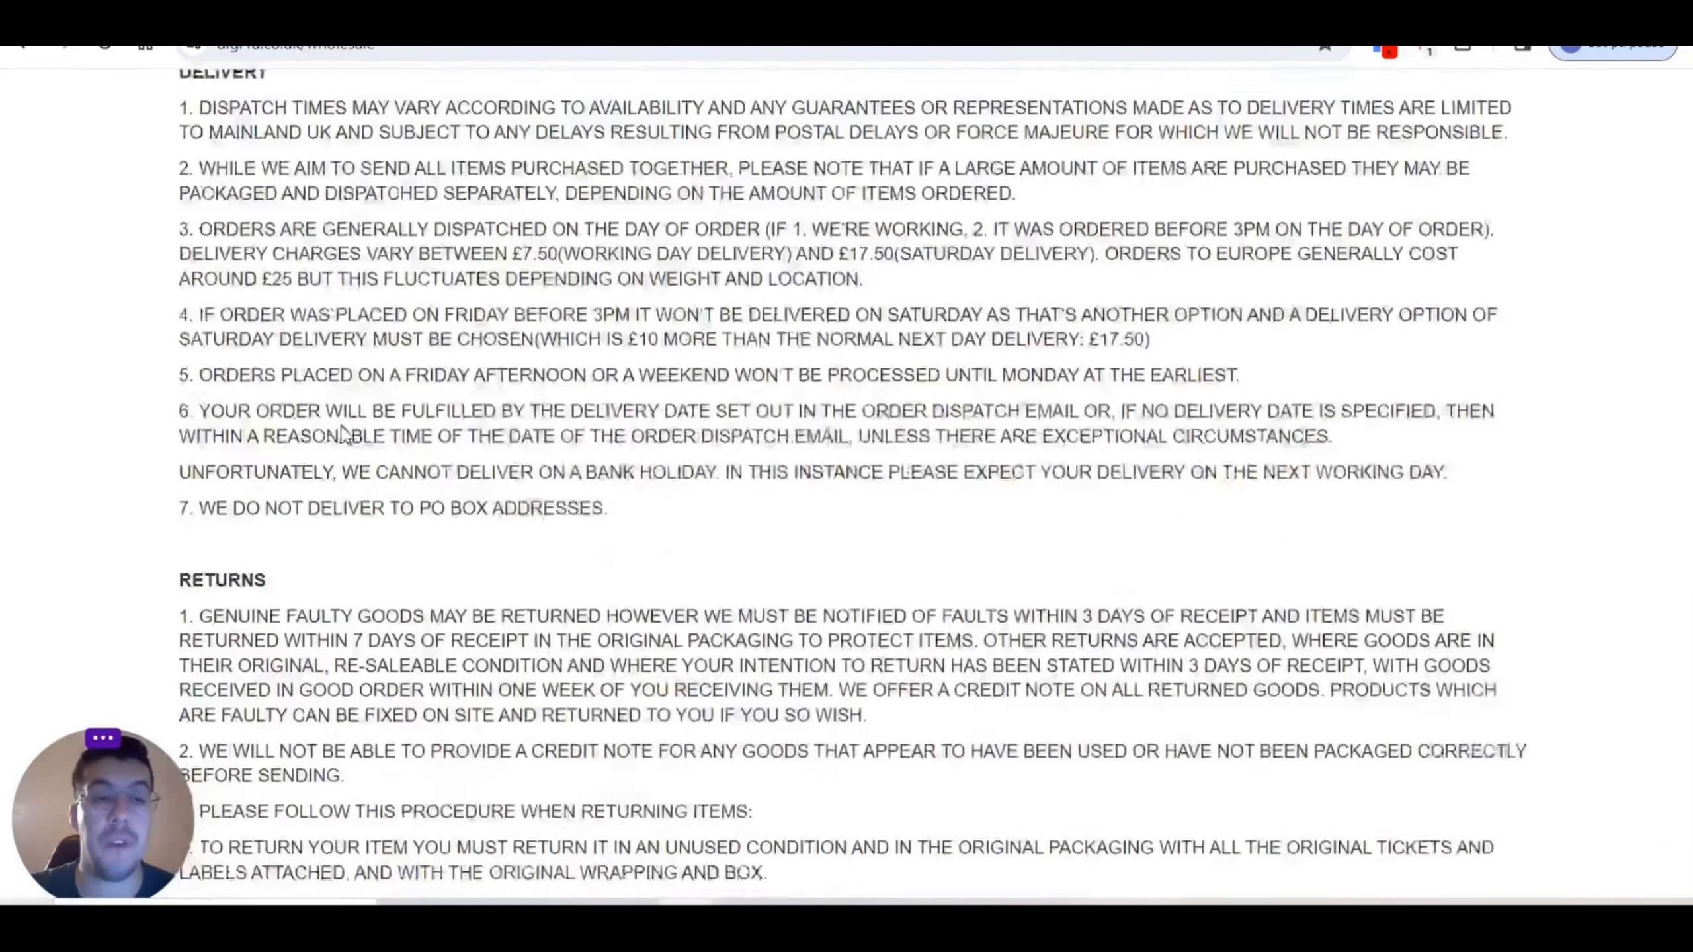
scroll(down, 3)
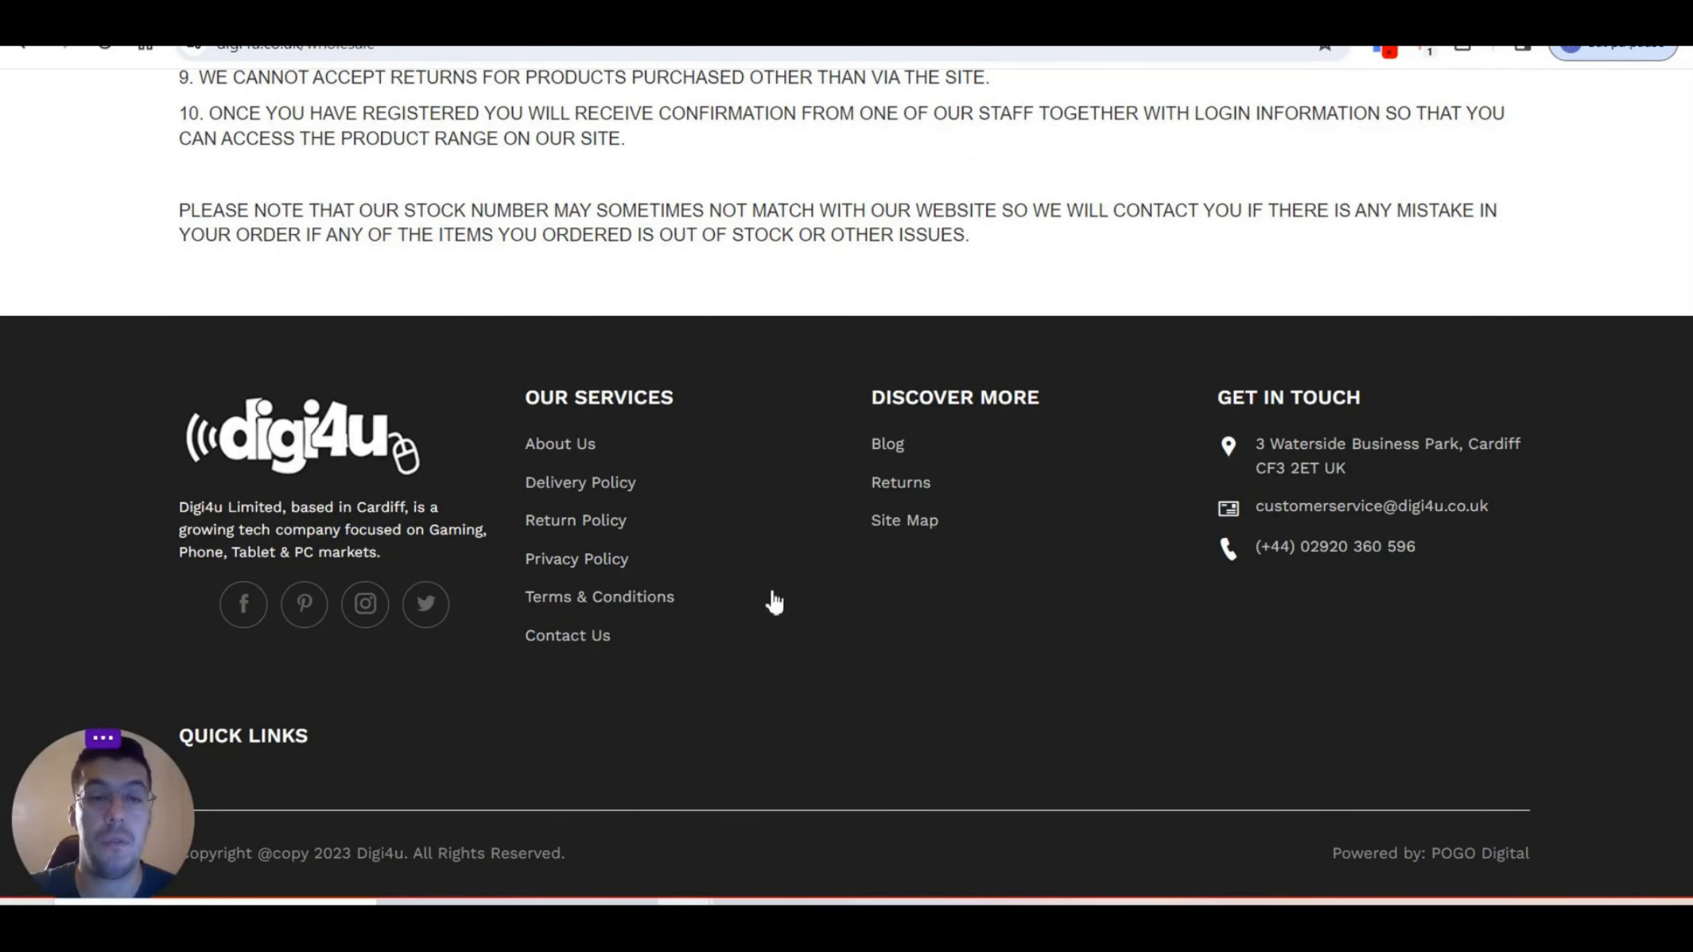
scroll(up, 3)
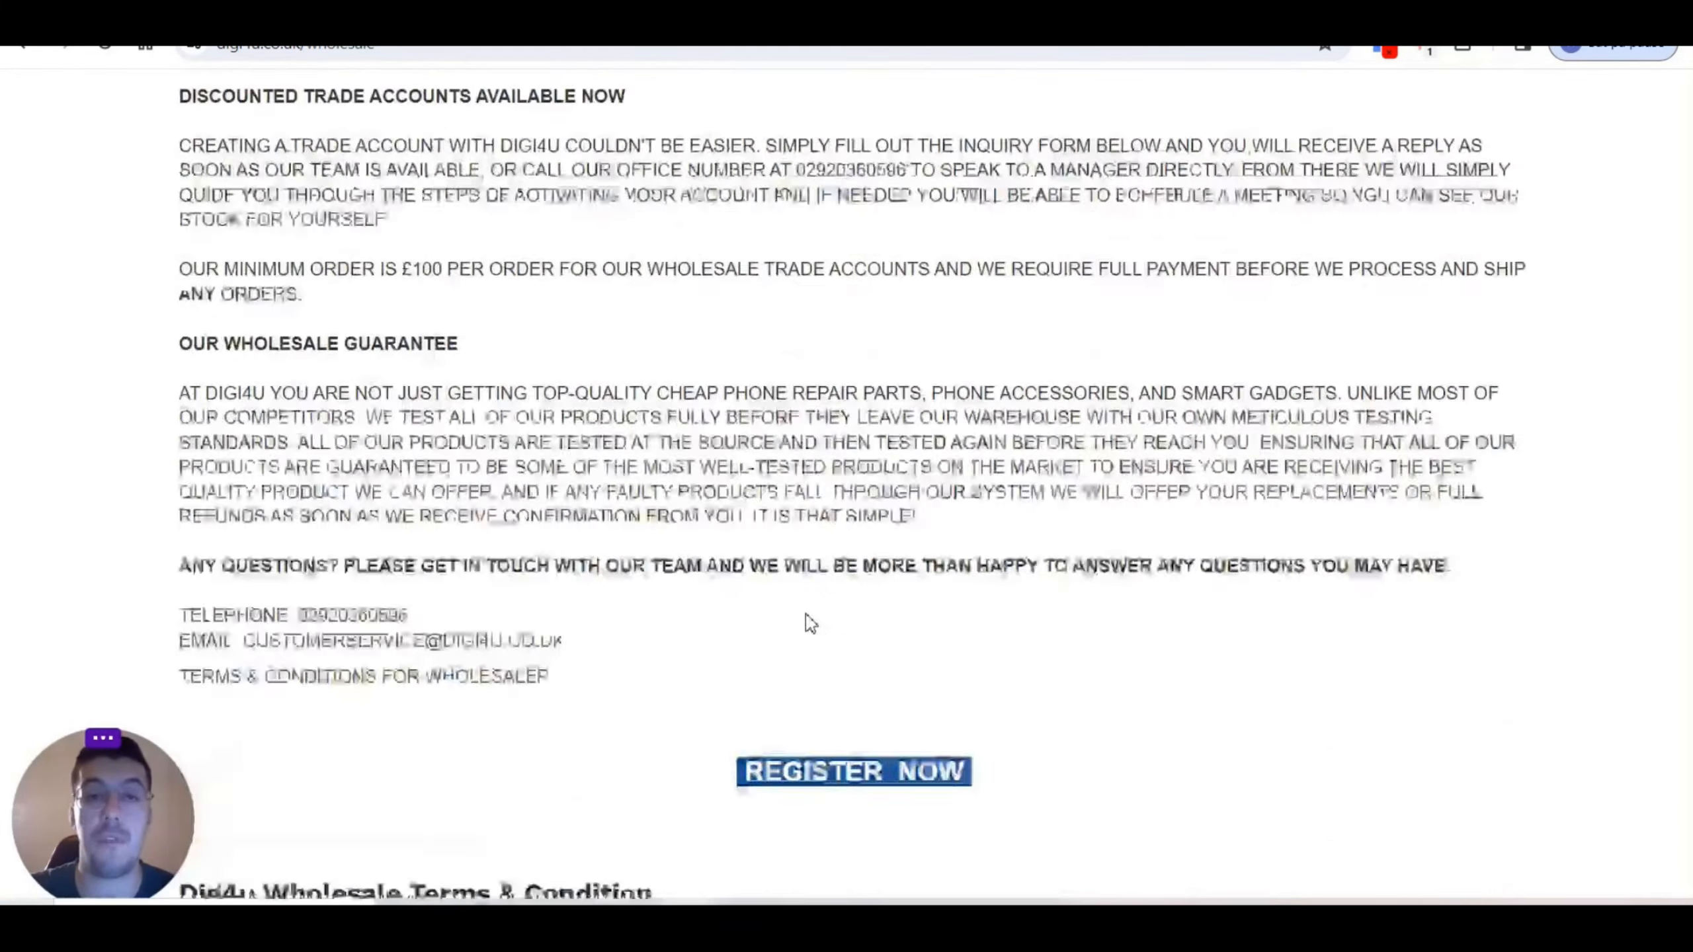
scroll(up, 3)
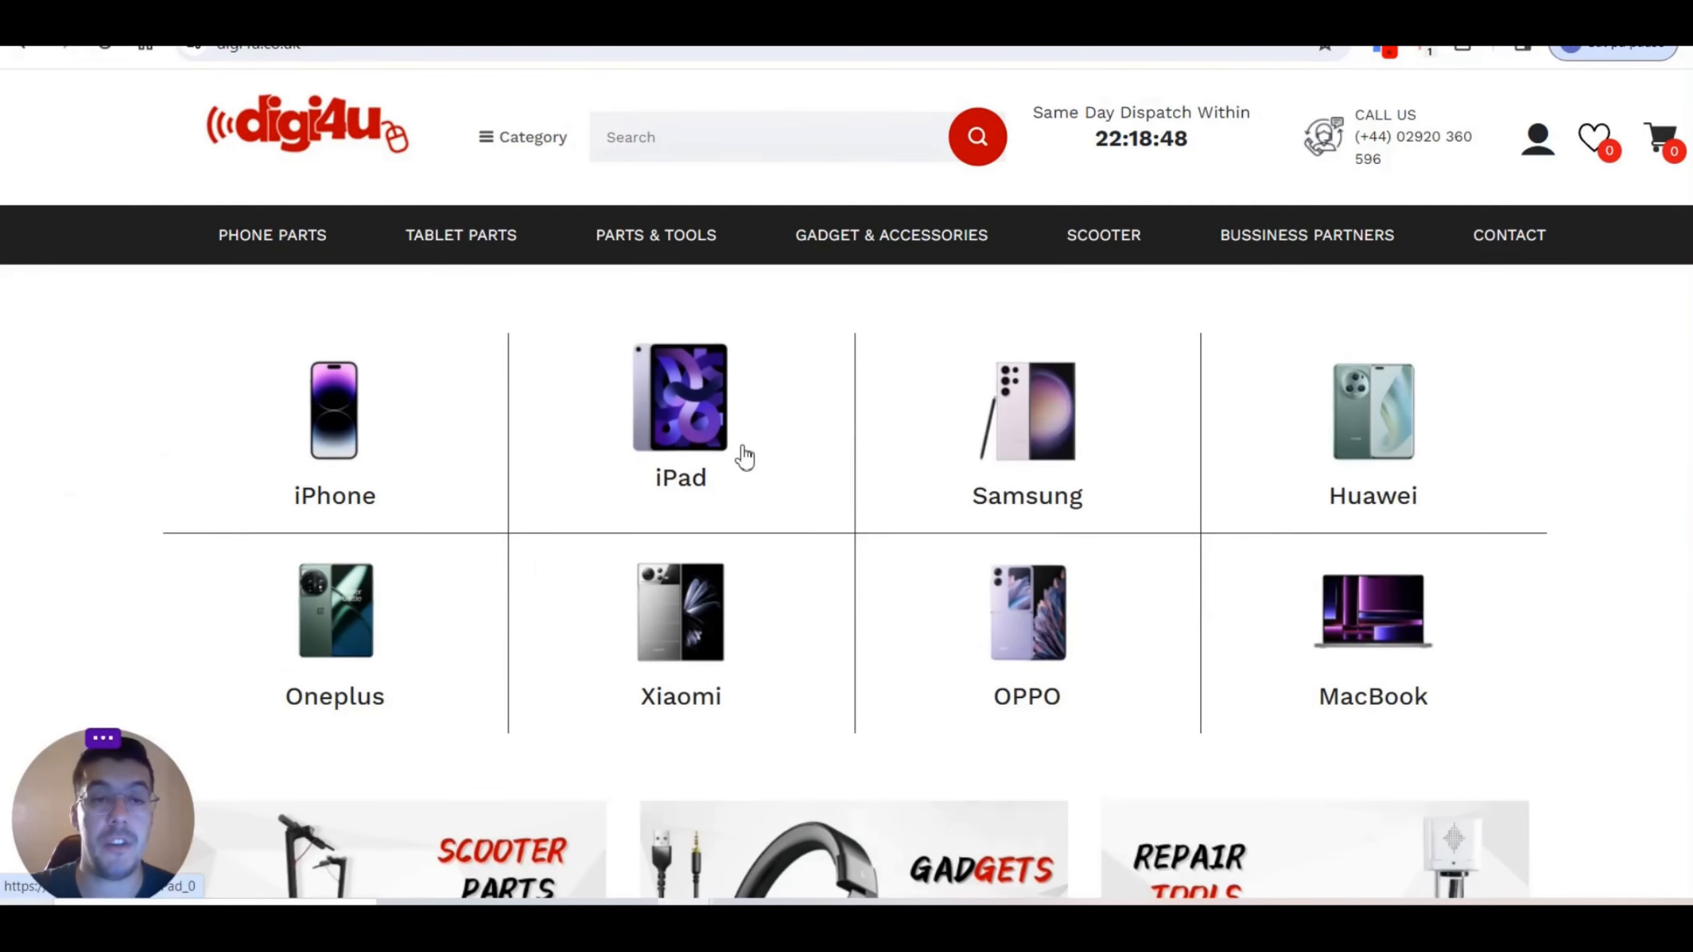
Step: View Digi4u's iPad parts page, then browse the Phone Holder listing under Gadget & Accessories
click(680, 411)
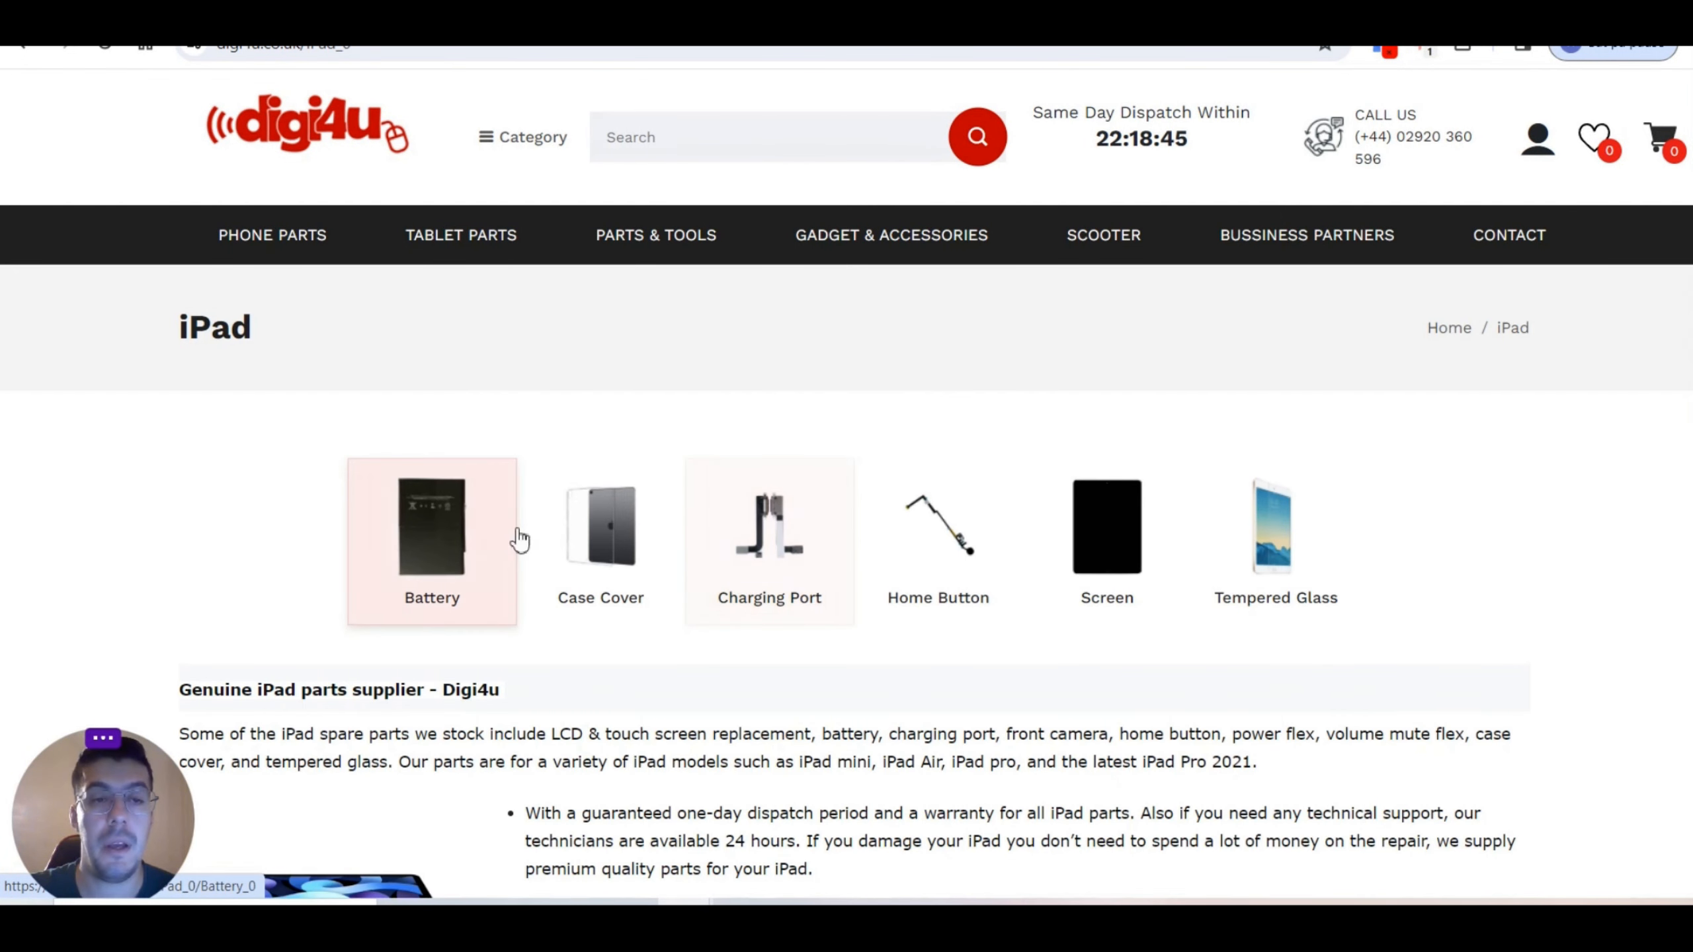
mouse_move(811, 633)
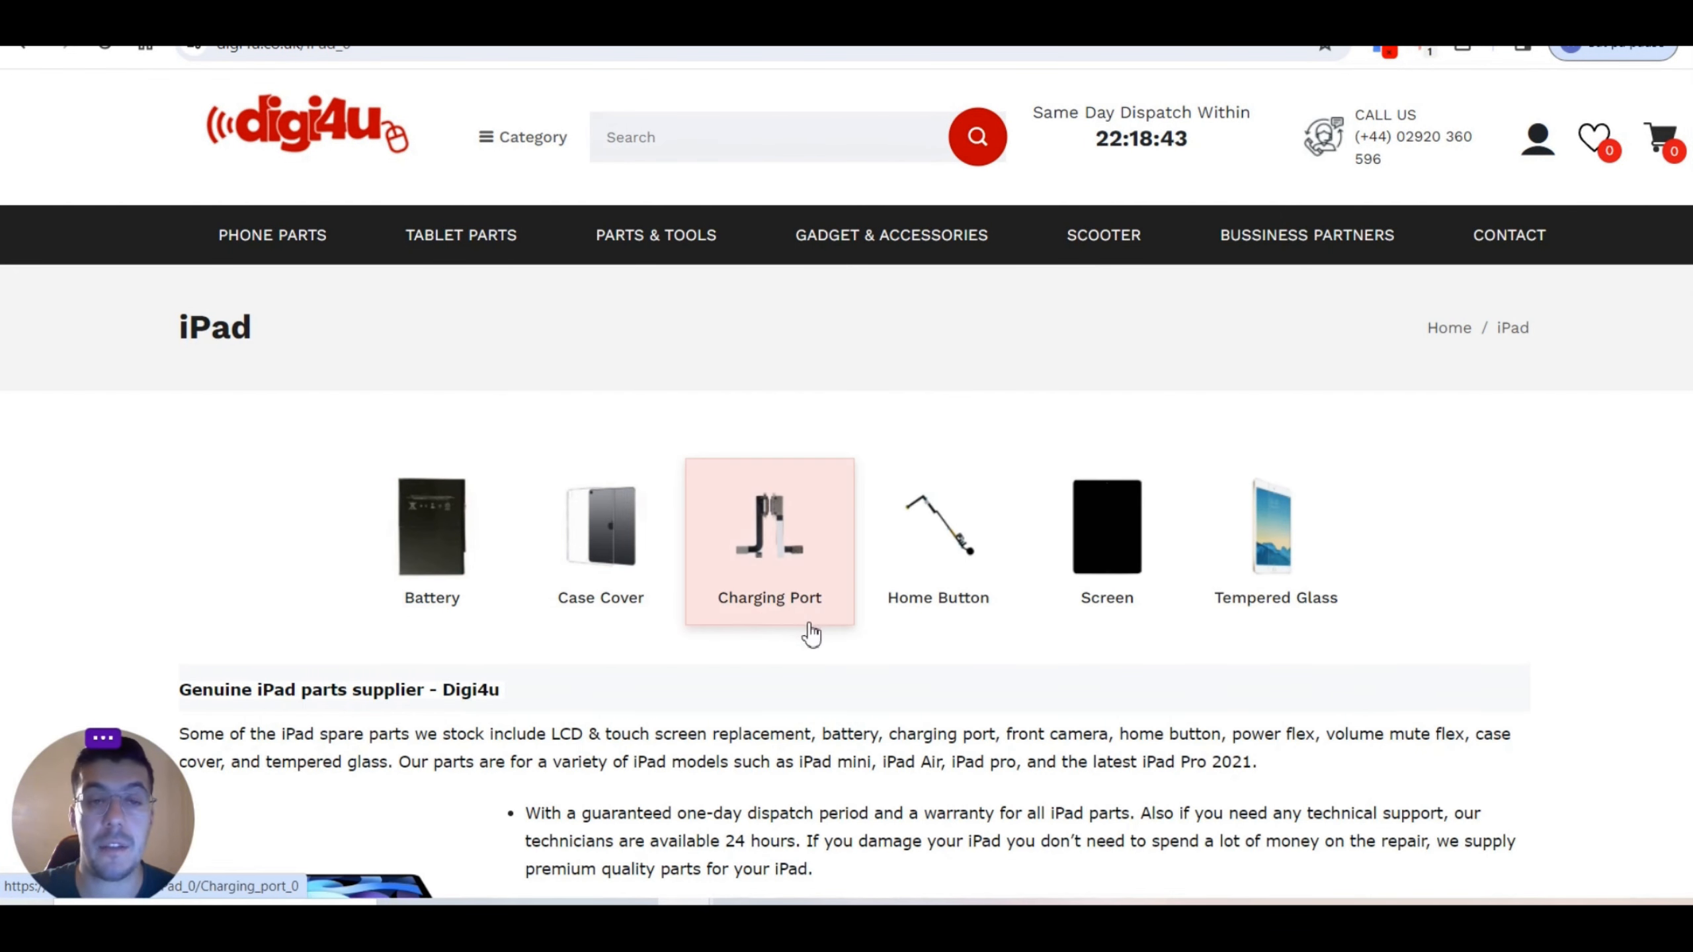
mouse_move(891, 234)
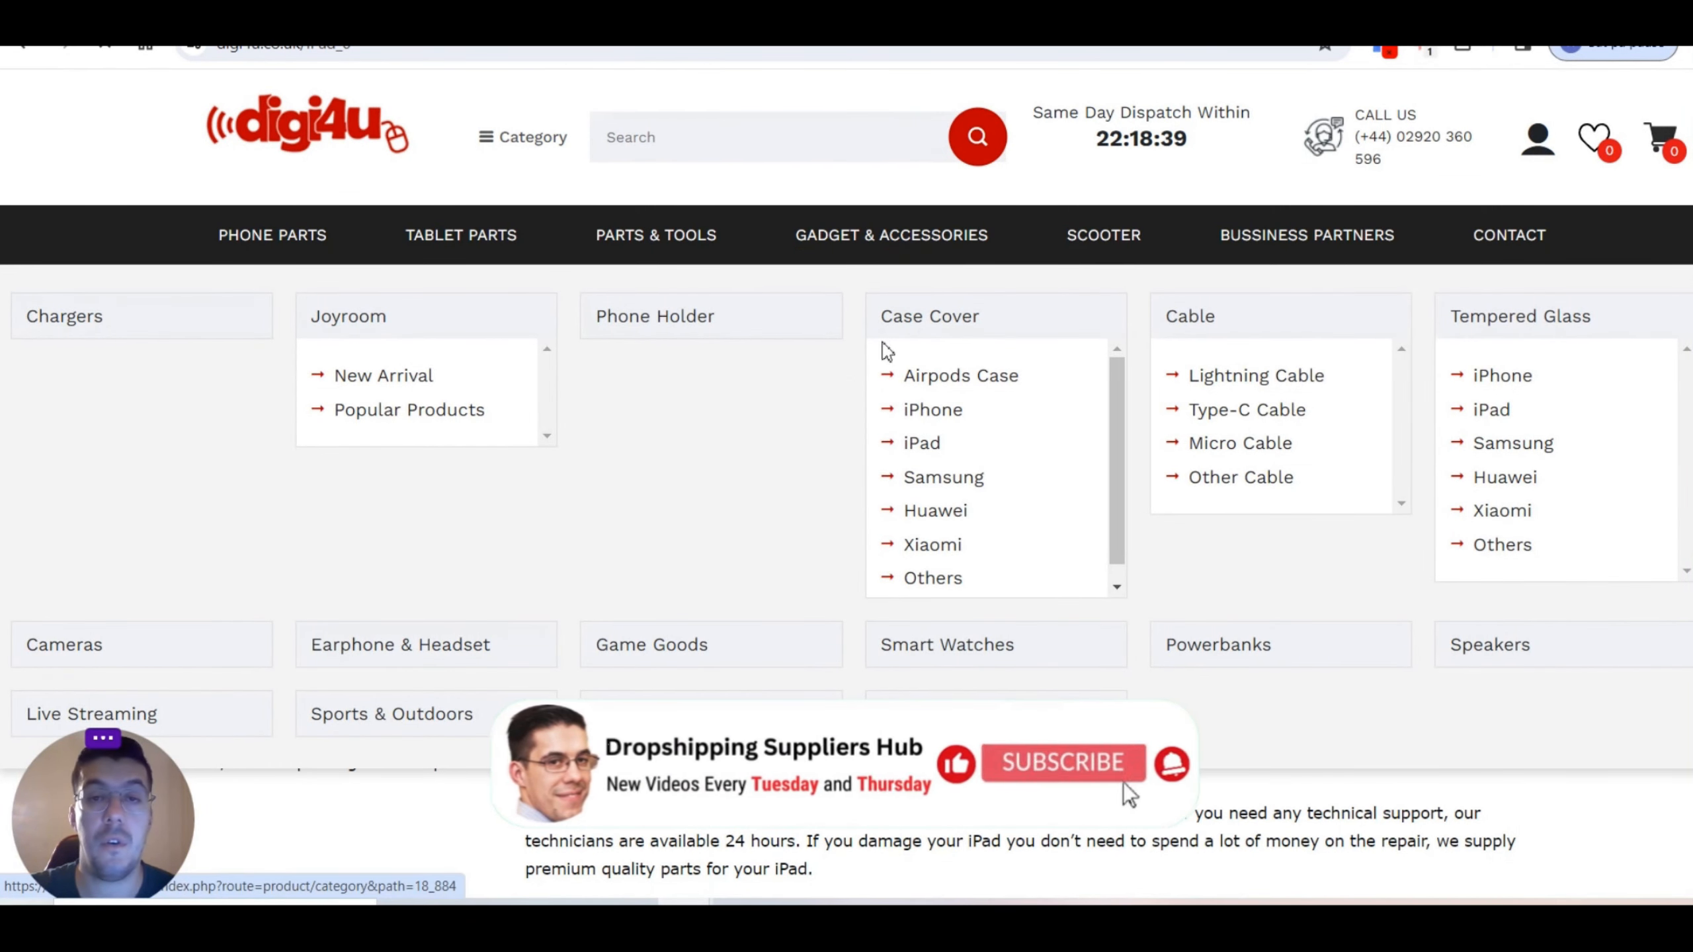
click(655, 315)
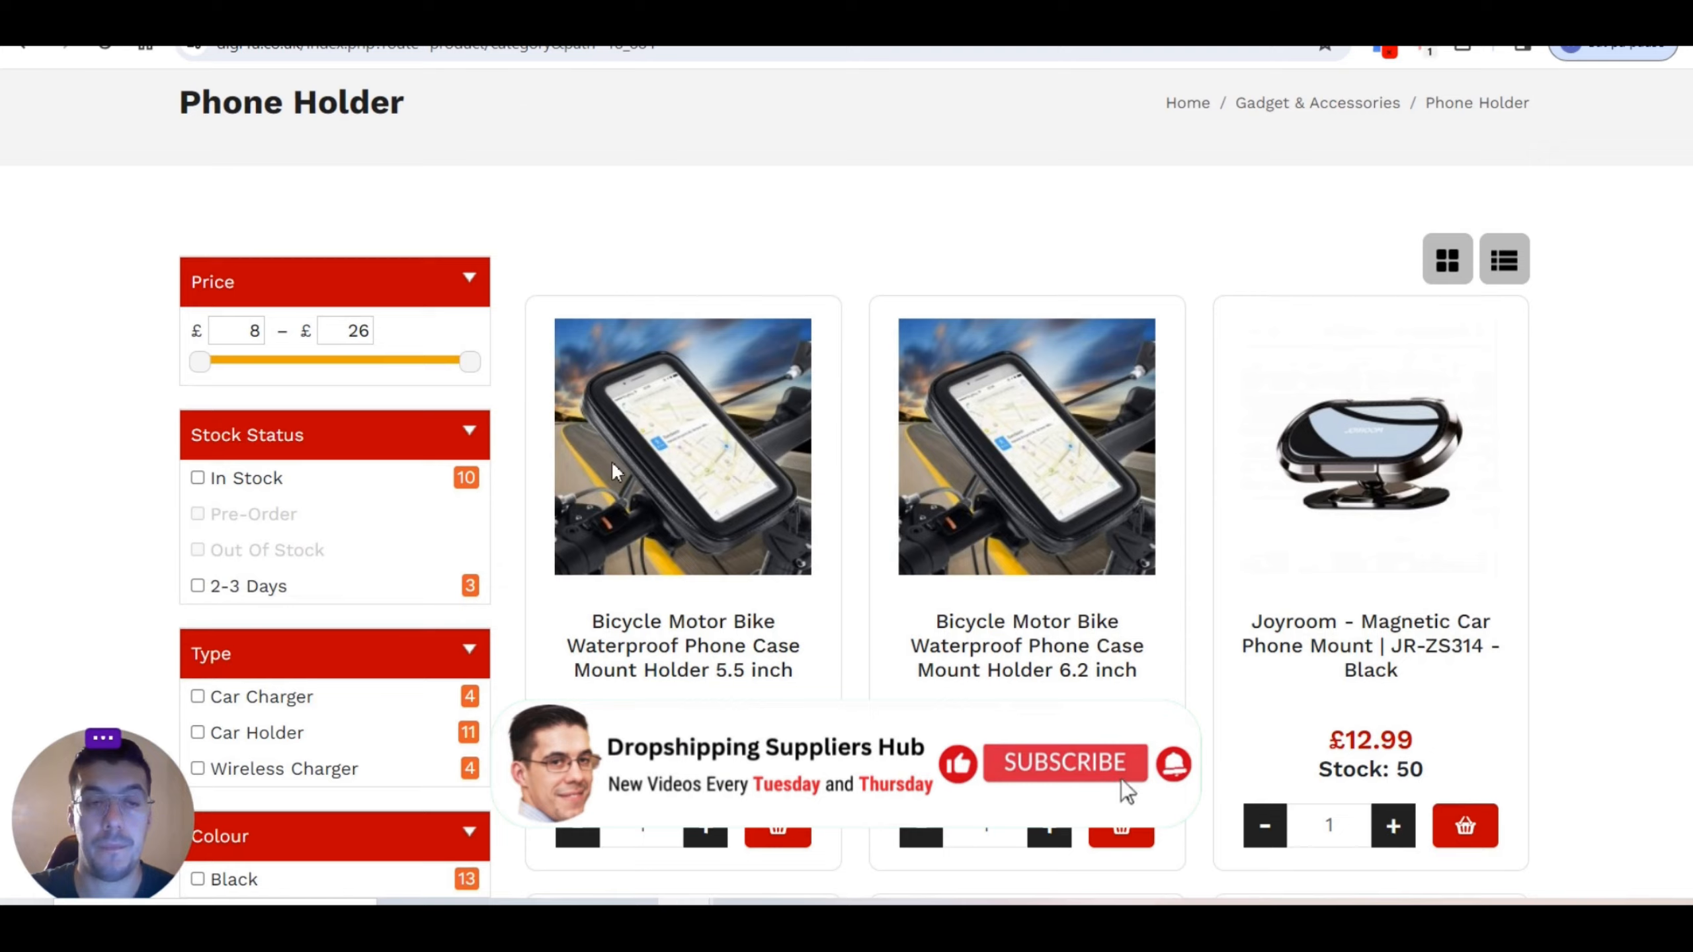
scroll(down, 3)
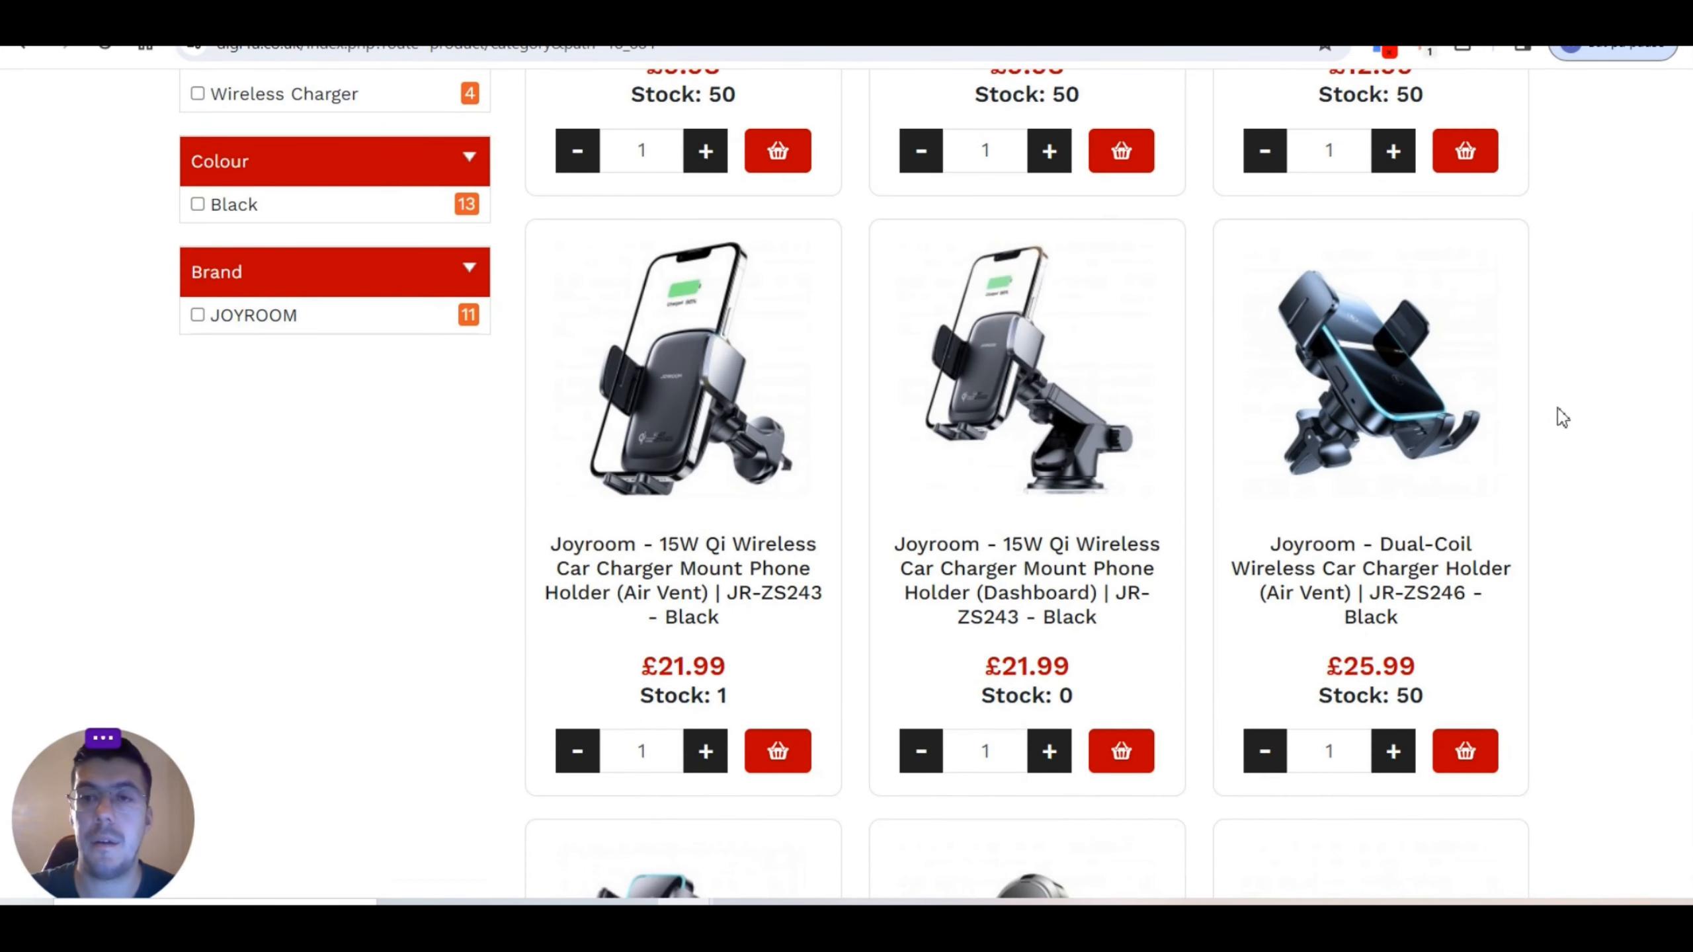
scroll(up, 3)
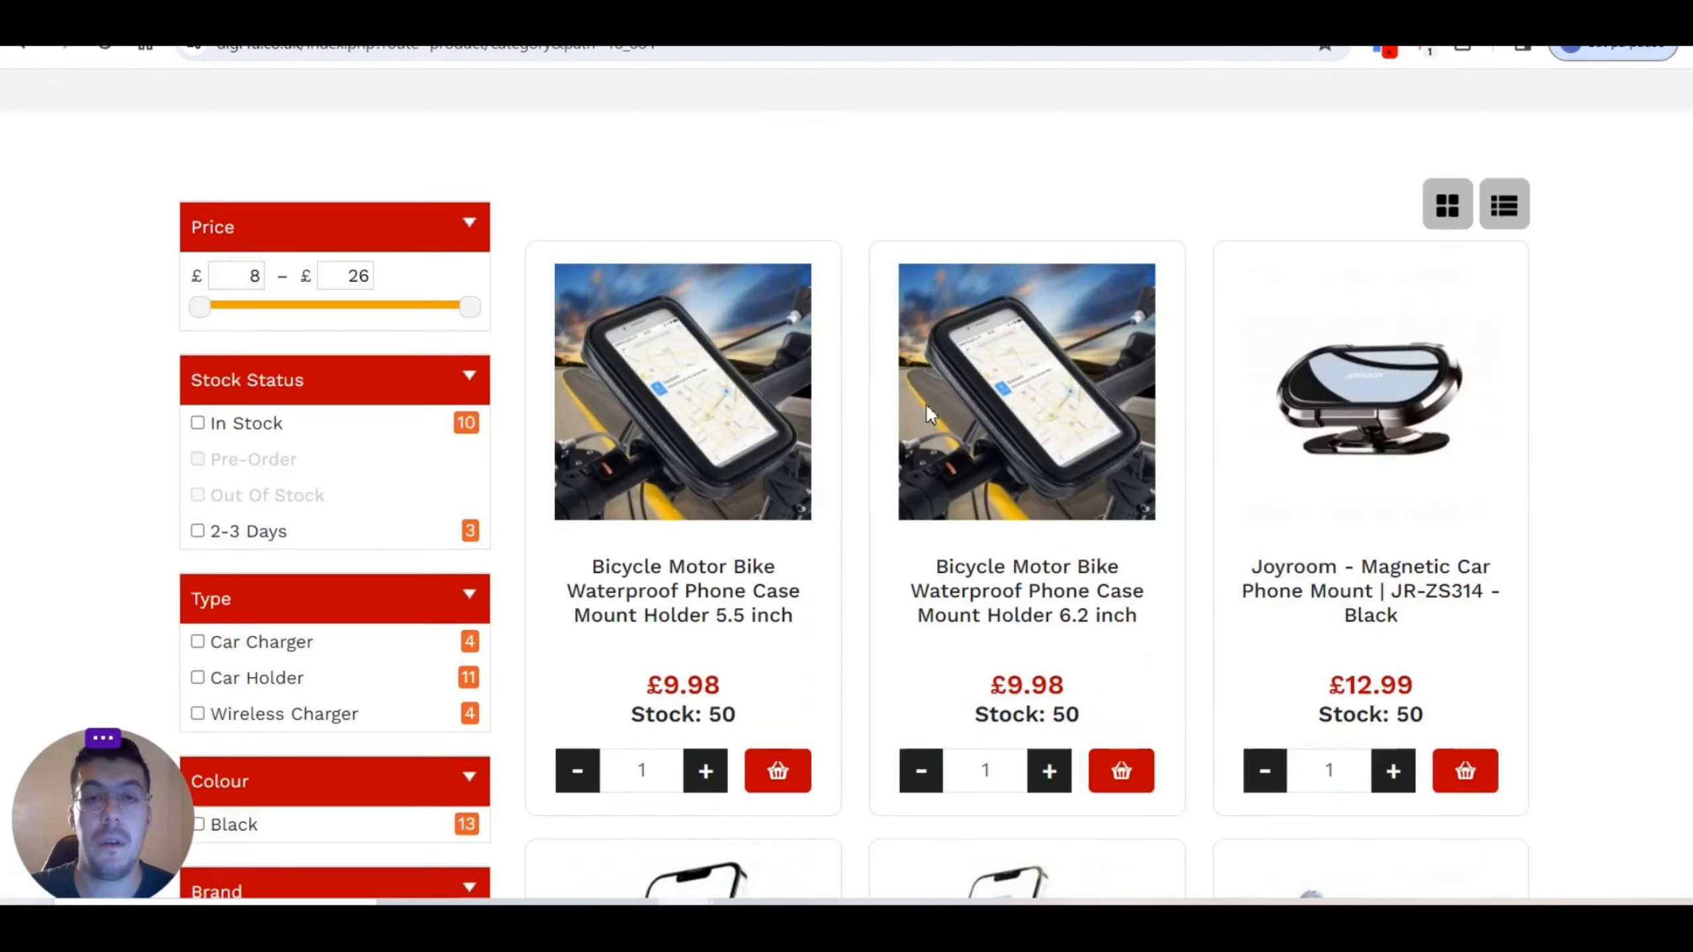
scroll(up, 3)
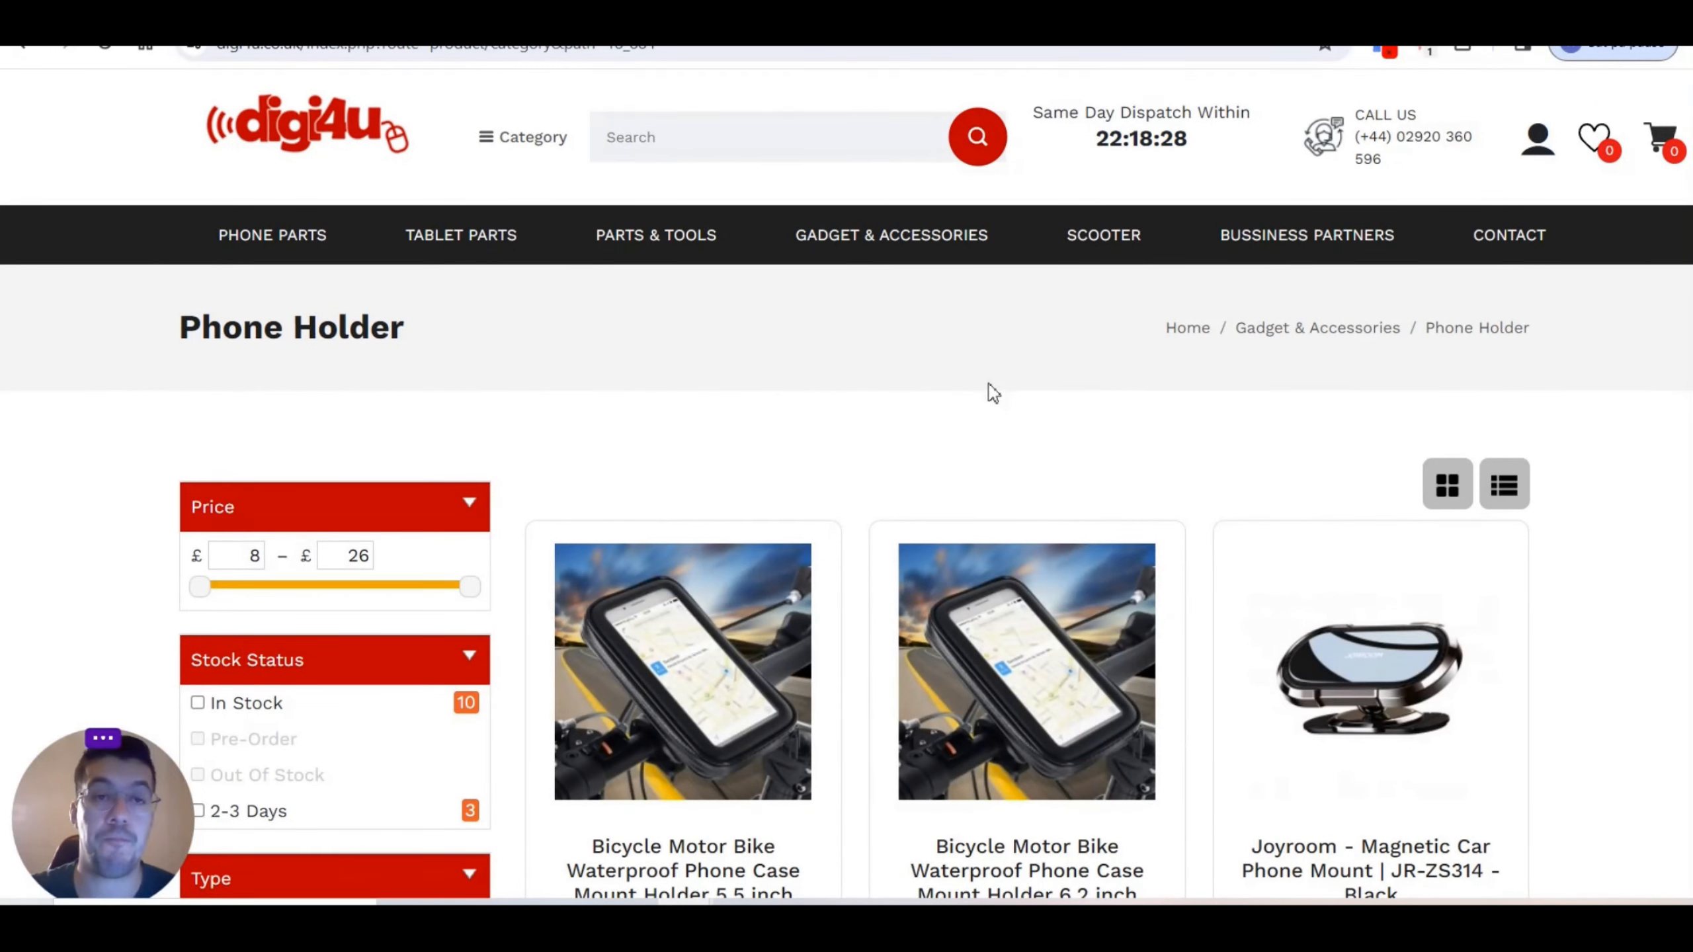
mouse_move(956, 424)
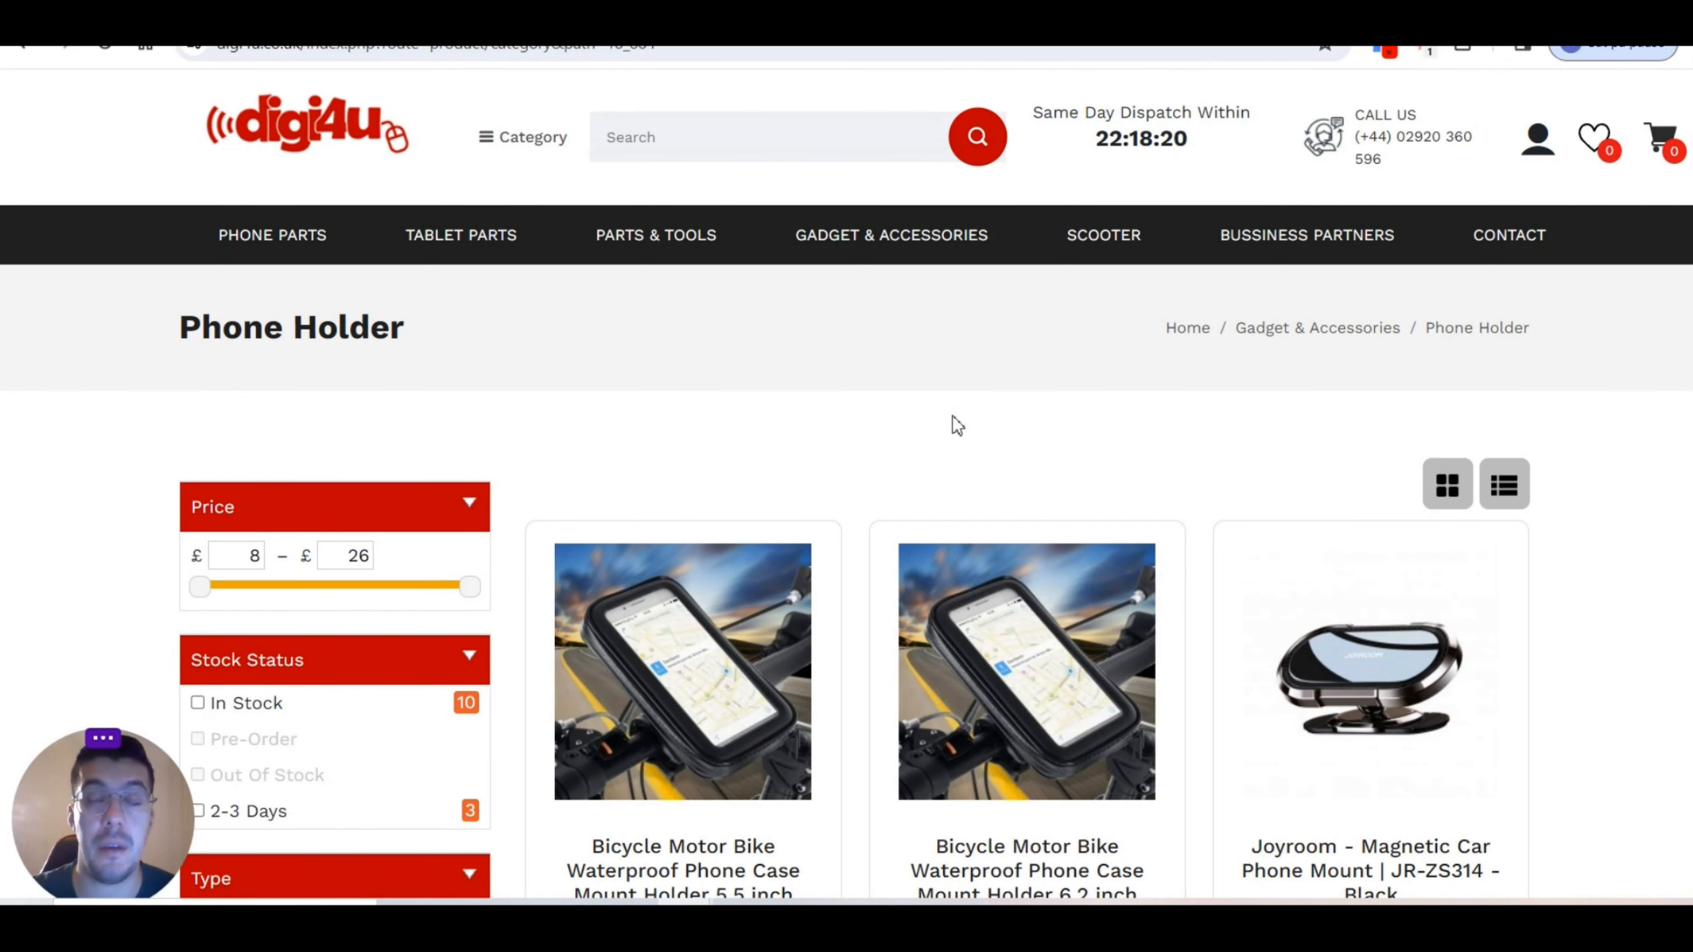
mouse_move(962, 690)
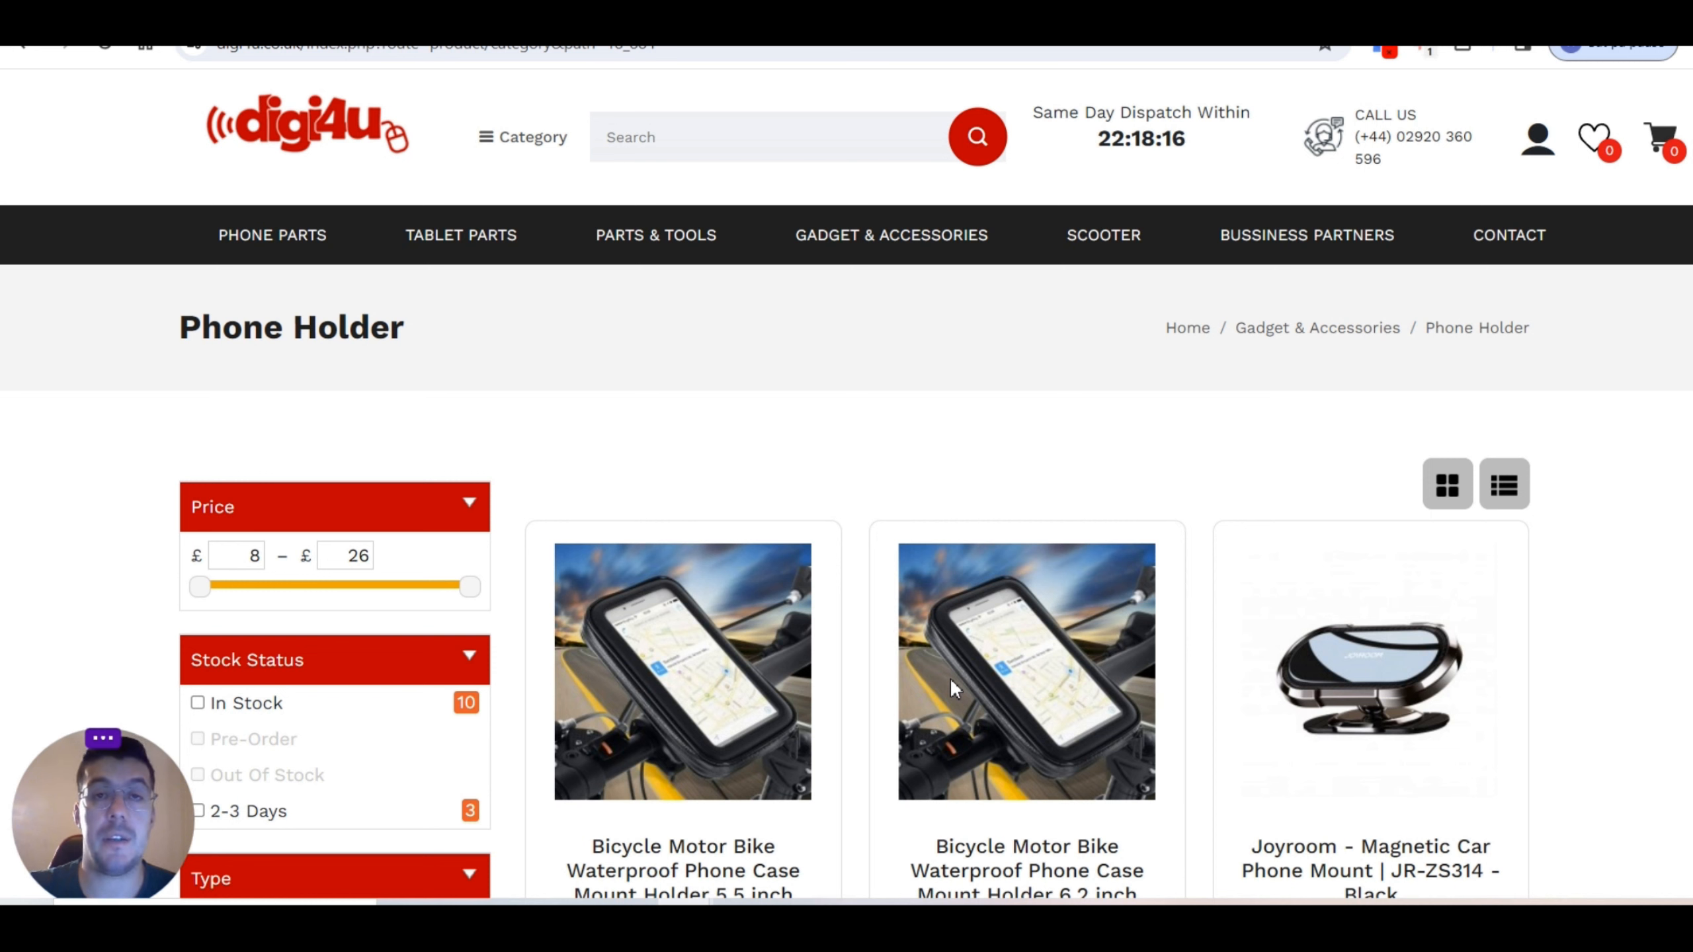
mouse_move(999, 654)
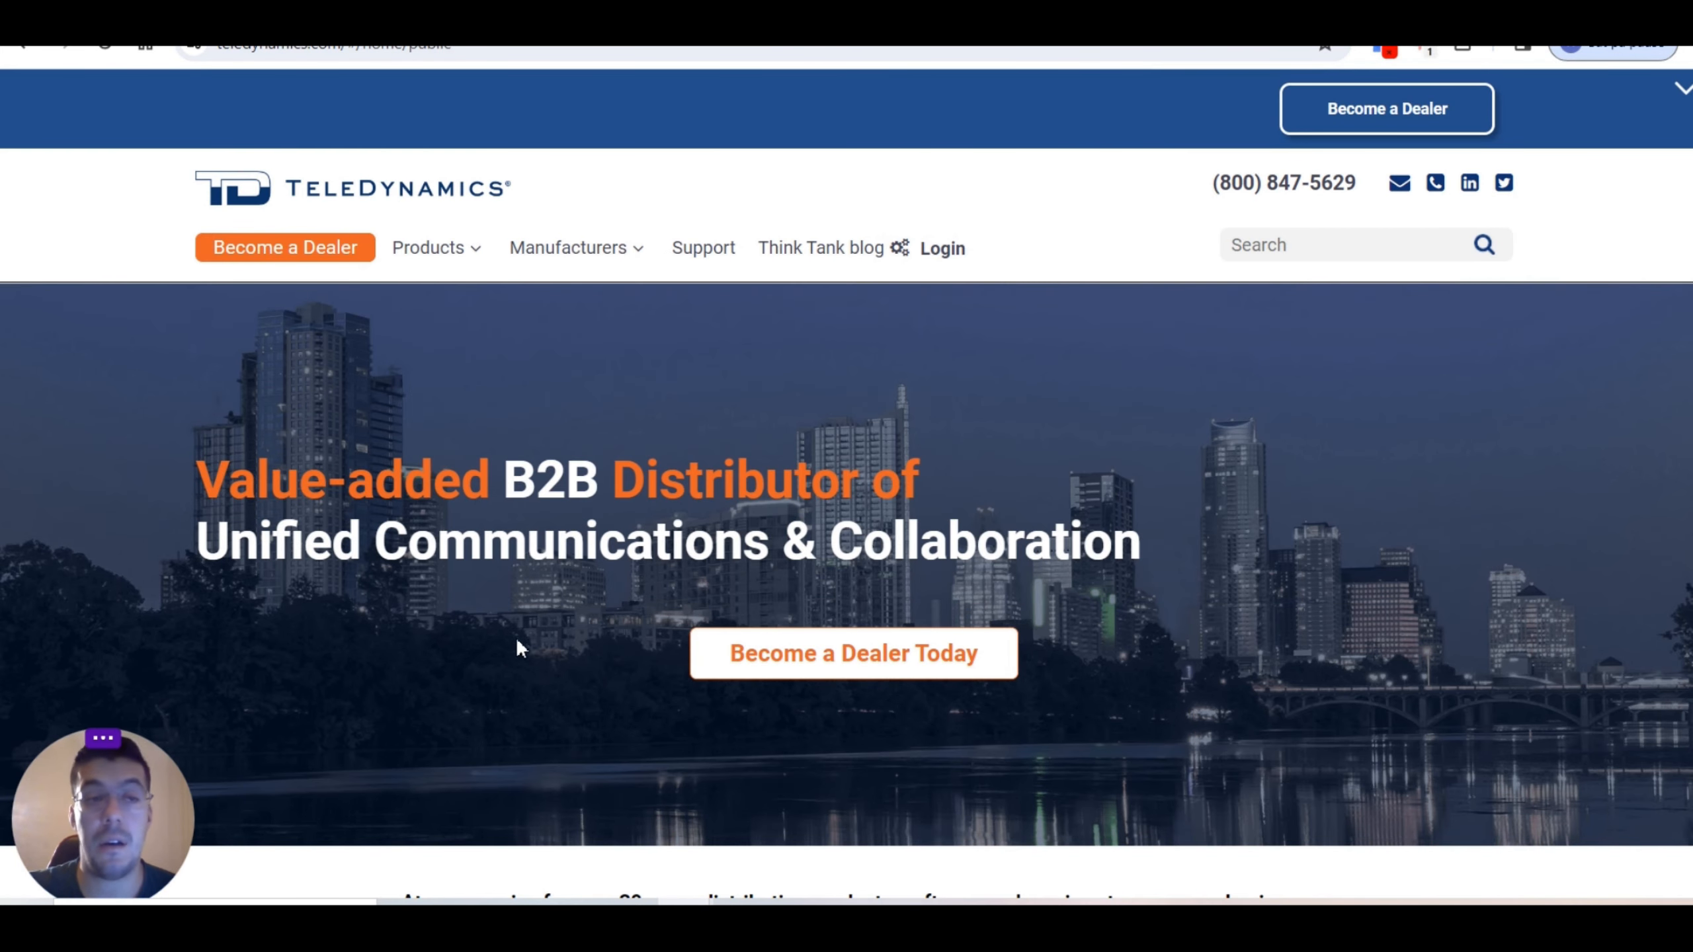
mouse_move(335, 291)
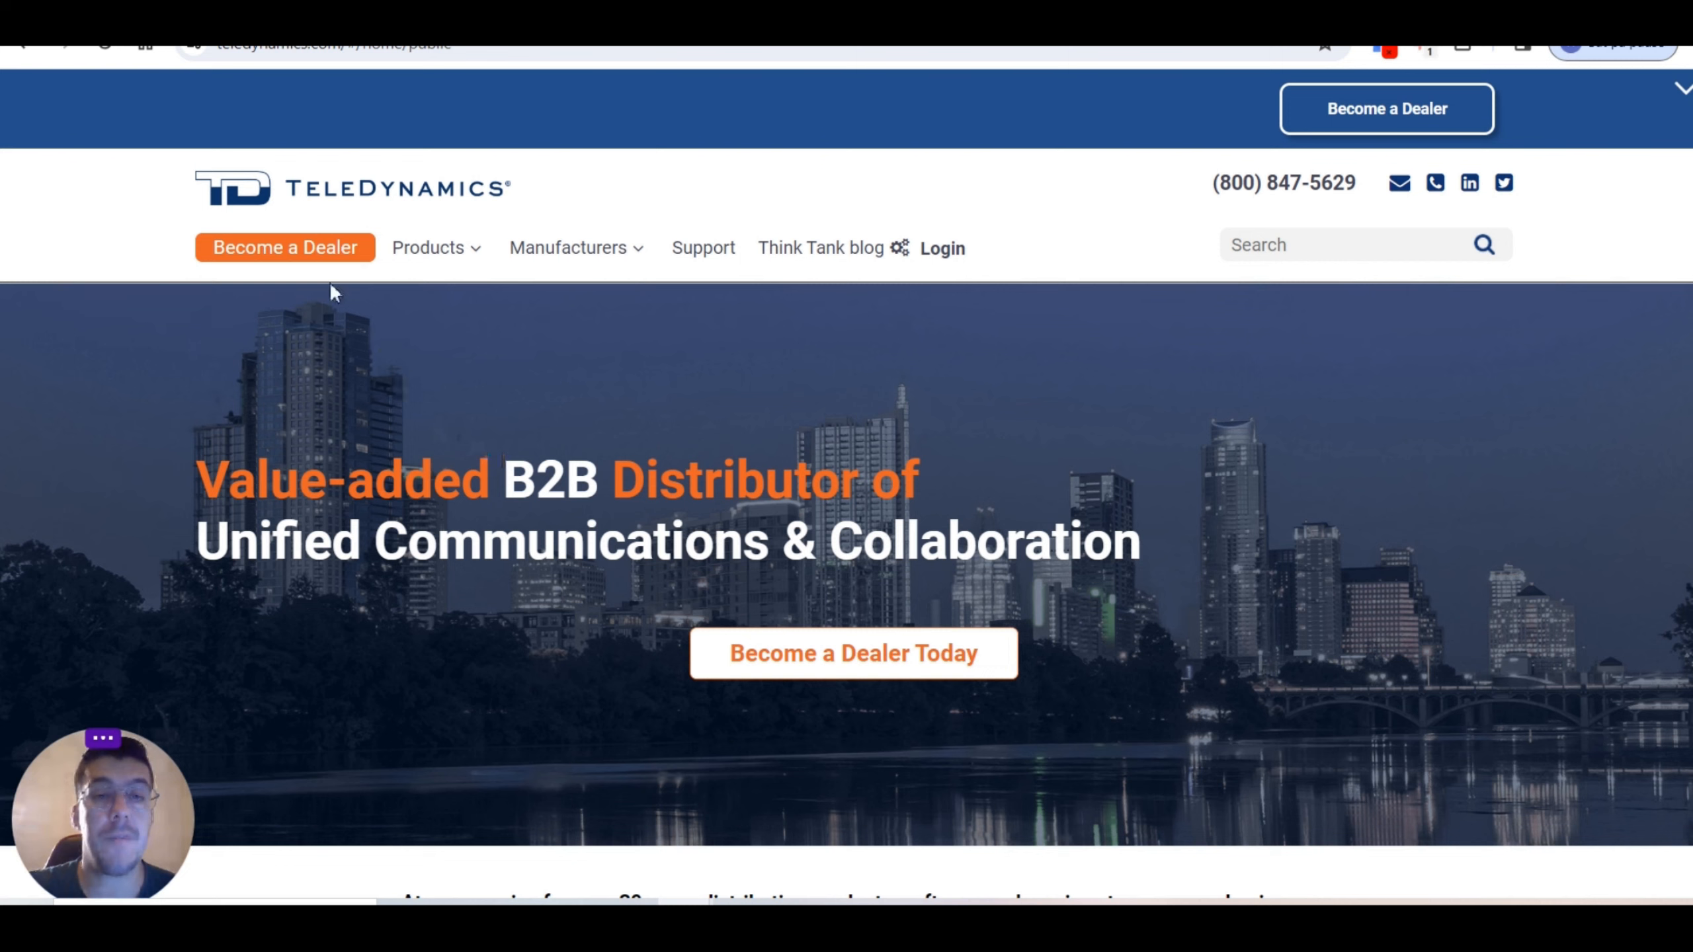
mouse_move(340, 274)
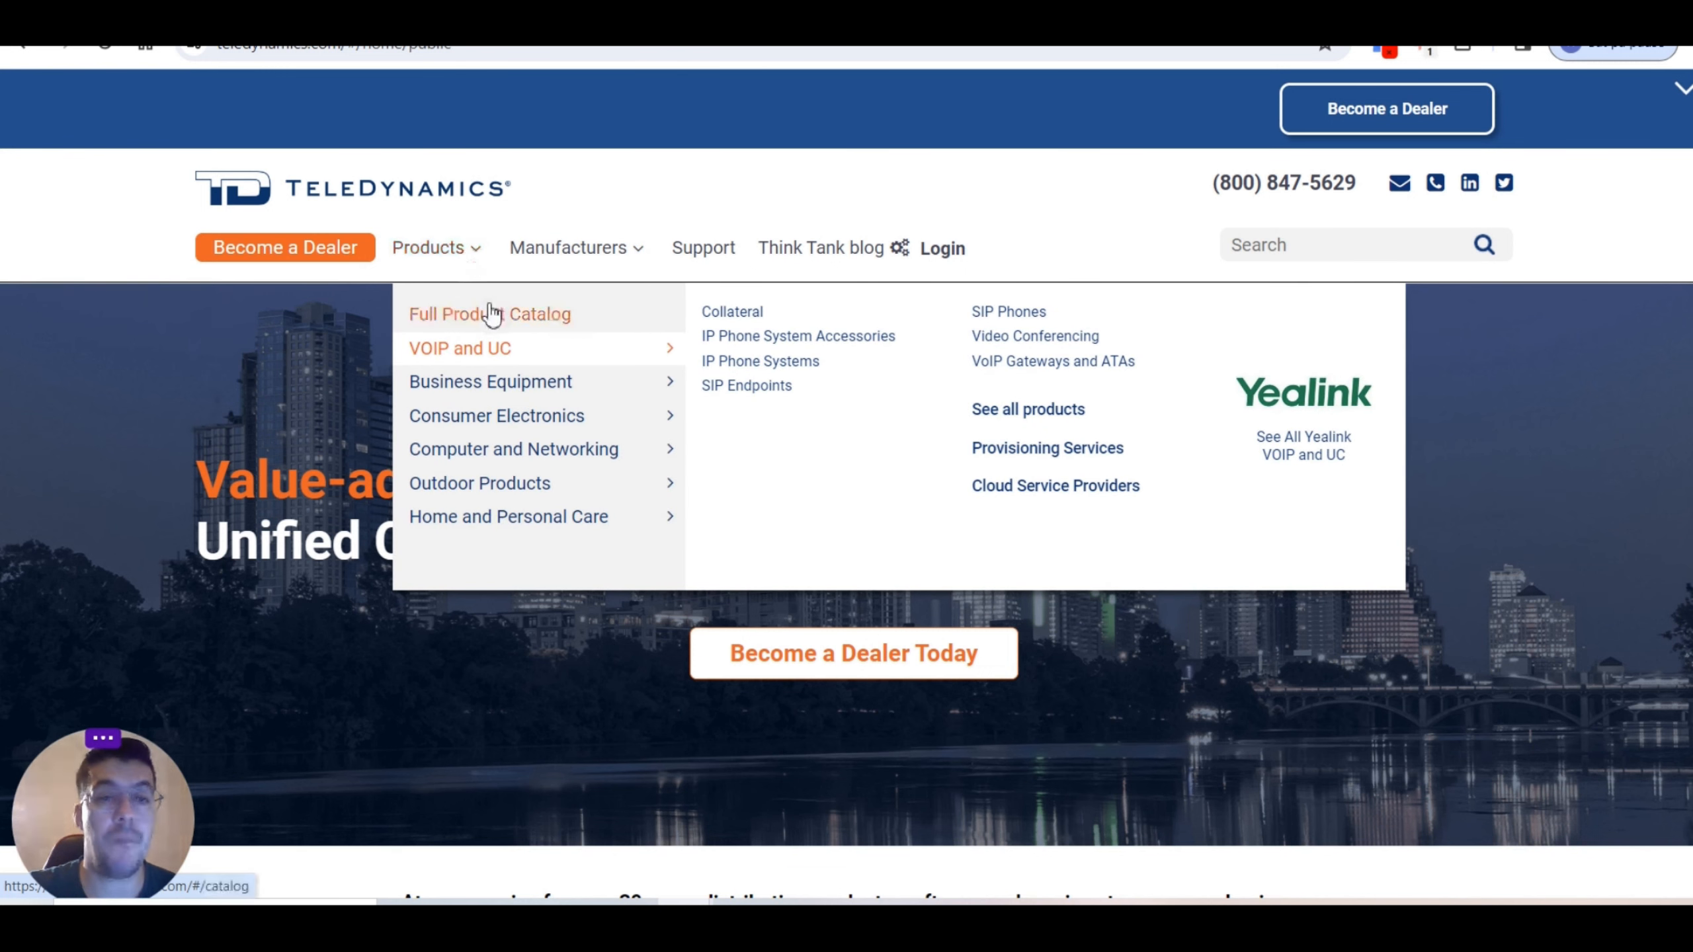
mouse_move(319, 234)
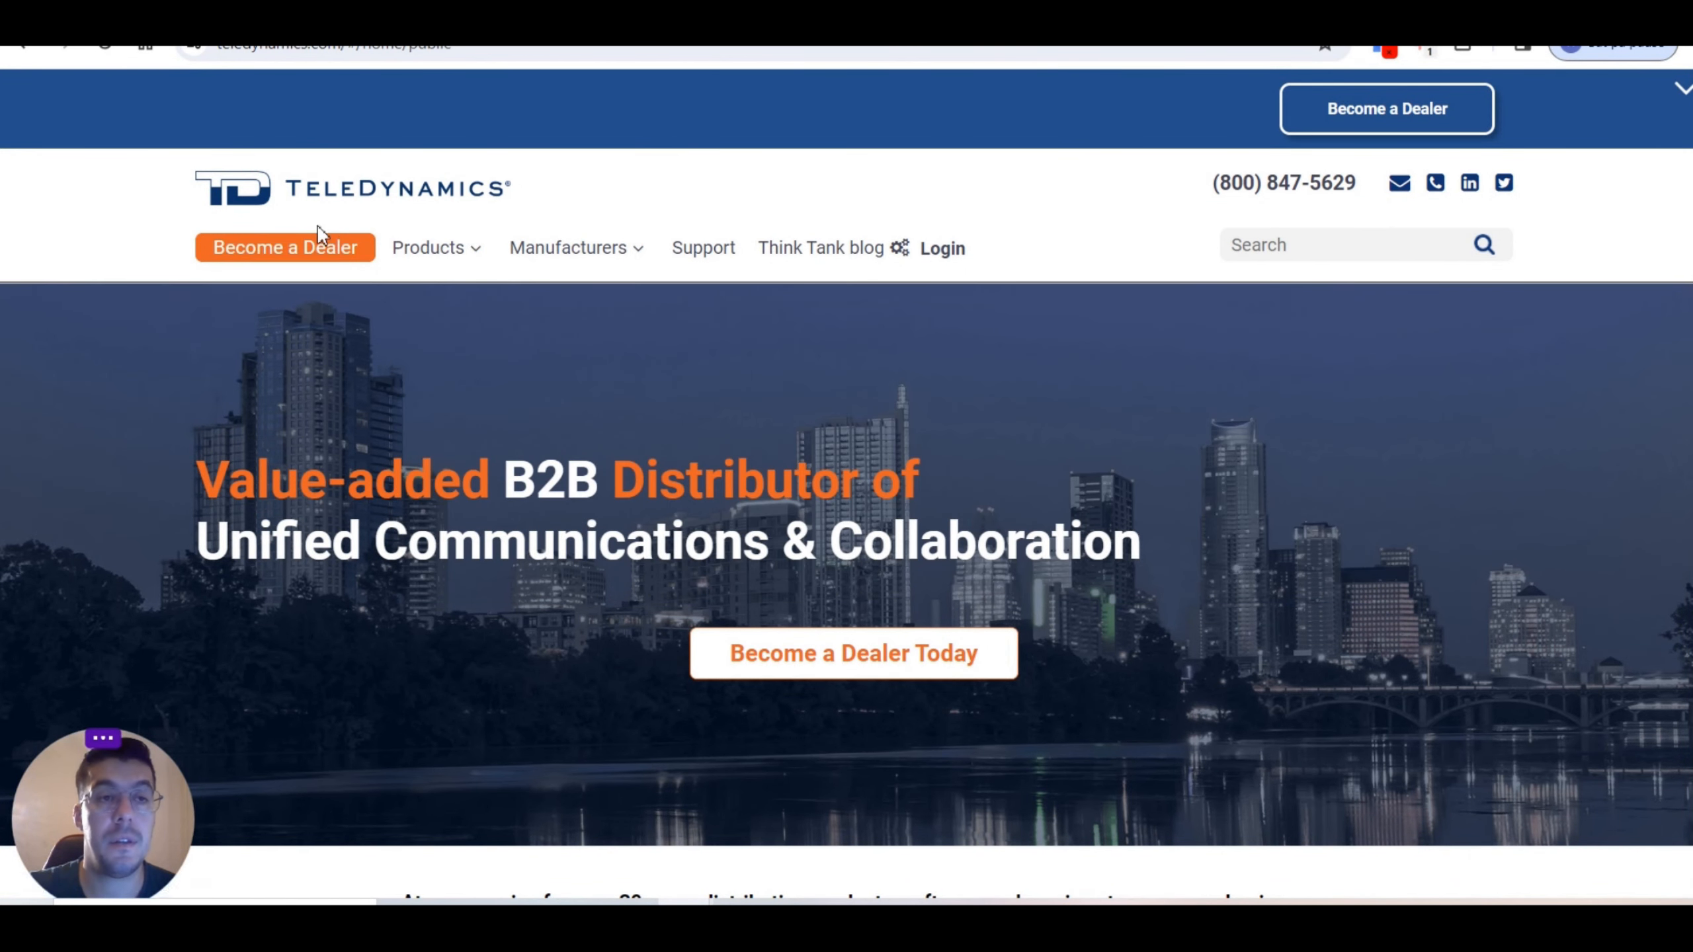
Step: Go to TeleDynamics' Become a Dealer page describing the wholesale dealer programme
click(284, 247)
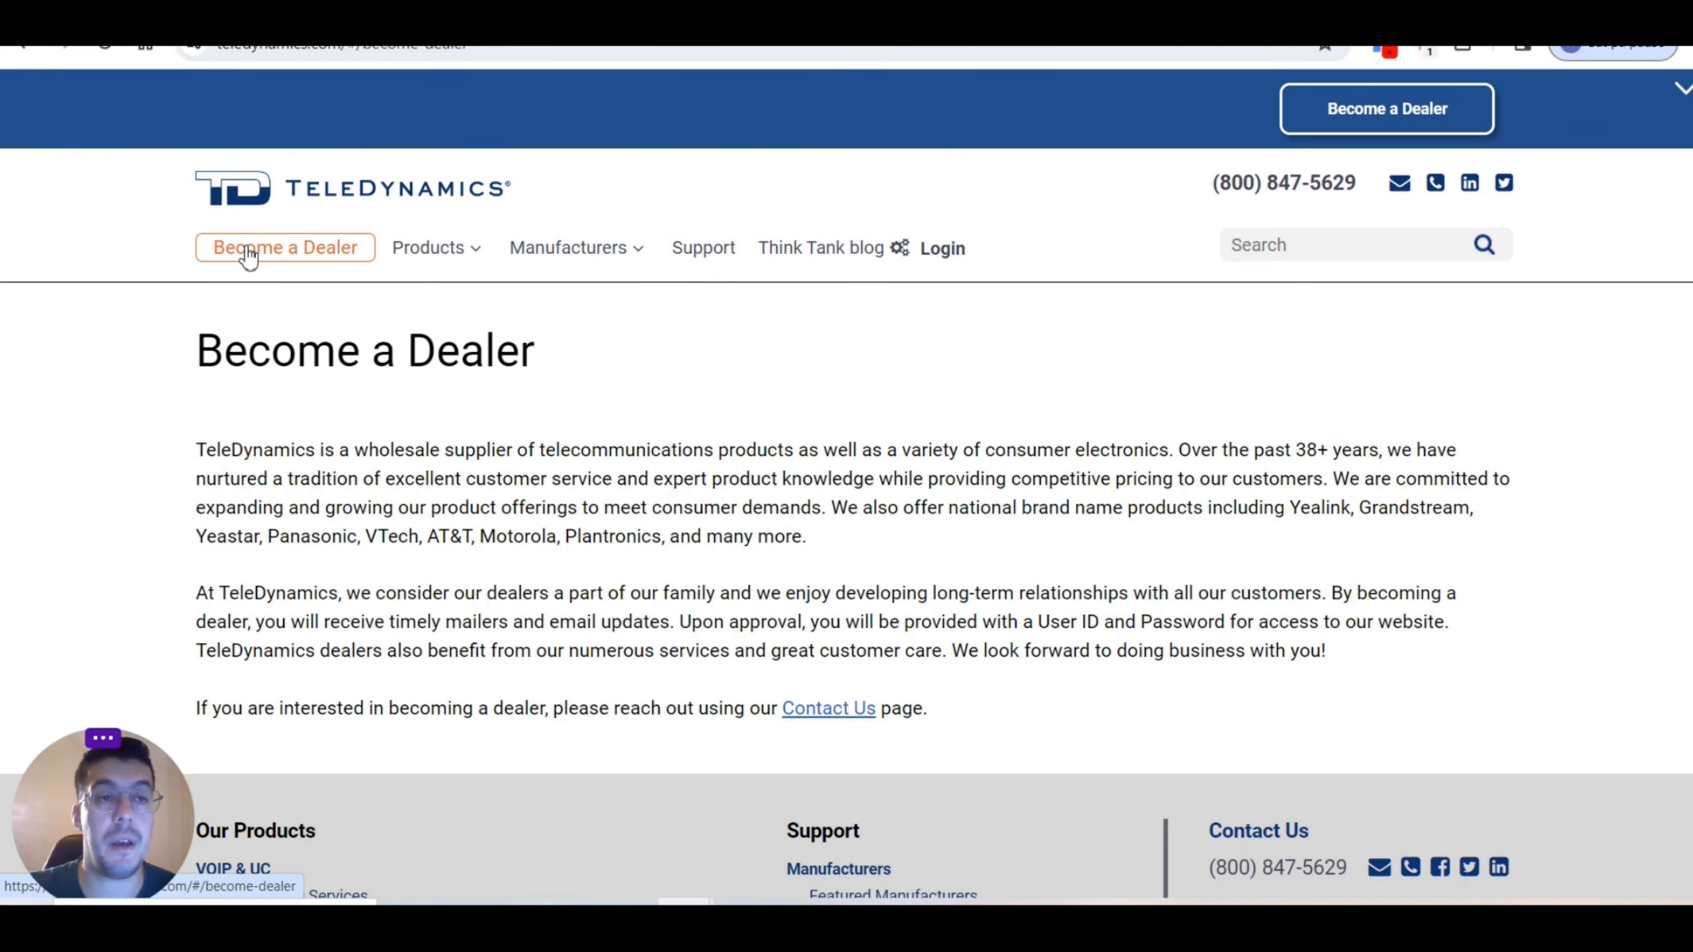
mouse_move(361, 495)
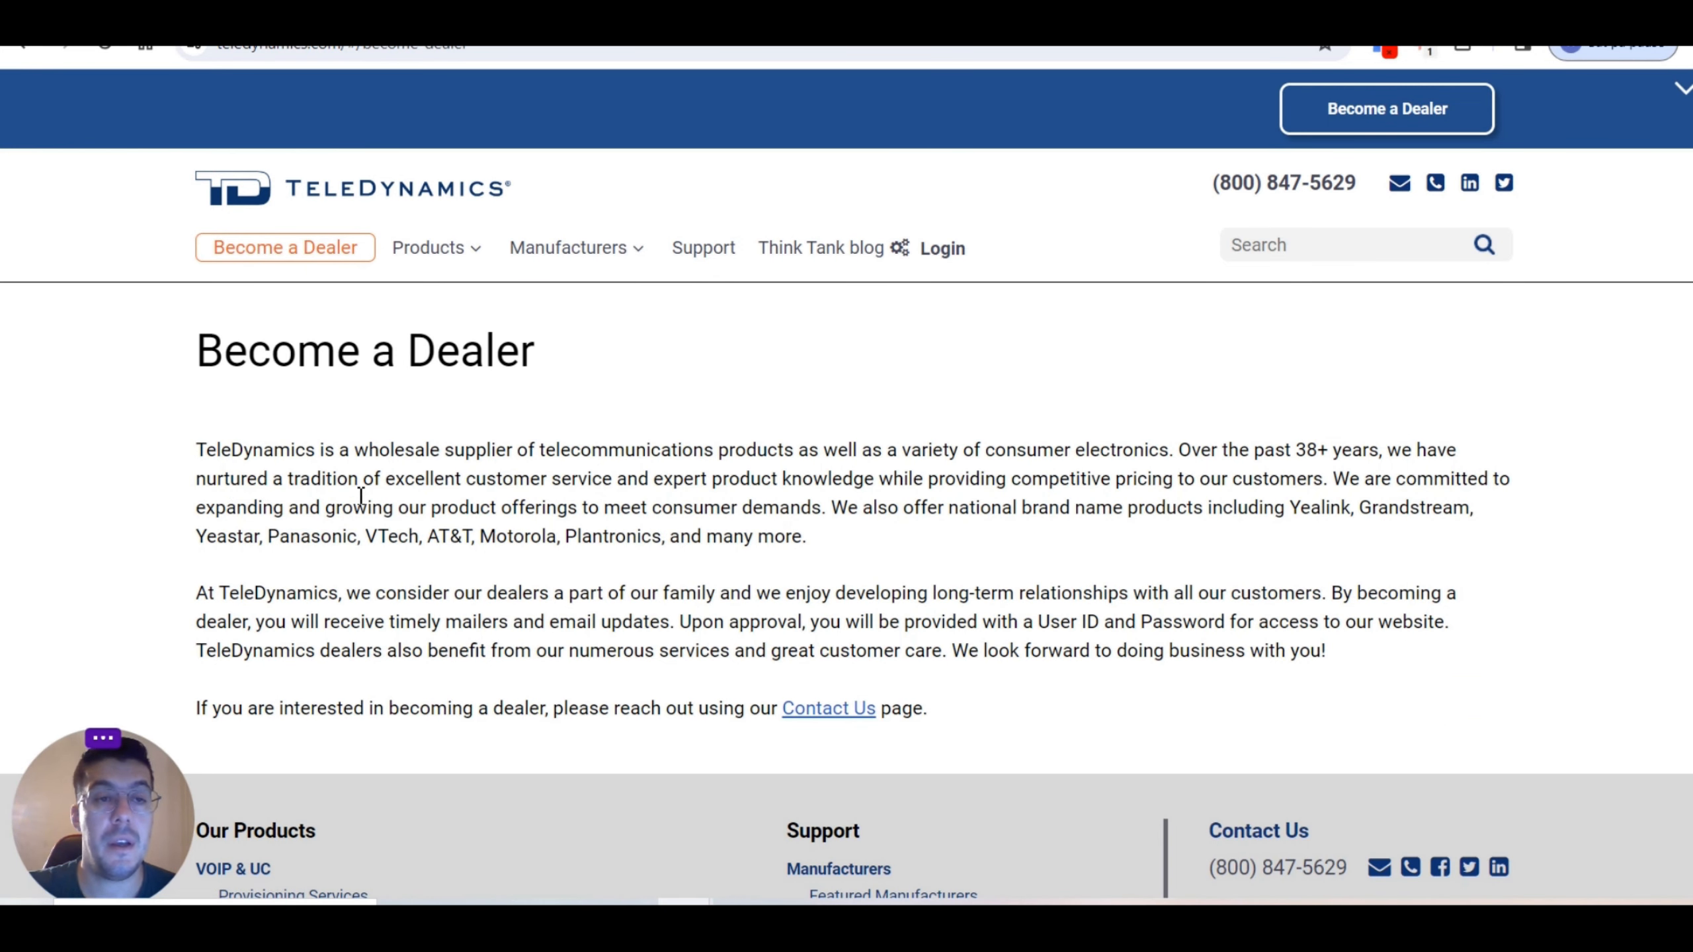
mouse_move(330, 470)
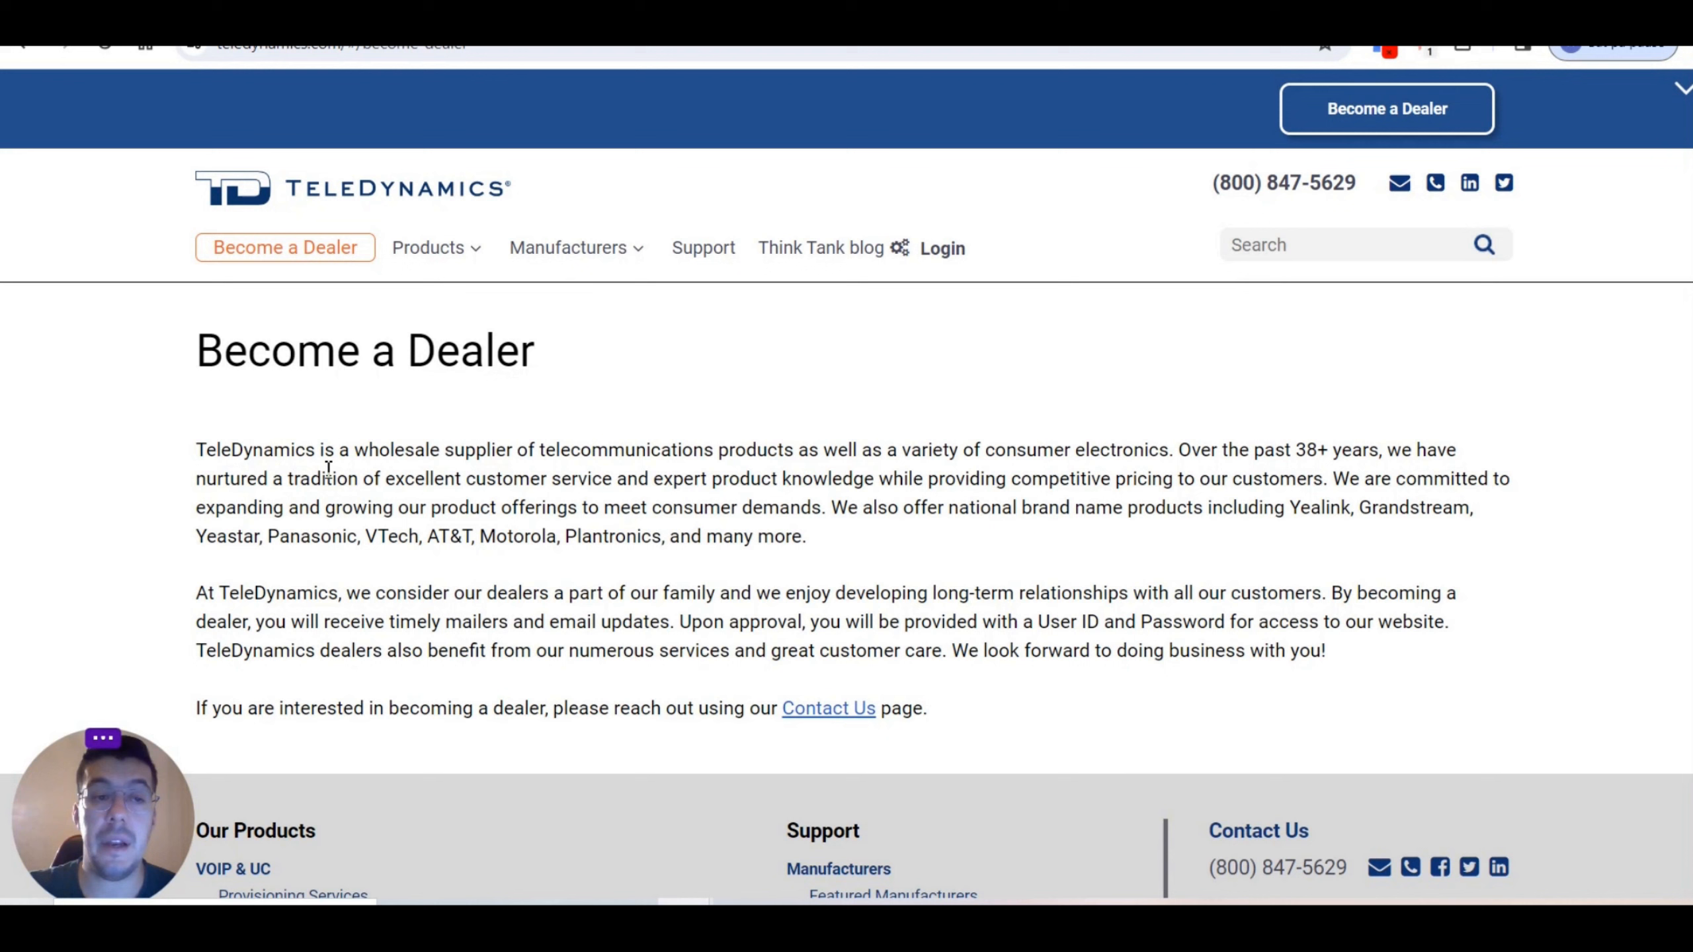
mouse_move(614, 456)
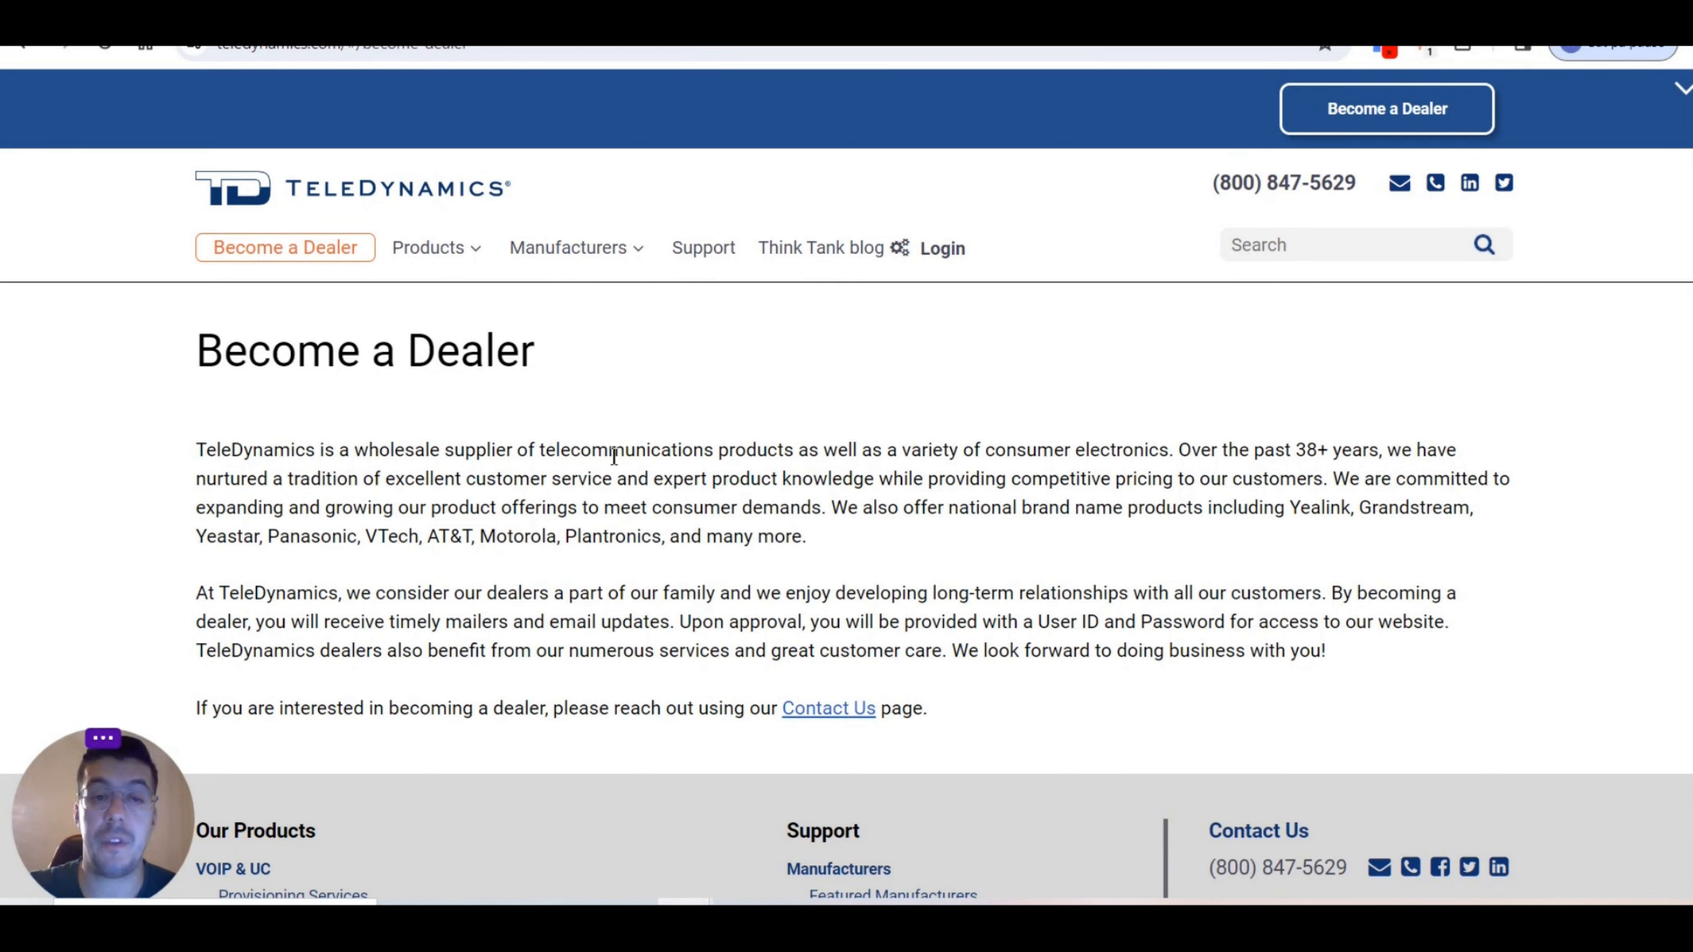
mouse_move(822, 458)
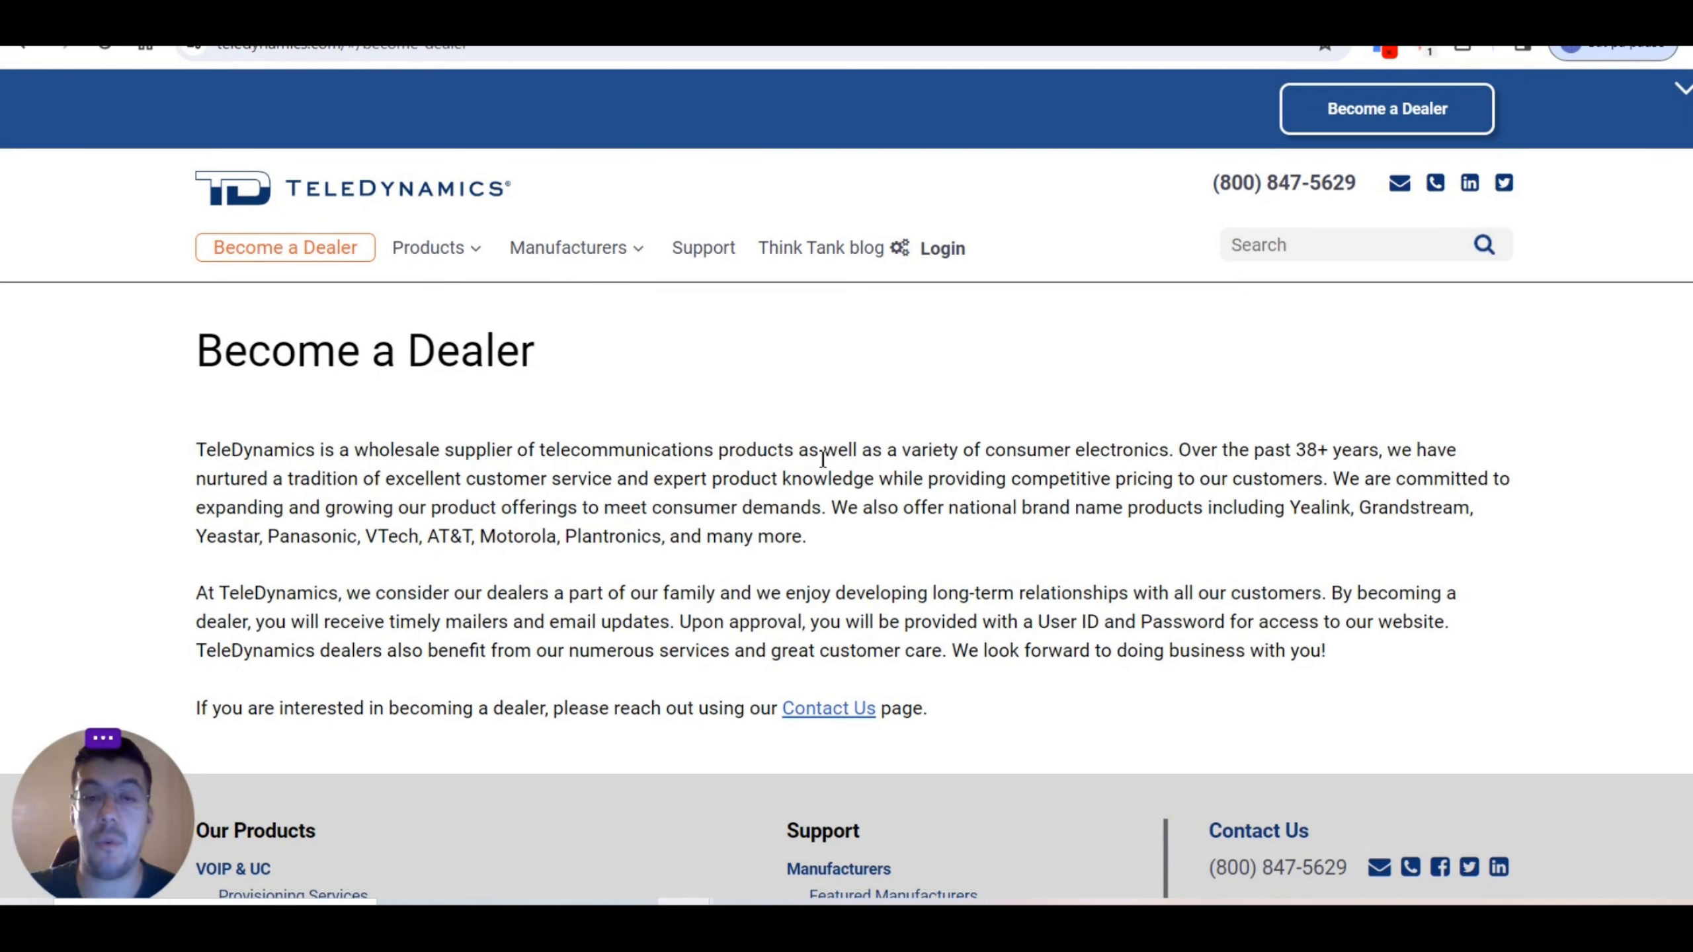
mouse_move(1102, 474)
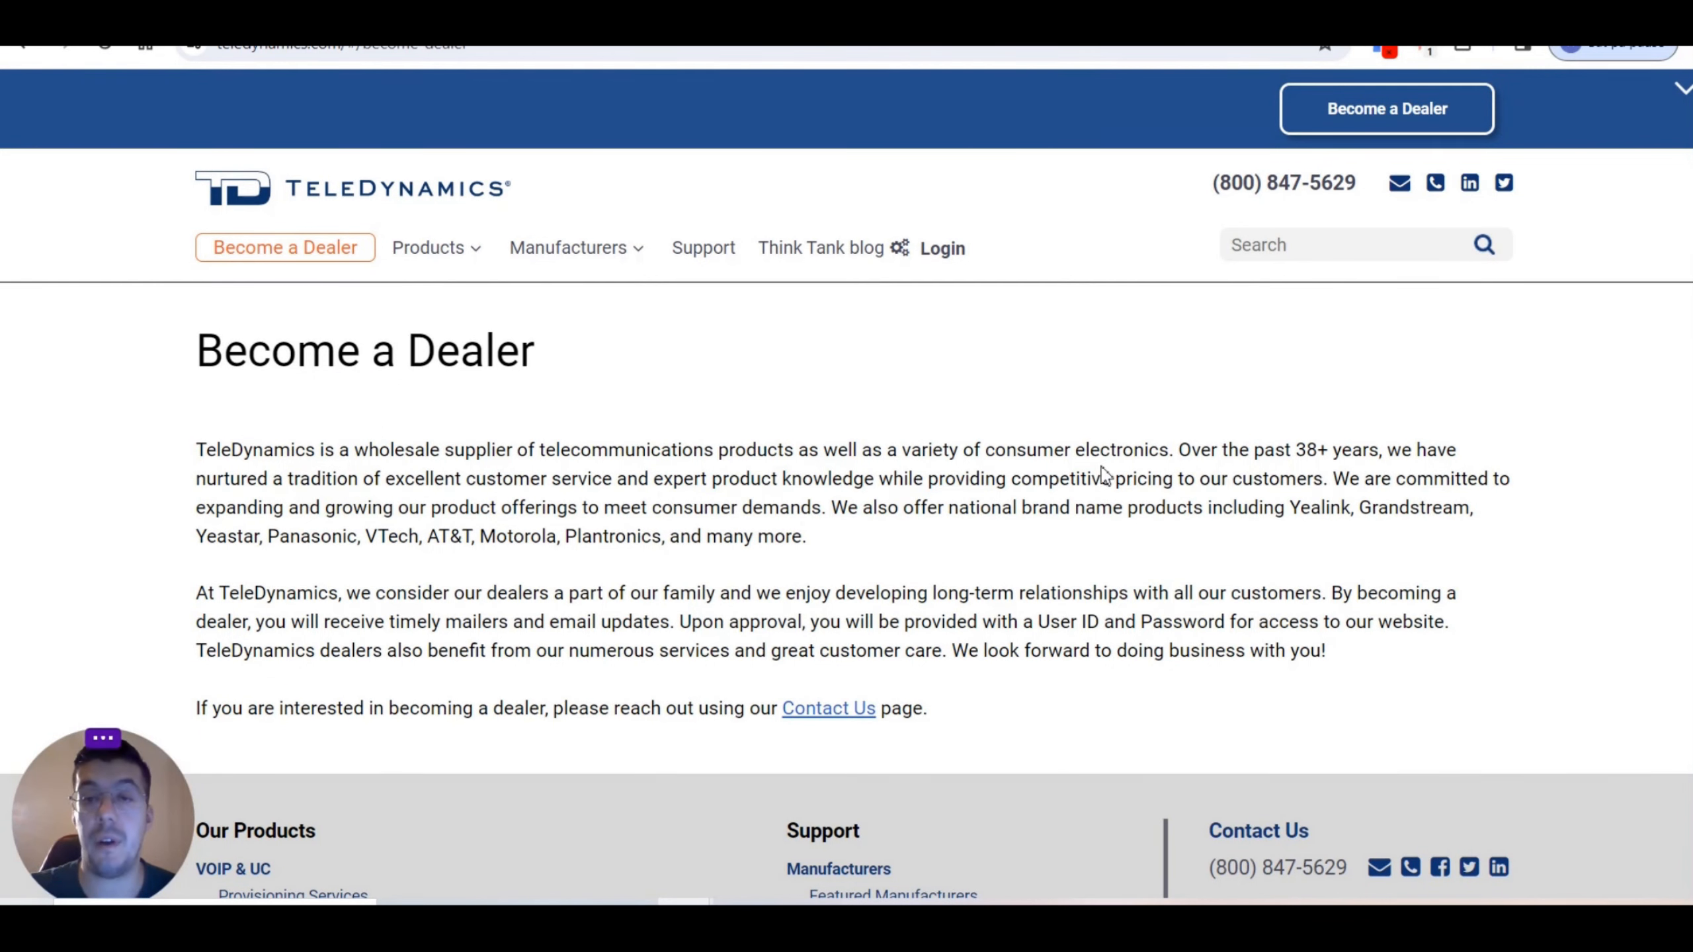
mouse_move(1074, 514)
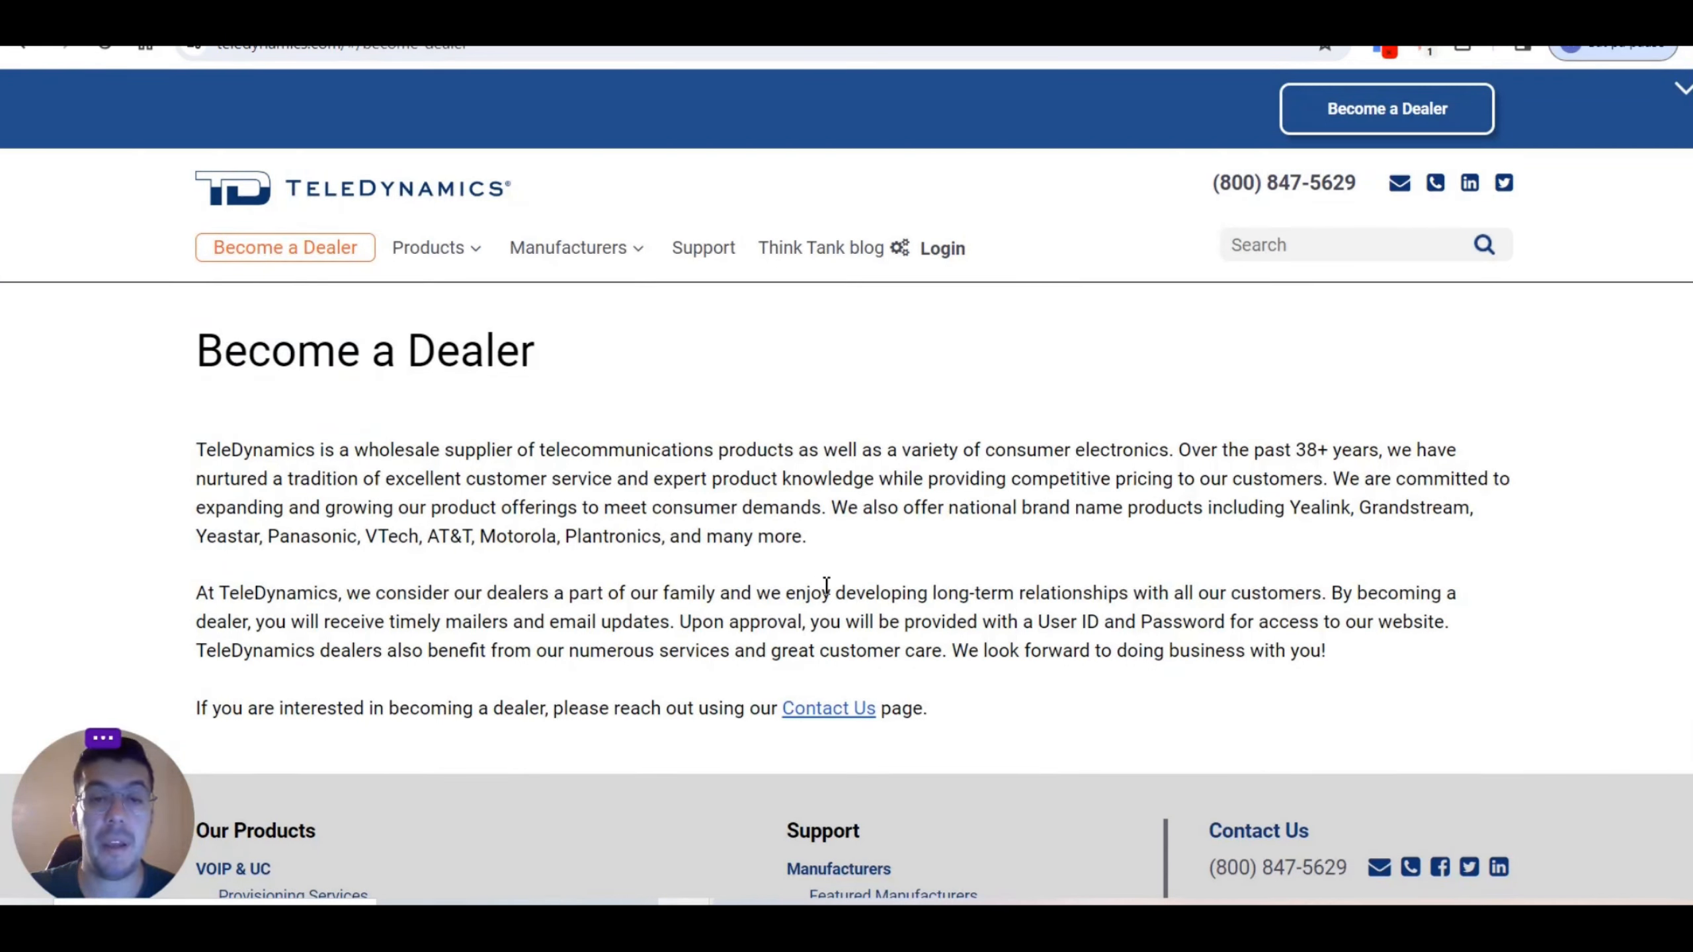
mouse_move(1172, 613)
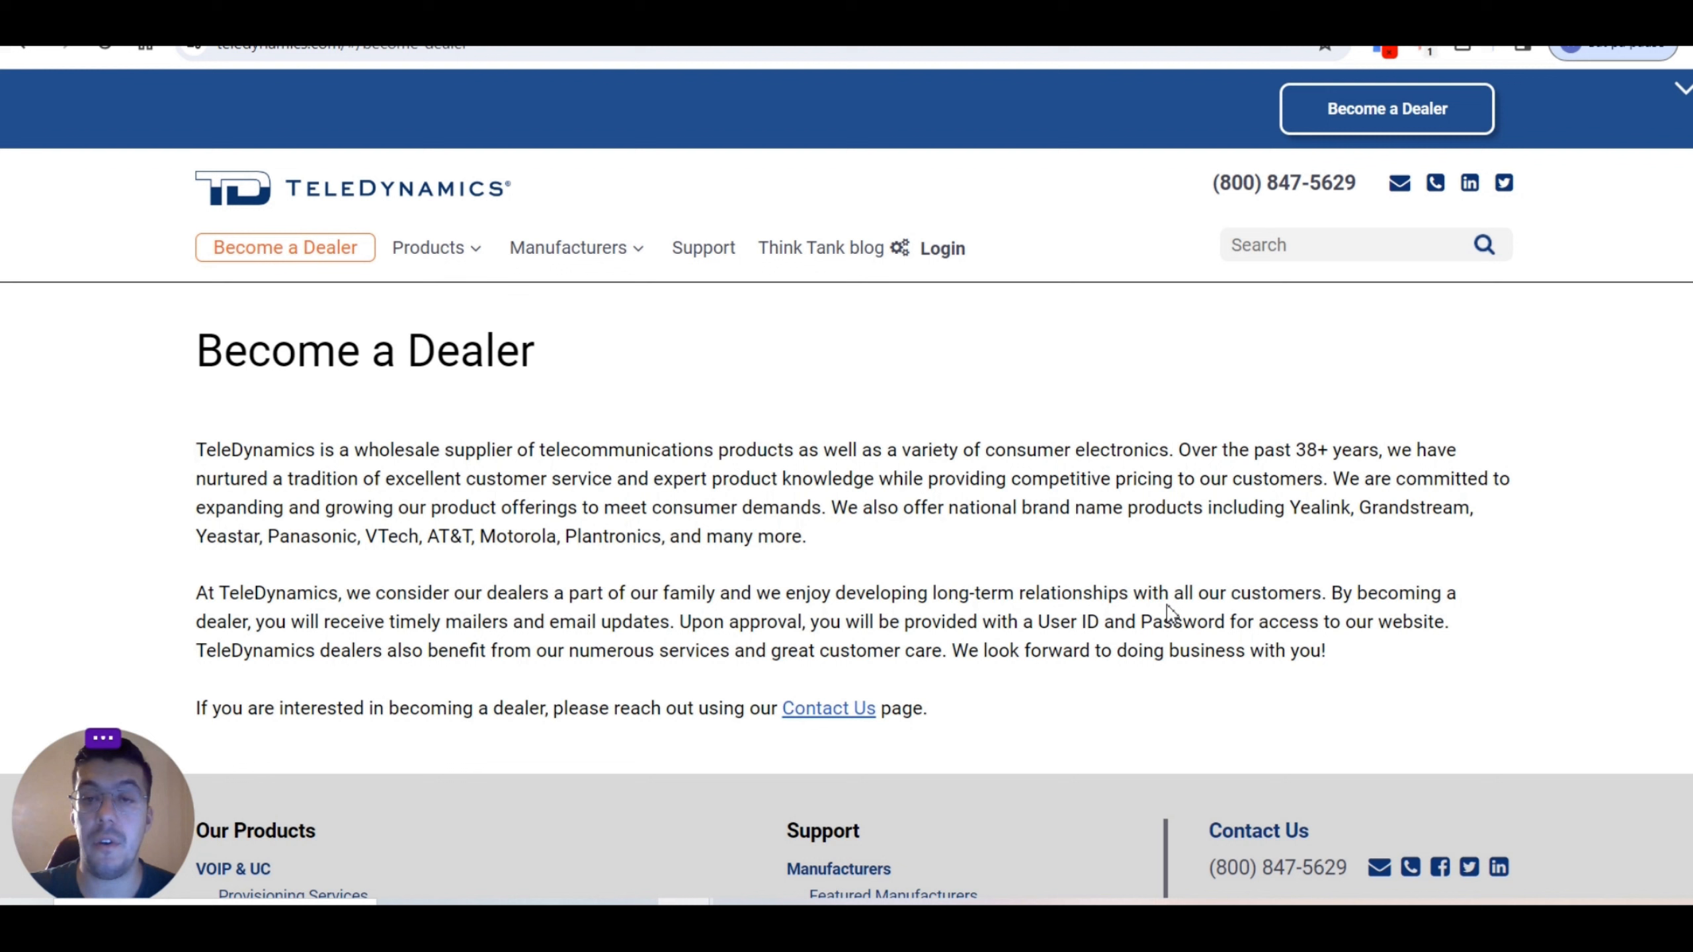
mouse_move(319, 561)
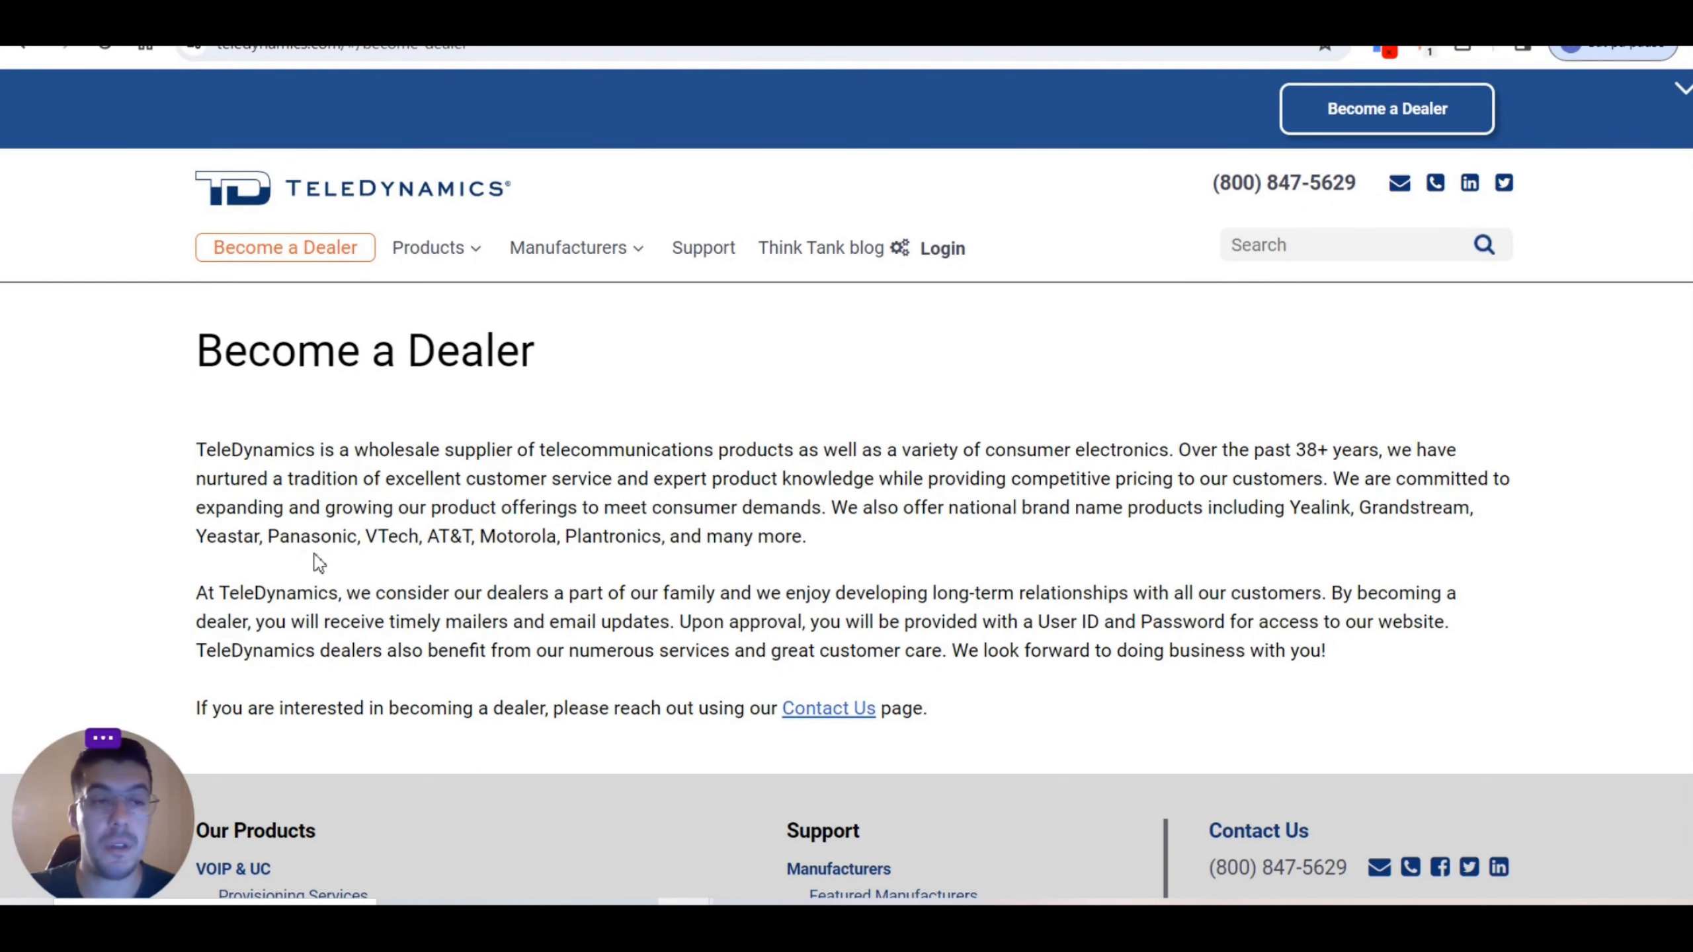
mouse_move(280, 645)
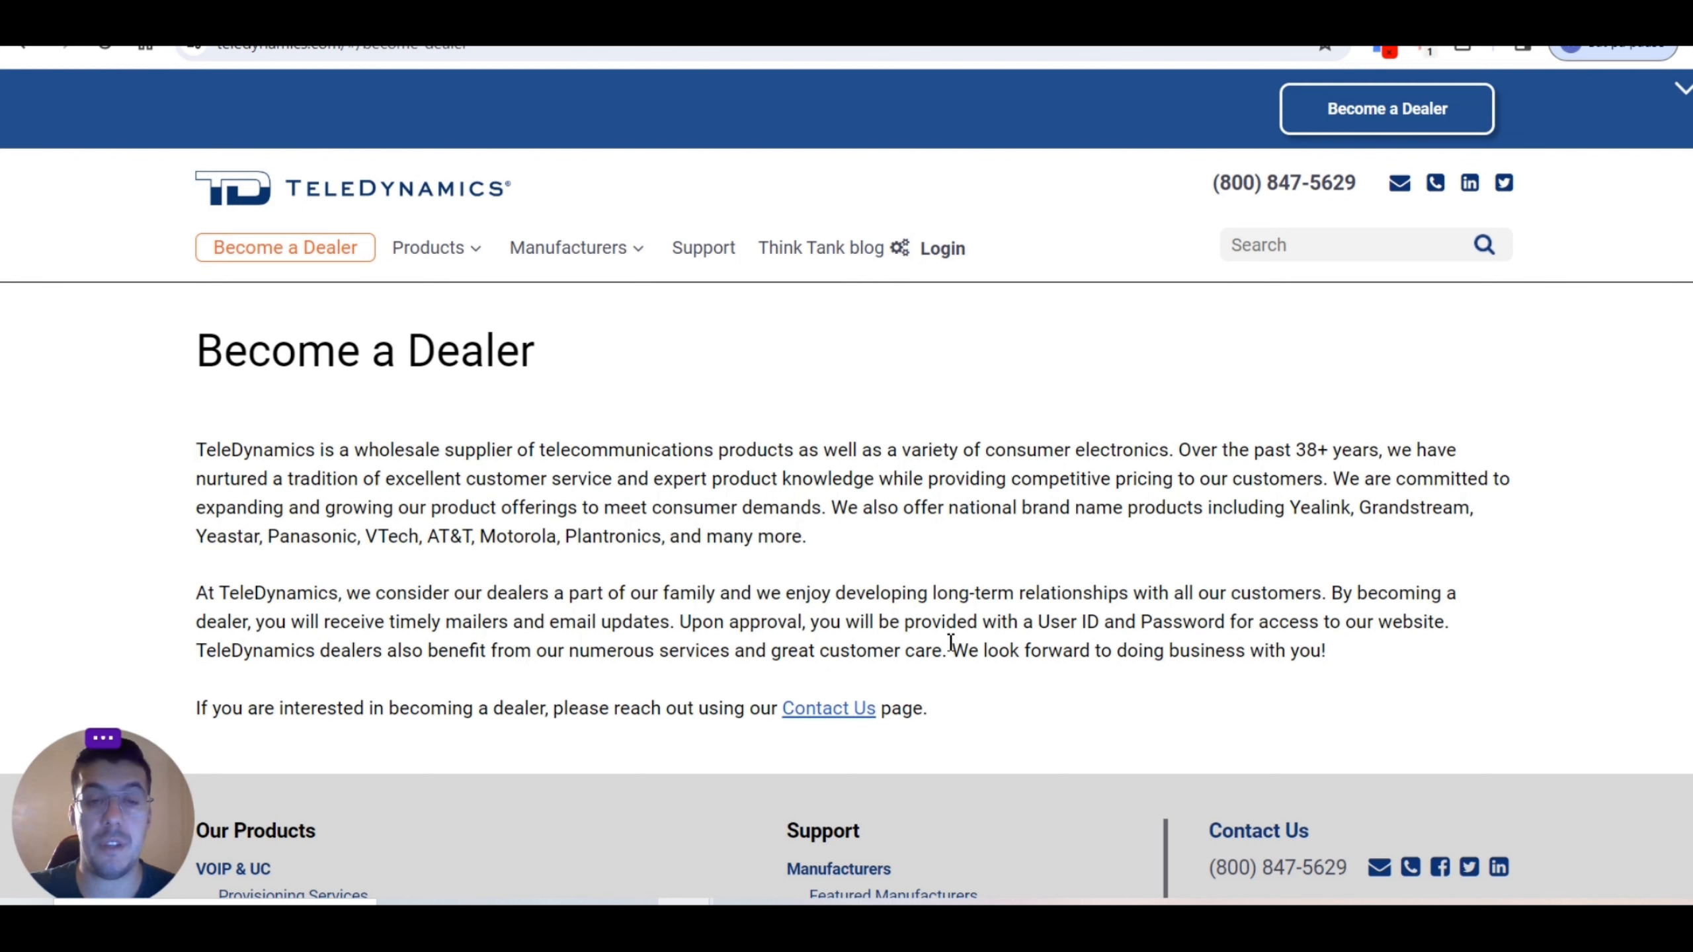
Step: Read down the Become a Dealer page, then go to All Manufacturers listing 250+ brands
scroll(down, 3)
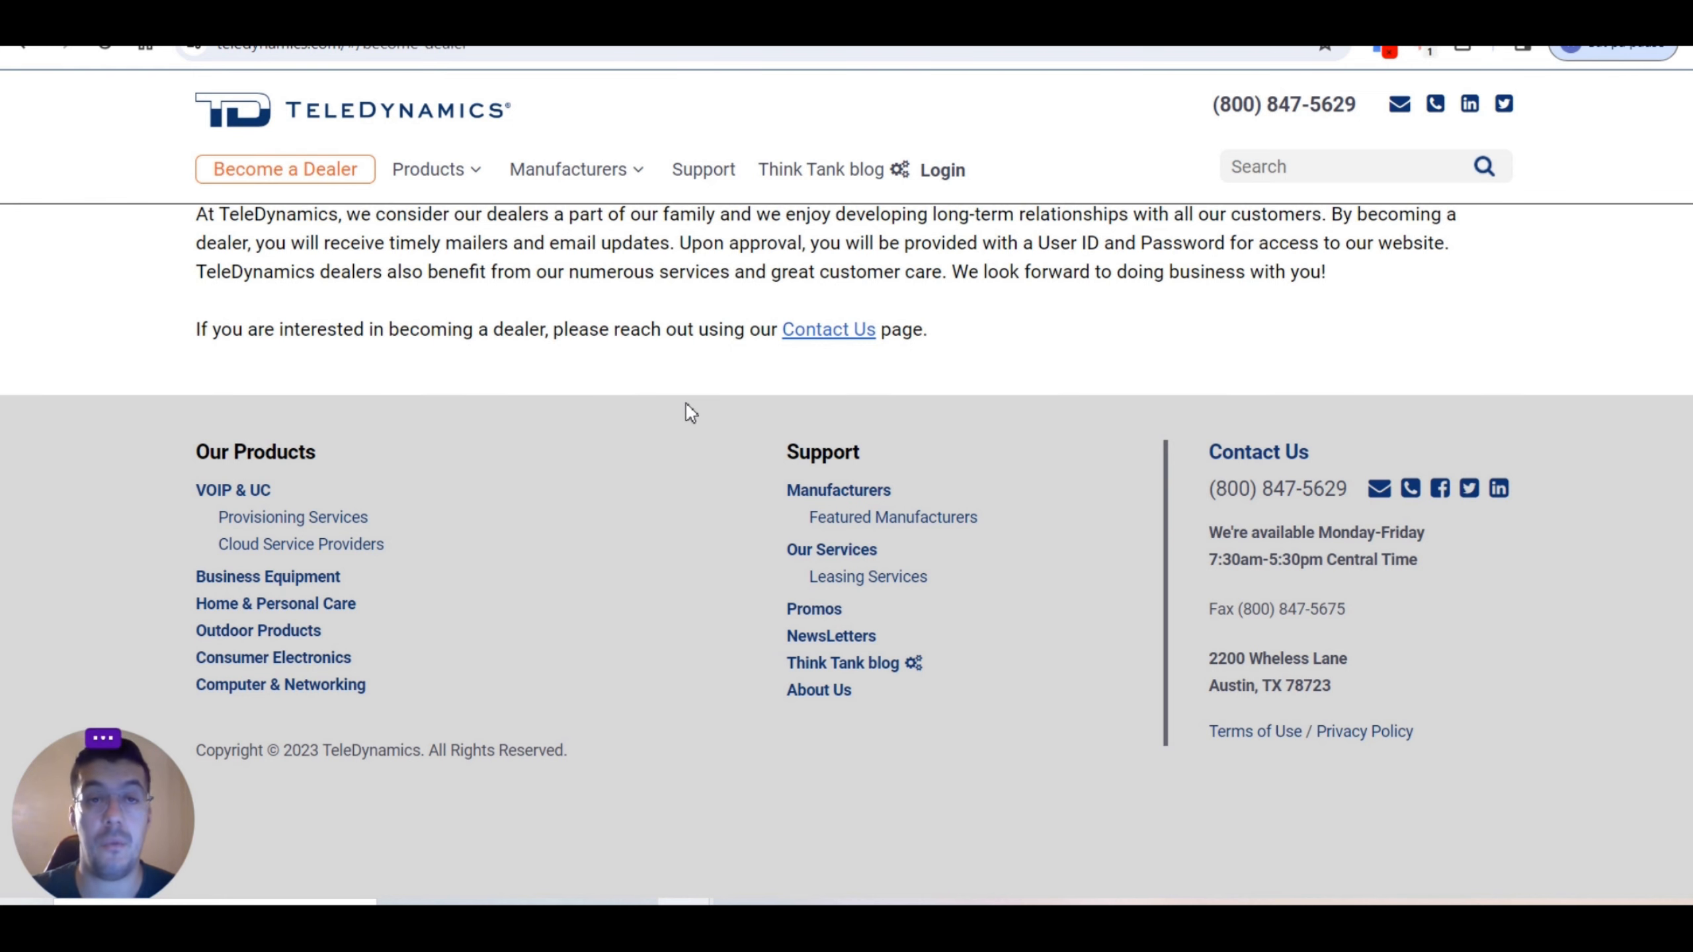
mouse_move(481, 688)
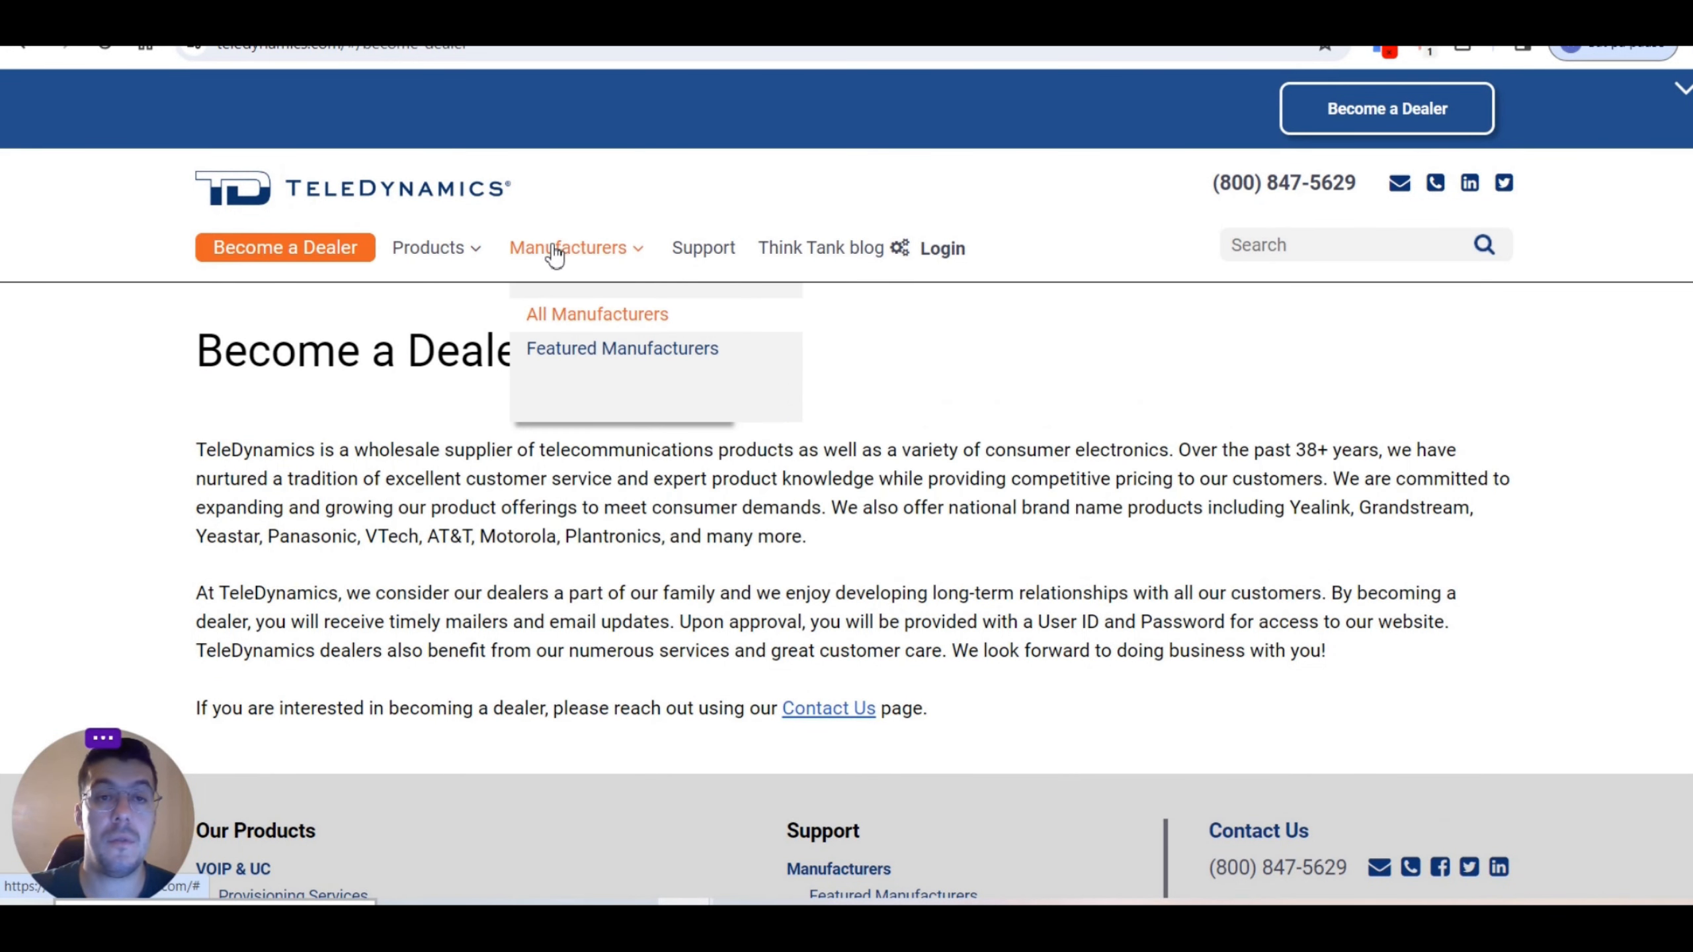
click(596, 315)
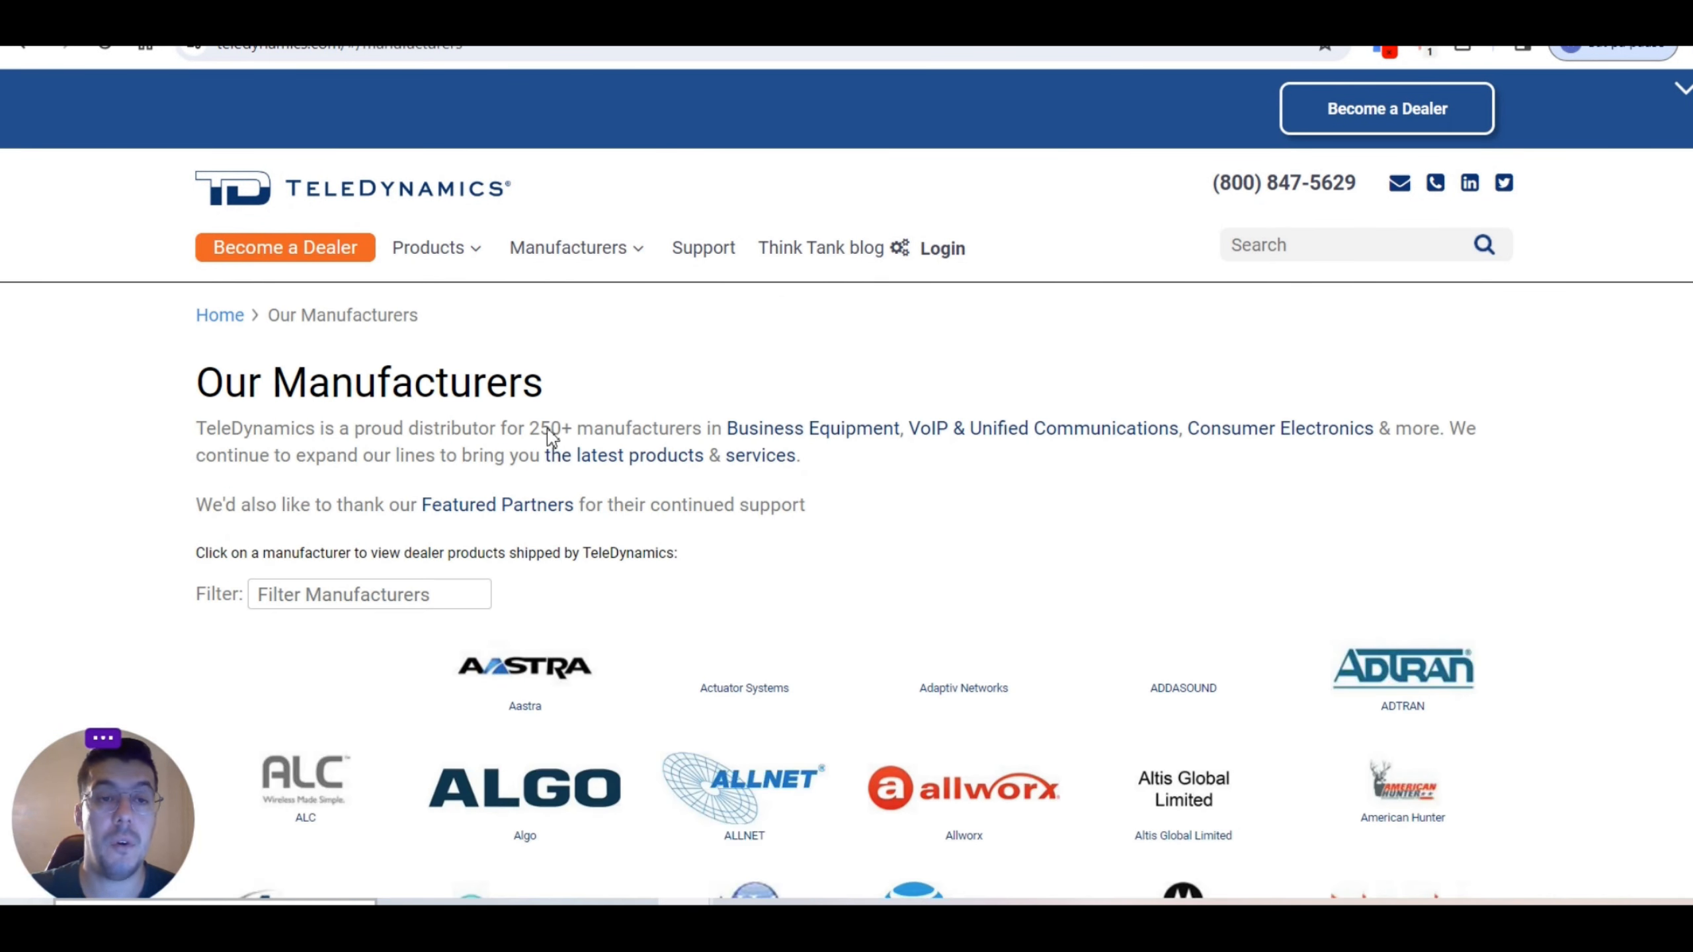
scroll(down, 3)
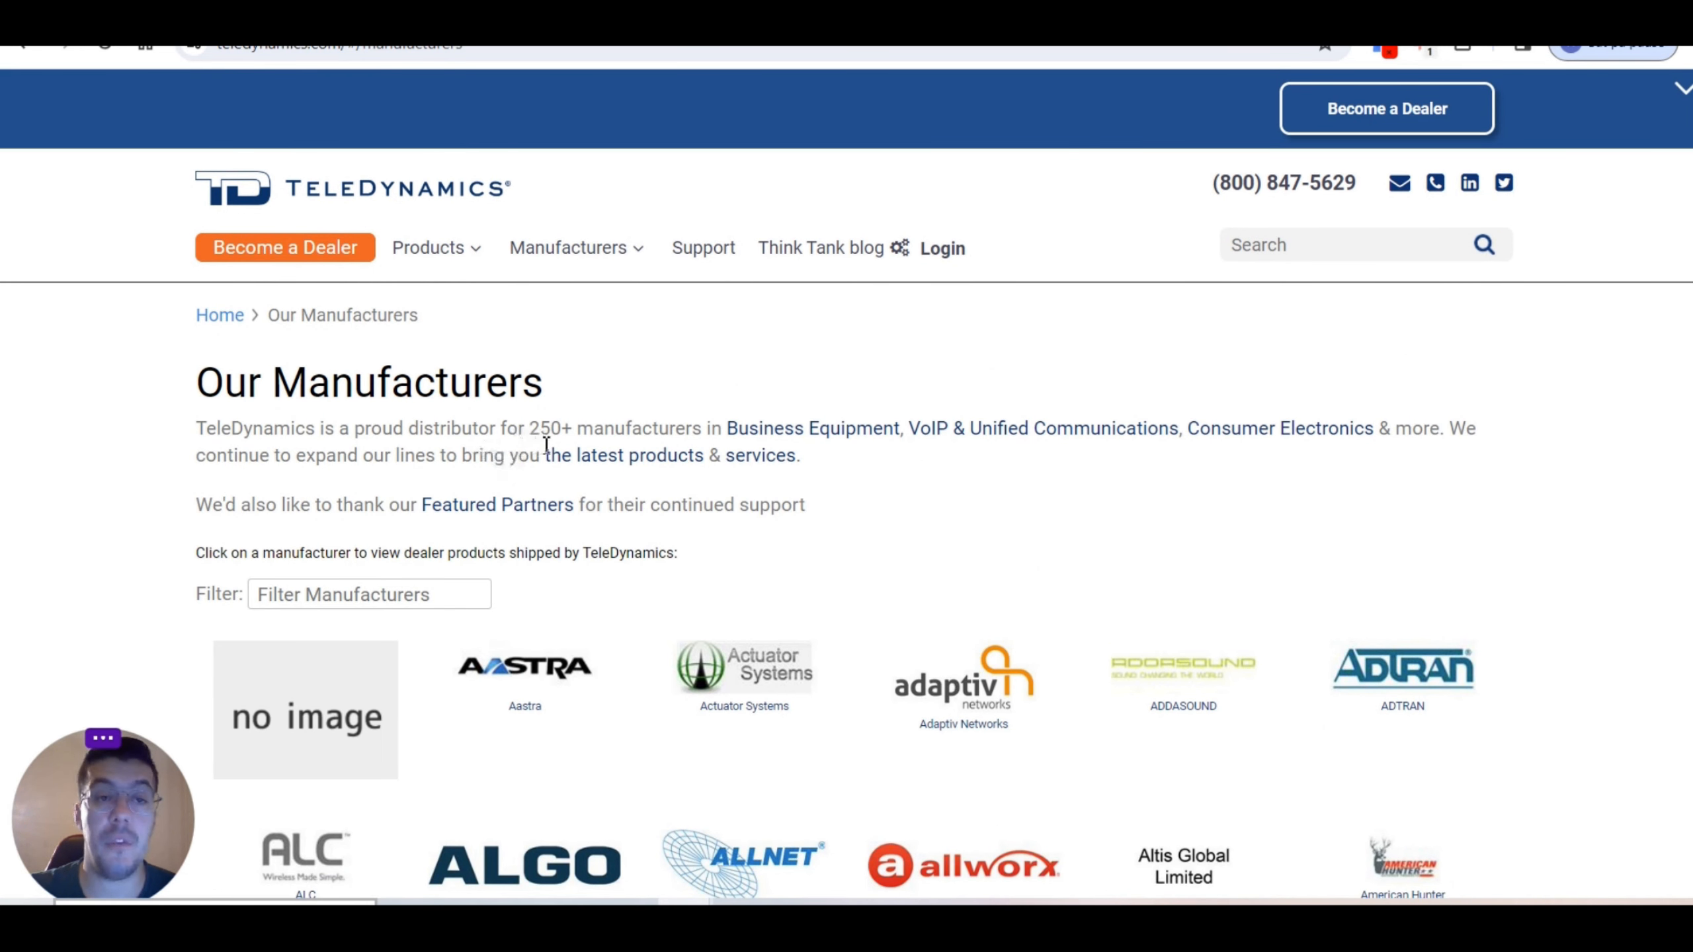
mouse_move(815, 539)
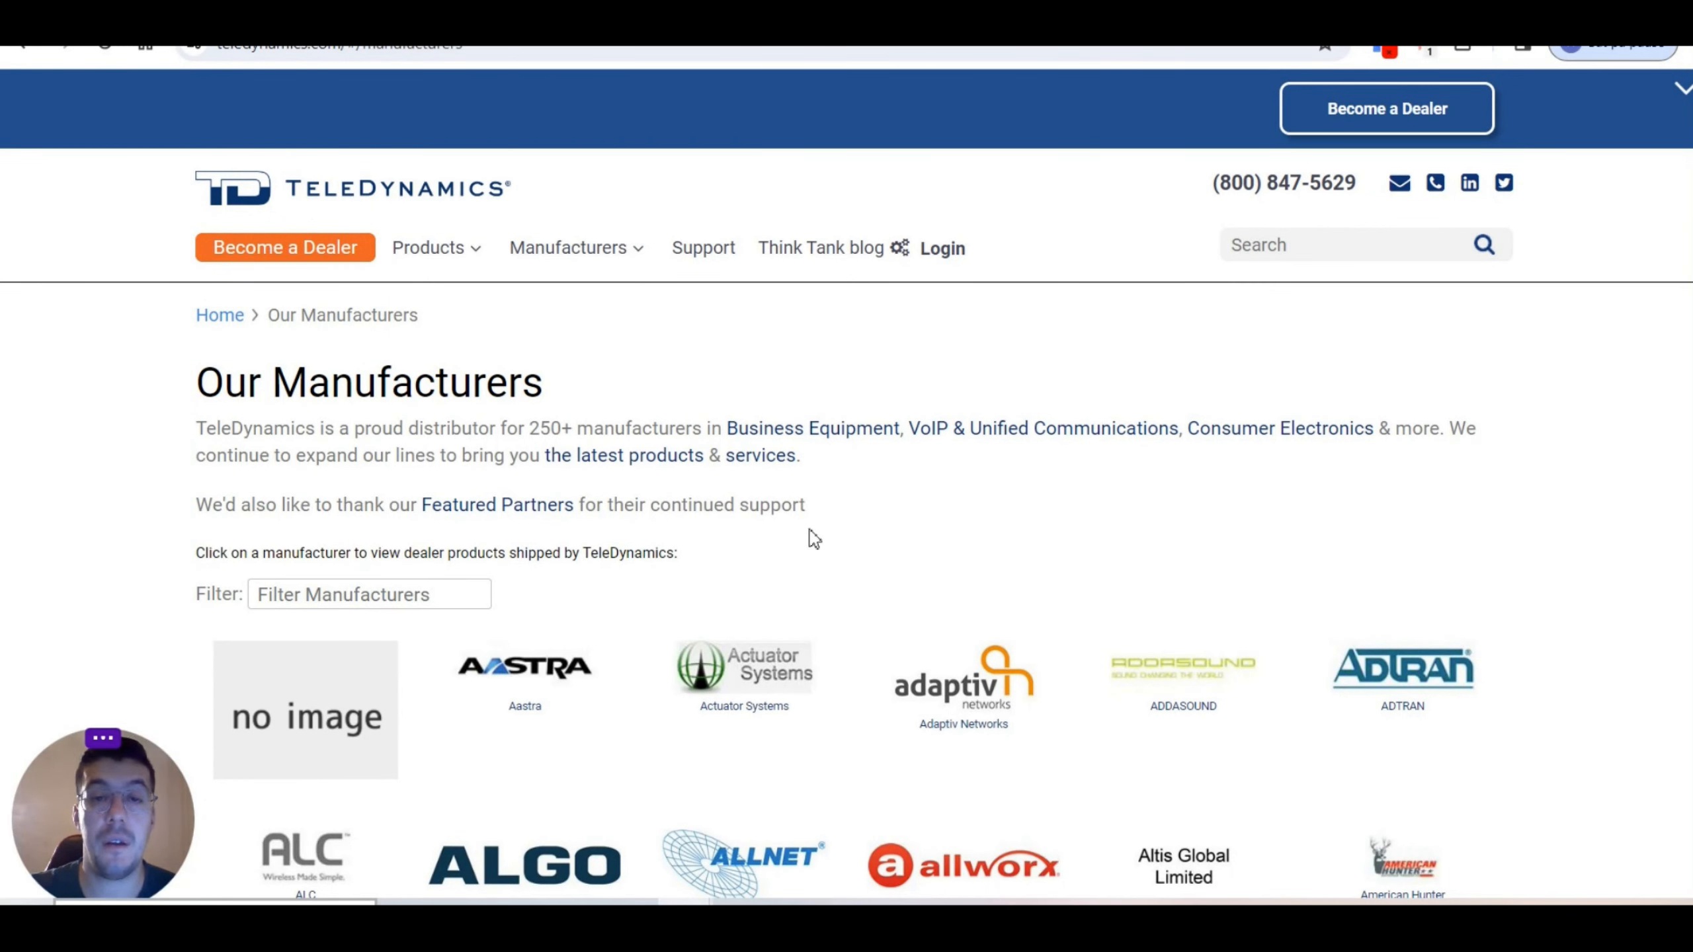
mouse_move(745, 491)
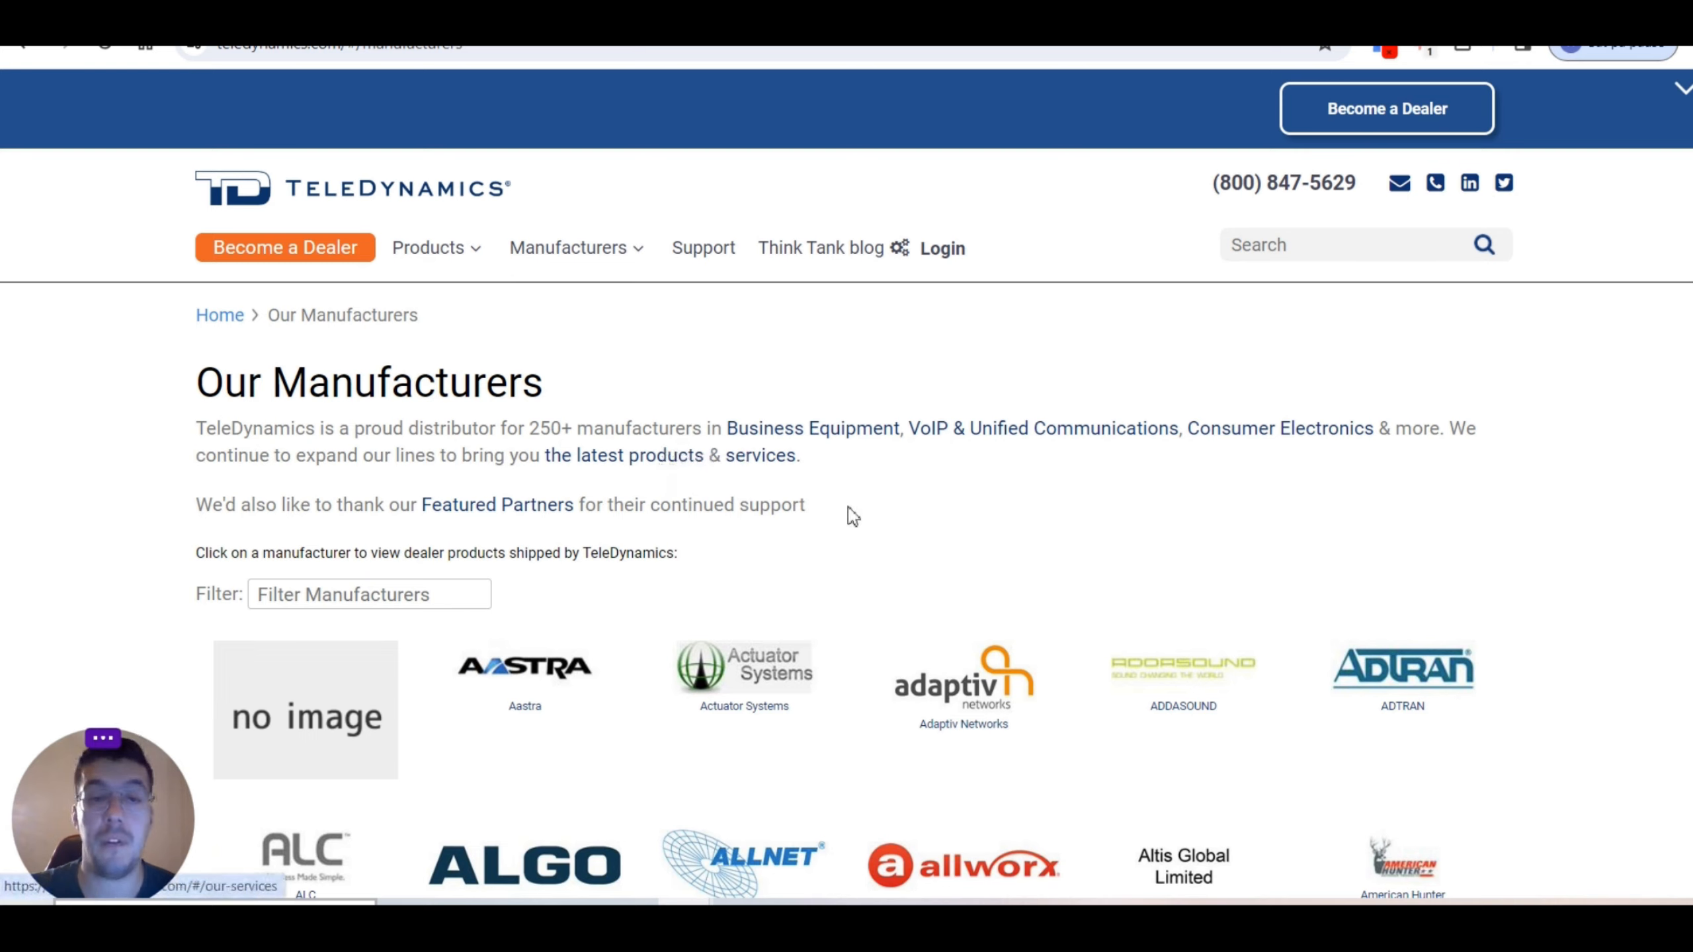
scroll(down, 3)
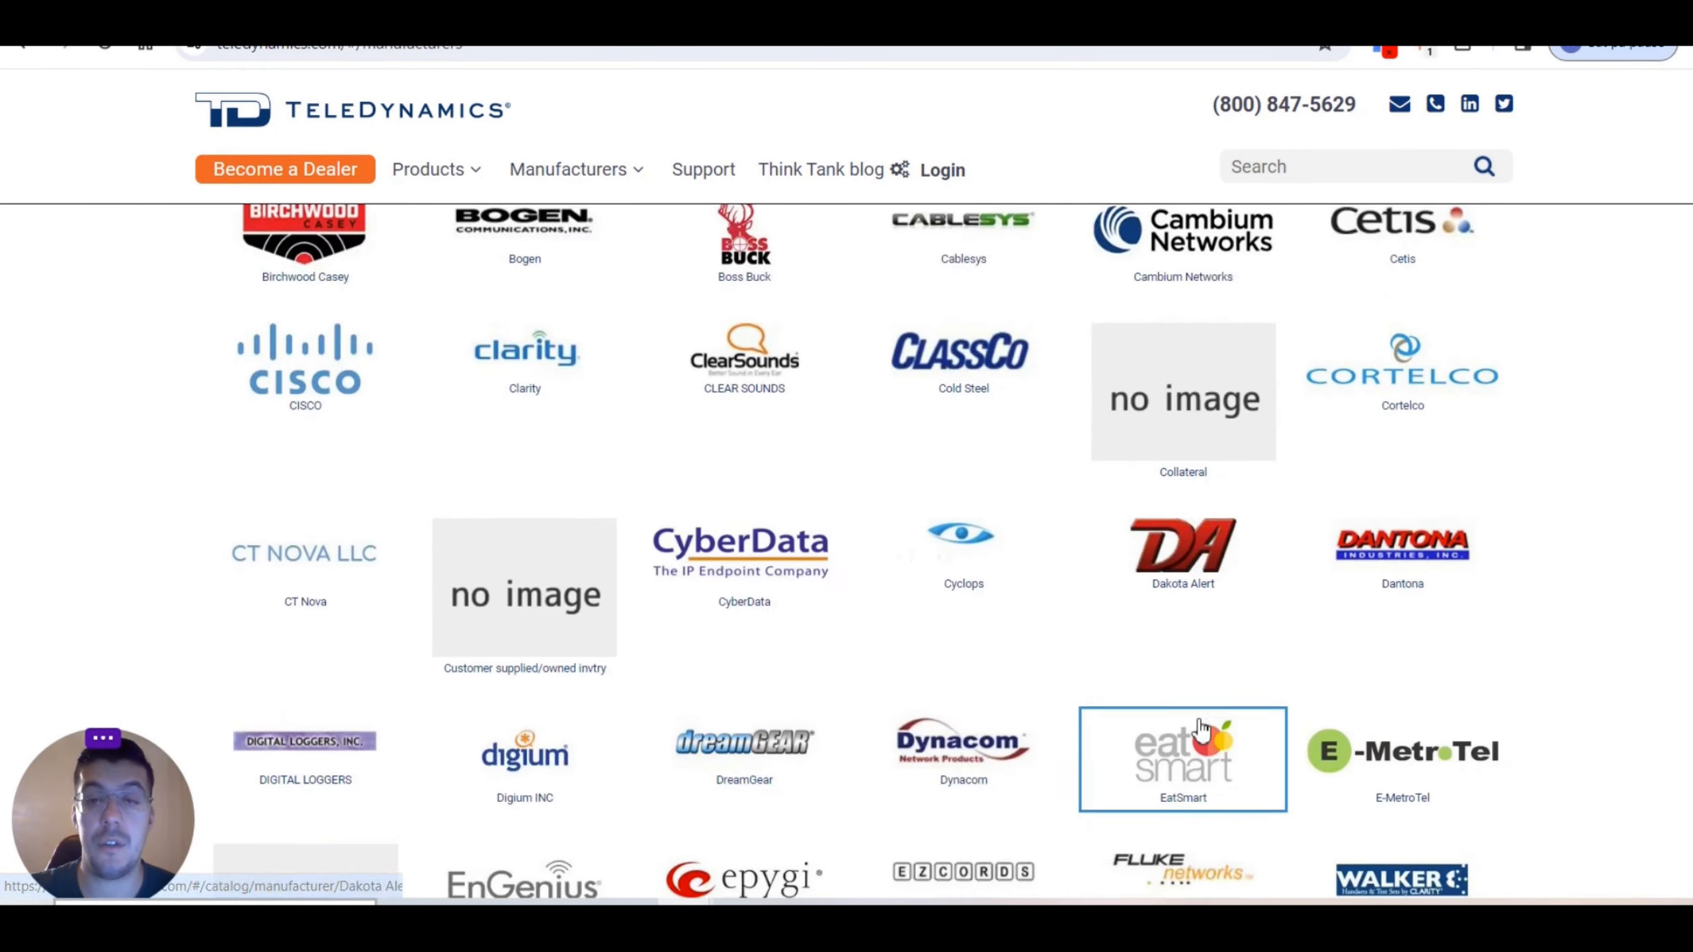
scroll(down, 3)
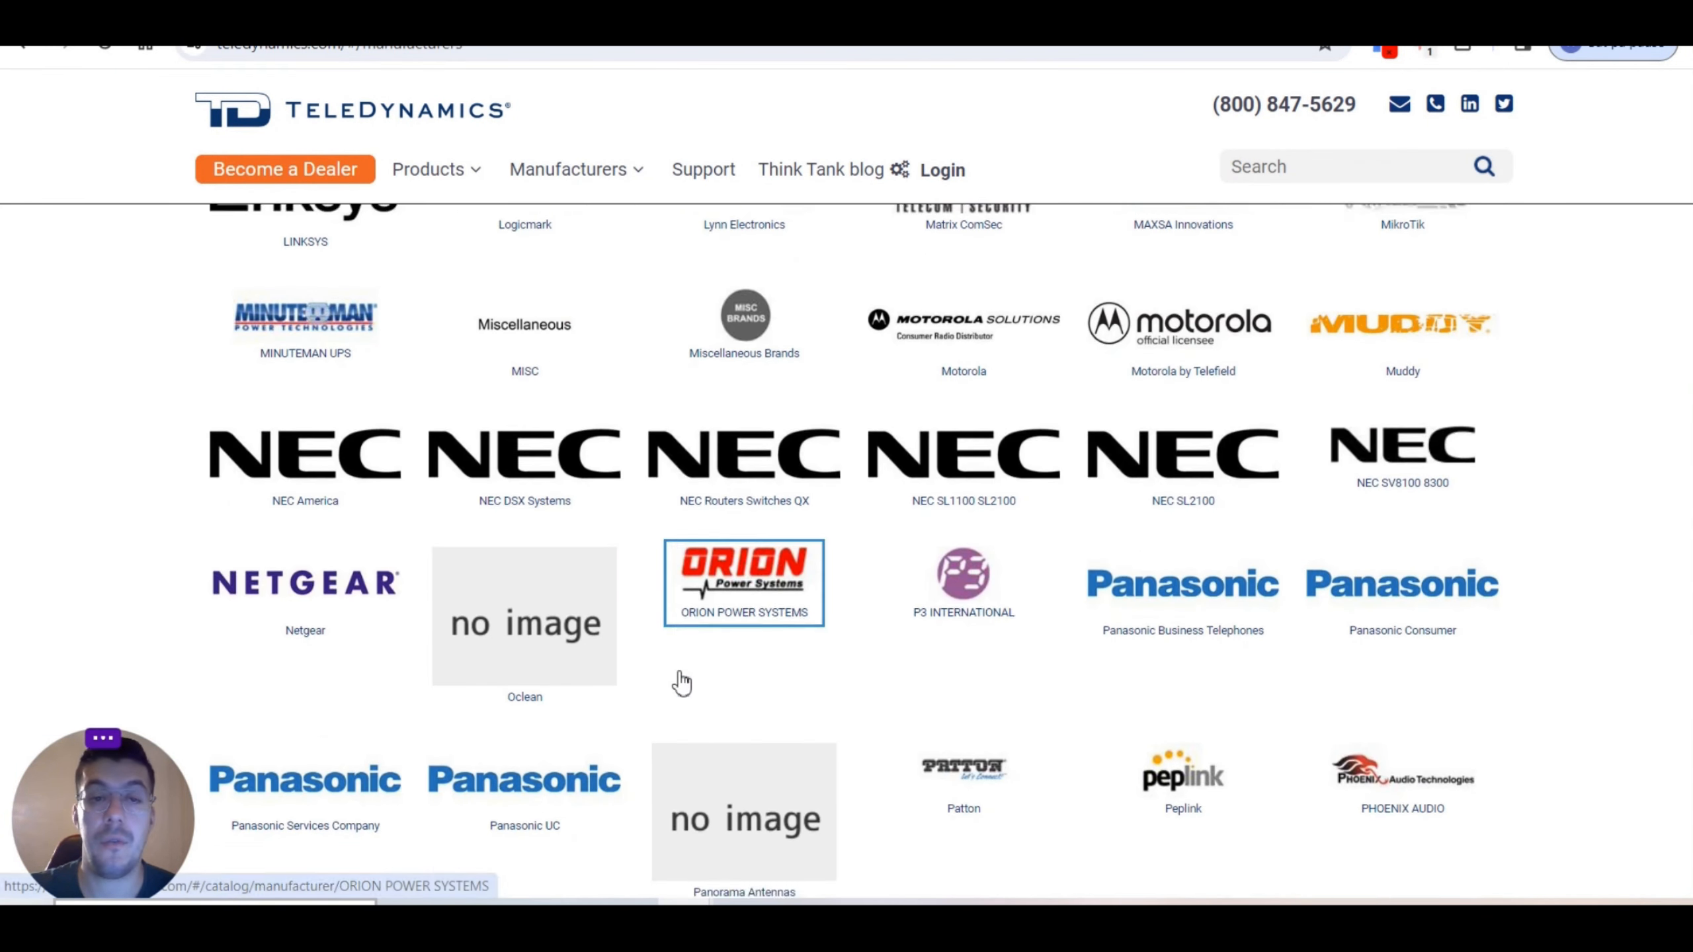
scroll(down, 3)
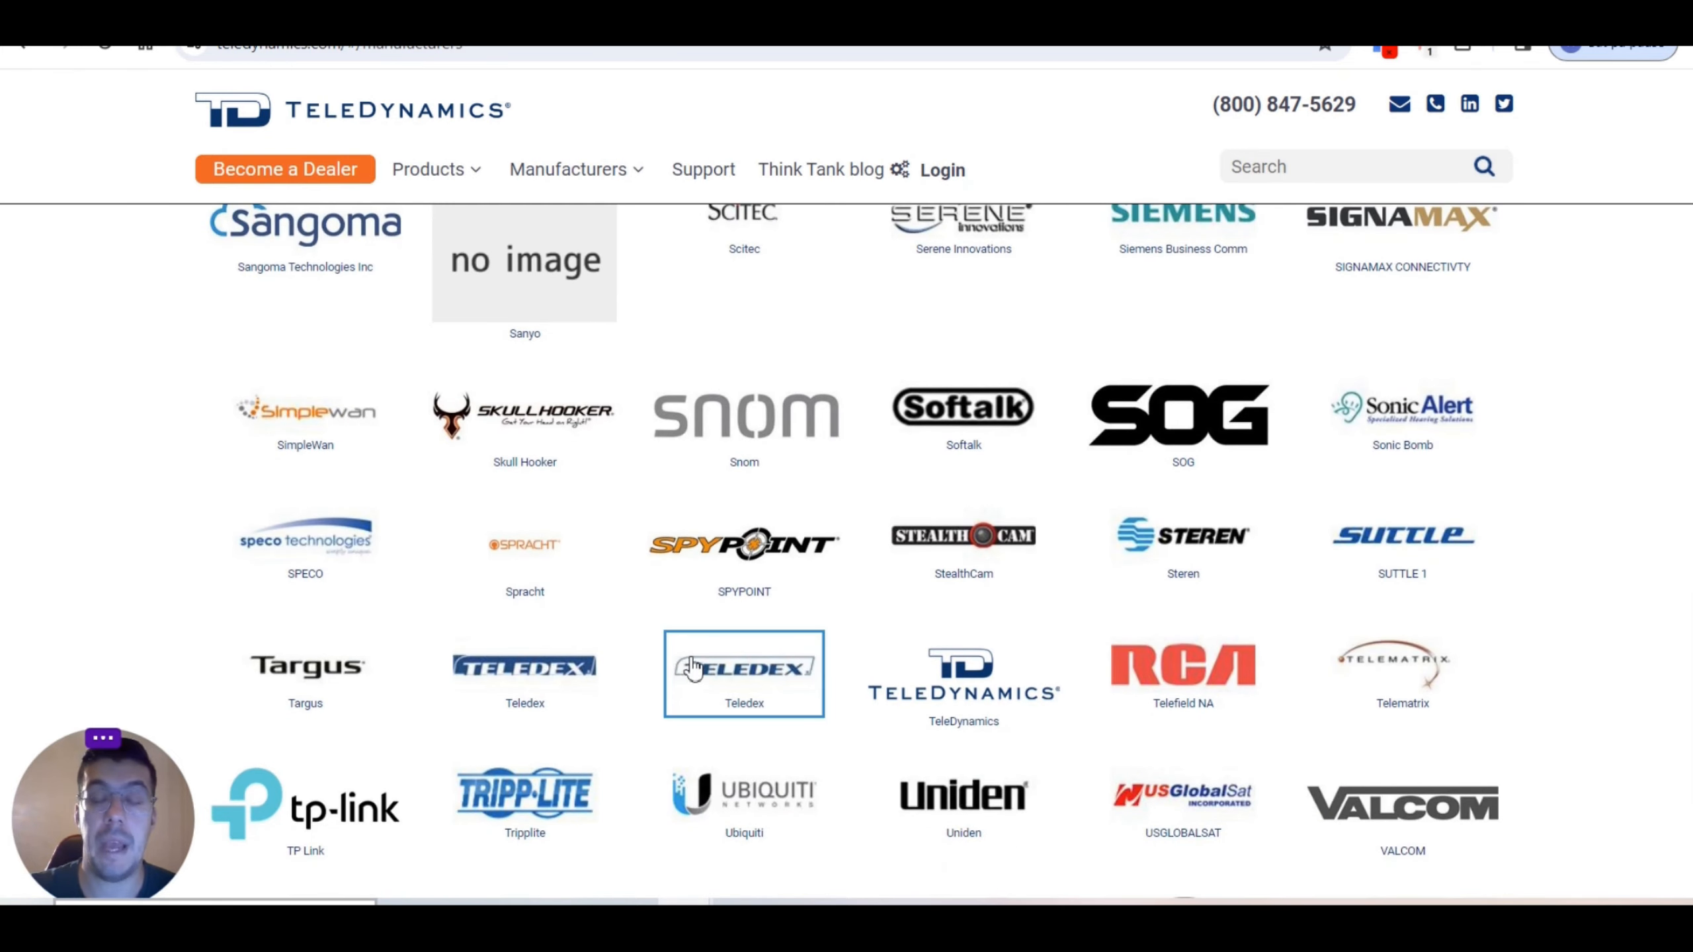
scroll(down, 3)
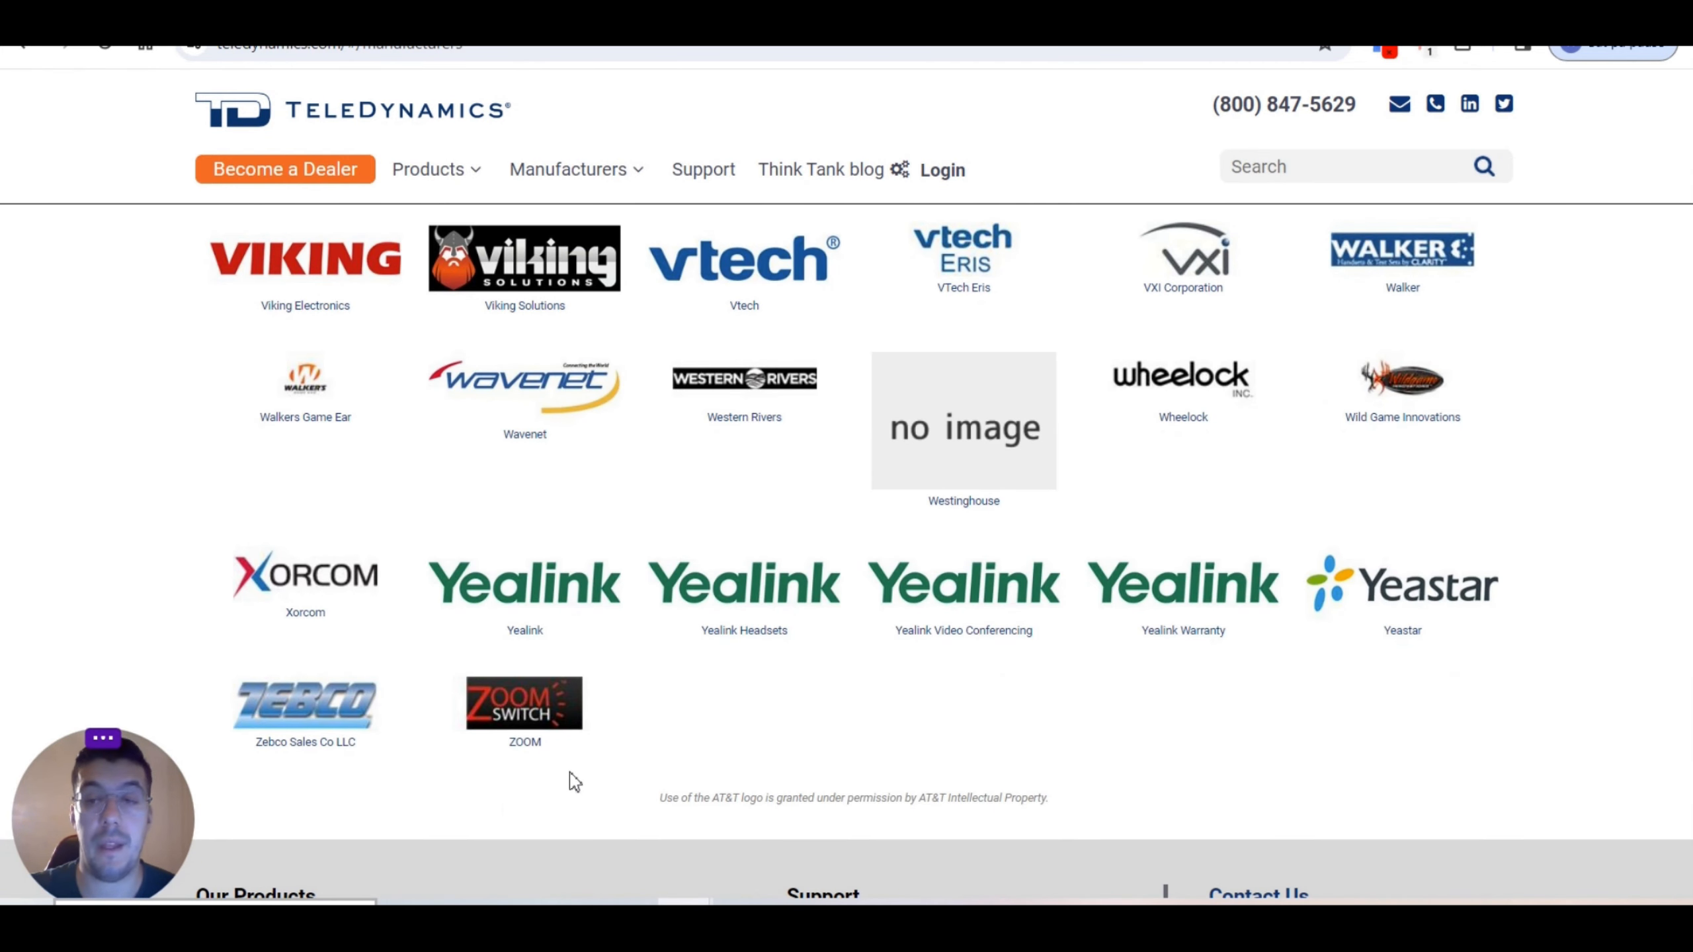
scroll(down, 3)
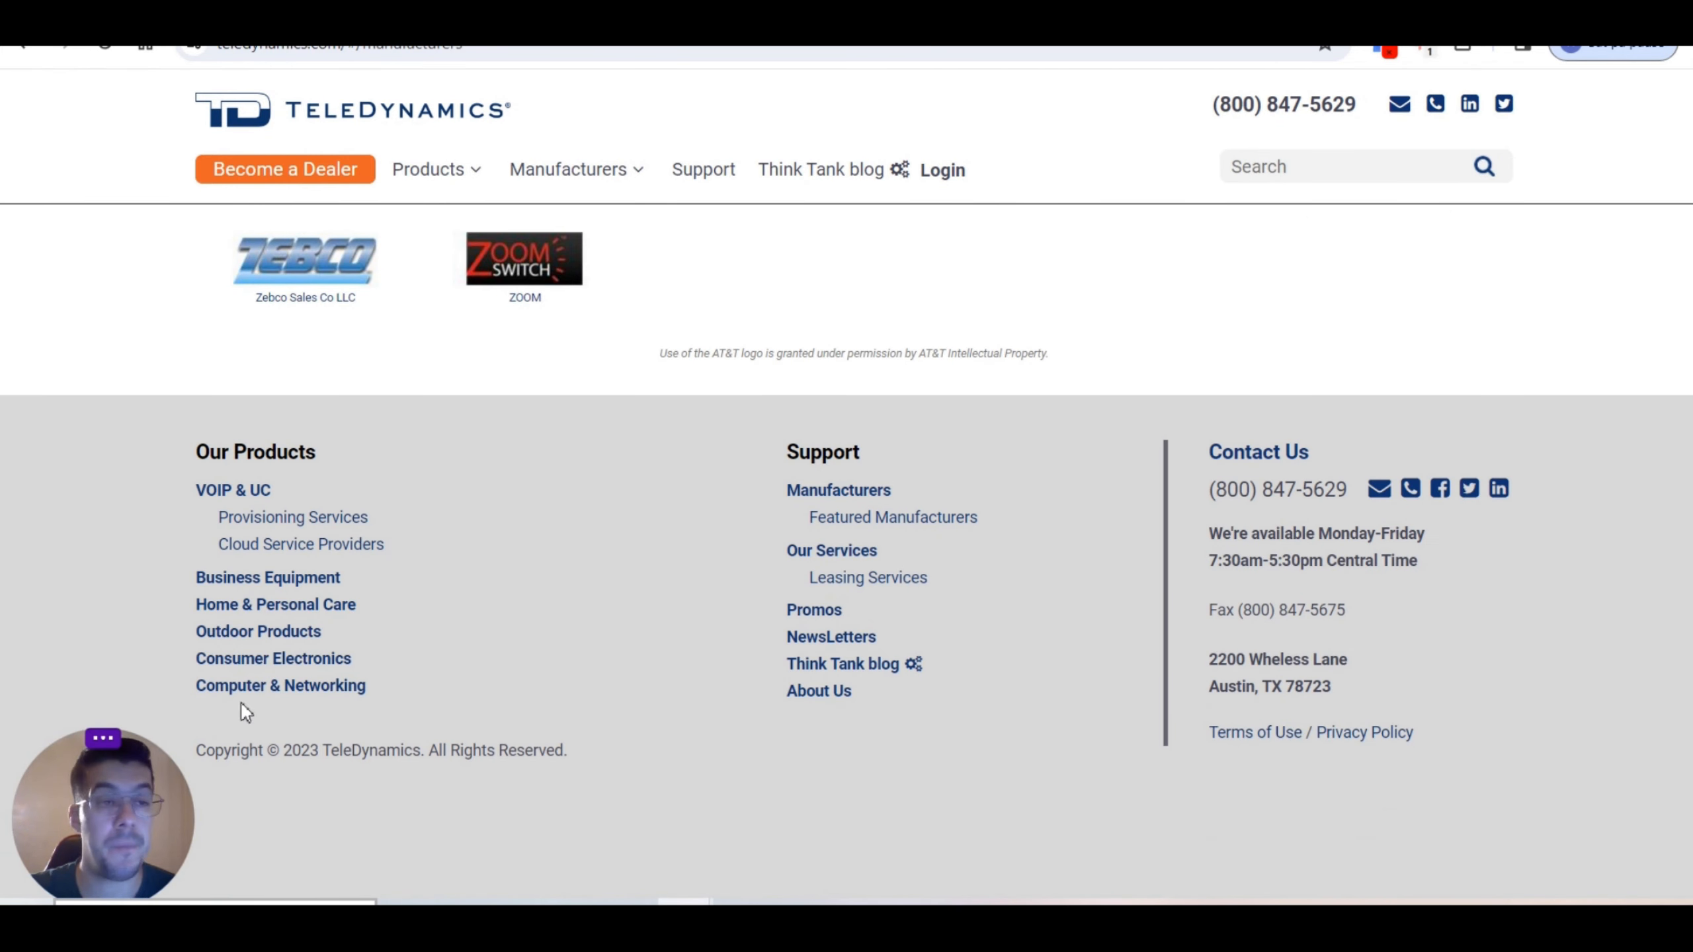
click(268, 577)
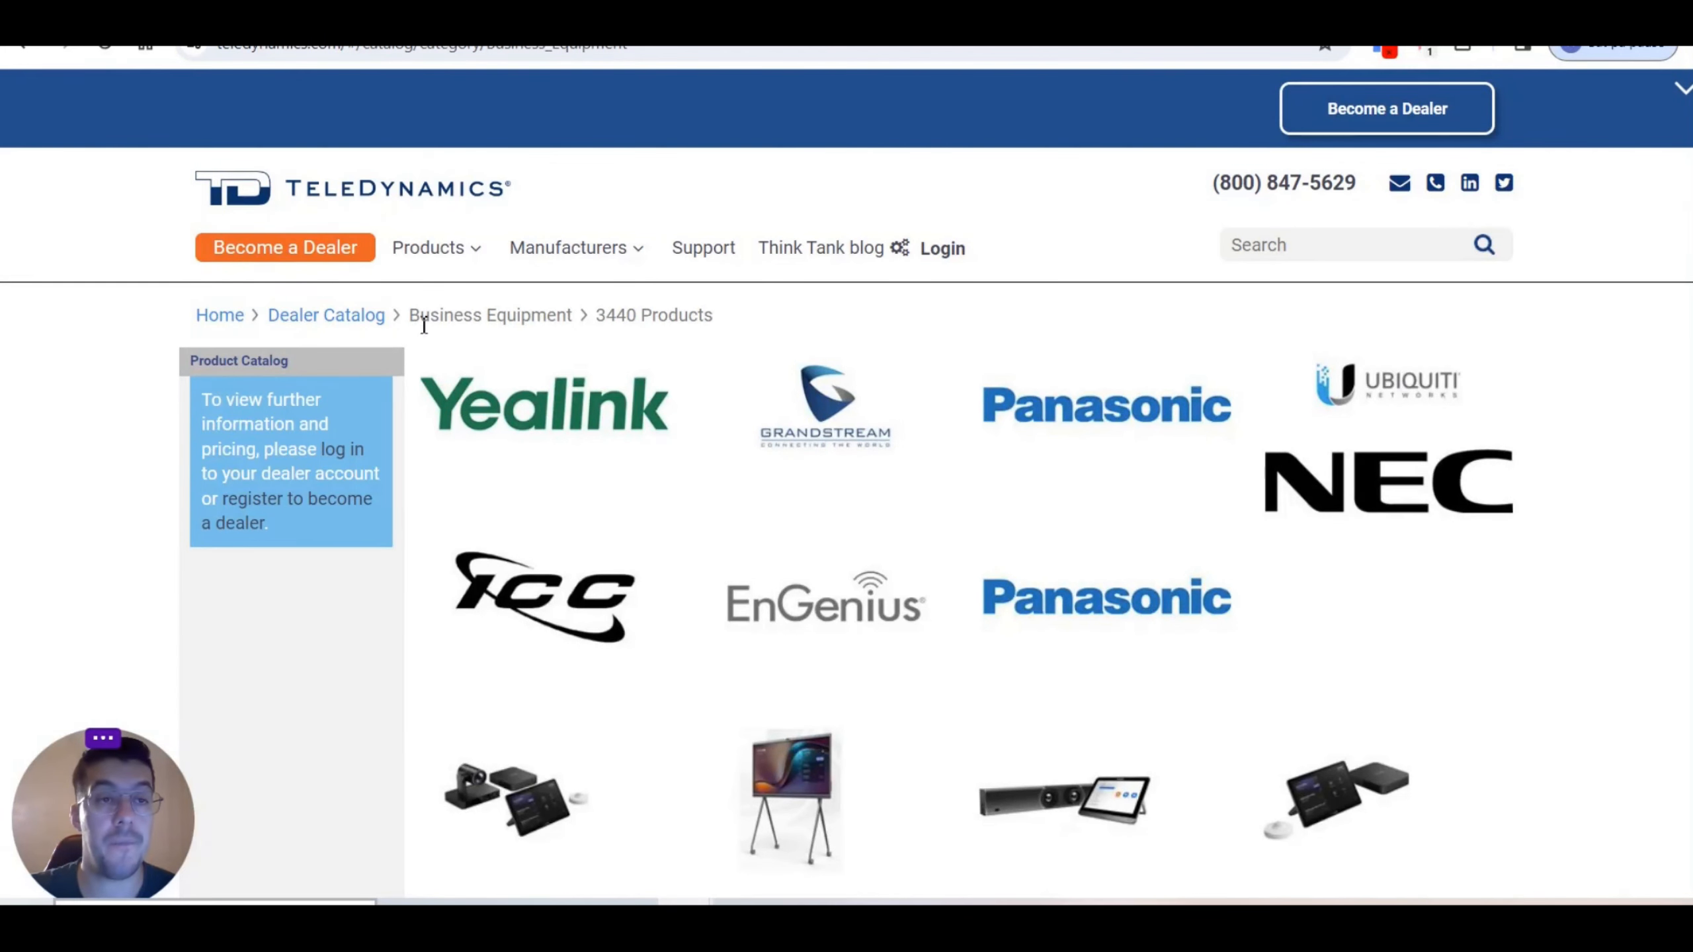
Step: Browse the Business Equipment catalog and view the Yealink YEA-MVCS90-C5-007 product details
scroll(down, 3)
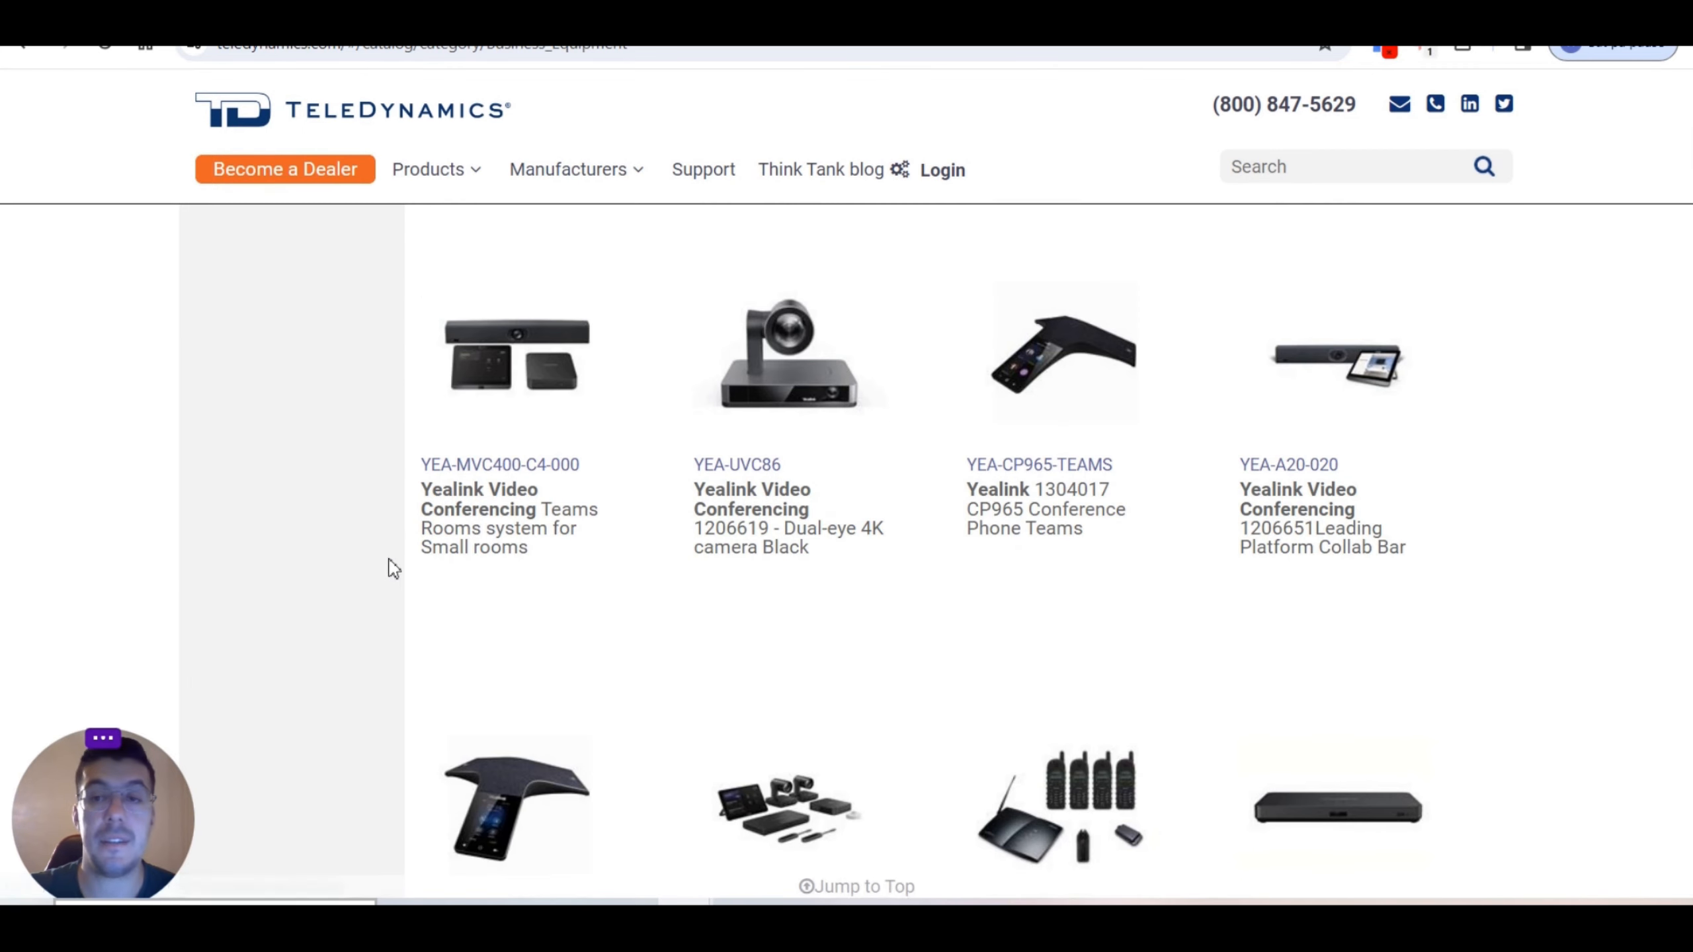
scroll(down, 3)
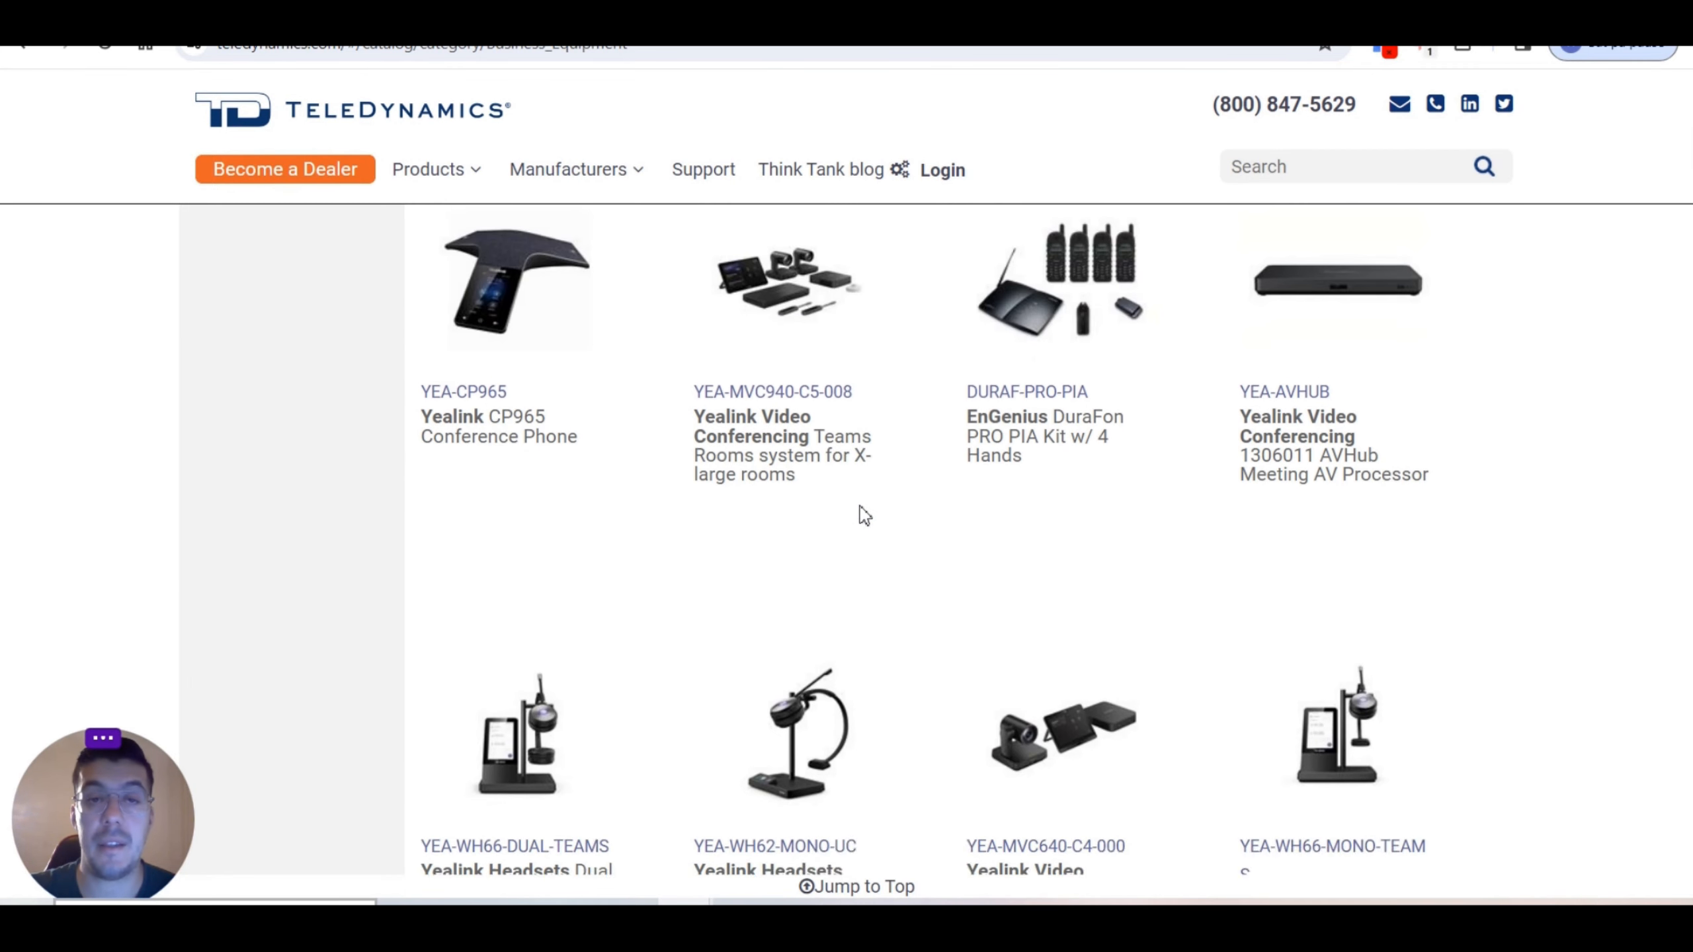
scroll(down, 3)
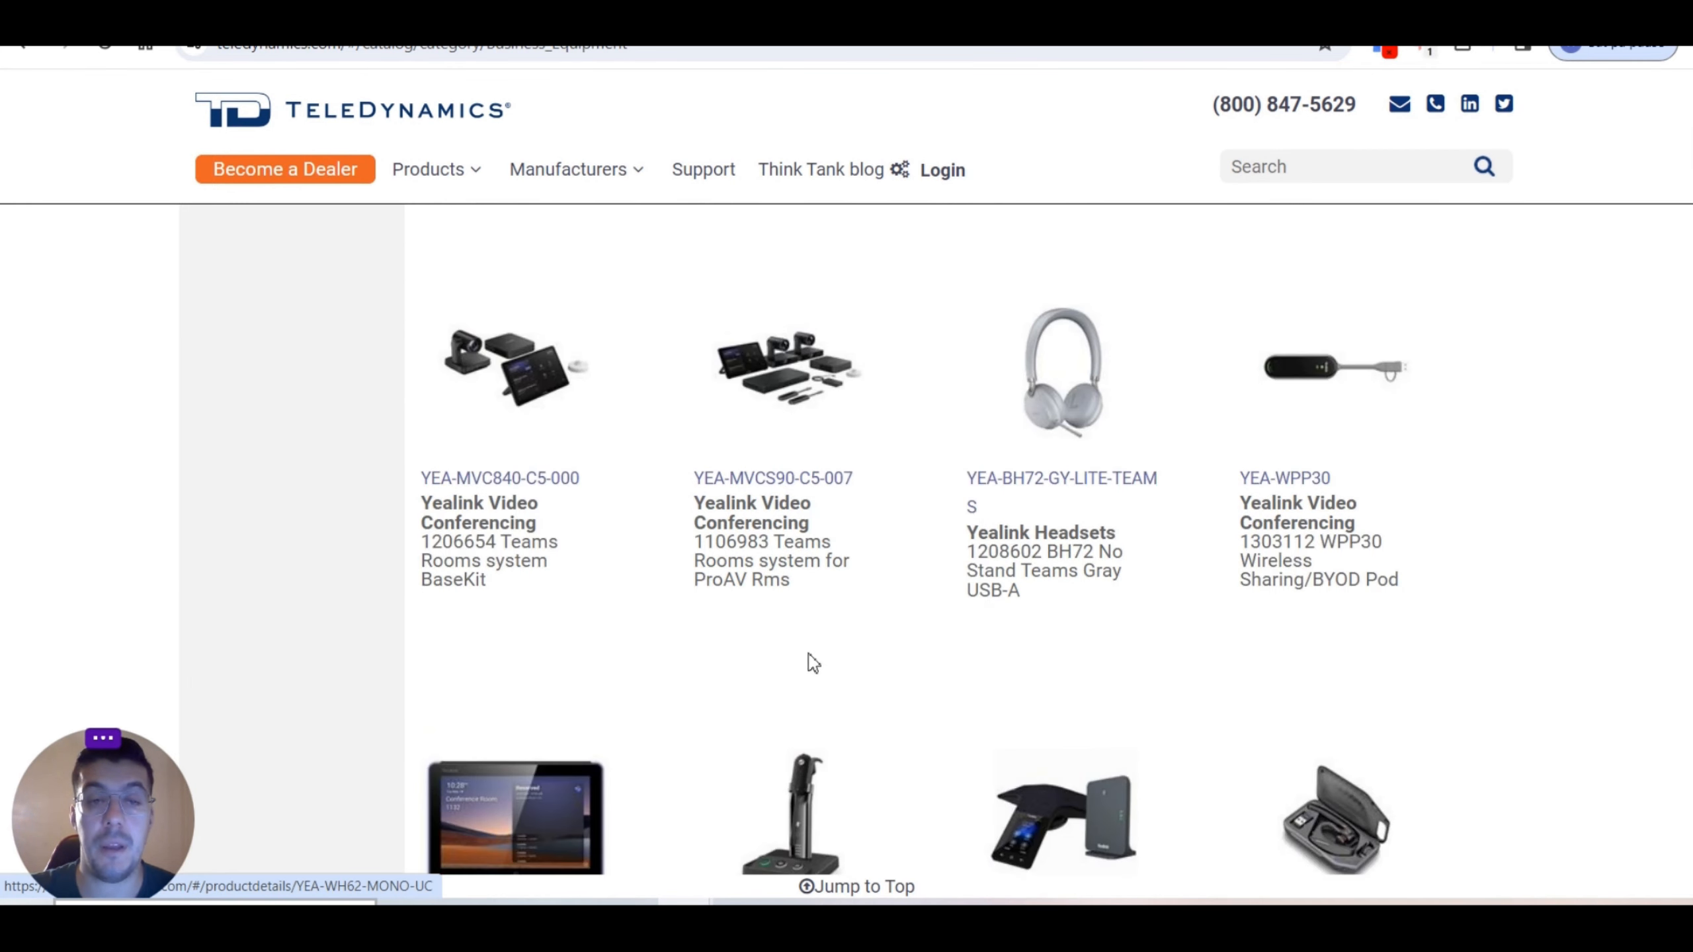
mouse_move(1096, 410)
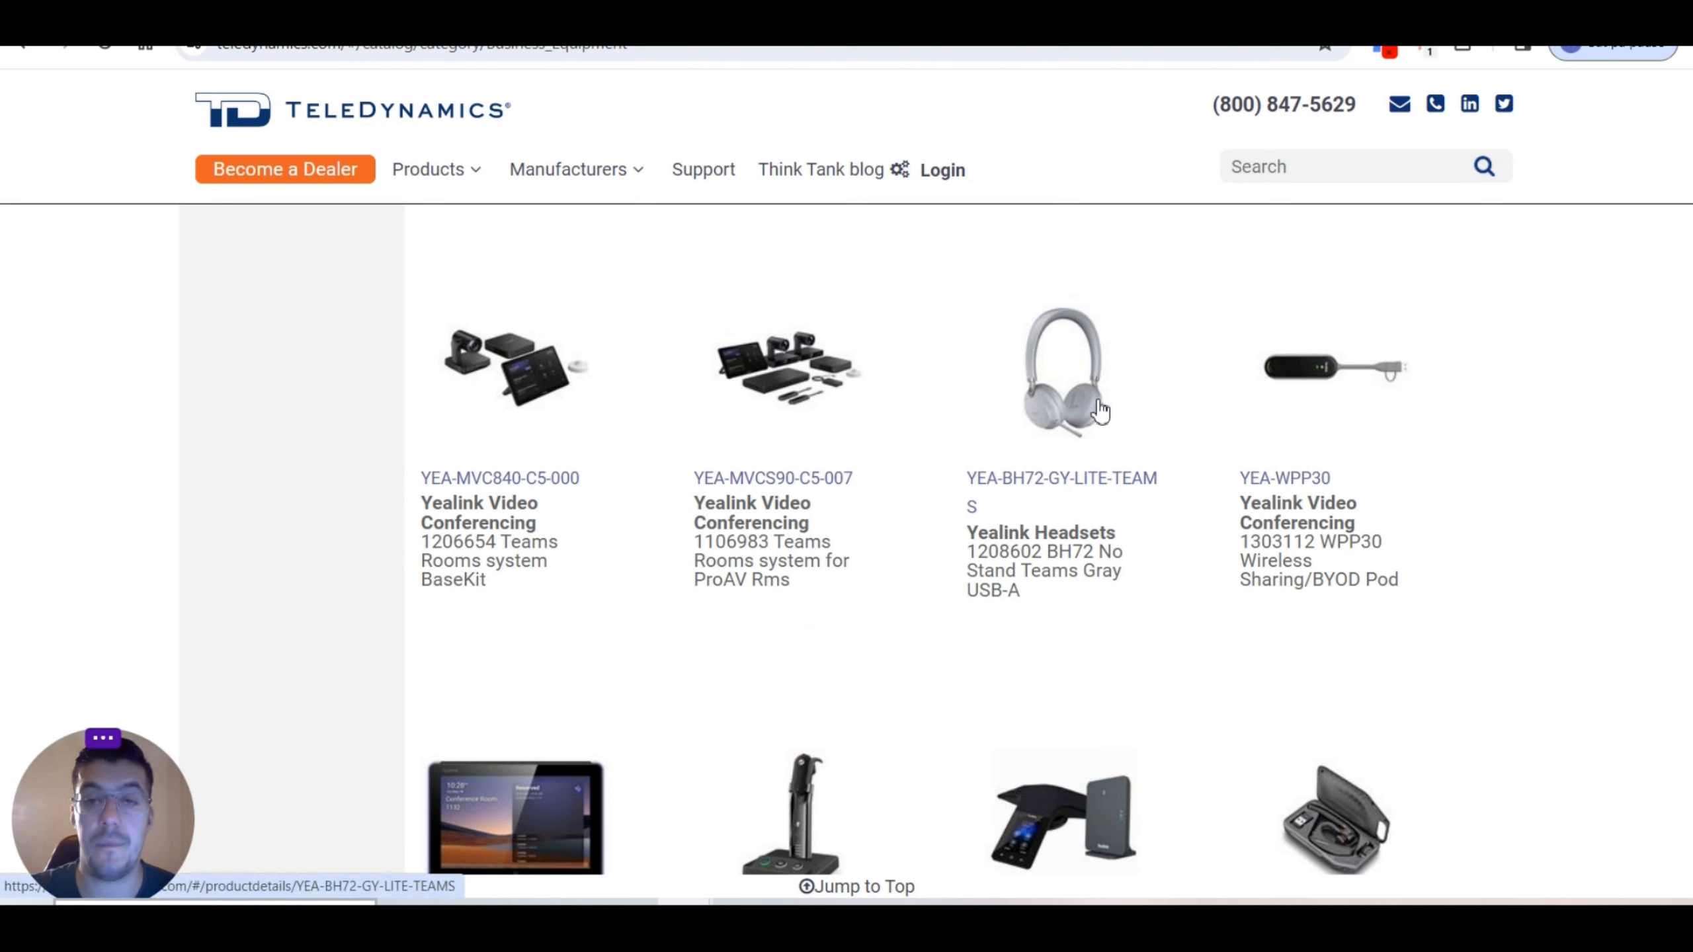
mouse_move(638, 431)
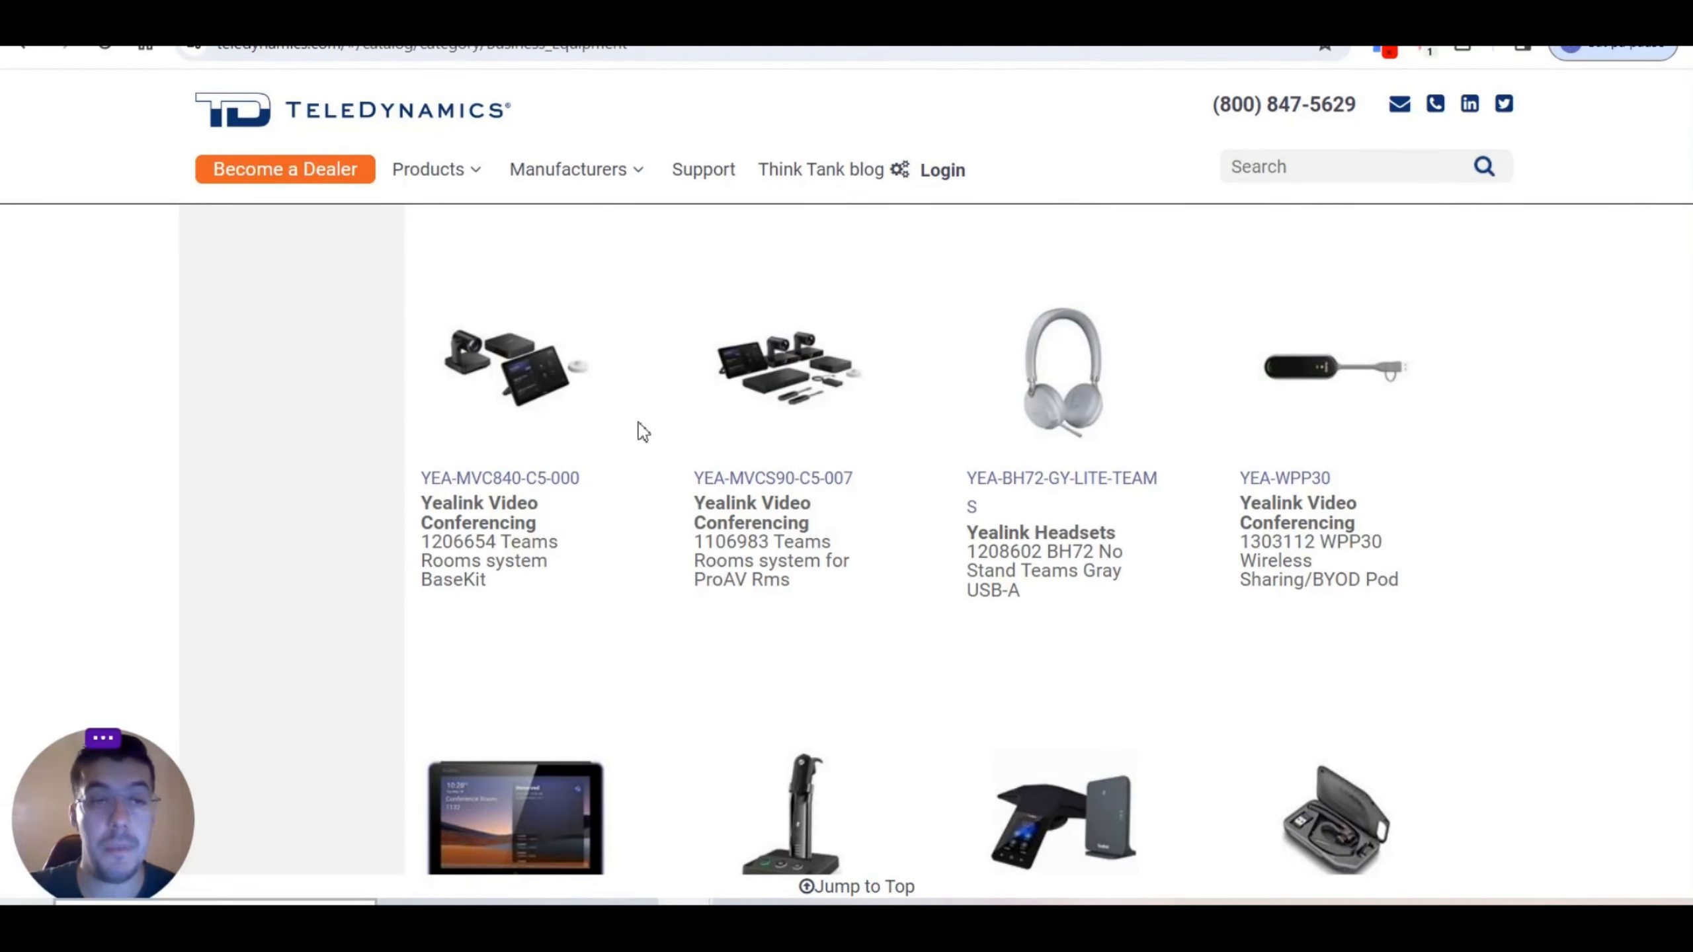
mouse_move(790, 447)
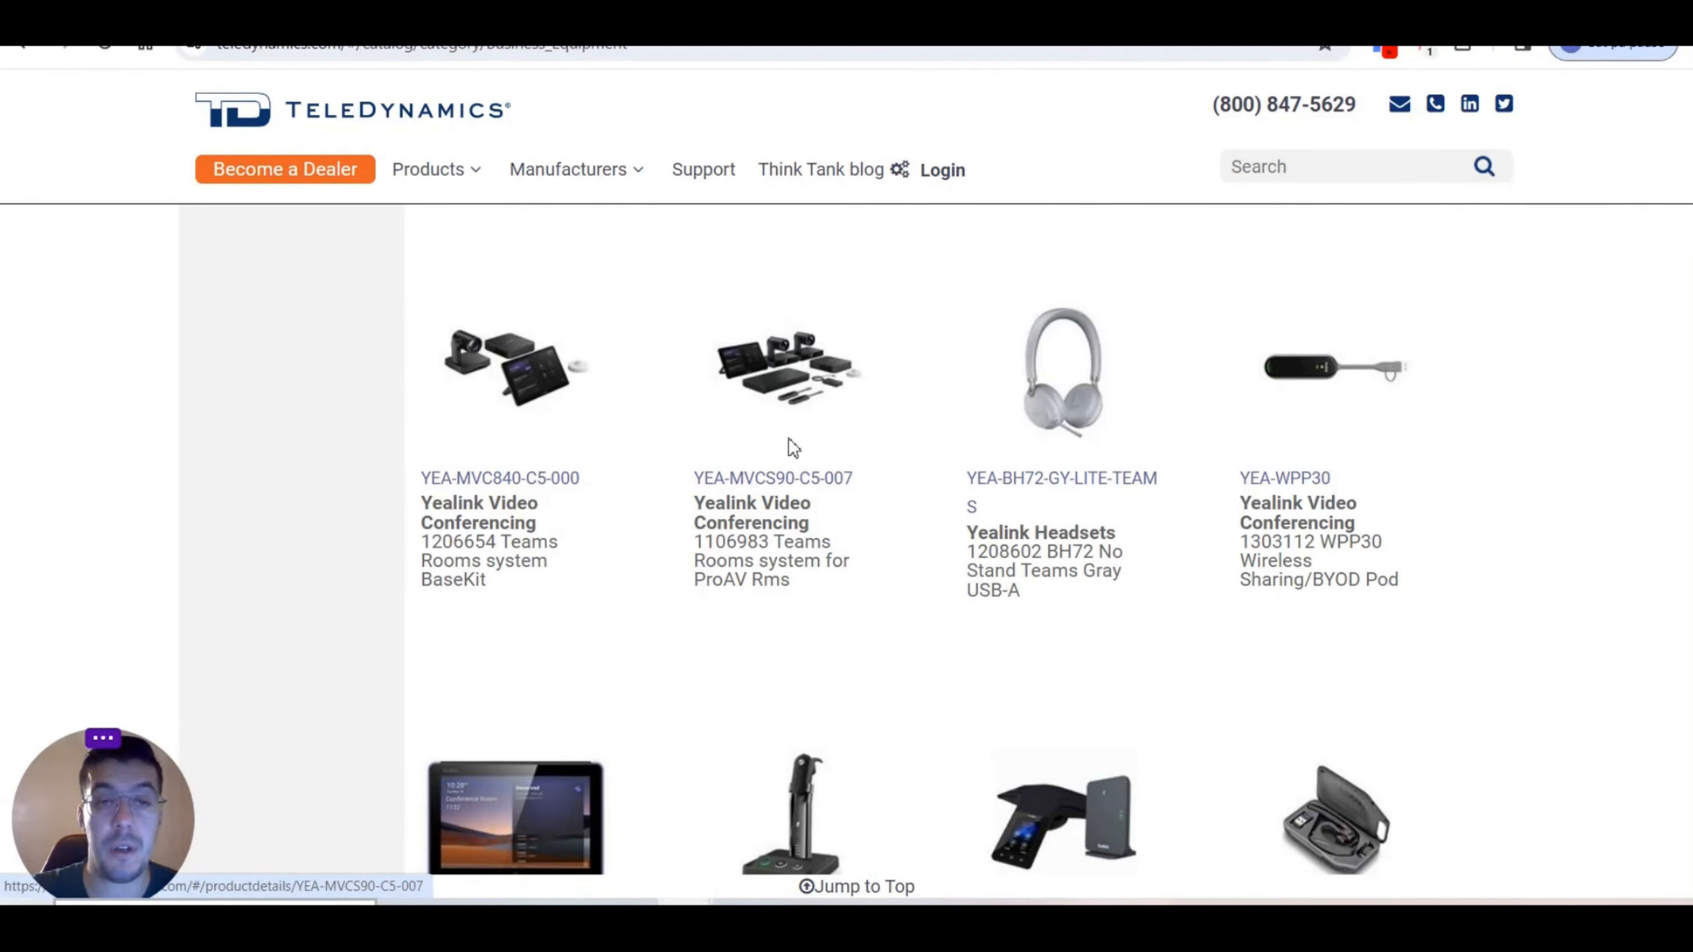
click(772, 478)
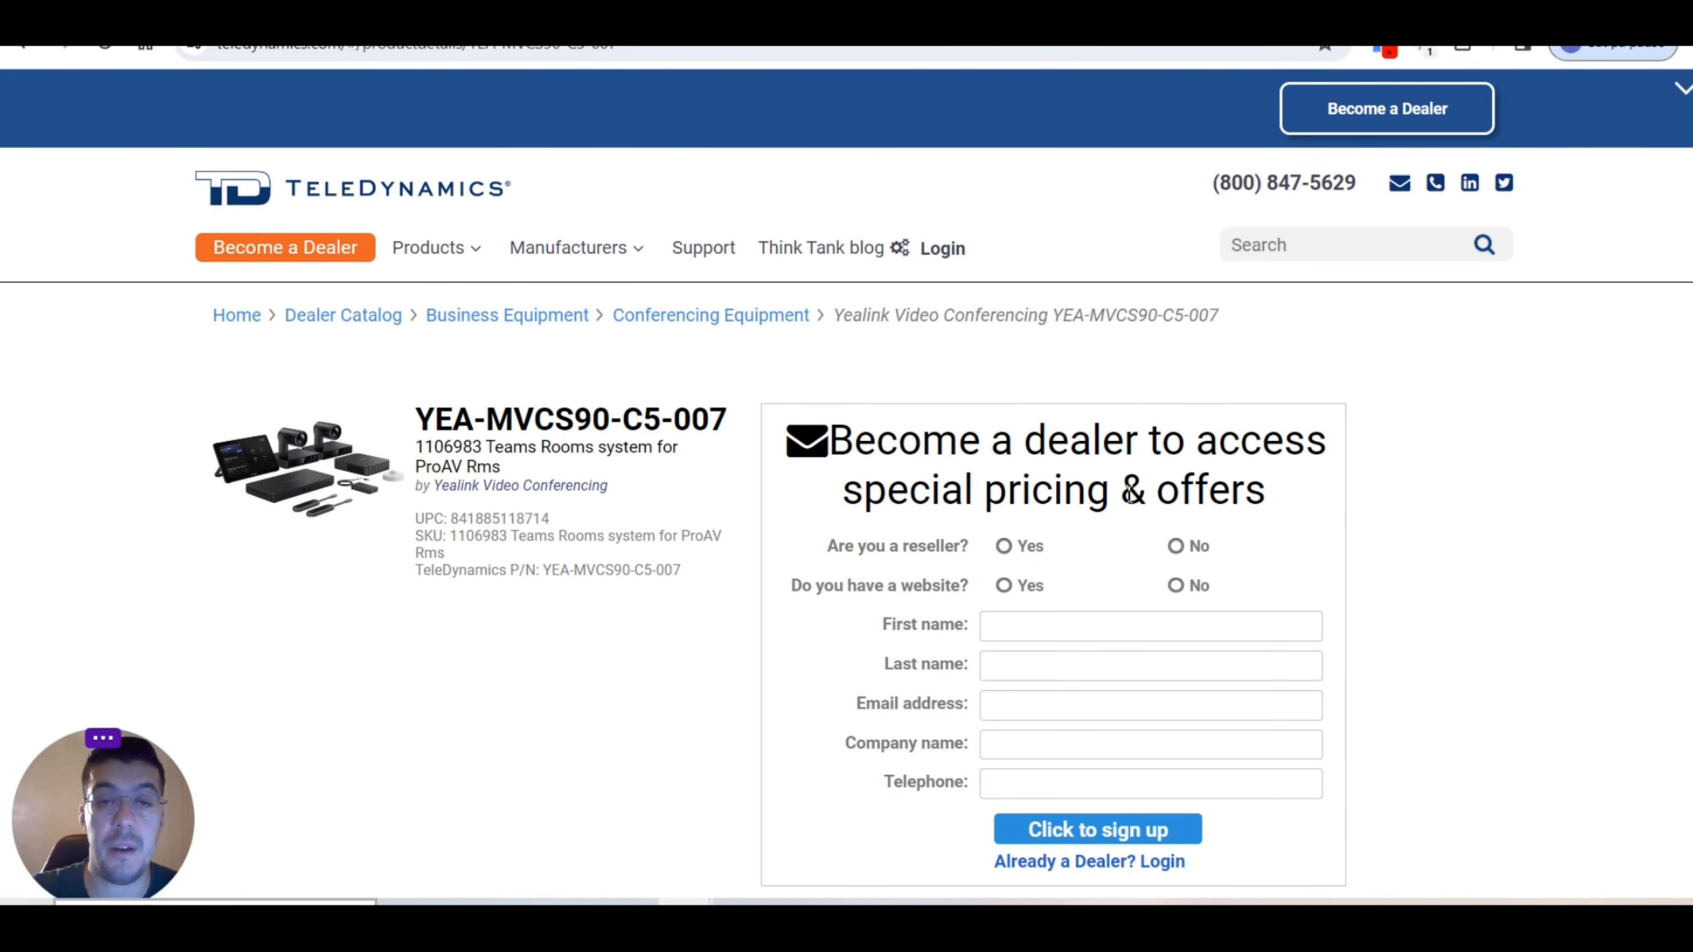
mouse_move(1359, 477)
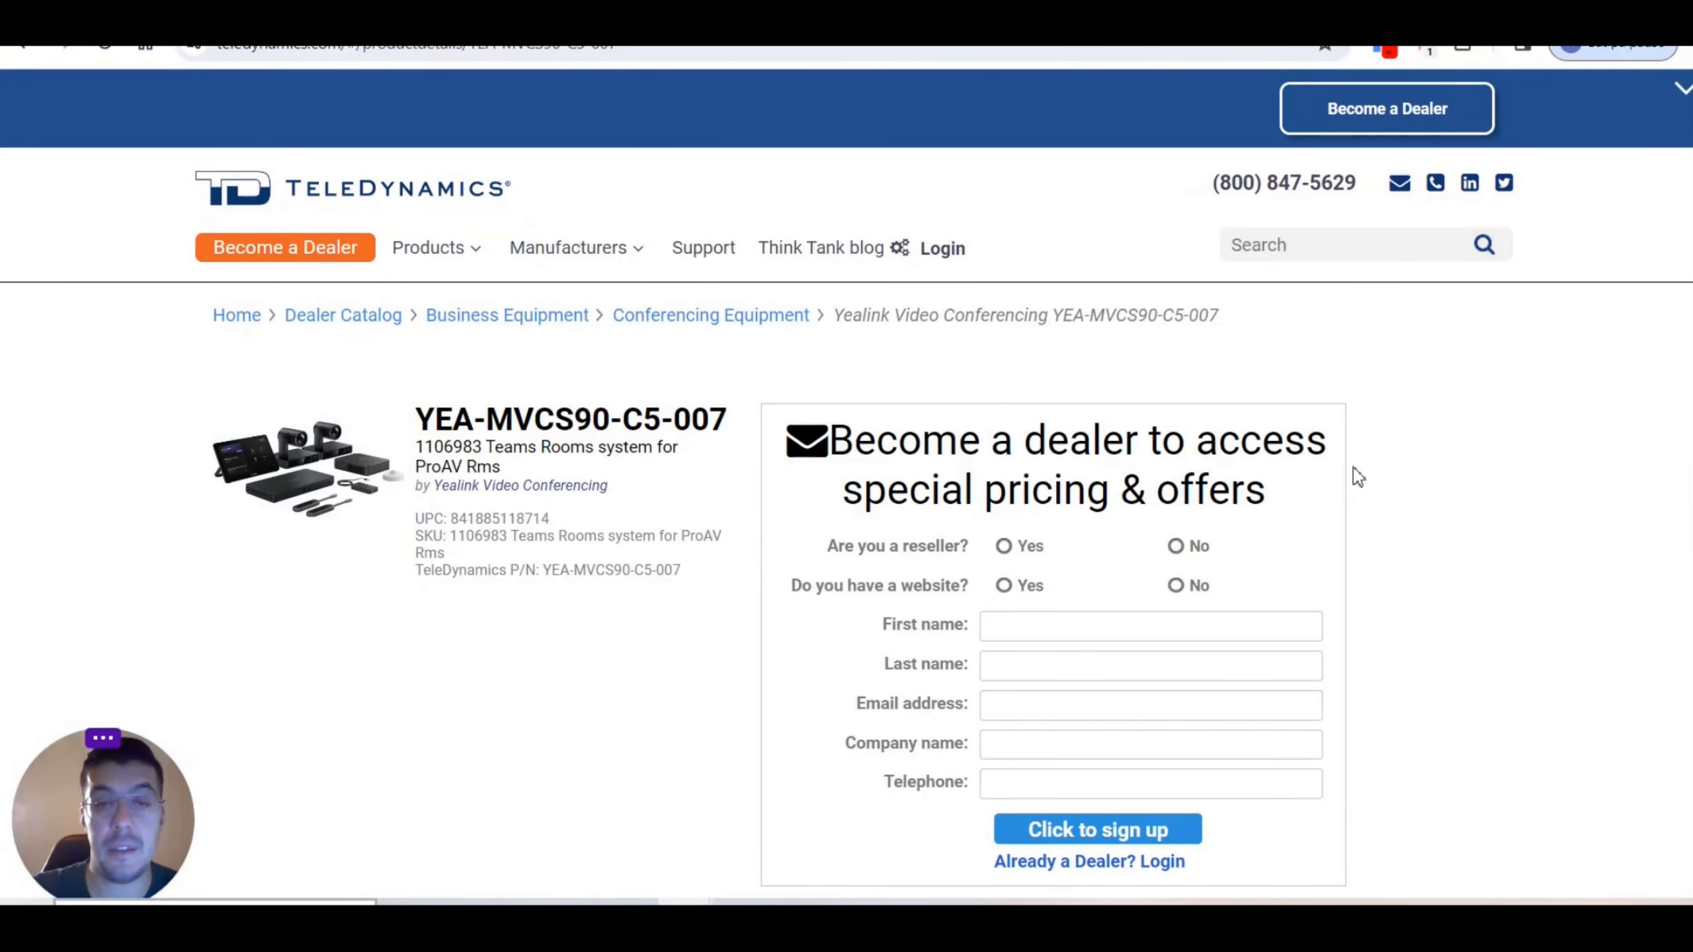
mouse_move(1383, 542)
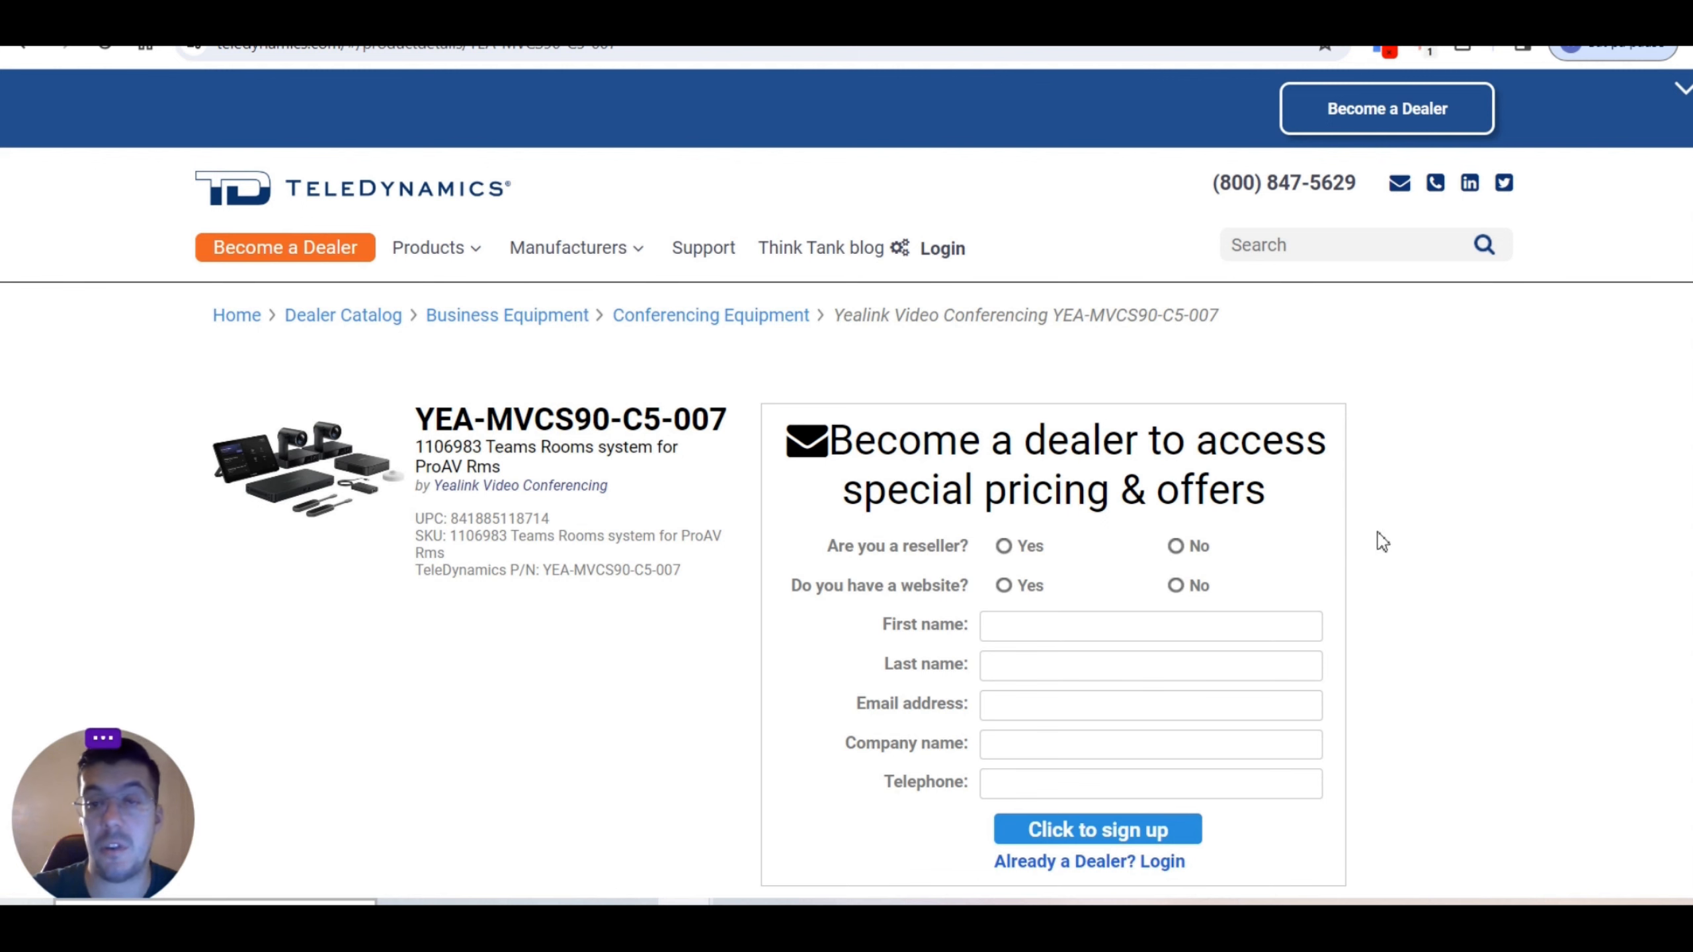
mouse_move(327, 479)
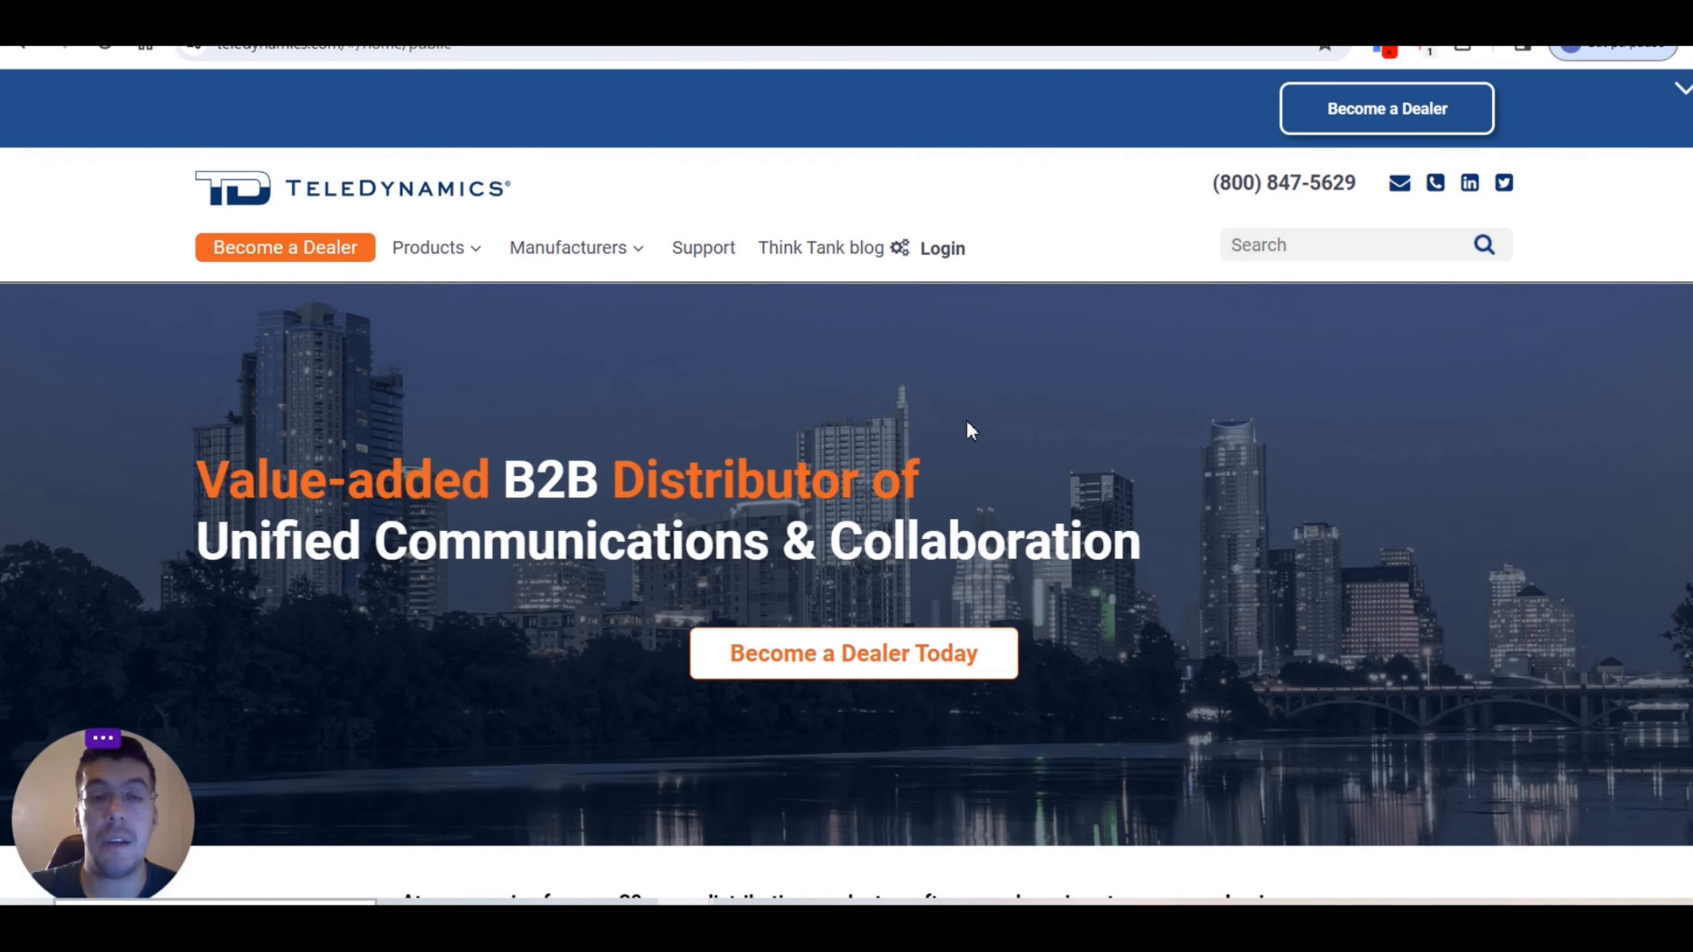
mouse_move(553, 658)
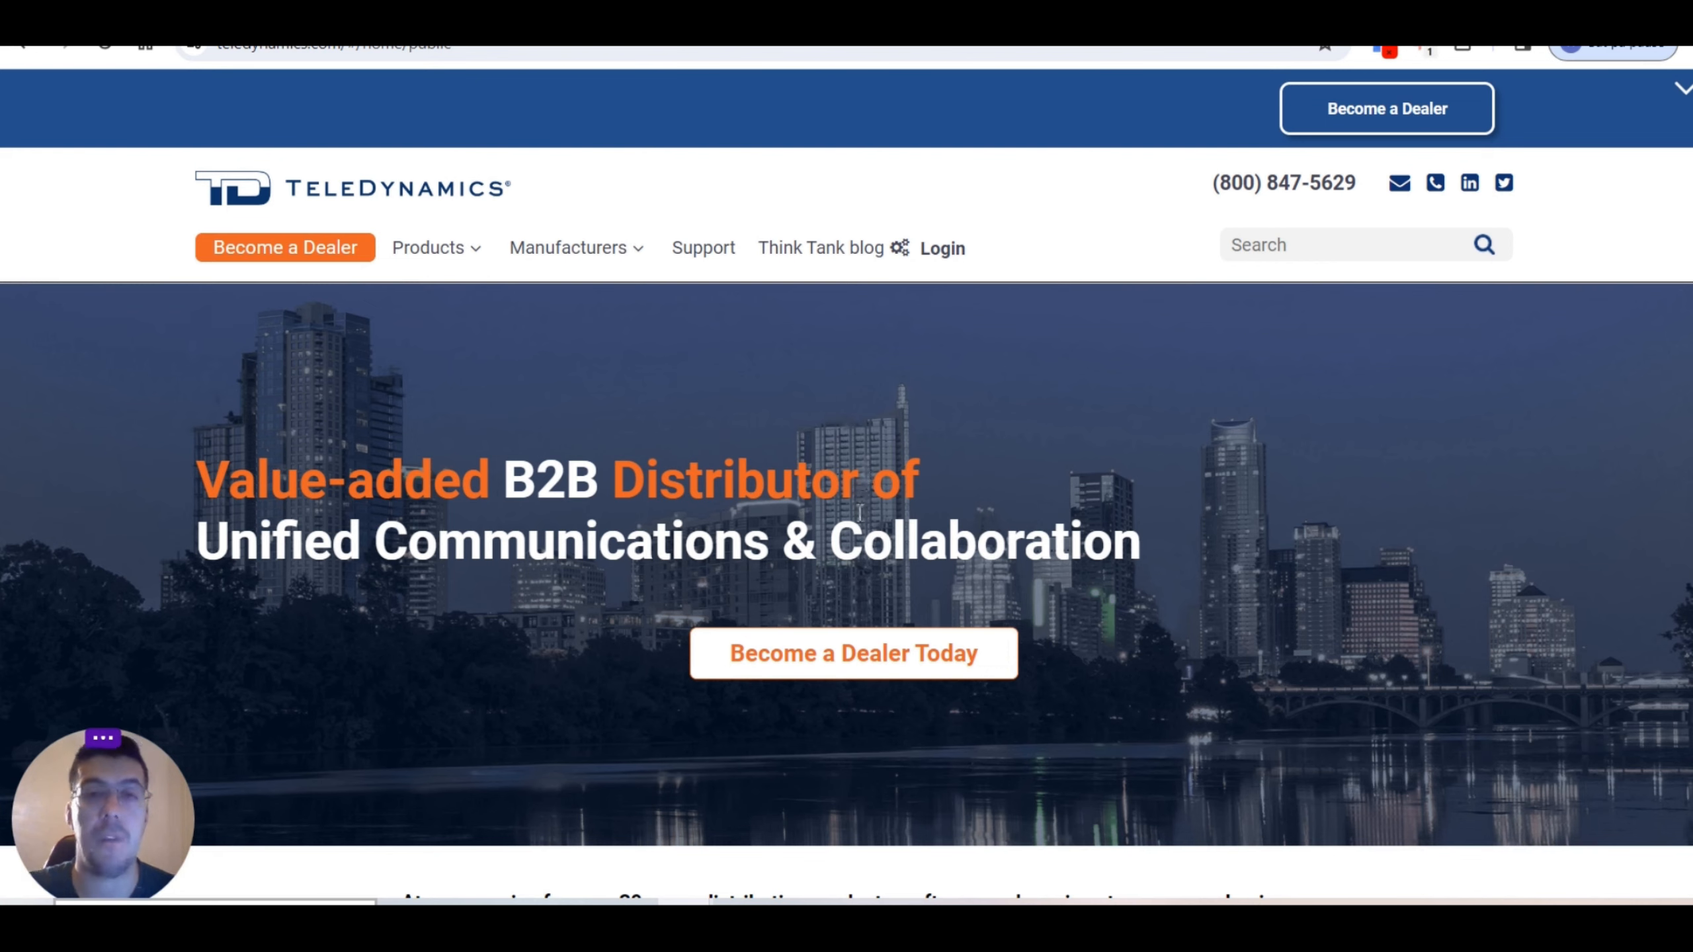
scroll(down, 3)
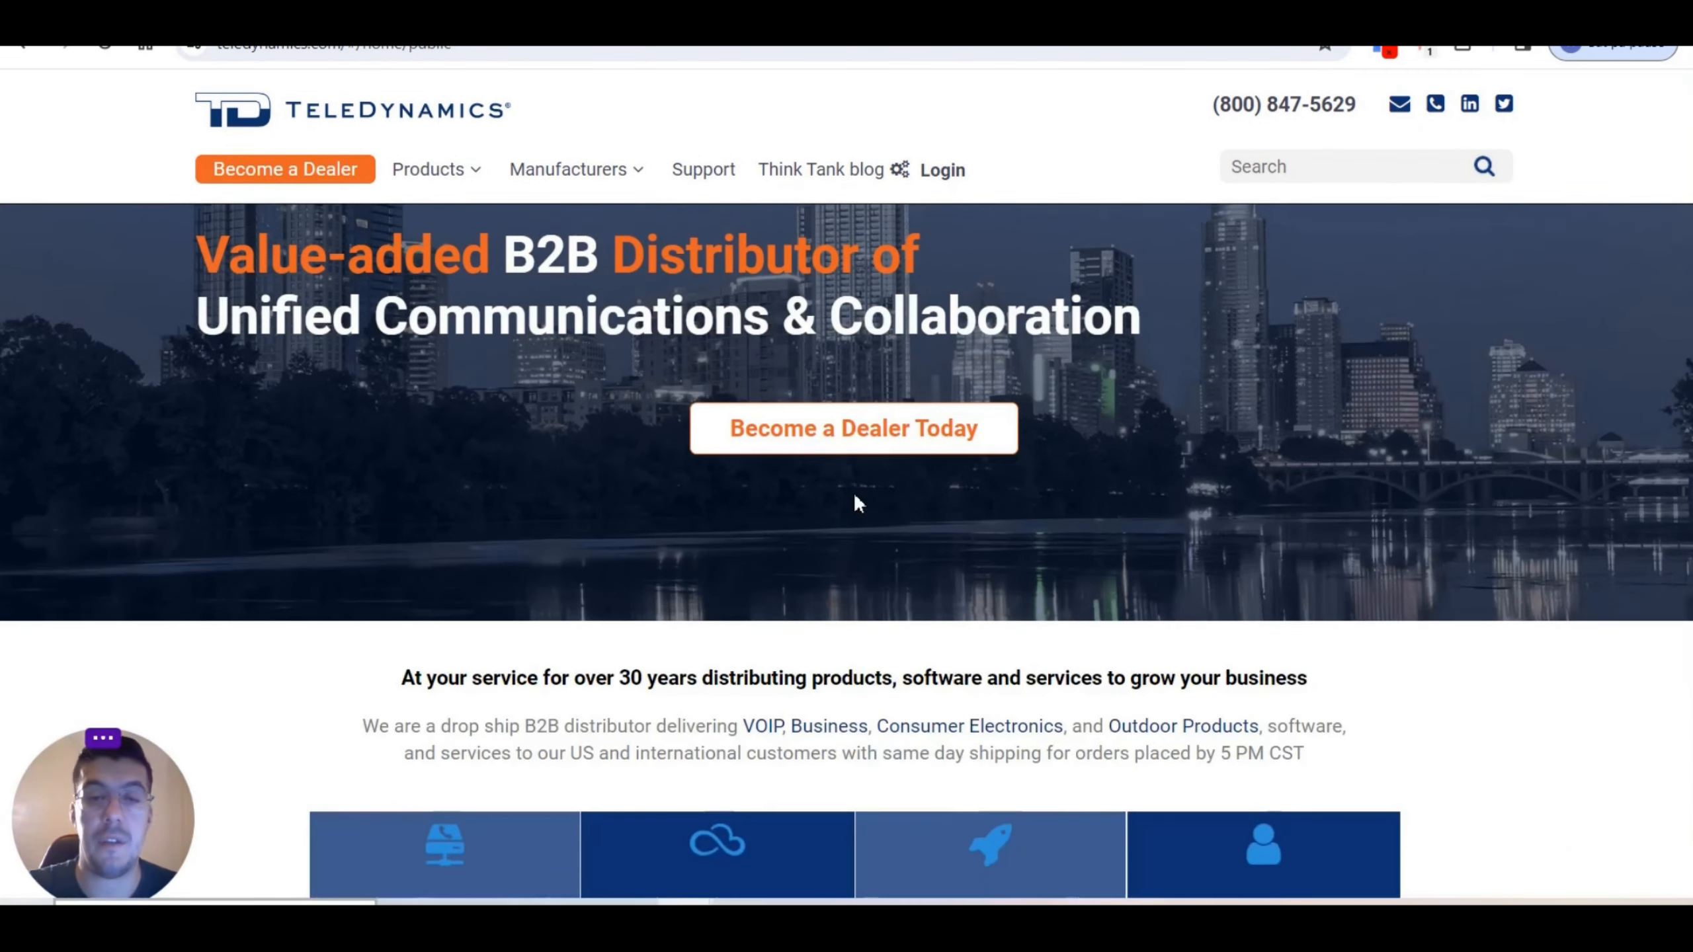
scroll(down, 3)
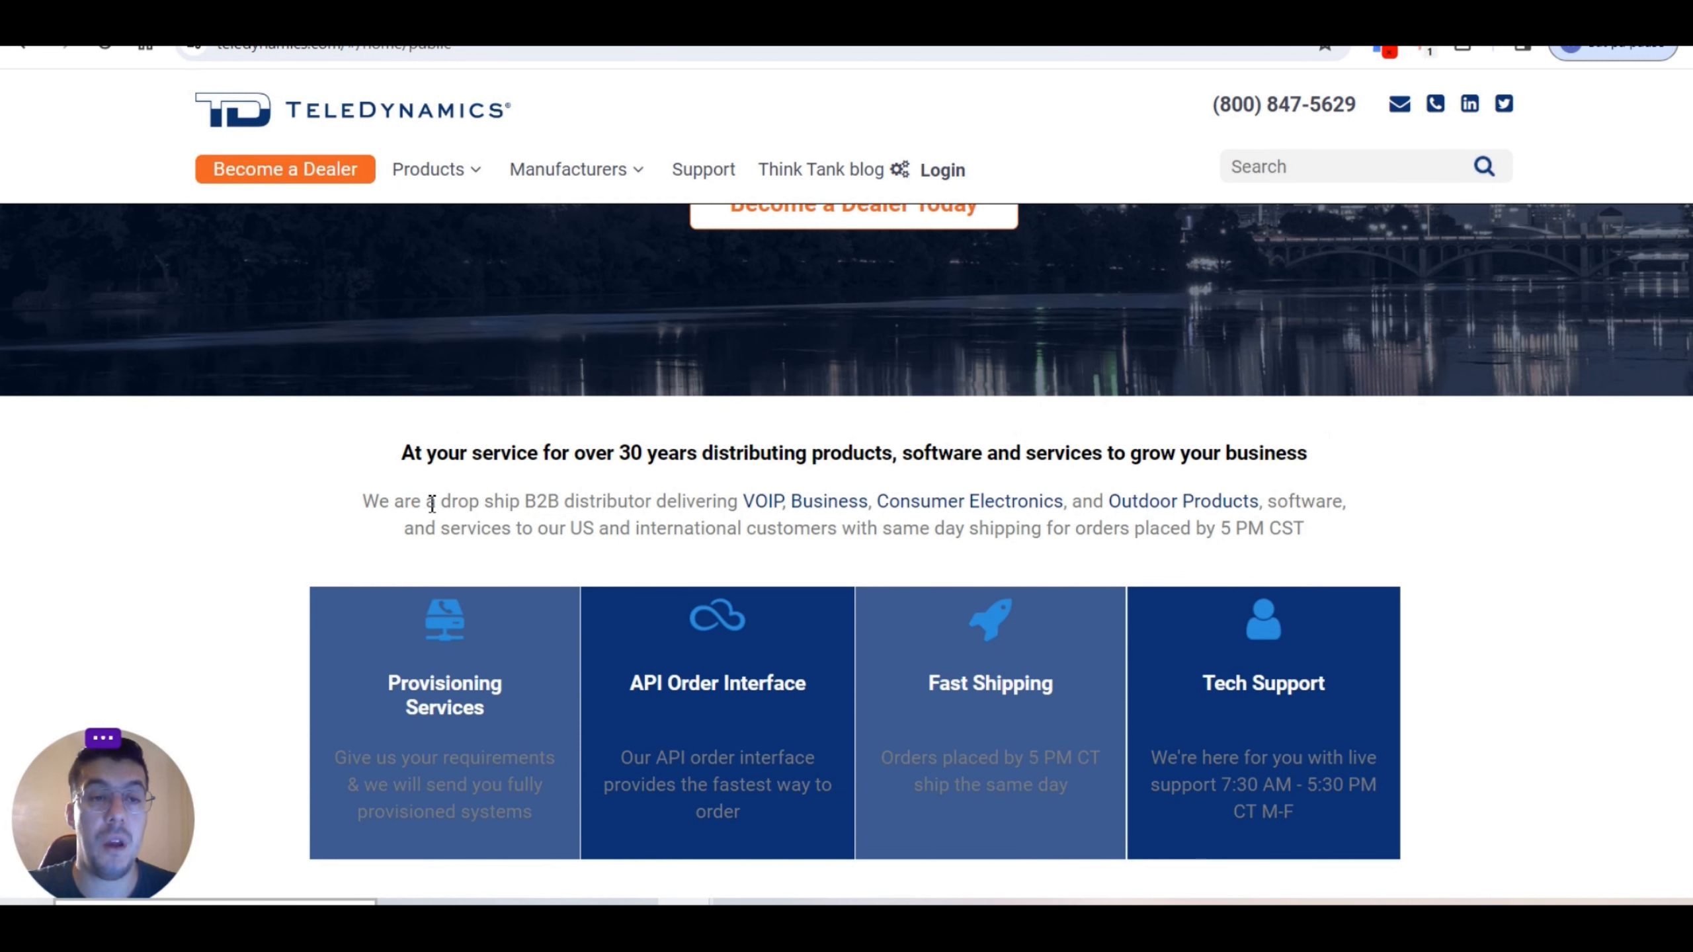
mouse_move(875, 521)
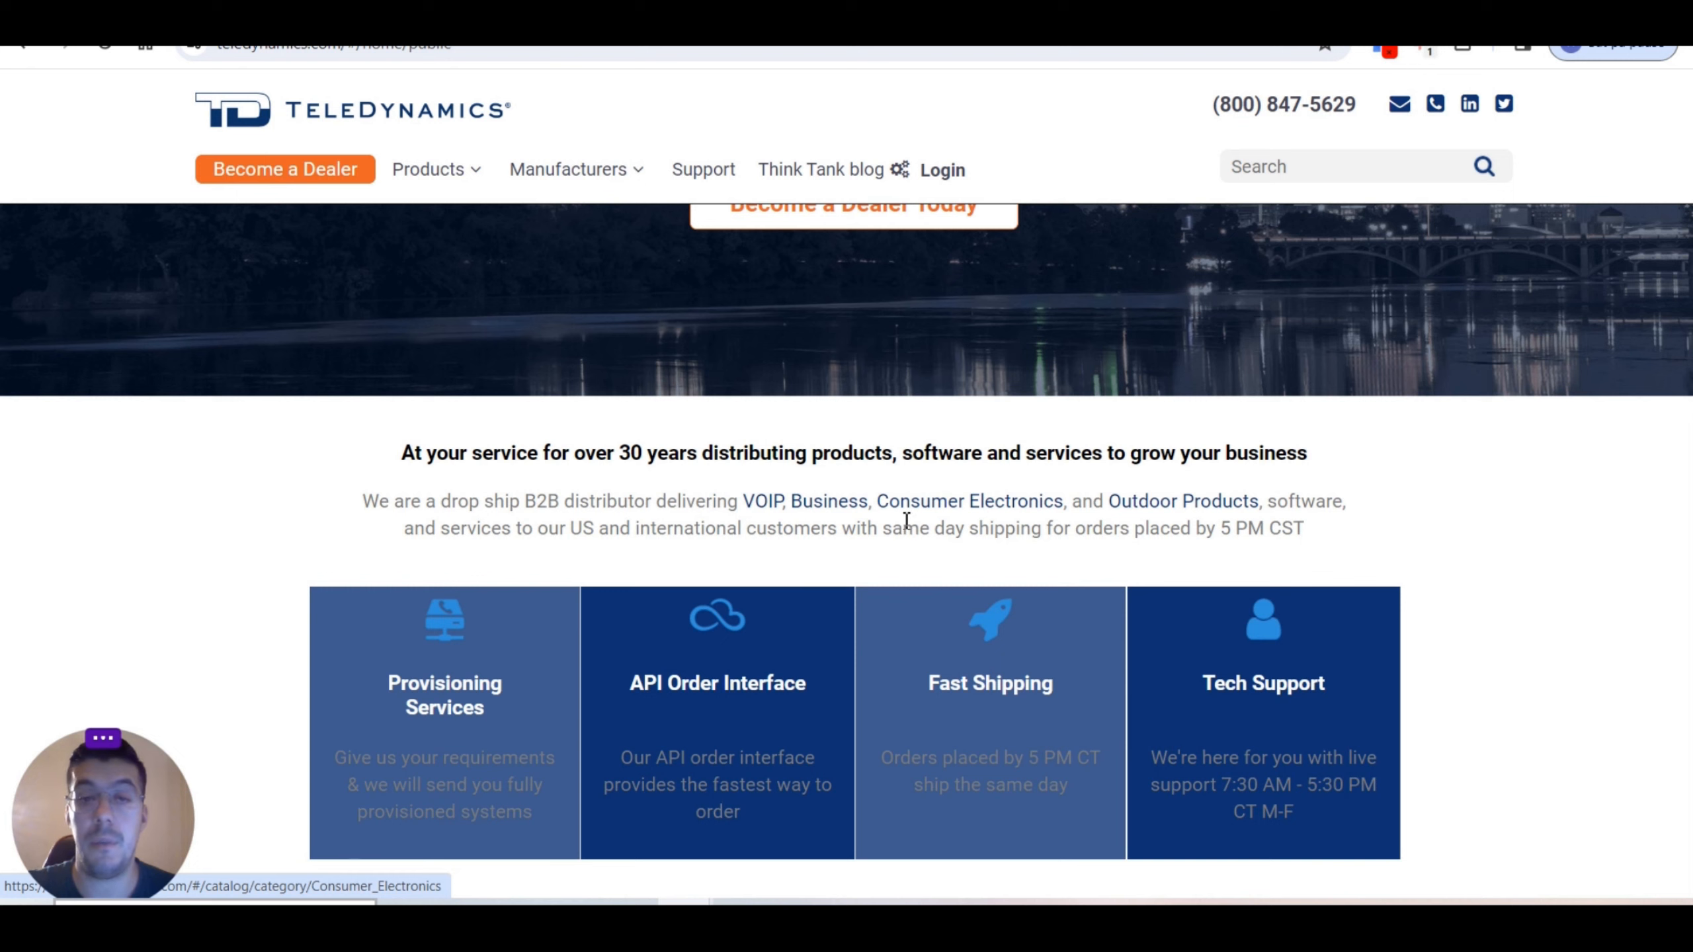
scroll(down, 3)
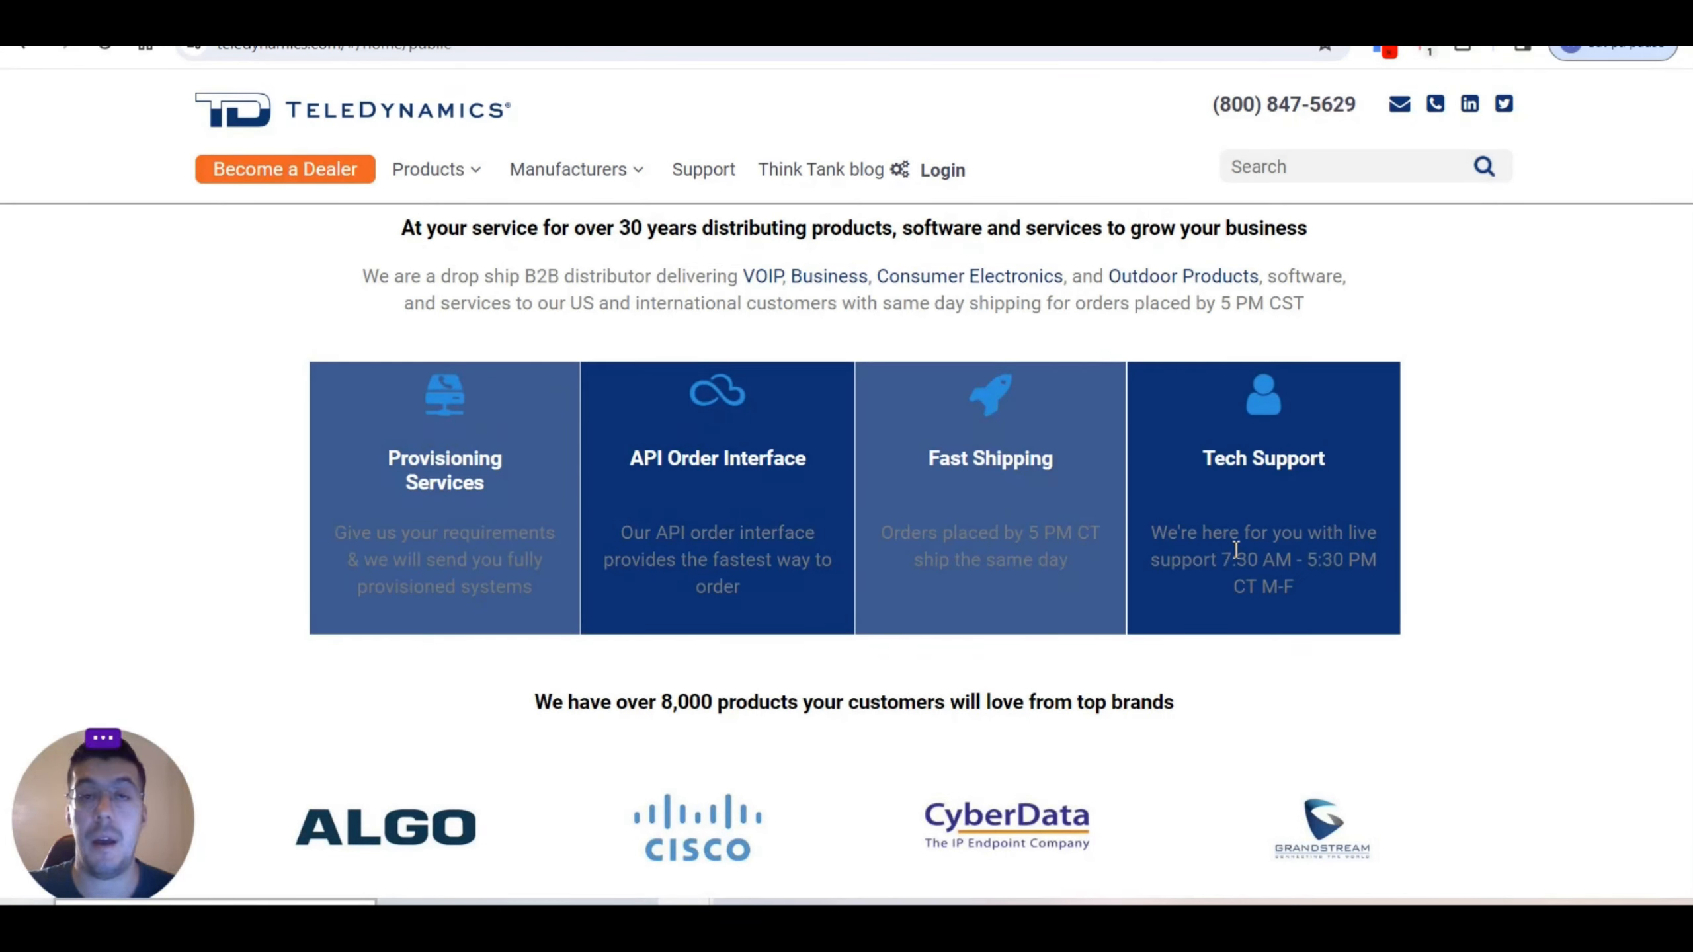
mouse_move(1239, 558)
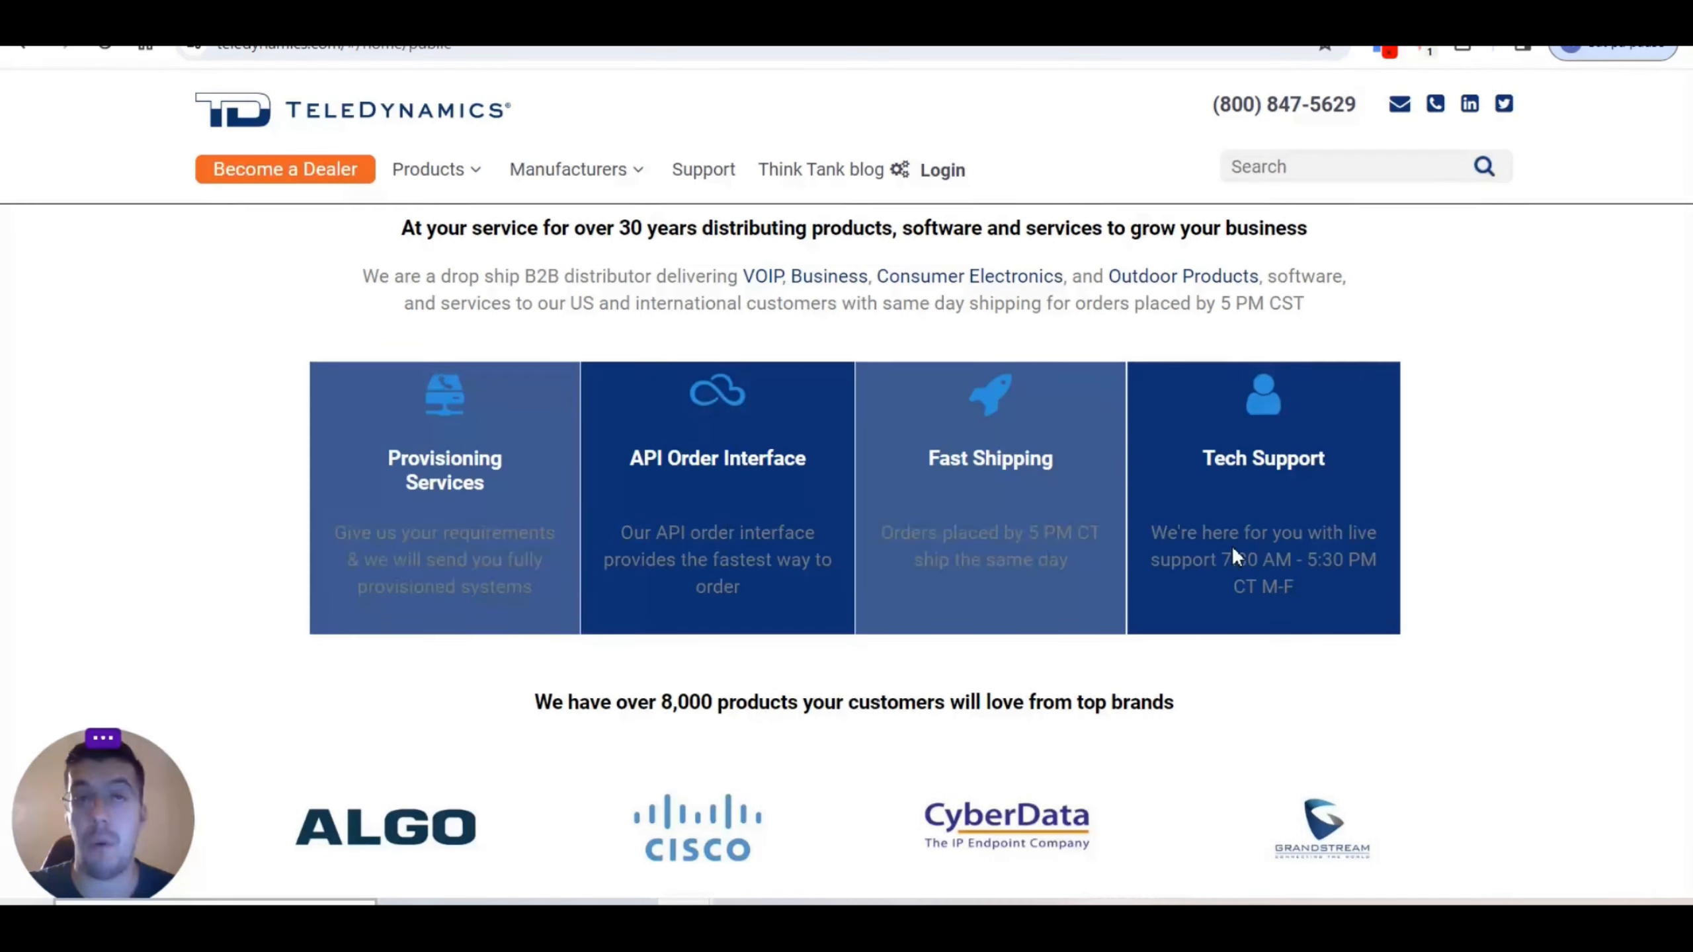
mouse_move(1253, 555)
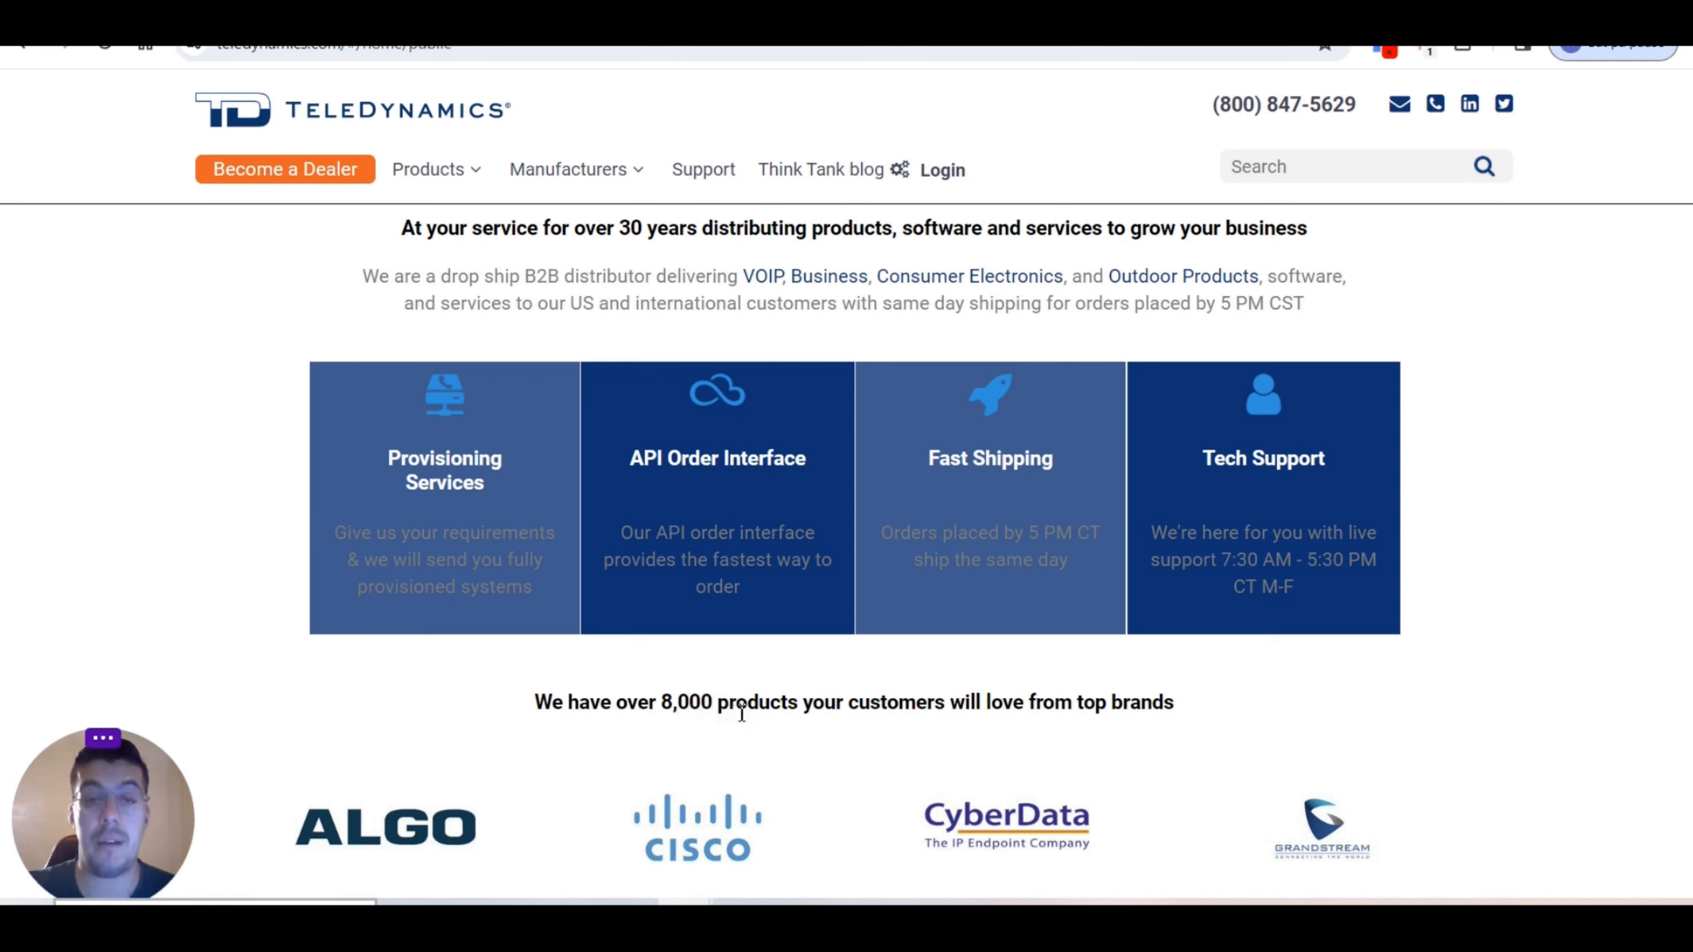
mouse_move(856, 729)
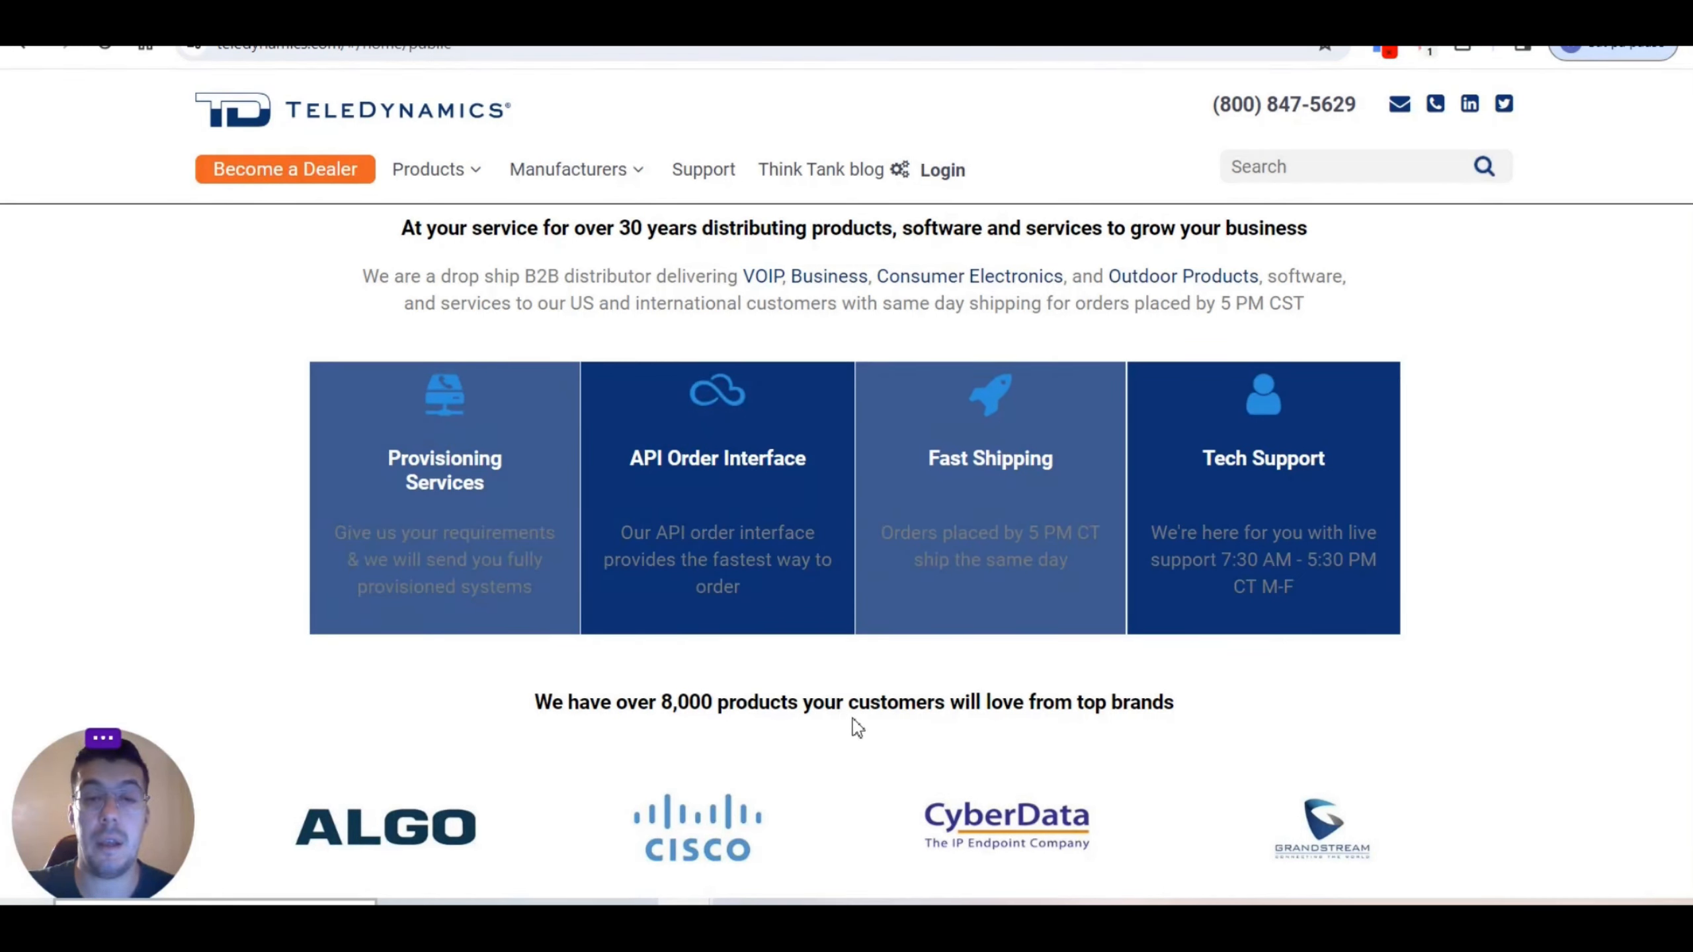
mouse_move(1149, 734)
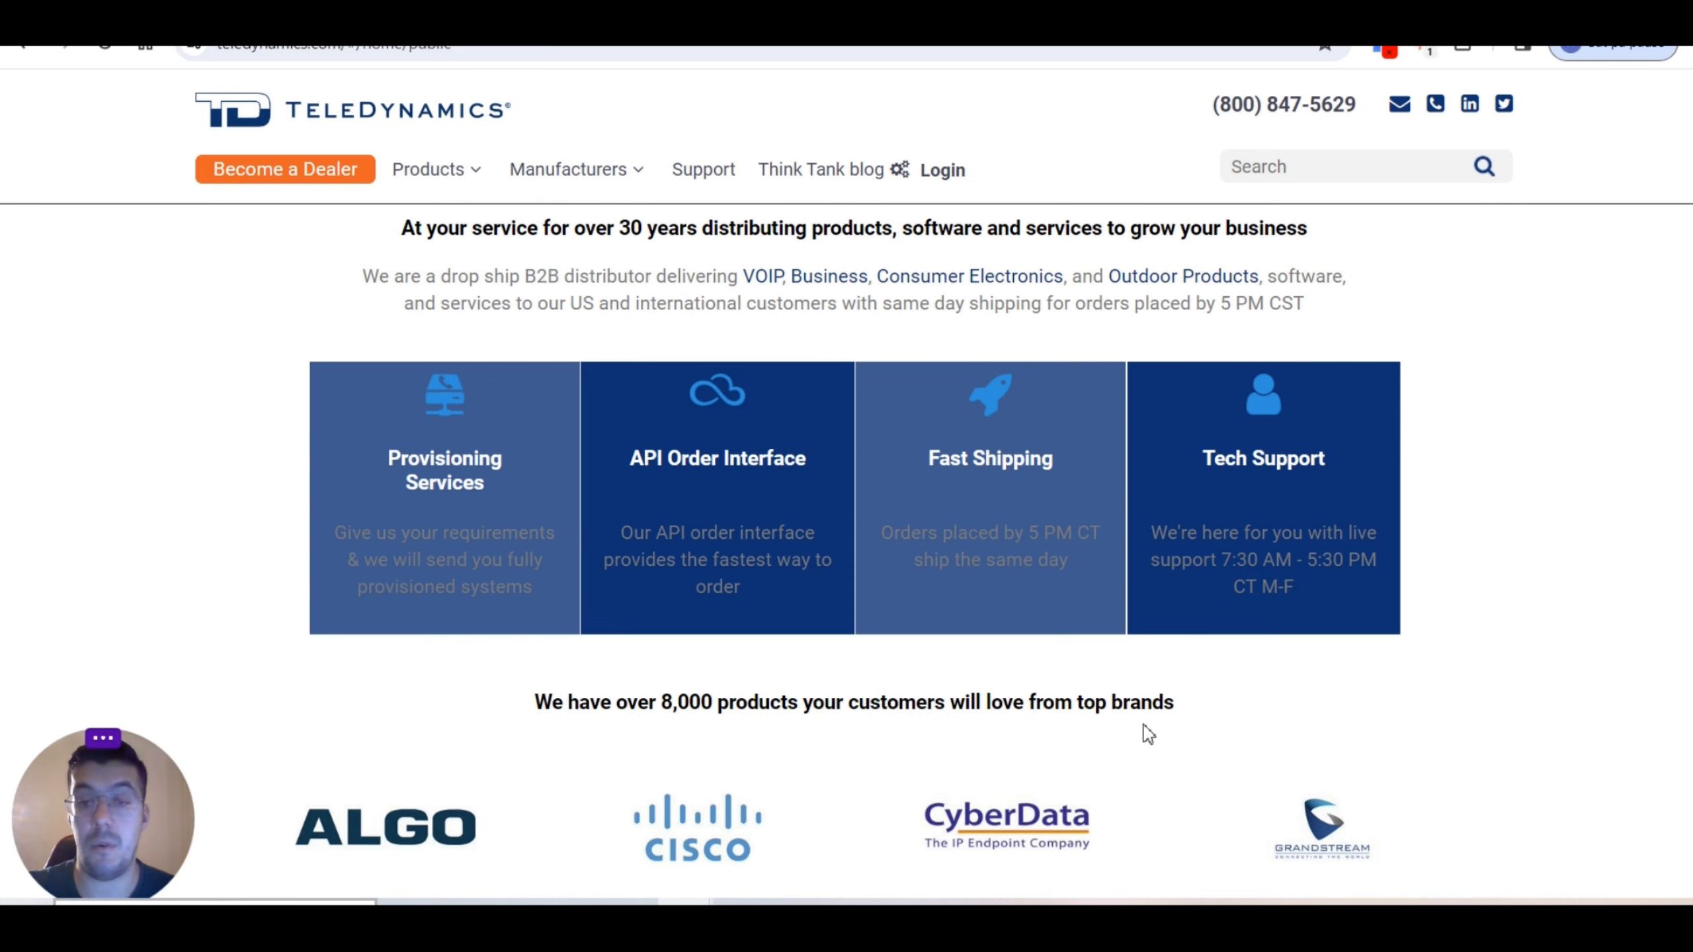
scroll(down, 3)
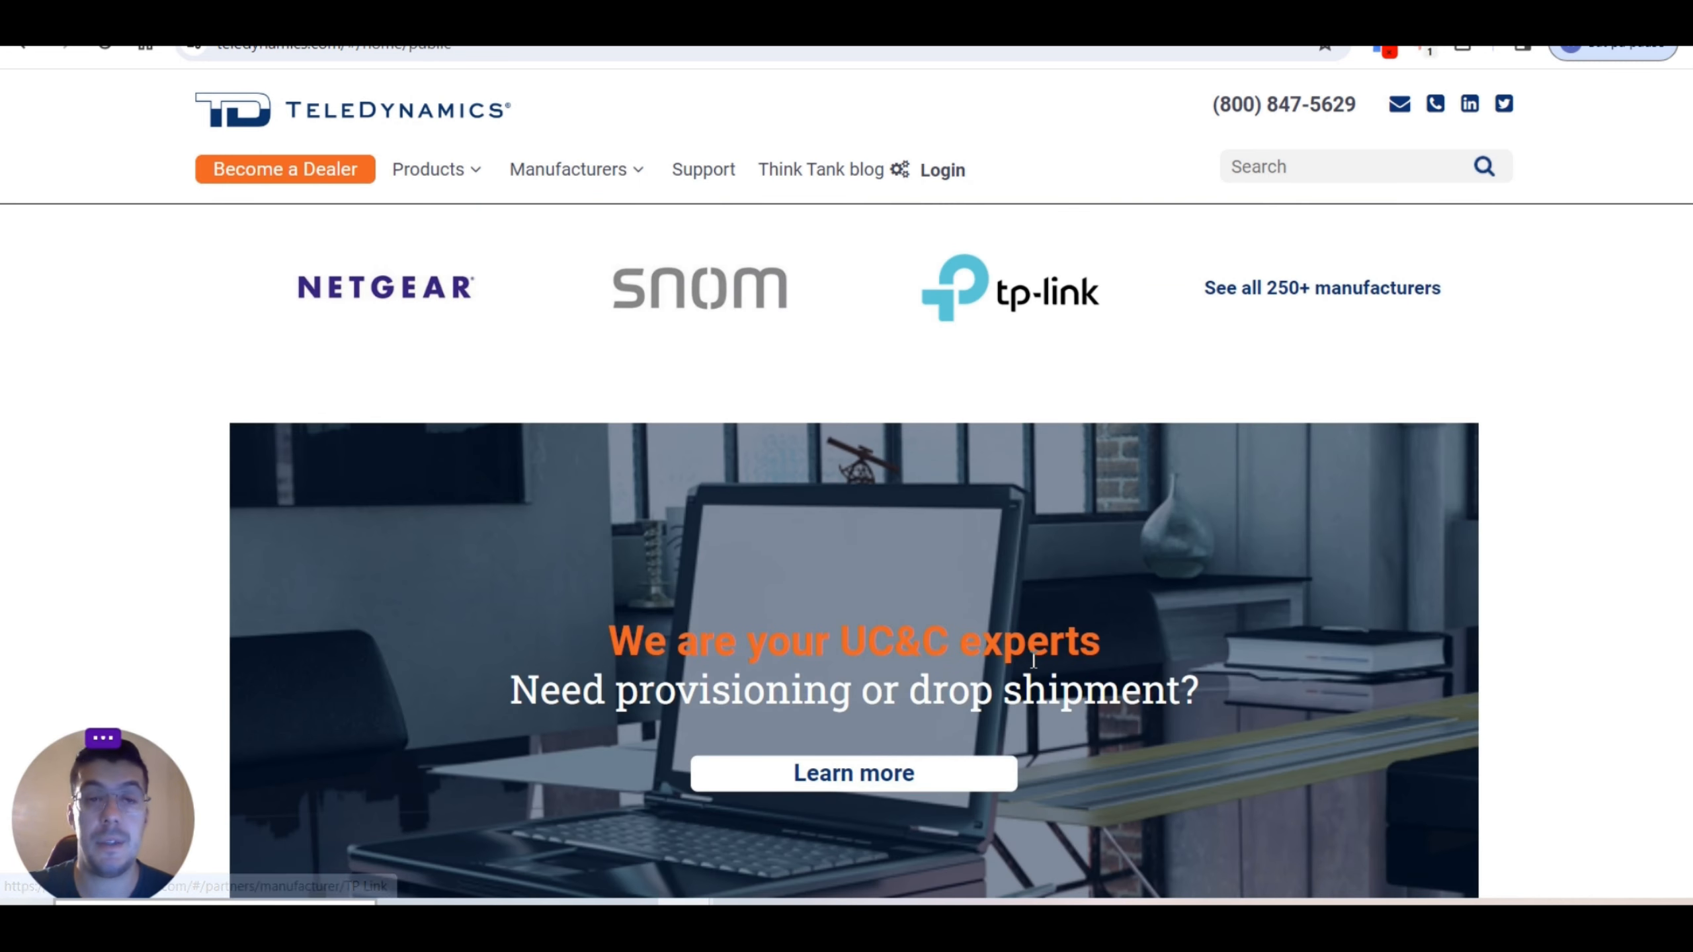
scroll(down, 3)
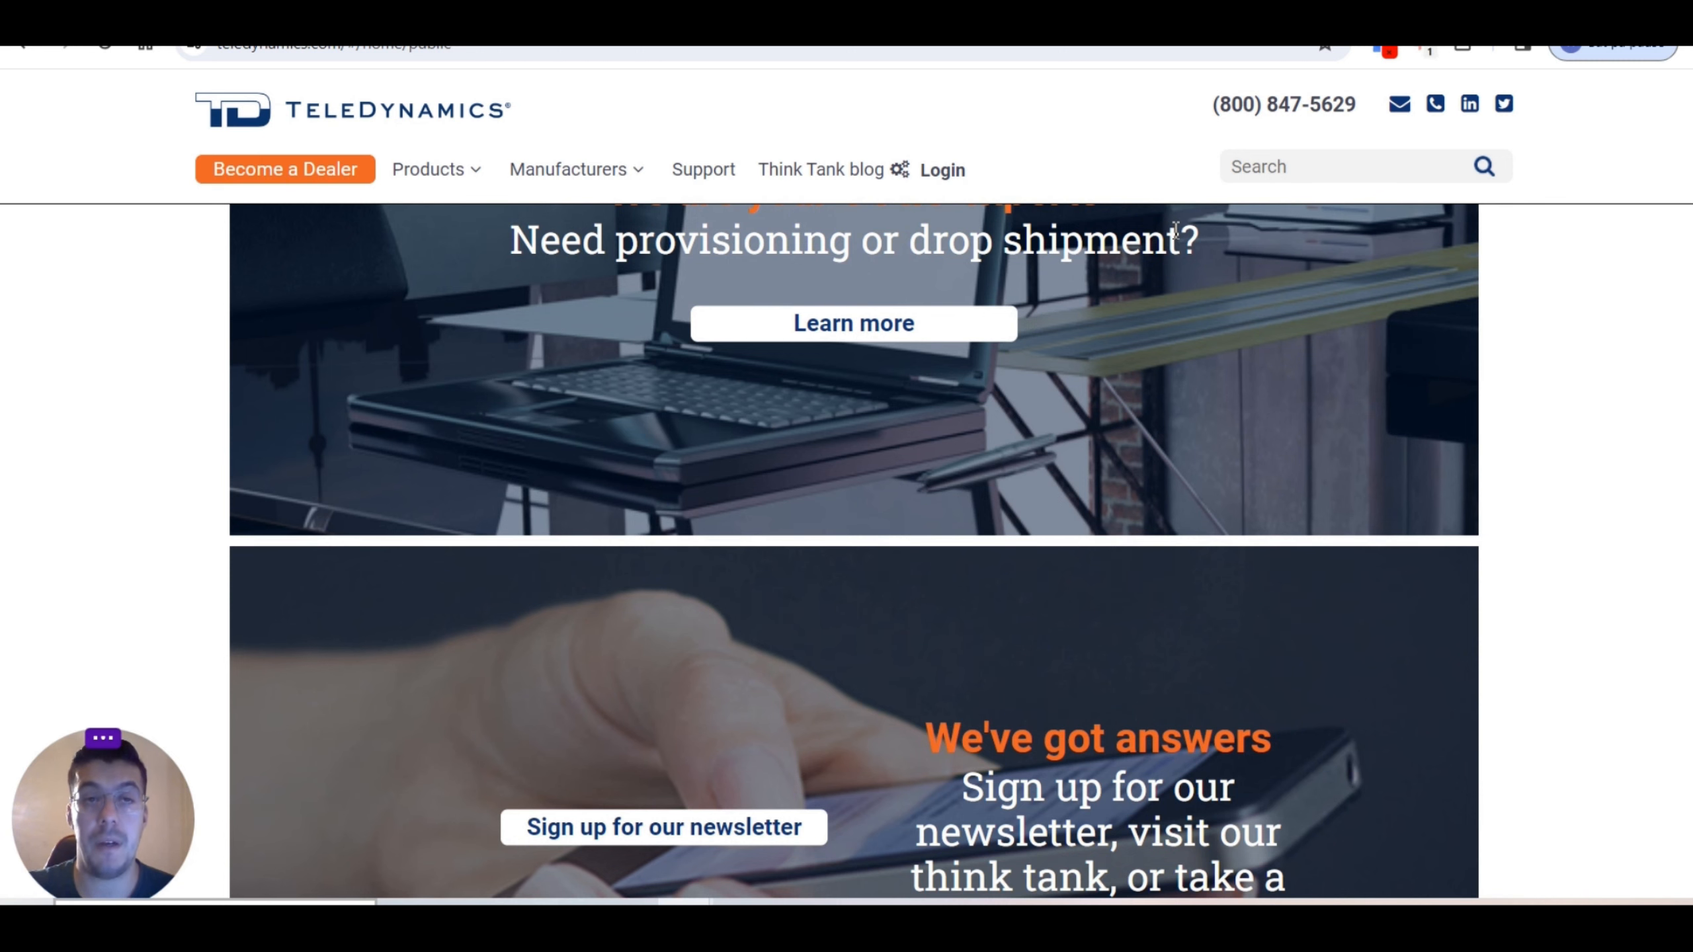
mouse_move(1087, 199)
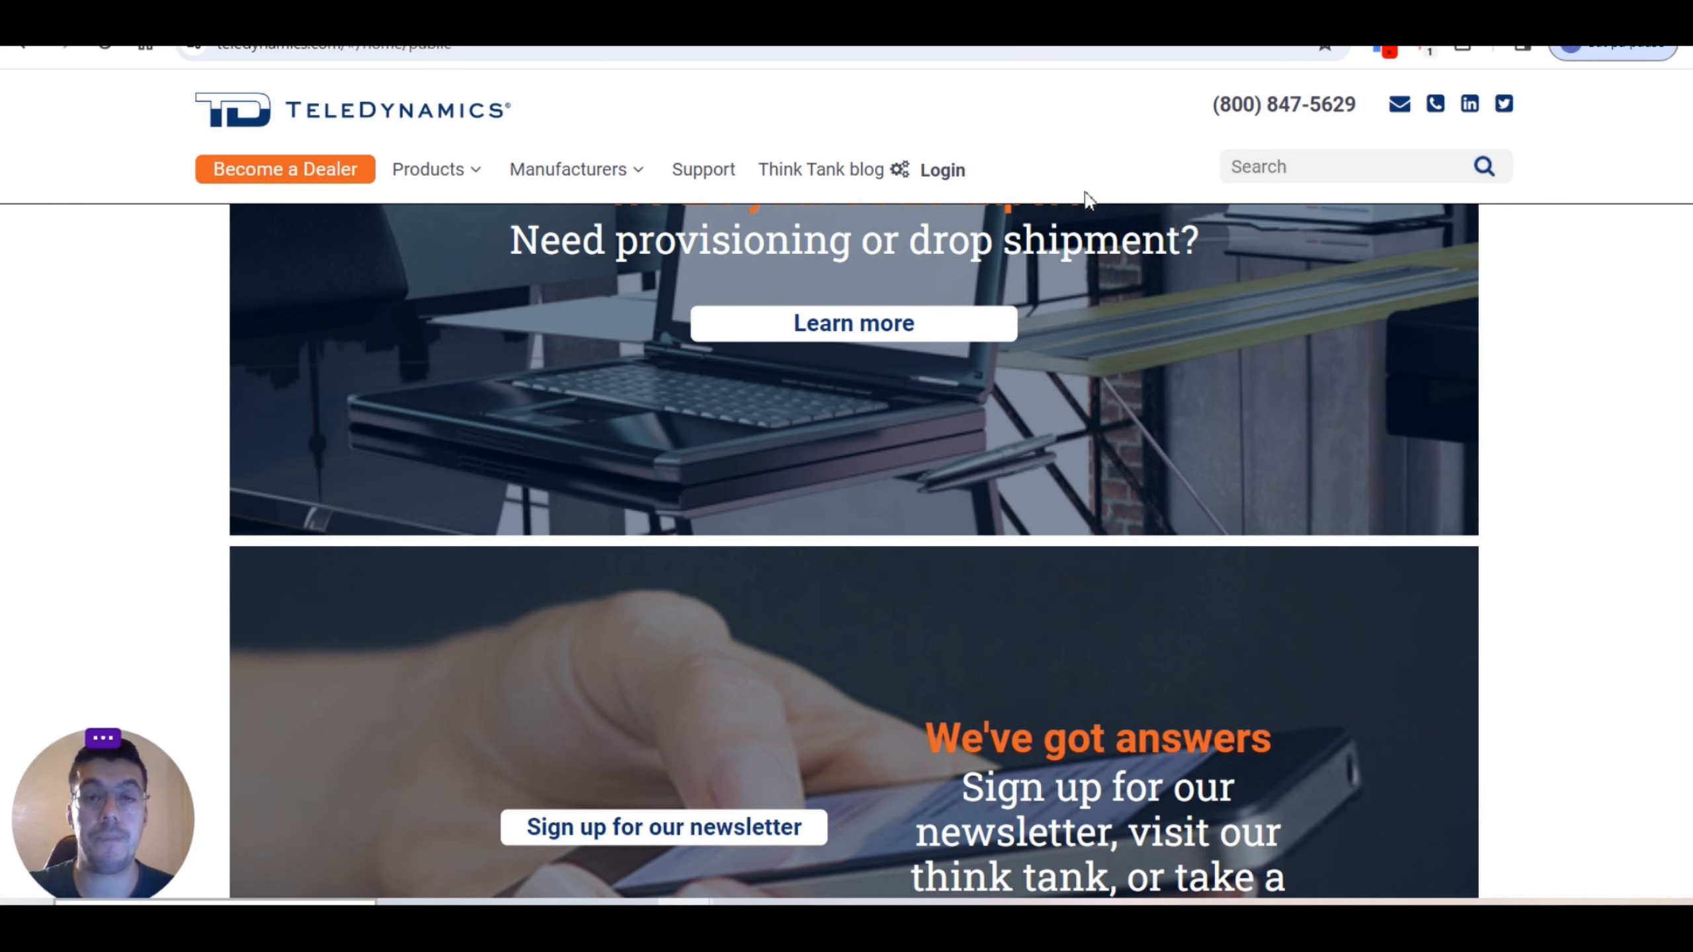
scroll(down, 3)
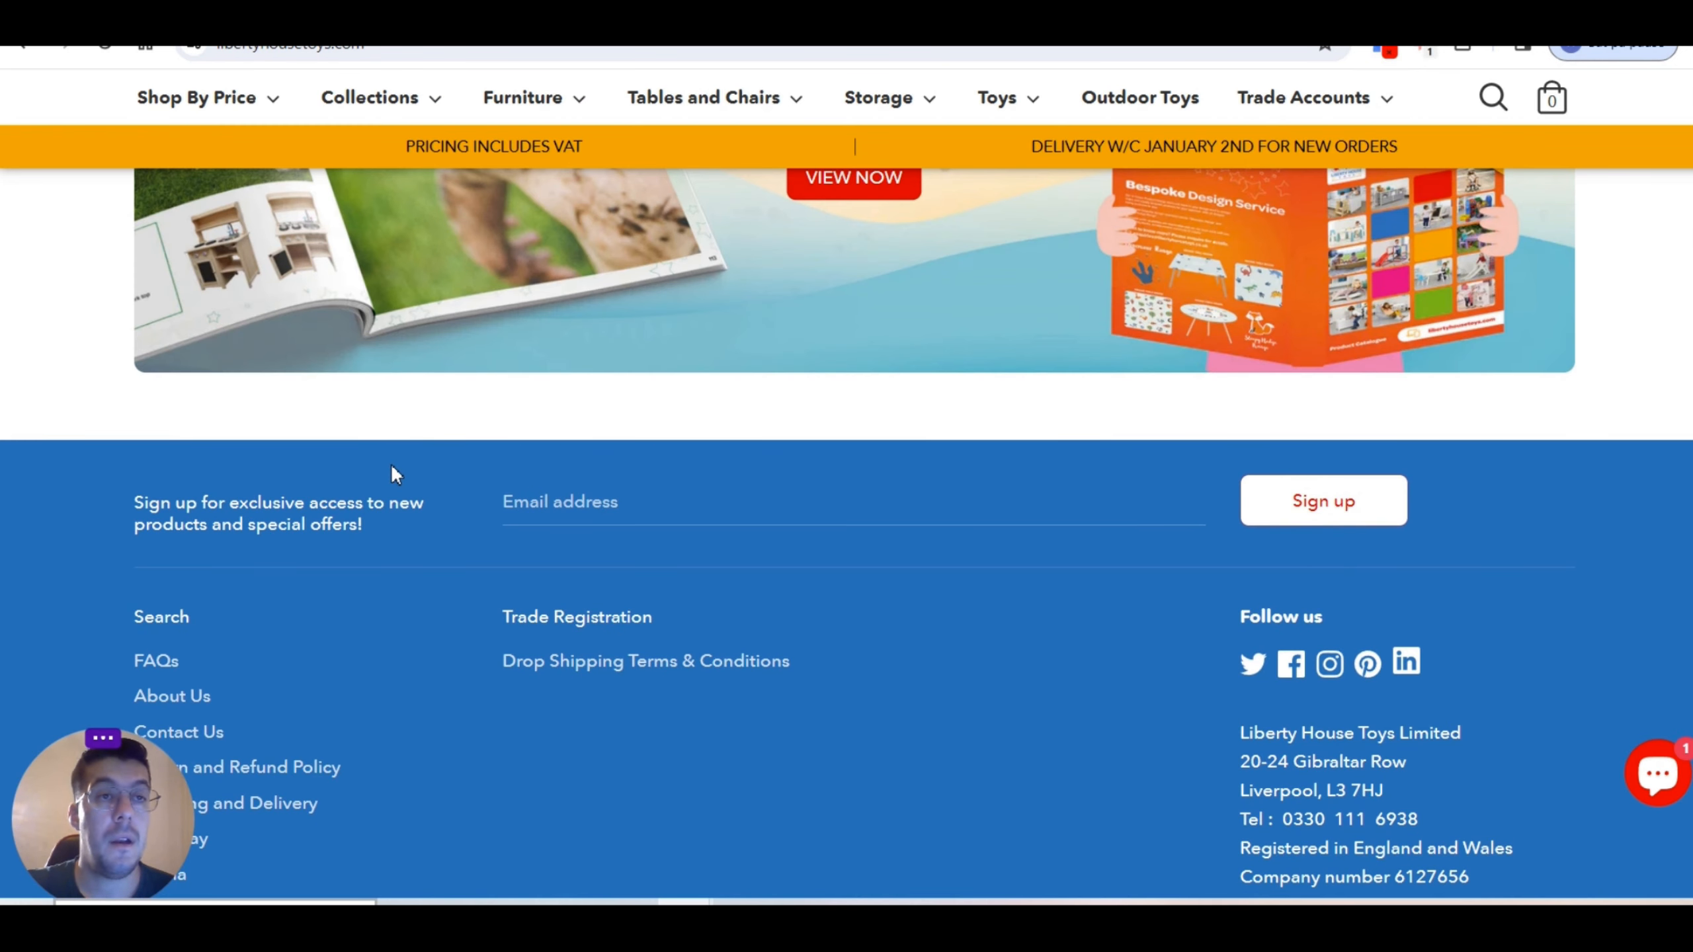
Step: Return to the top of Liberty House Toys' homepage and start a trade account application
scroll(up, 3)
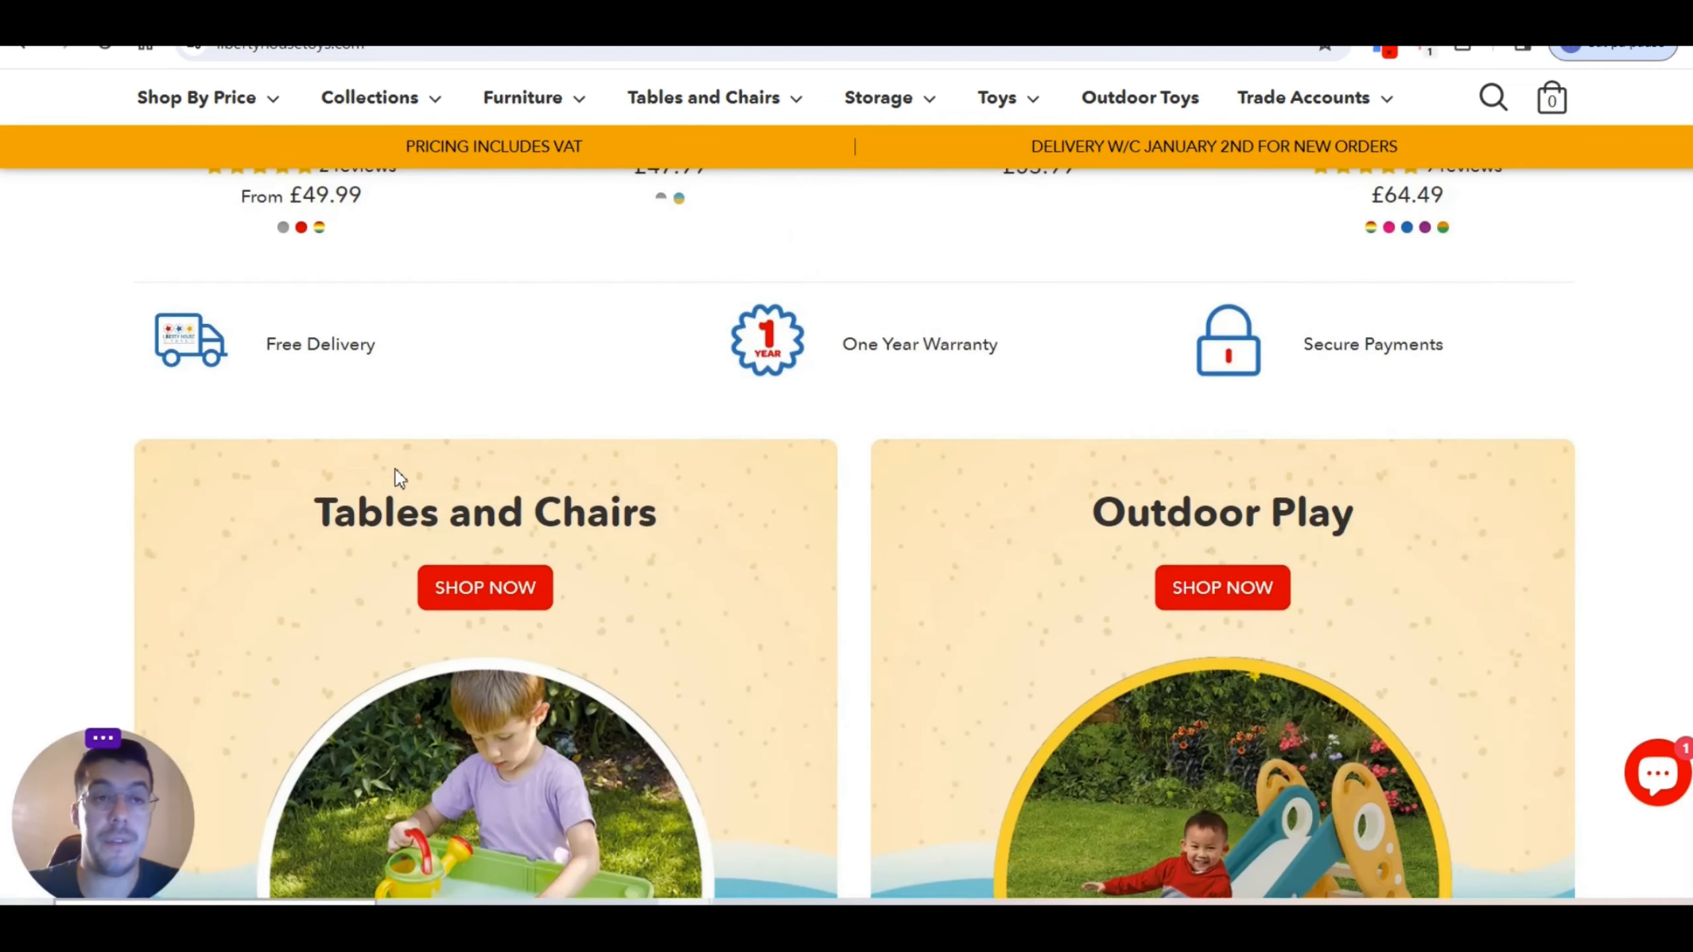
scroll(up, 3)
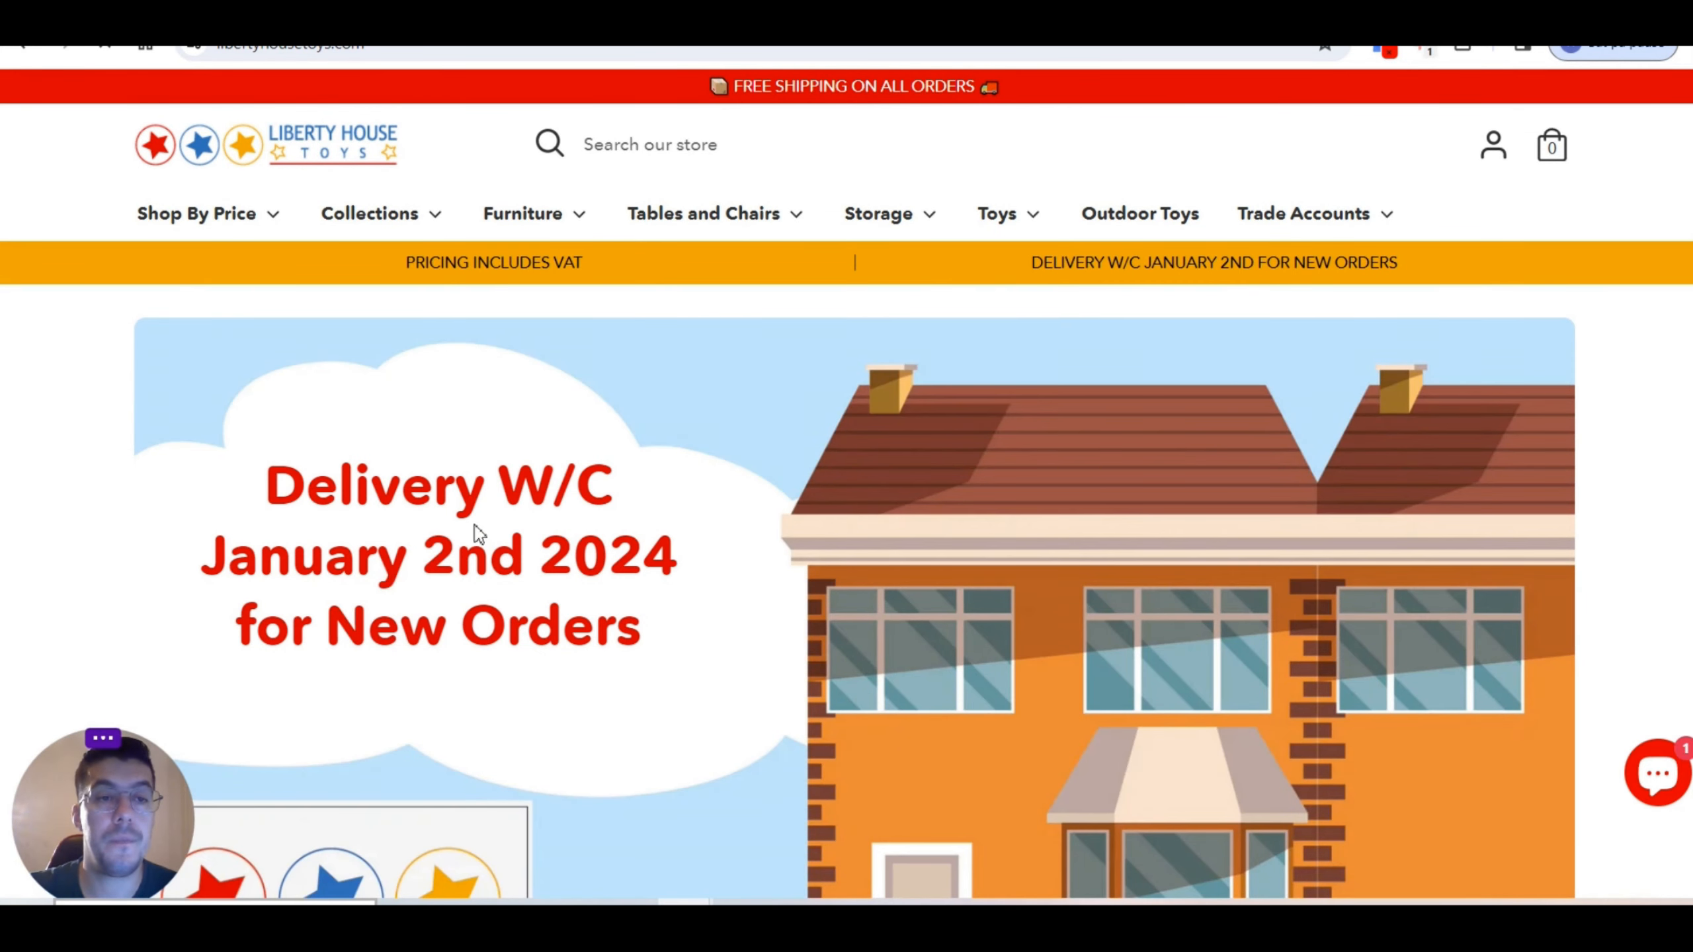
click(197, 213)
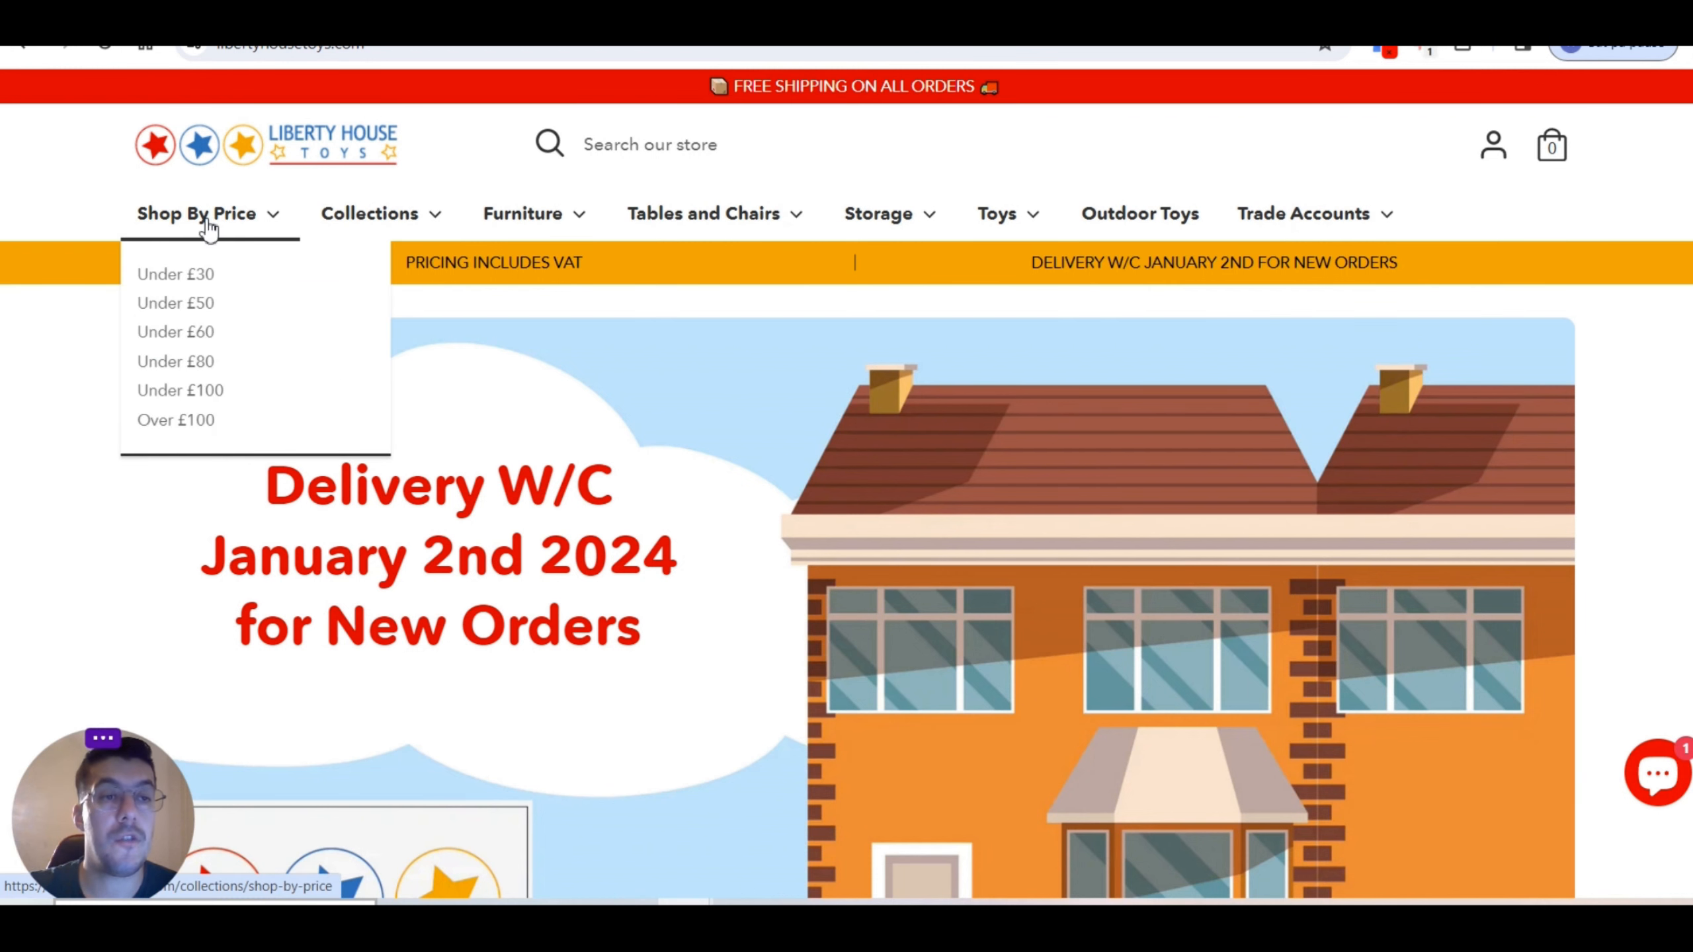
mouse_move(369, 221)
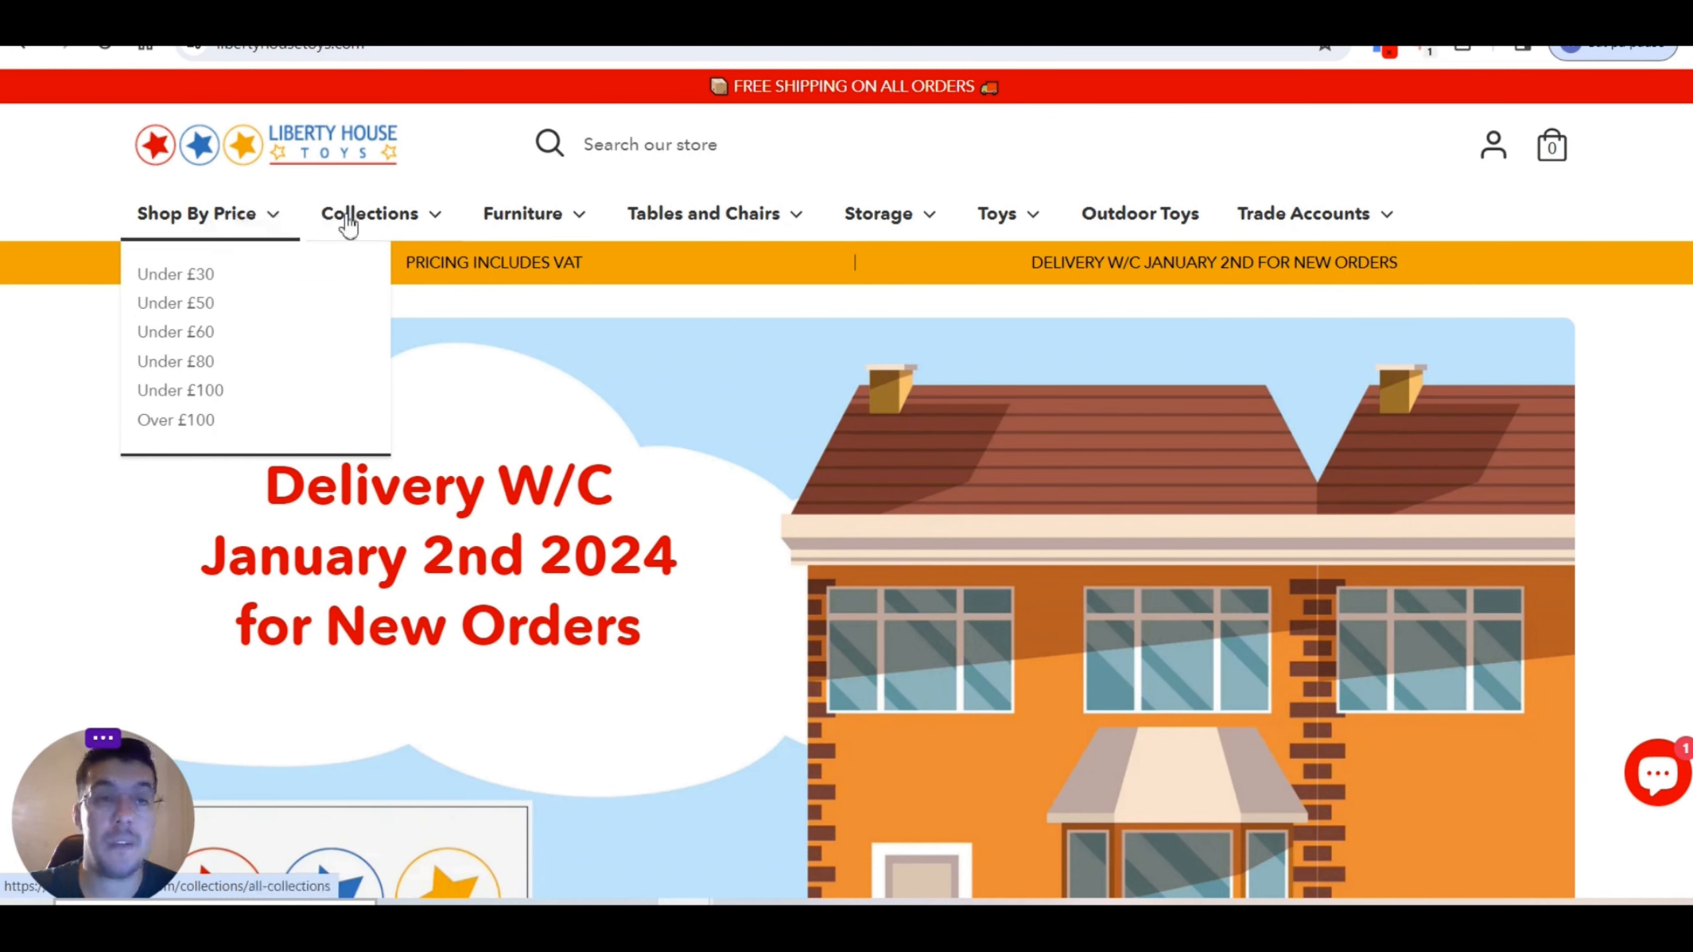
mouse_move(740, 205)
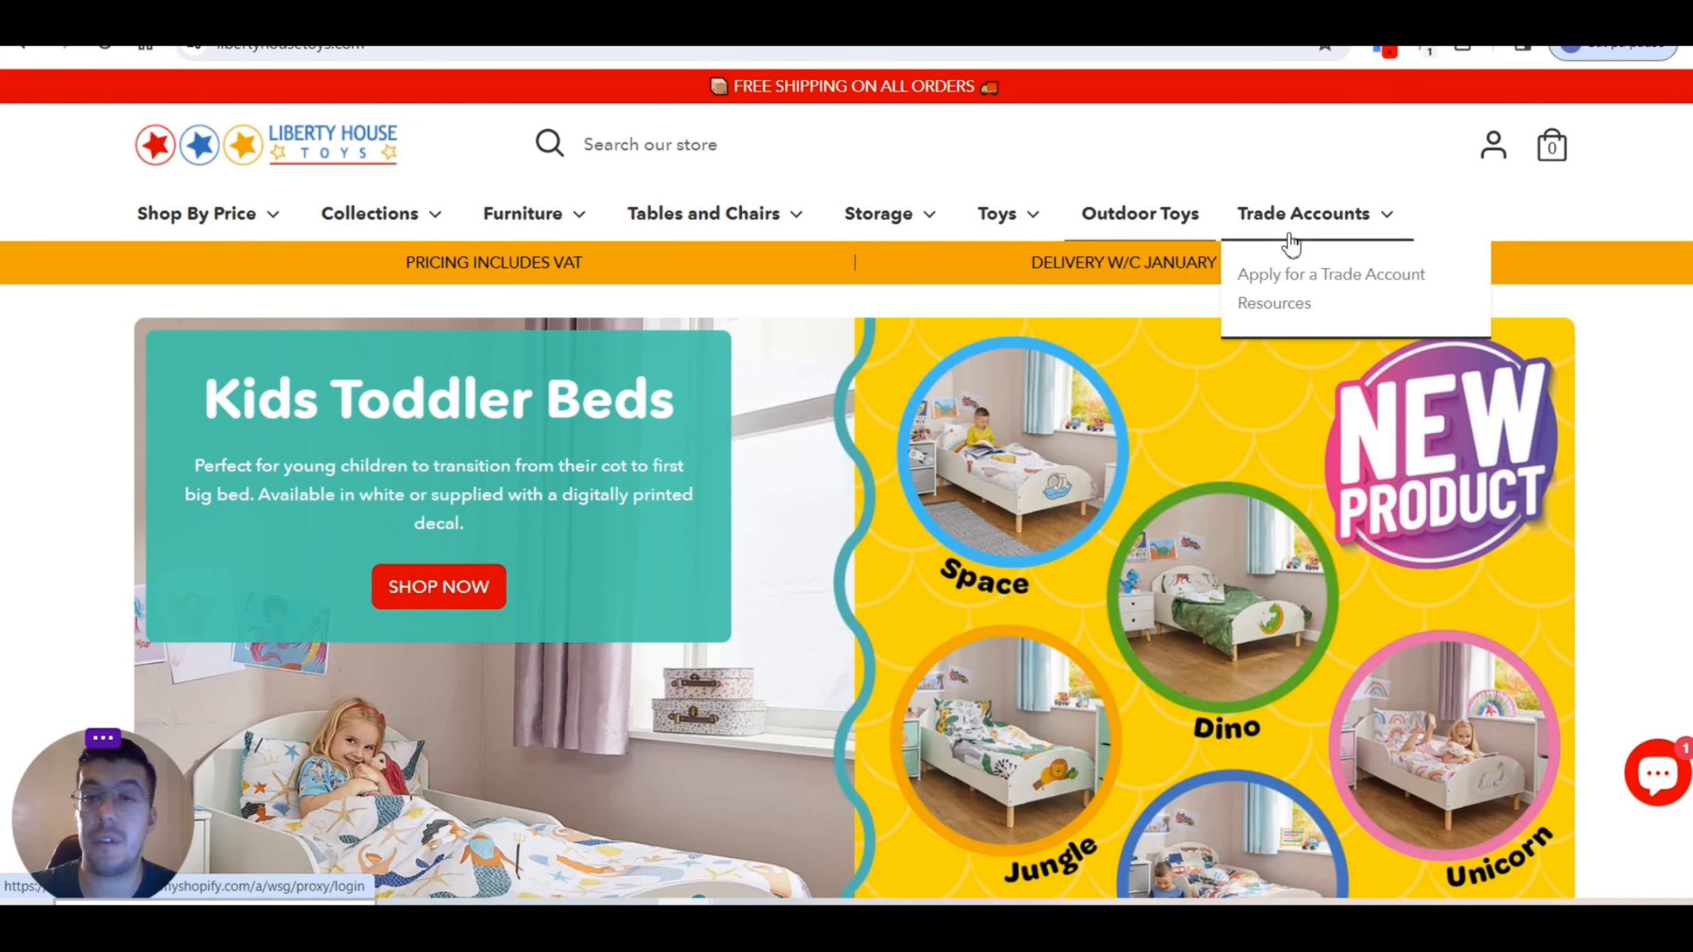
mouse_move(1279, 259)
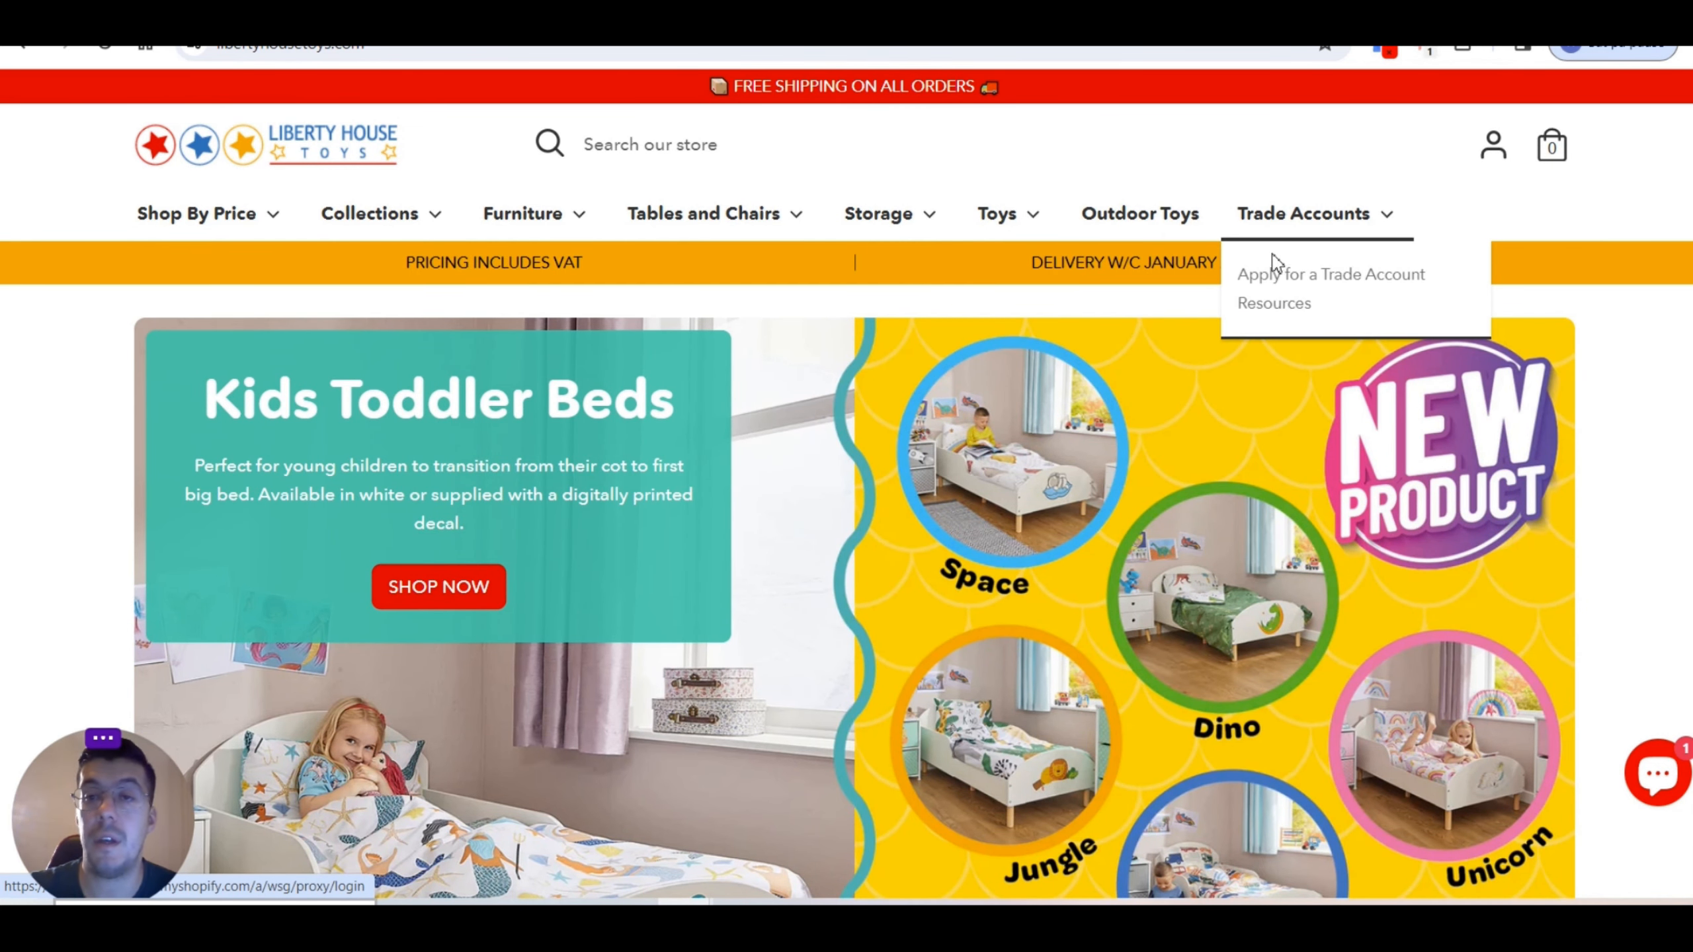
click(1332, 274)
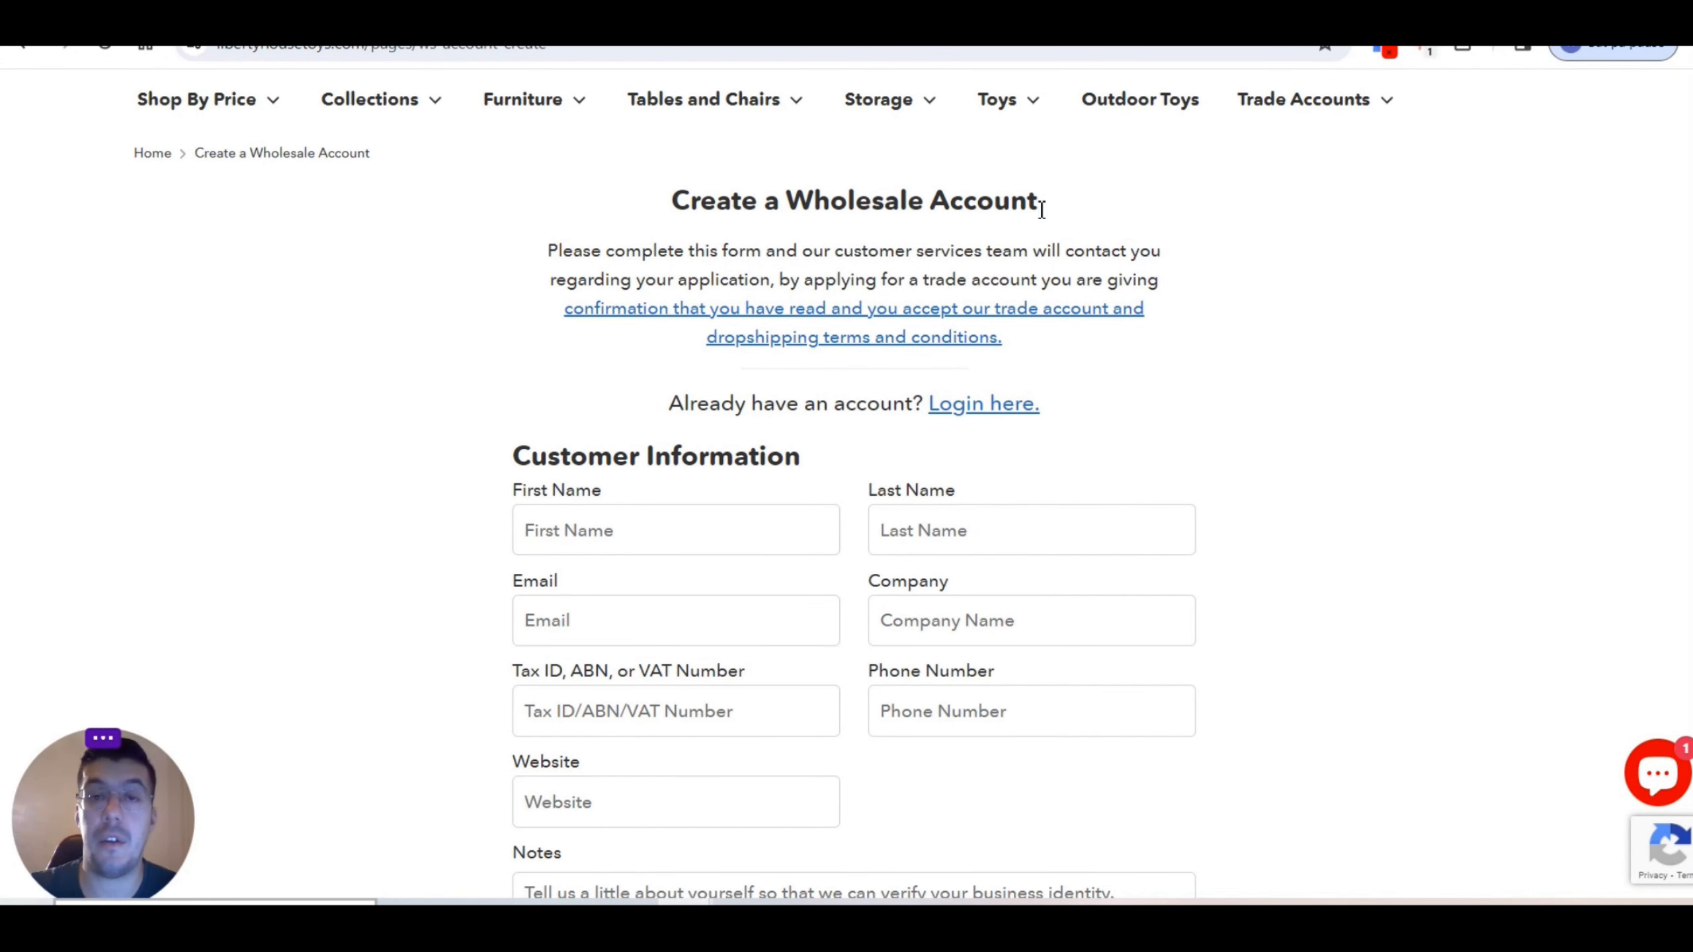
mouse_move(777, 385)
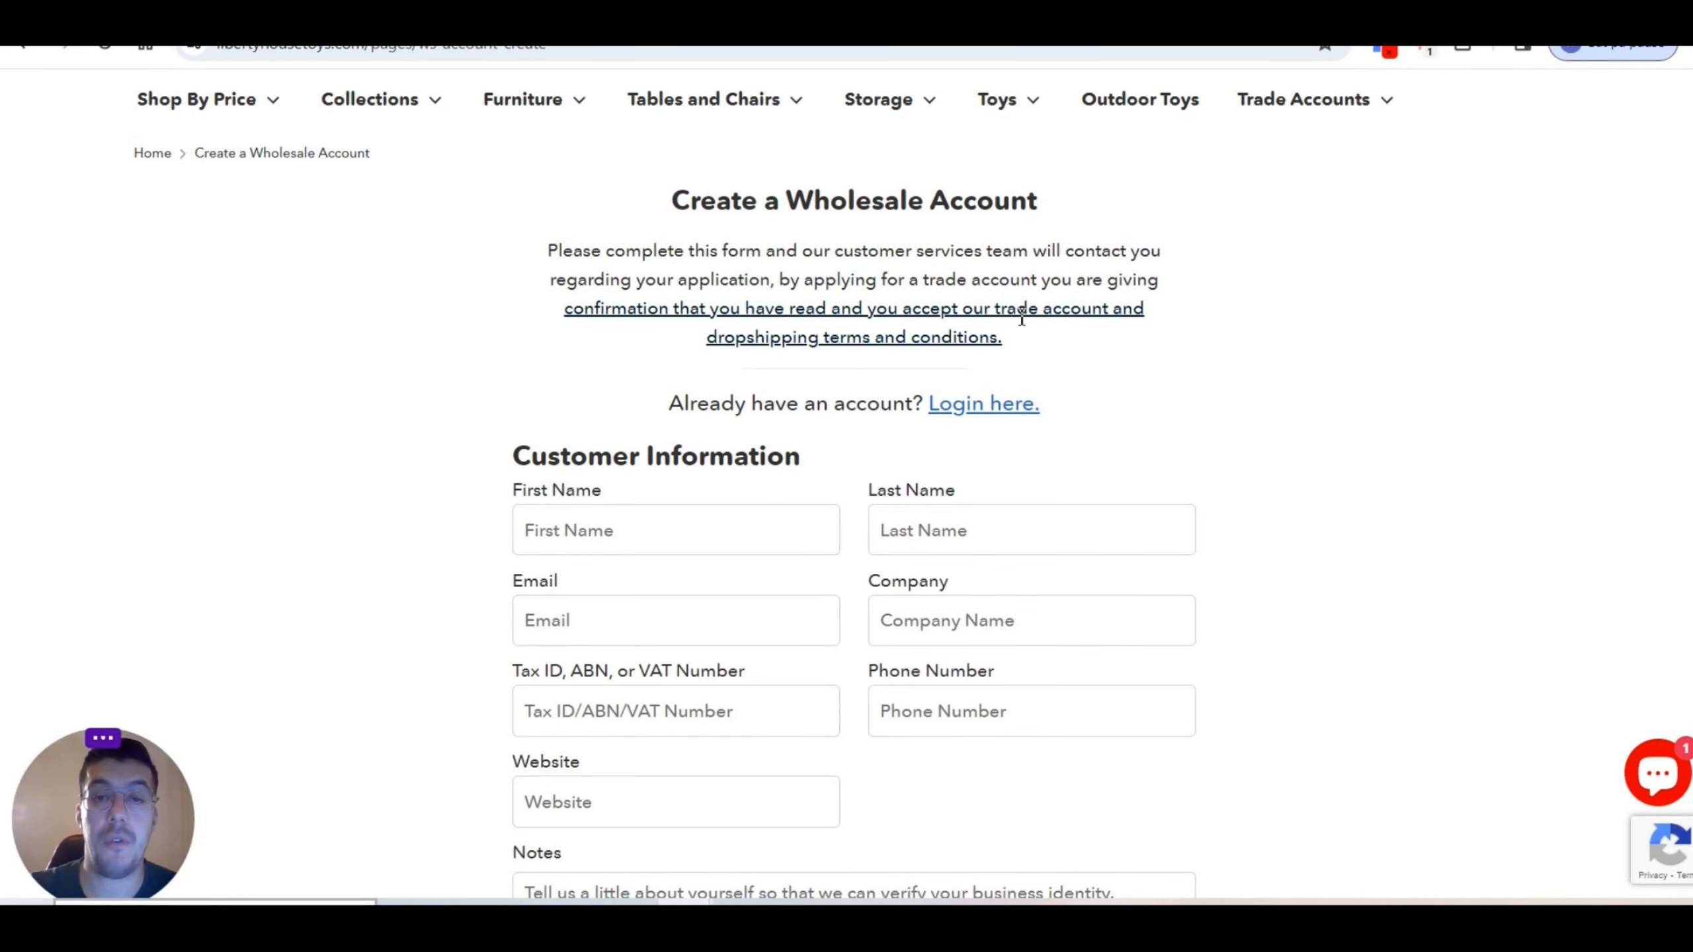
Step: Review the Create a Wholesale Account form down to its shipping address fields
scroll(down, 3)
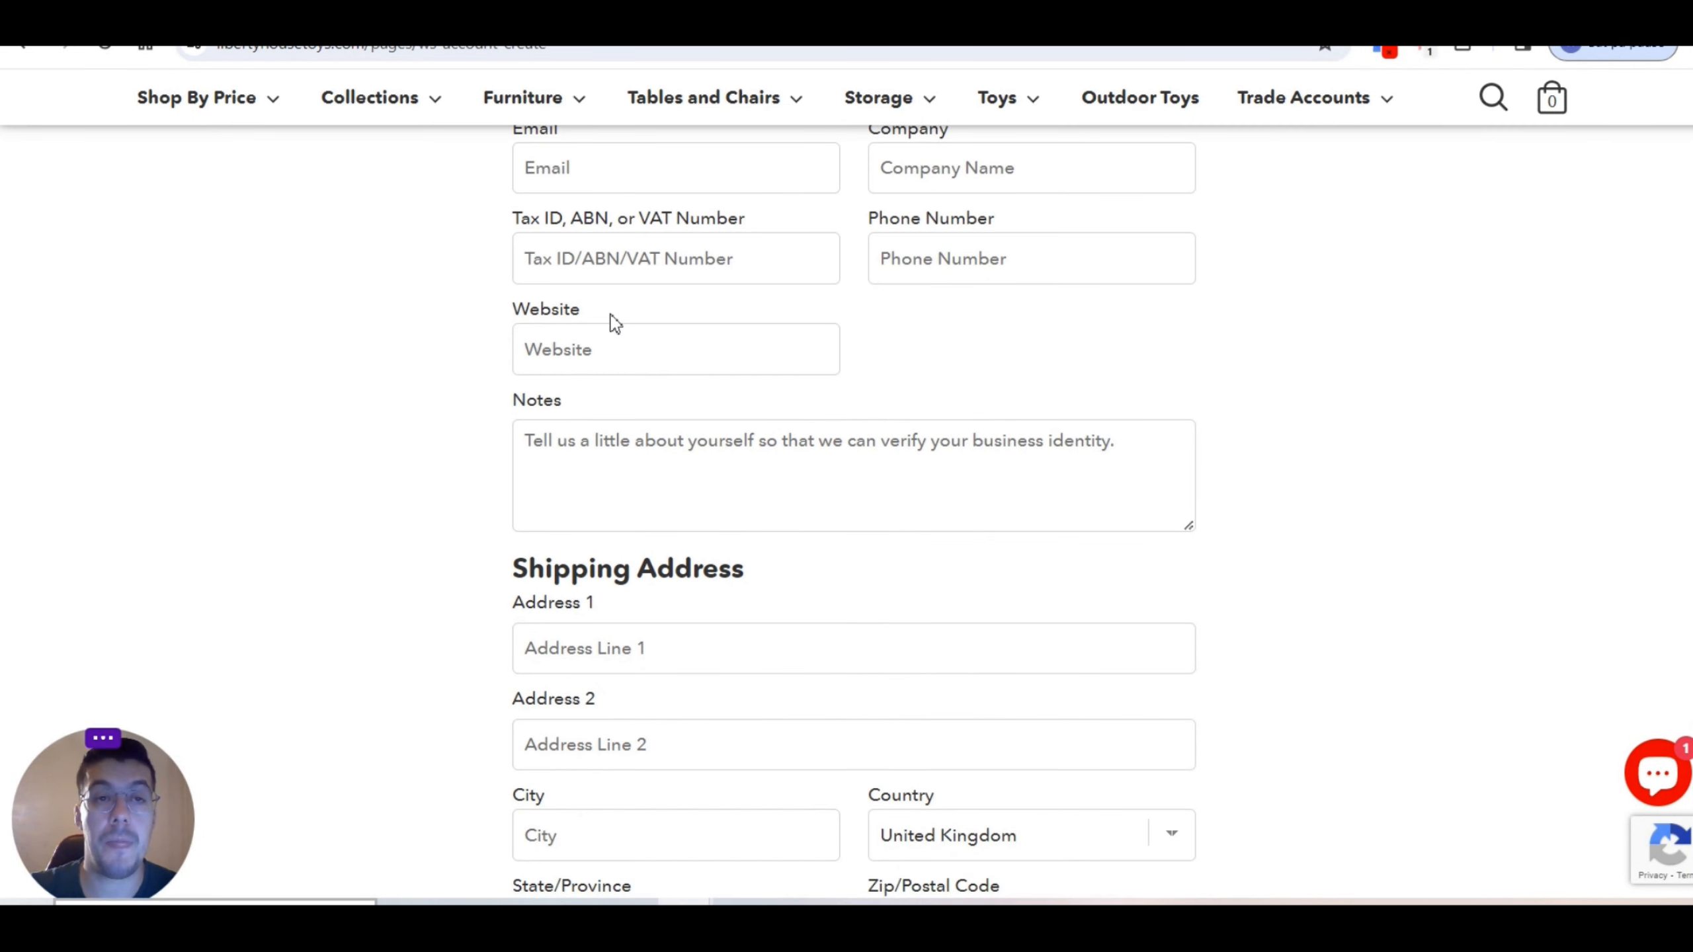
scroll(down, 3)
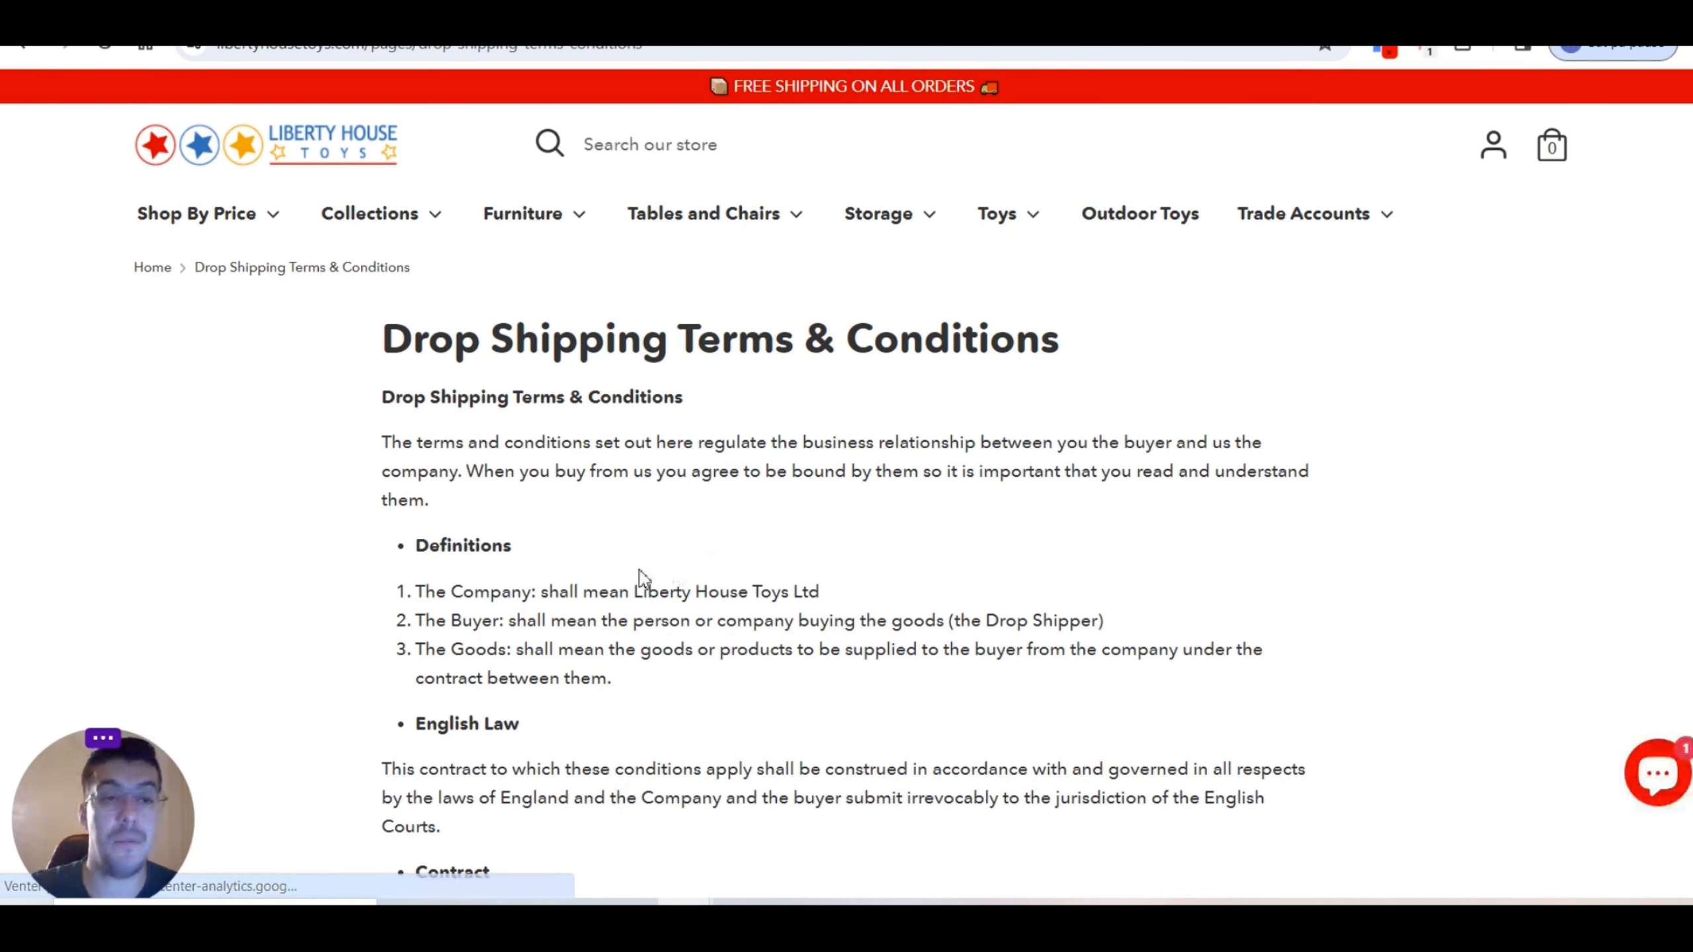
mouse_move(500, 579)
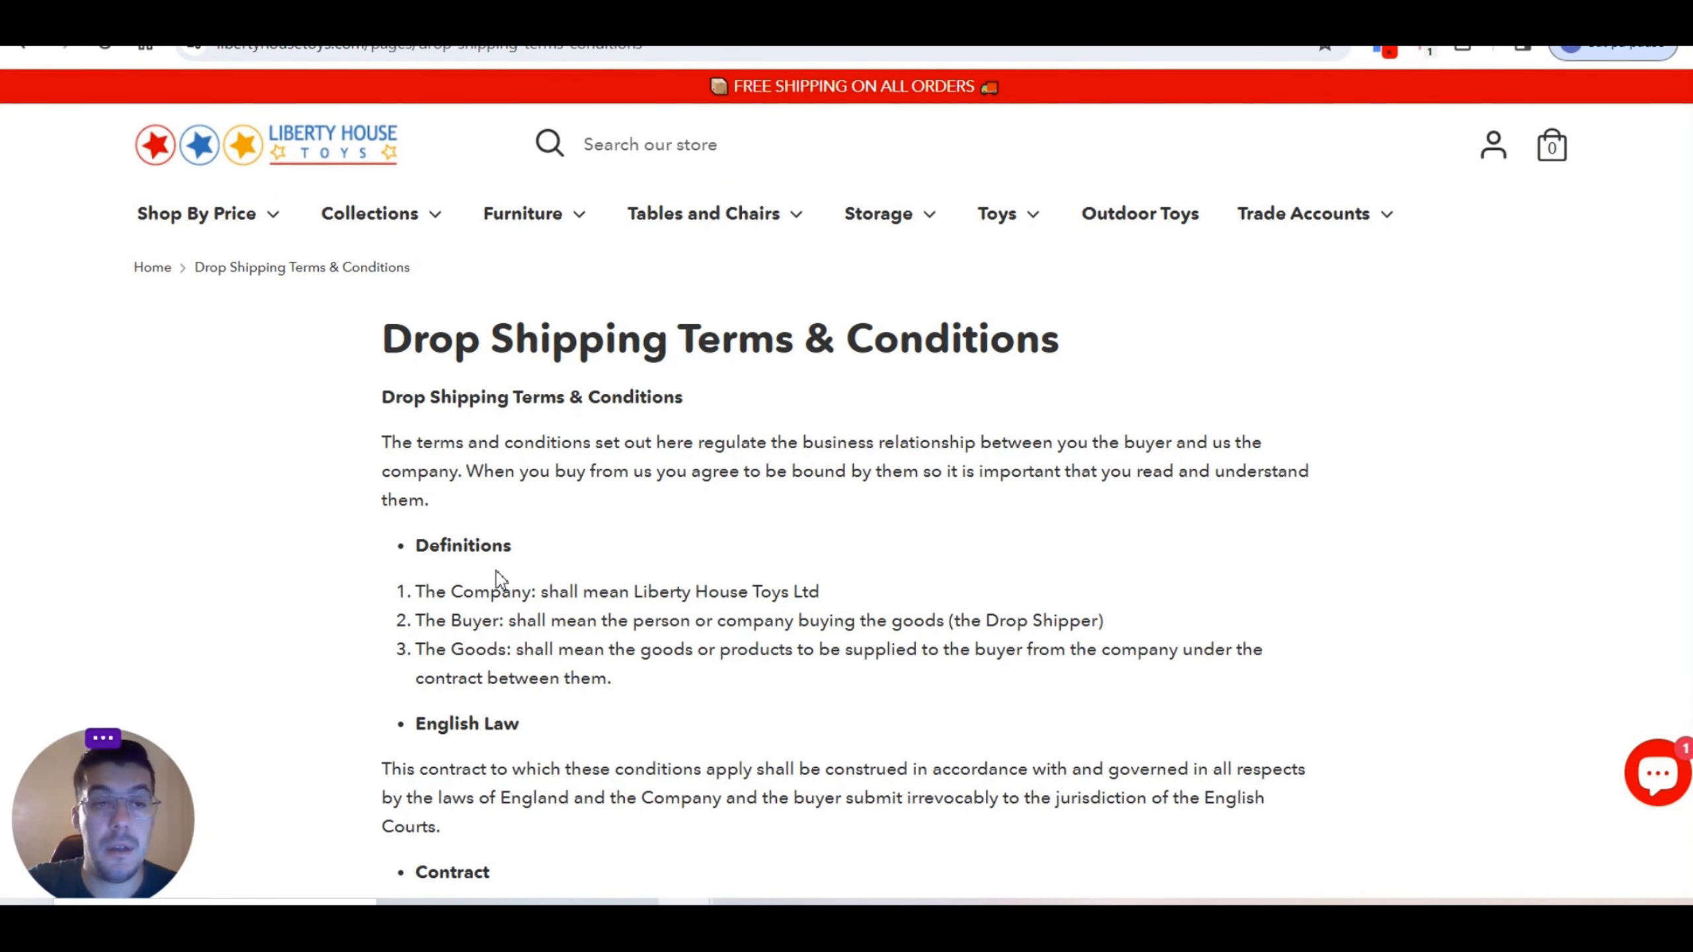
Step: Read the Drop Shipping Terms & Conditions through the carriage and selling-online clauses, then show Collections
scroll(down, 3)
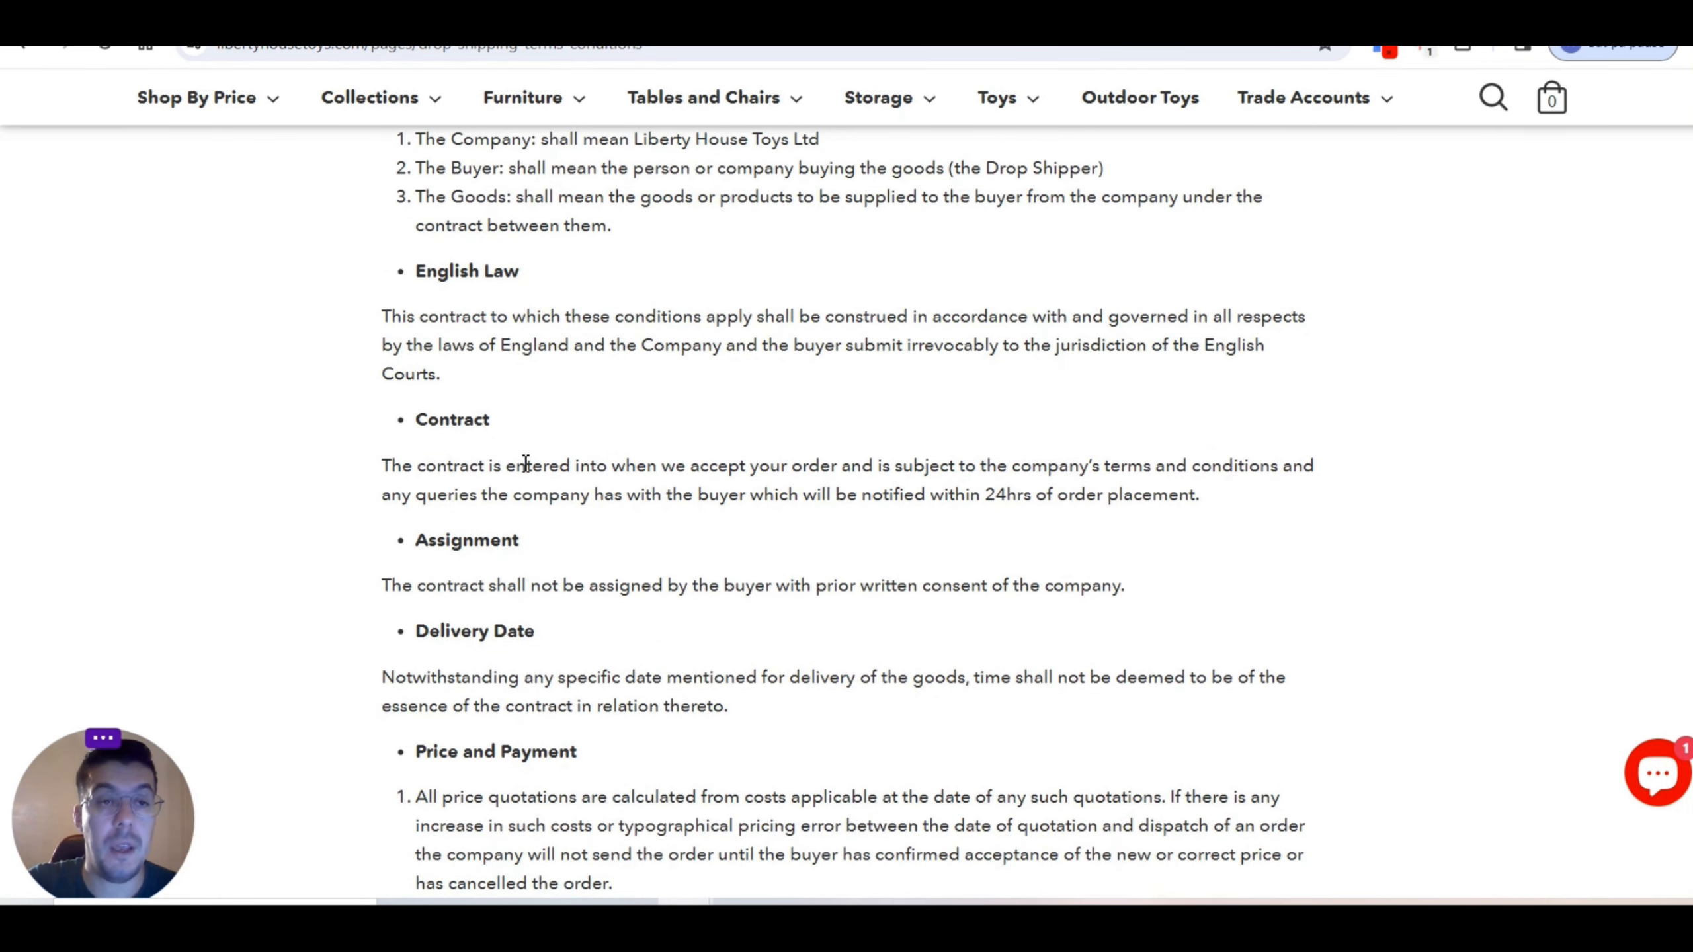
scroll(down, 3)
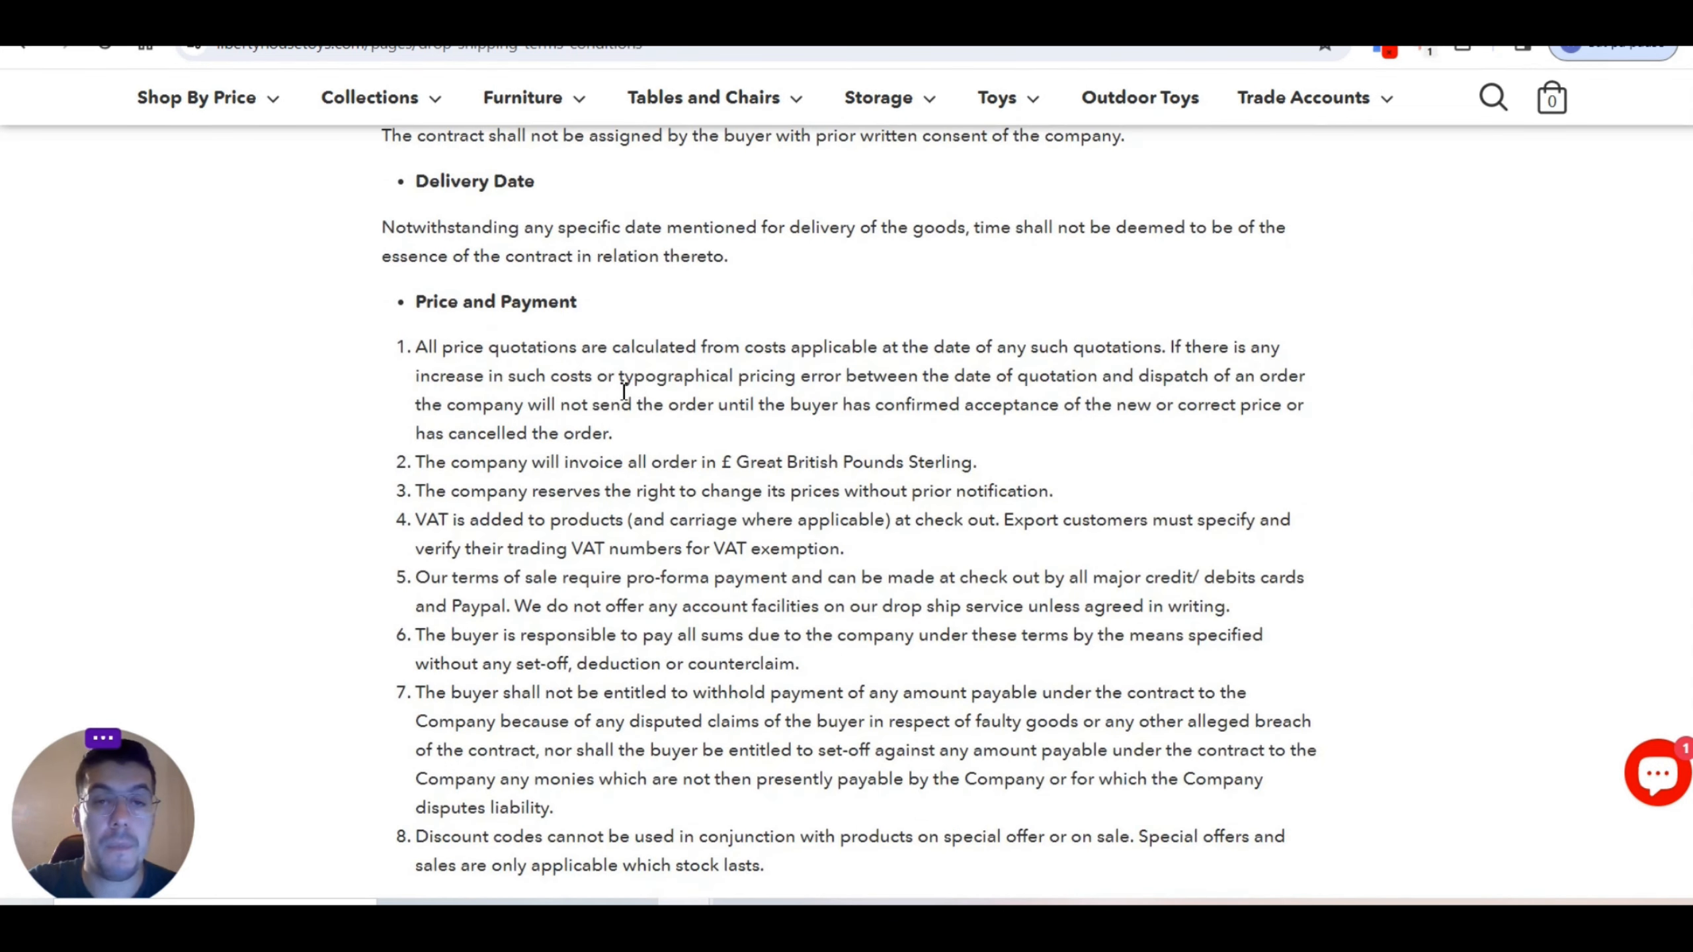
scroll(down, 3)
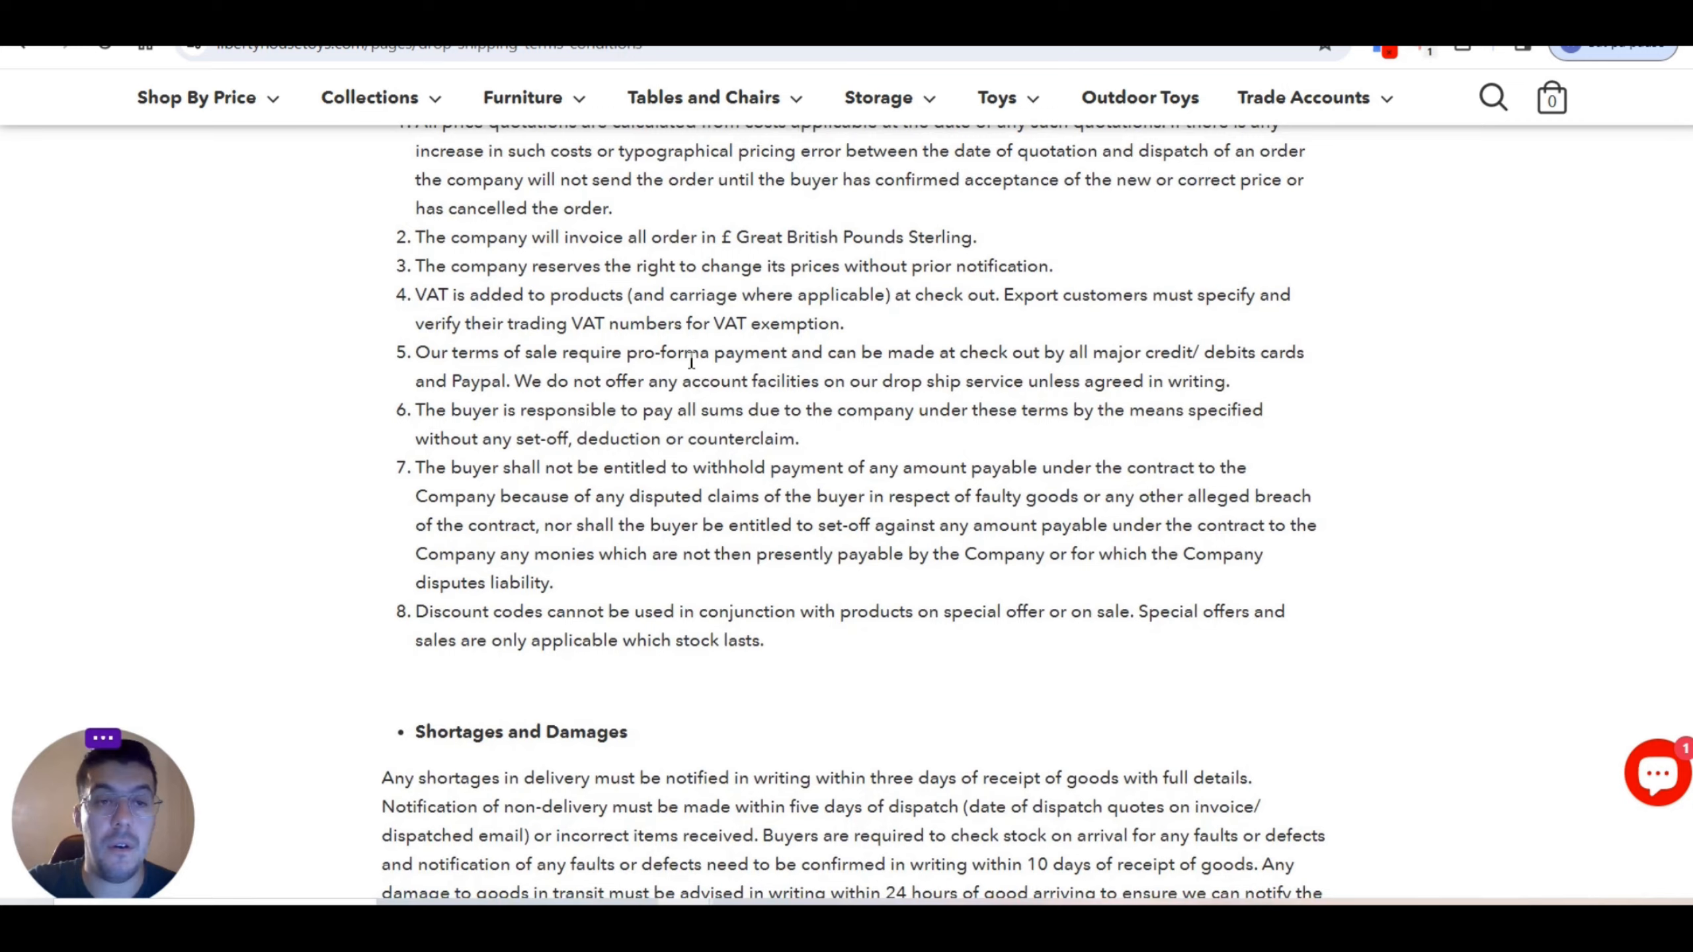
scroll(down, 3)
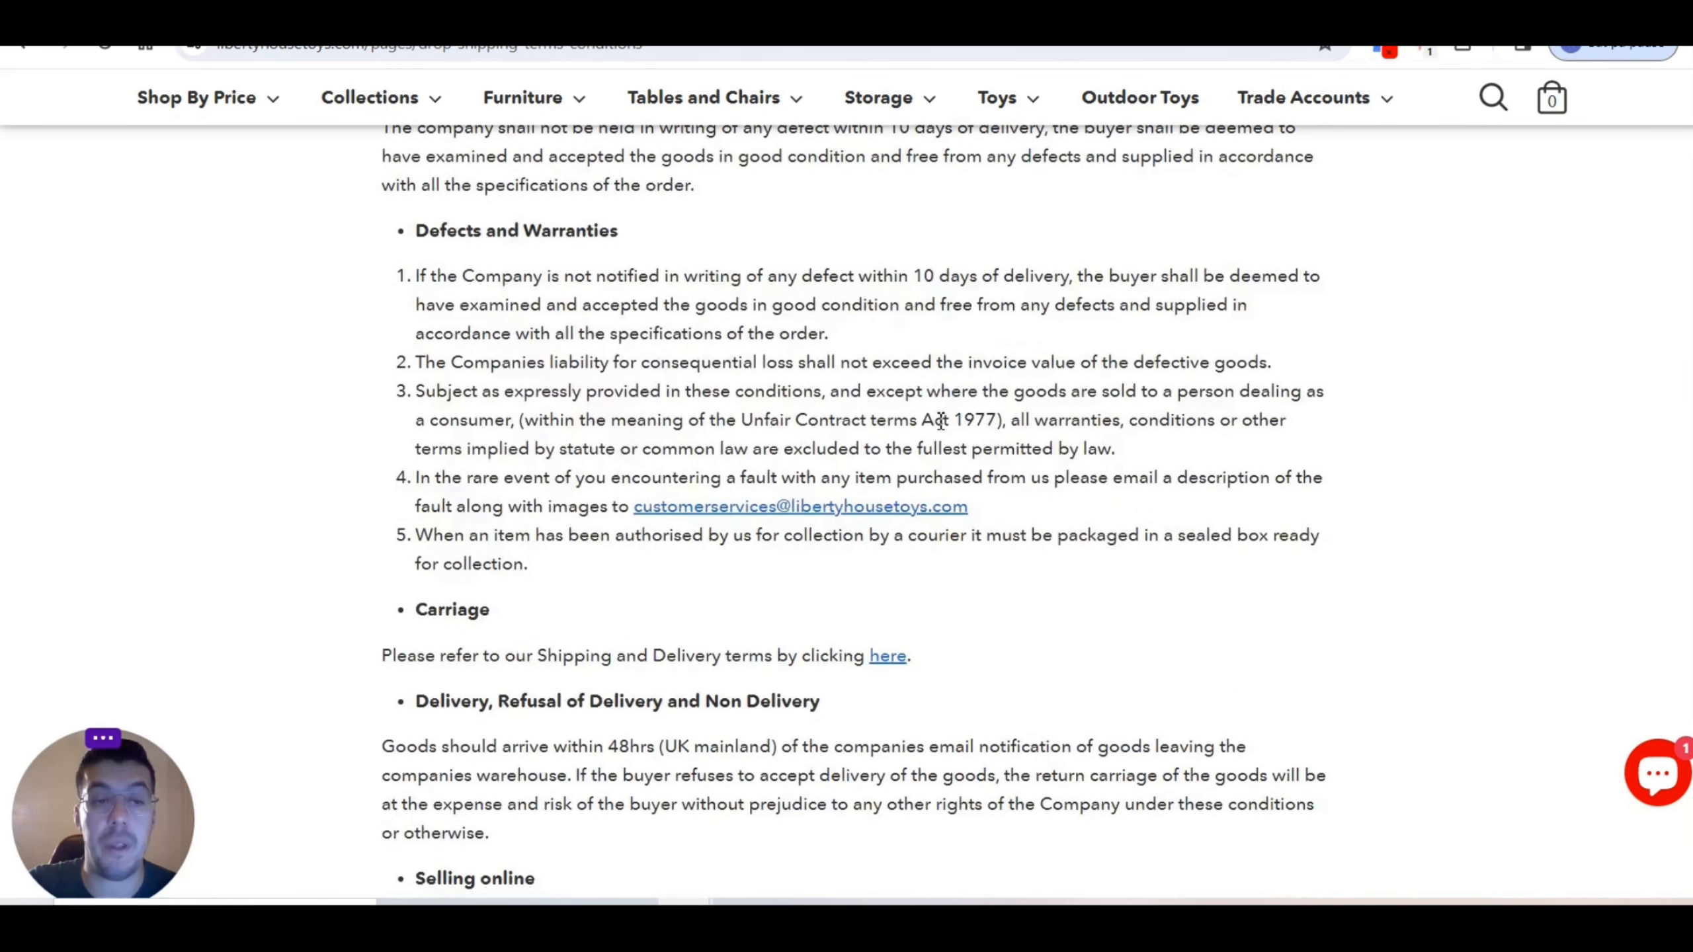
scroll(down, 3)
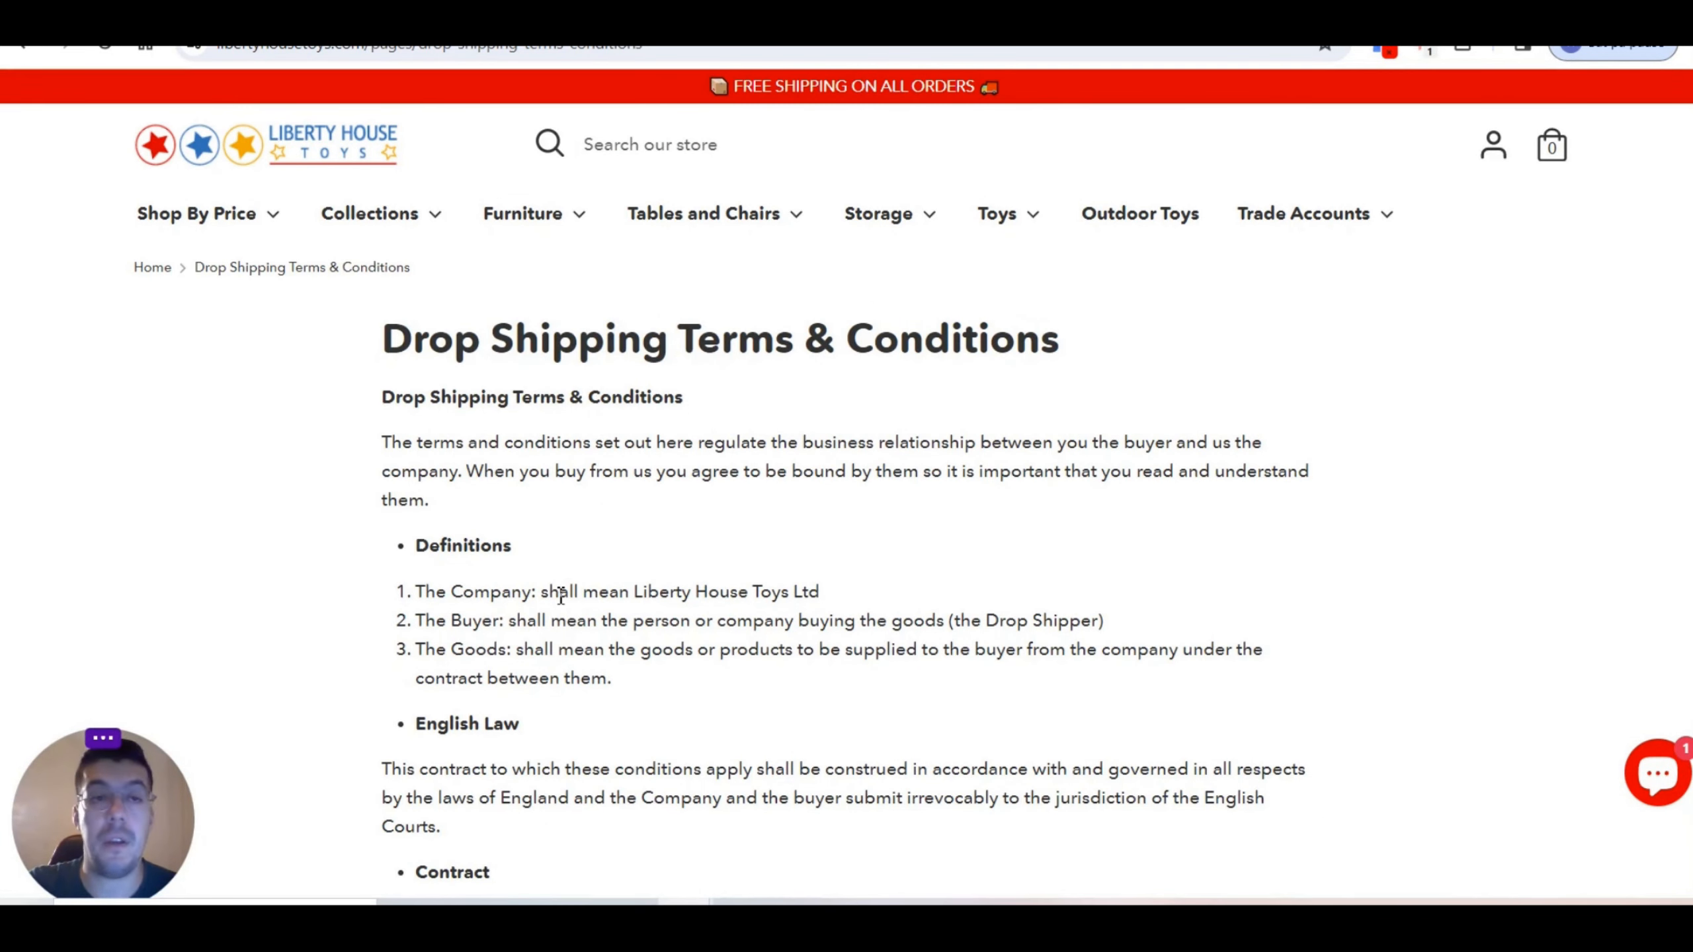
click(369, 213)
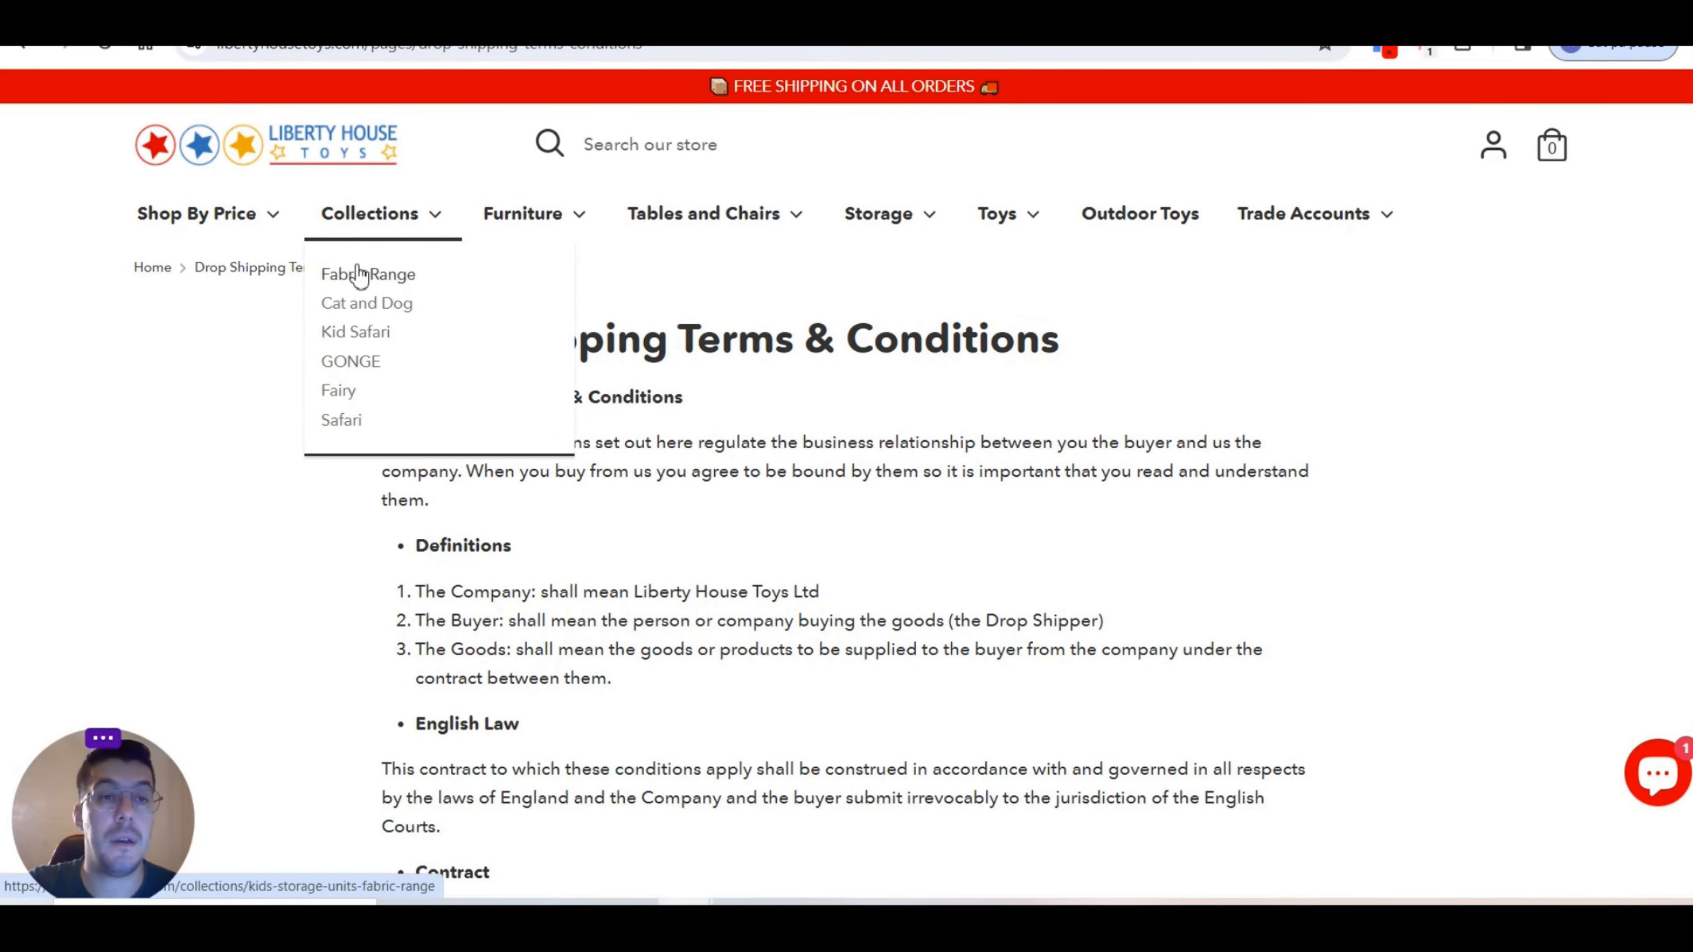
Step: Browse the Fabric Range collection of kids' drawer storage chests and their prices
click(367, 274)
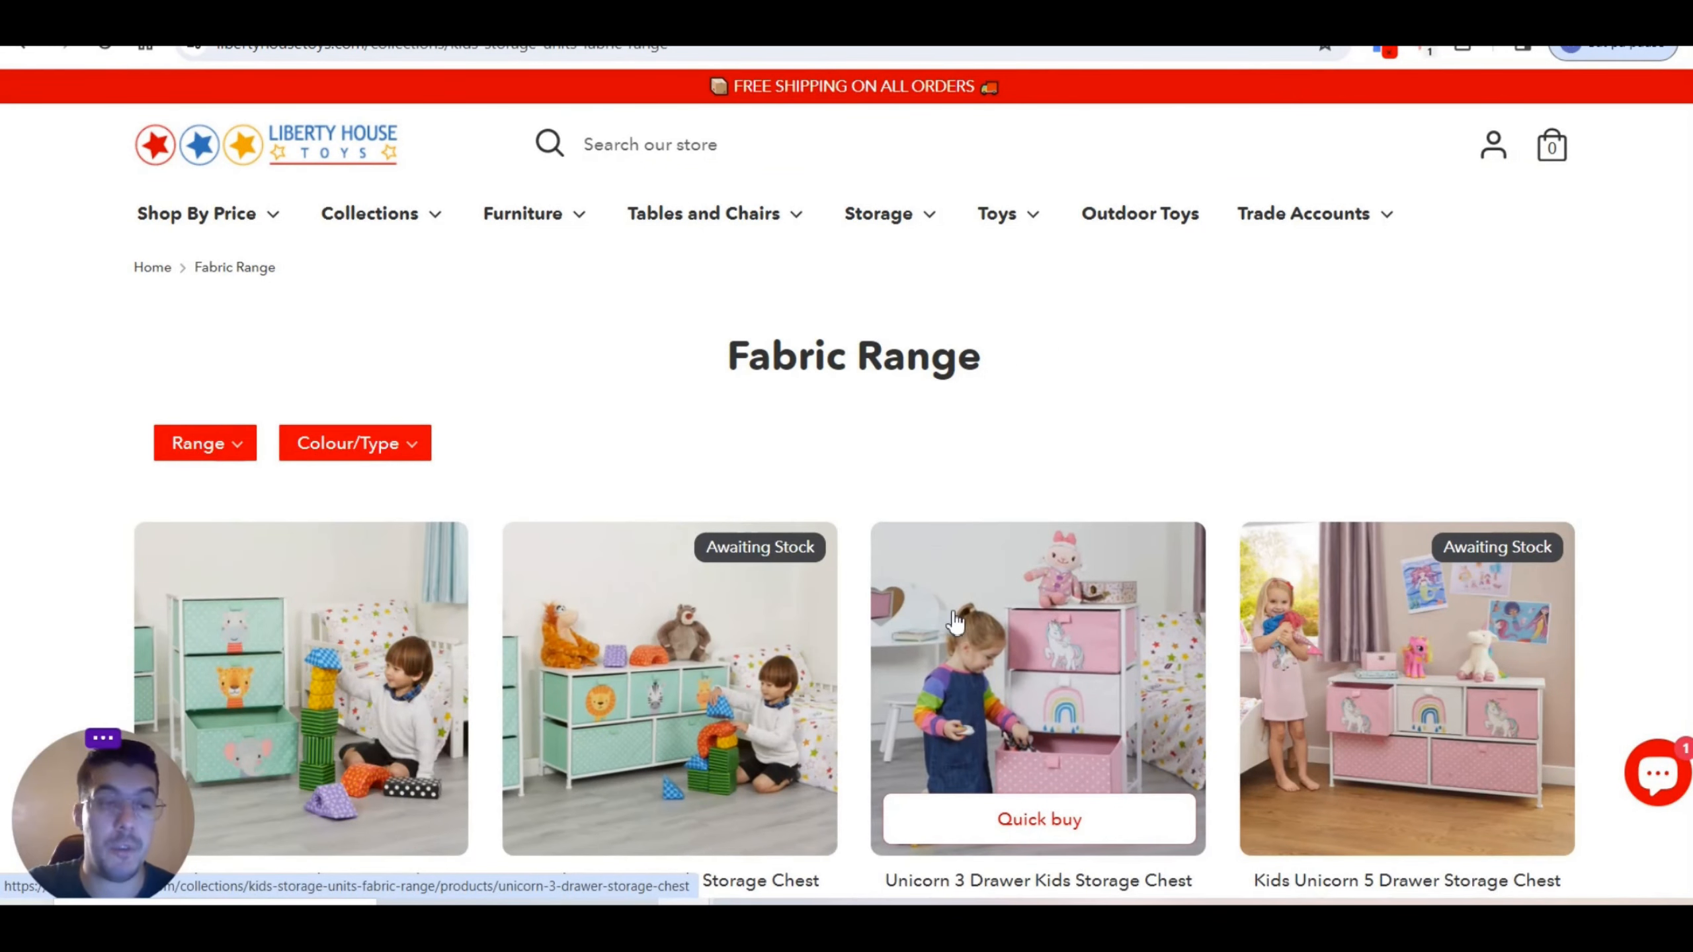
scroll(down, 3)
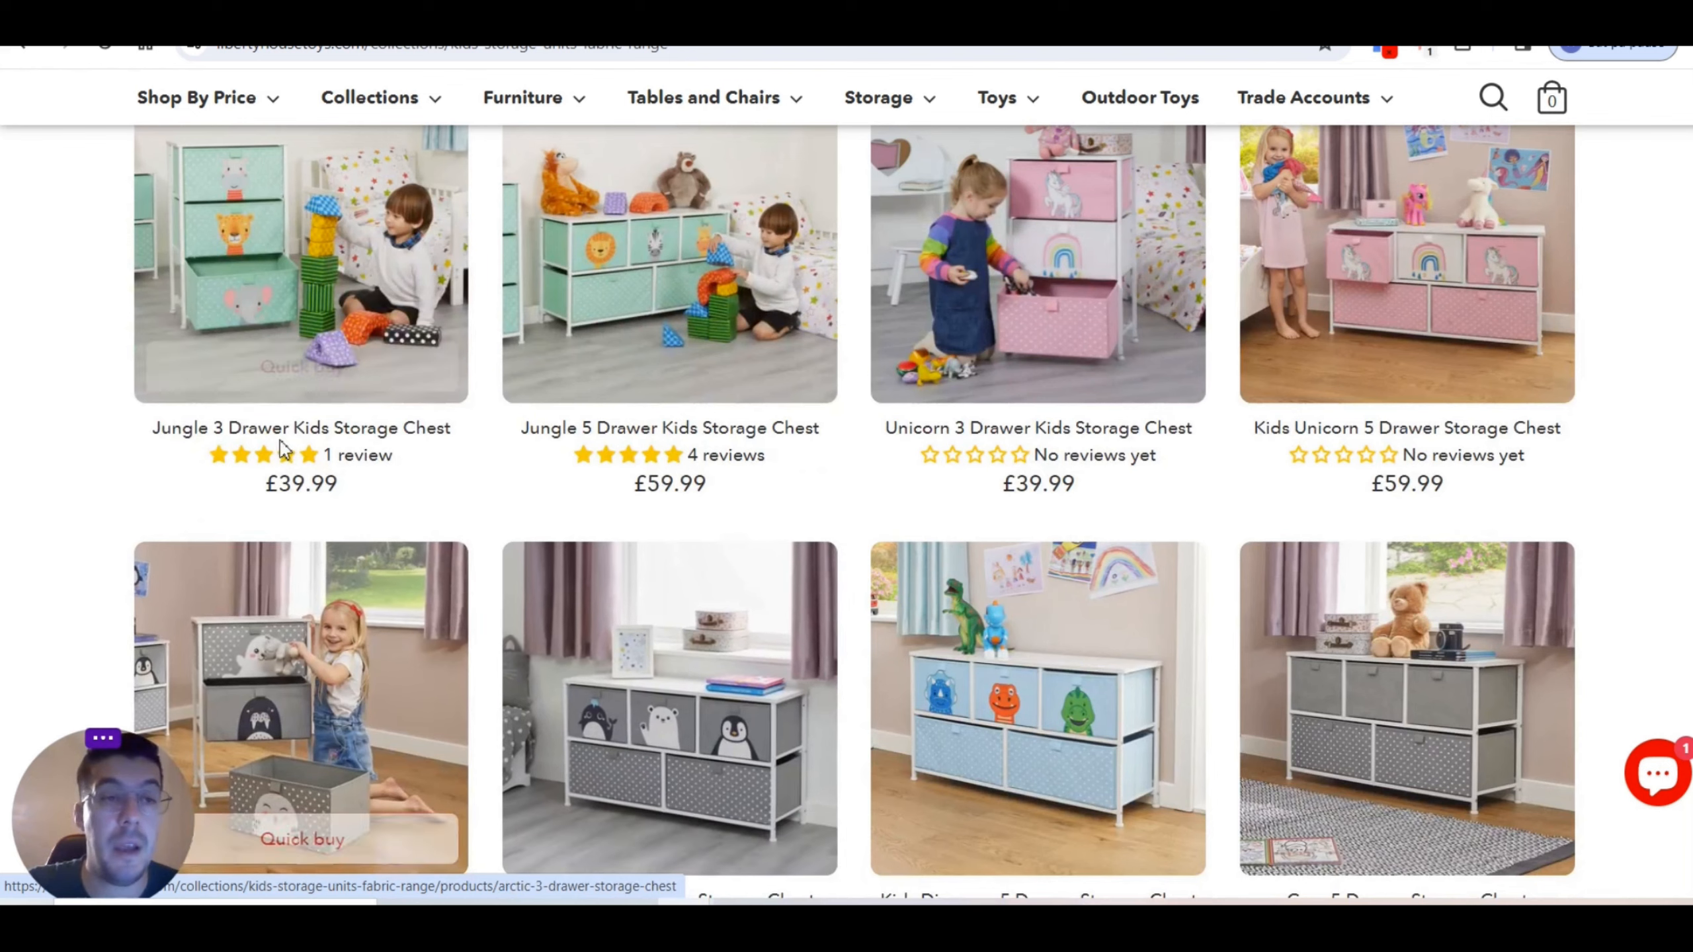
mouse_move(1406, 265)
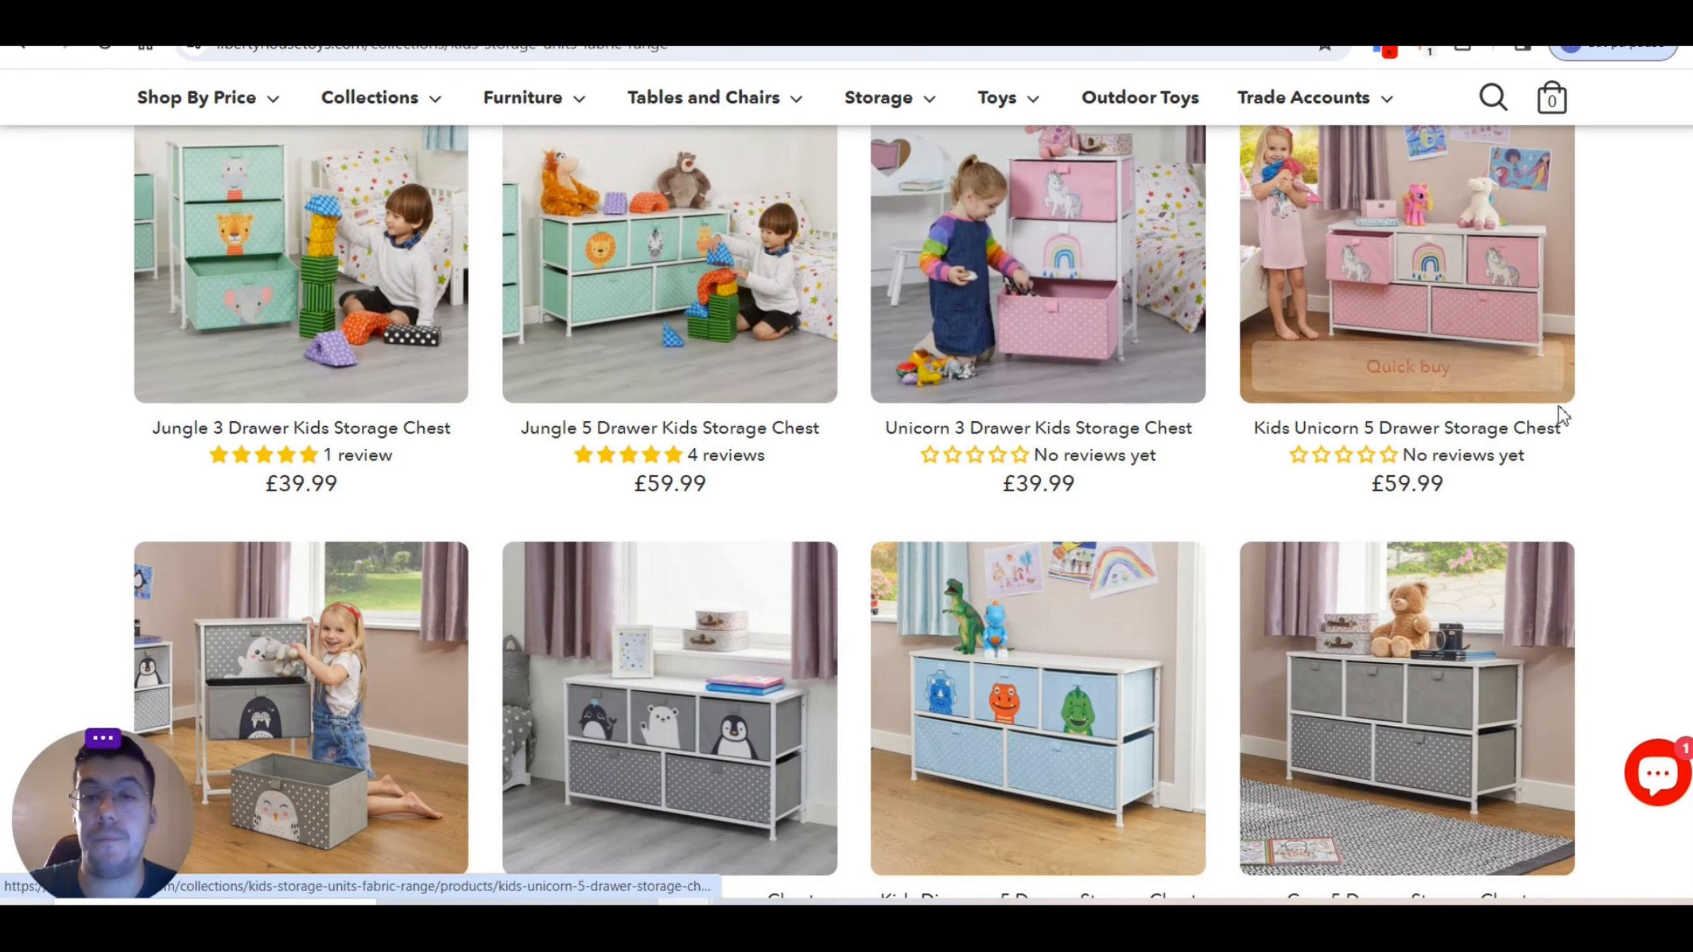
scroll(down, 3)
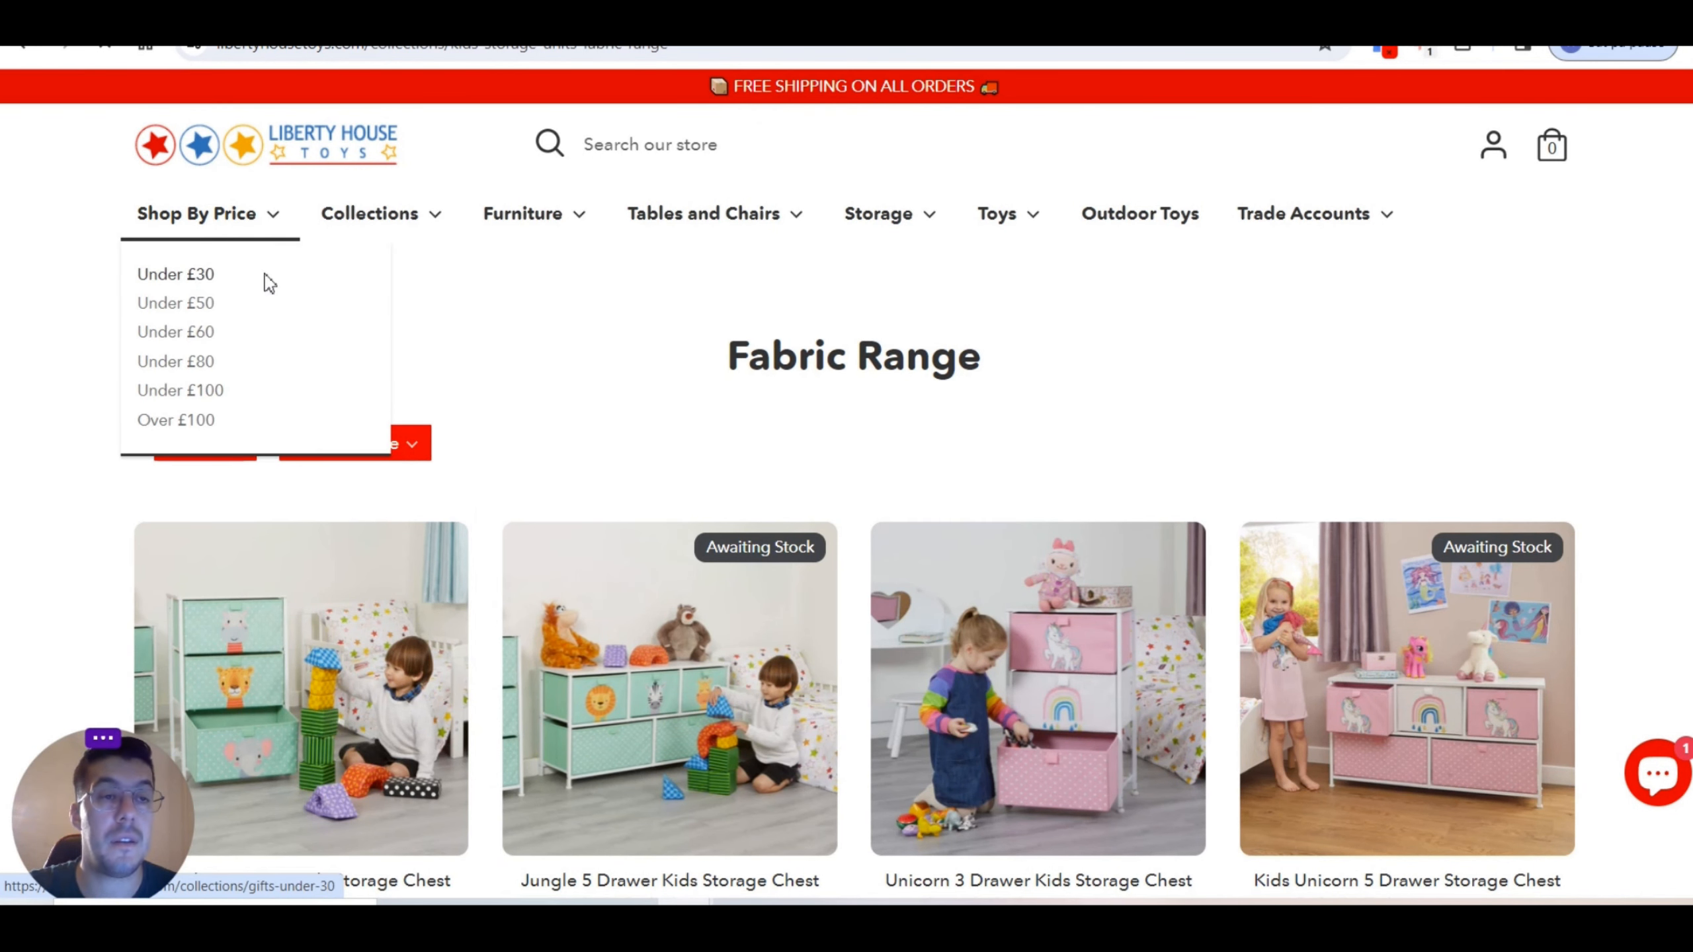
Step: Browse the Under £30 collection with its play mats, activity rings and wooden kitchen
click(175, 273)
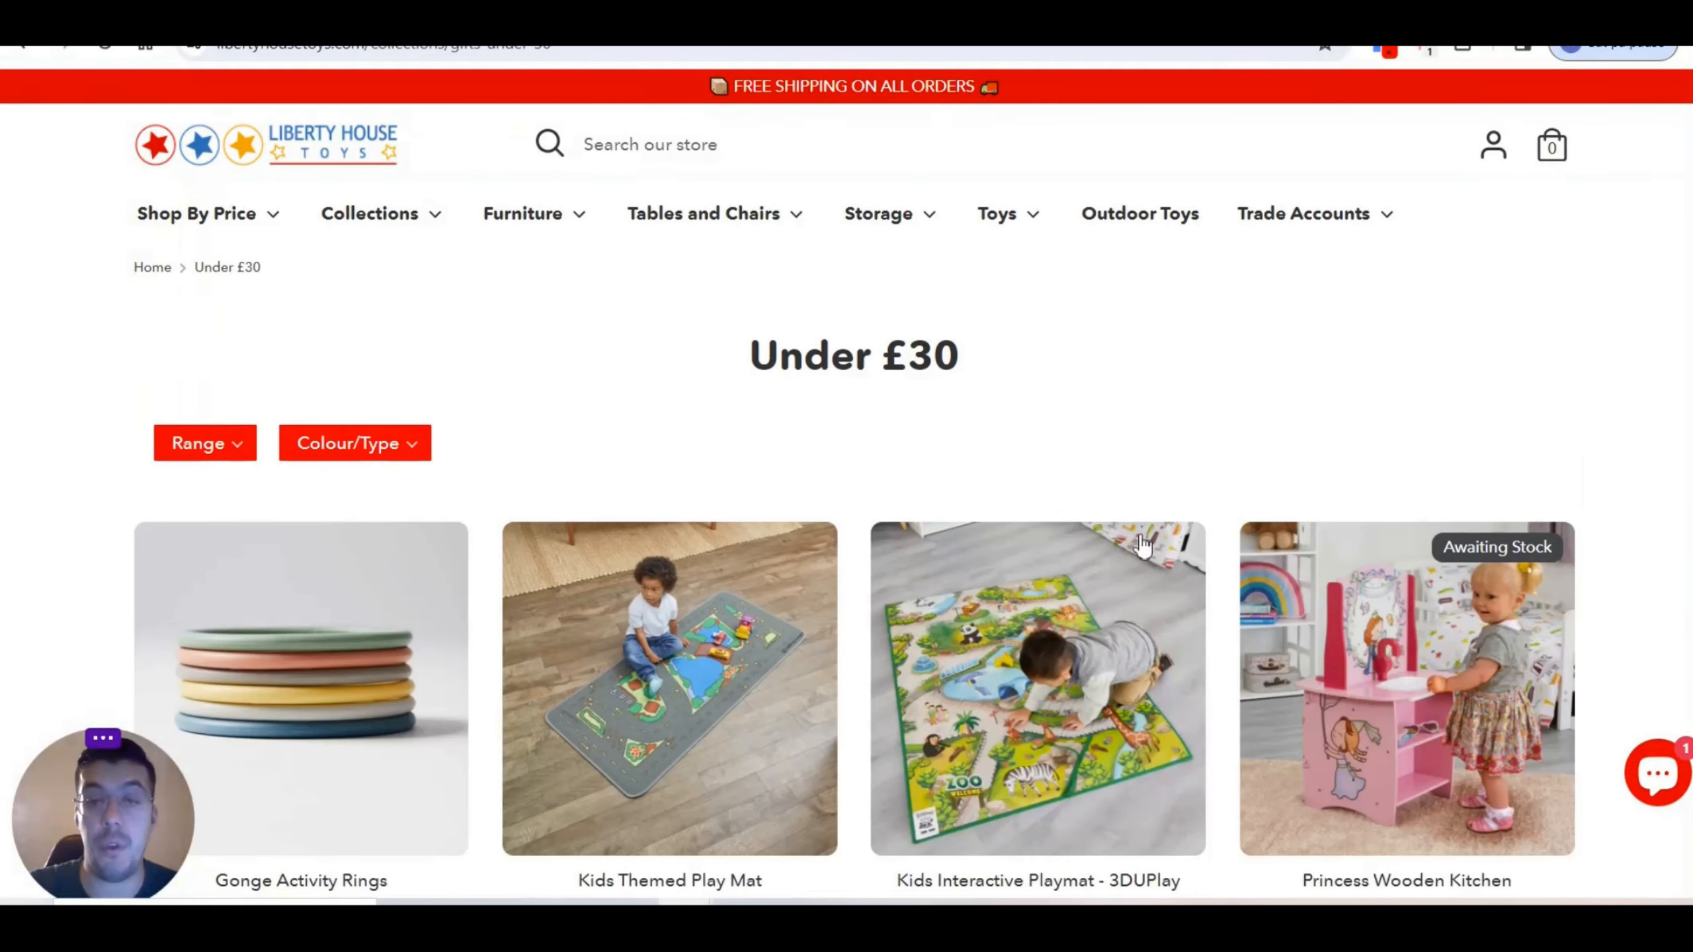
scroll(down, 3)
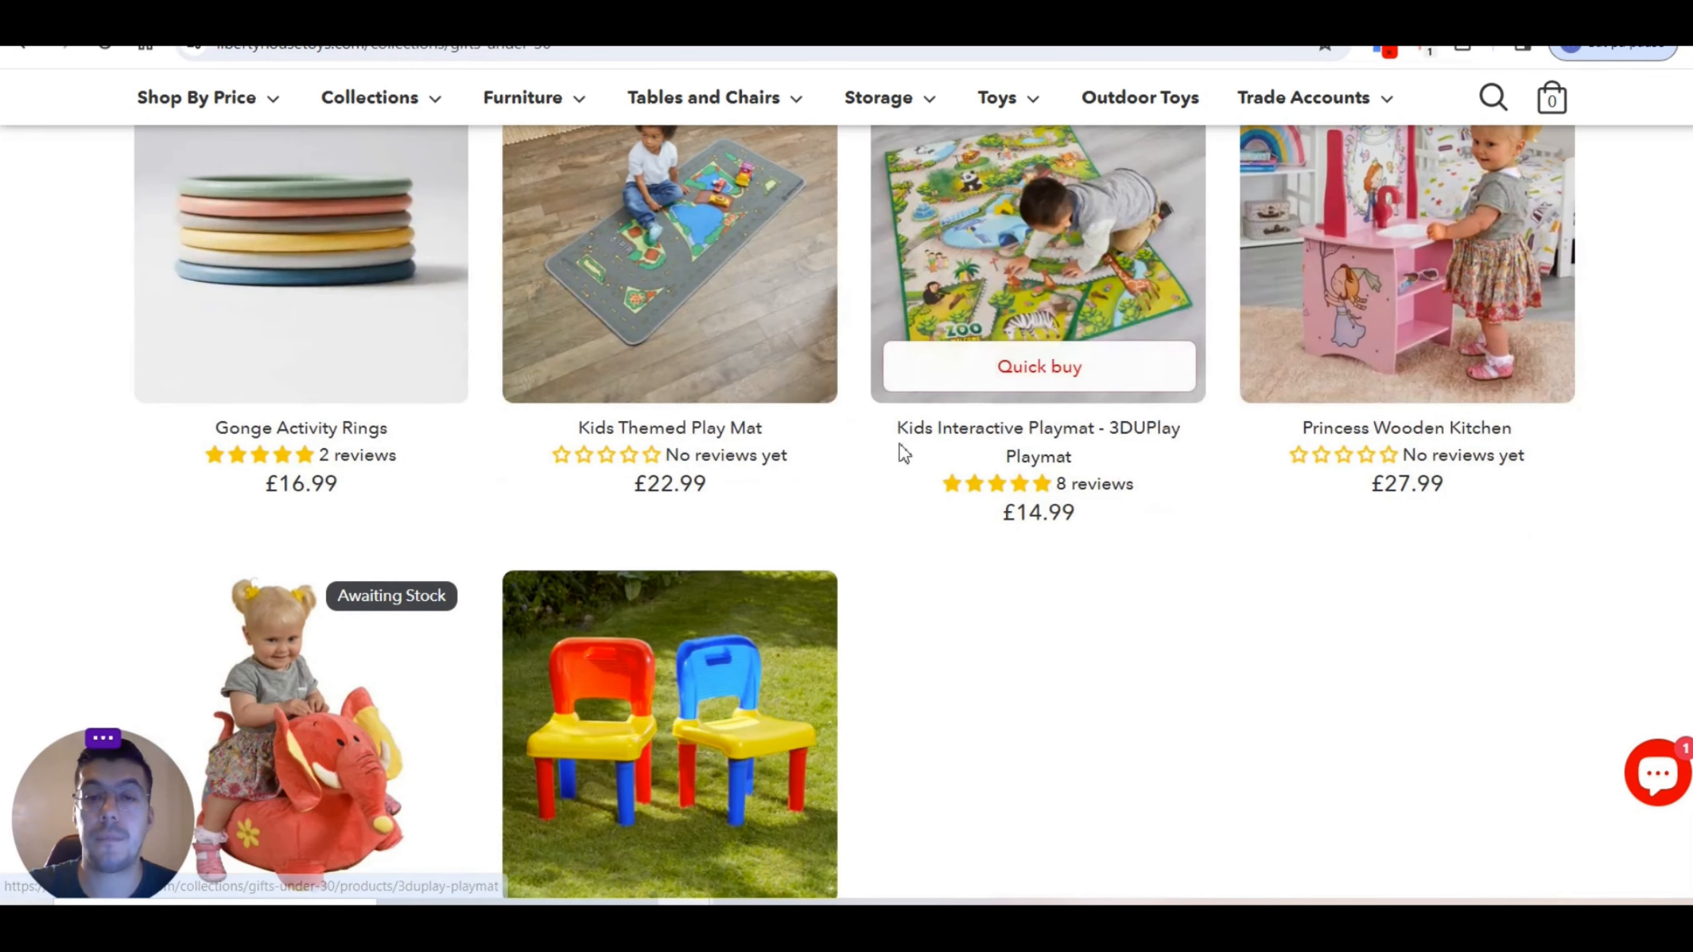
mouse_move(521, 699)
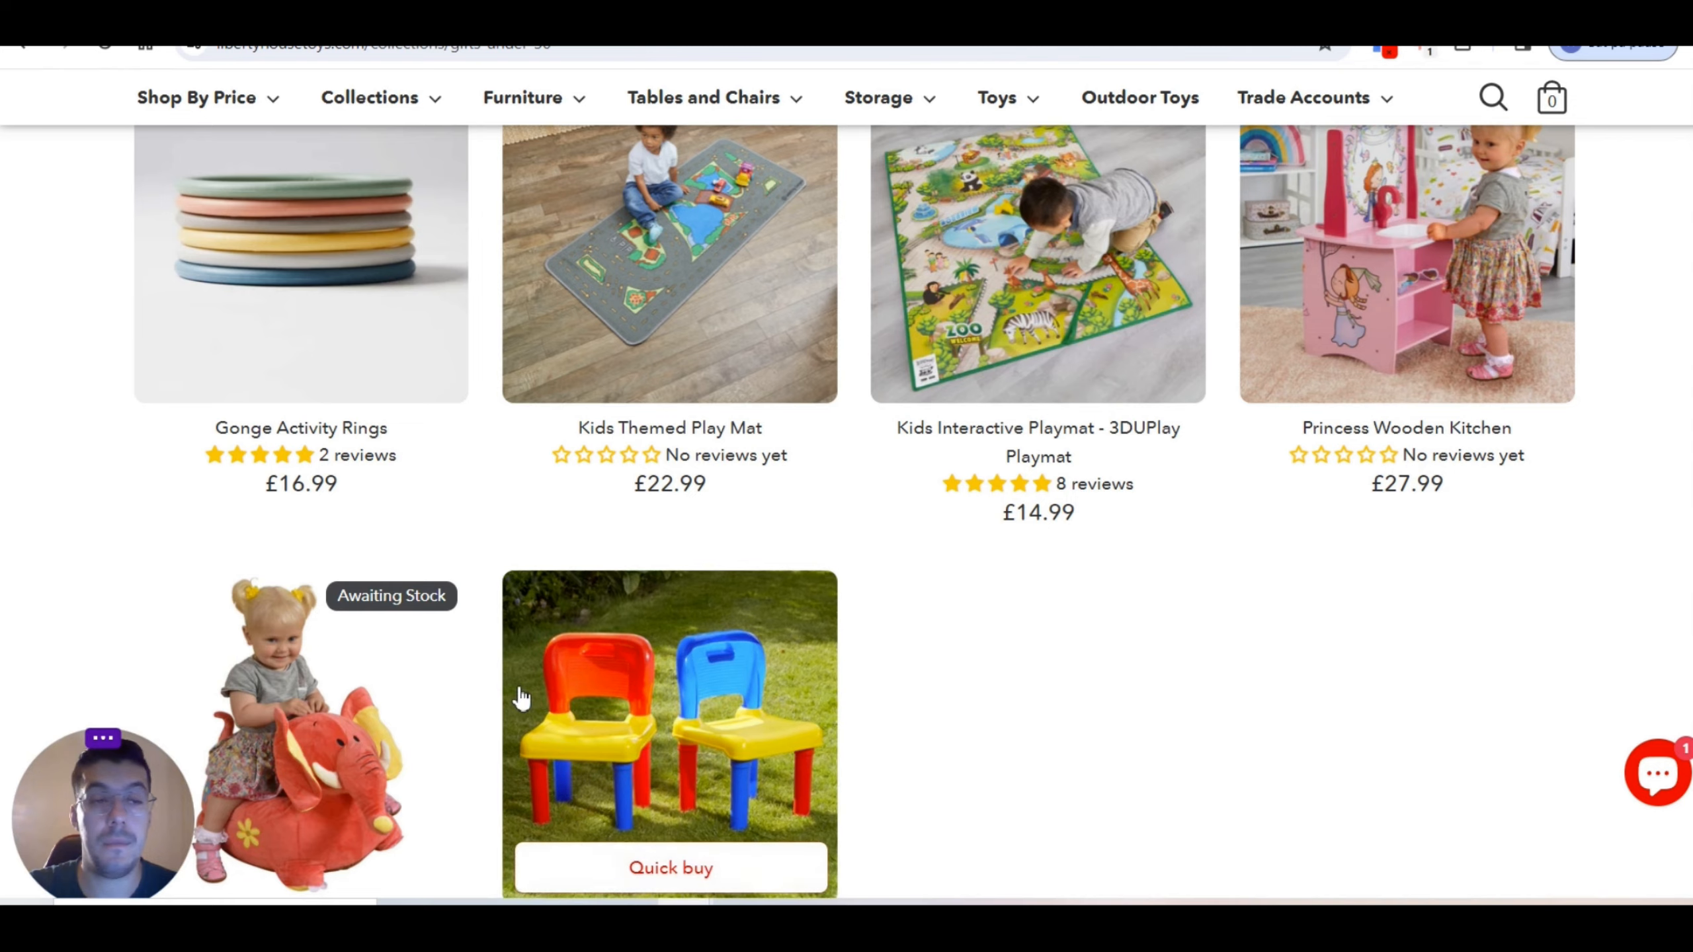
mouse_move(940, 613)
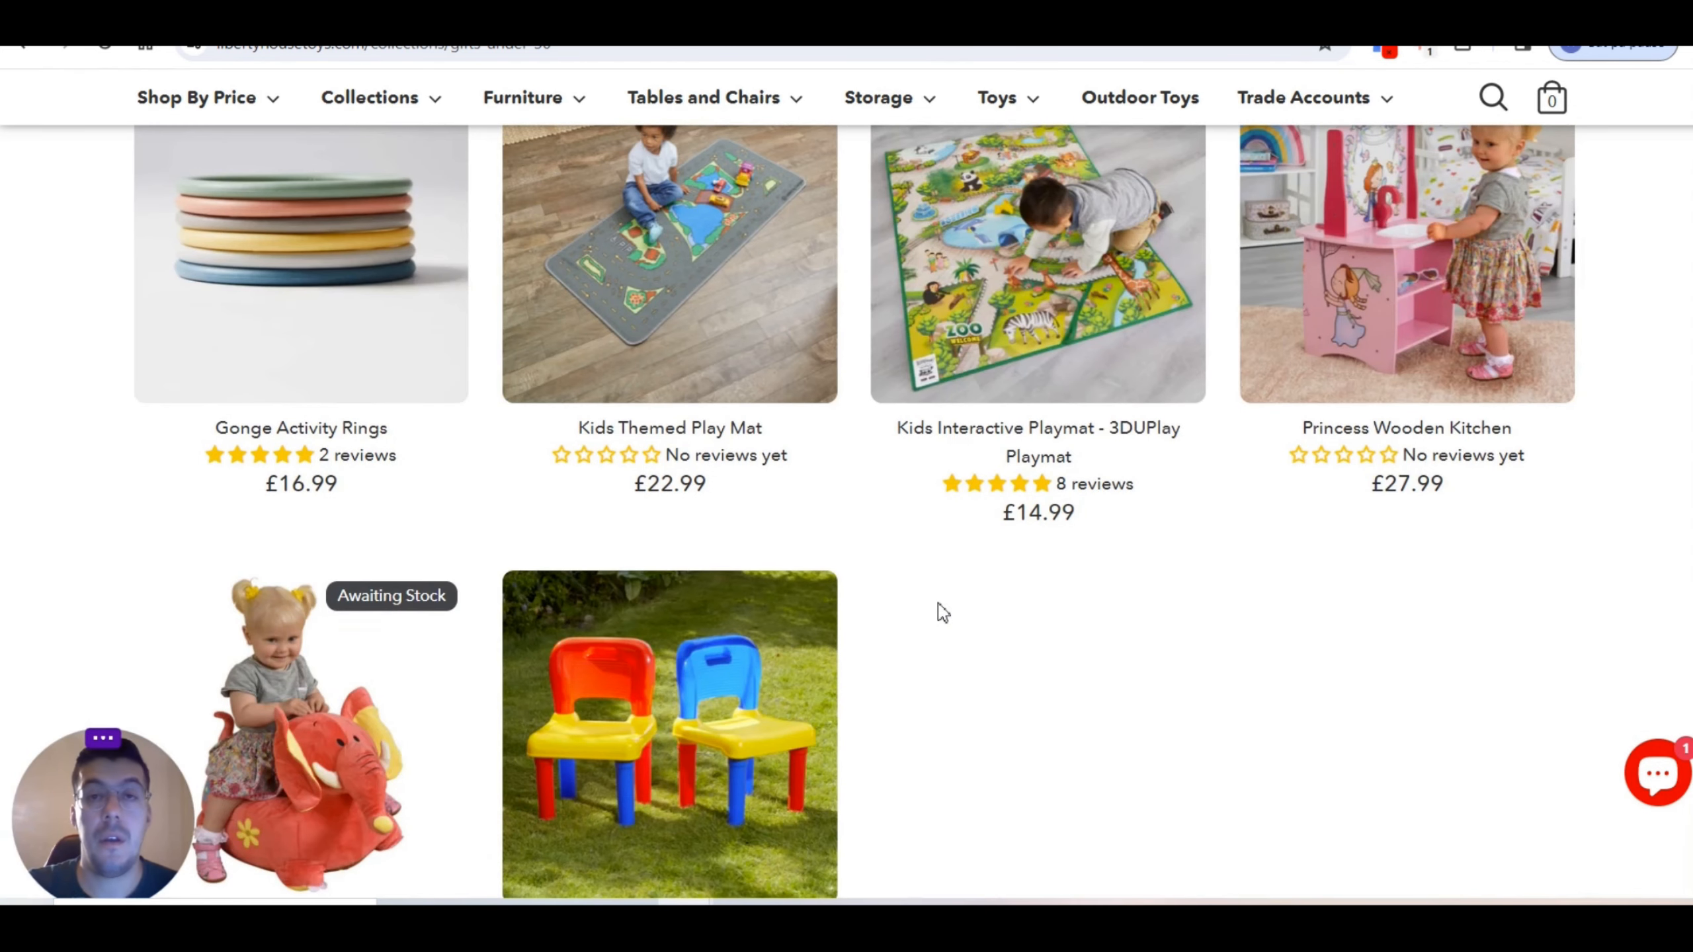
scroll(up, 3)
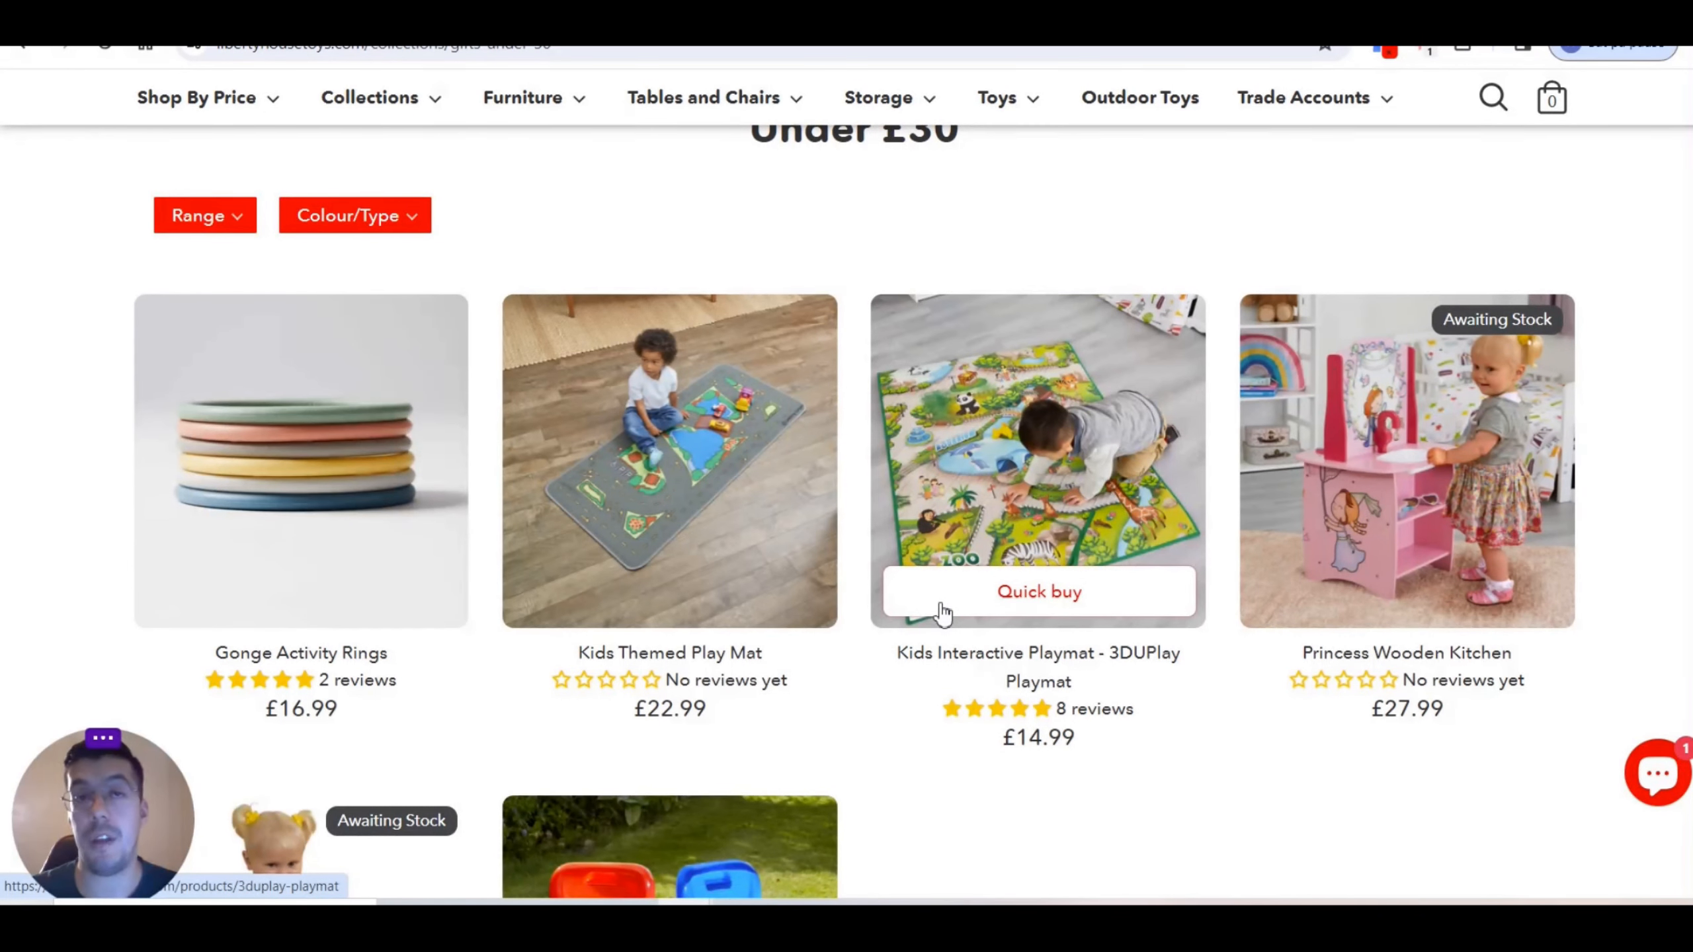
mouse_move(942, 610)
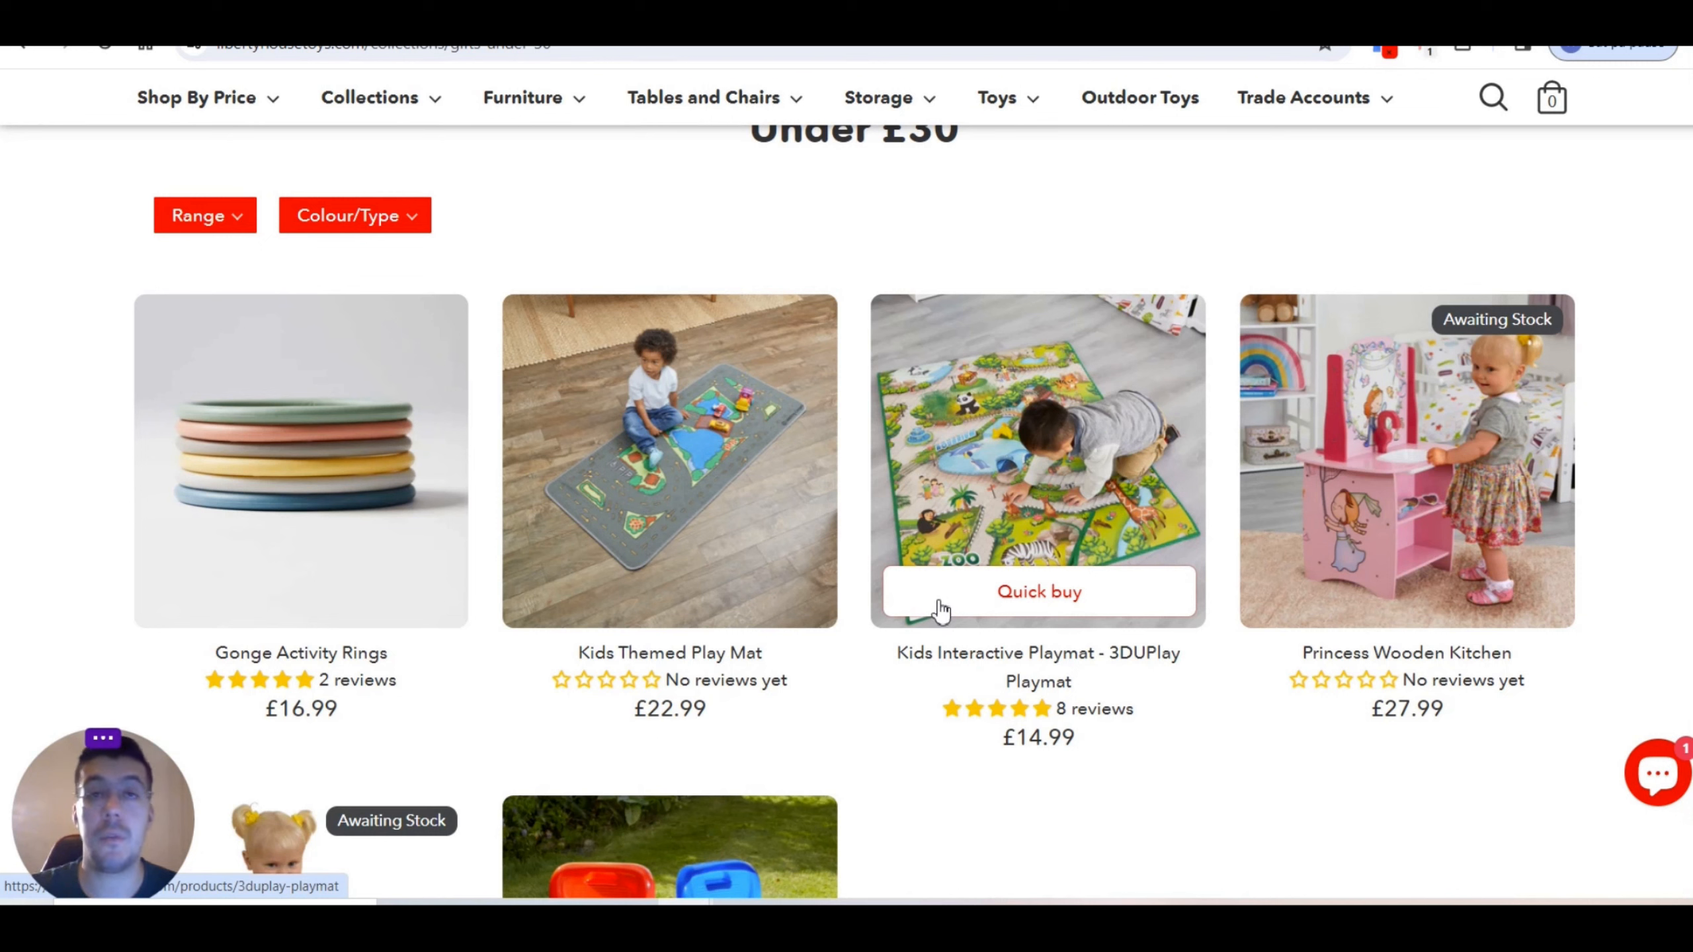
mouse_move(1004, 591)
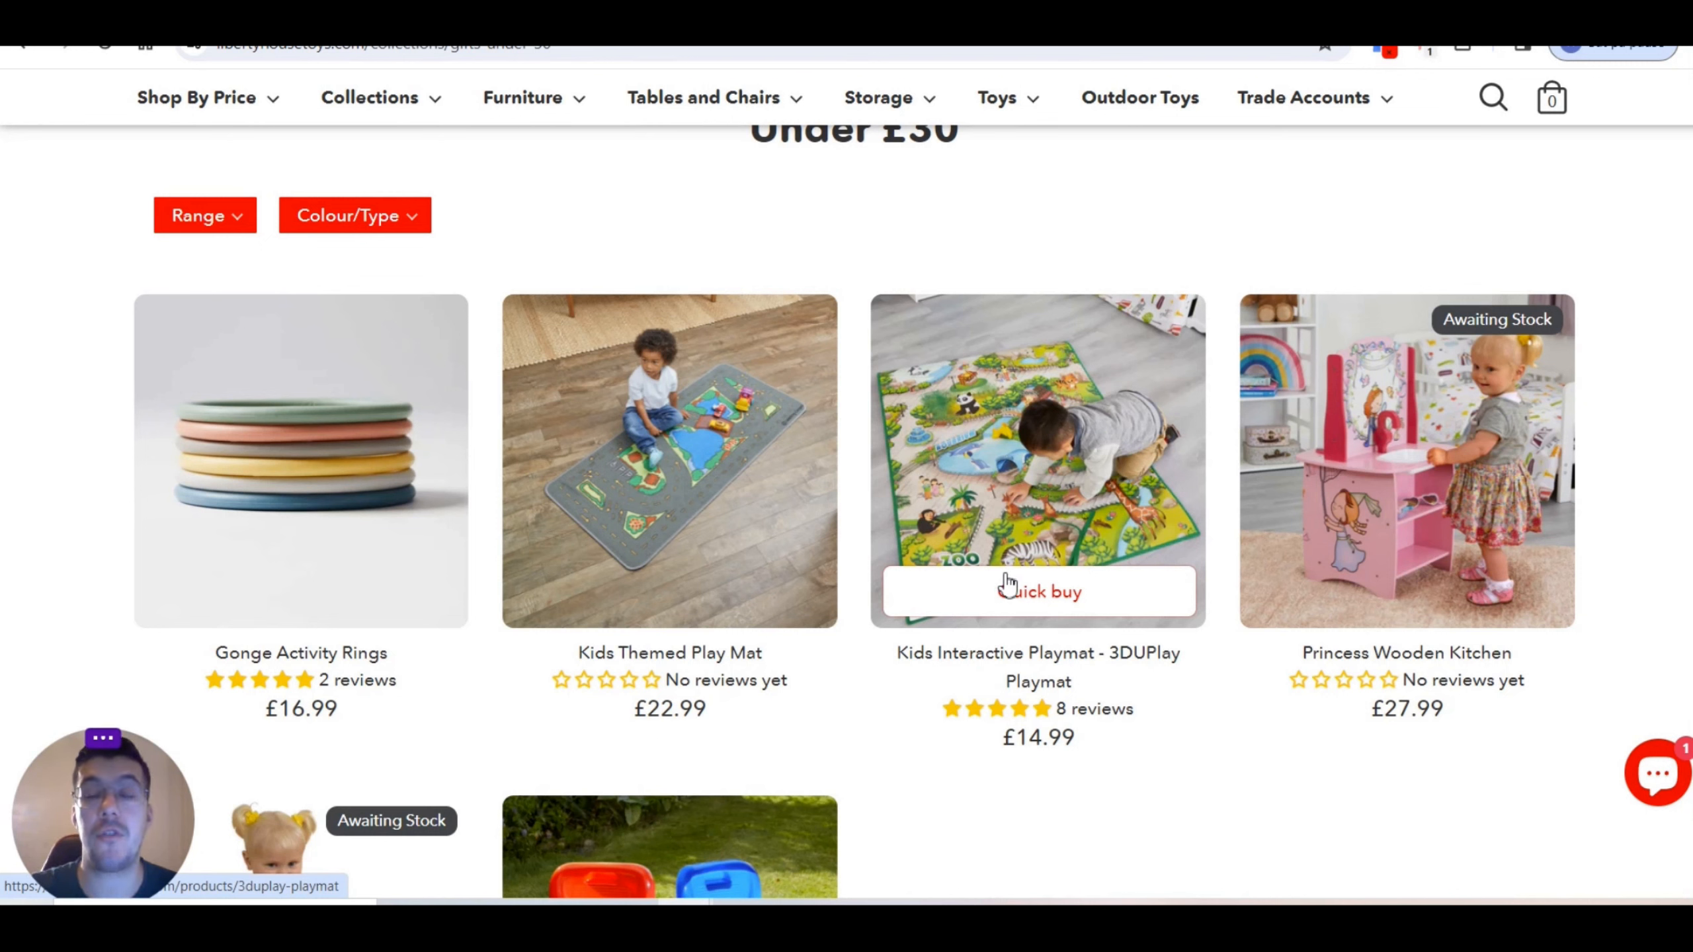
mouse_move(1015, 567)
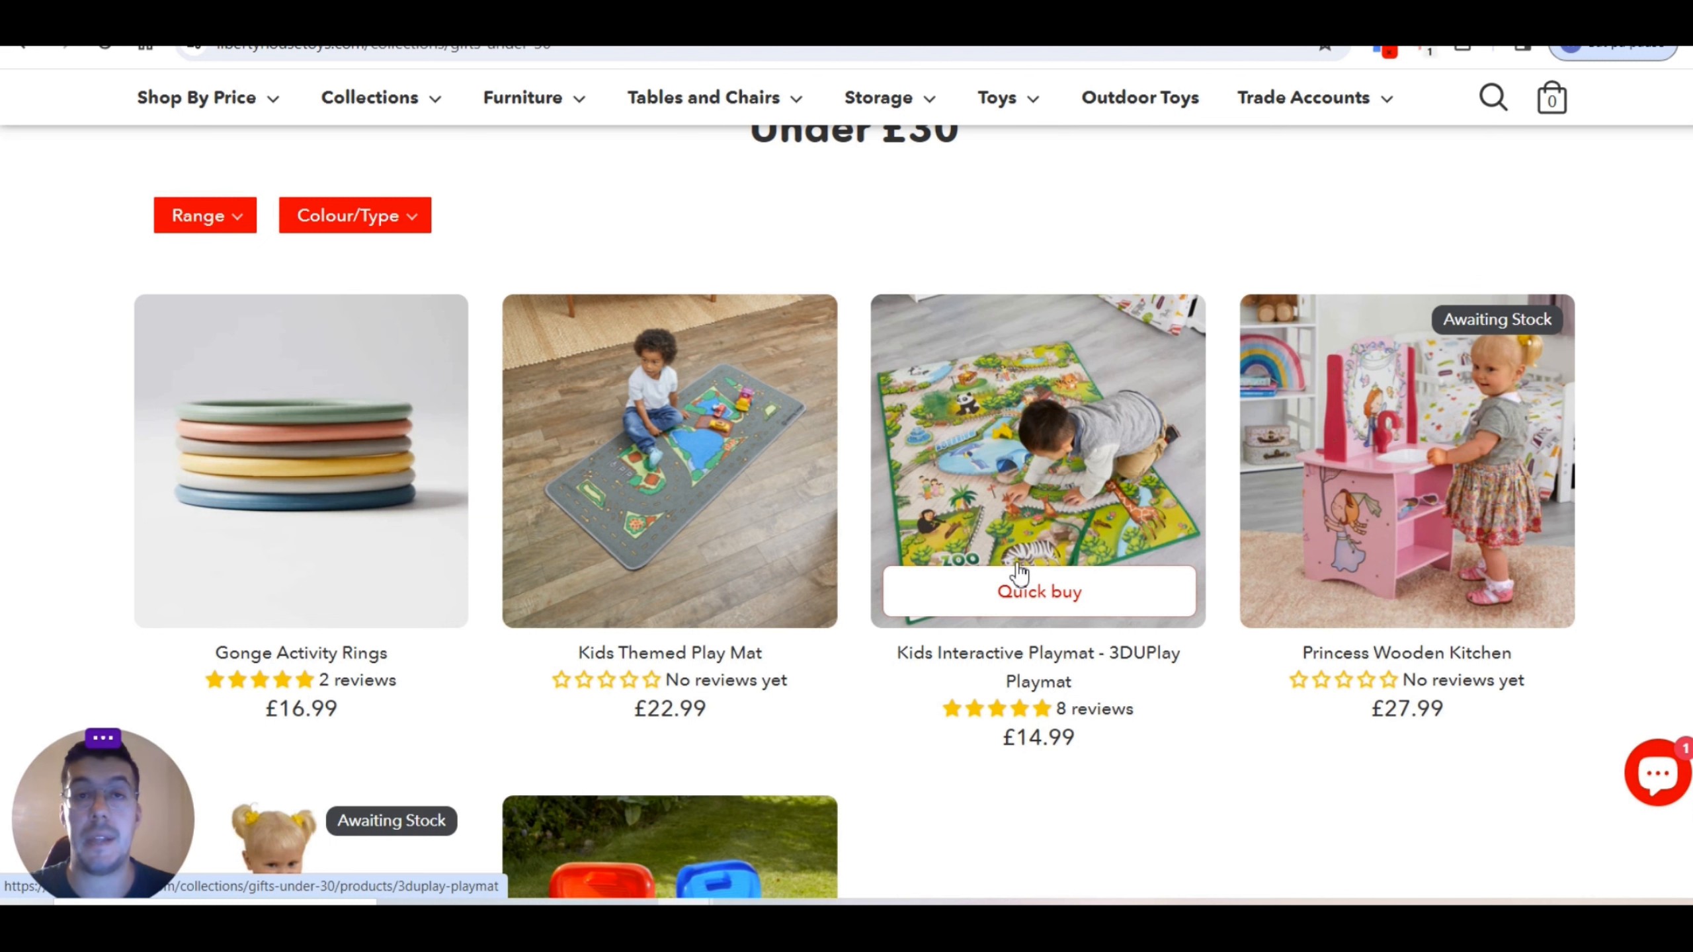
mouse_move(1082, 570)
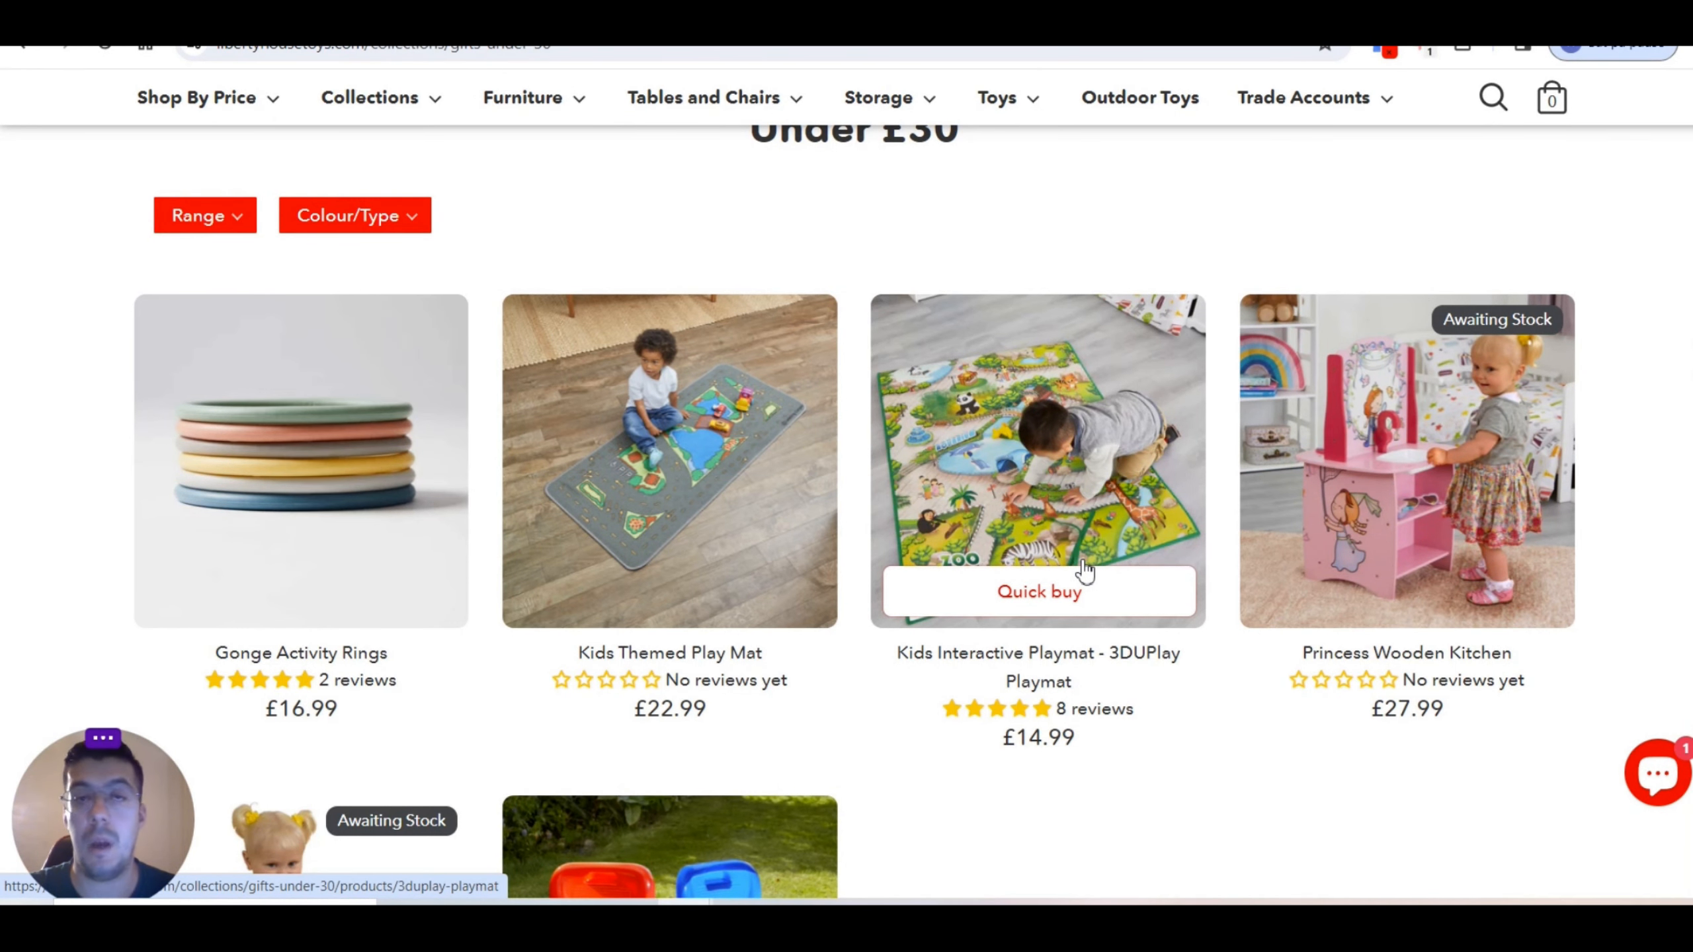
mouse_move(1580, 271)
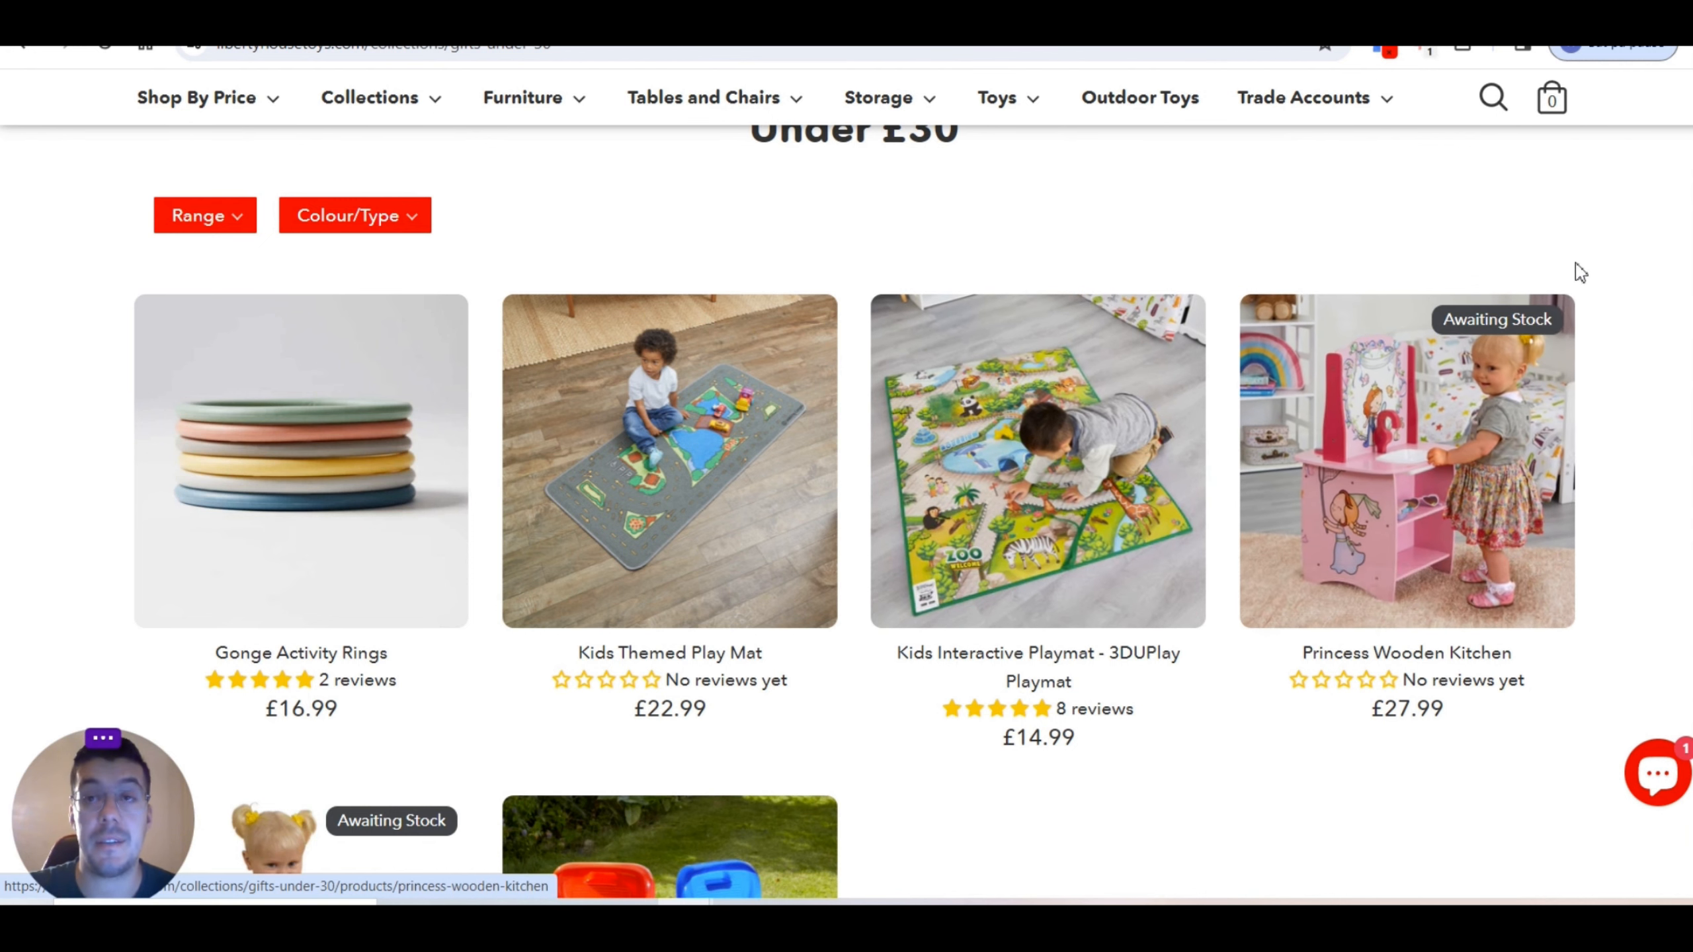
scroll(up, 3)
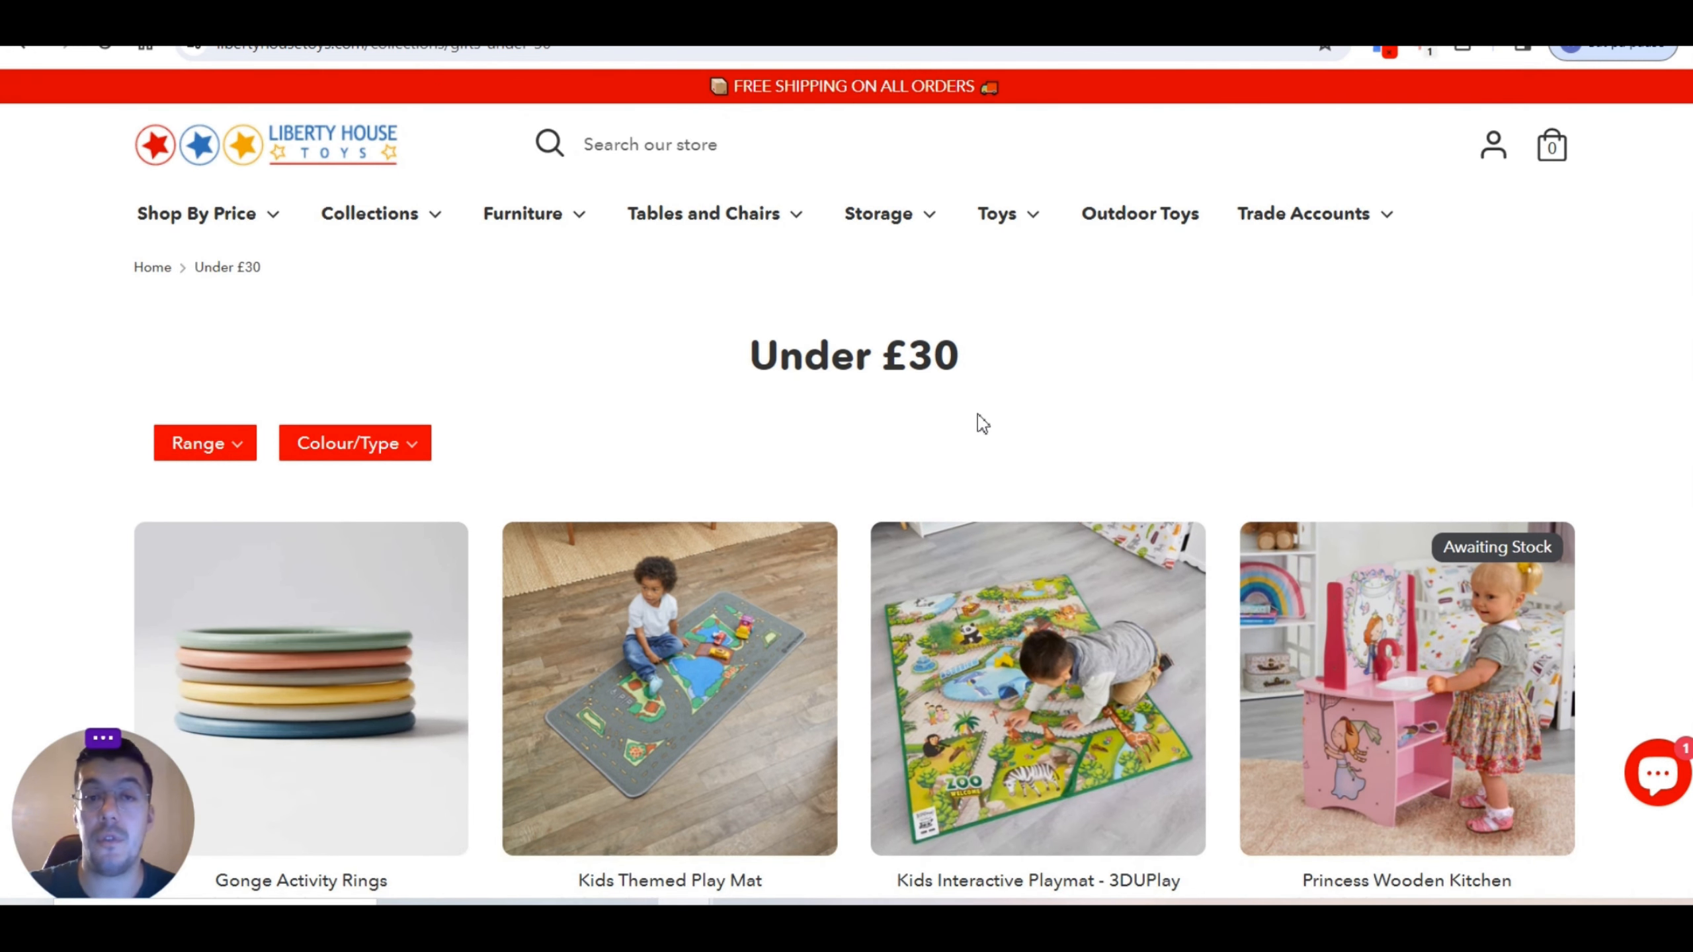
mouse_move(1056, 194)
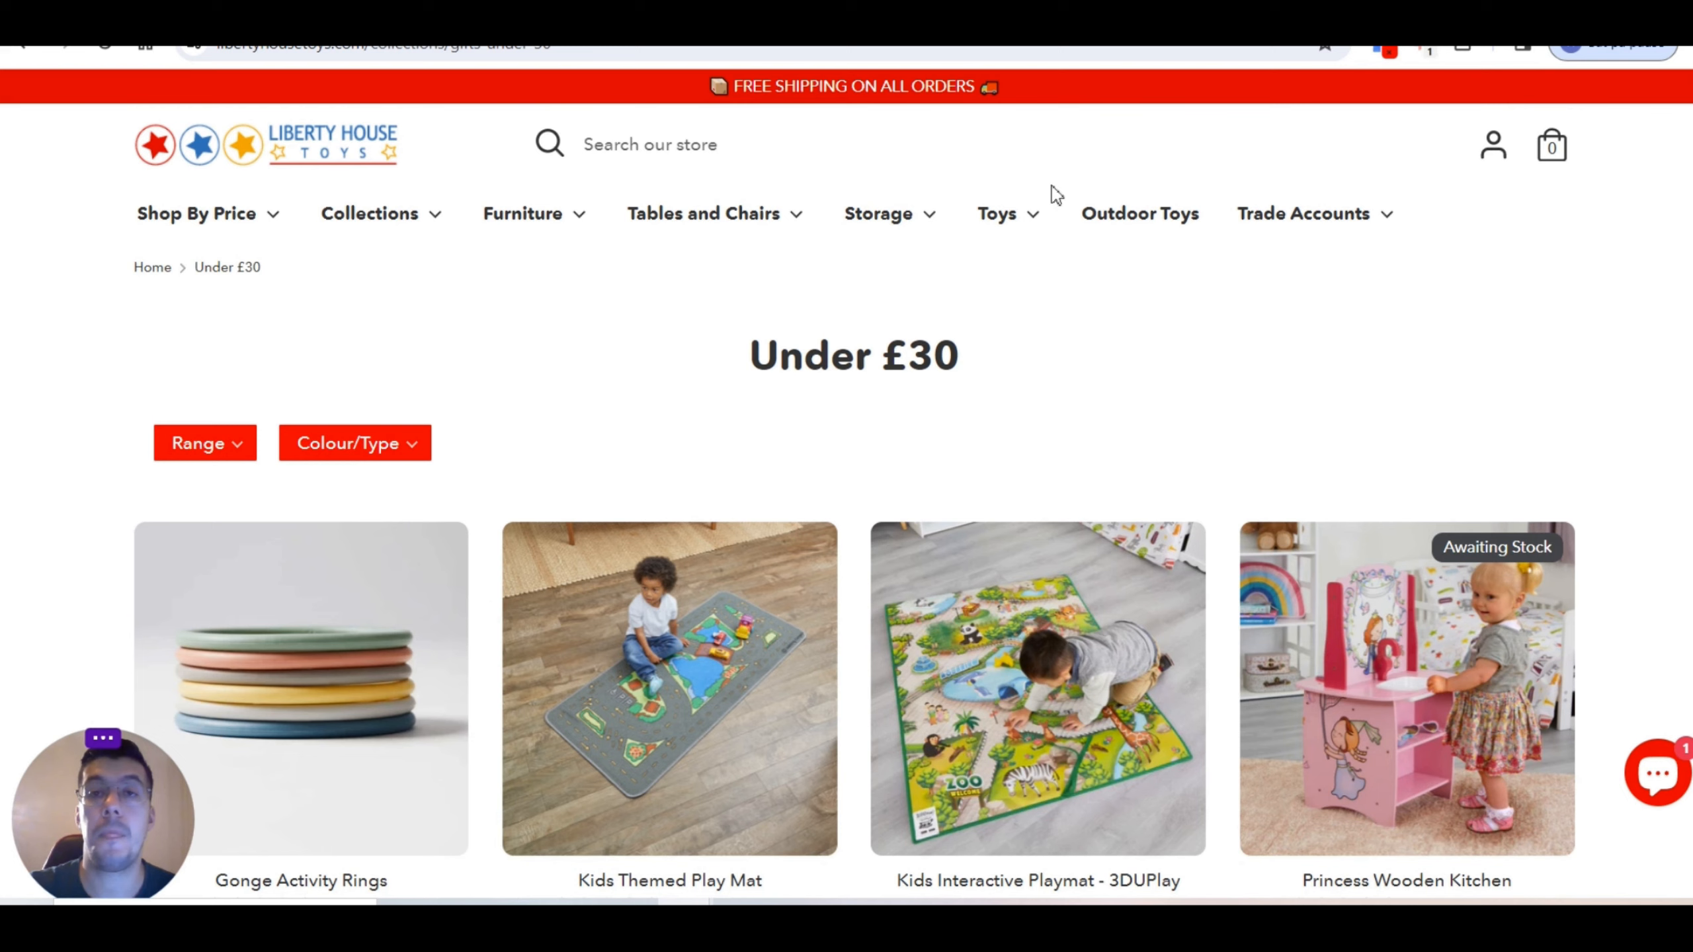
Step: Return to the Liberty House Toys homepage and browse its delivery banner and featured products
click(369, 213)
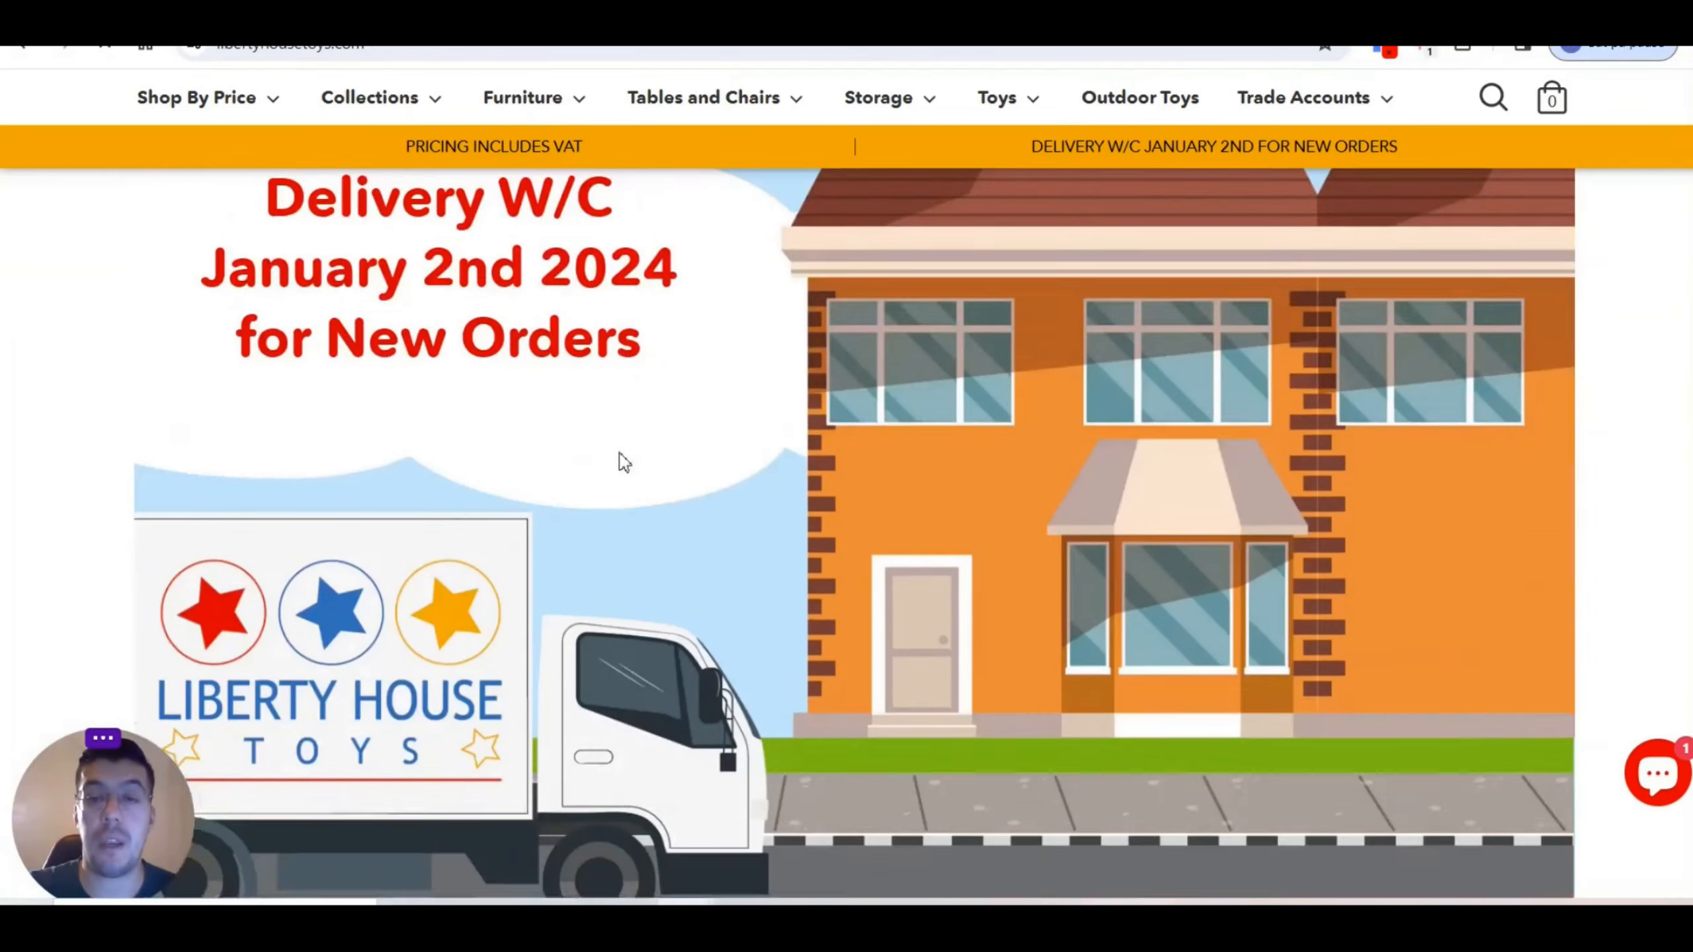
scroll(down, 3)
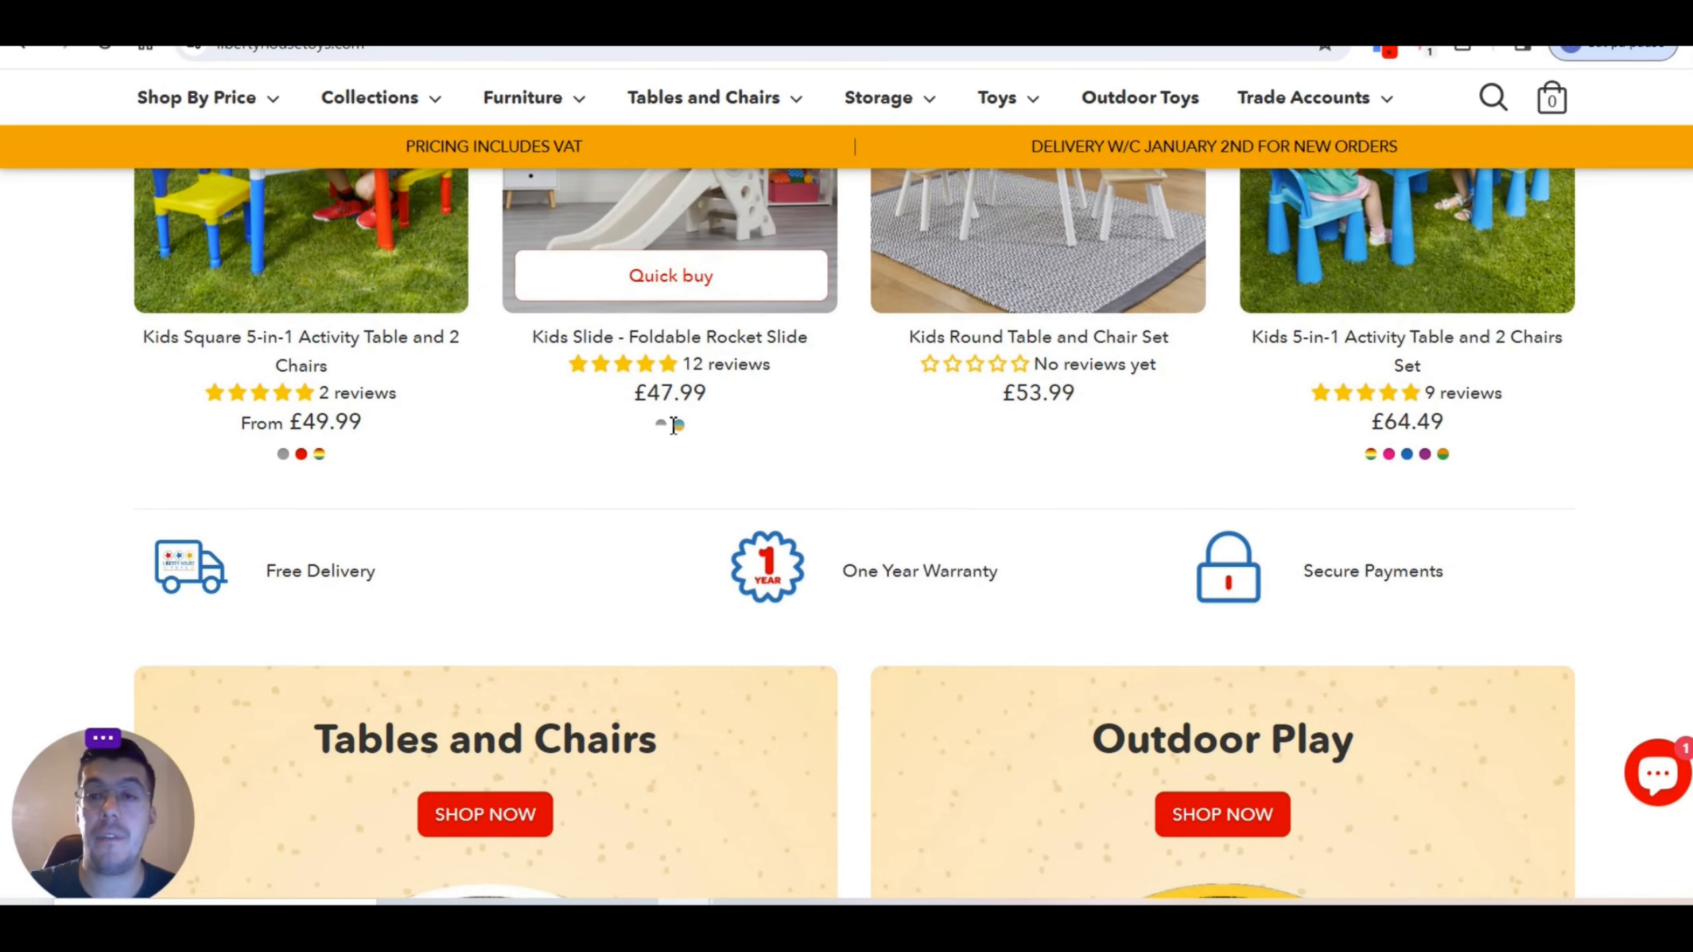
scroll(up, 3)
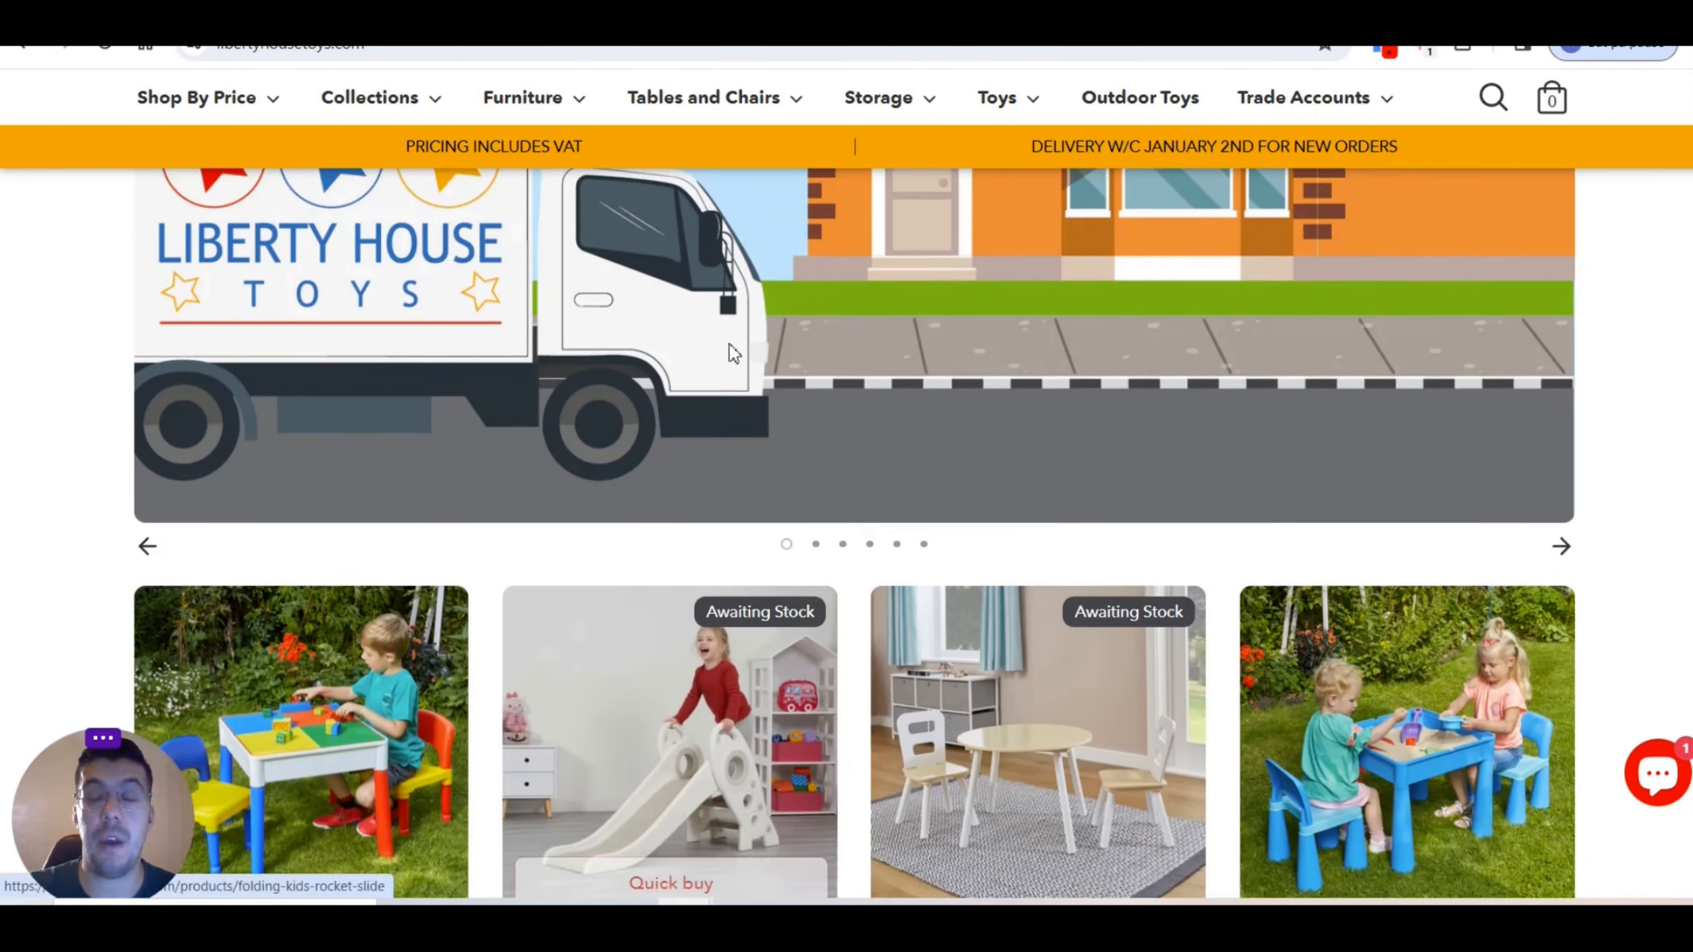
scroll(up, 3)
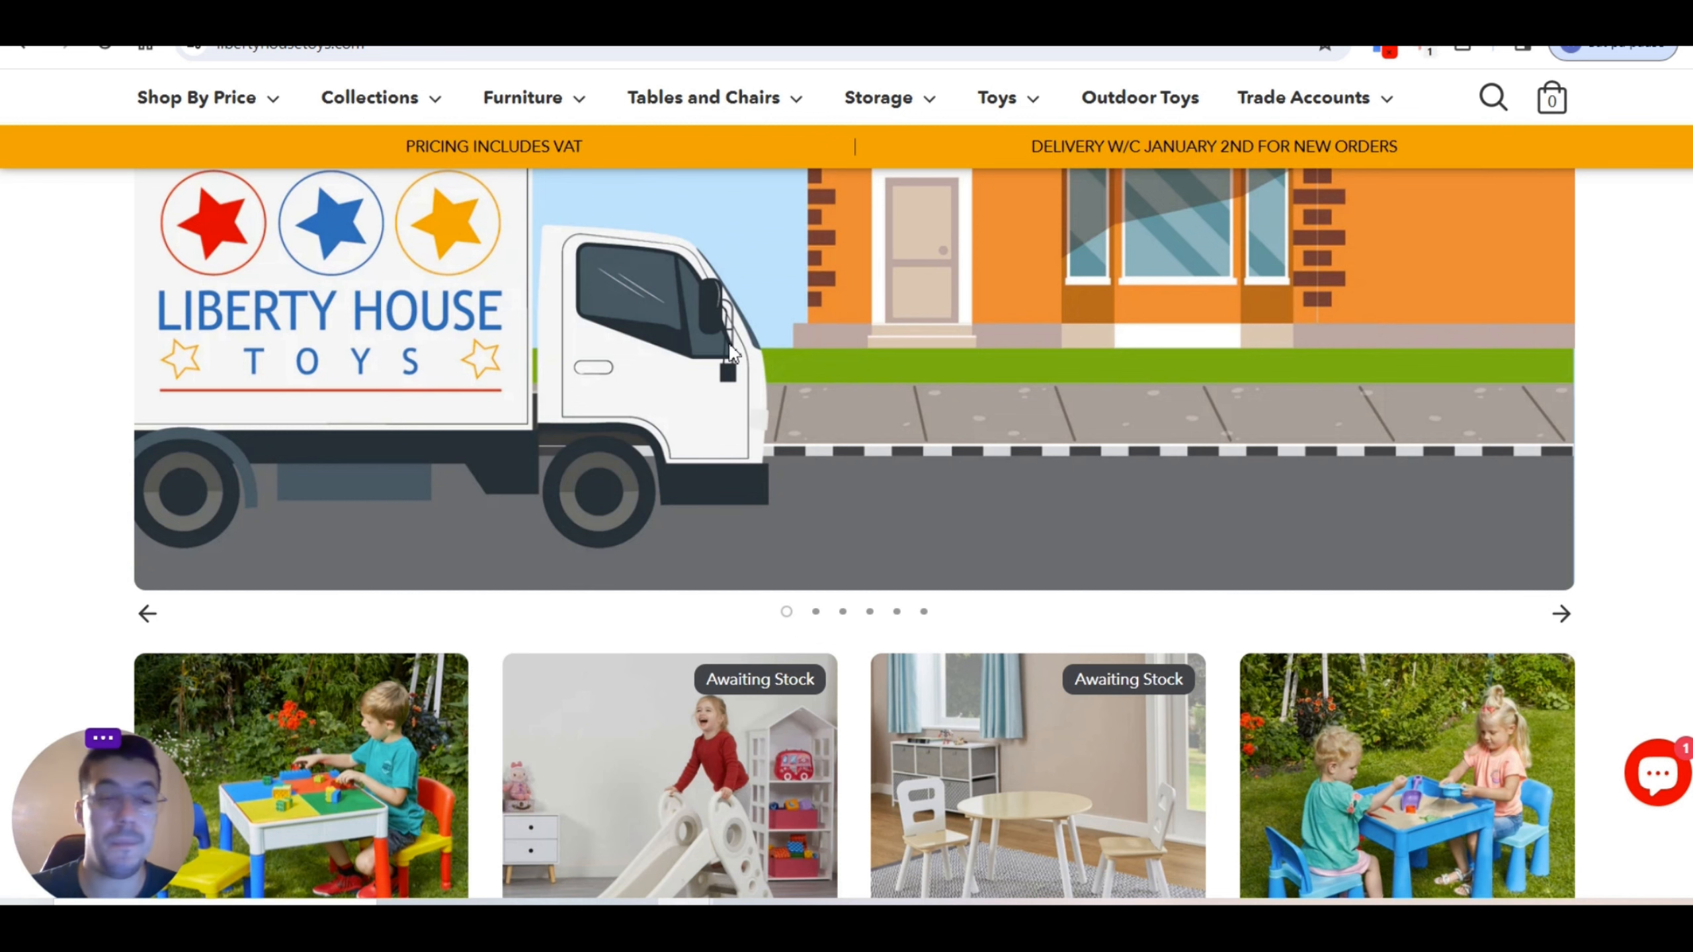
mouse_move(967, 274)
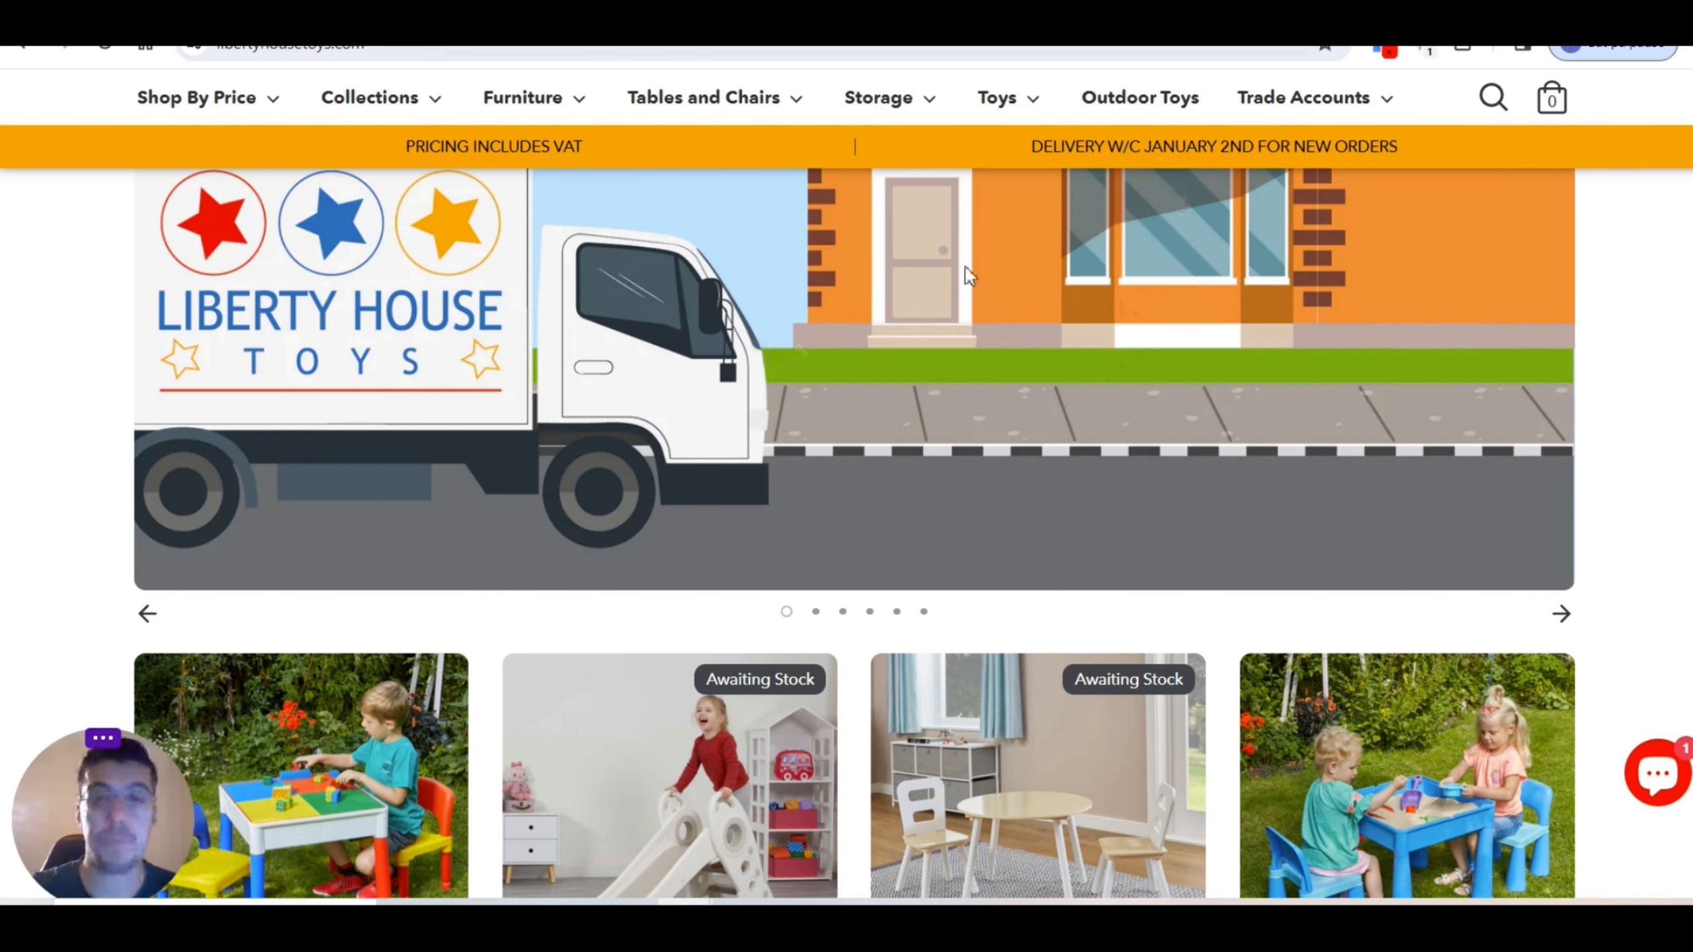
scroll(up, 3)
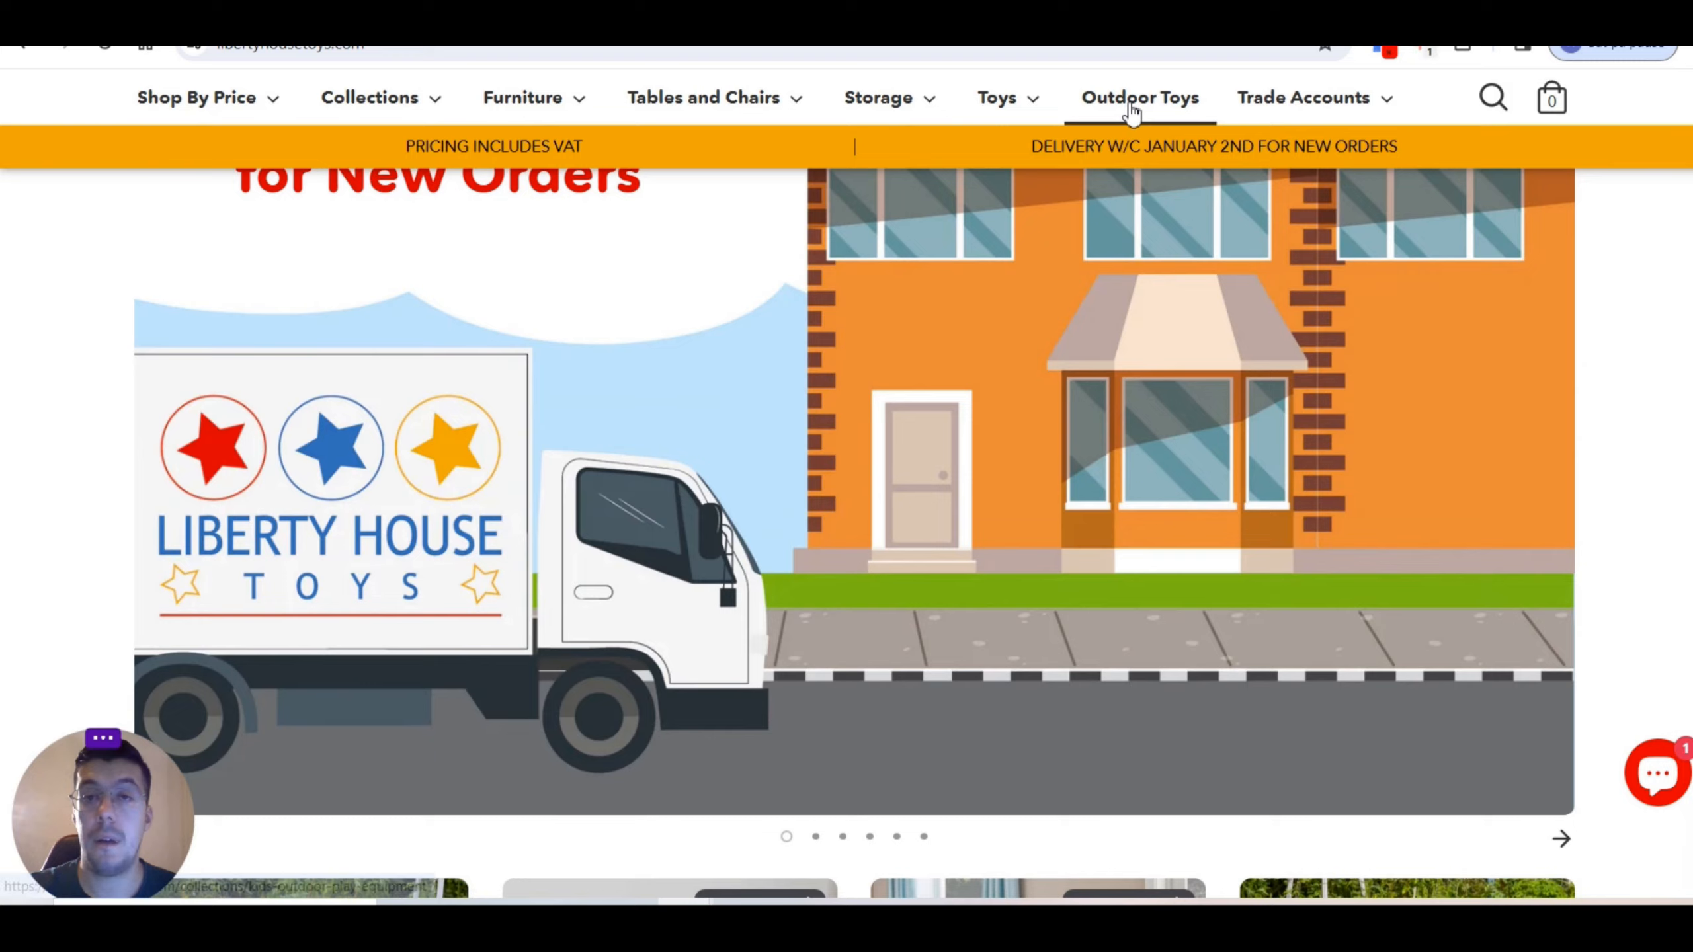
Step: Browse the Kids Outdoor Toys collection — mud kitchen, sandpits, slides — down to the pagination and back
click(1139, 96)
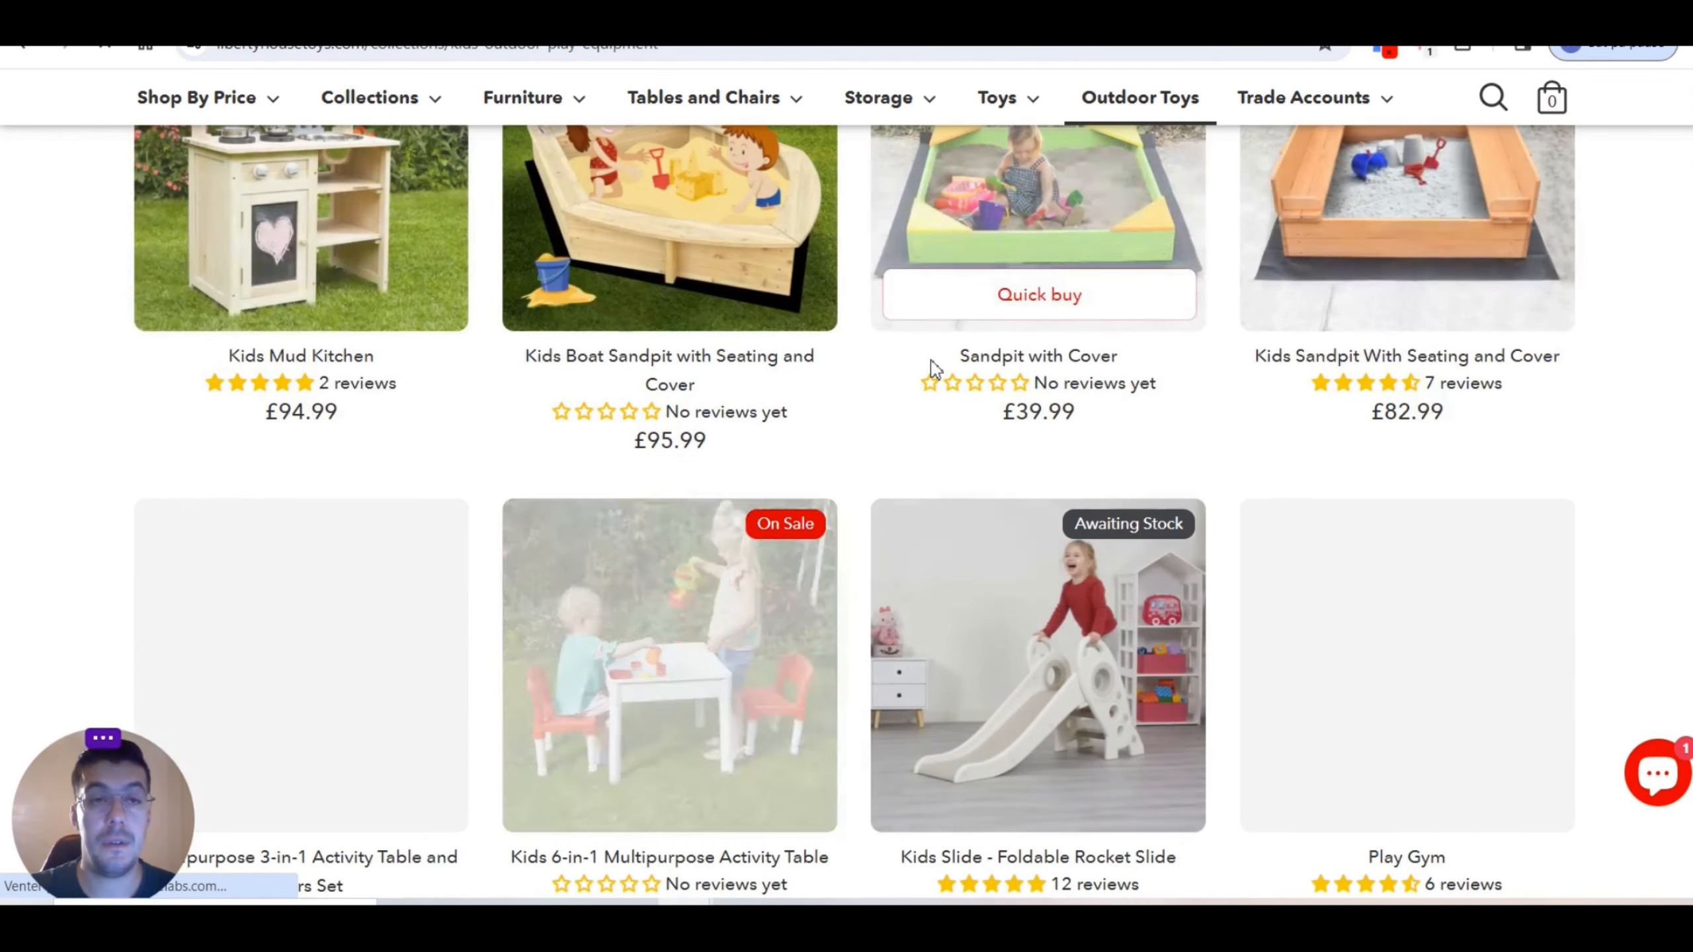
scroll(up, 3)
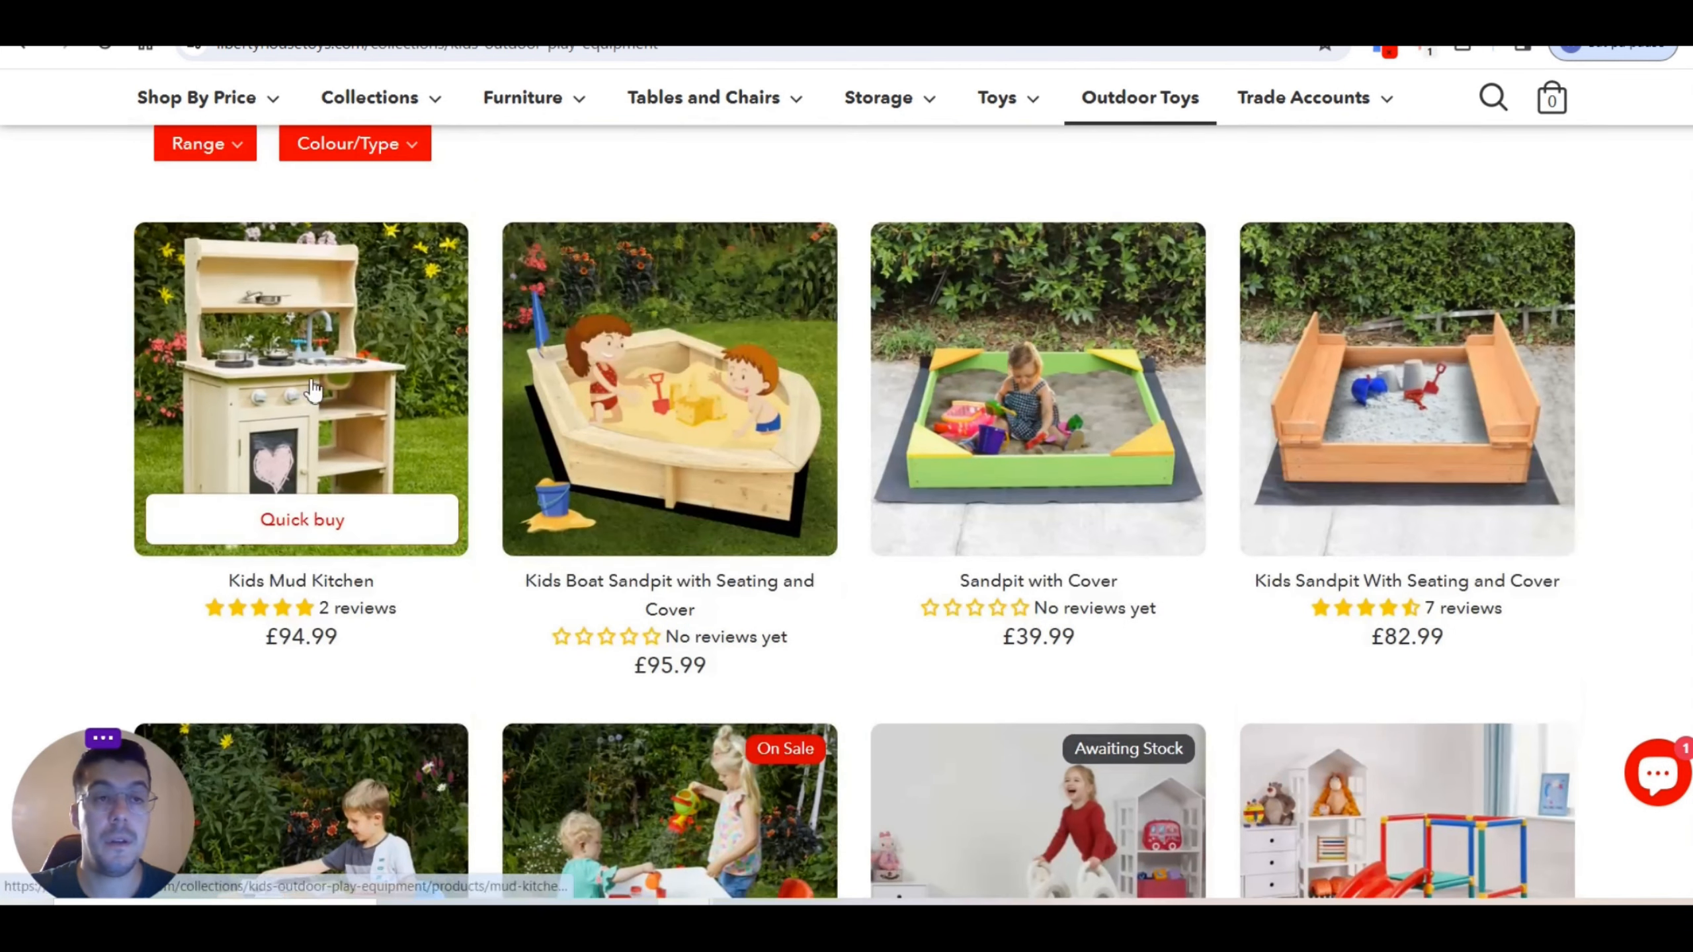
scroll(down, 3)
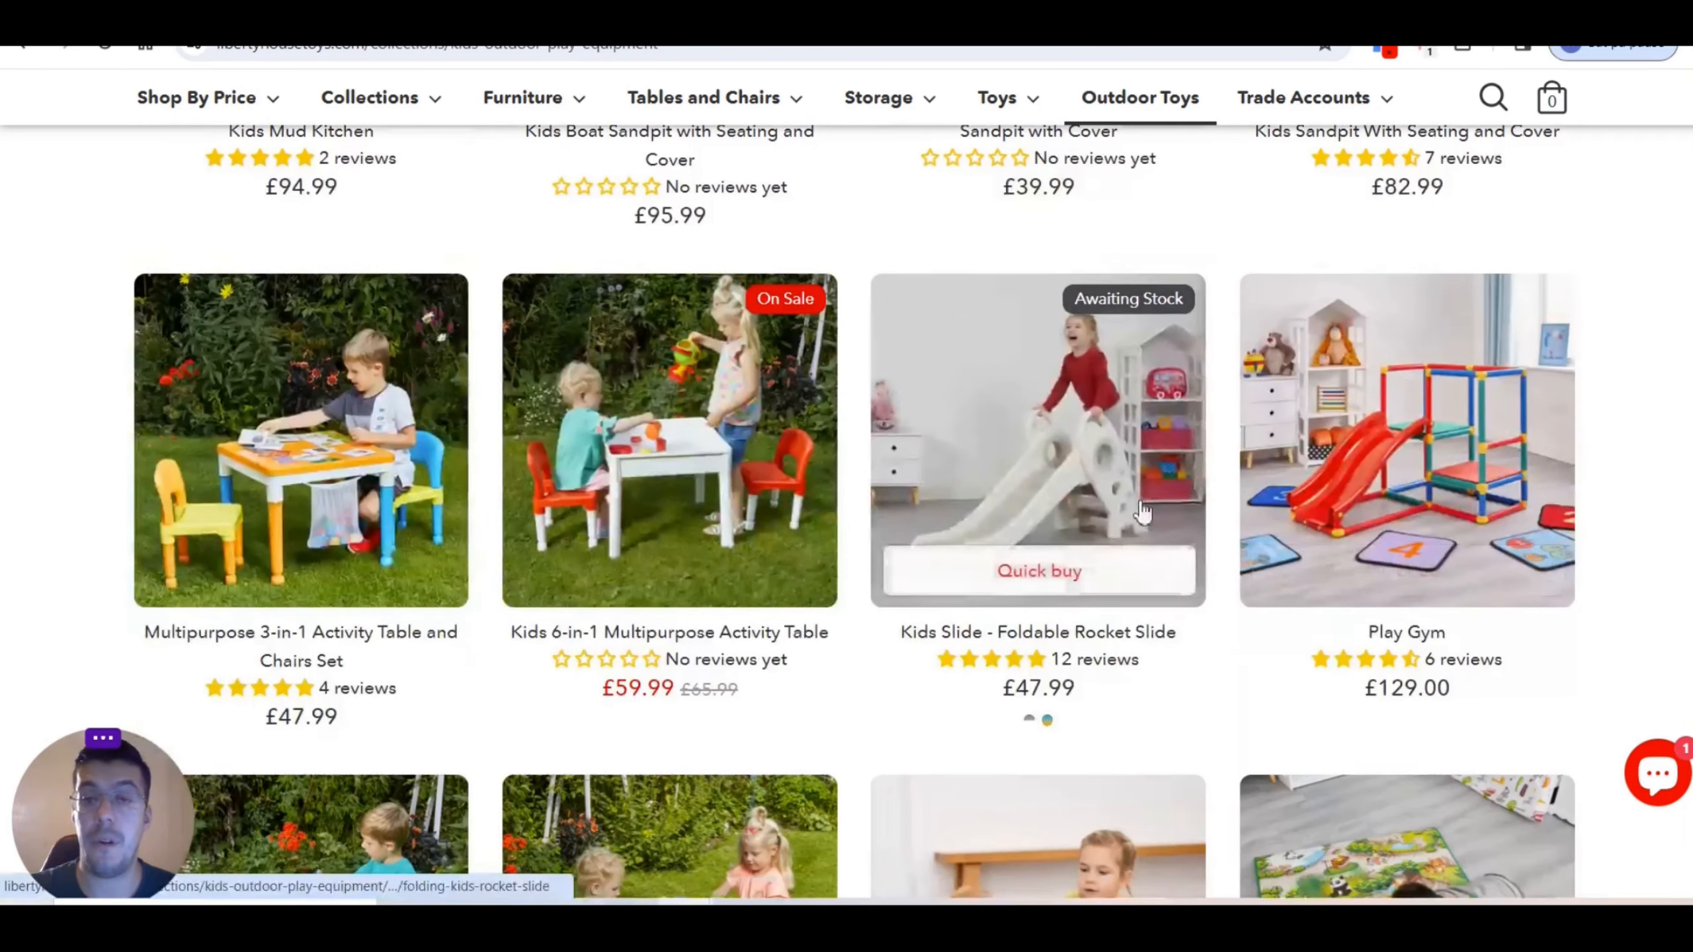
scroll(down, 3)
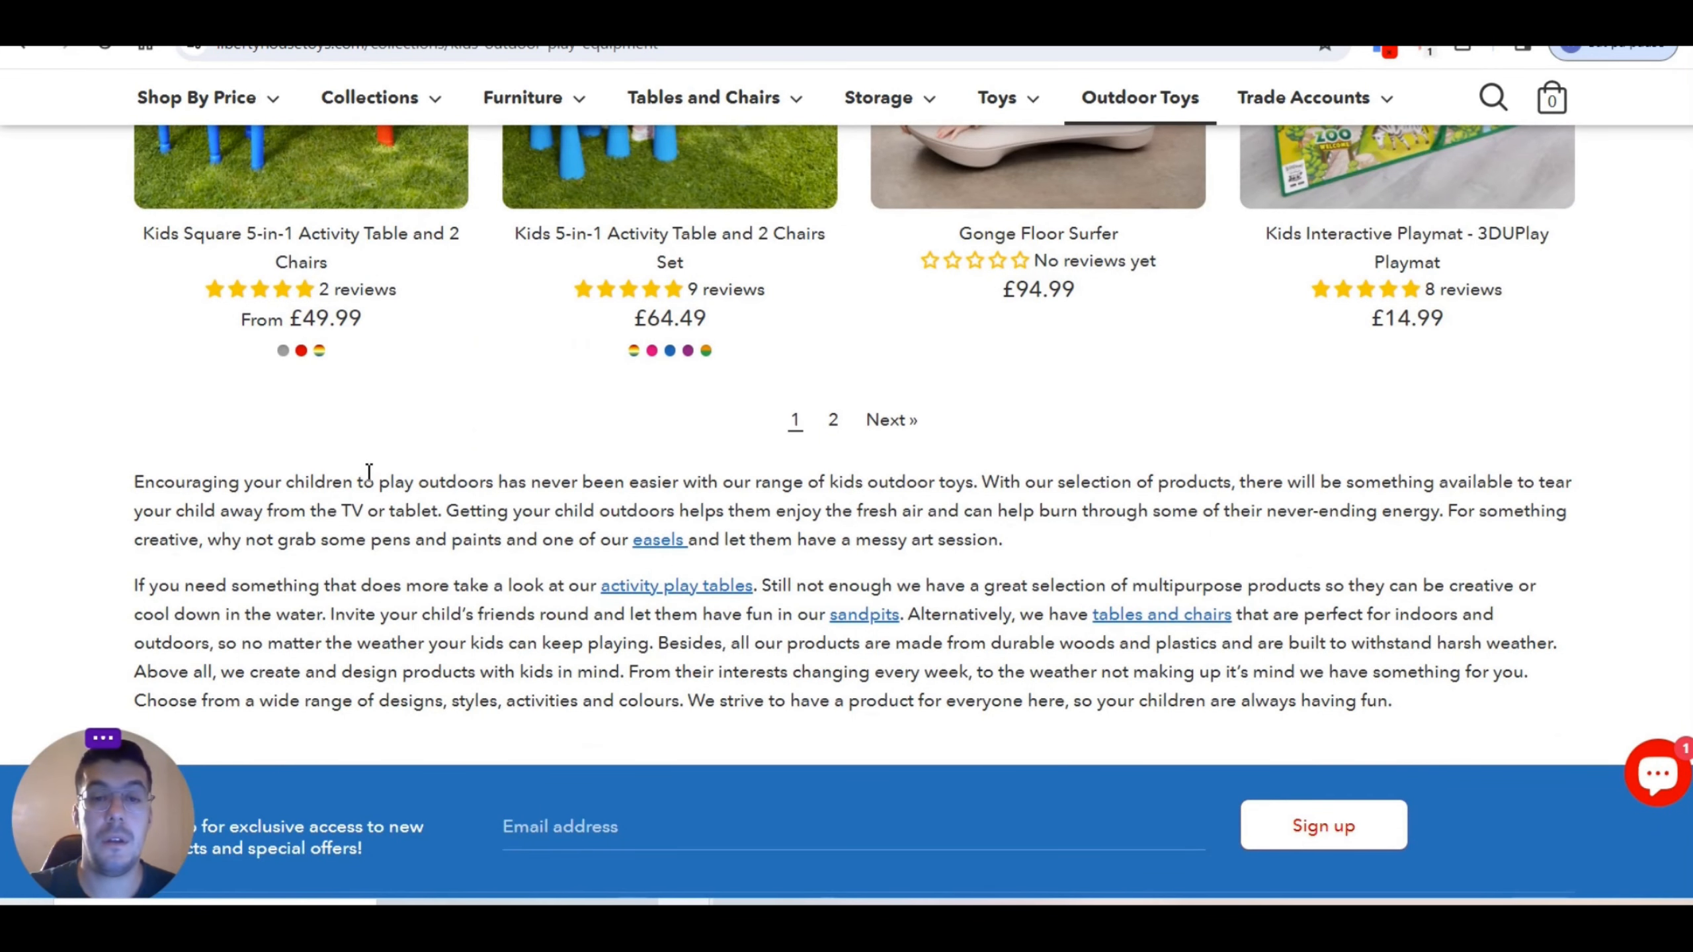
mouse_move(861, 462)
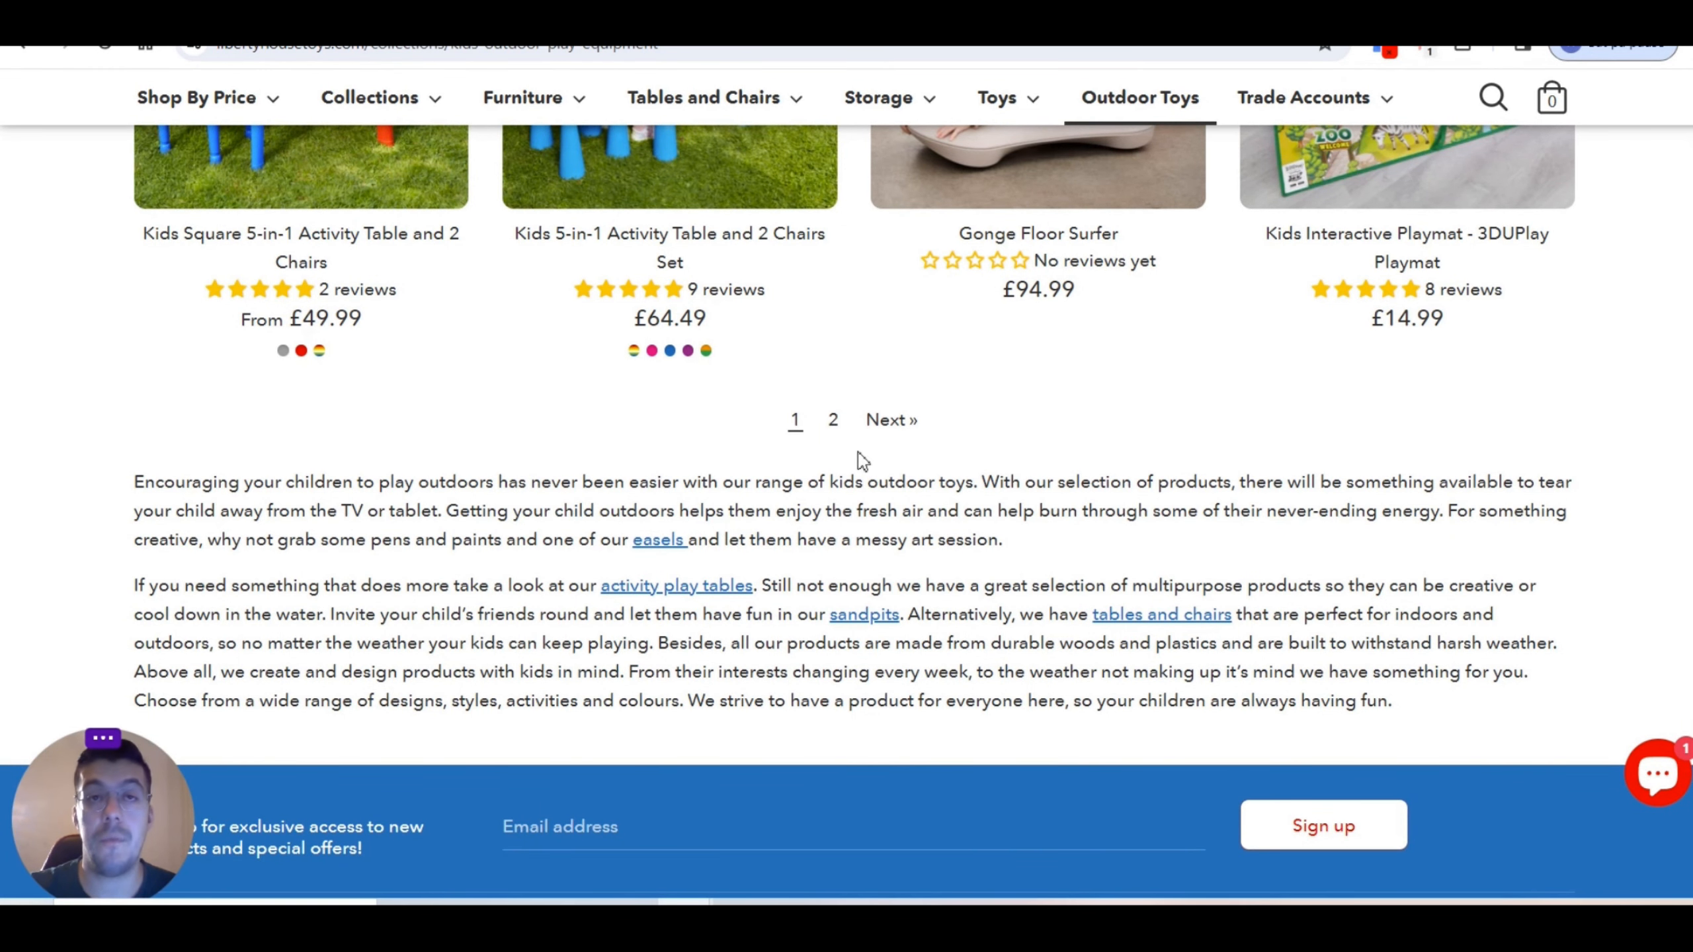
mouse_move(982, 401)
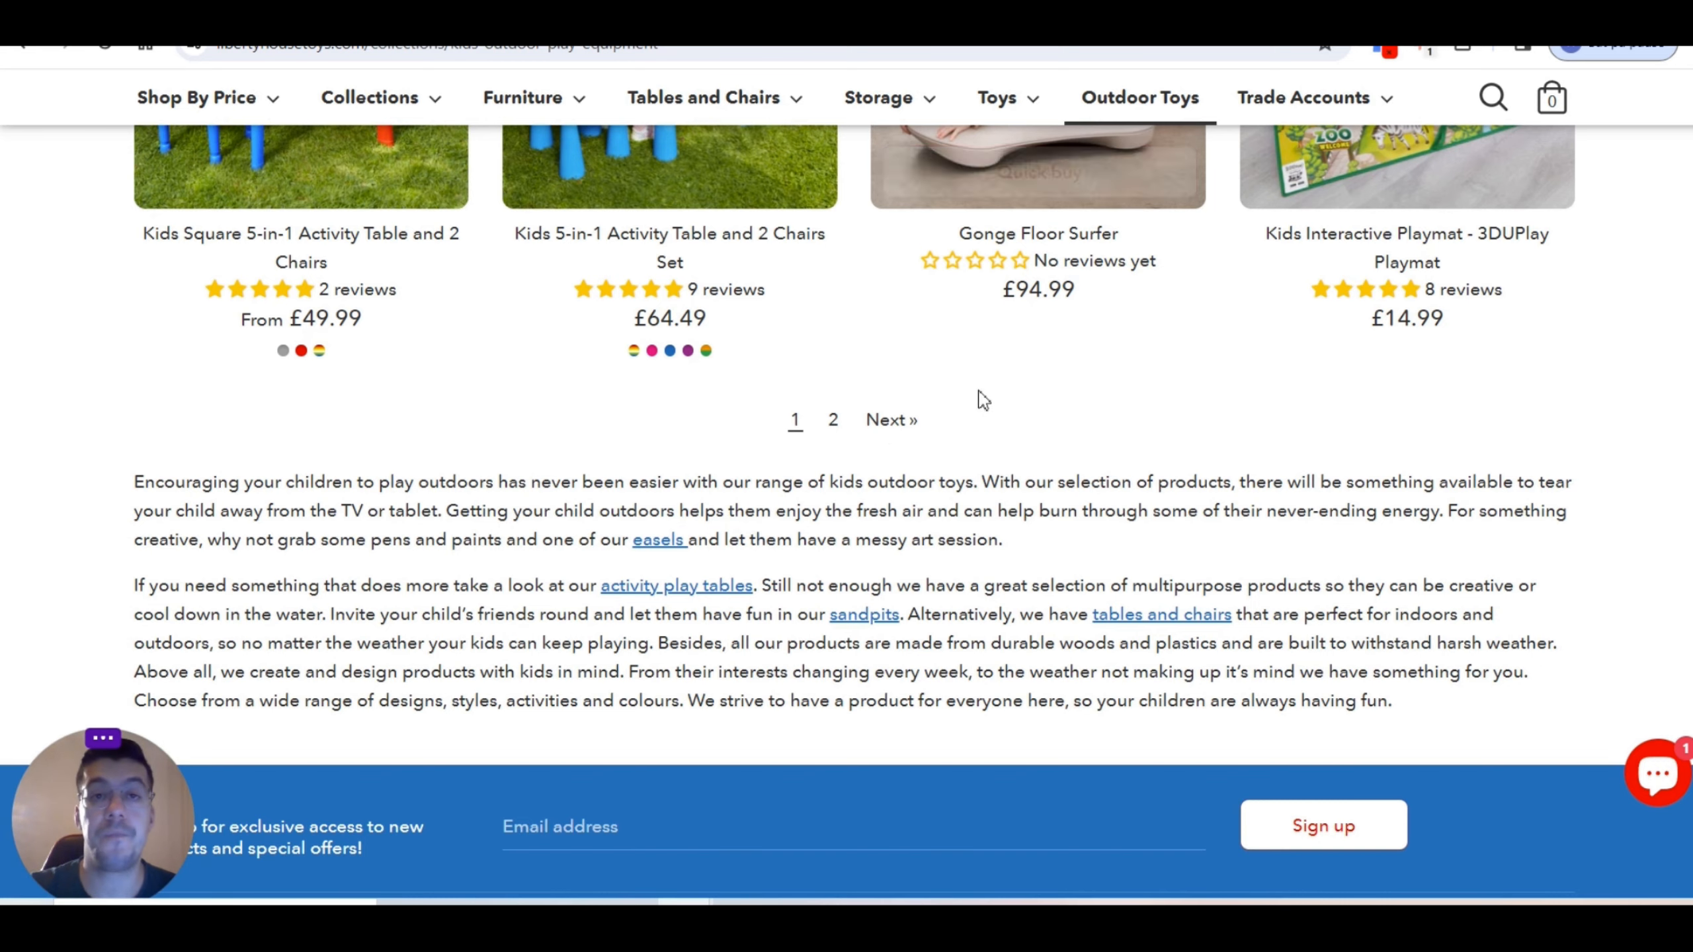
scroll(up, 3)
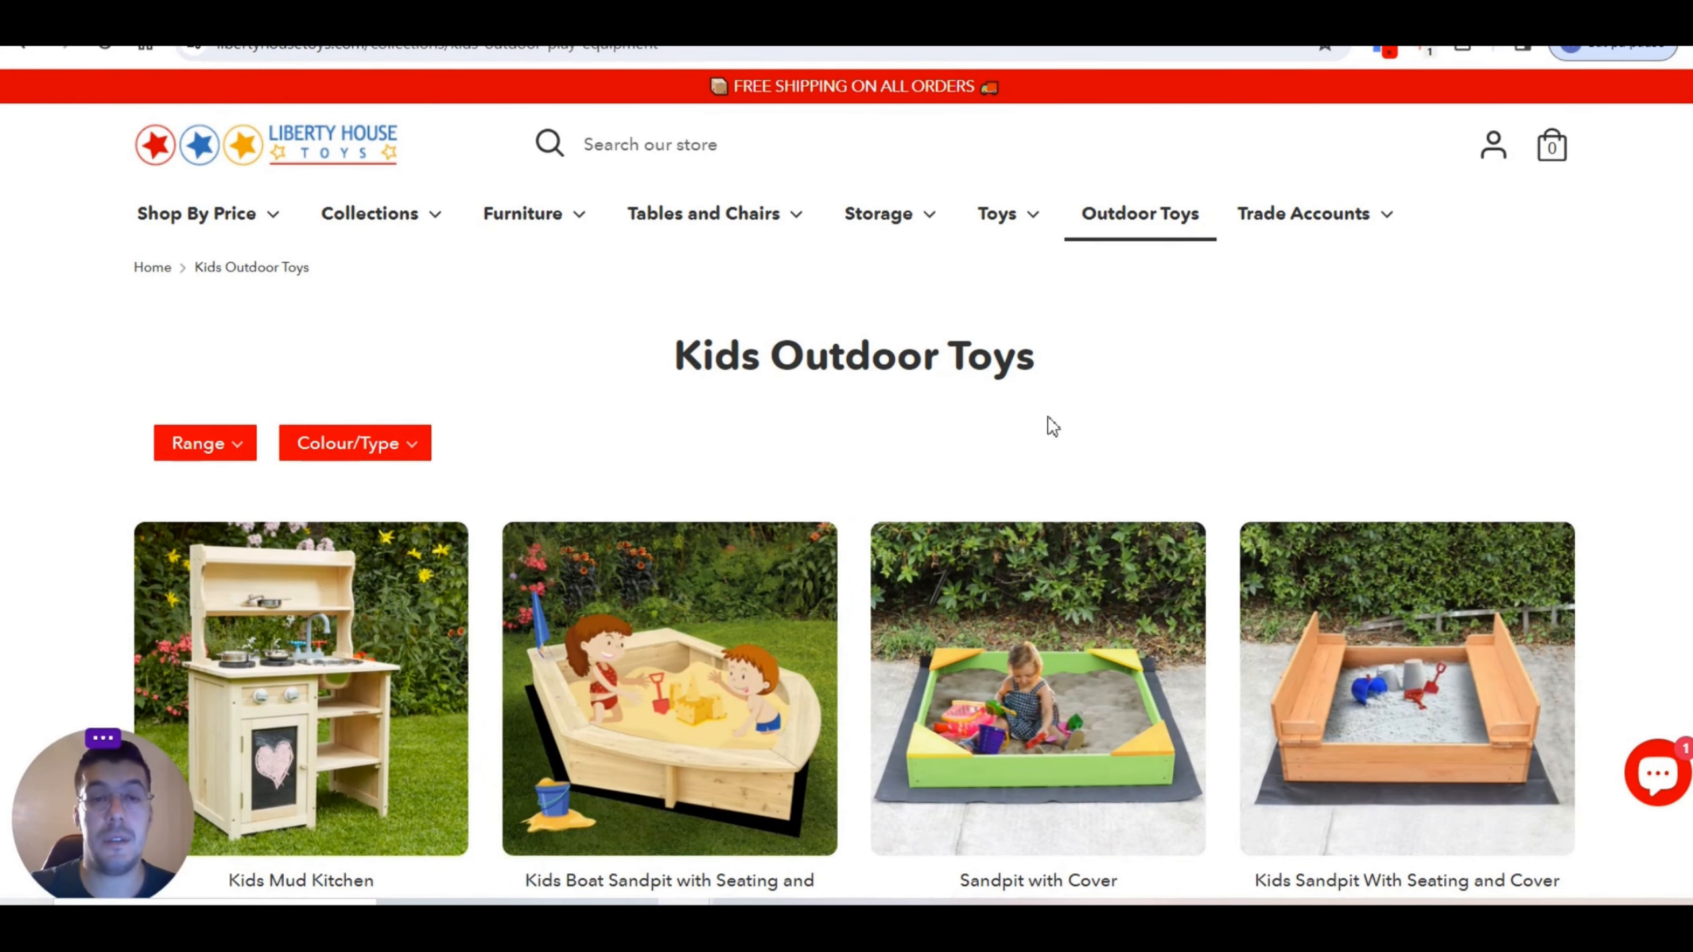
mouse_move(483, 283)
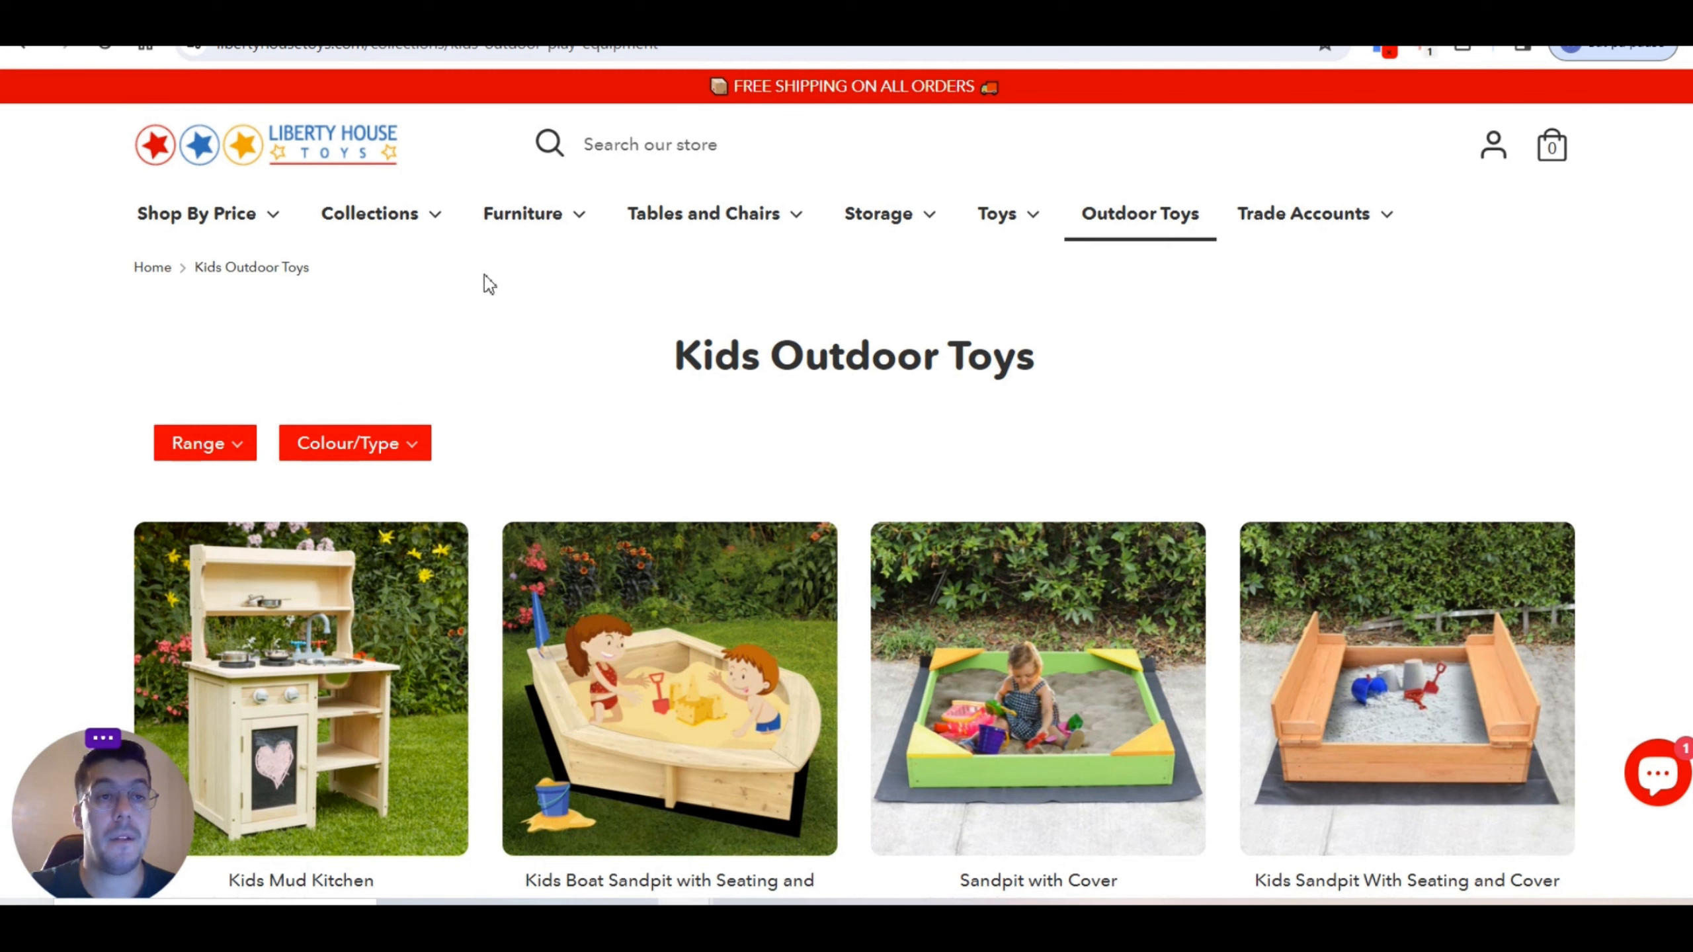
mouse_move(614, 295)
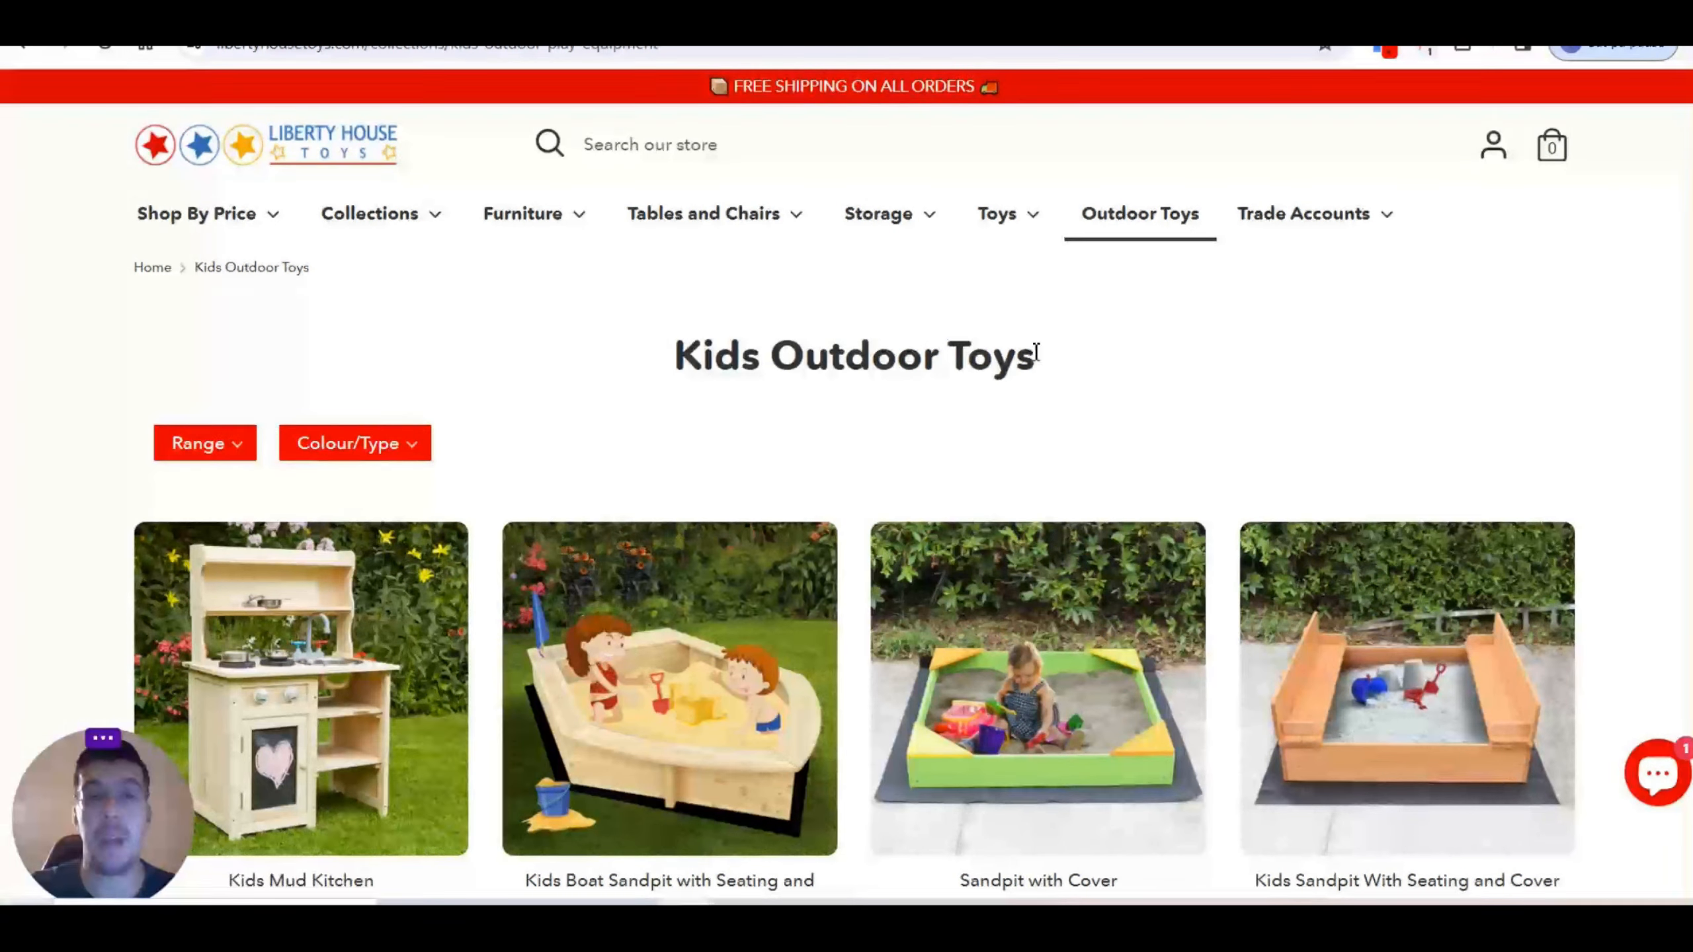
mouse_move(1090, 308)
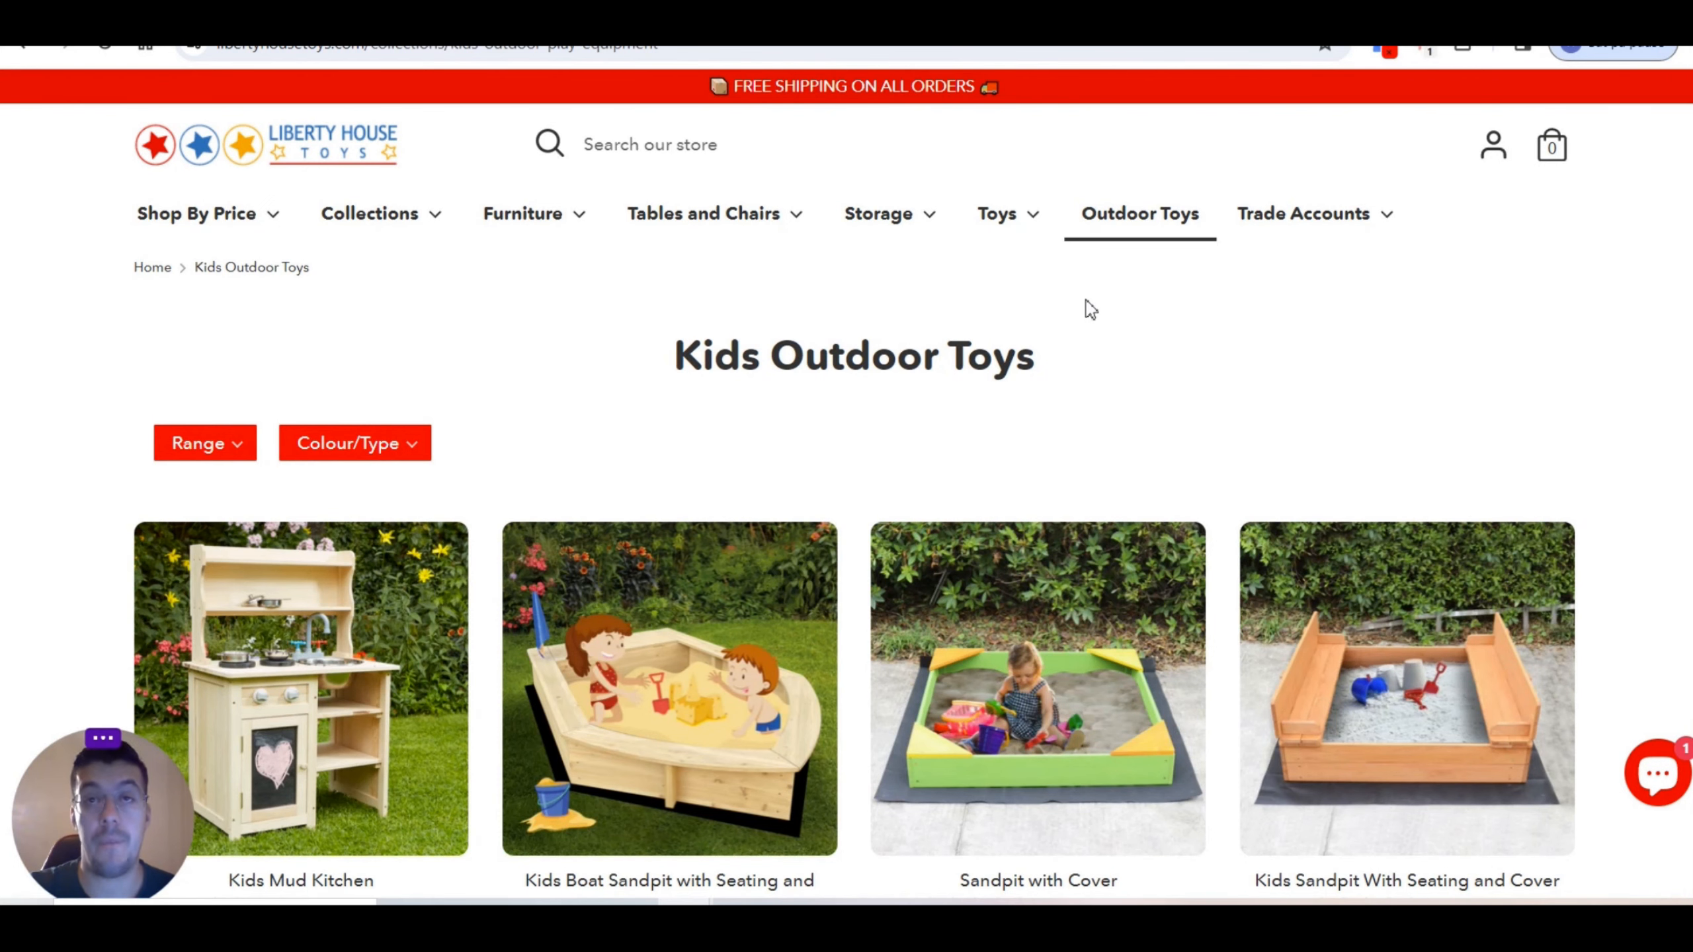
mouse_move(1151, 239)
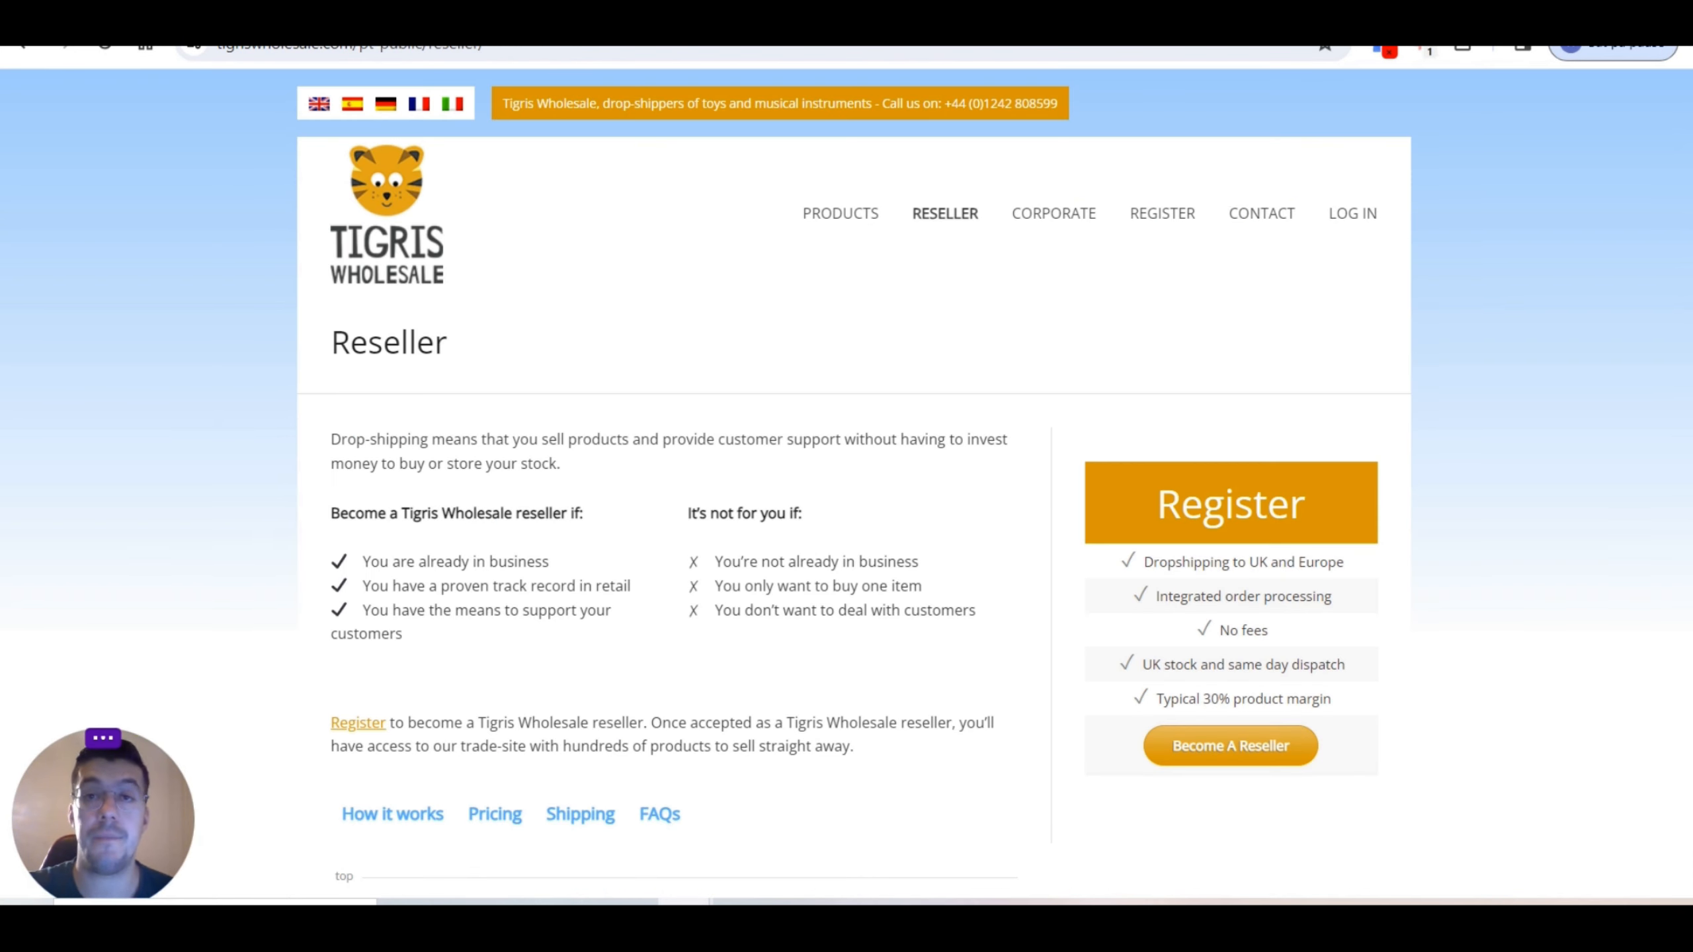
mouse_move(1007, 295)
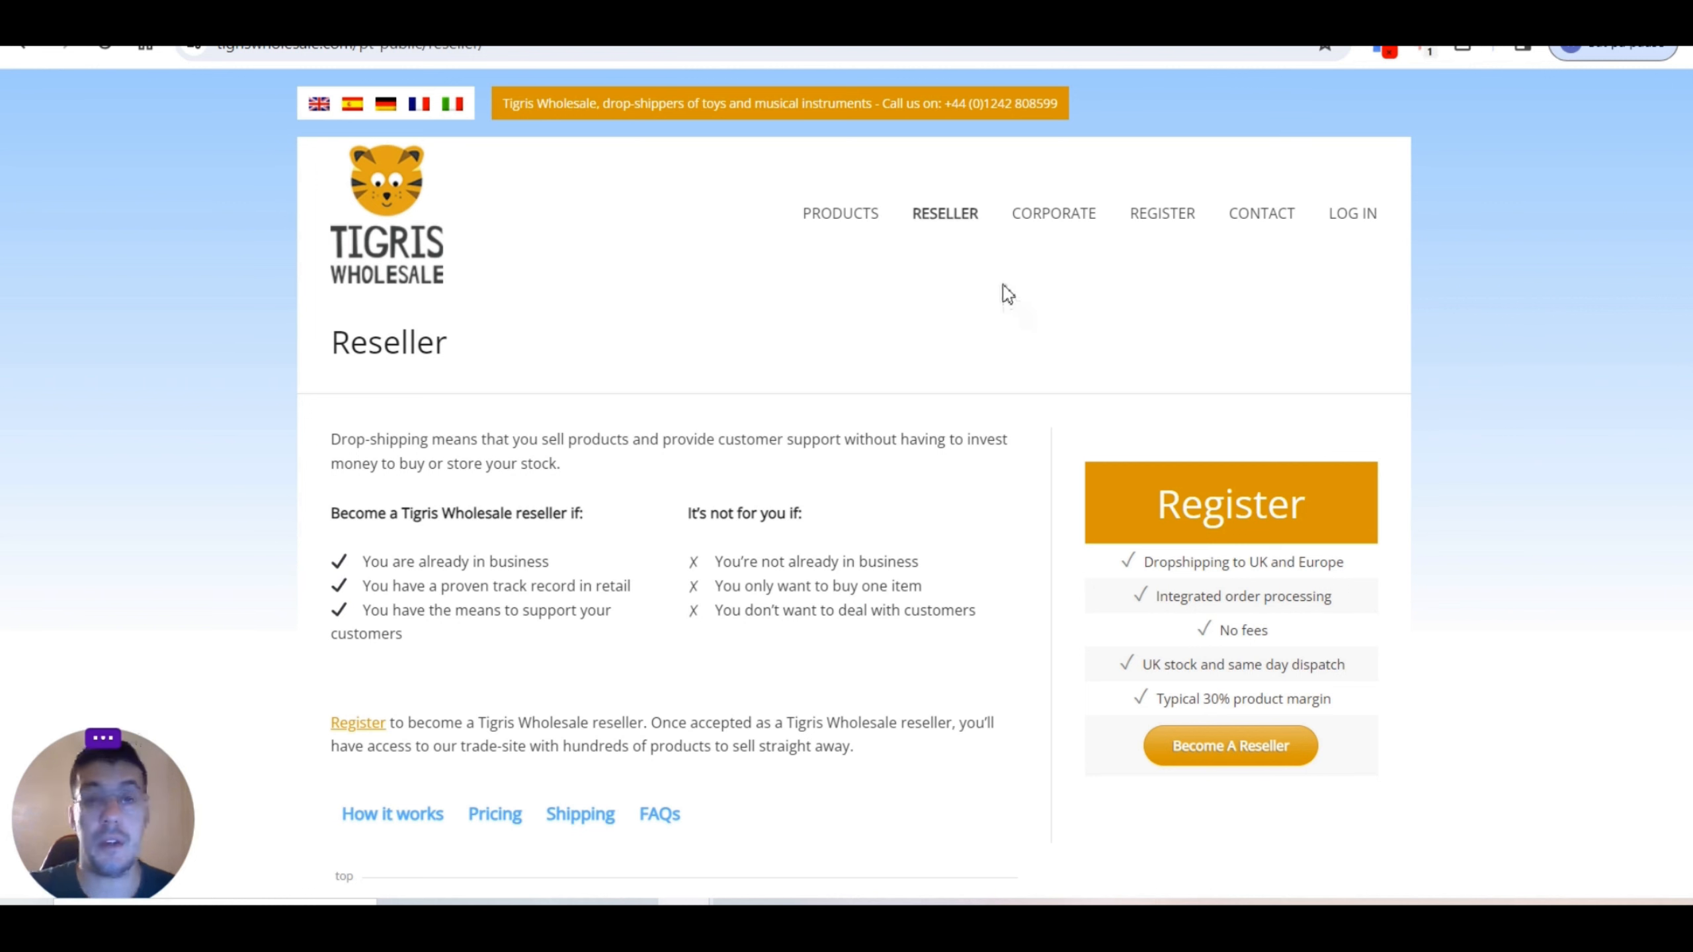
mouse_move(450, 445)
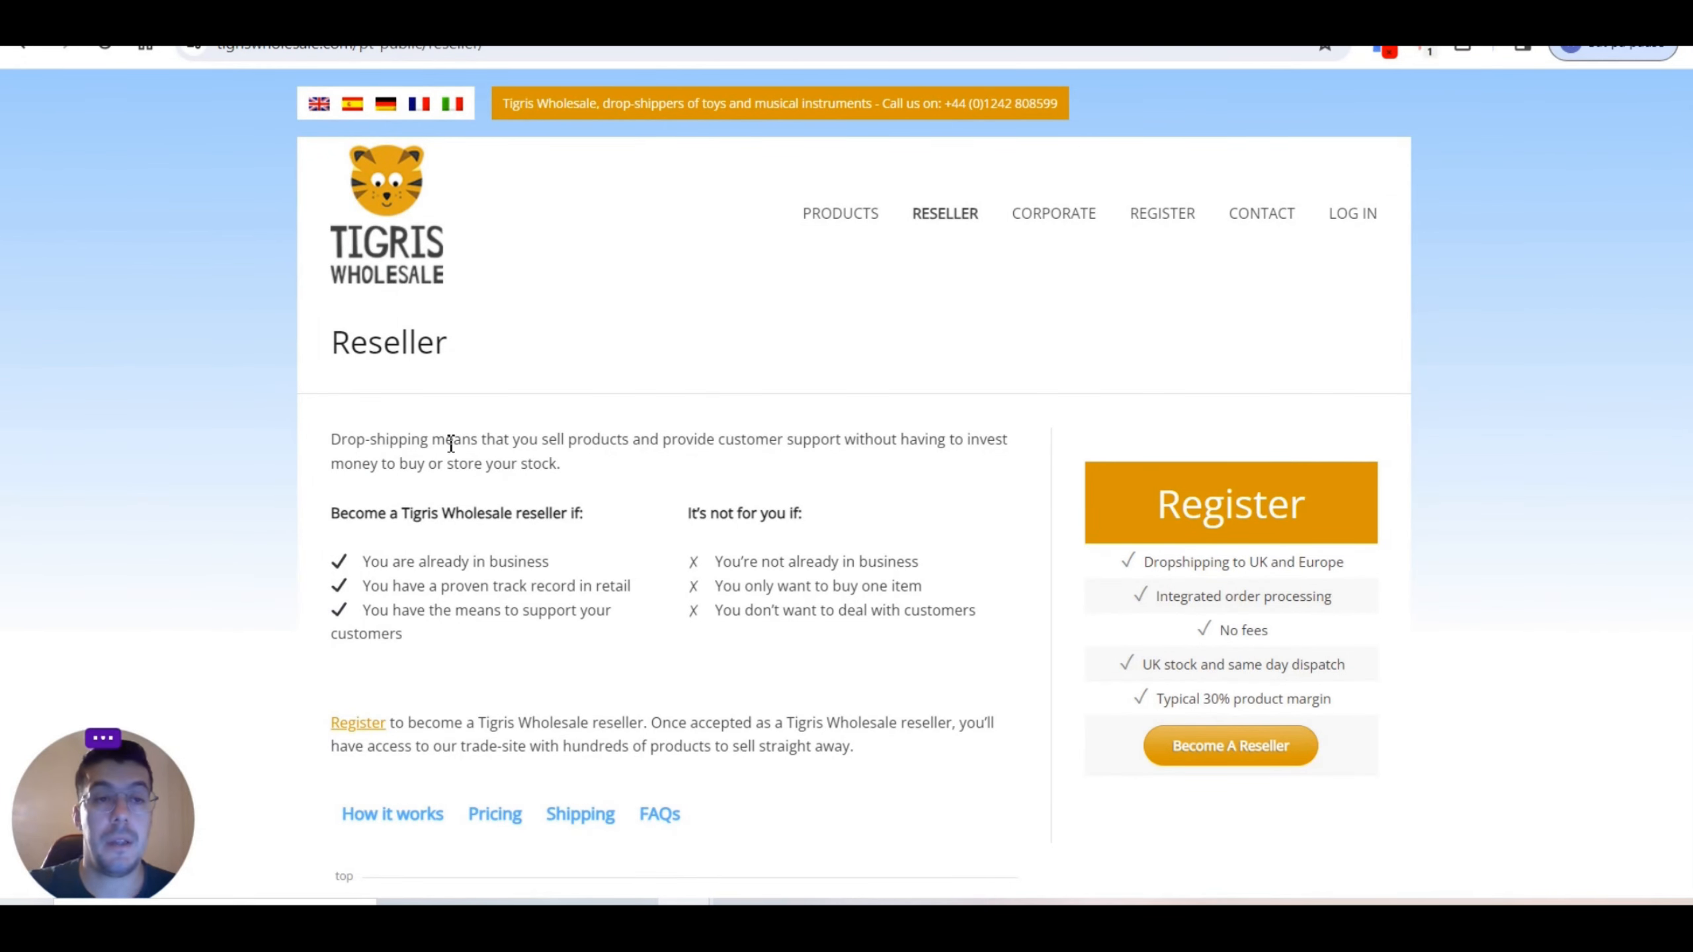
mouse_move(363, 251)
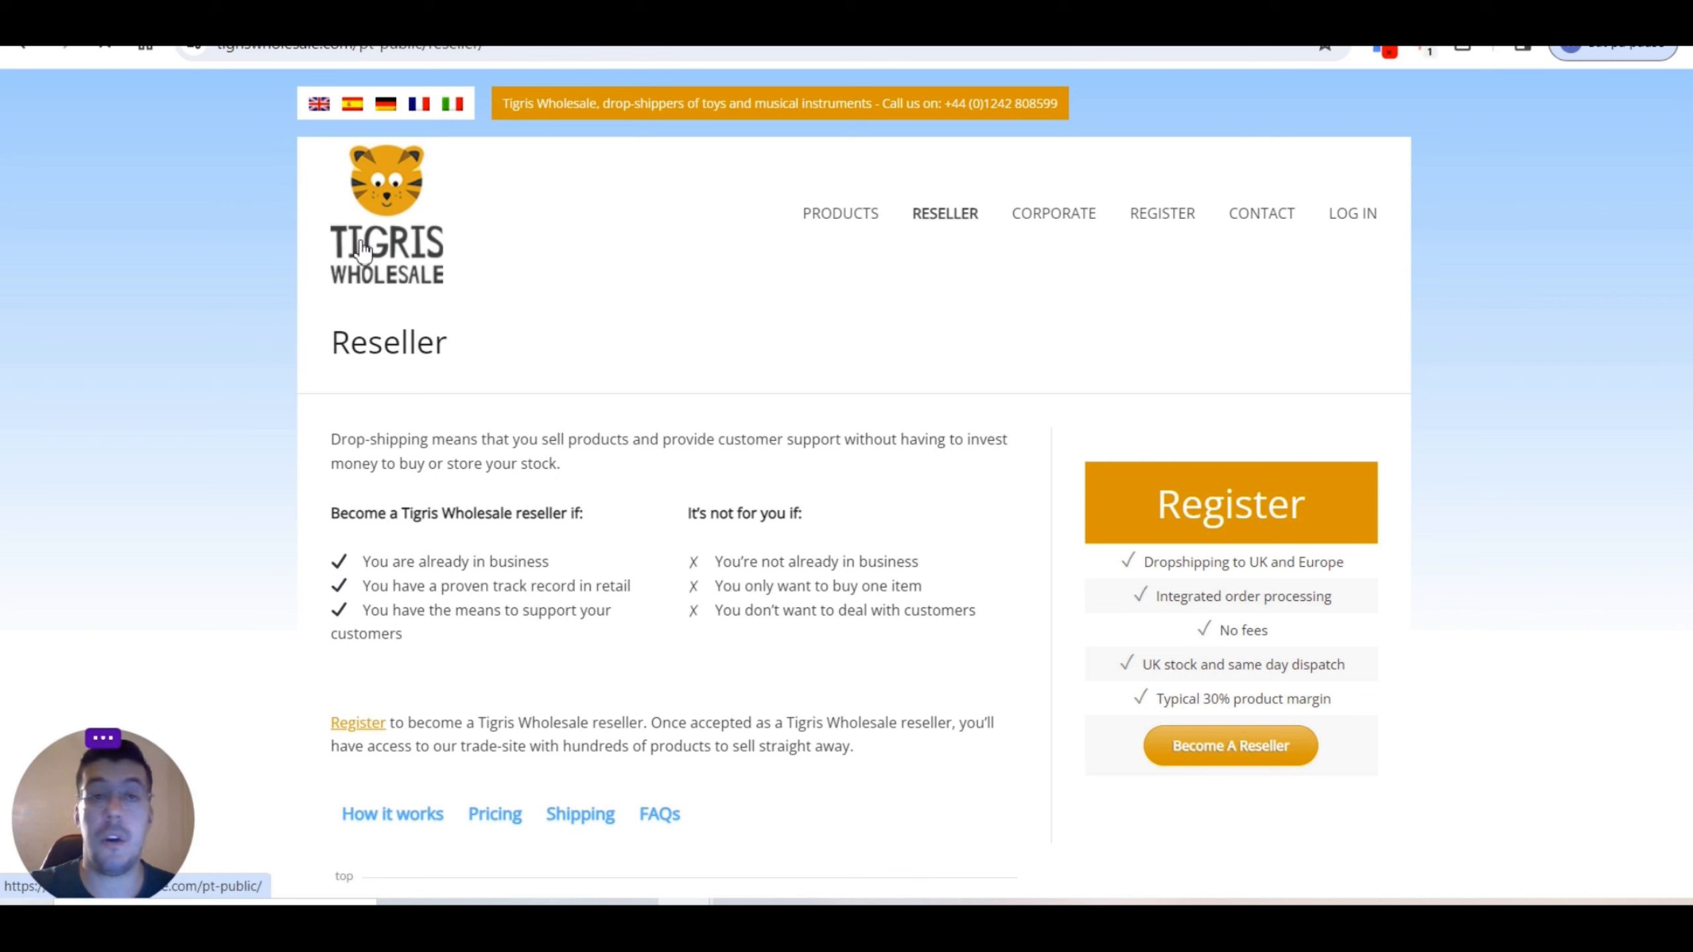
Step: Return to the Tigris Wholesale home page via the site logo
click(385, 213)
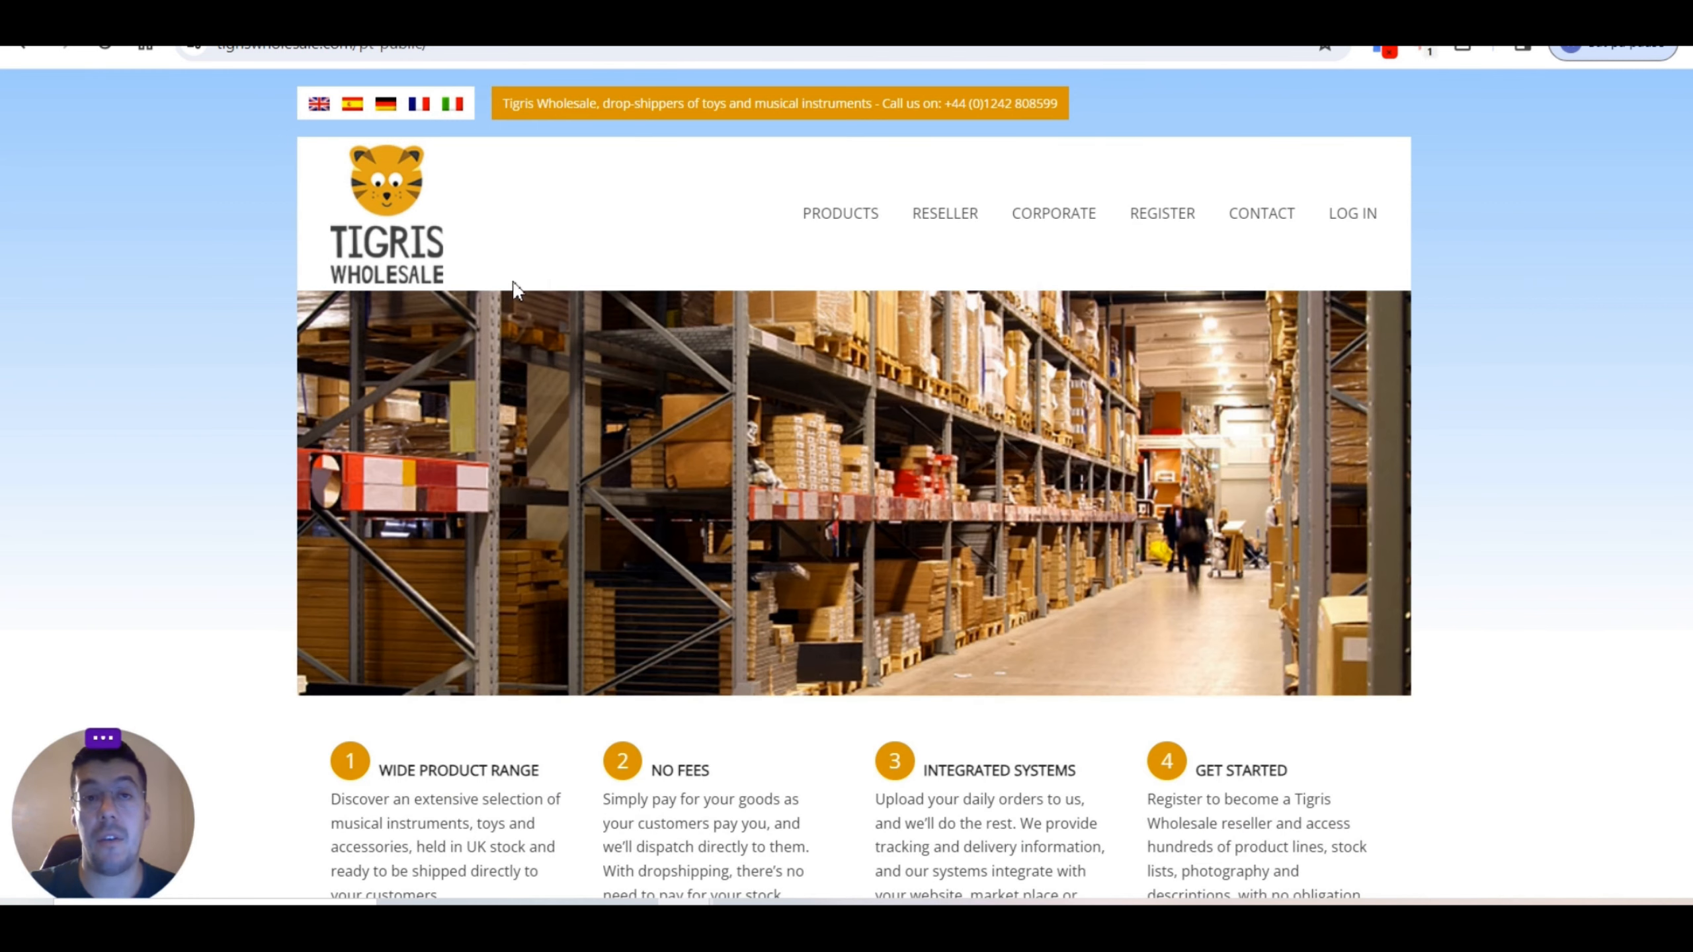
mouse_move(601, 203)
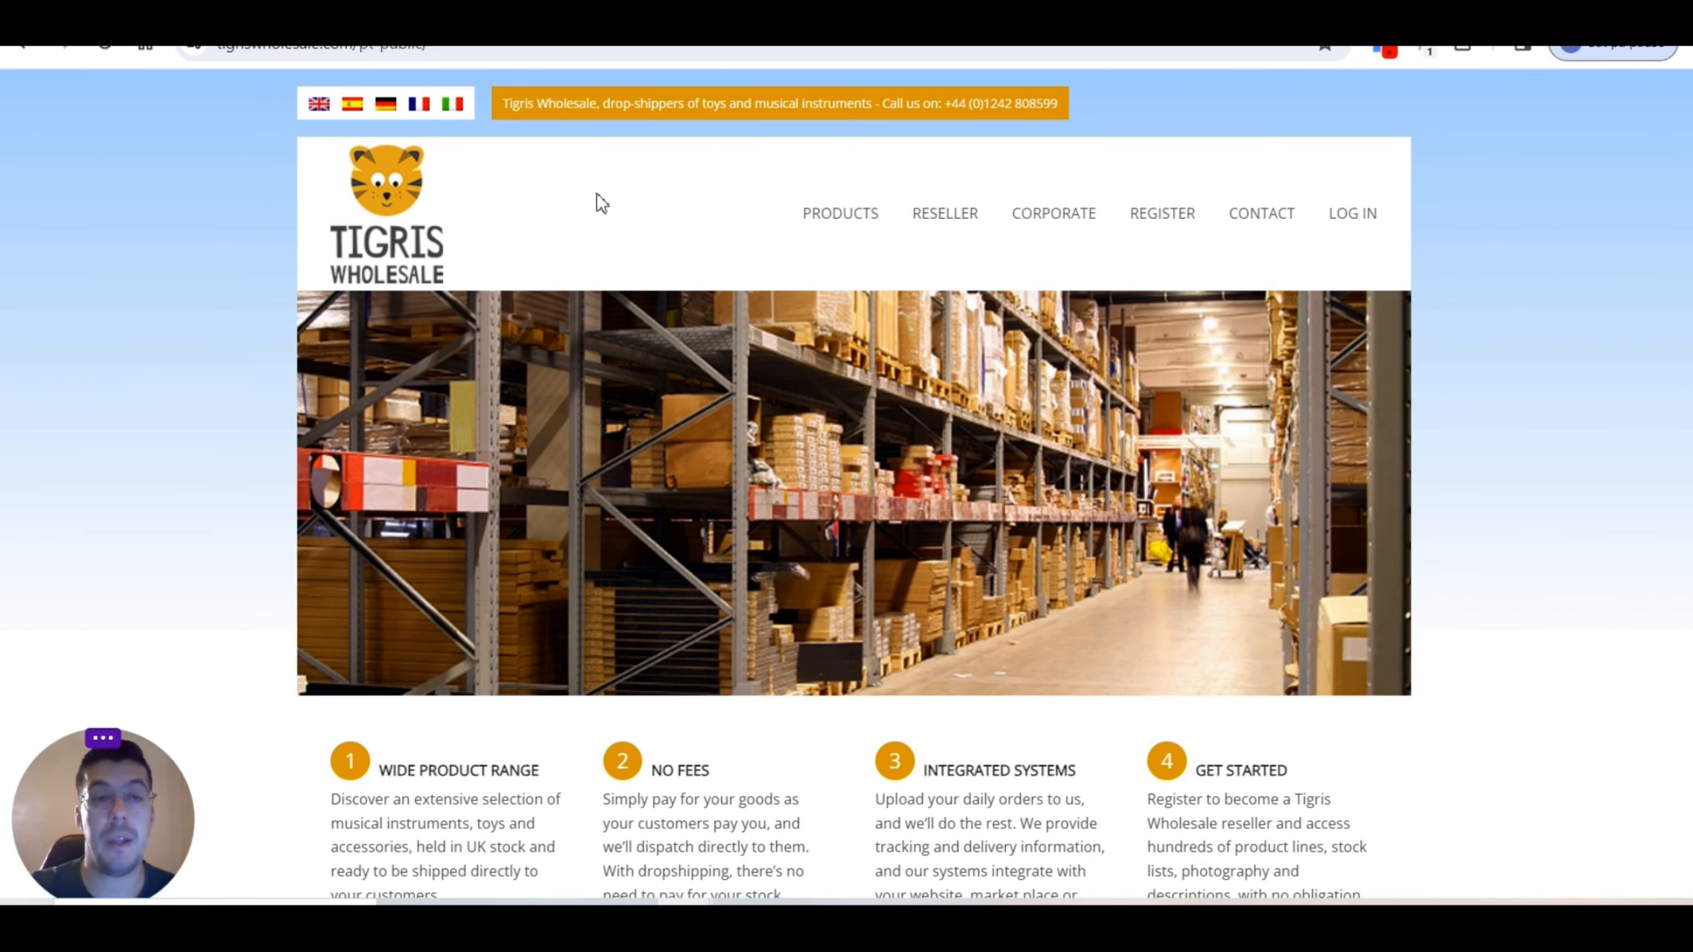
mouse_move(1053, 213)
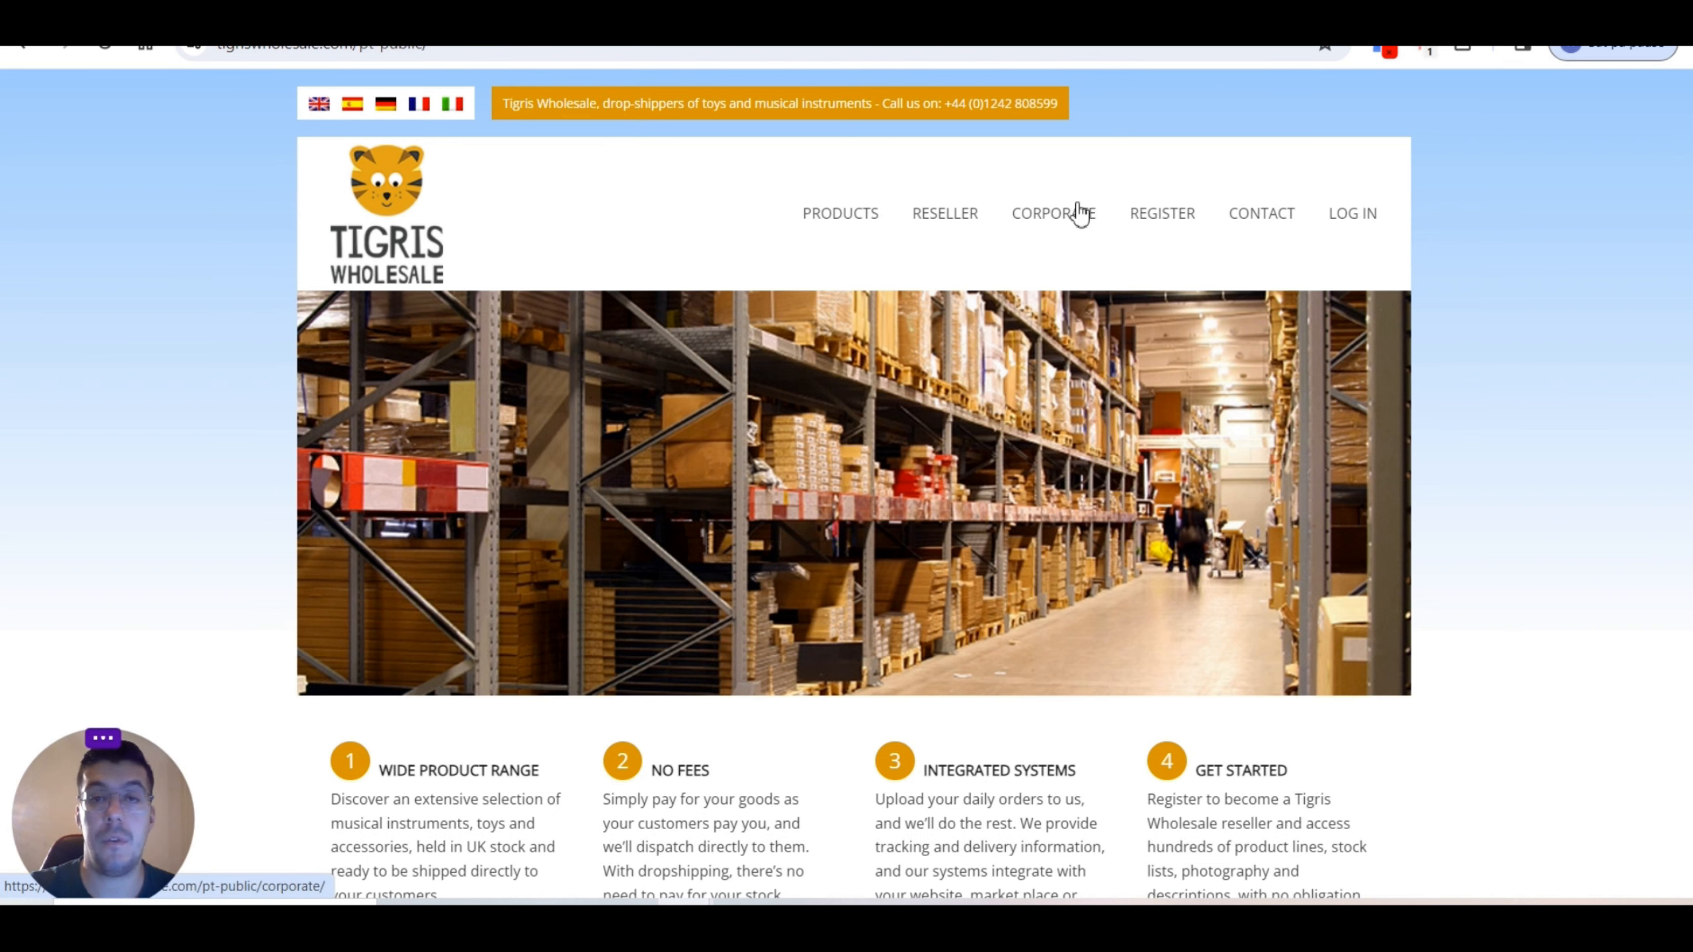
Step: Read the Corporate page's company background and office addresses, then return to the top
click(1053, 213)
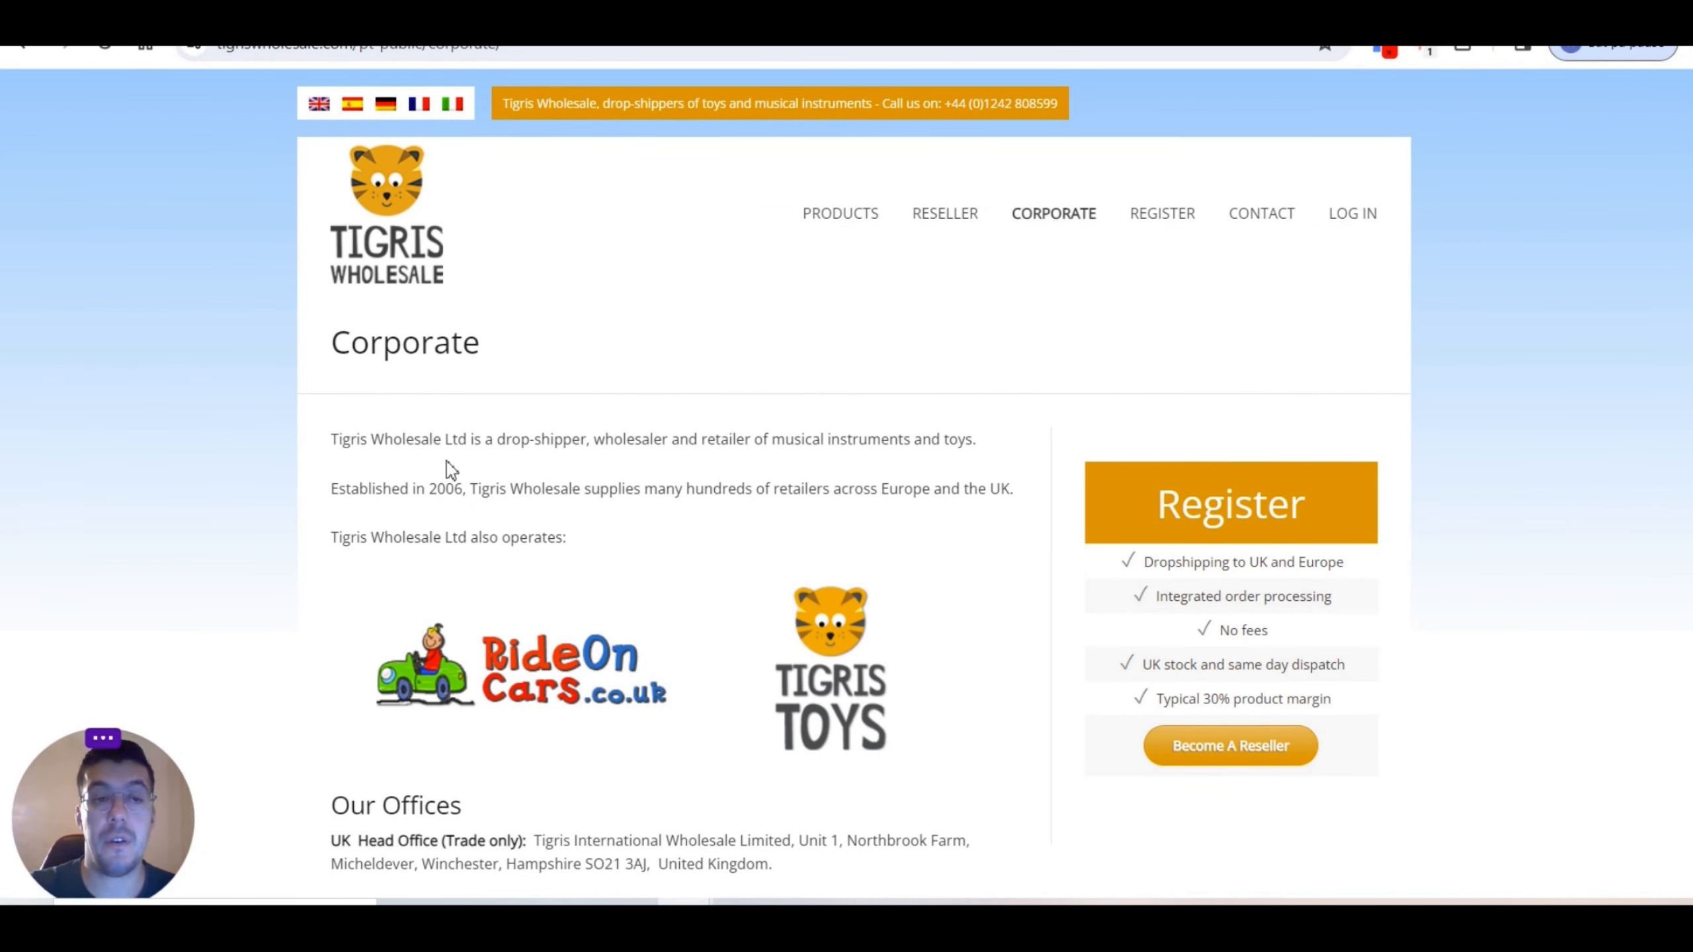
mouse_move(554, 459)
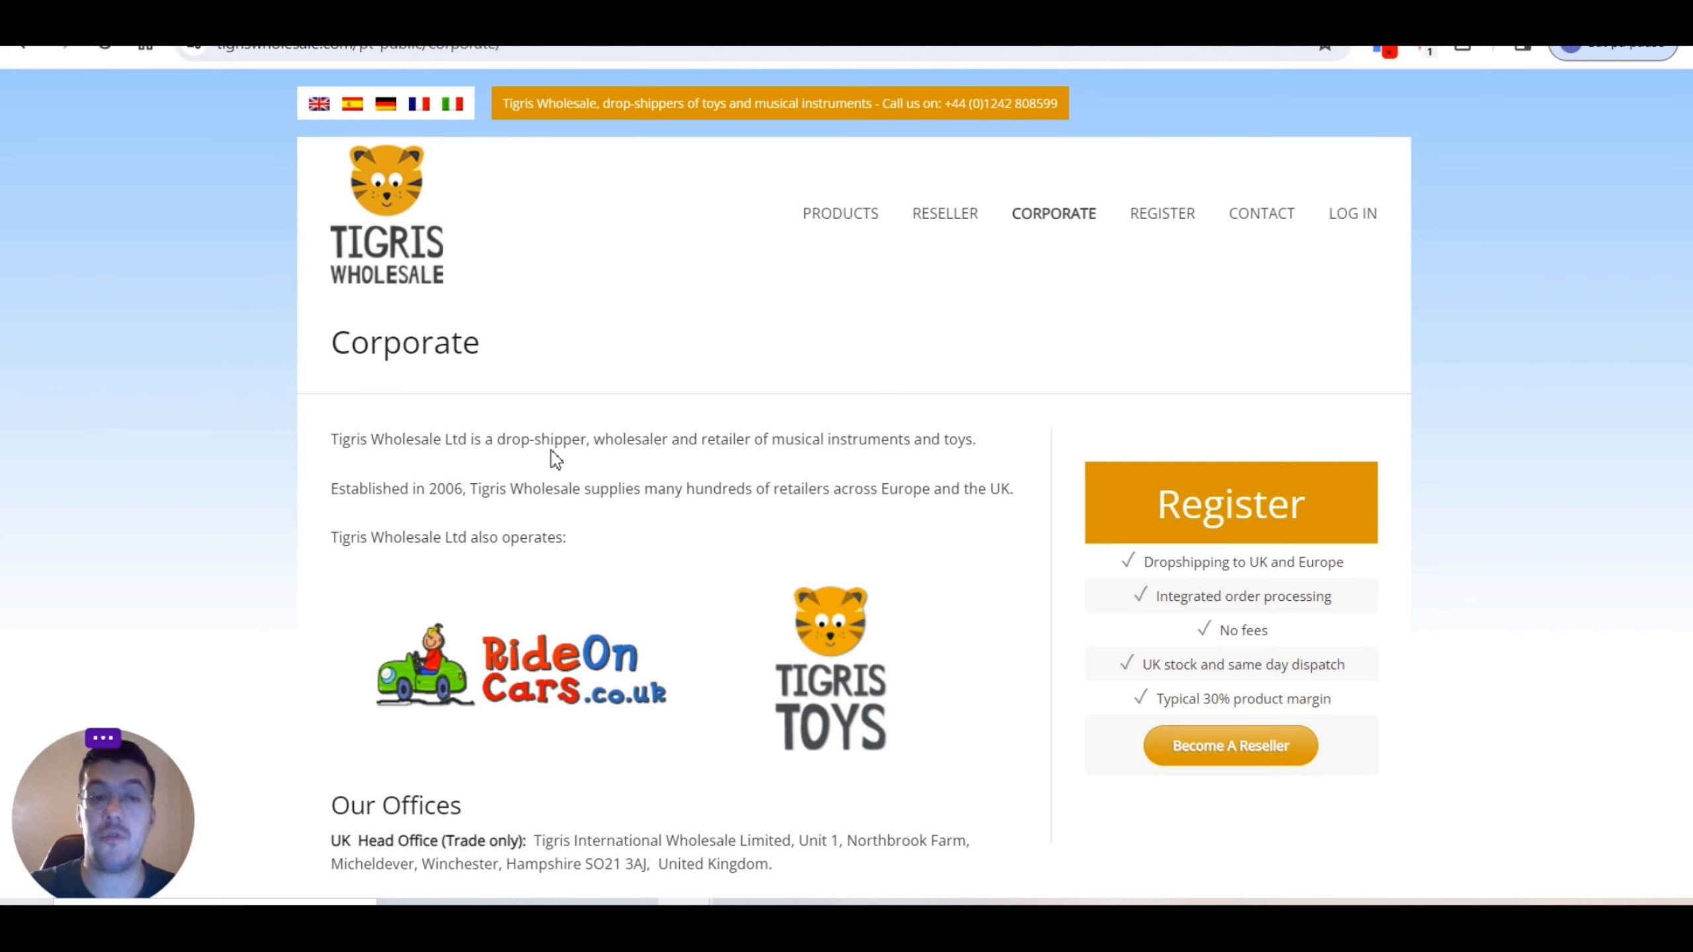
mouse_move(809, 469)
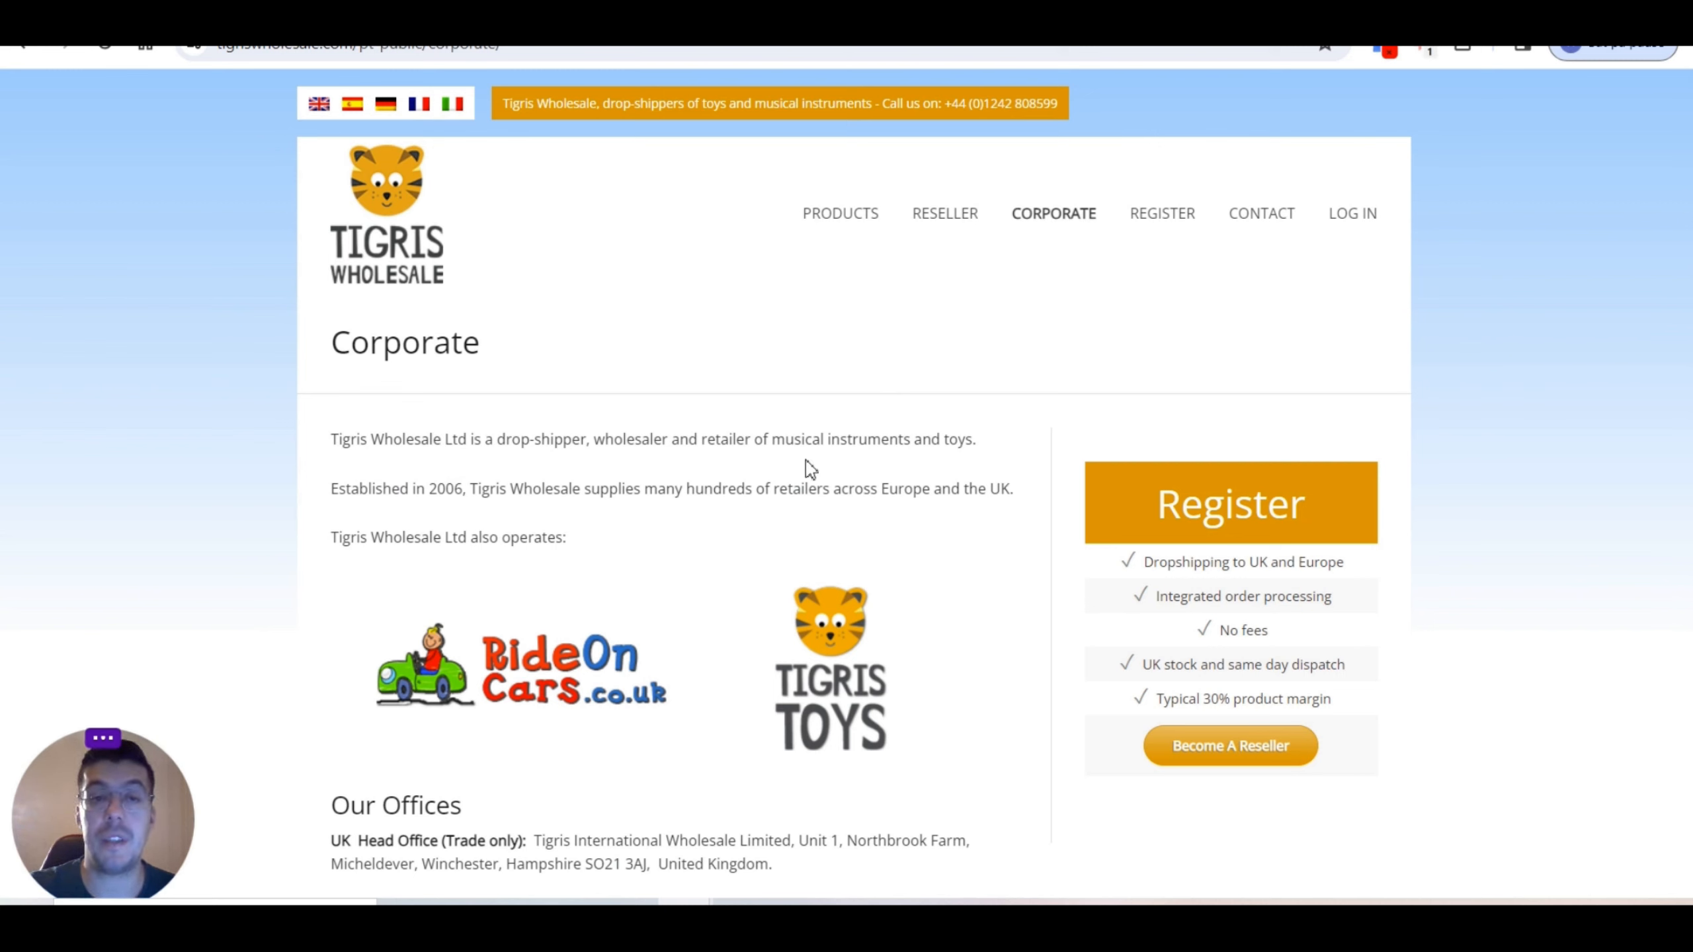
mouse_move(980, 451)
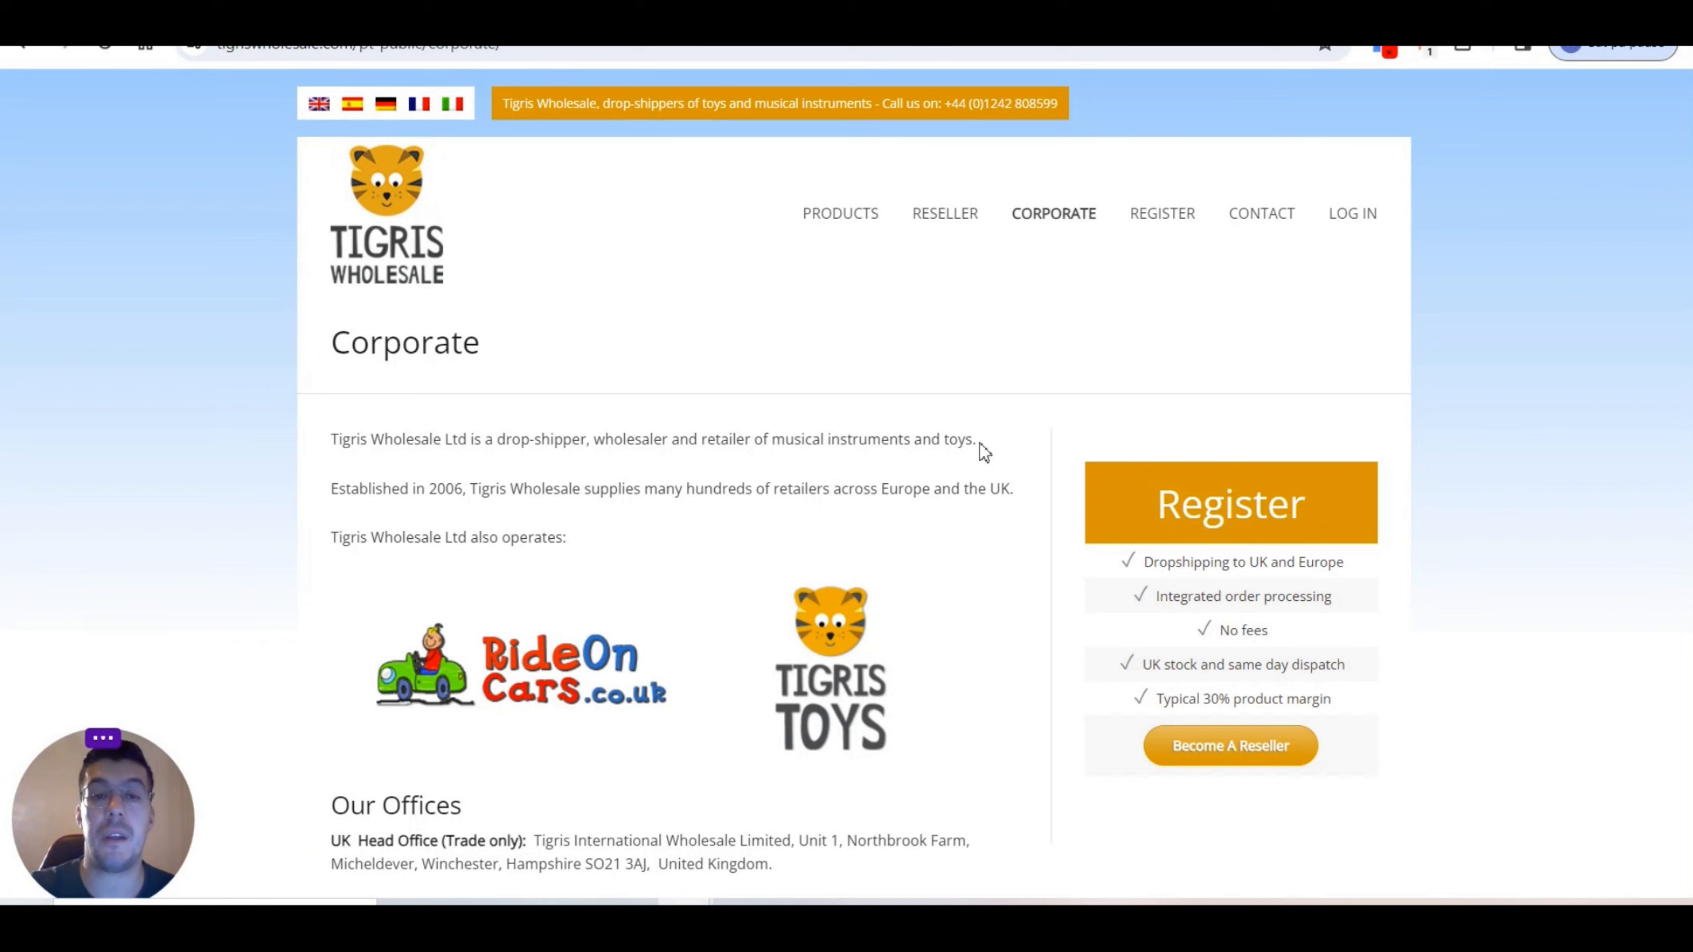
mouse_move(462, 513)
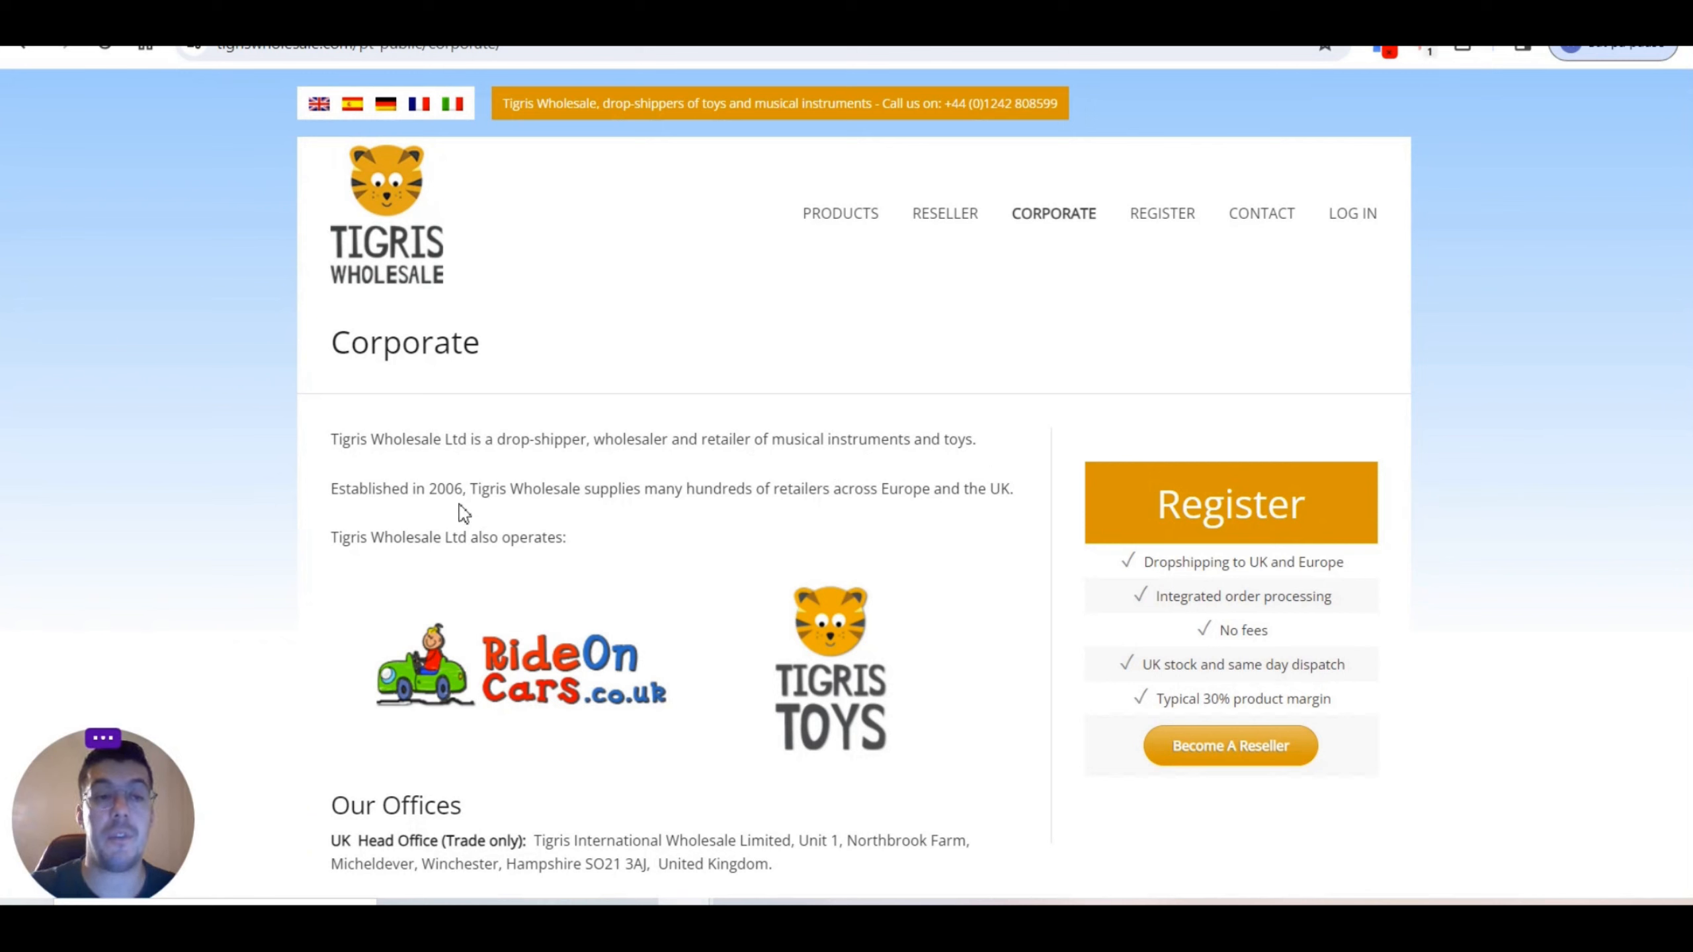
mouse_move(665, 497)
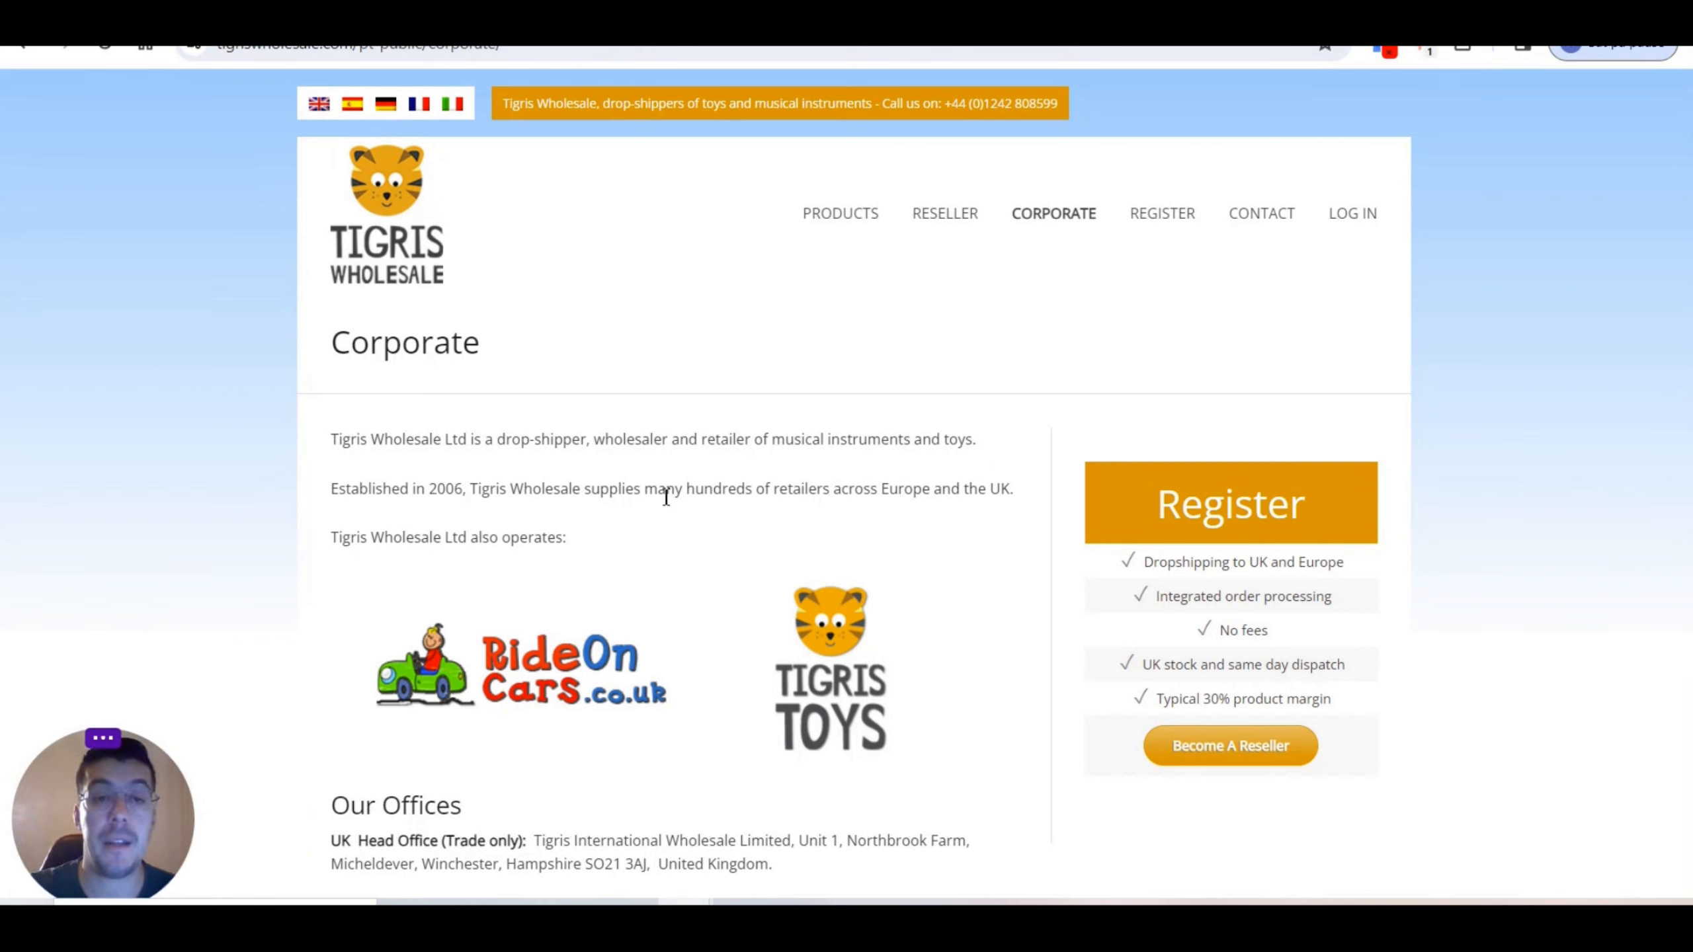
mouse_move(877, 494)
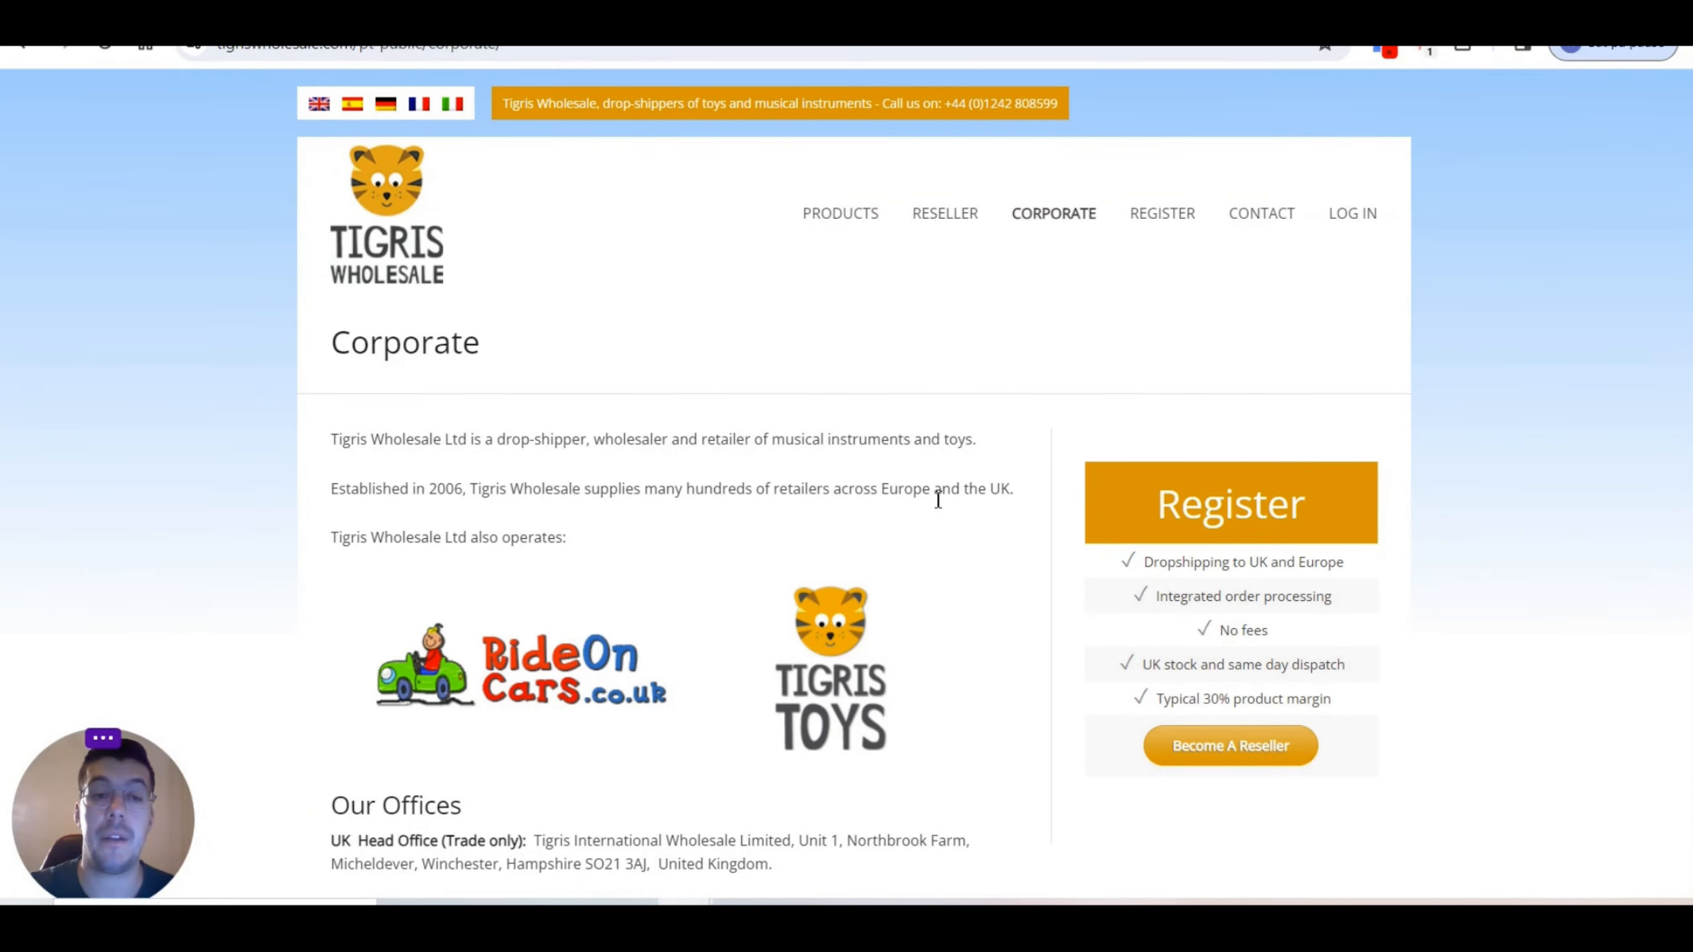
scroll(down, 3)
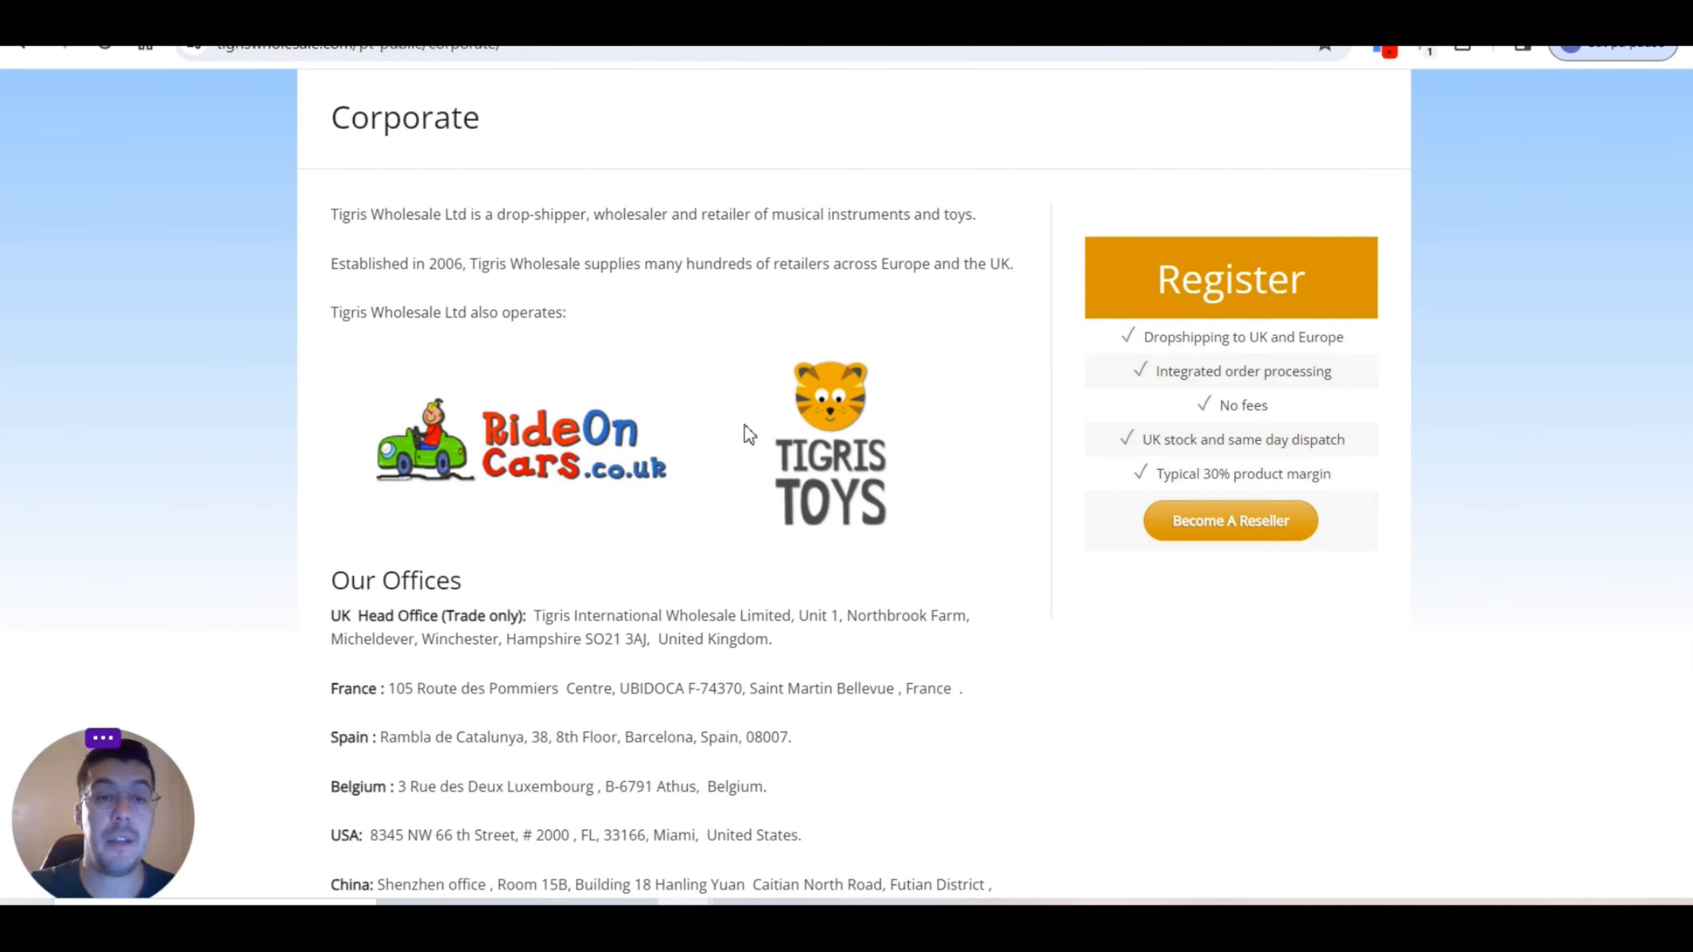
mouse_move(604, 335)
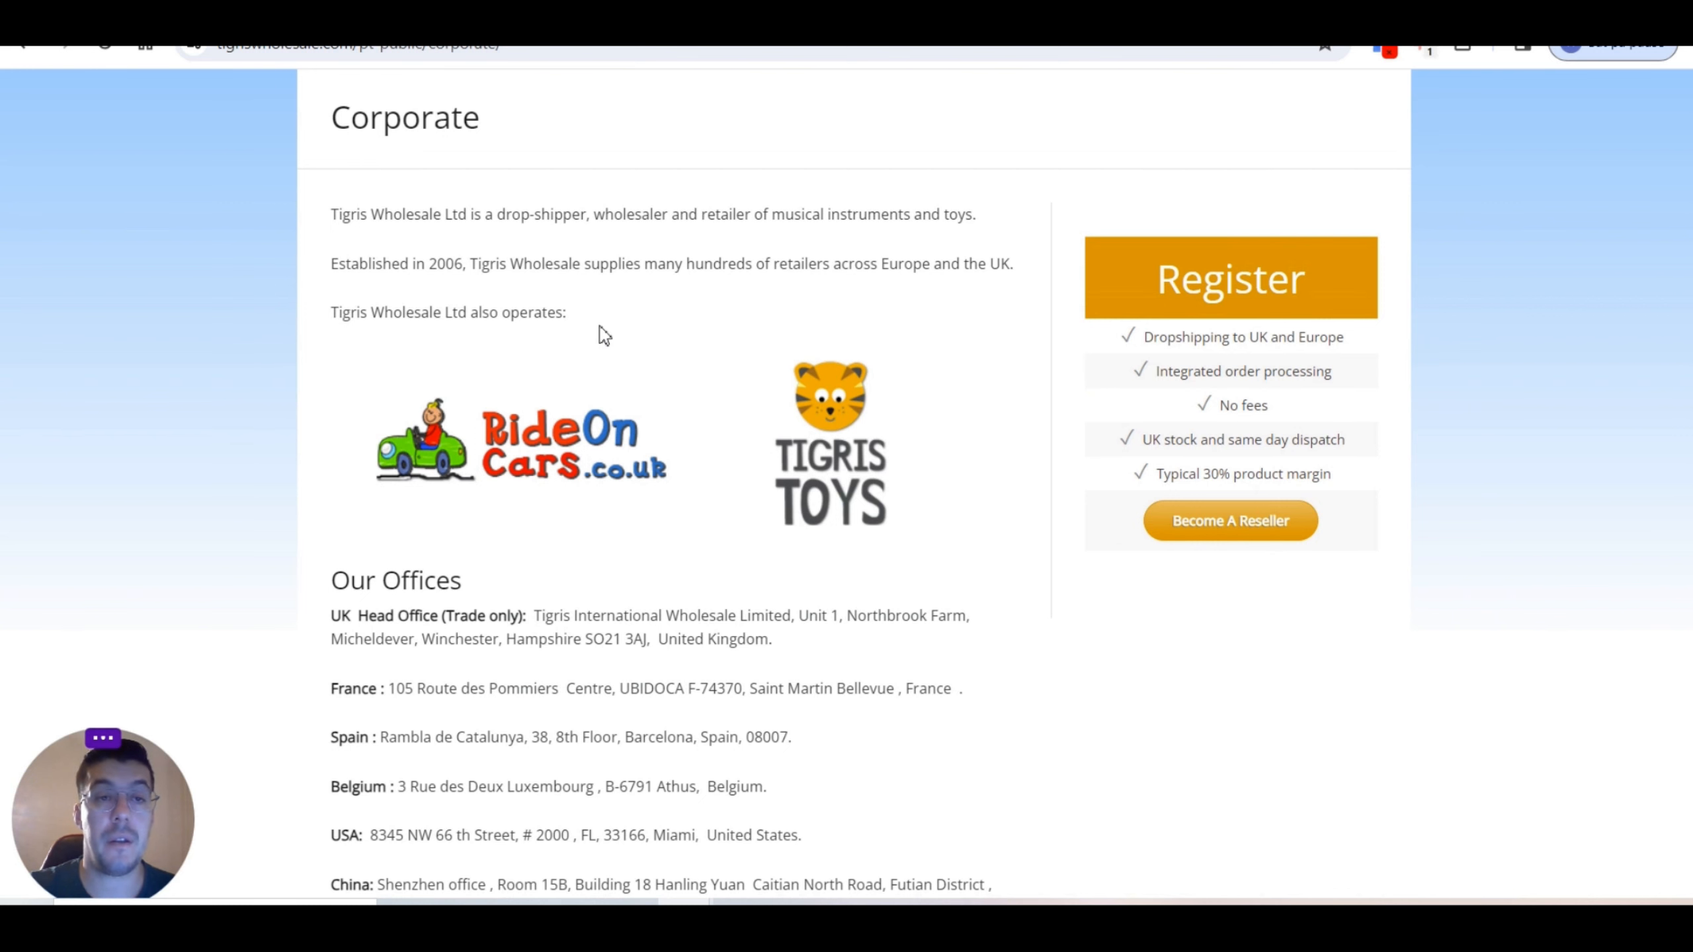
scroll(down, 3)
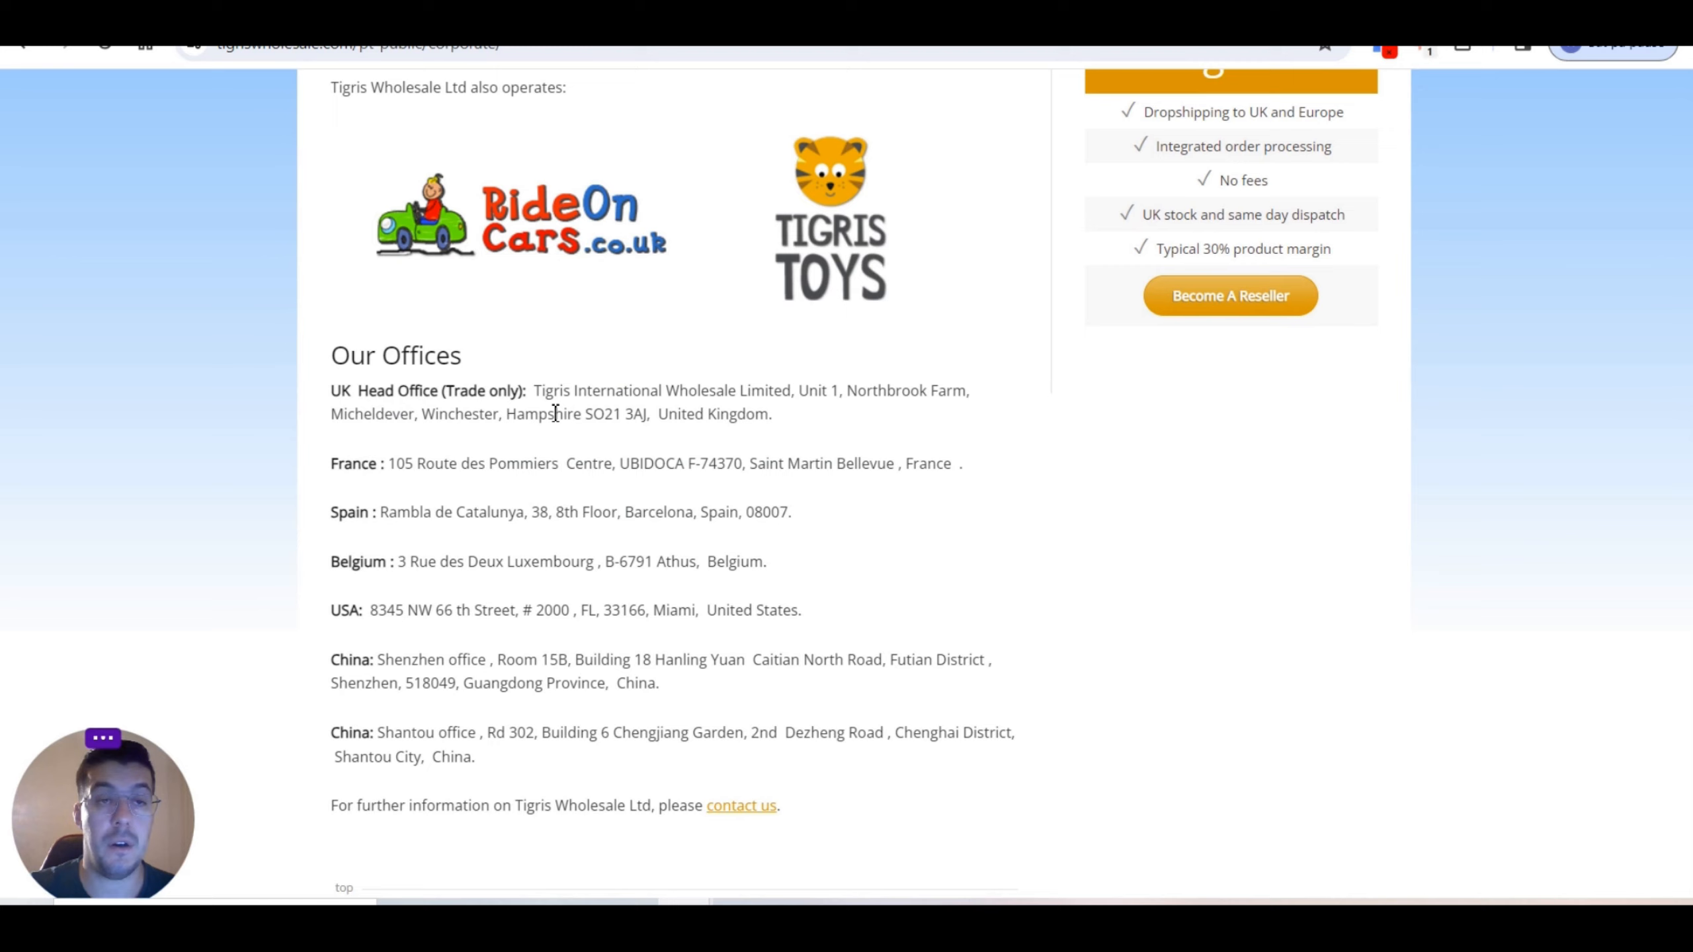
scroll(up, 3)
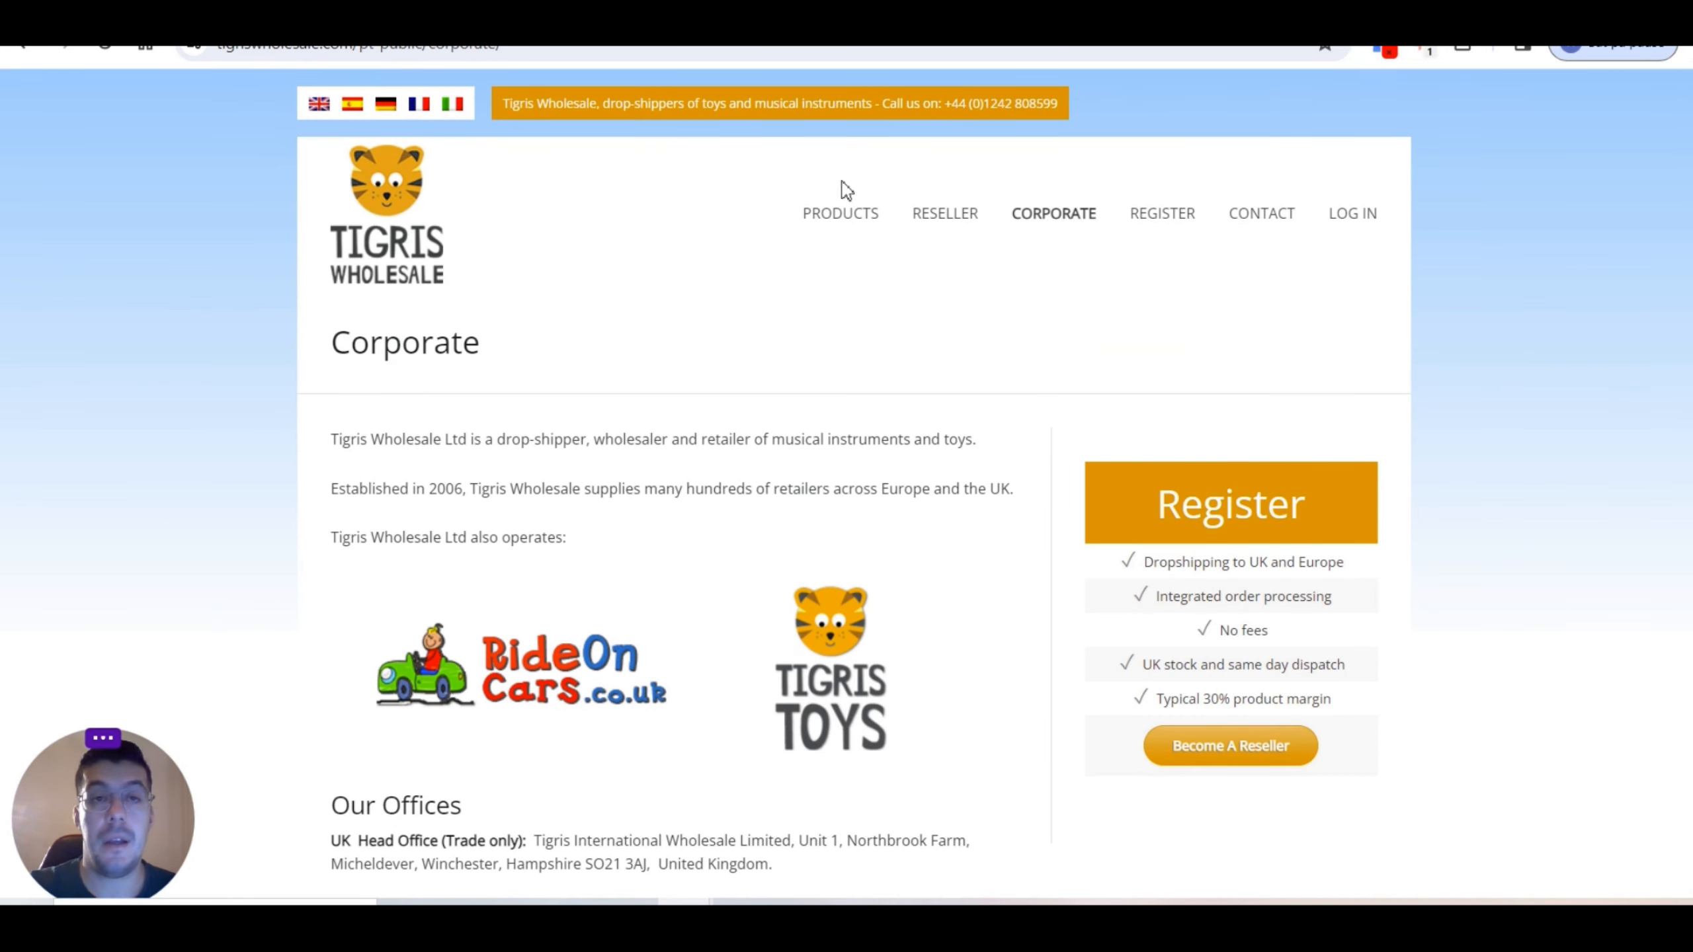
mouse_move(915, 221)
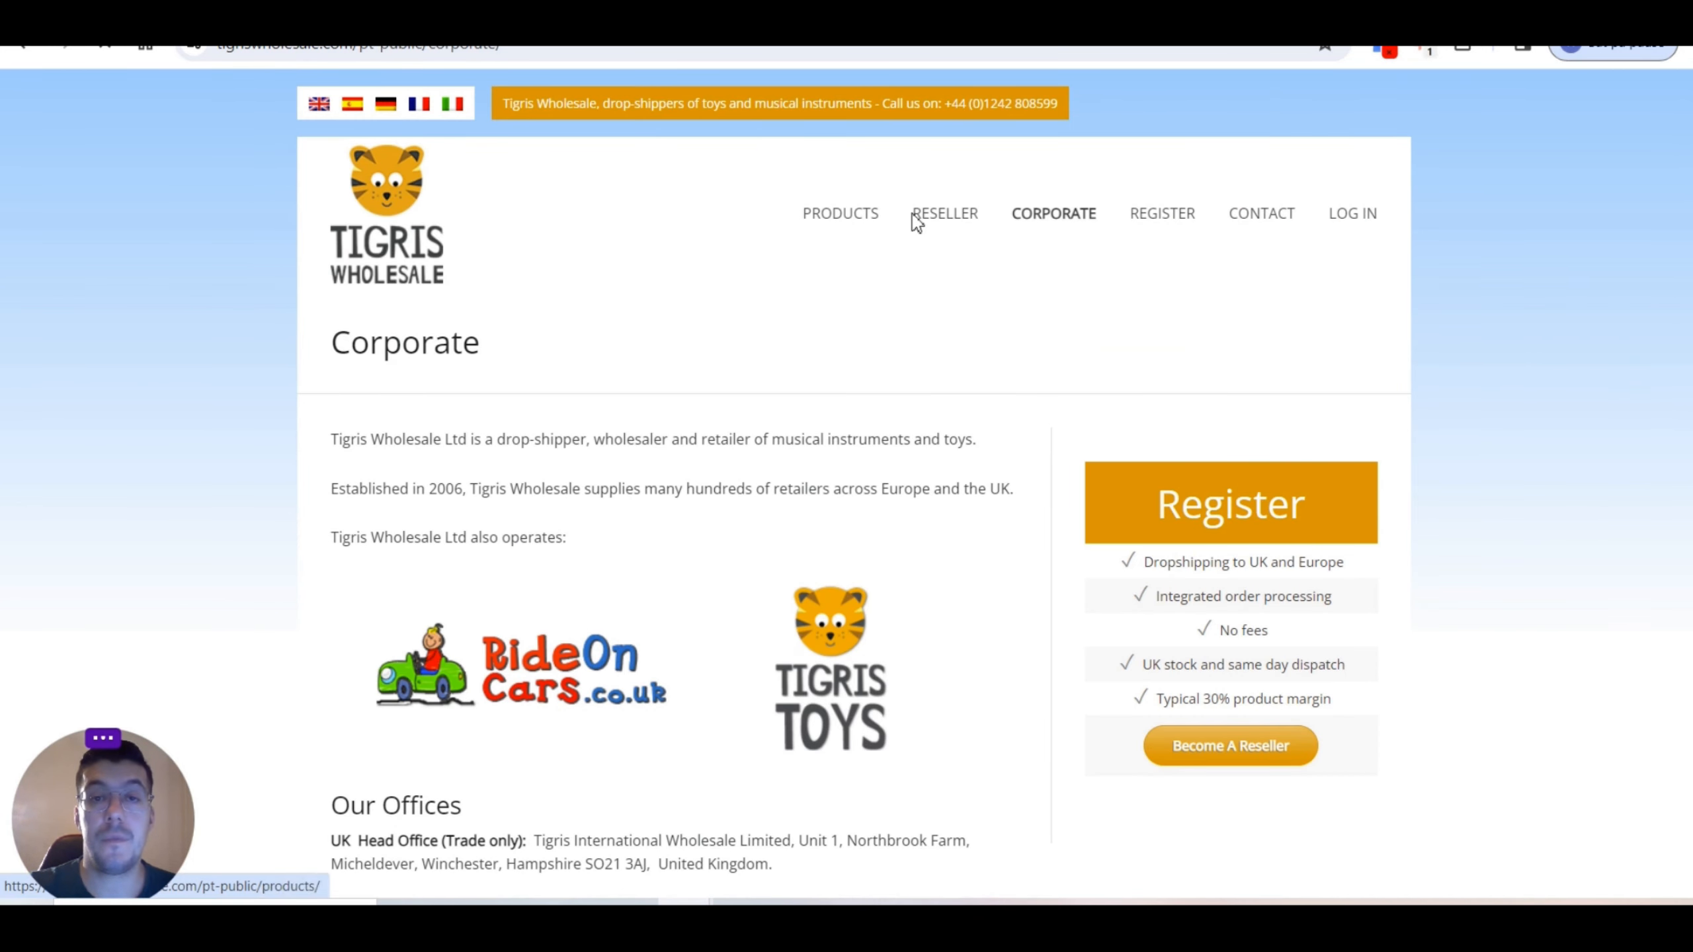
click(840, 213)
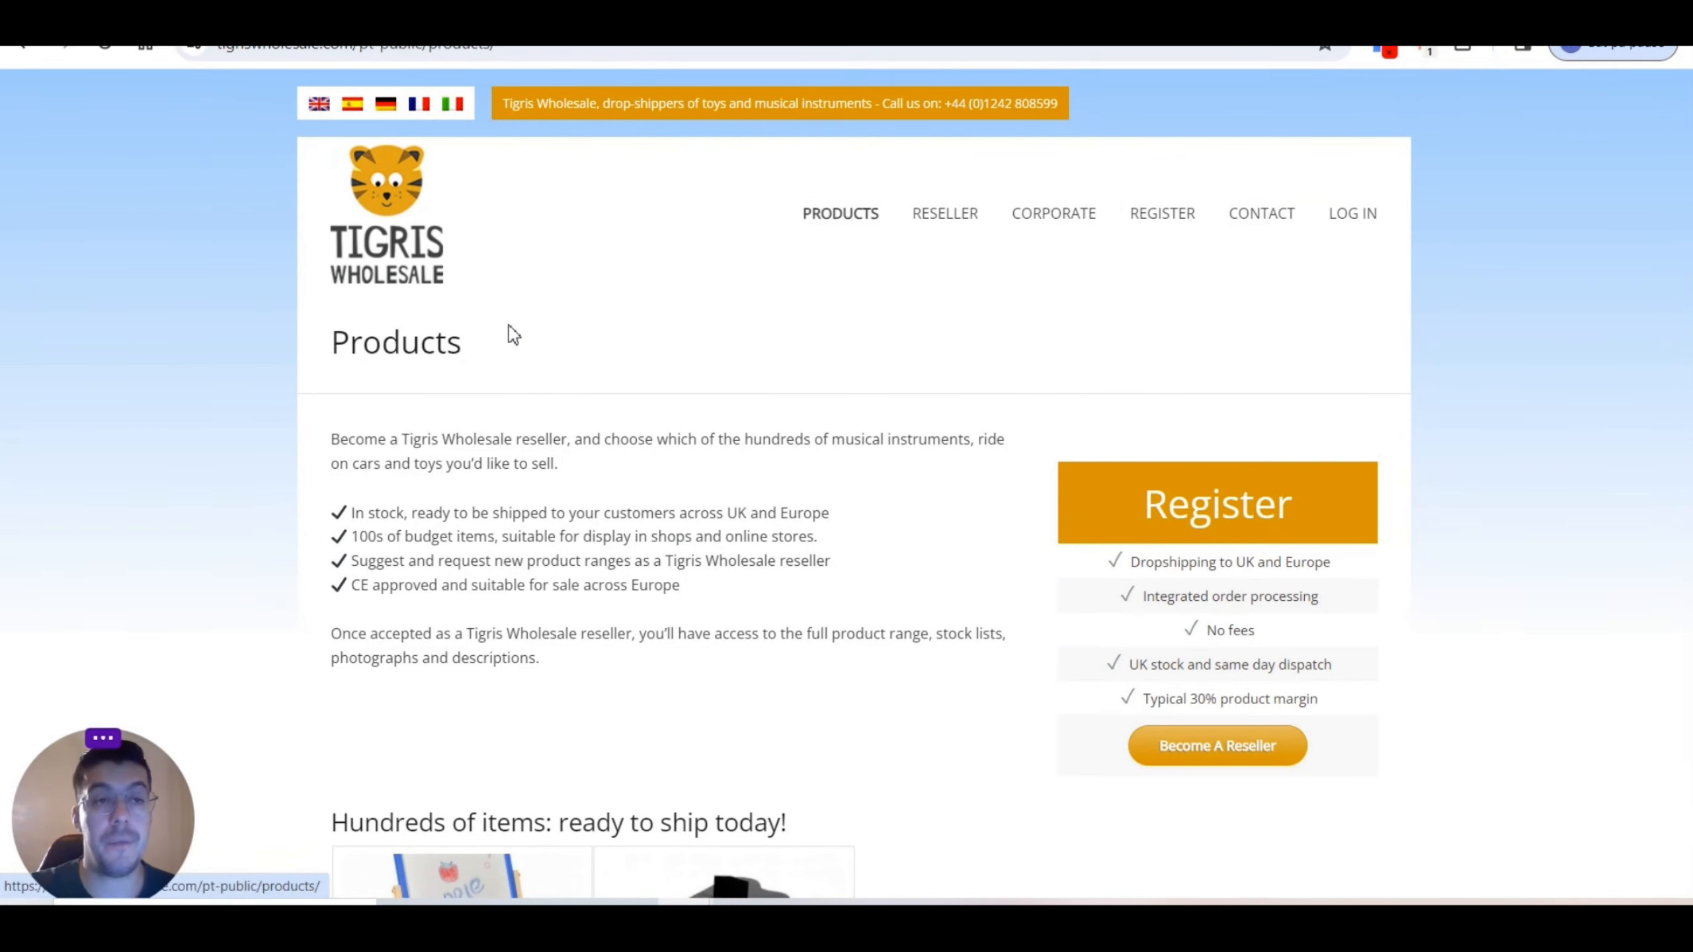
mouse_move(467, 489)
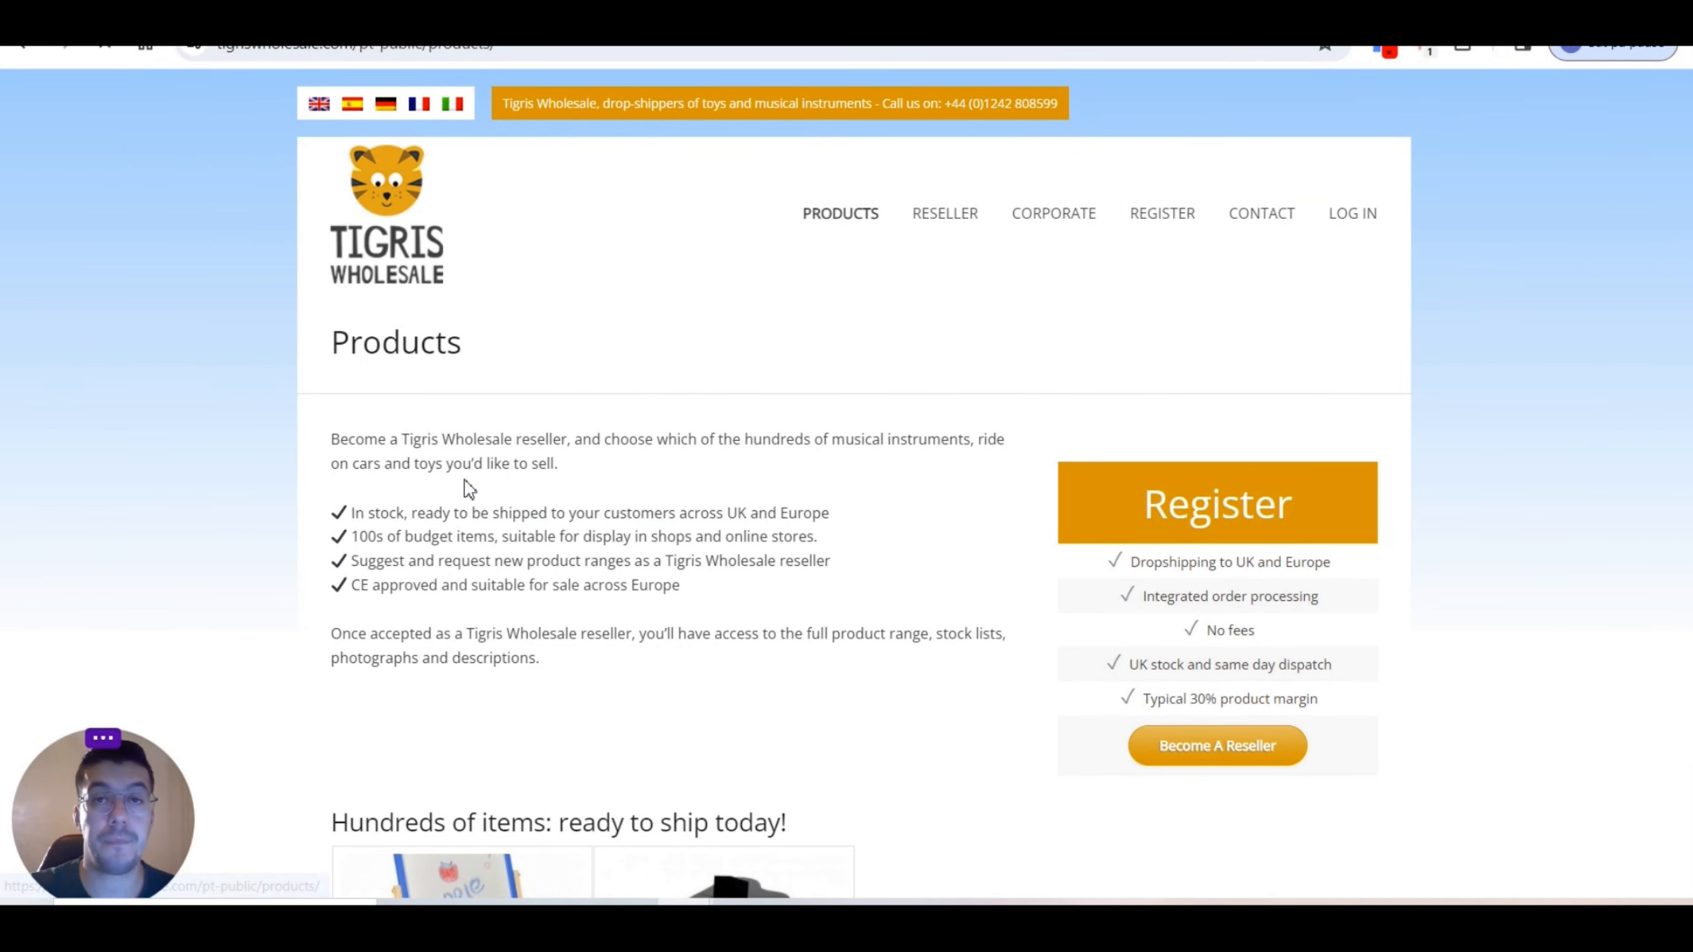
mouse_move(385, 458)
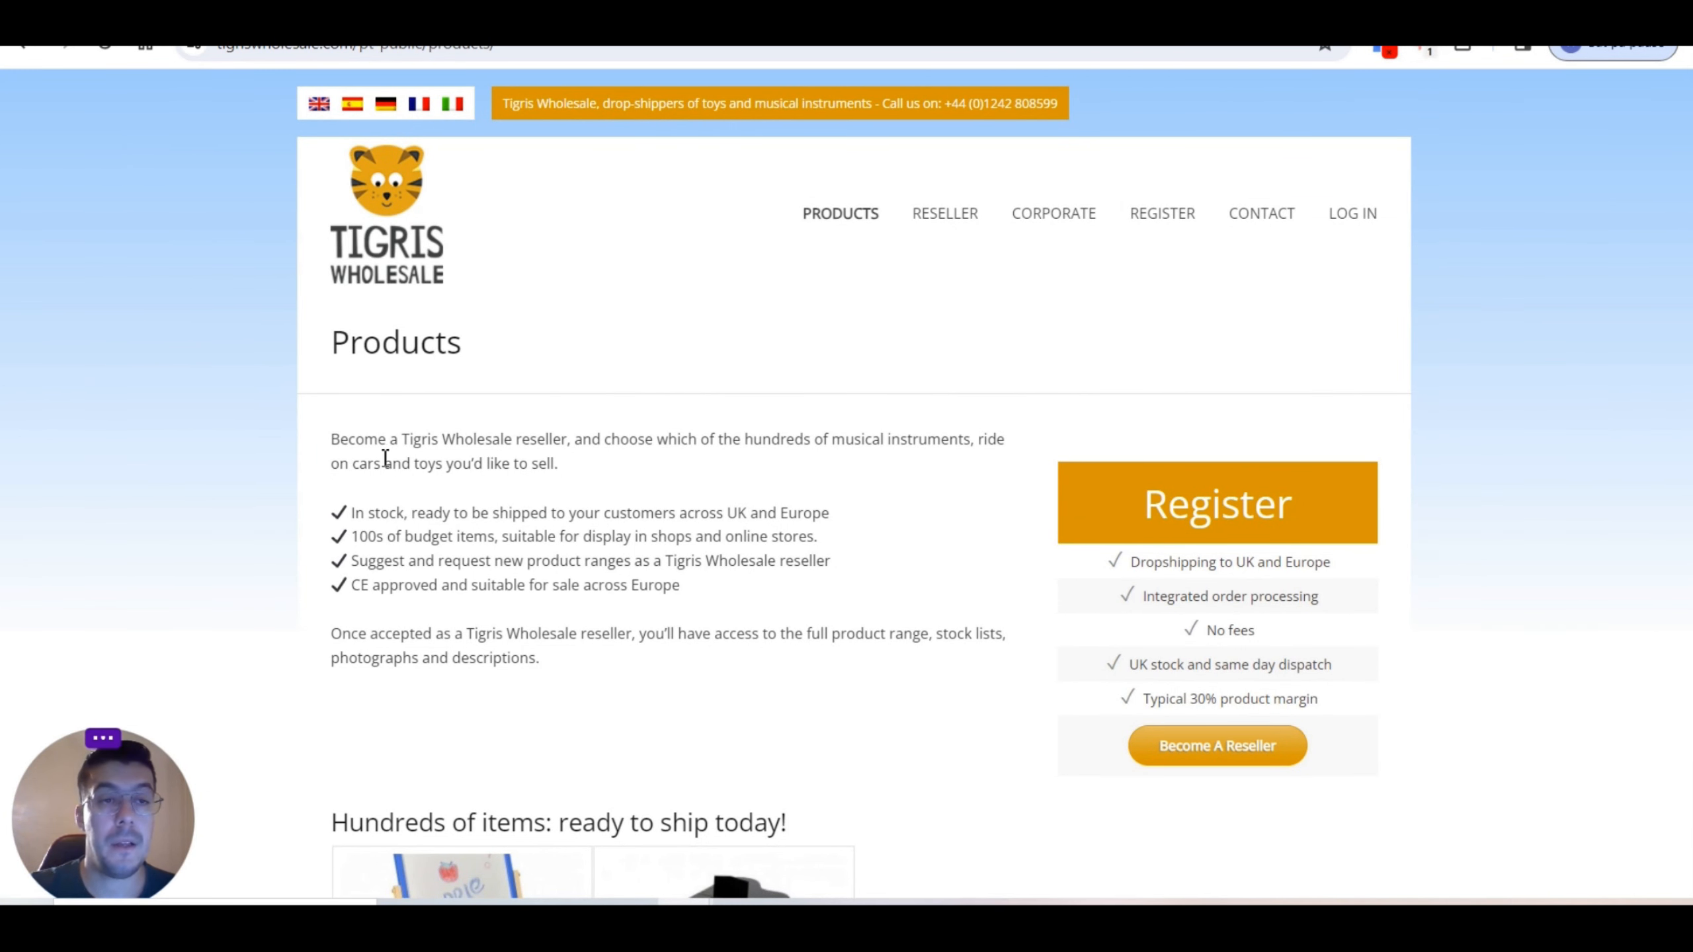
mouse_move(575, 469)
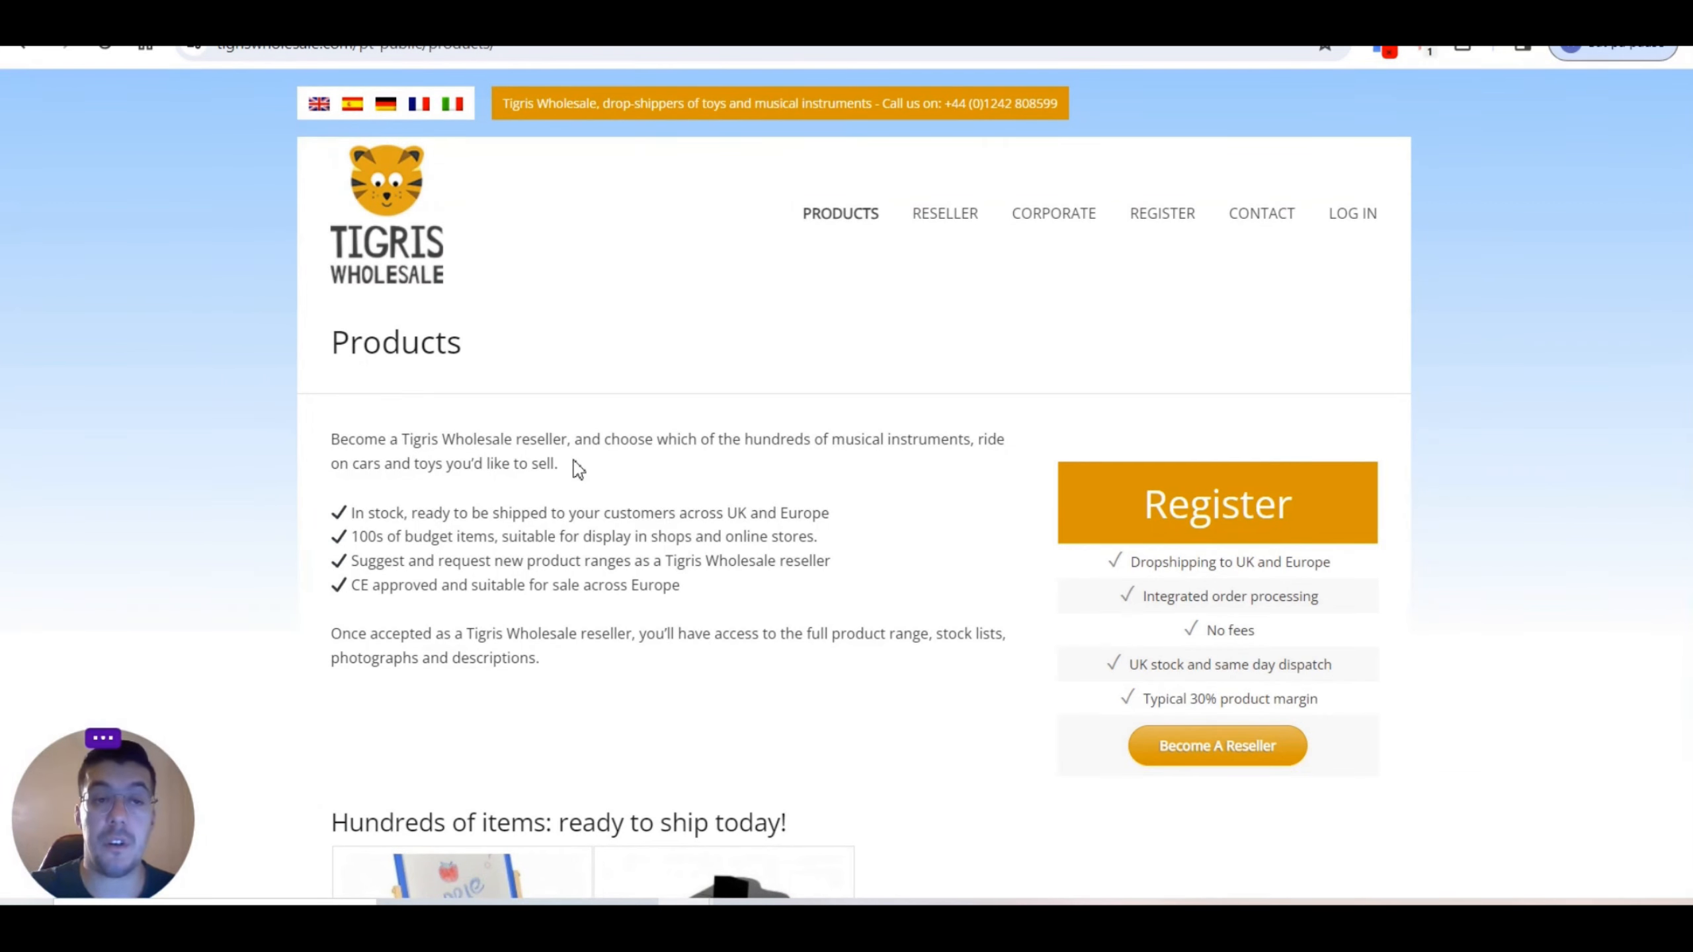
mouse_move(741, 450)
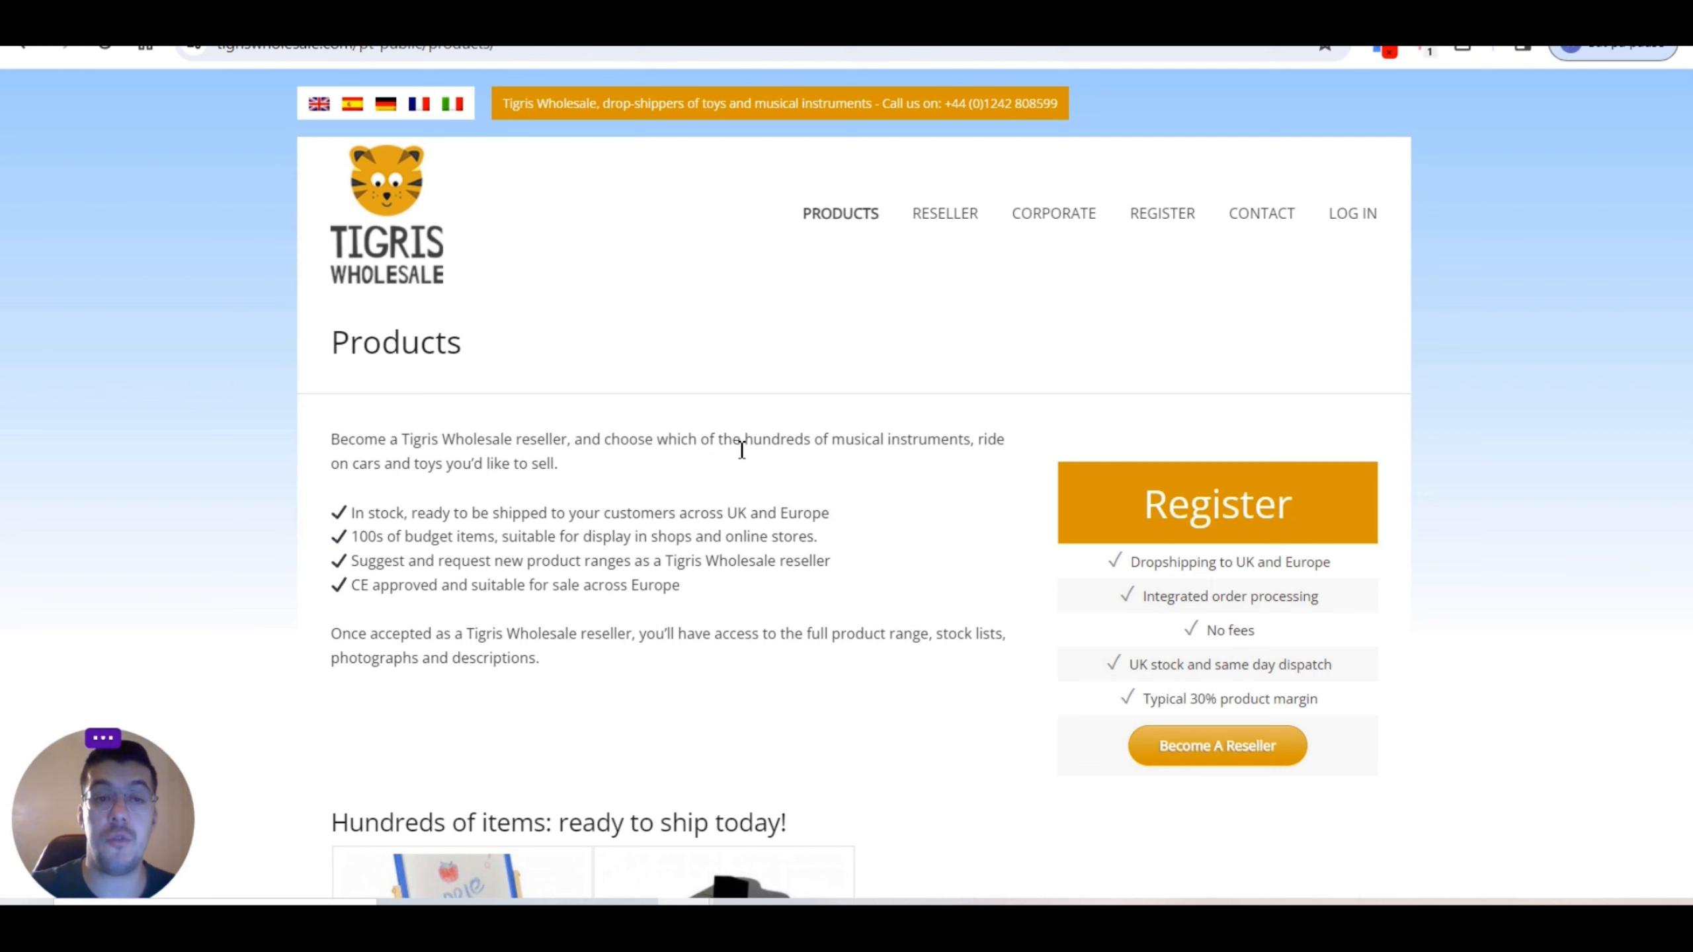
mouse_move(820, 485)
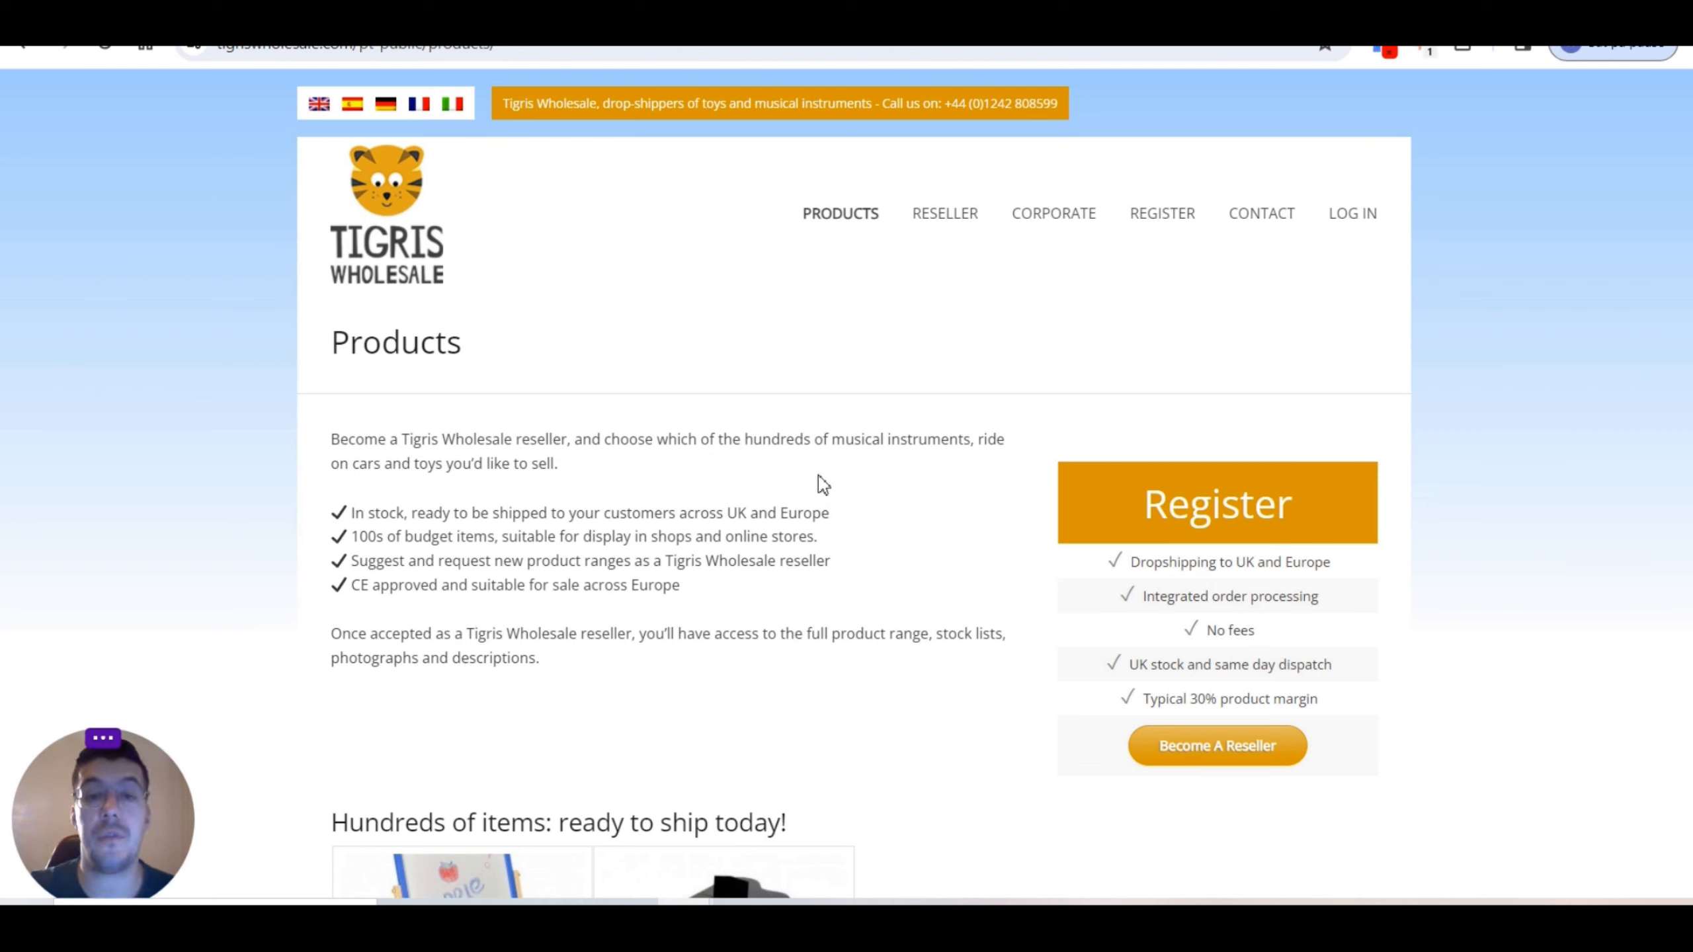
mouse_move(377, 475)
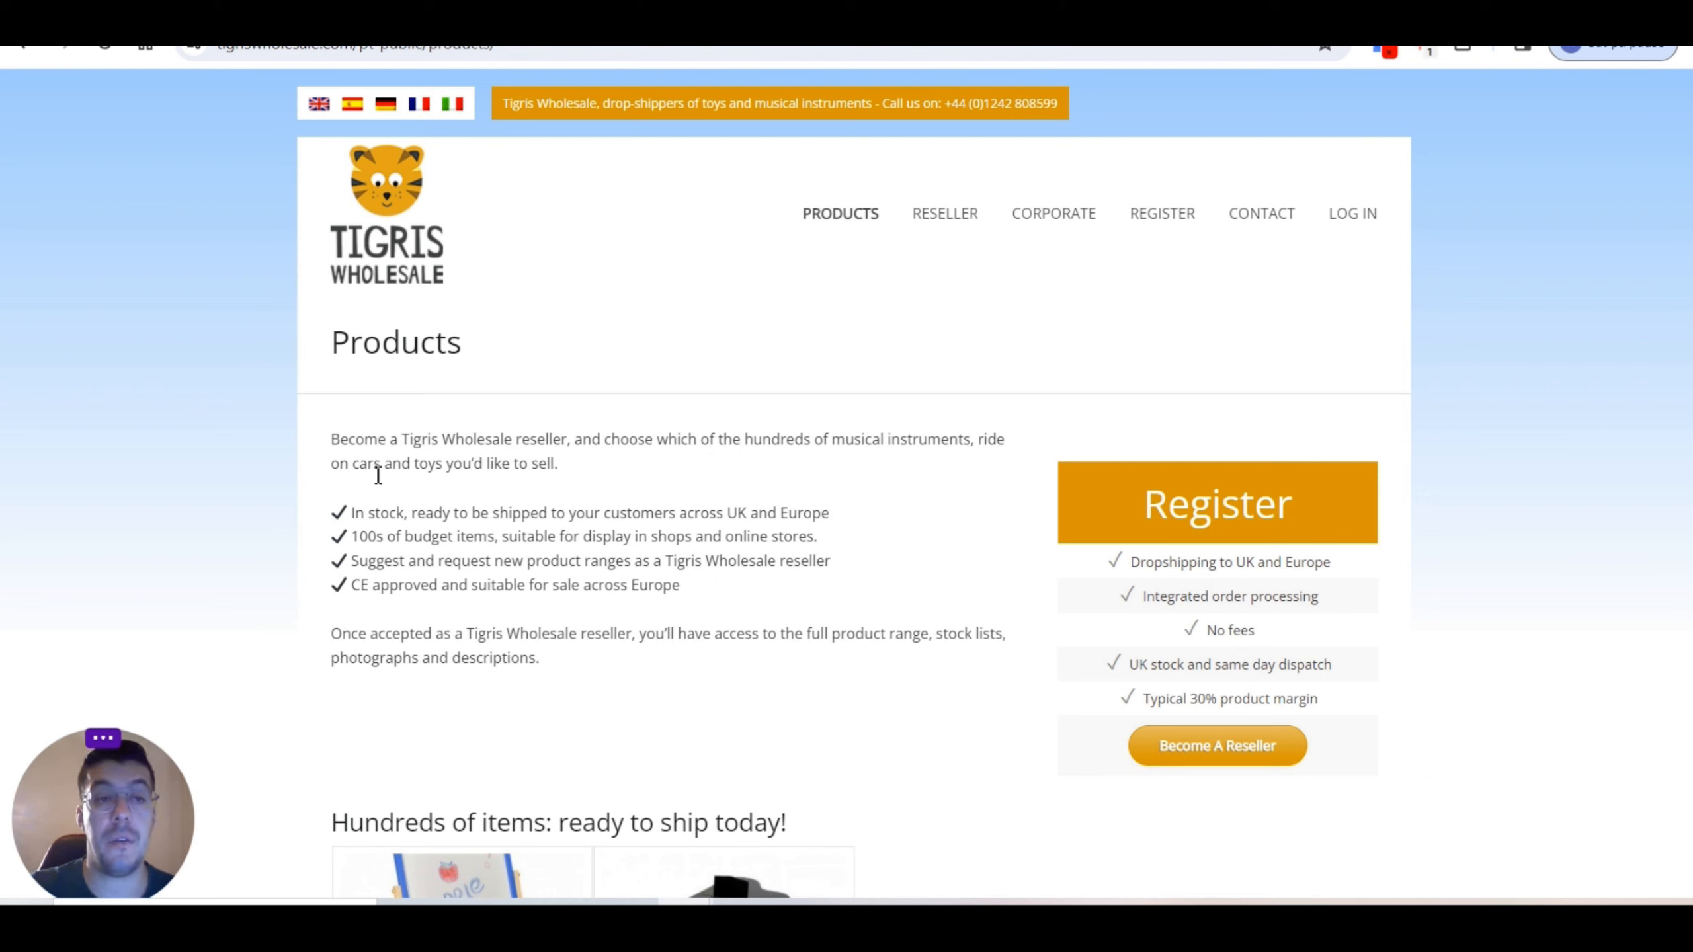
mouse_move(451, 488)
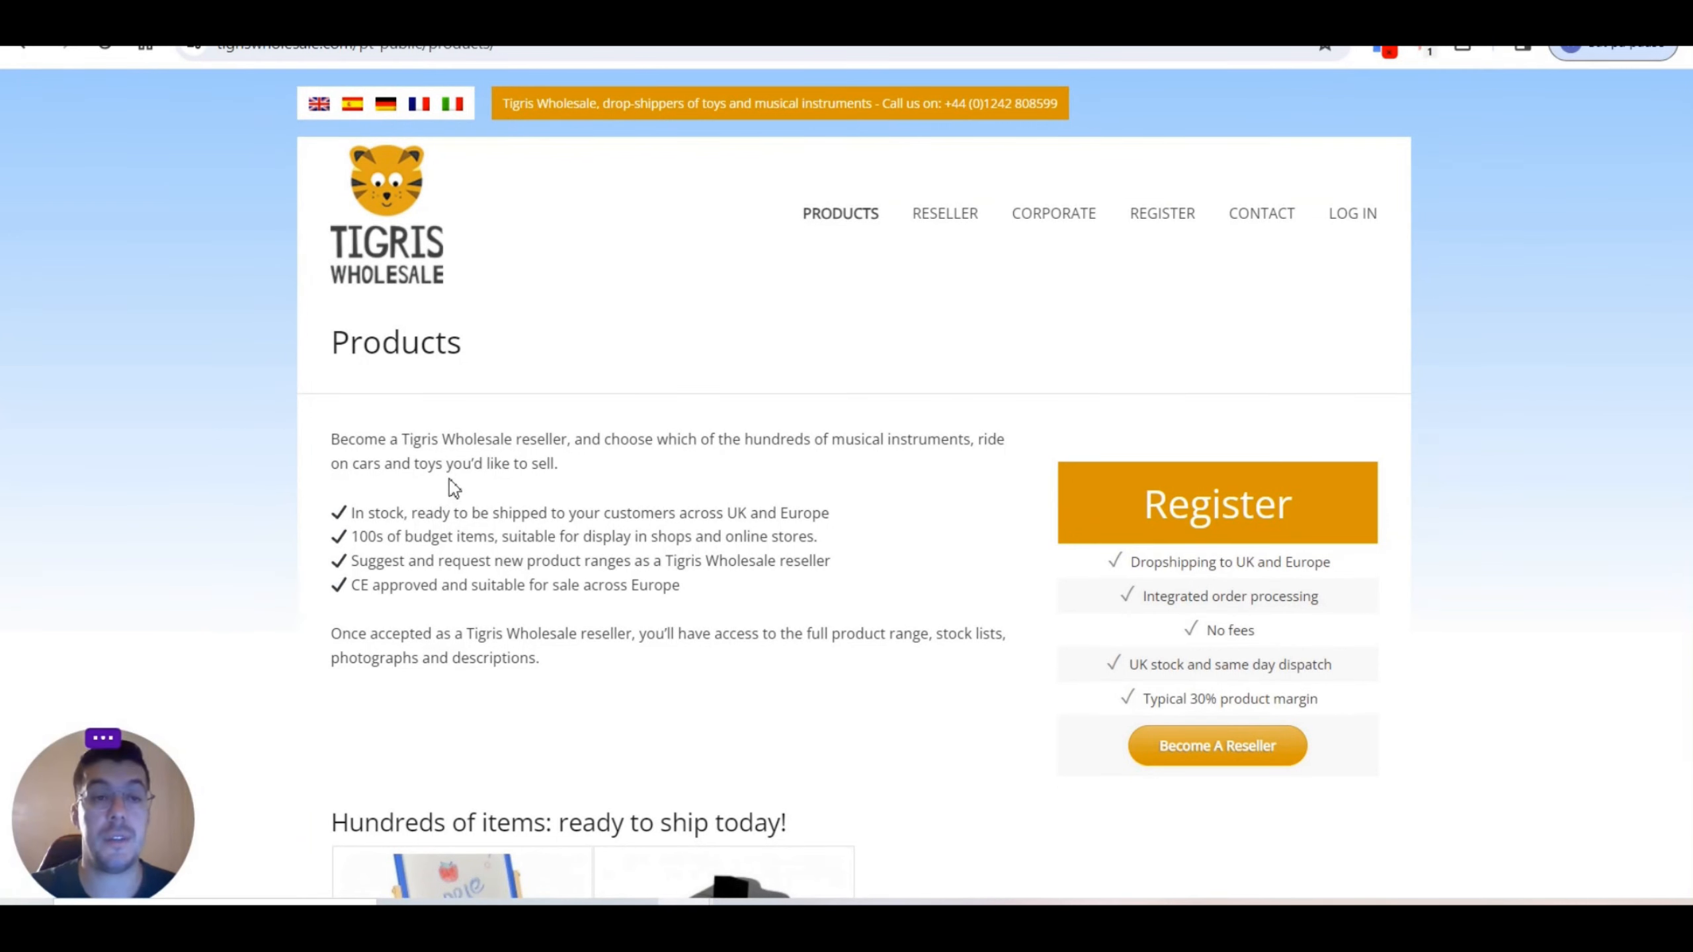
mouse_move(508, 514)
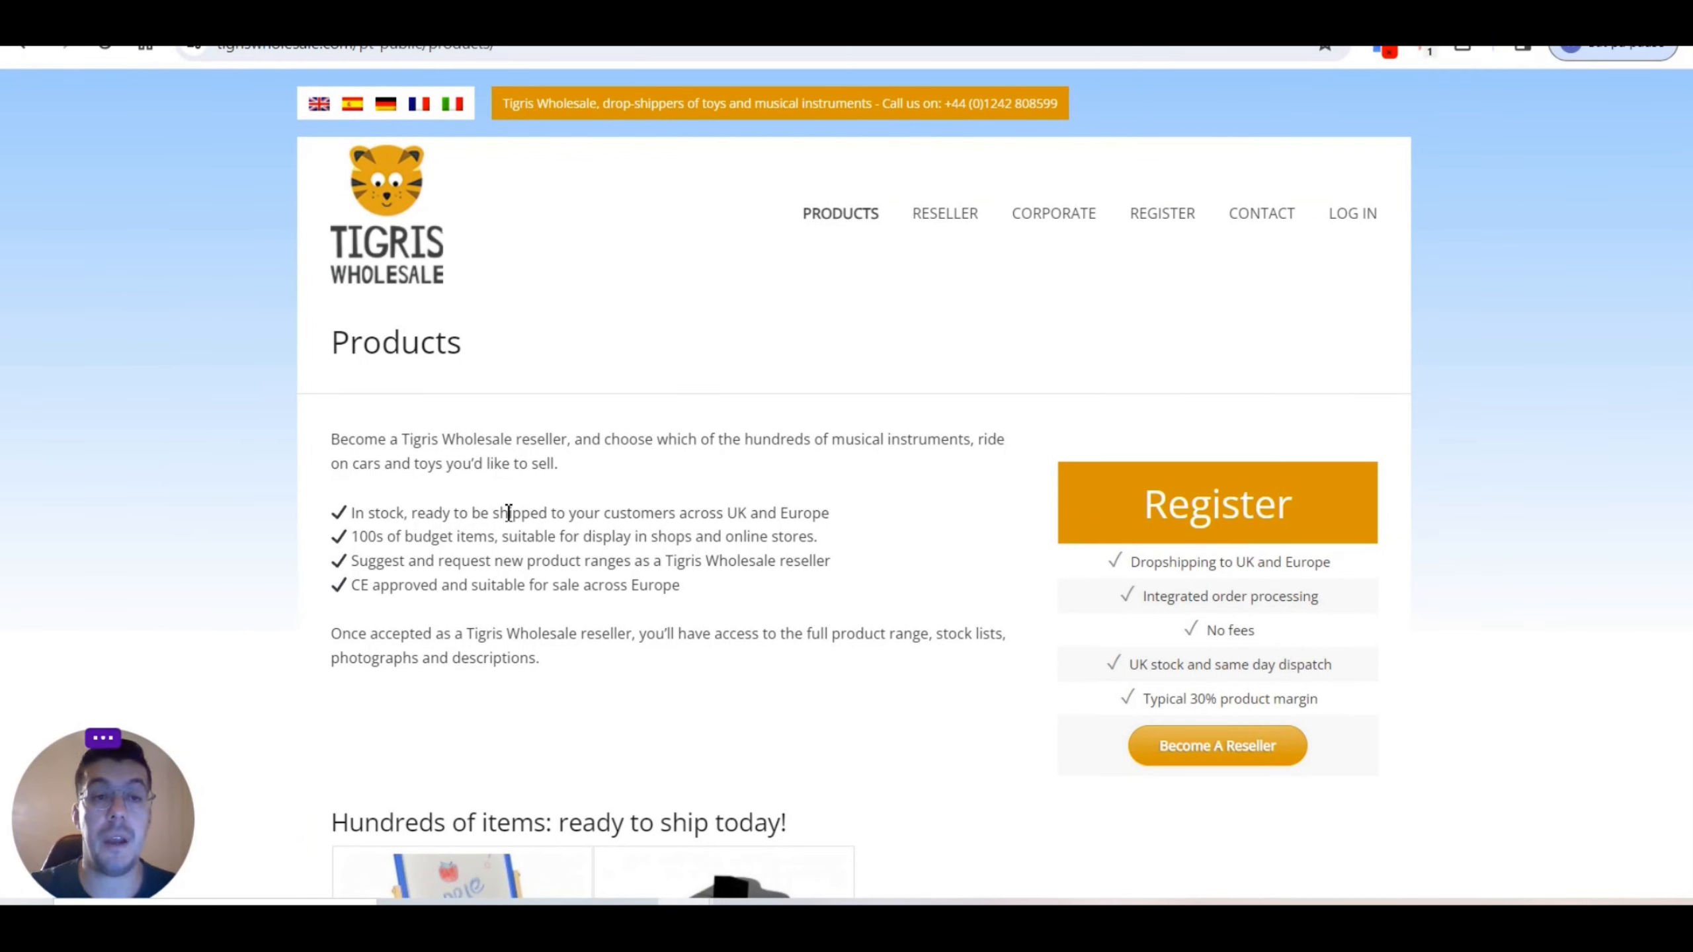
mouse_move(554, 516)
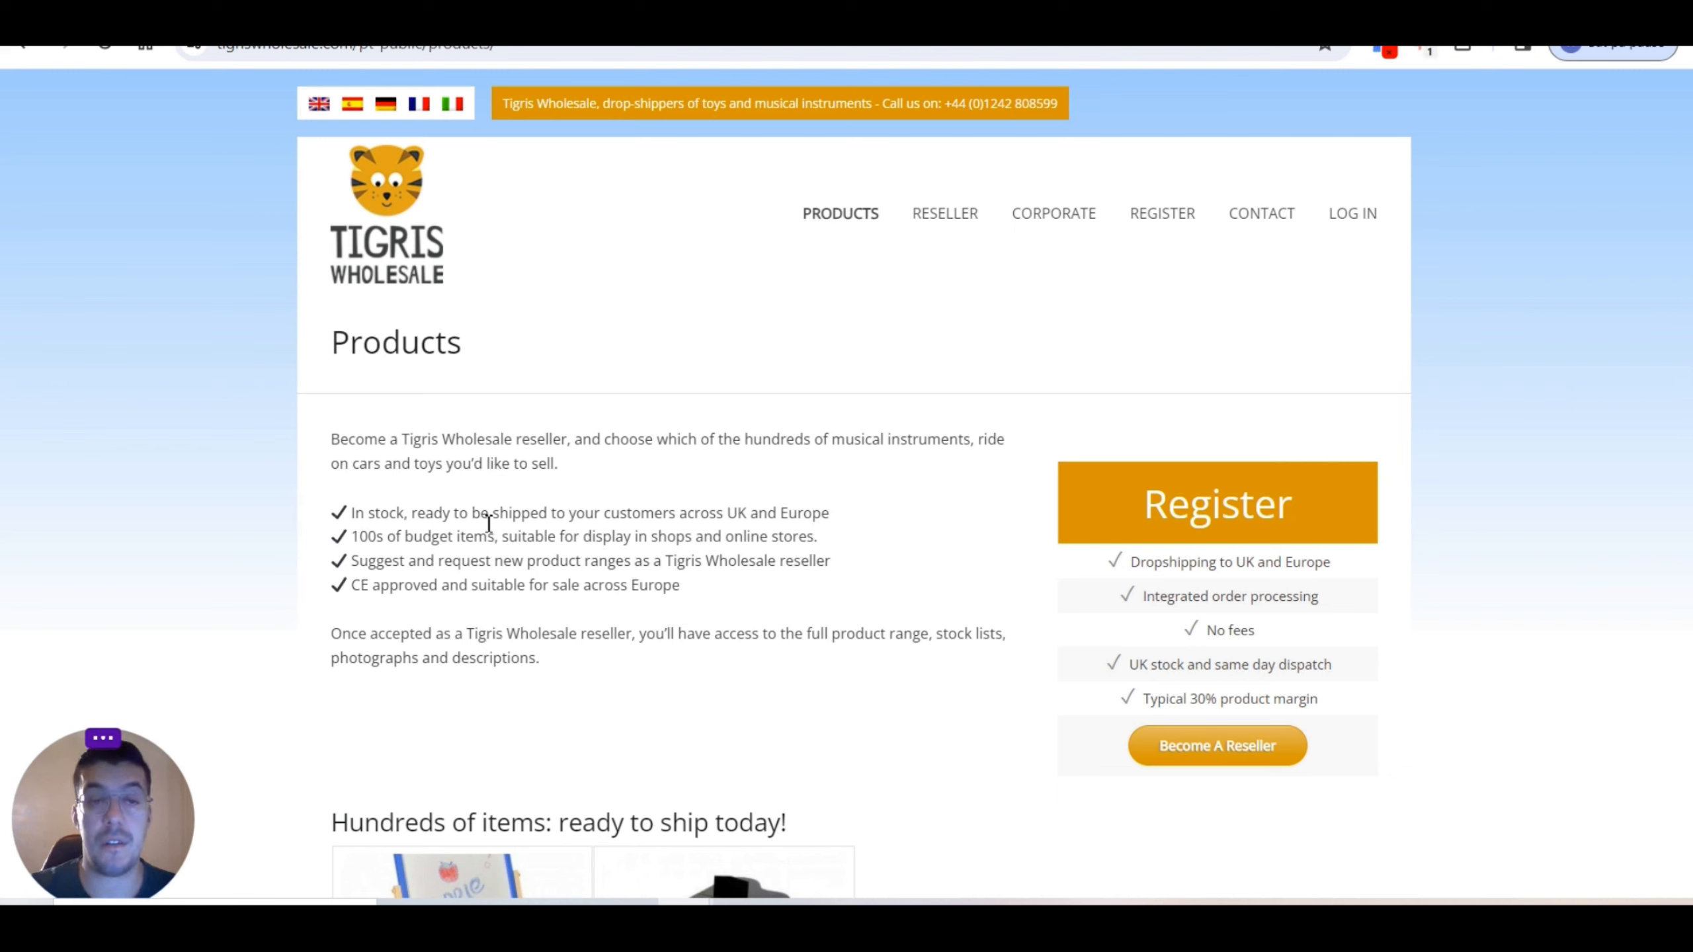
mouse_move(437, 558)
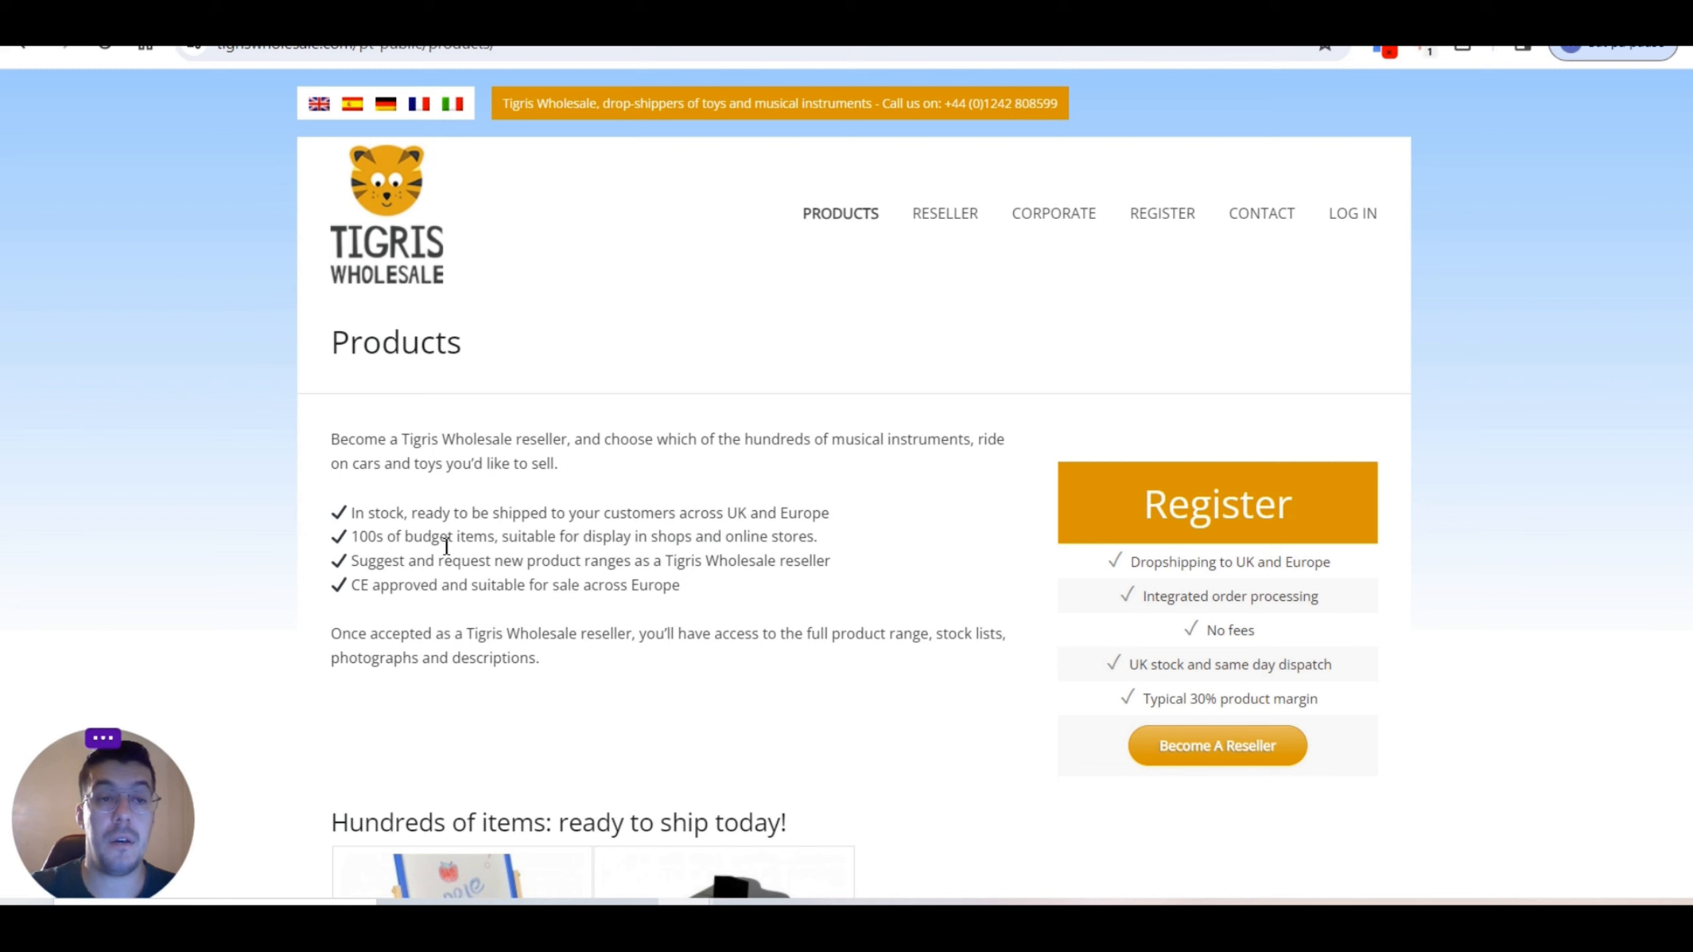
mouse_move(603, 552)
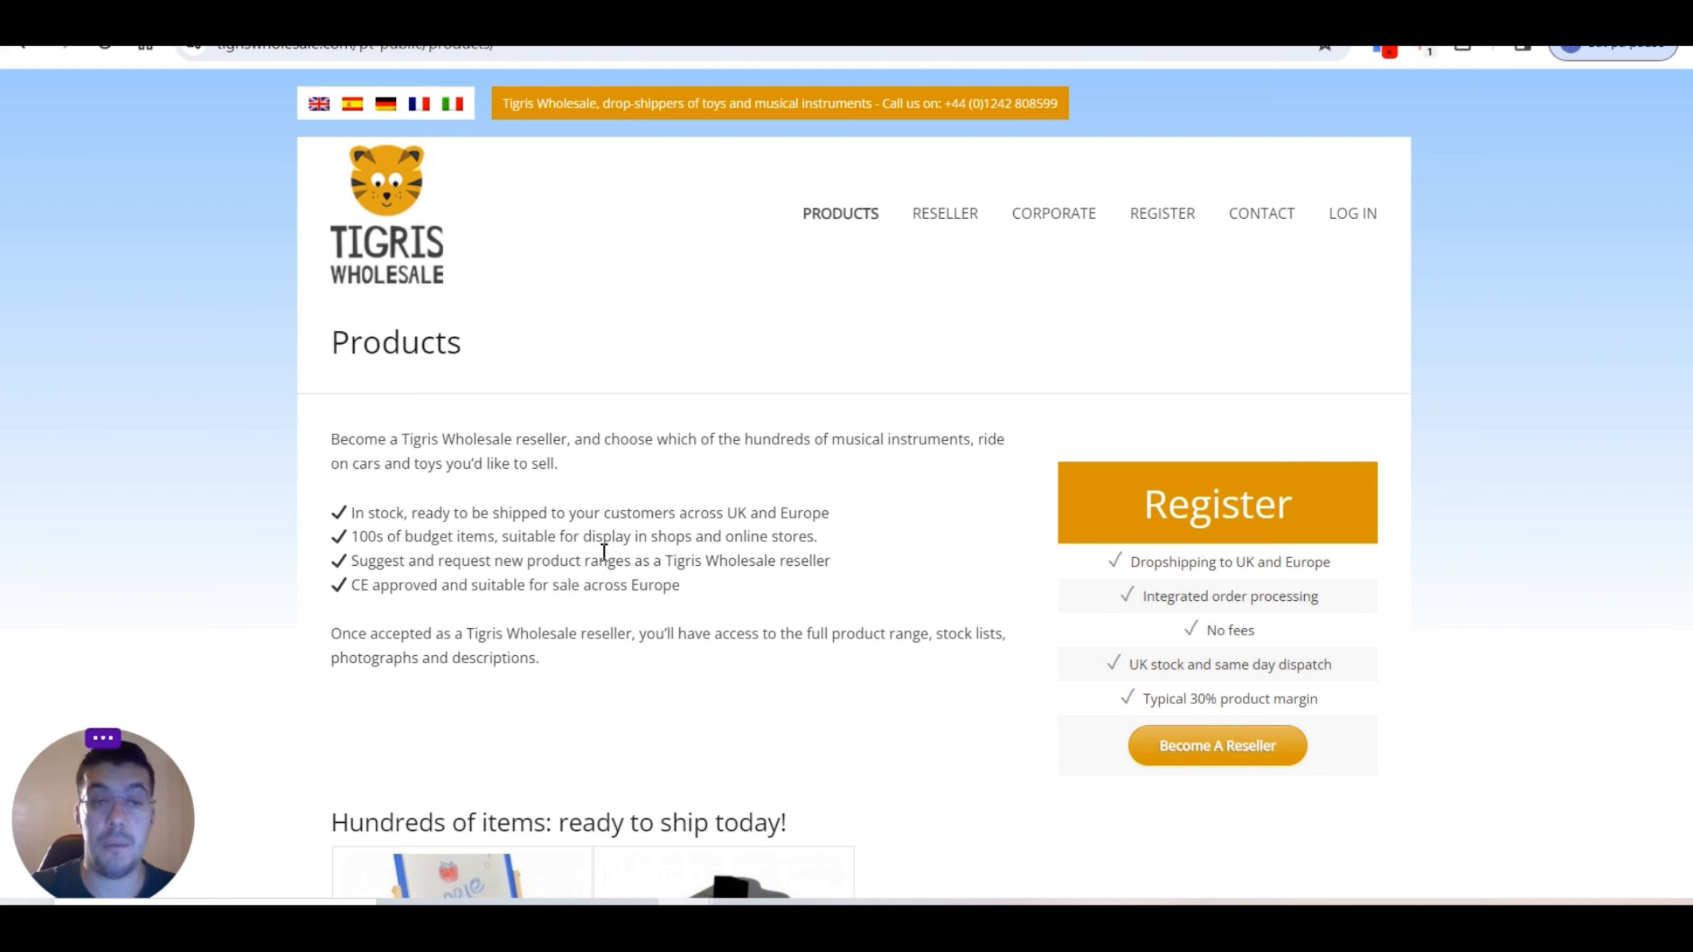
mouse_move(724, 544)
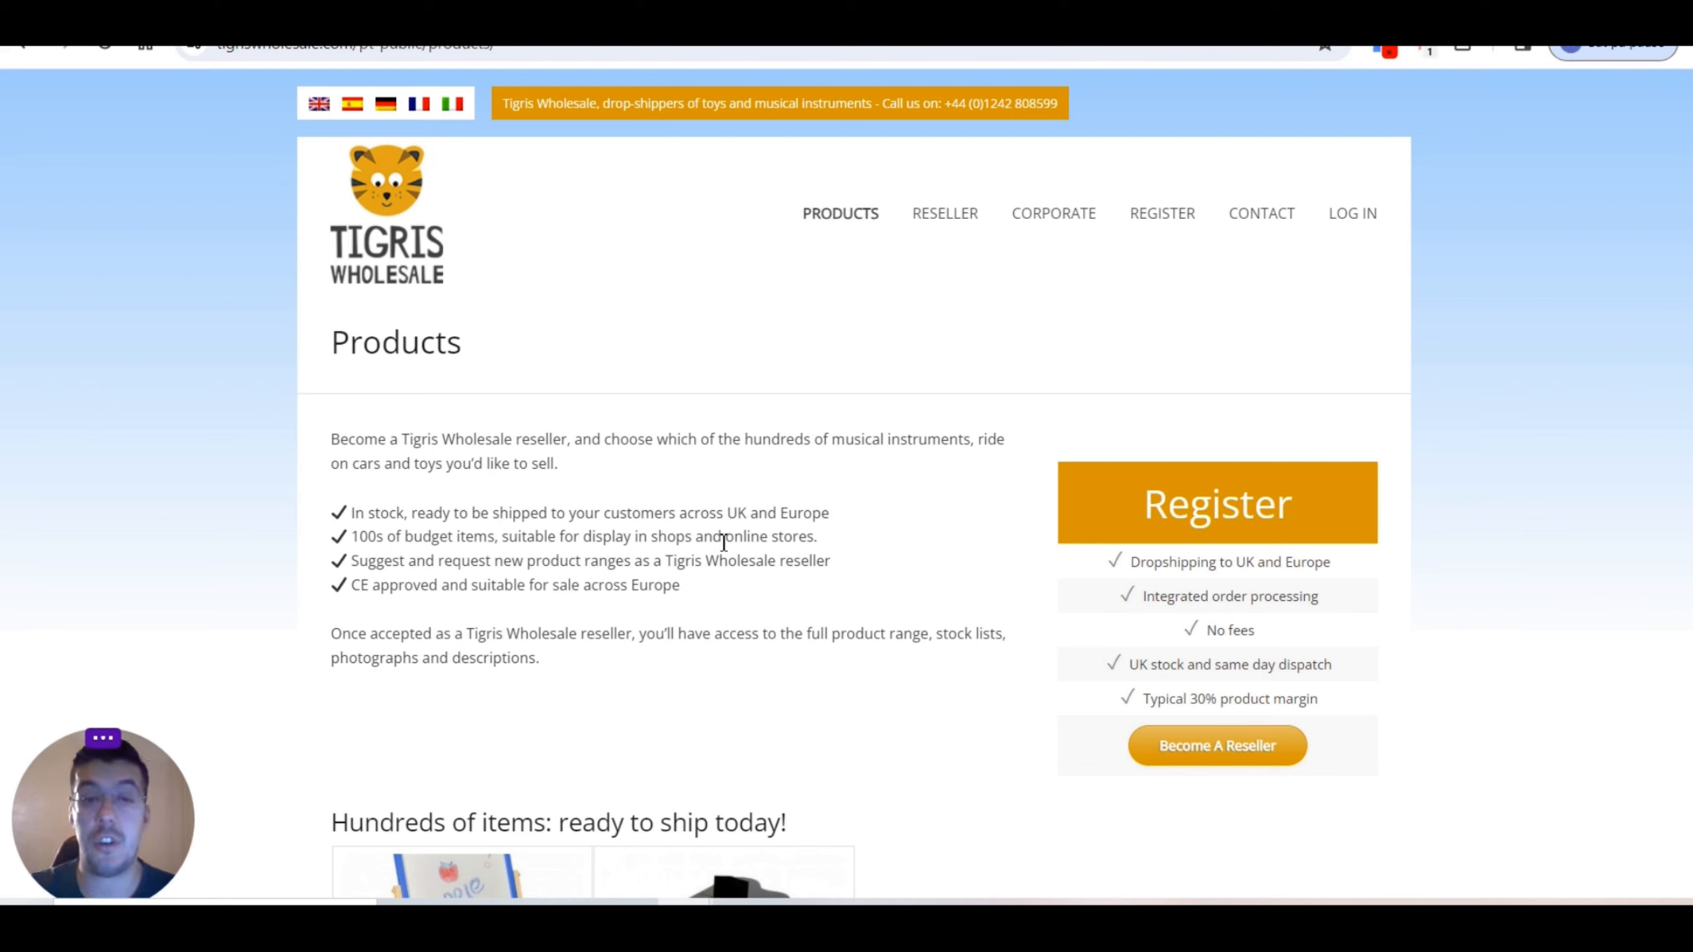
mouse_move(538, 633)
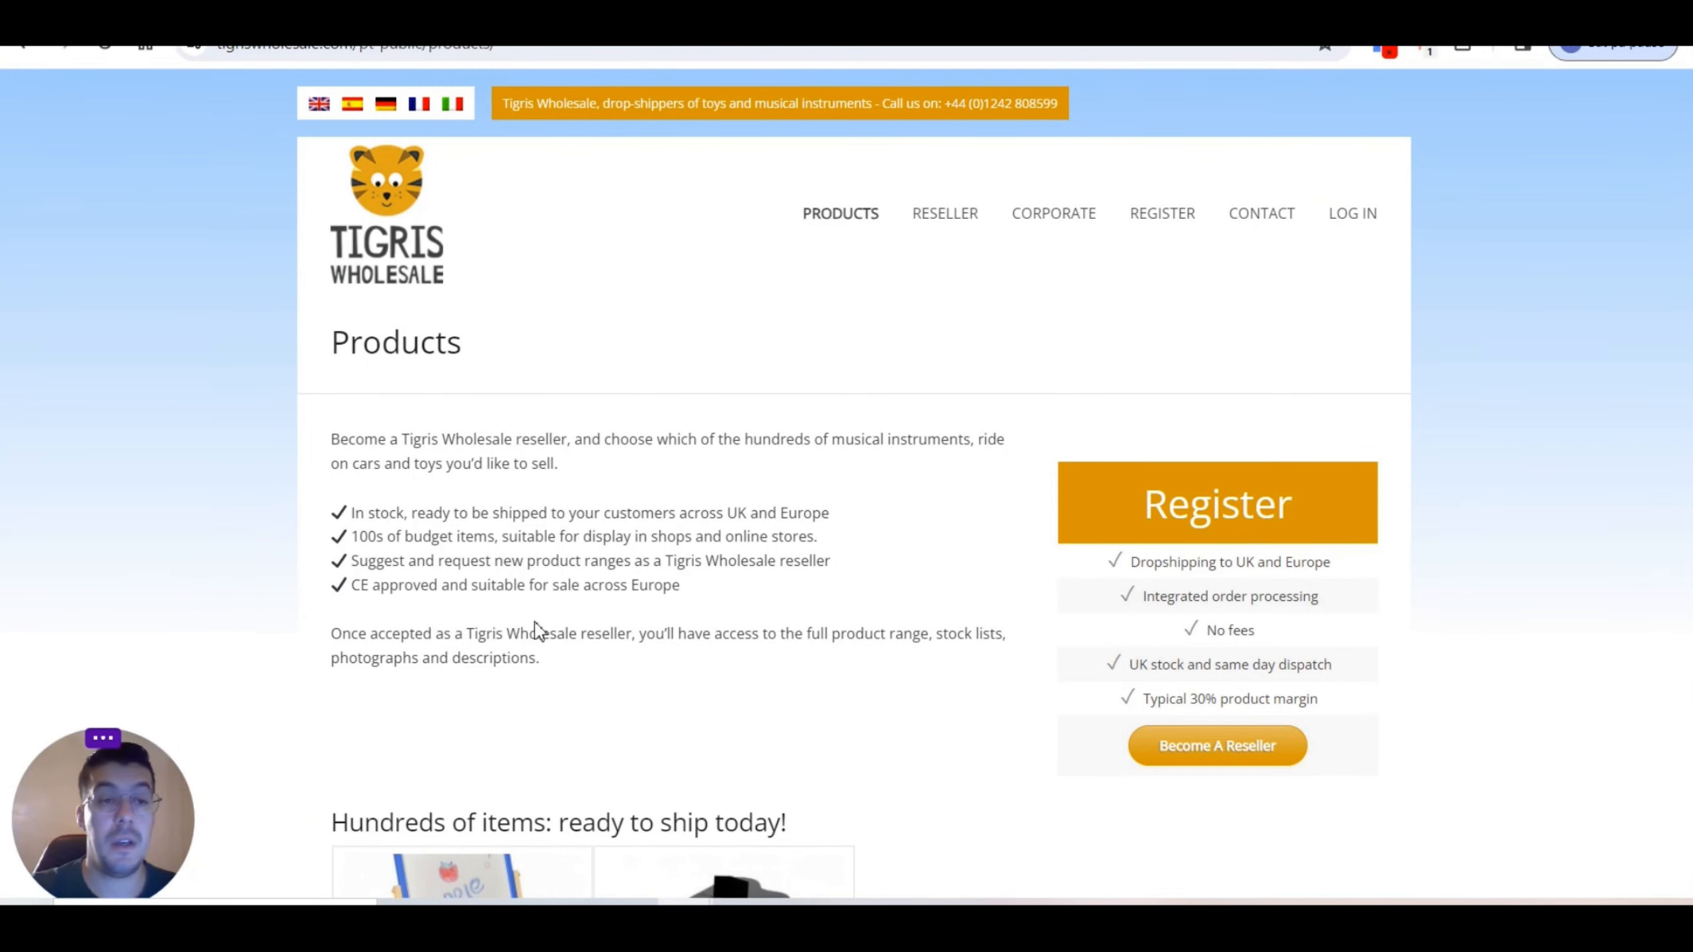
mouse_move(373, 597)
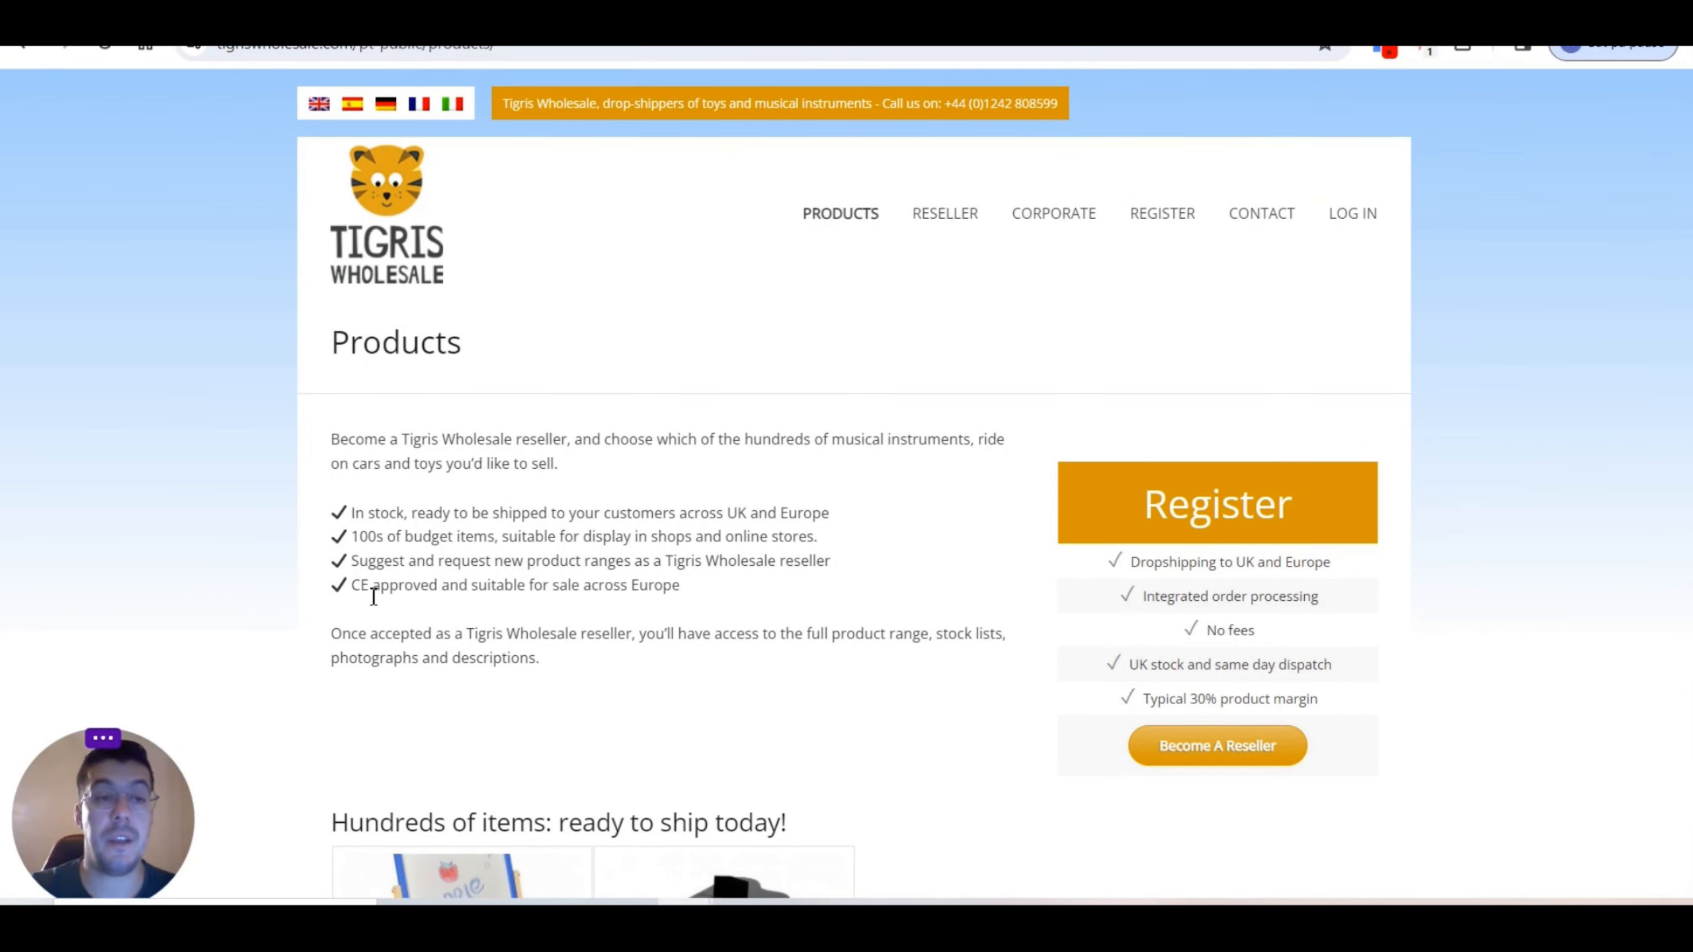
mouse_move(672, 611)
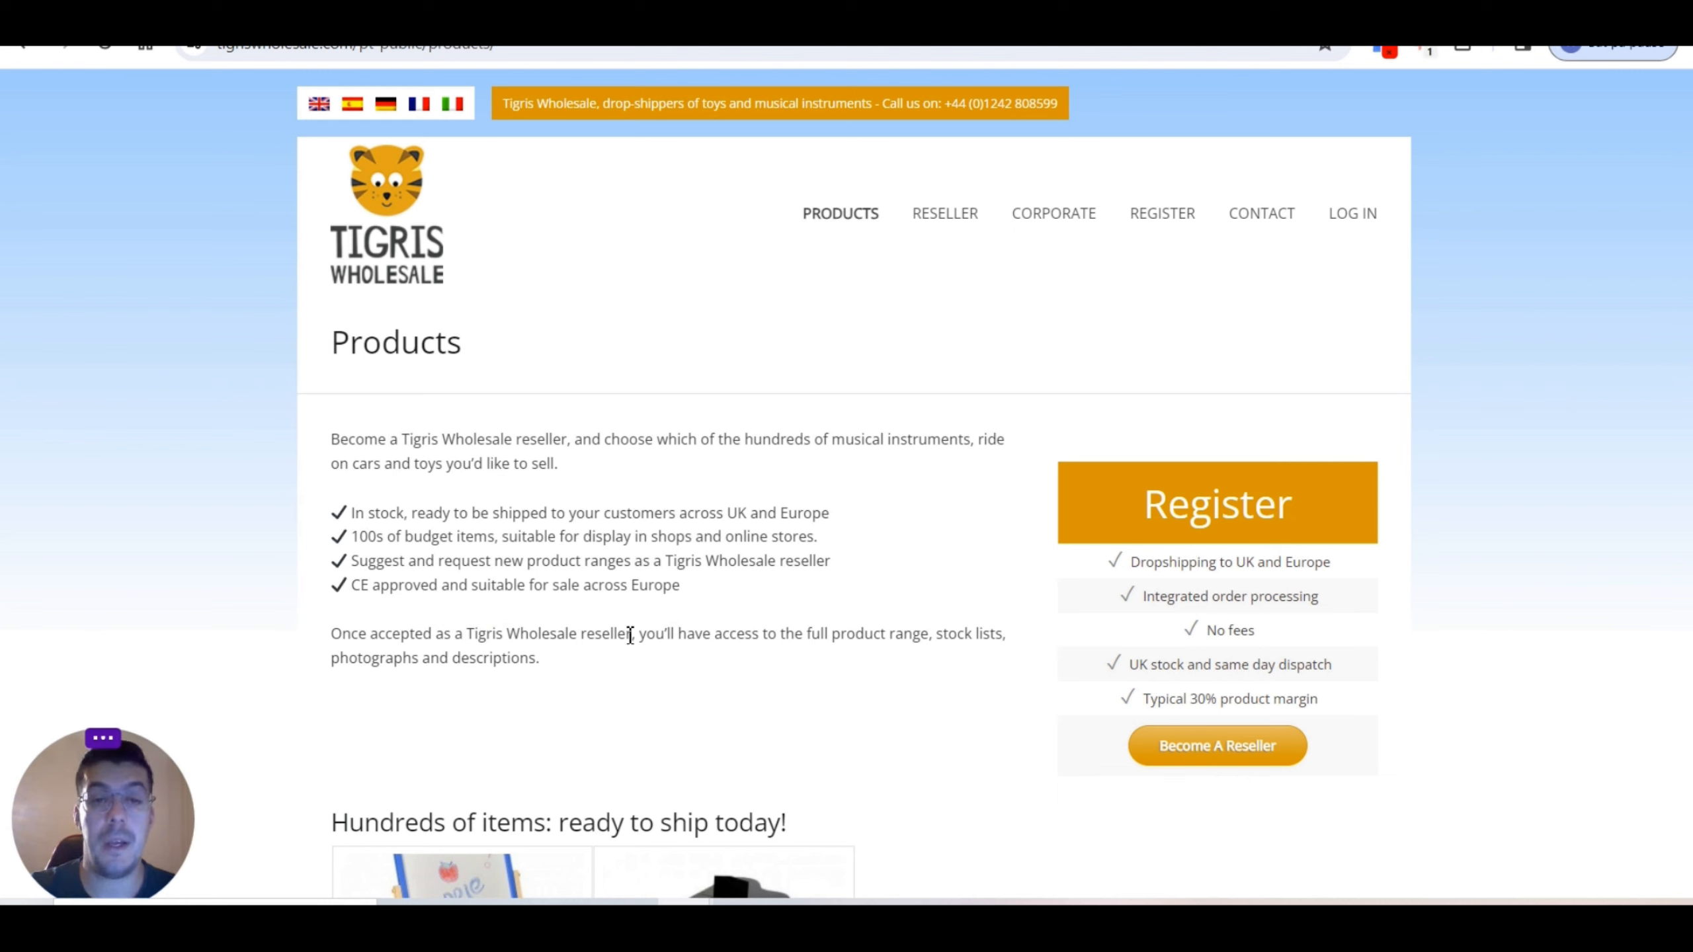
mouse_move(625, 644)
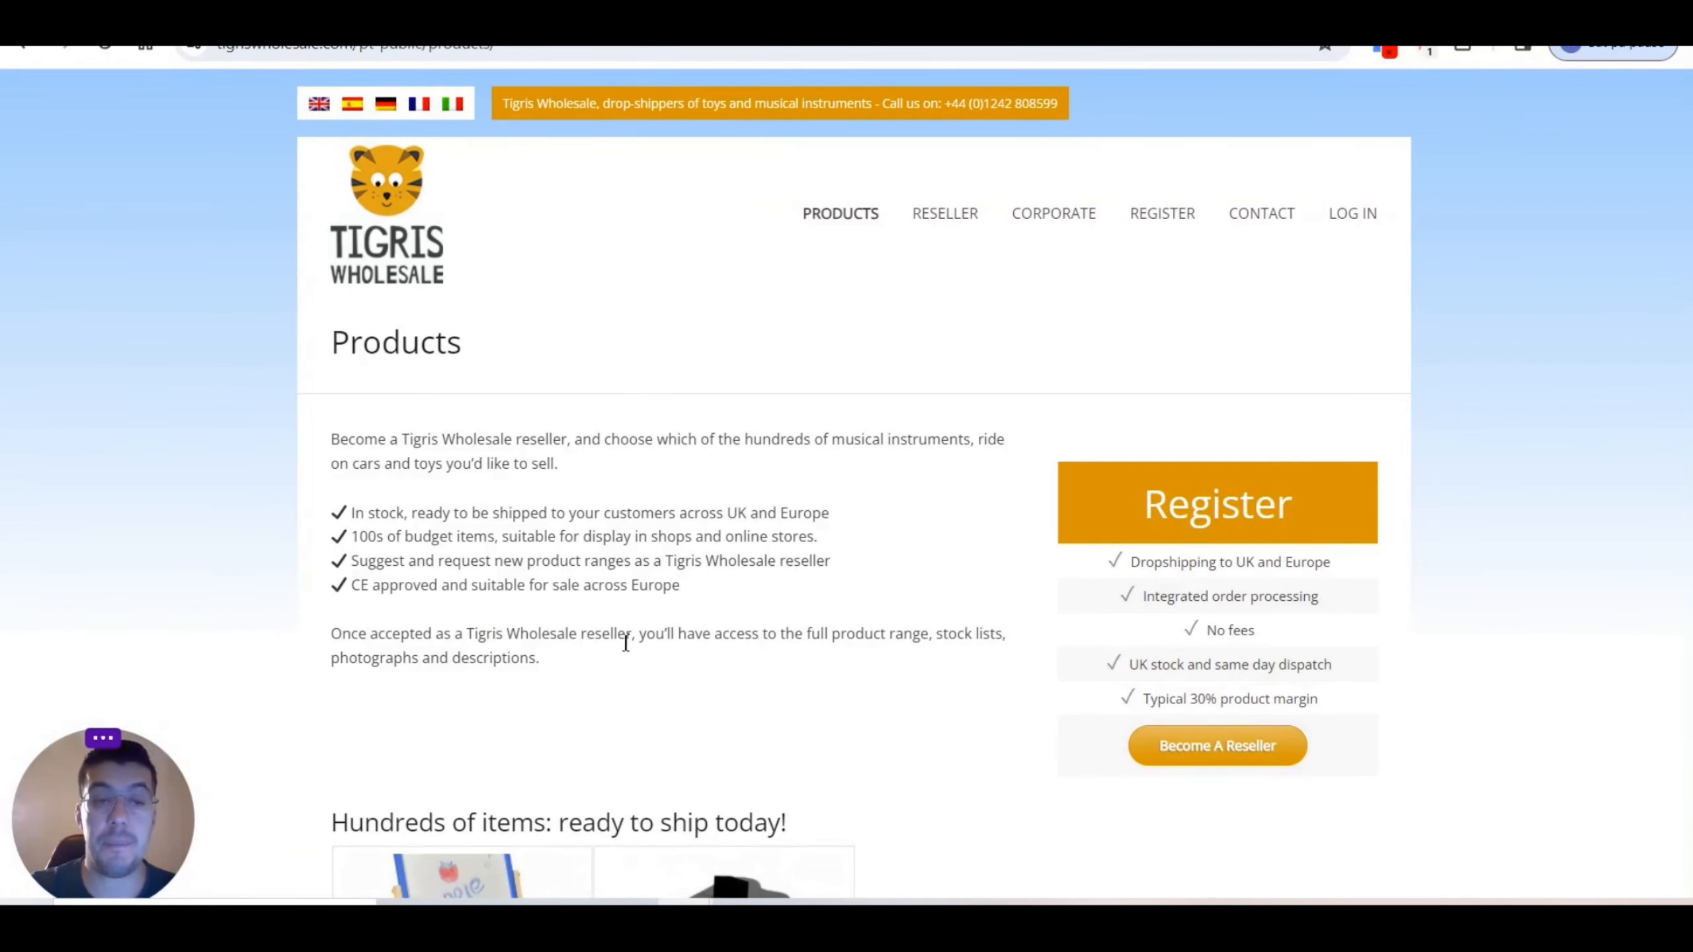
mouse_move(661, 634)
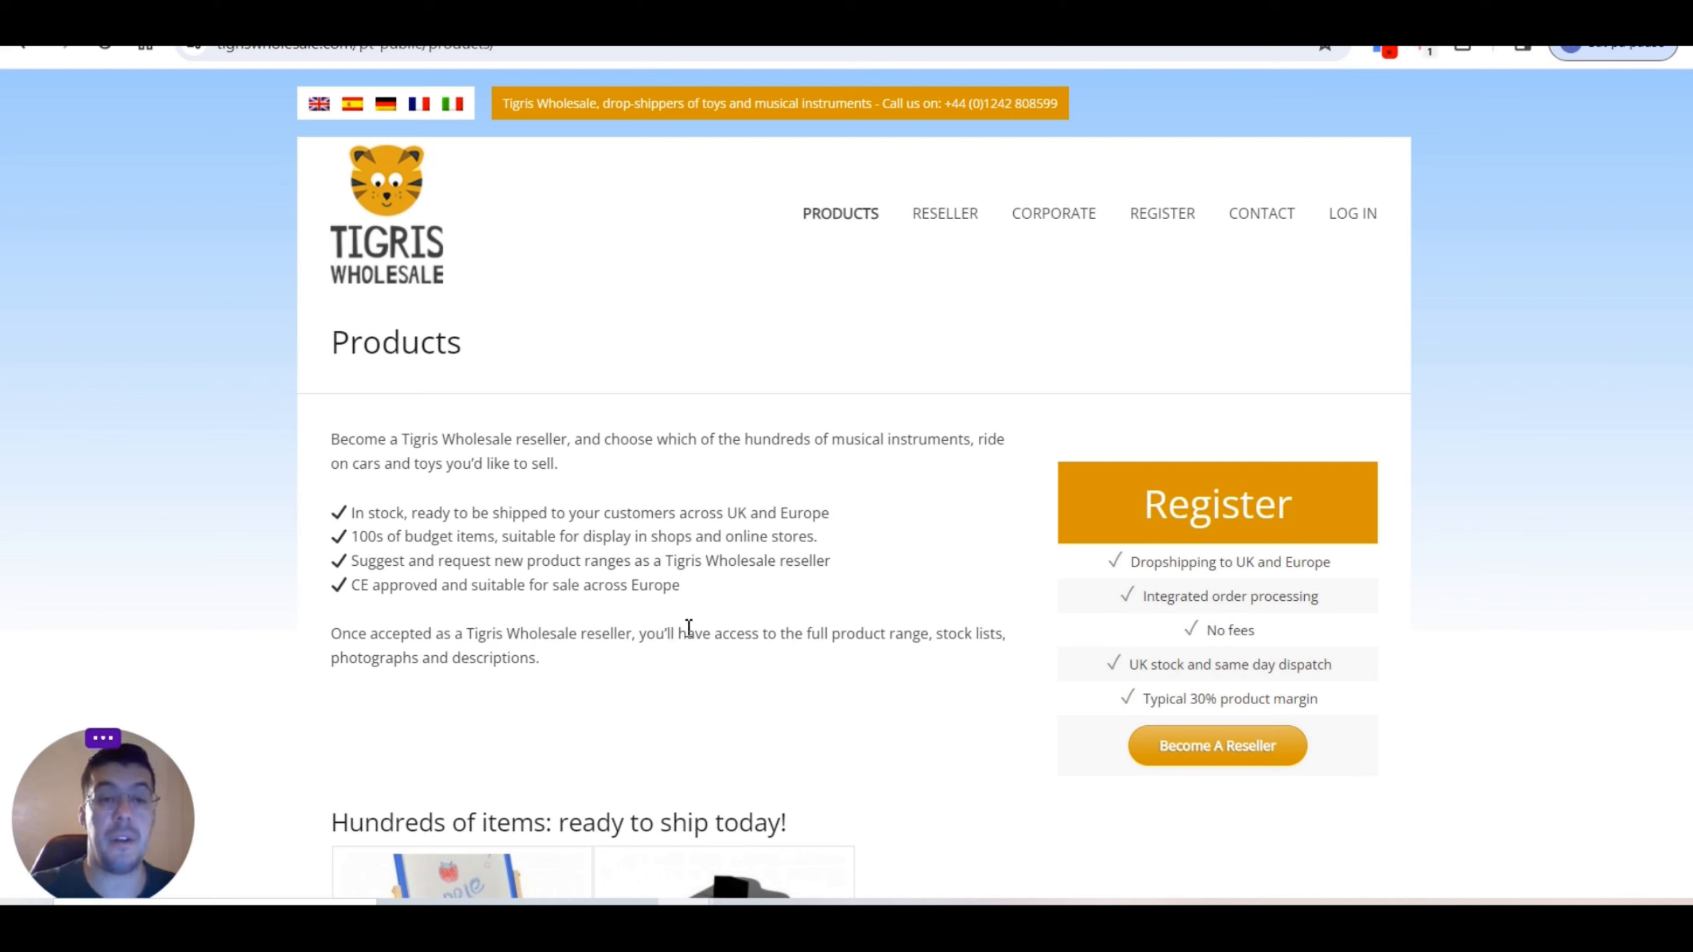
mouse_move(895, 635)
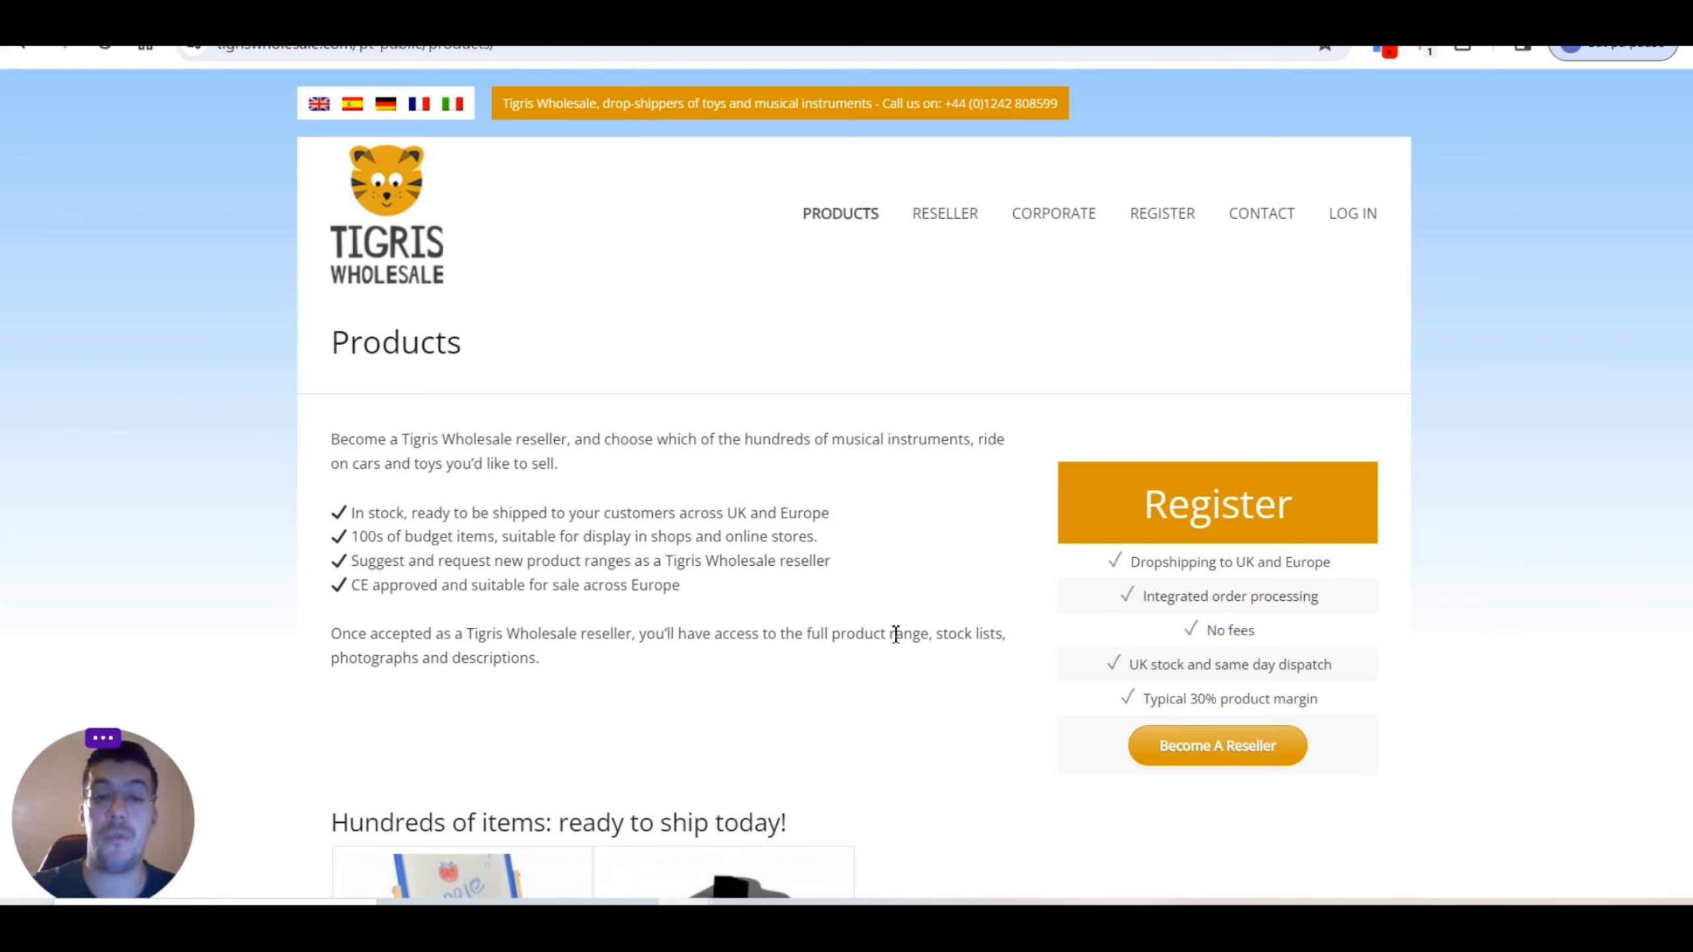
mouse_move(450, 707)
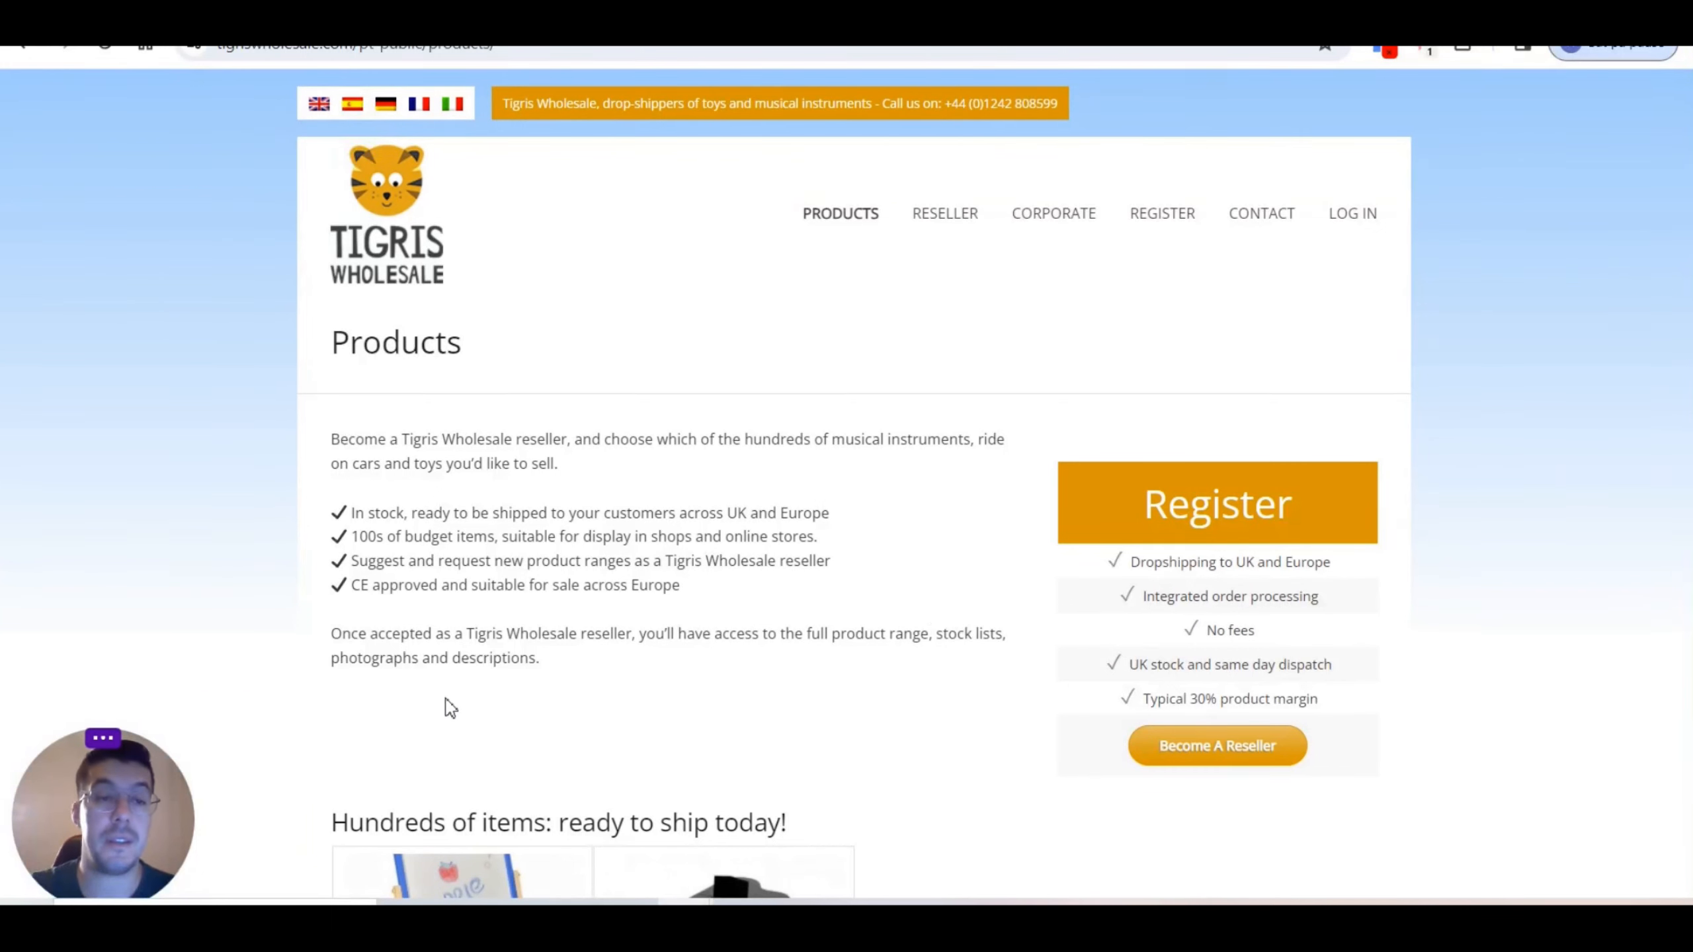
scroll(down, 3)
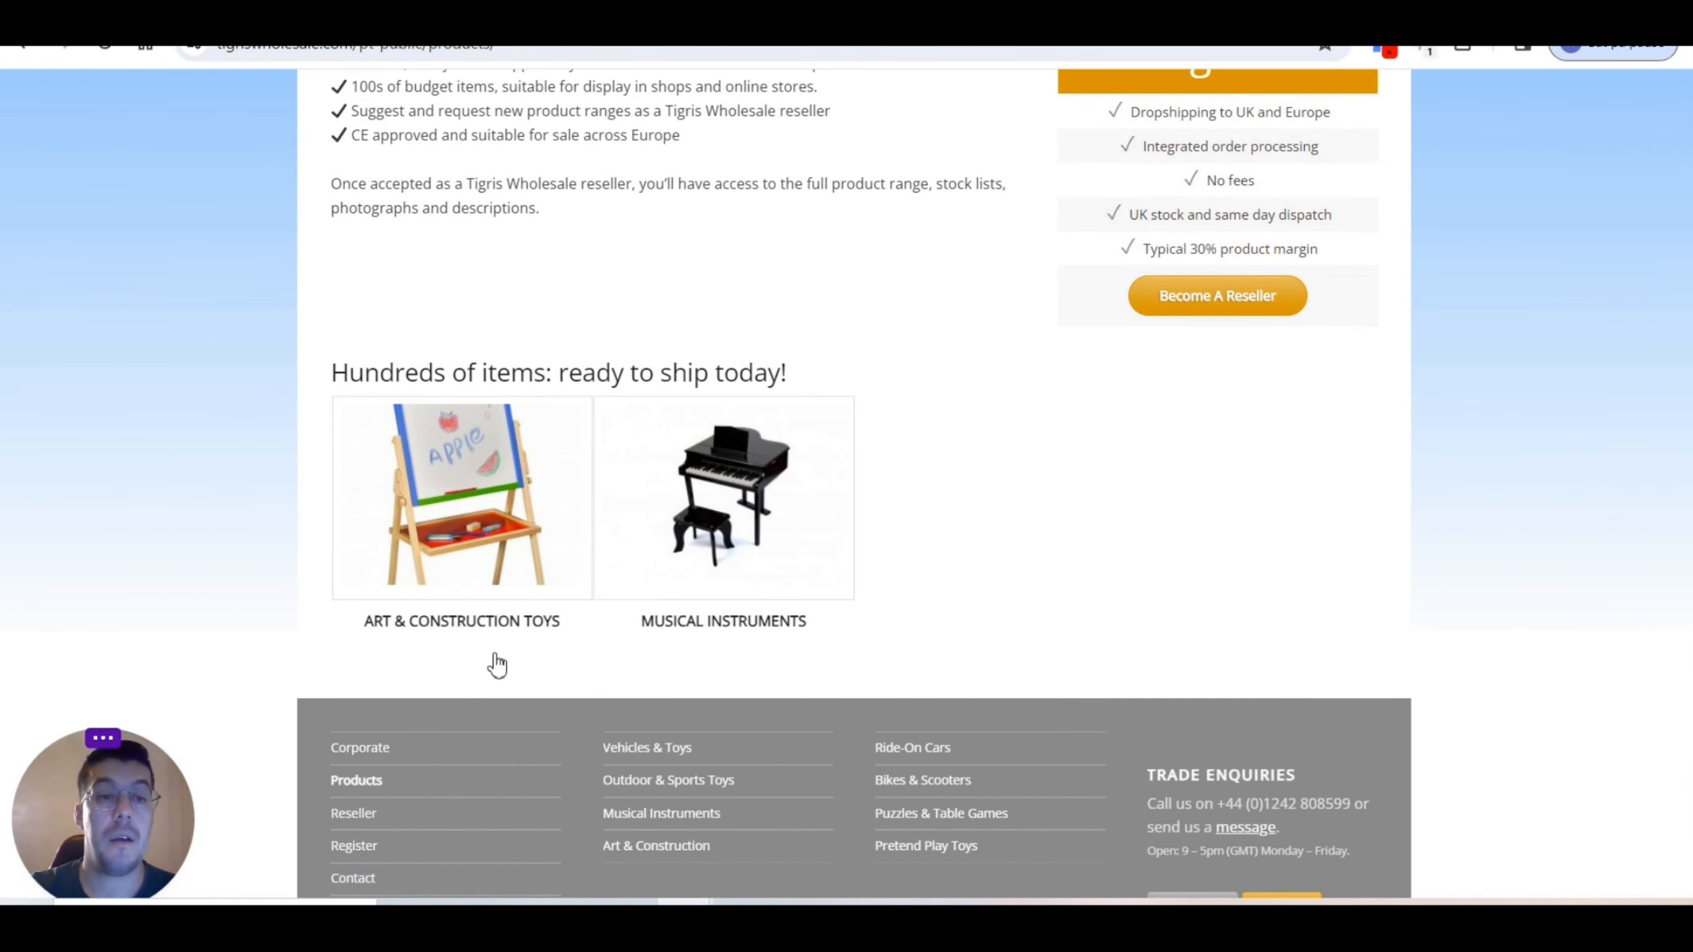
scroll(up, 3)
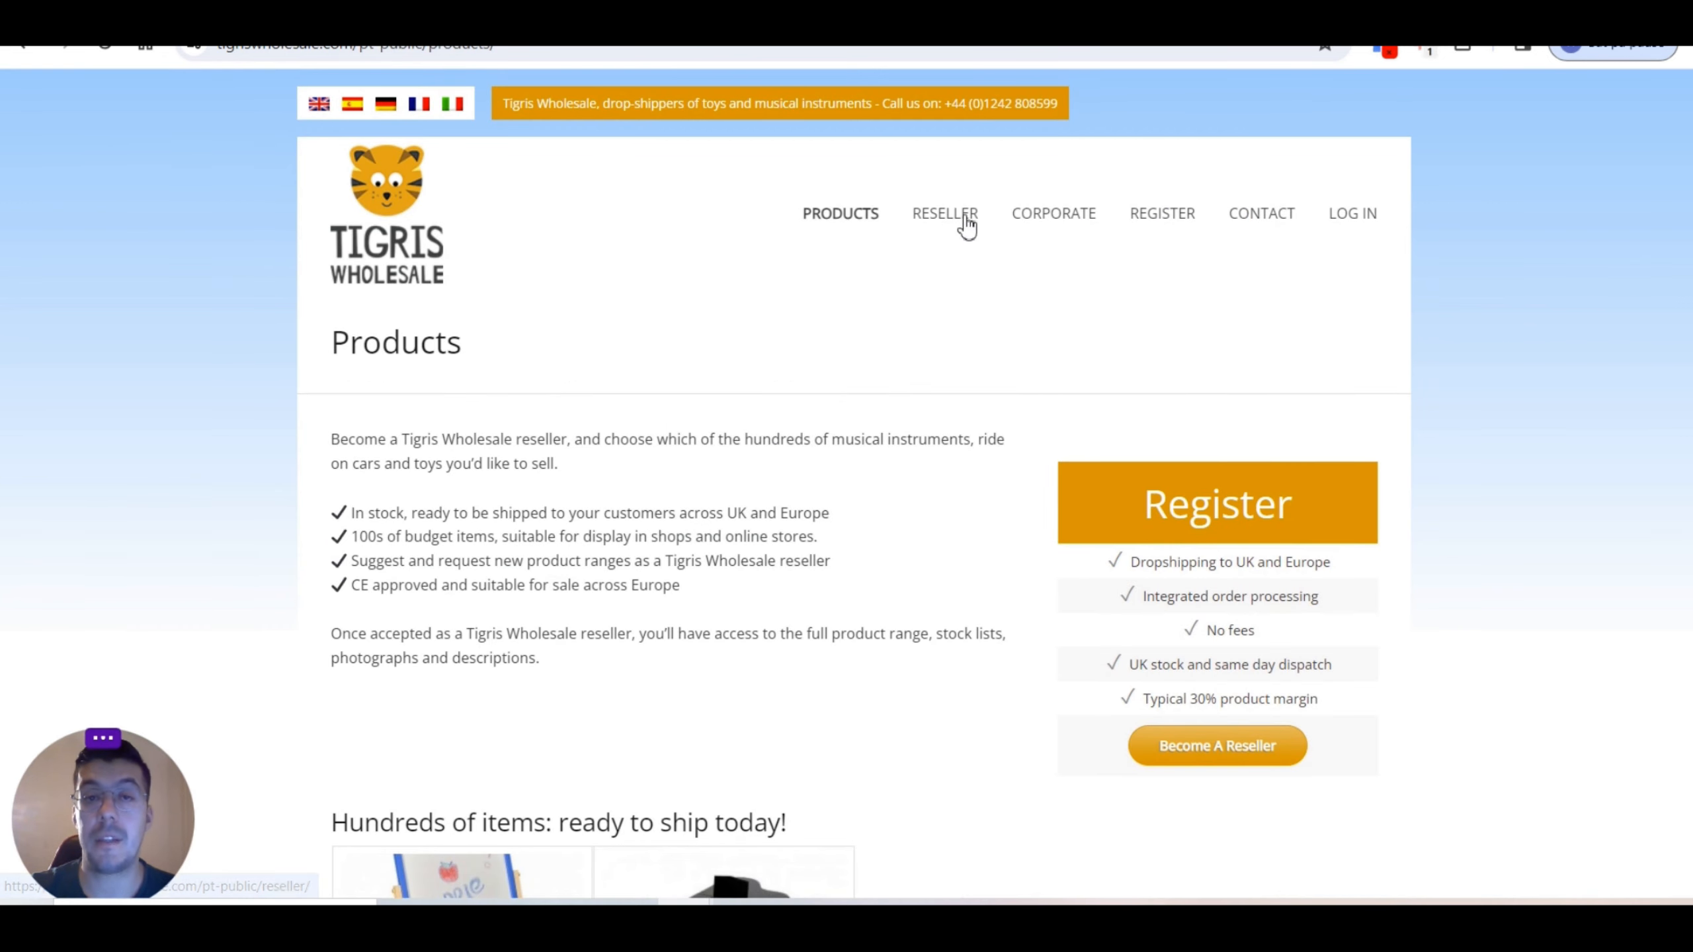
Step: Go to the Reseller page explaining who should become a Tigris reseller
click(945, 212)
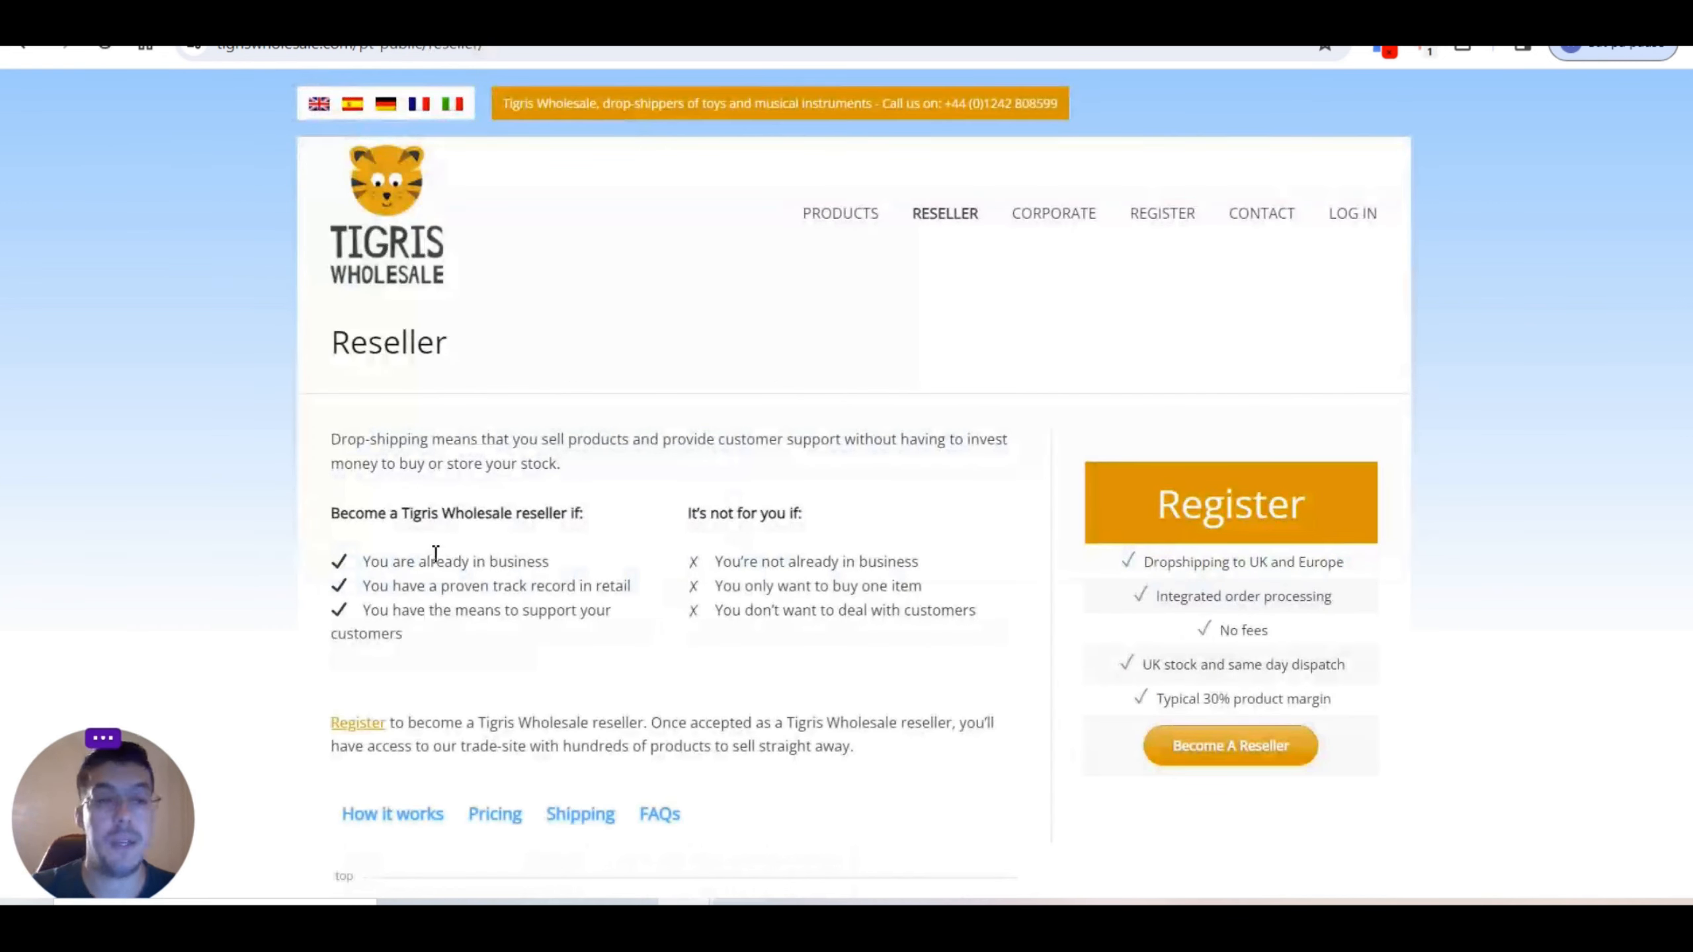
mouse_move(708, 581)
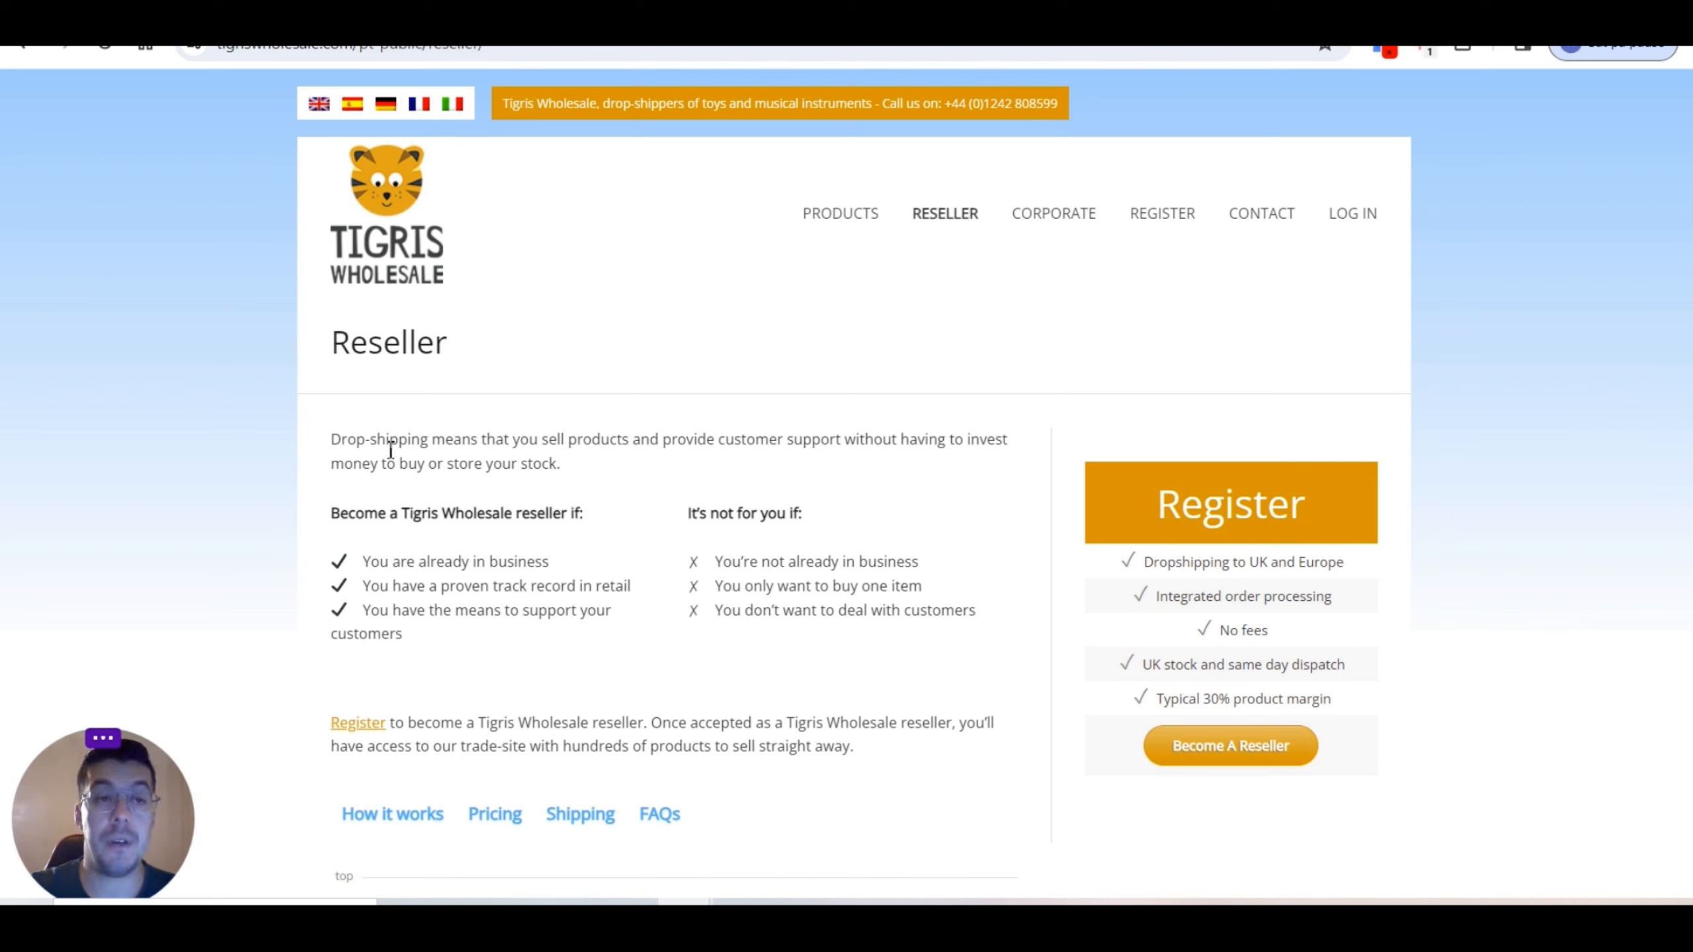
mouse_move(587, 442)
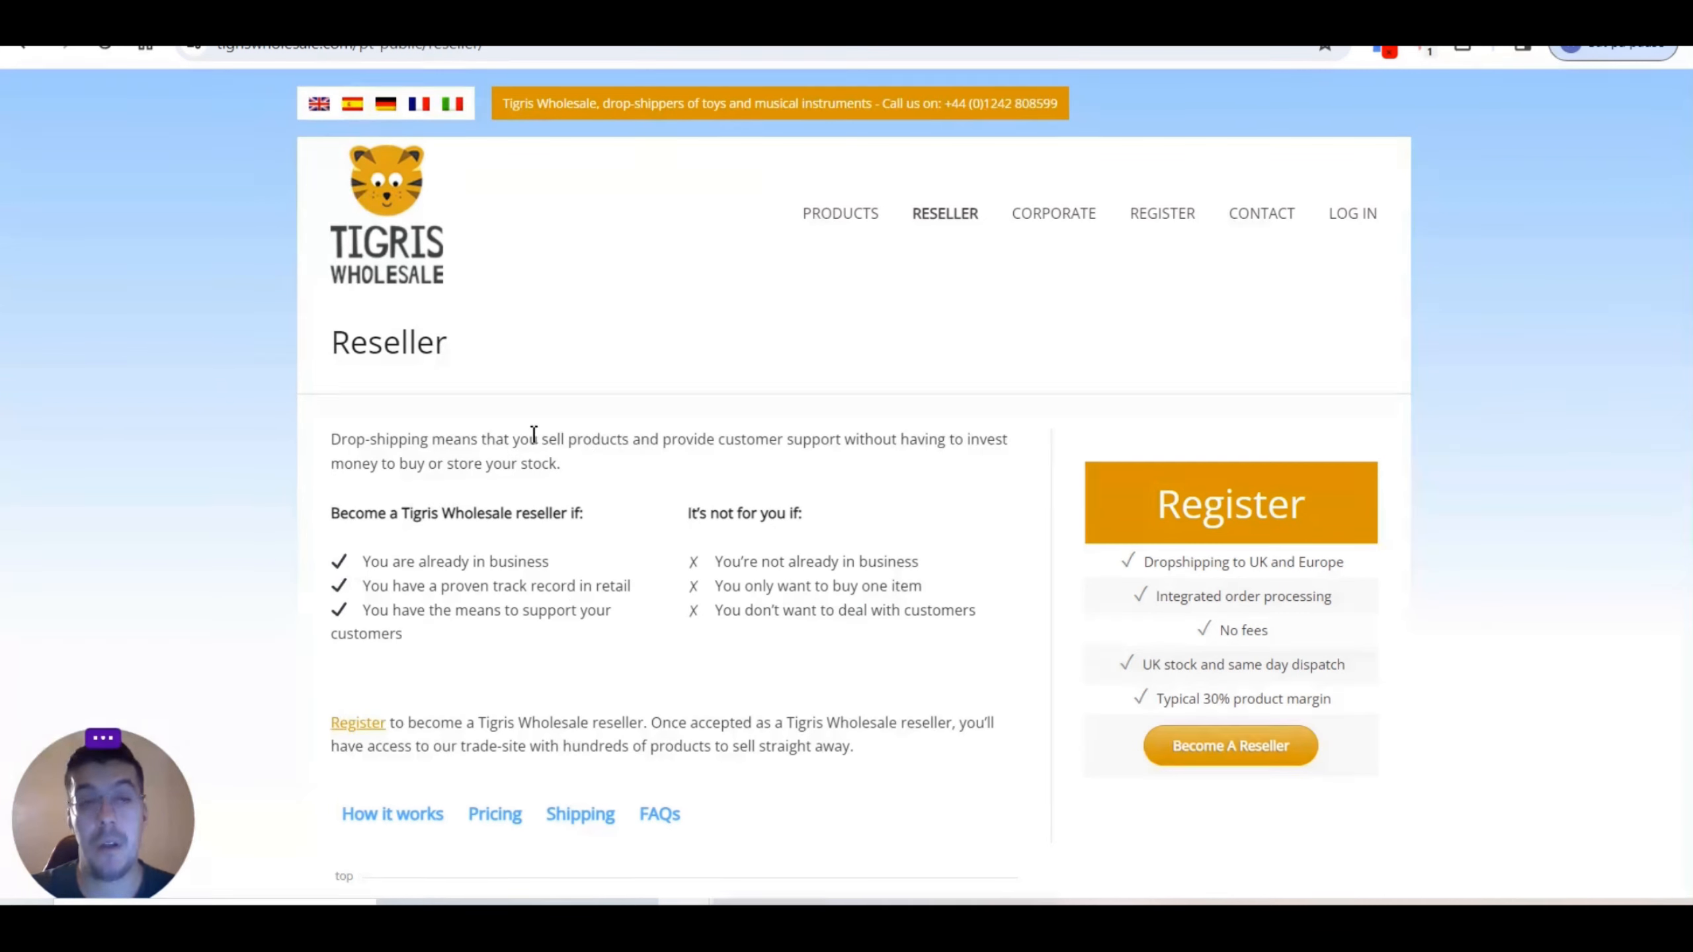
mouse_move(352, 554)
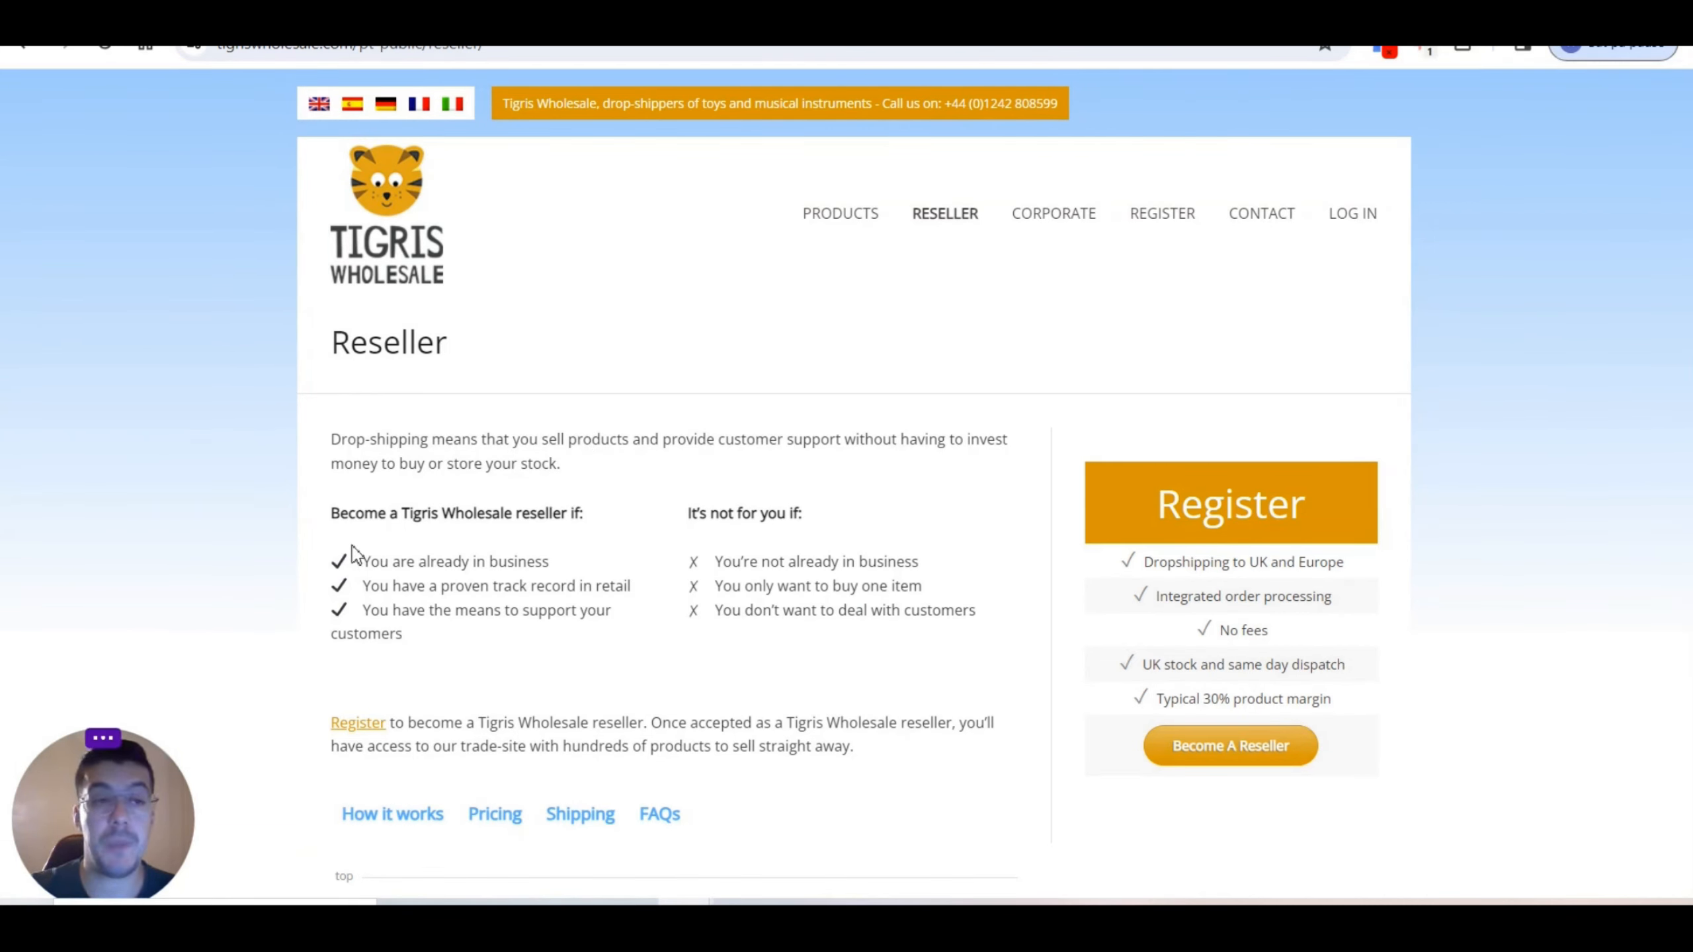
mouse_move(479, 509)
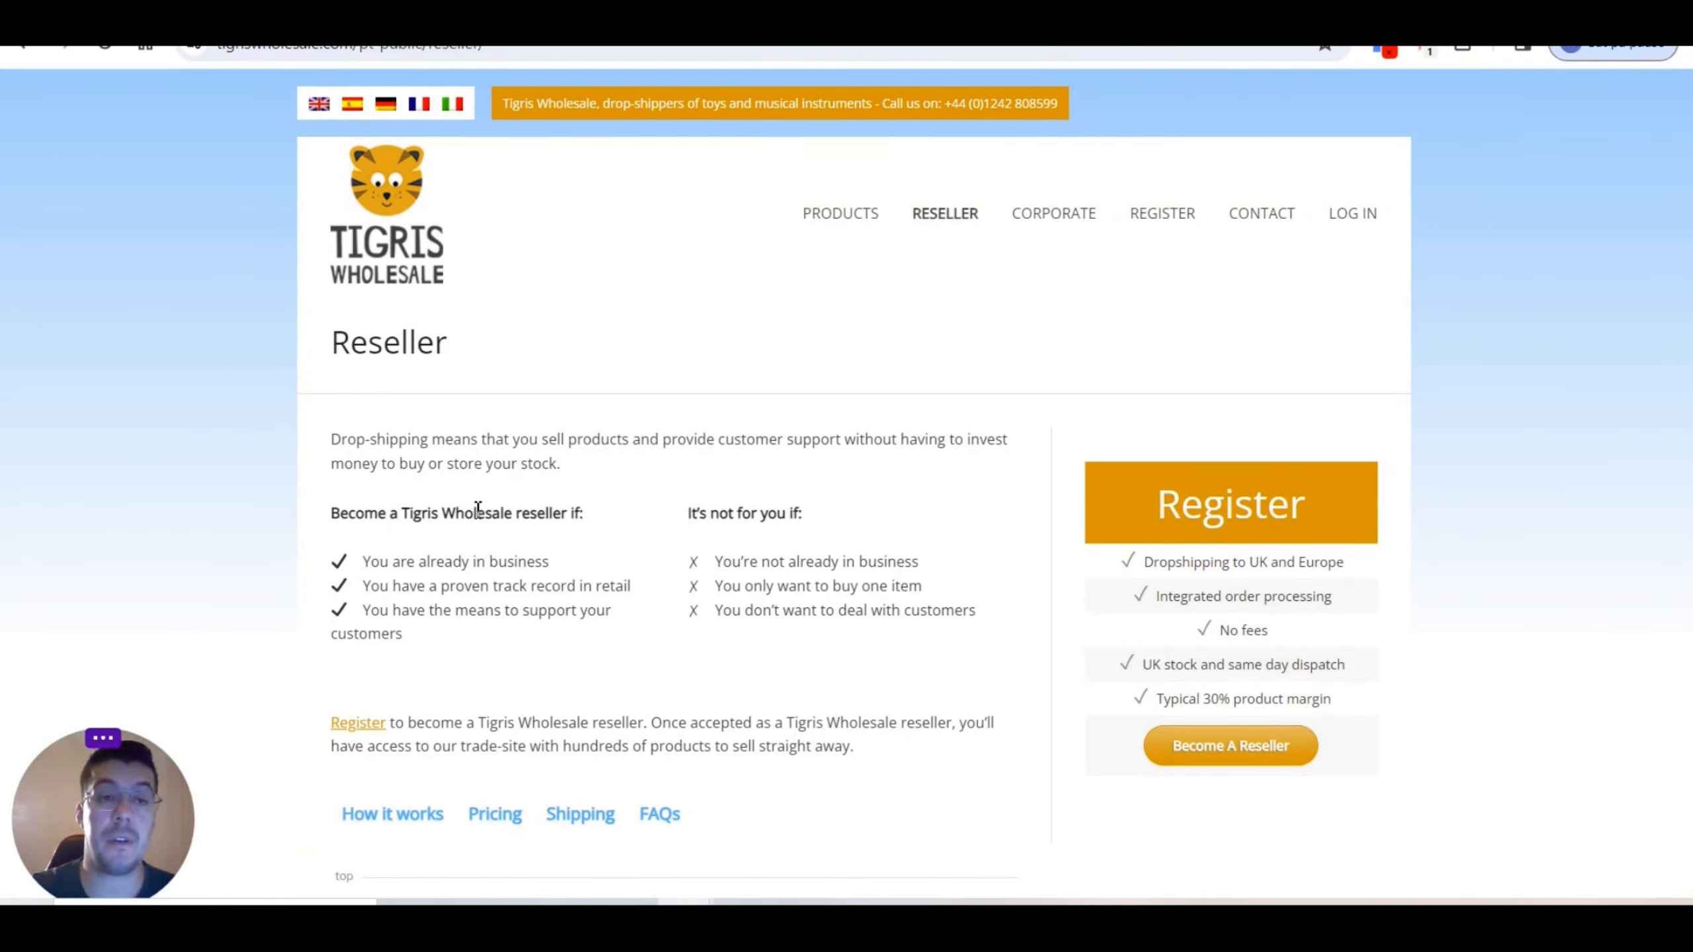
mouse_move(594, 526)
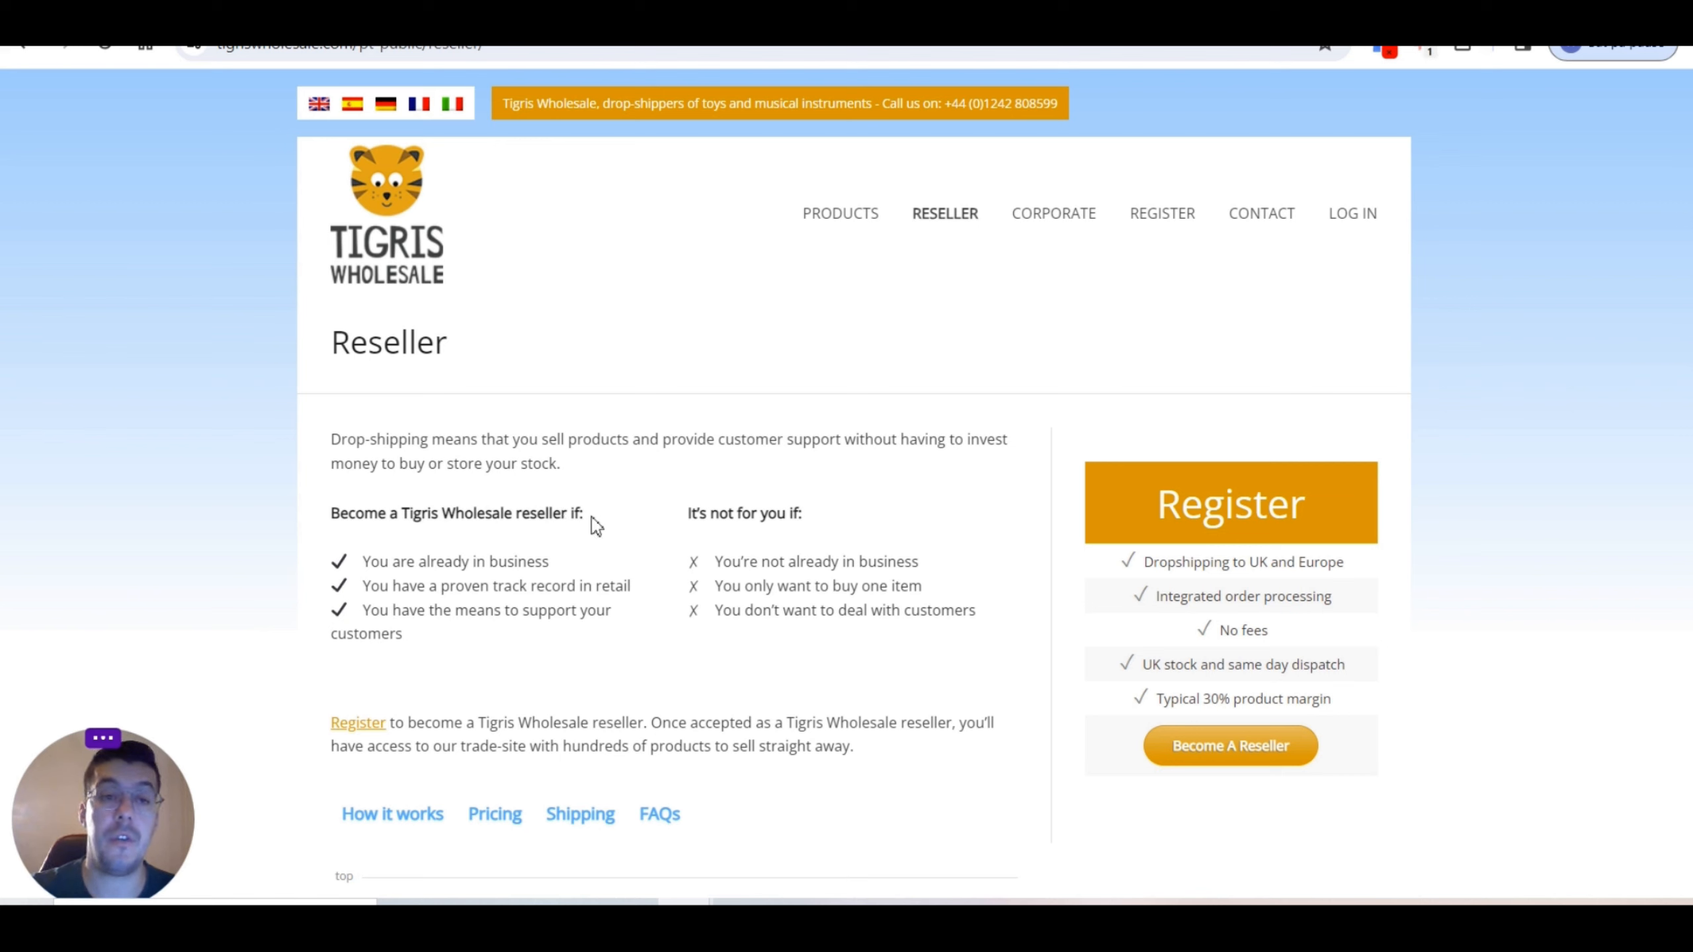
mouse_move(483, 565)
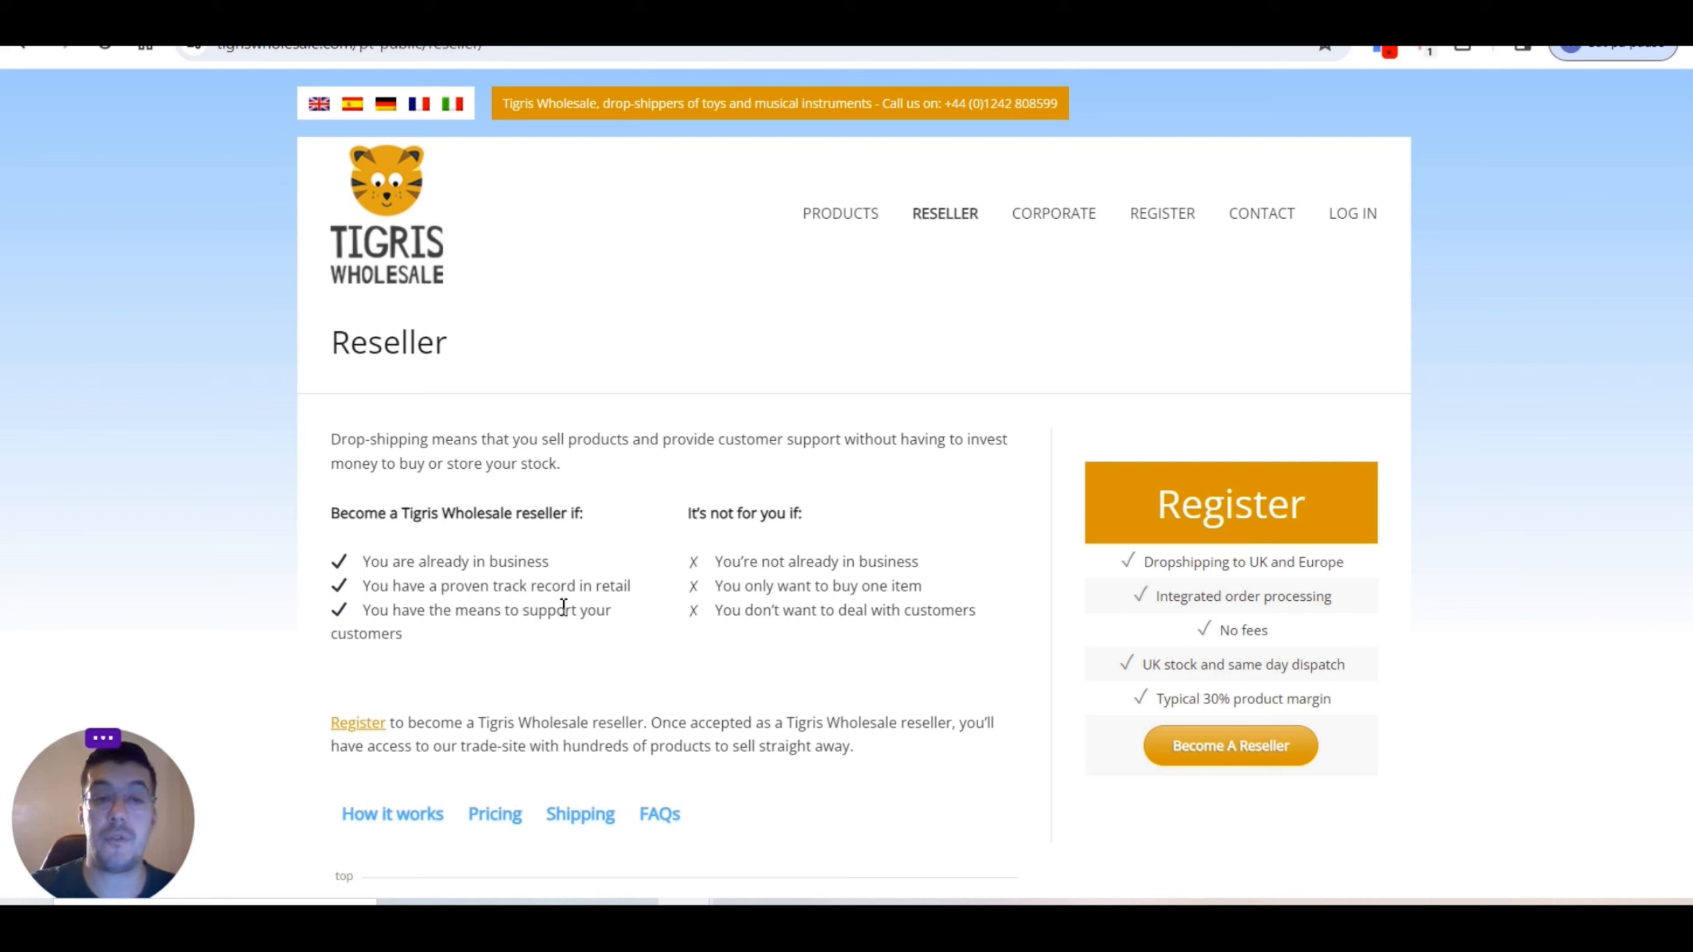
mouse_move(487, 659)
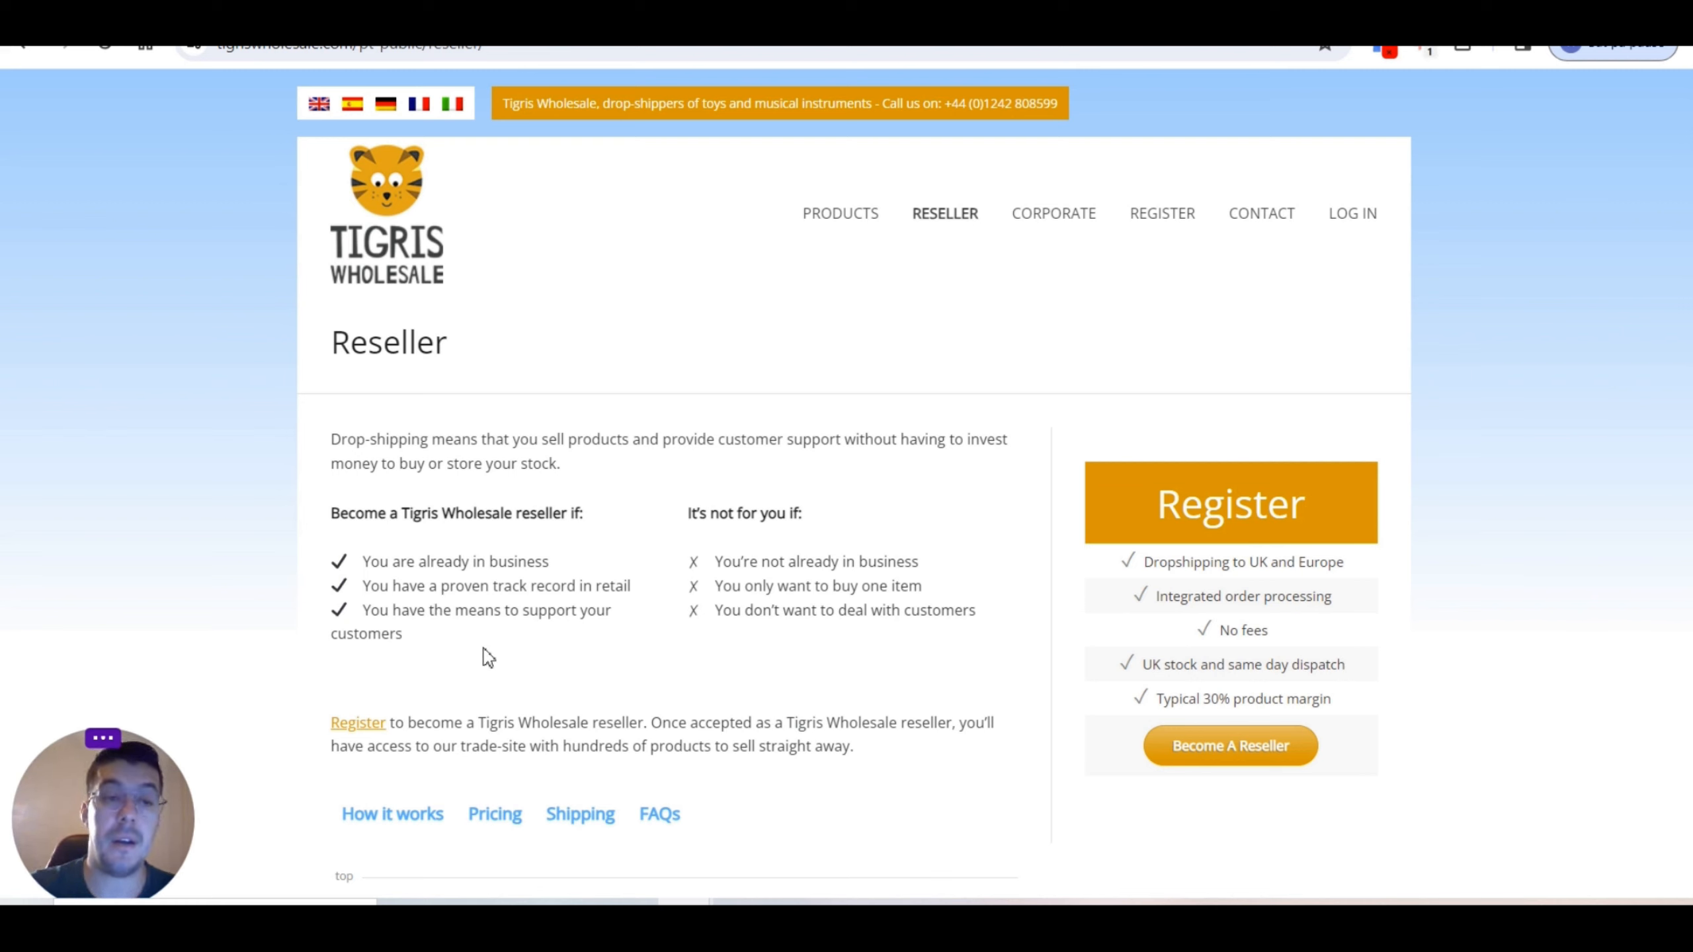
mouse_move(513, 631)
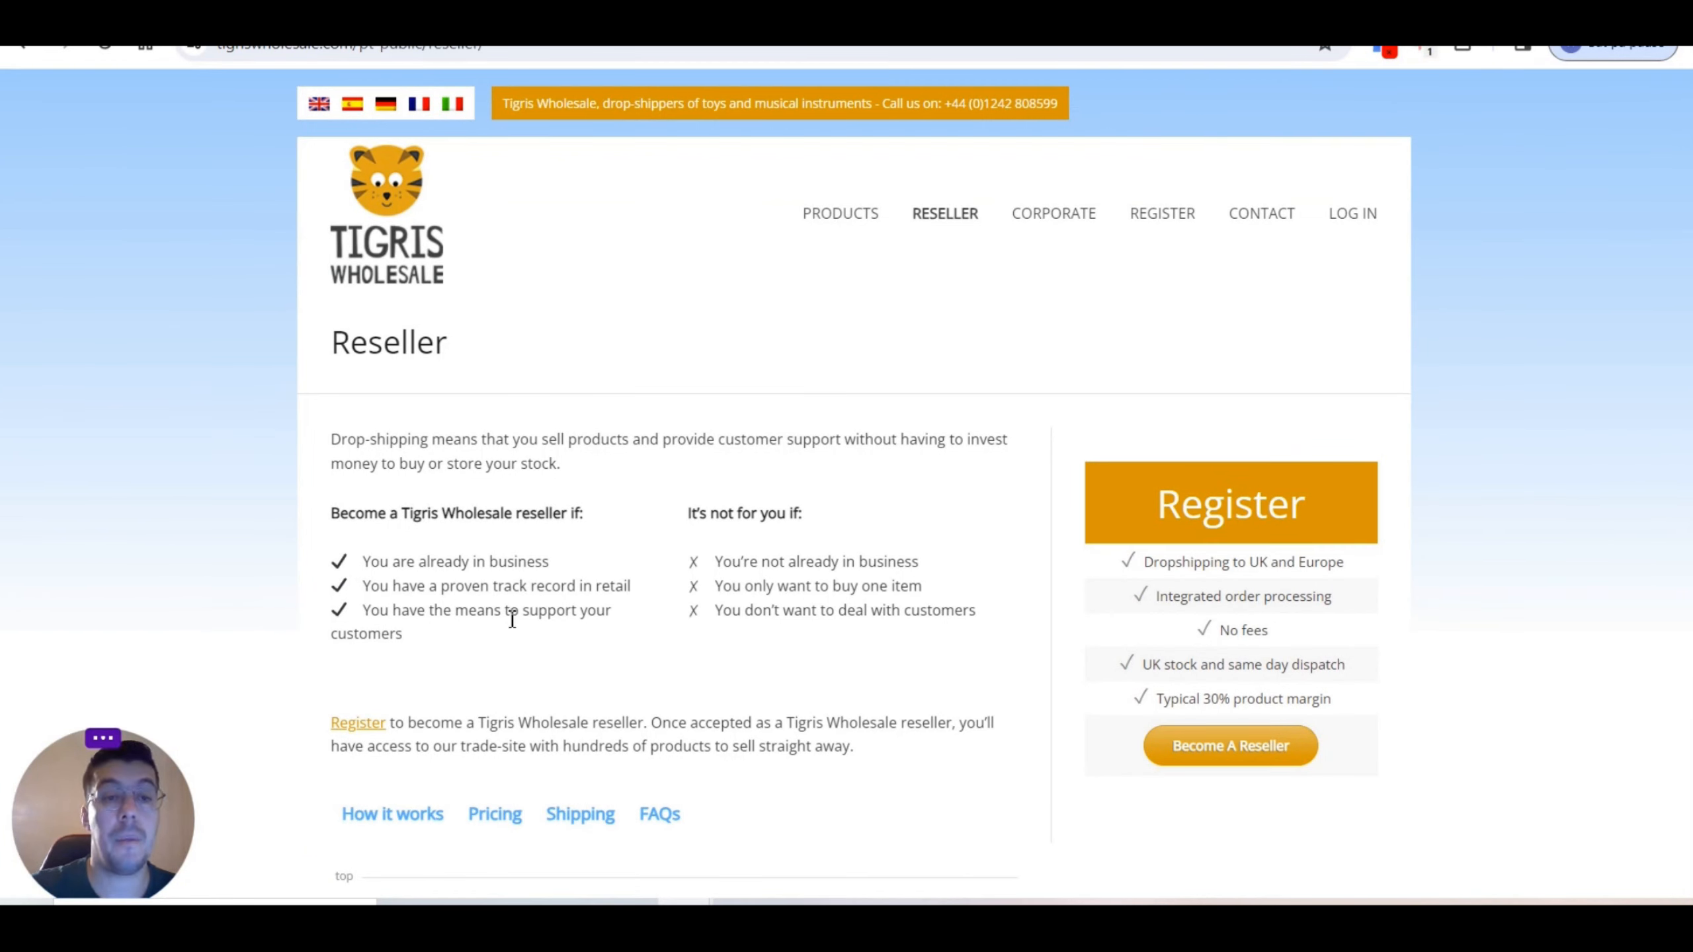
mouse_move(440, 633)
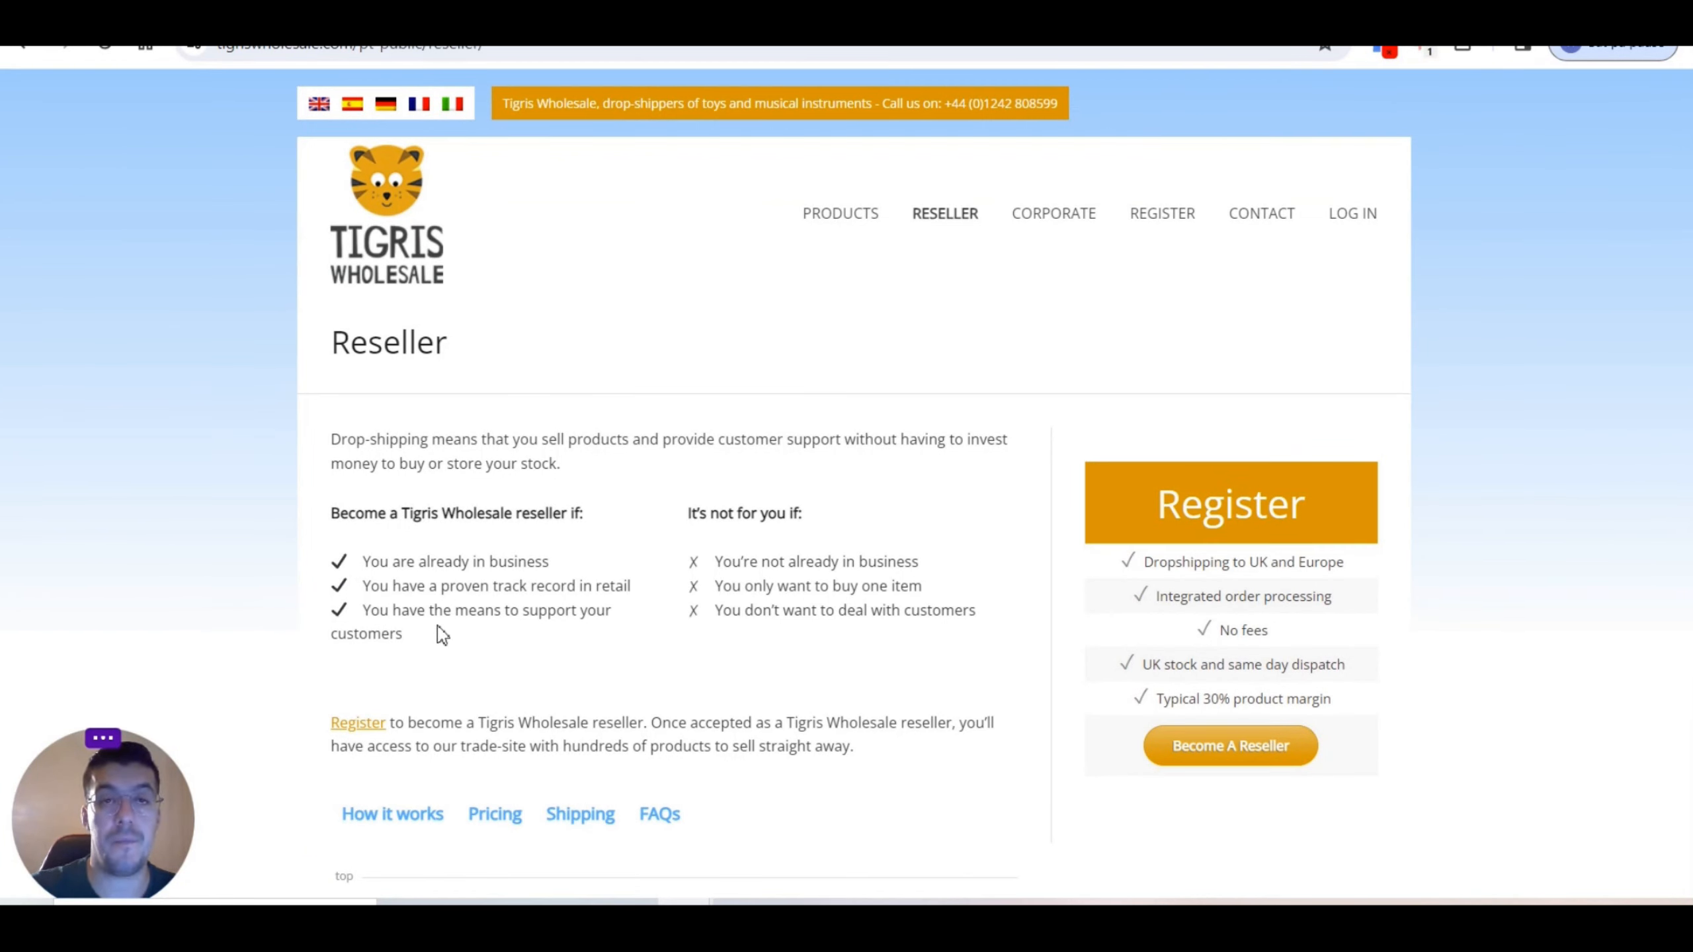
mouse_move(614, 540)
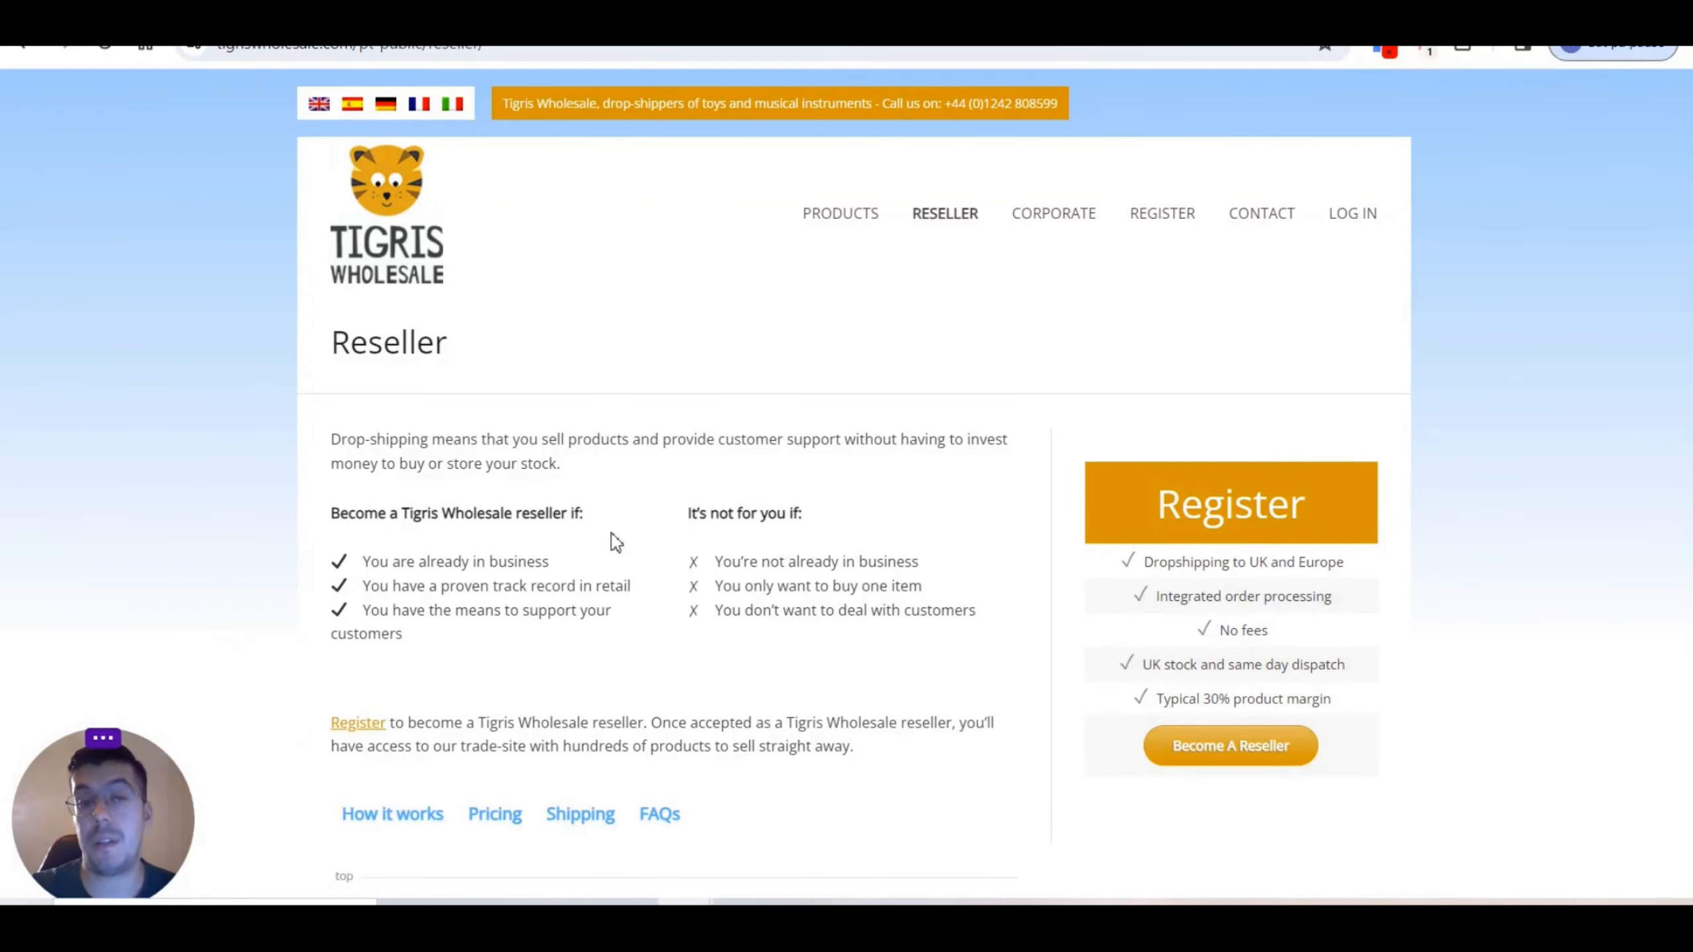
mouse_move(955, 595)
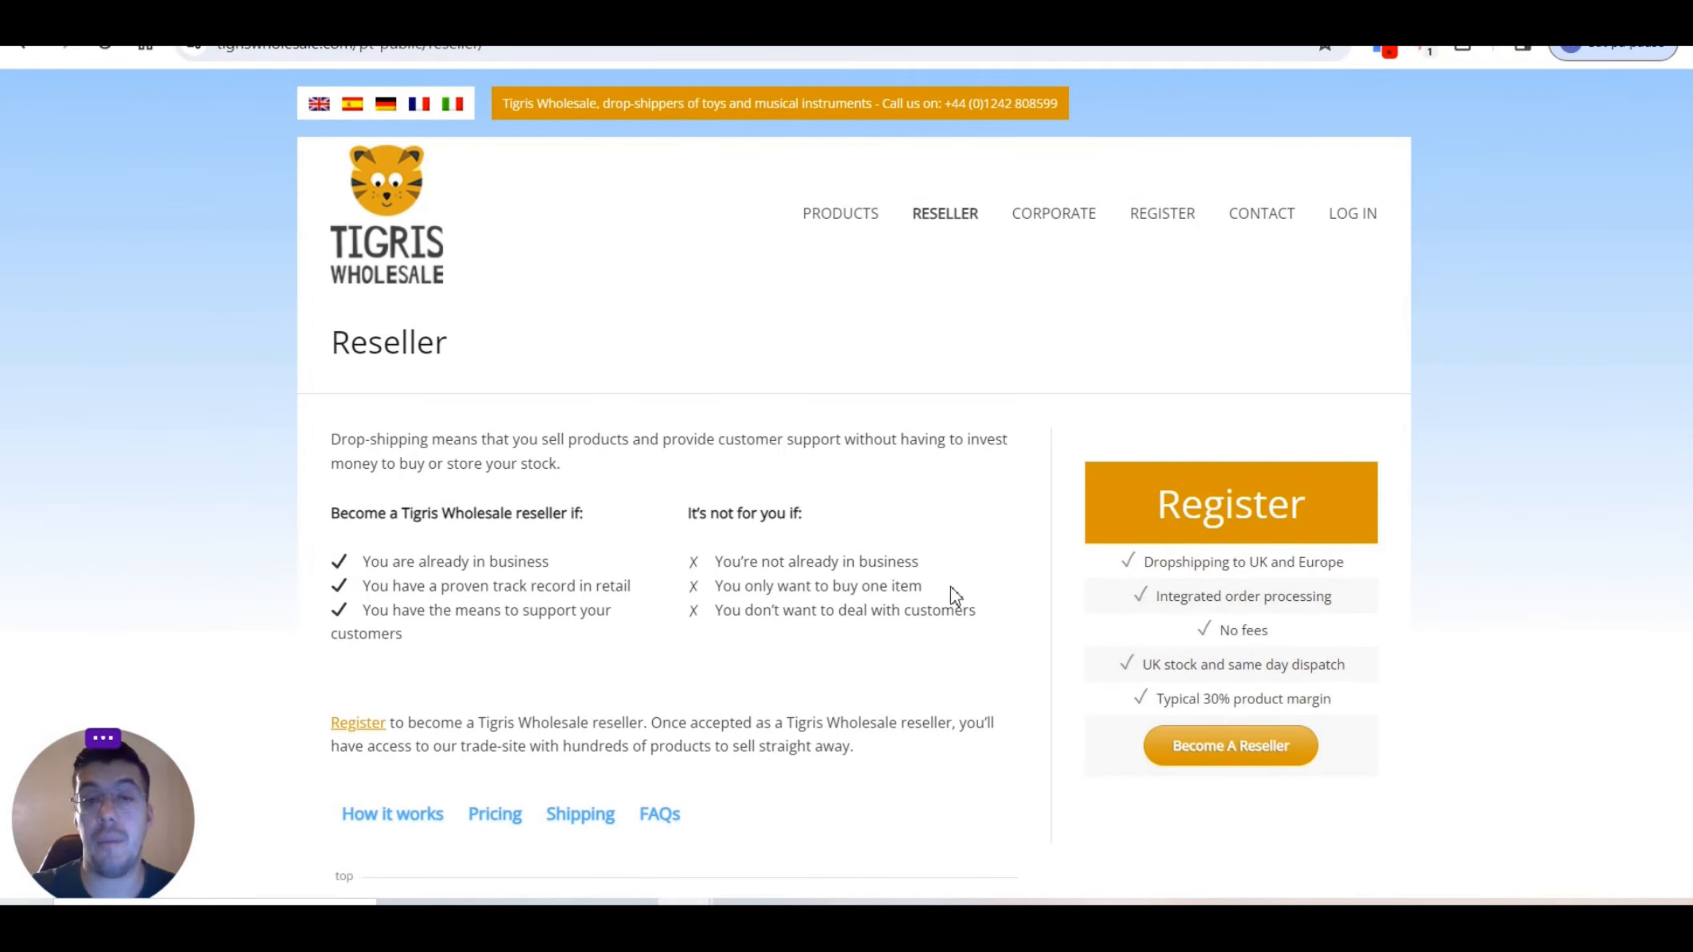
mouse_move(931, 614)
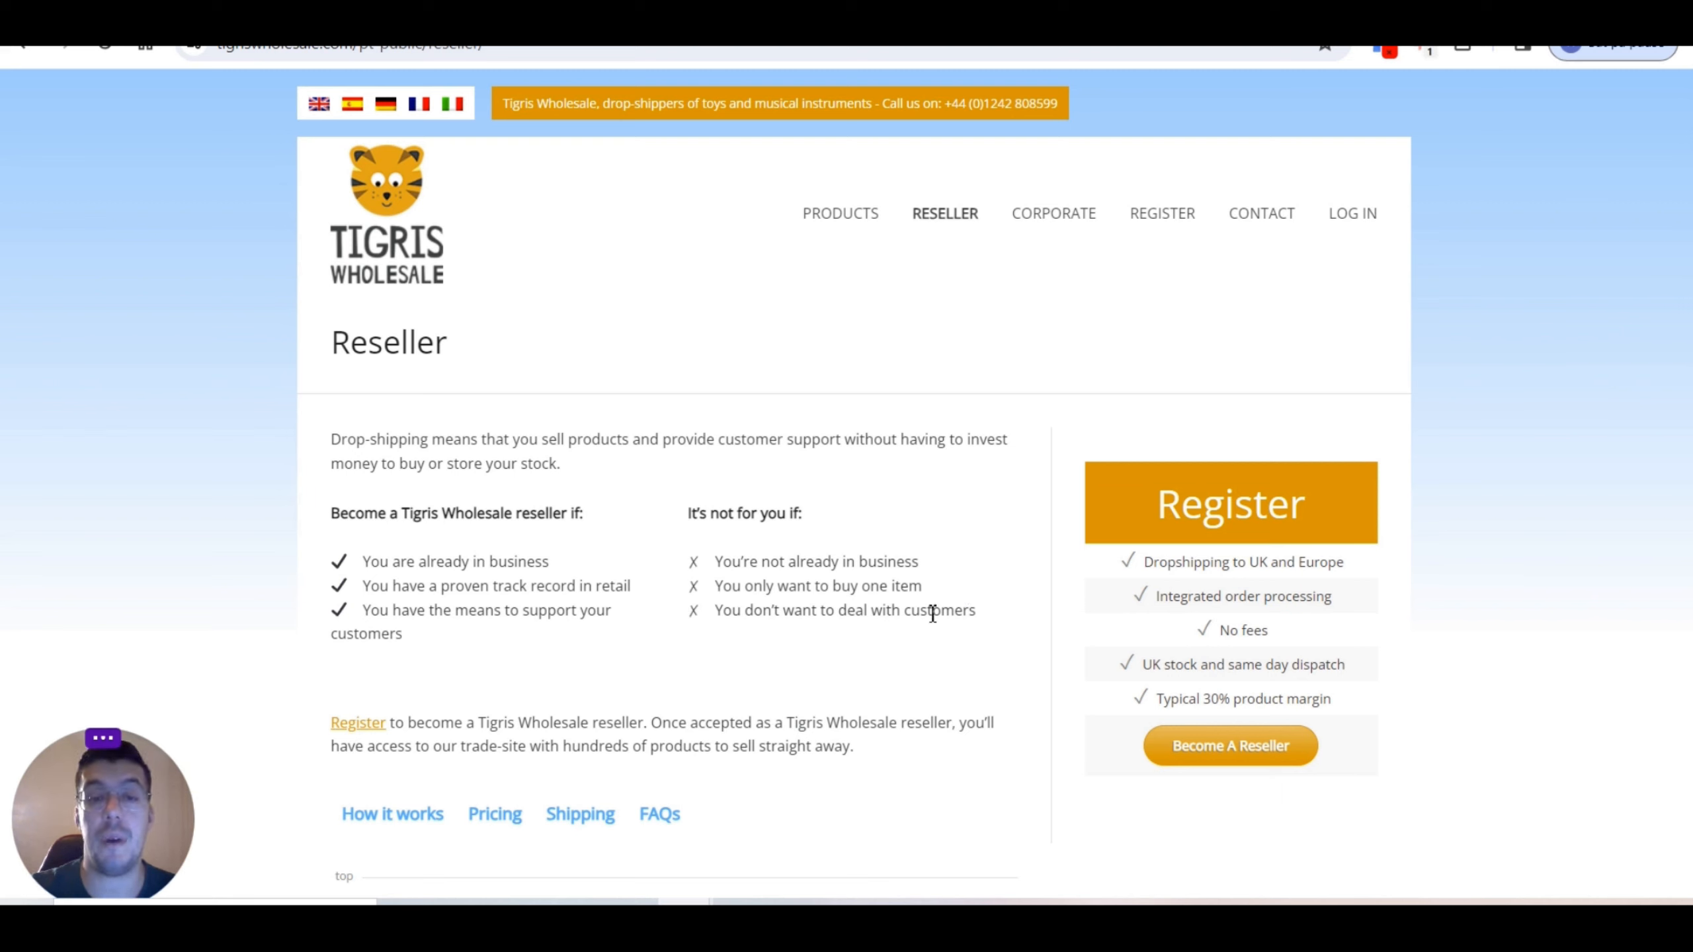
mouse_move(840, 635)
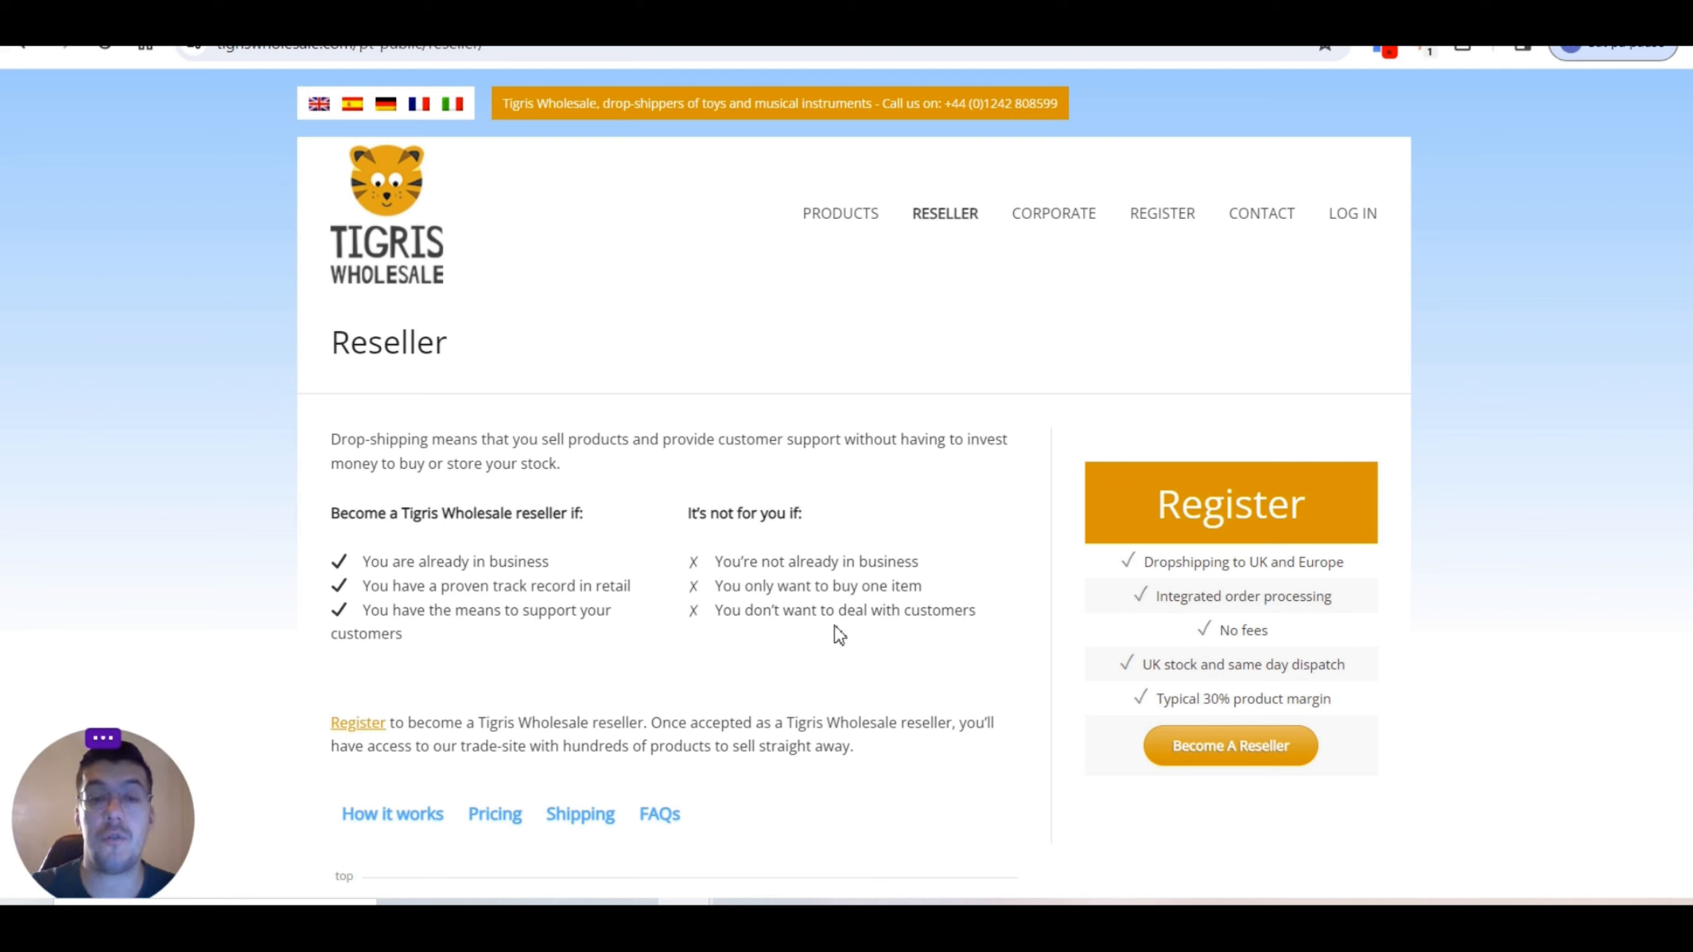
scroll(down, 3)
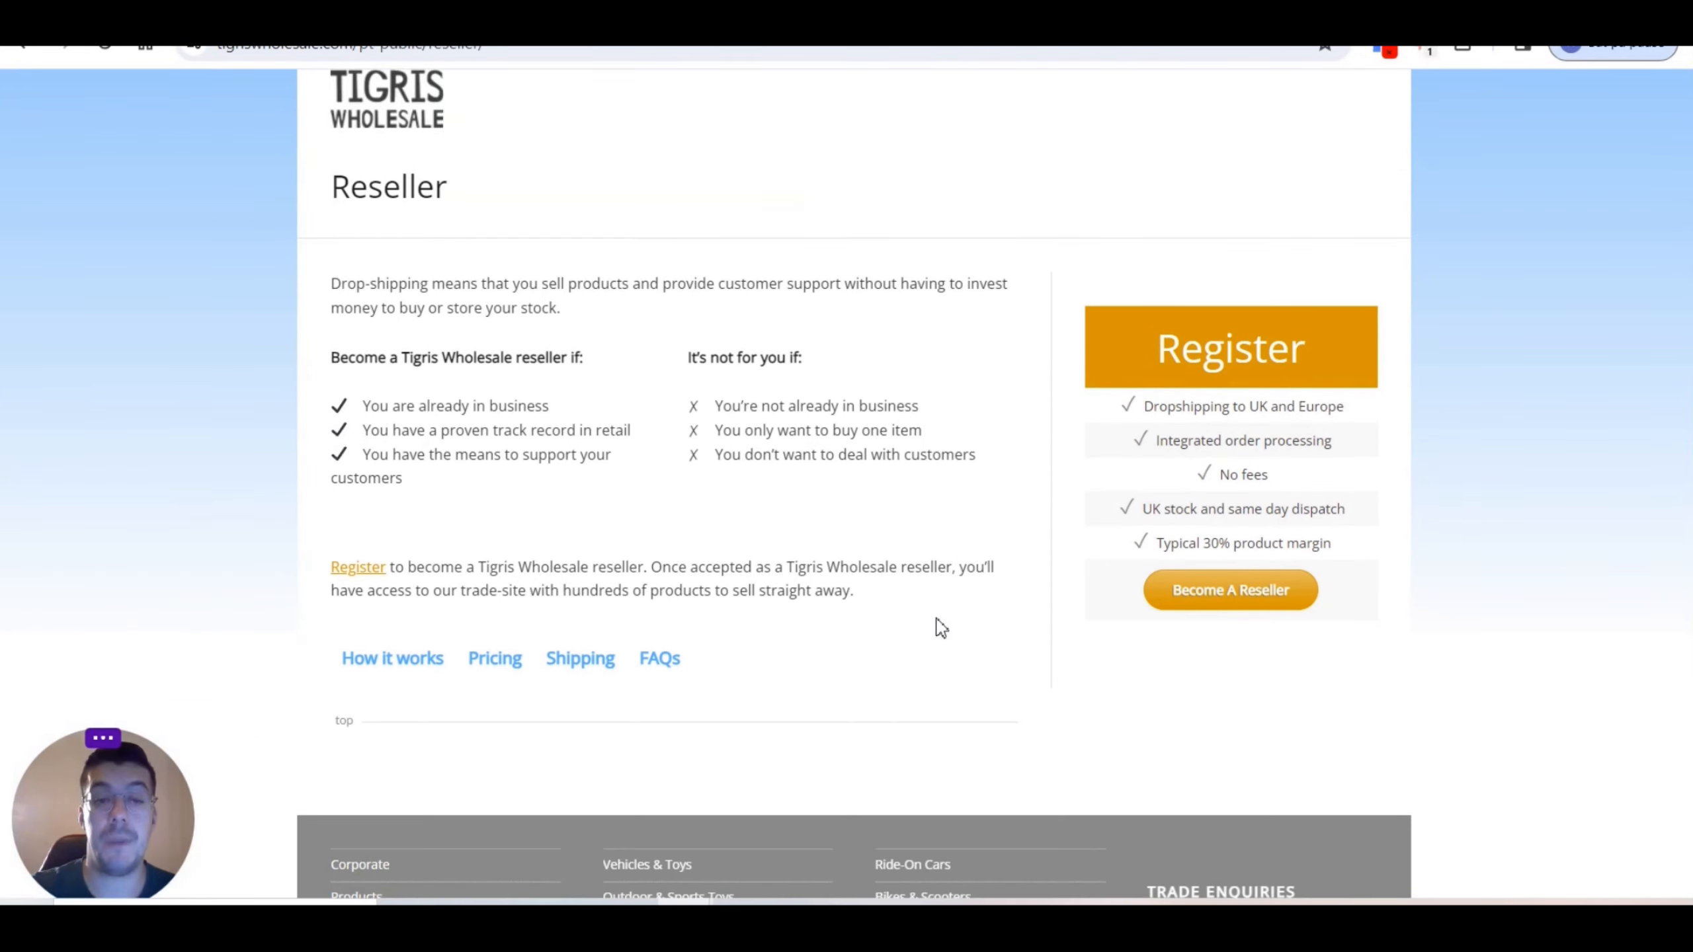
scroll(down, 3)
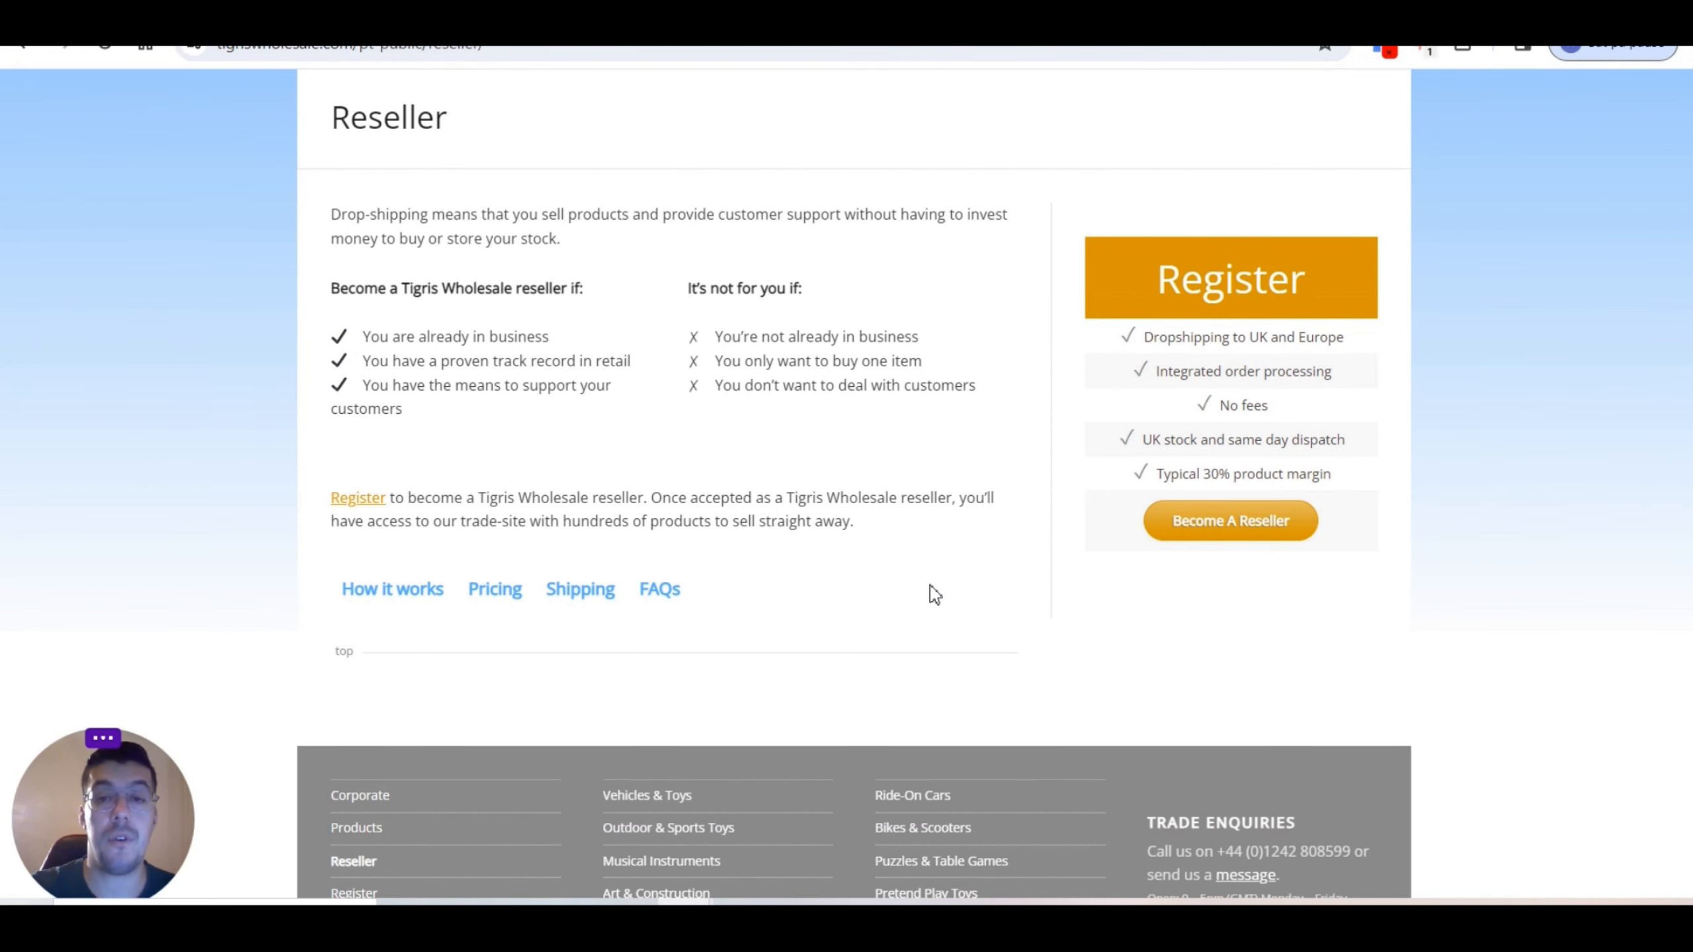
mouse_move(875, 527)
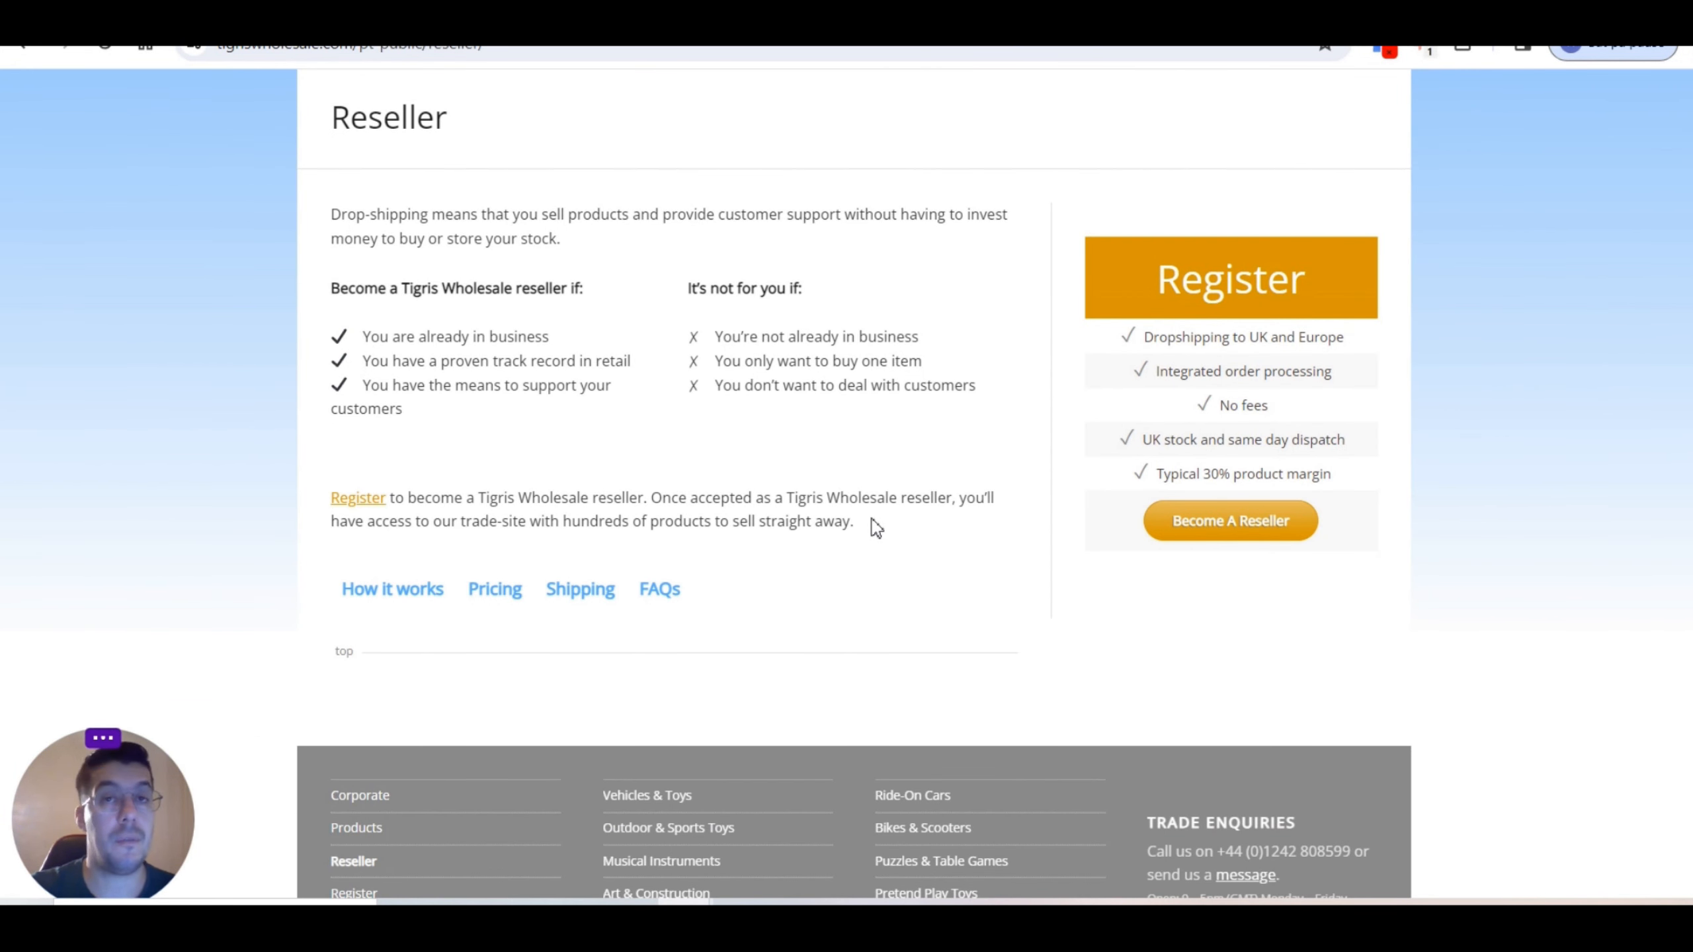
mouse_move(952, 475)
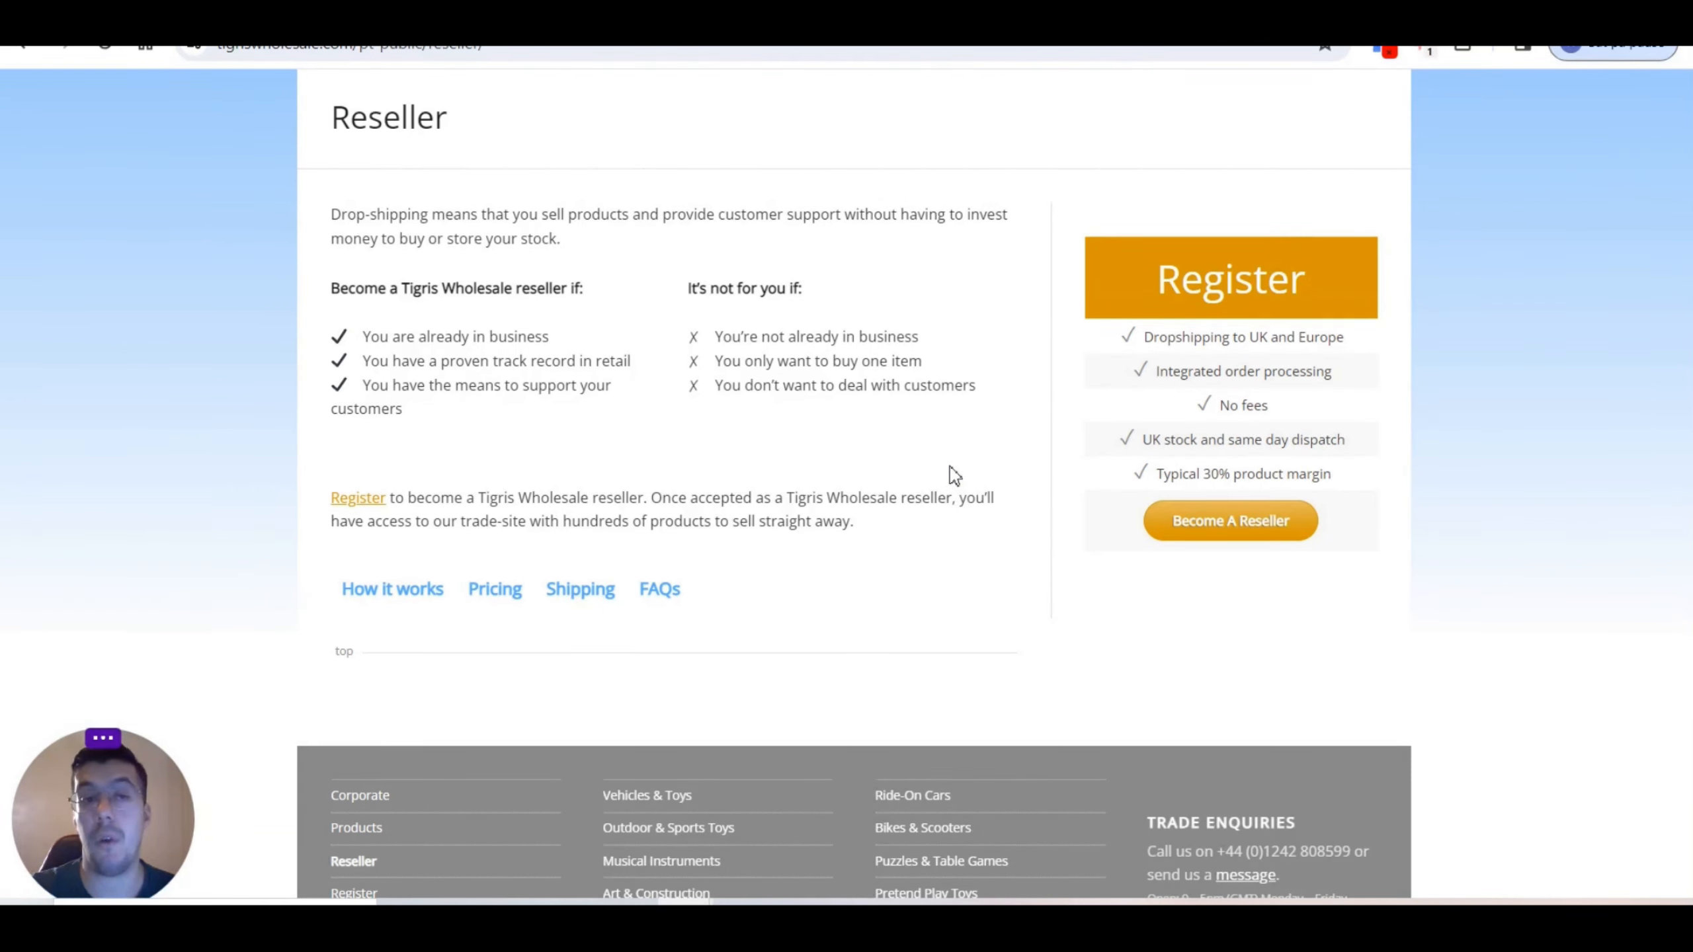
mouse_move(903, 467)
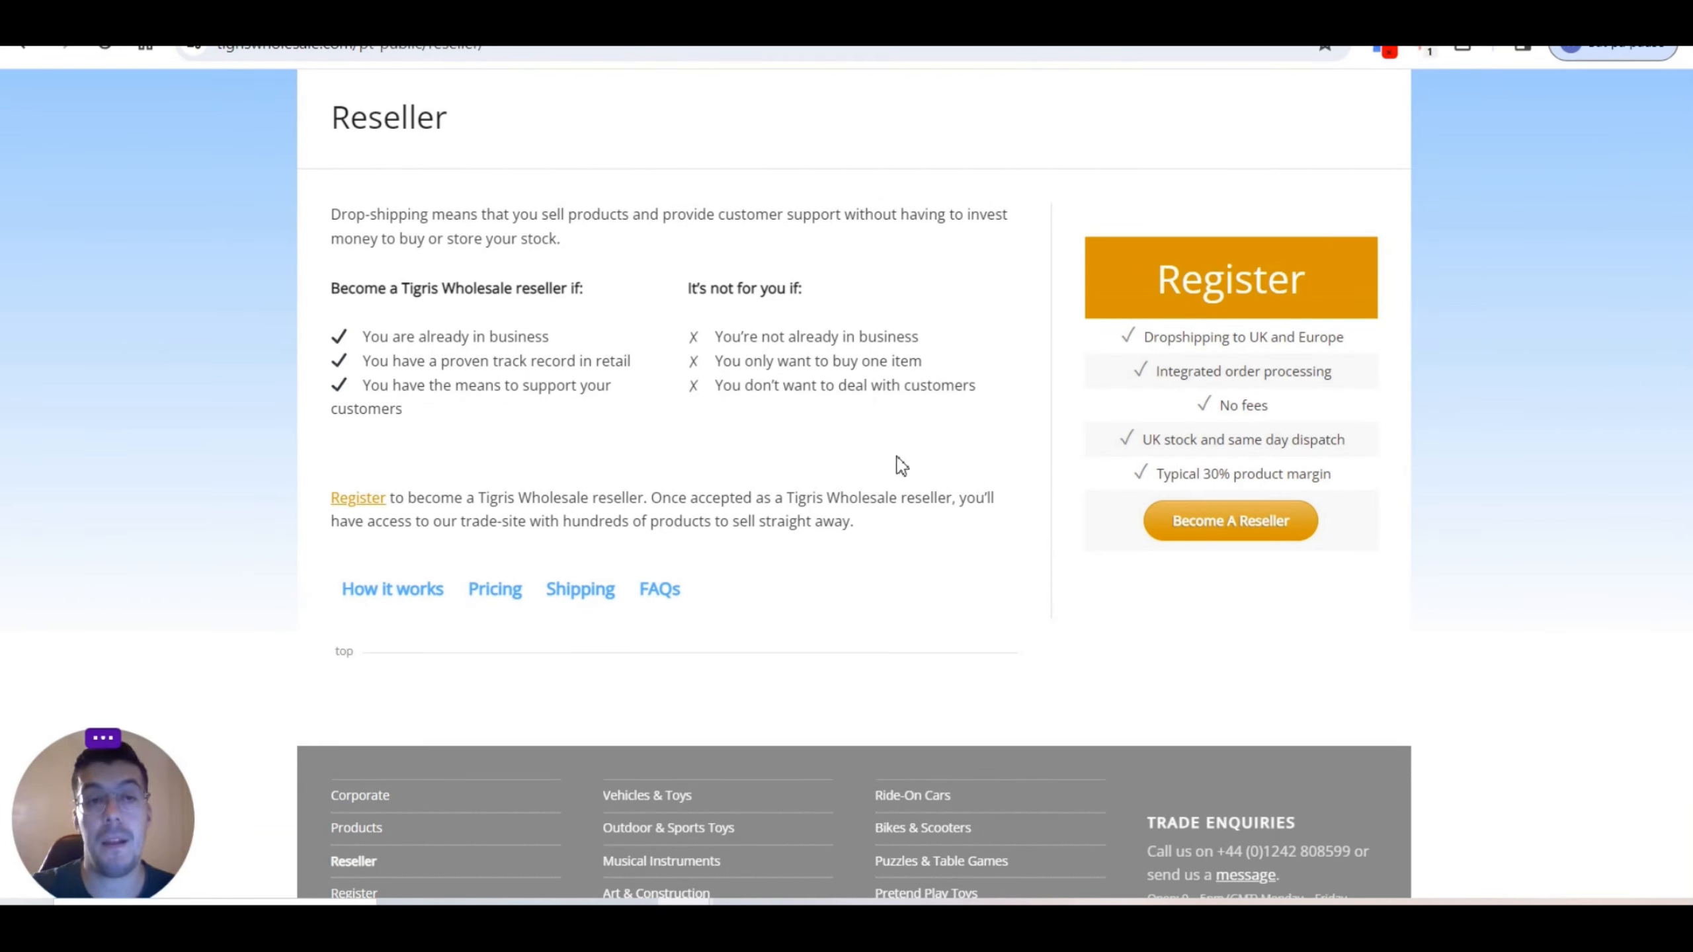
mouse_move(1181, 336)
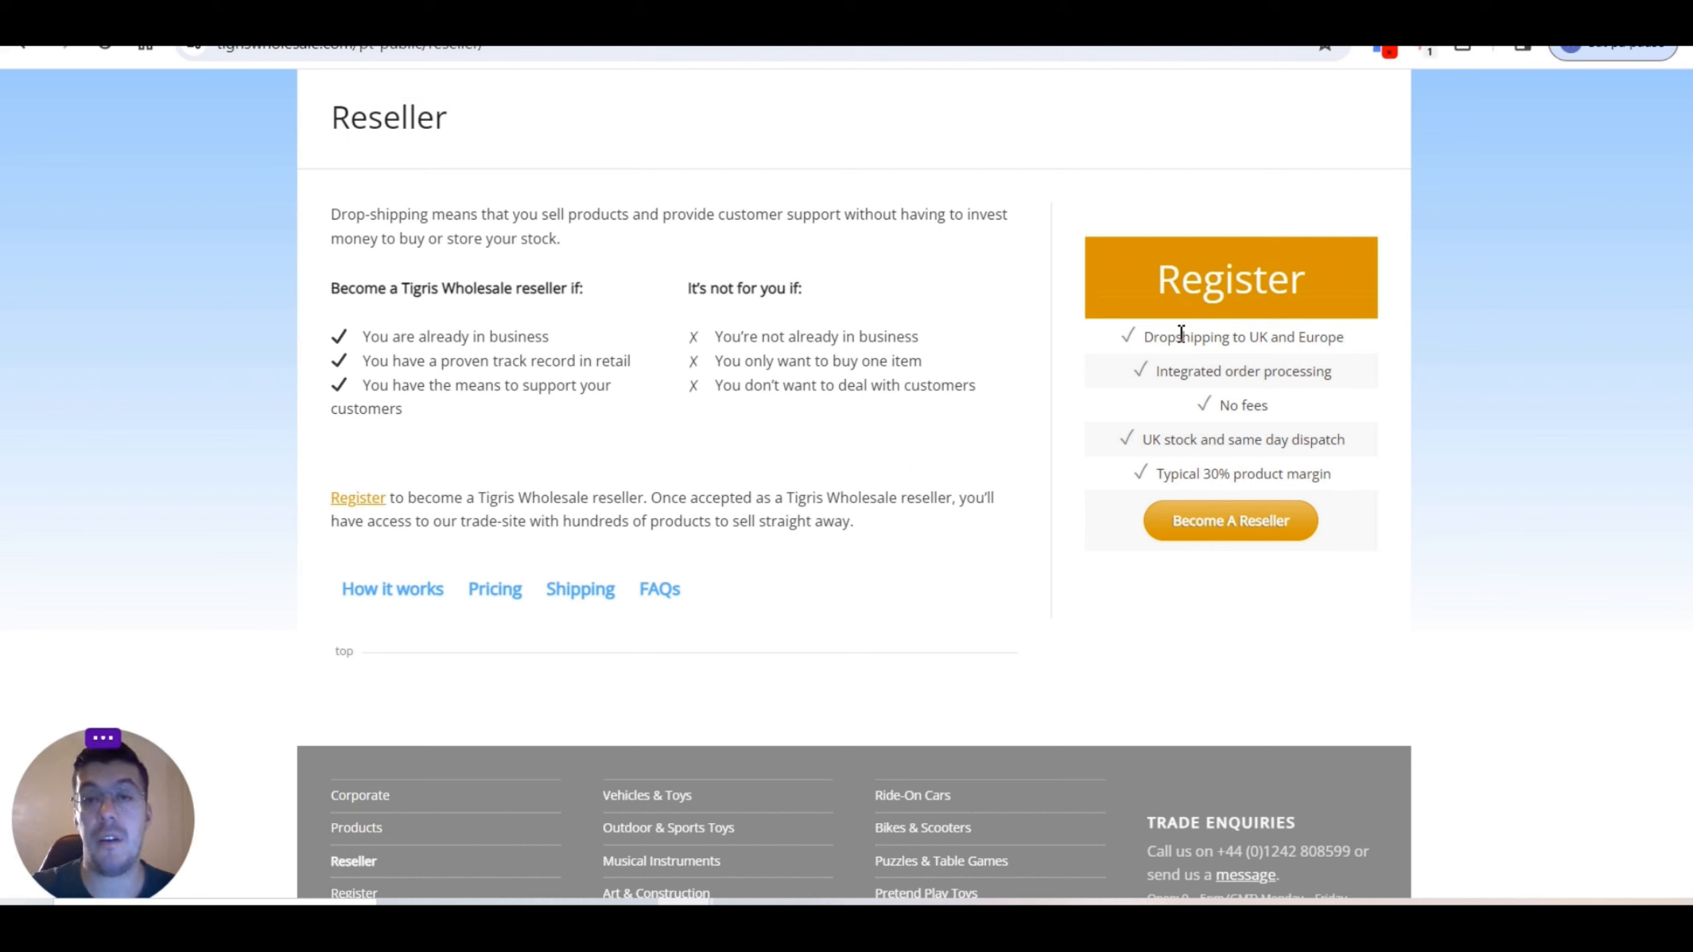
mouse_move(1226, 355)
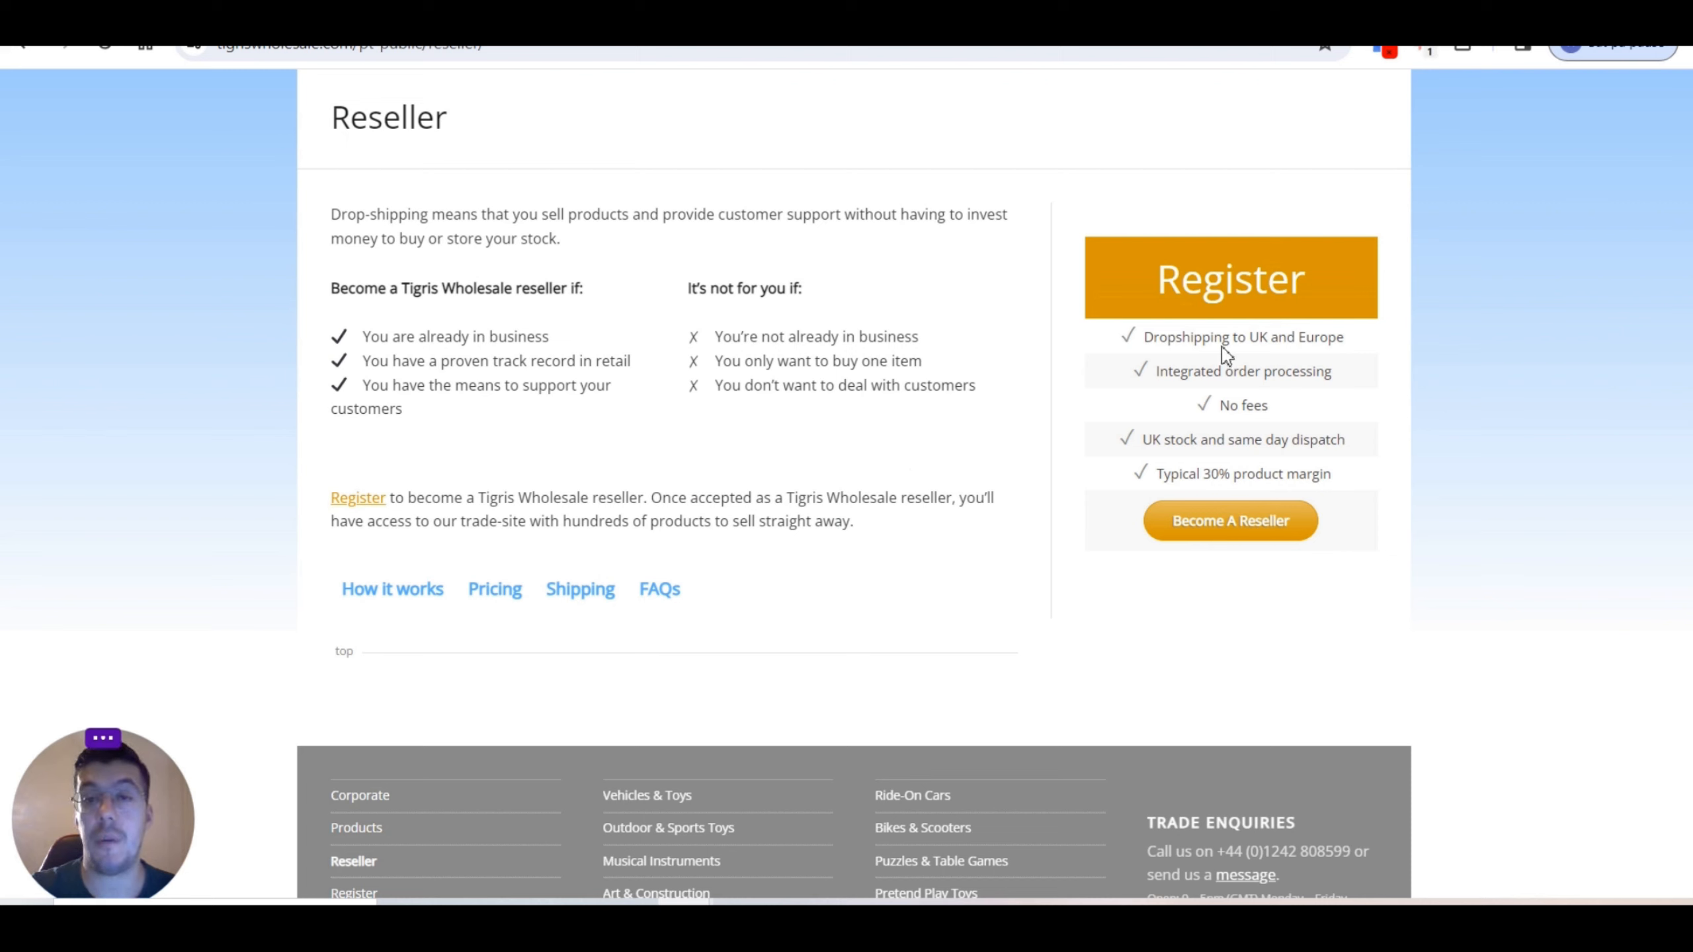
mouse_move(1374, 360)
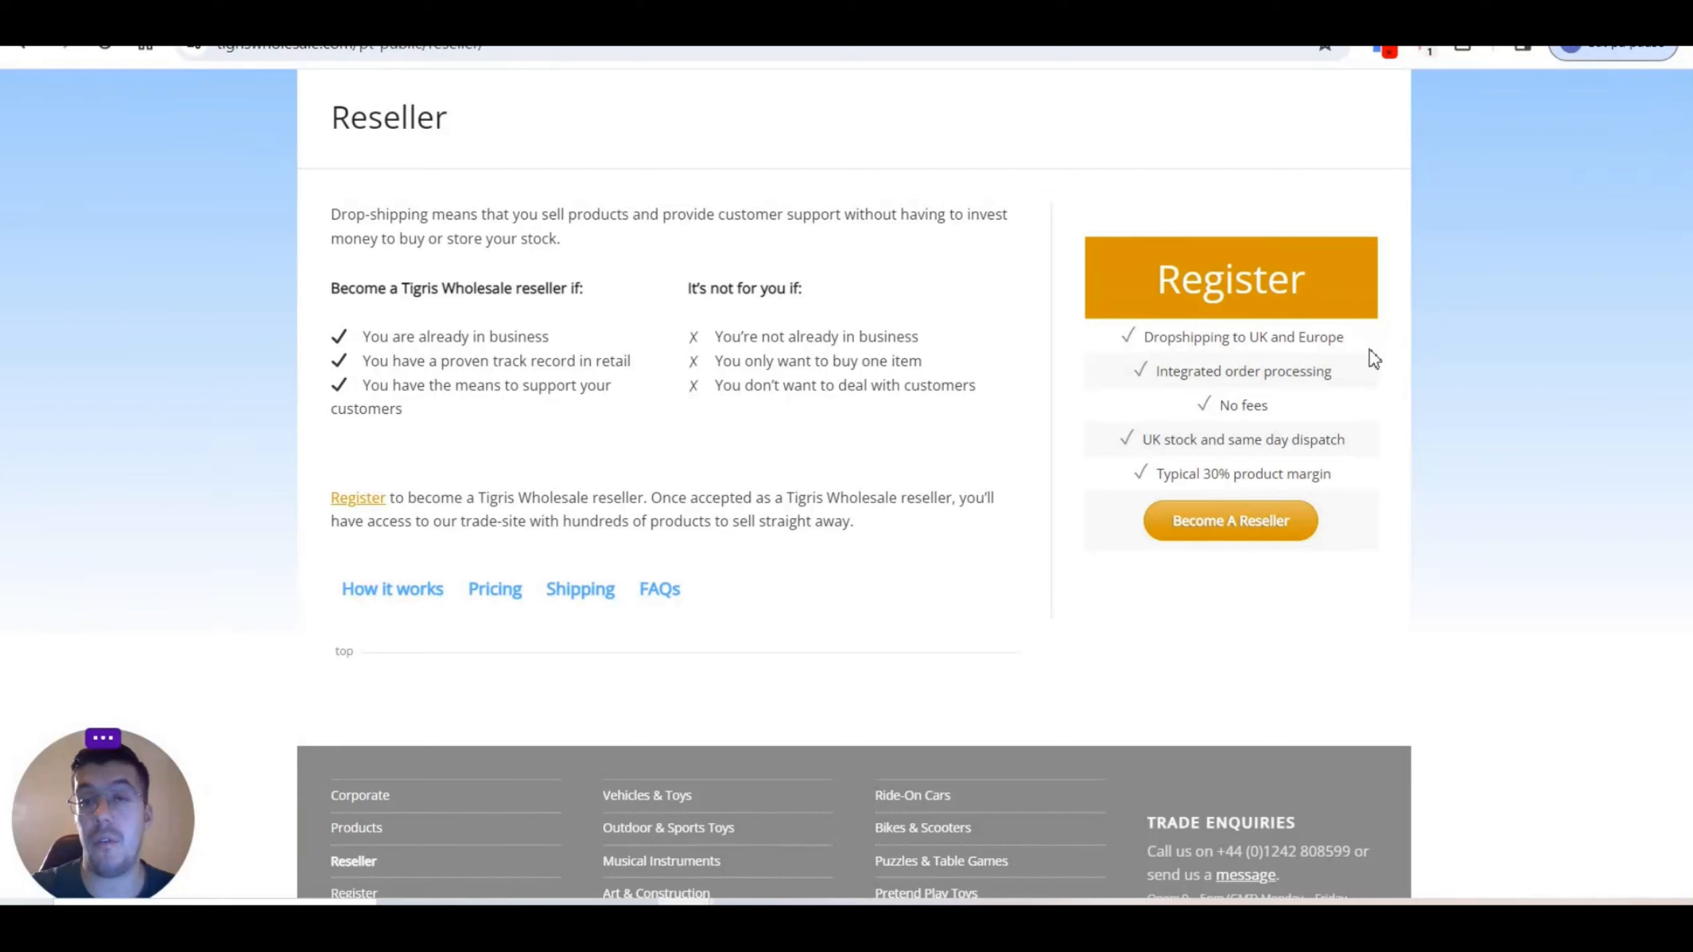
mouse_move(1344, 395)
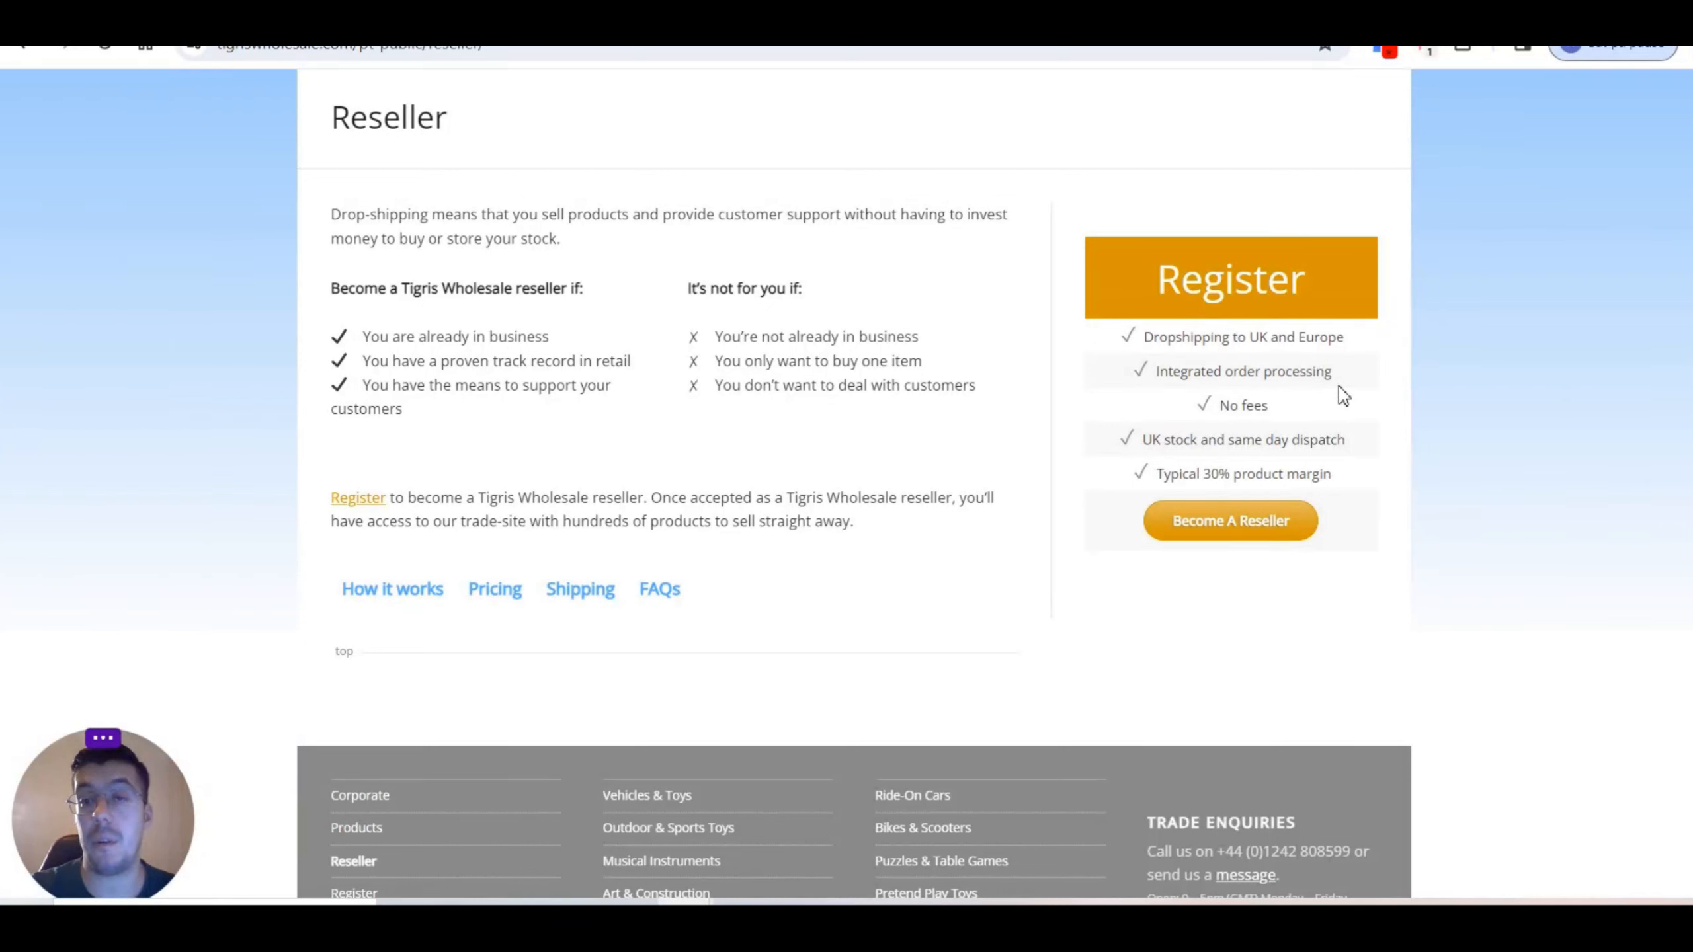
mouse_move(1233, 467)
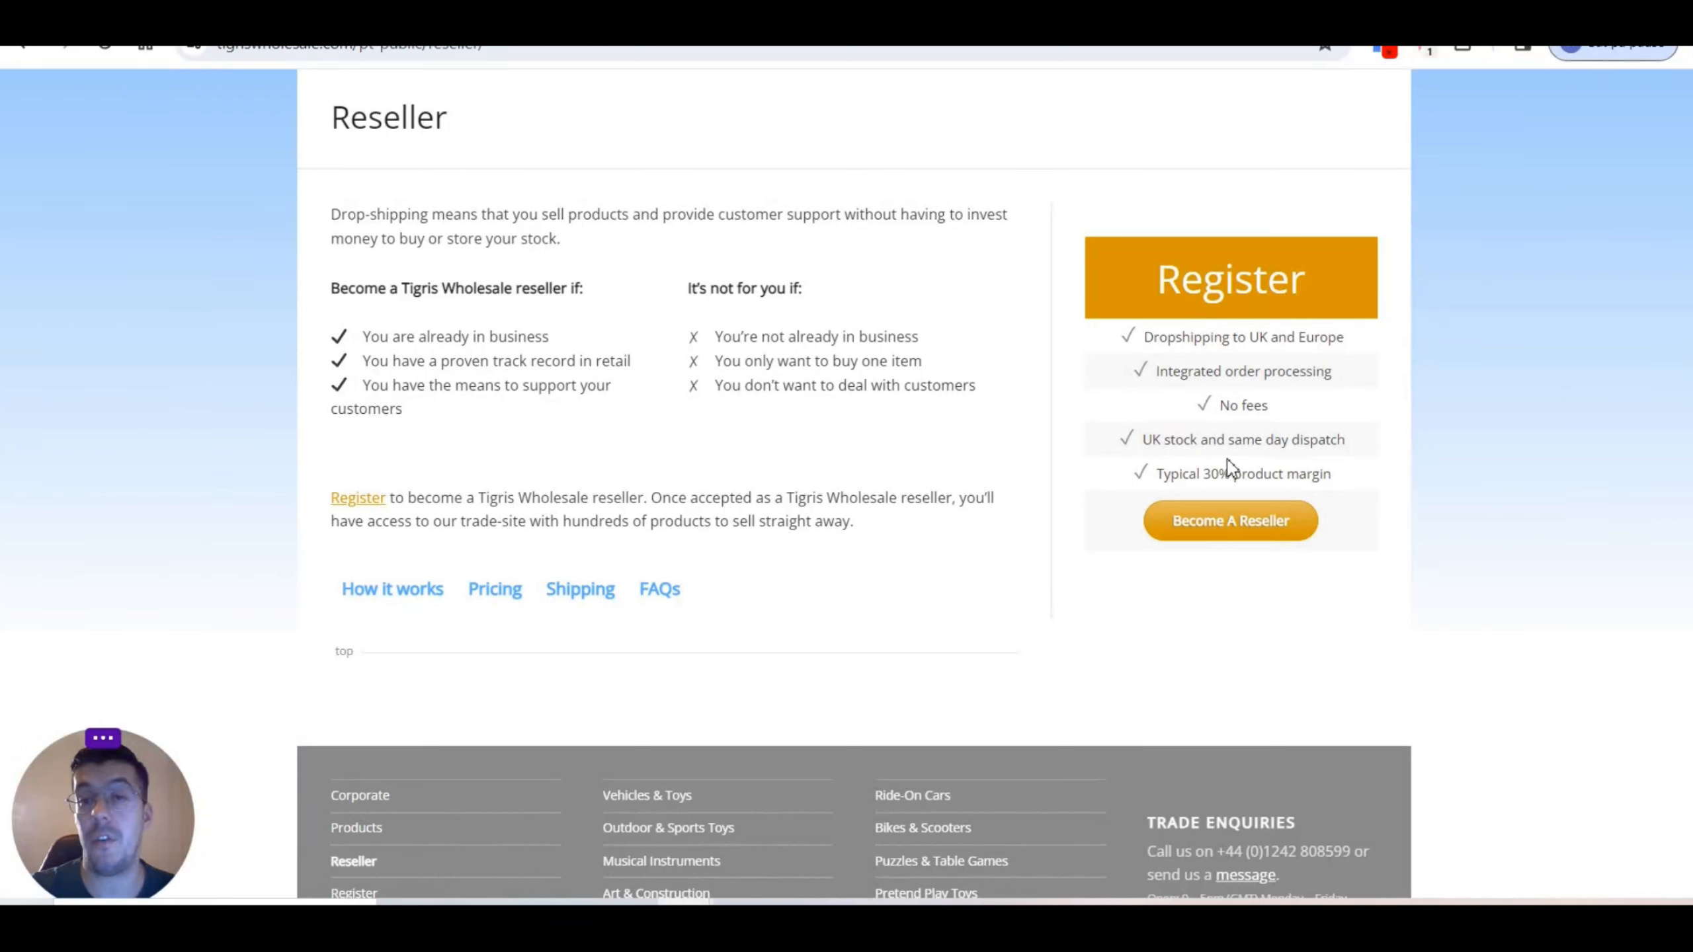
mouse_move(1343, 471)
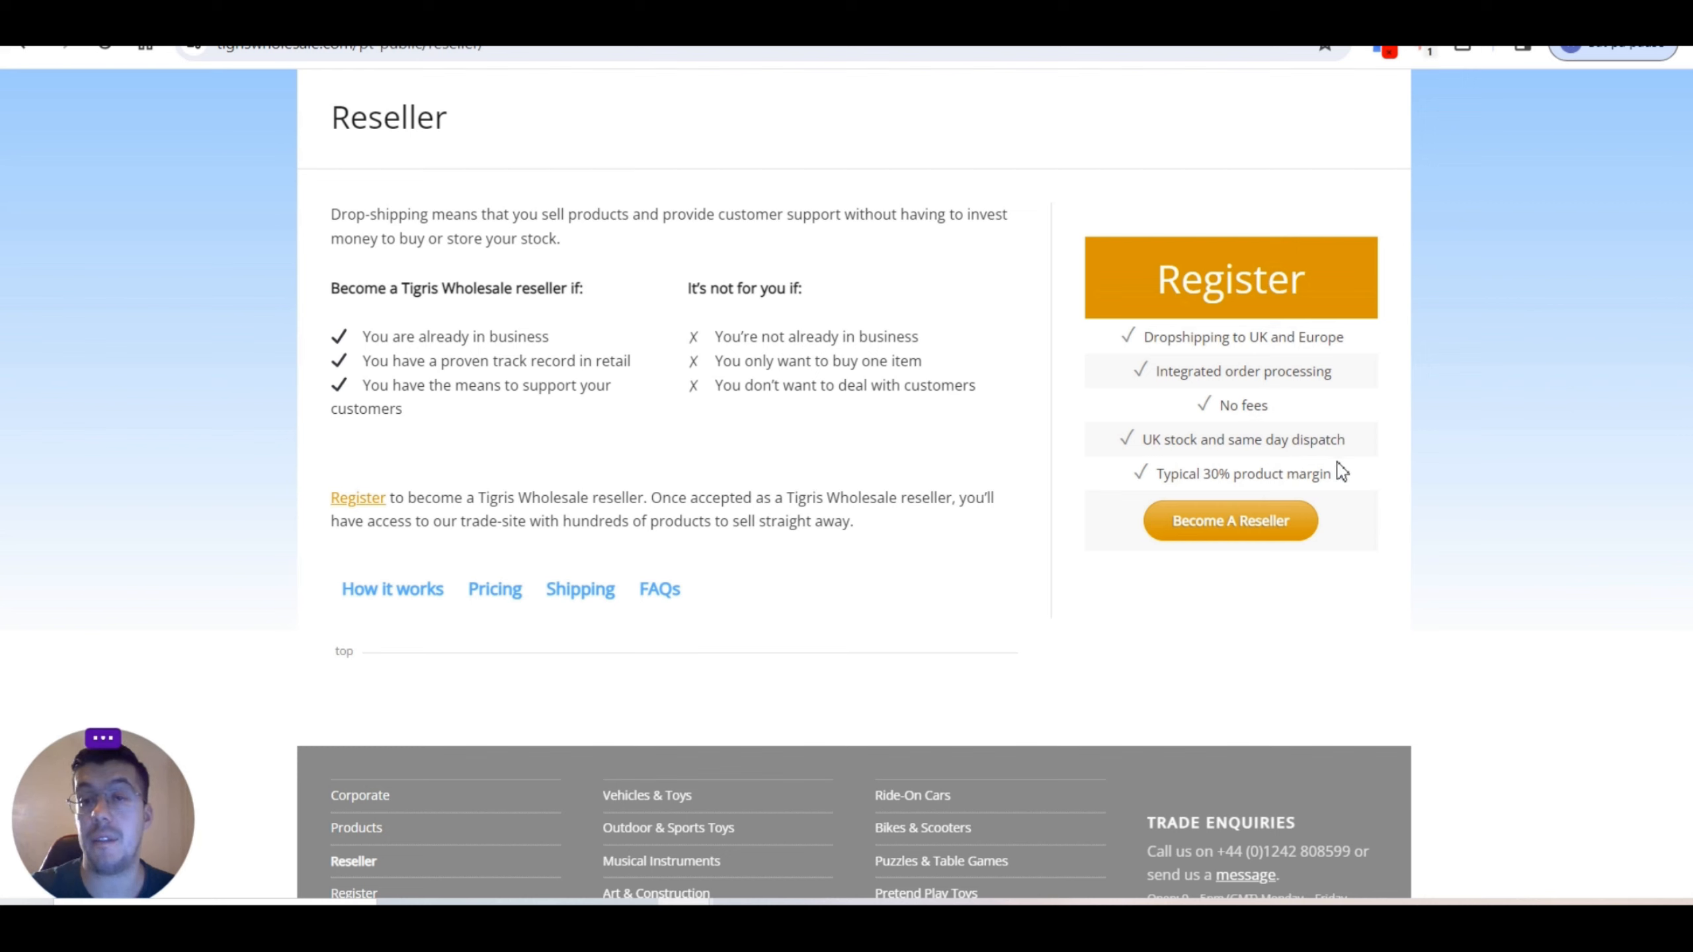
mouse_move(1263, 498)
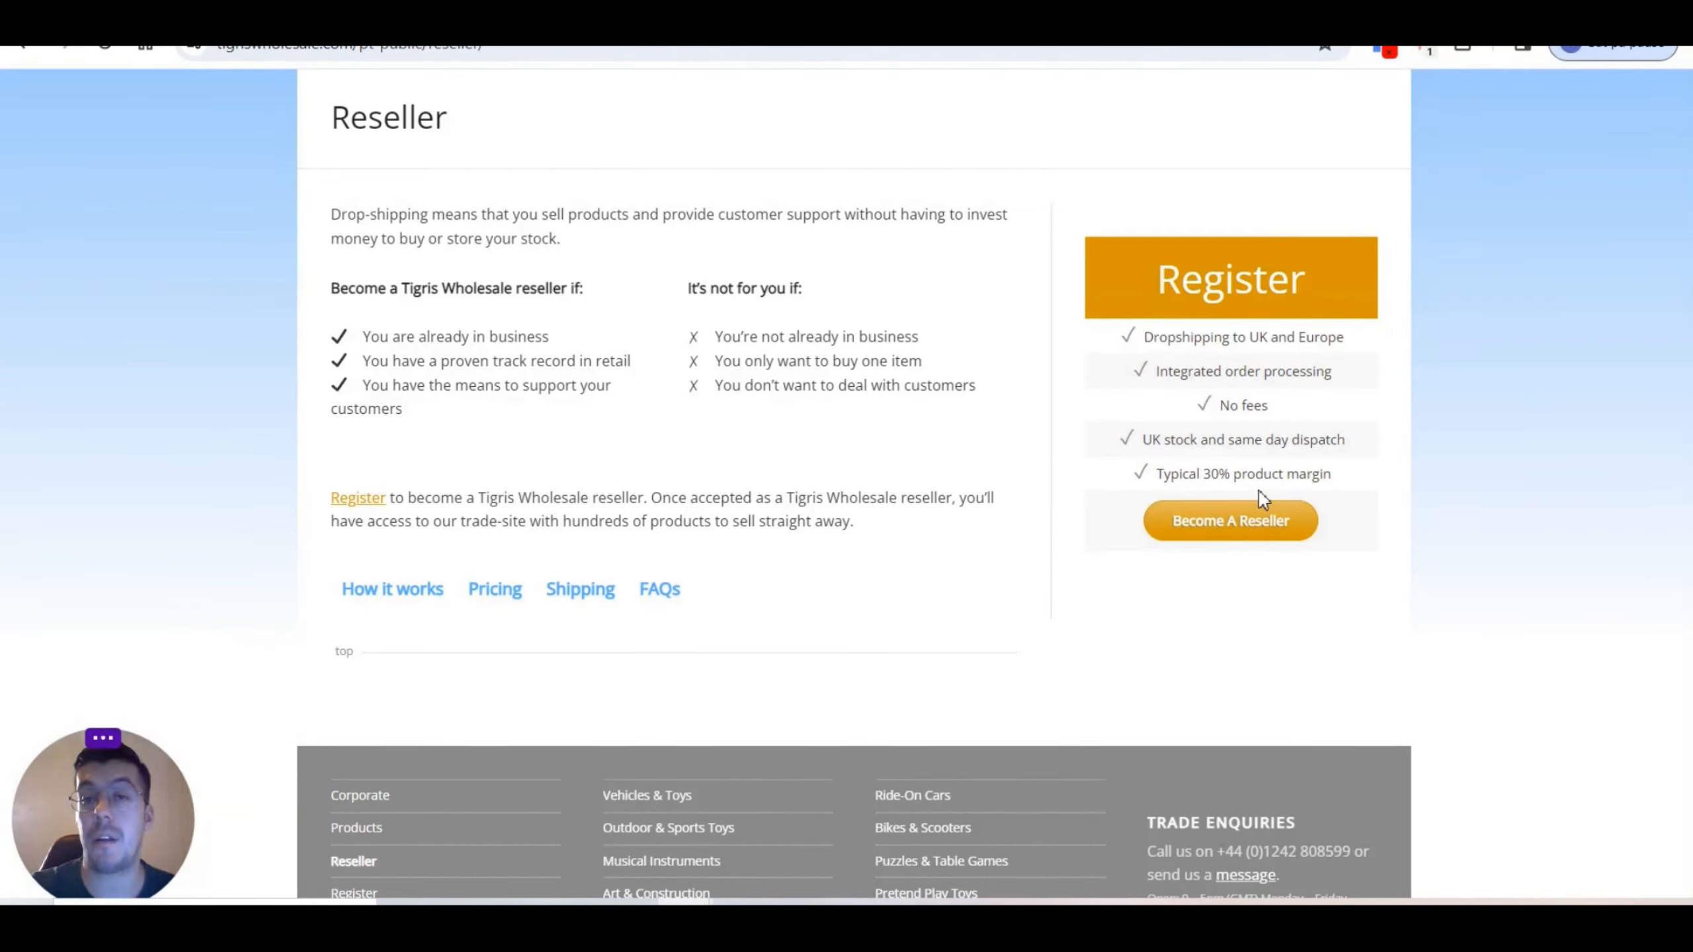
mouse_move(1252, 527)
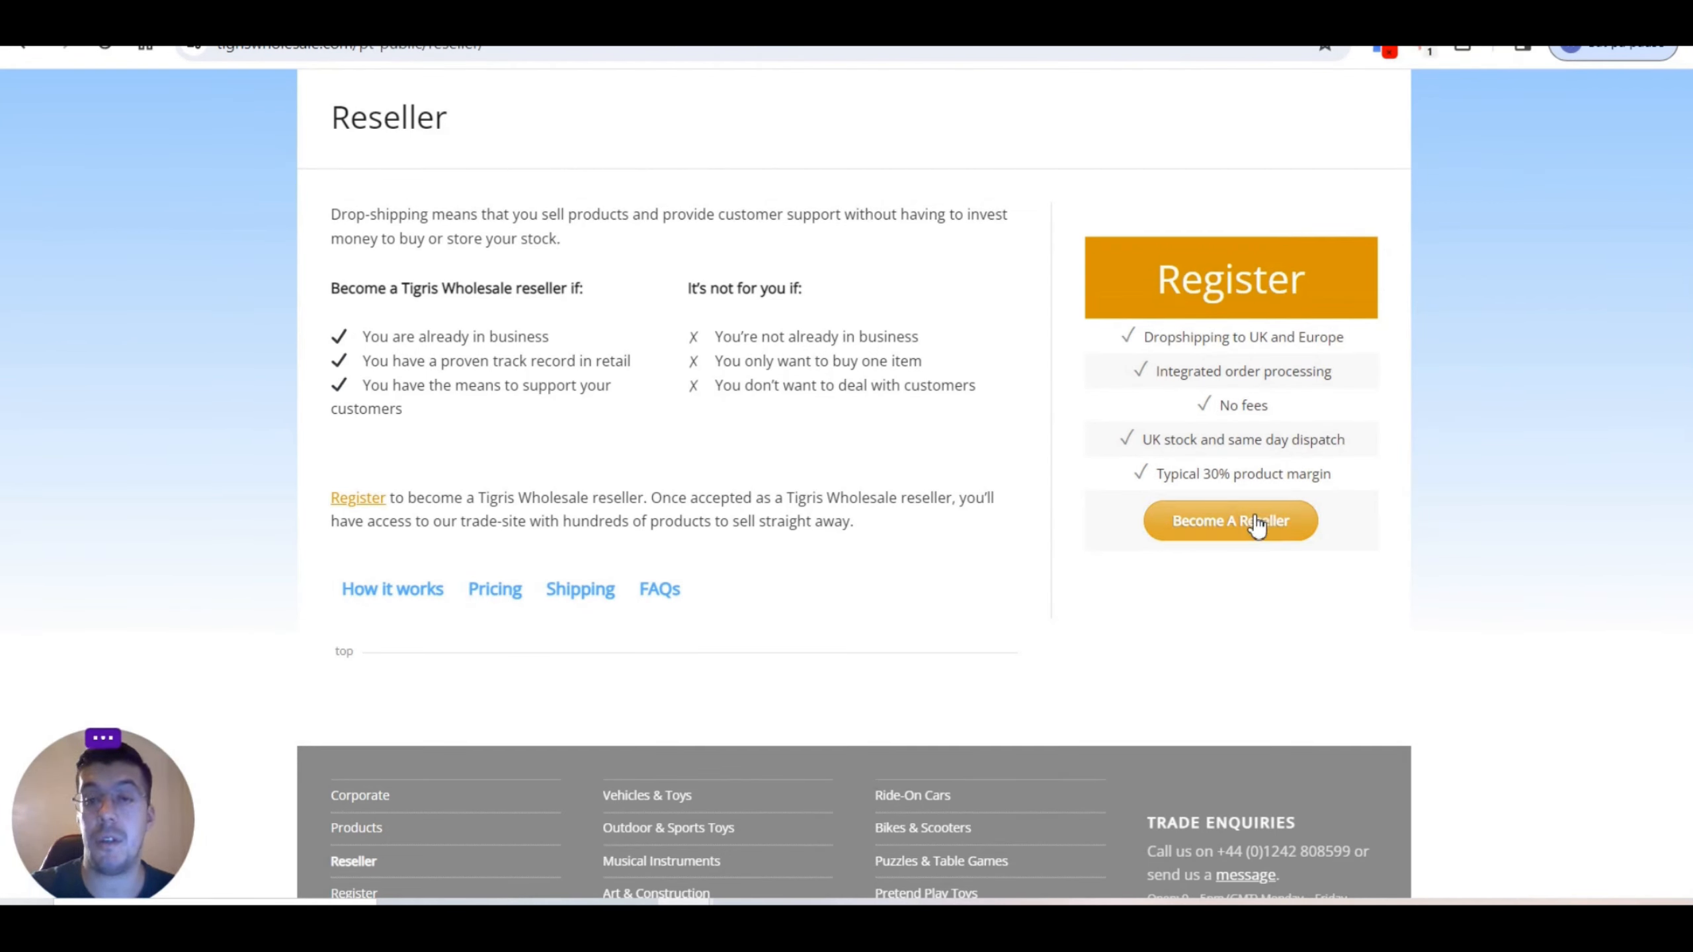
mouse_move(952, 721)
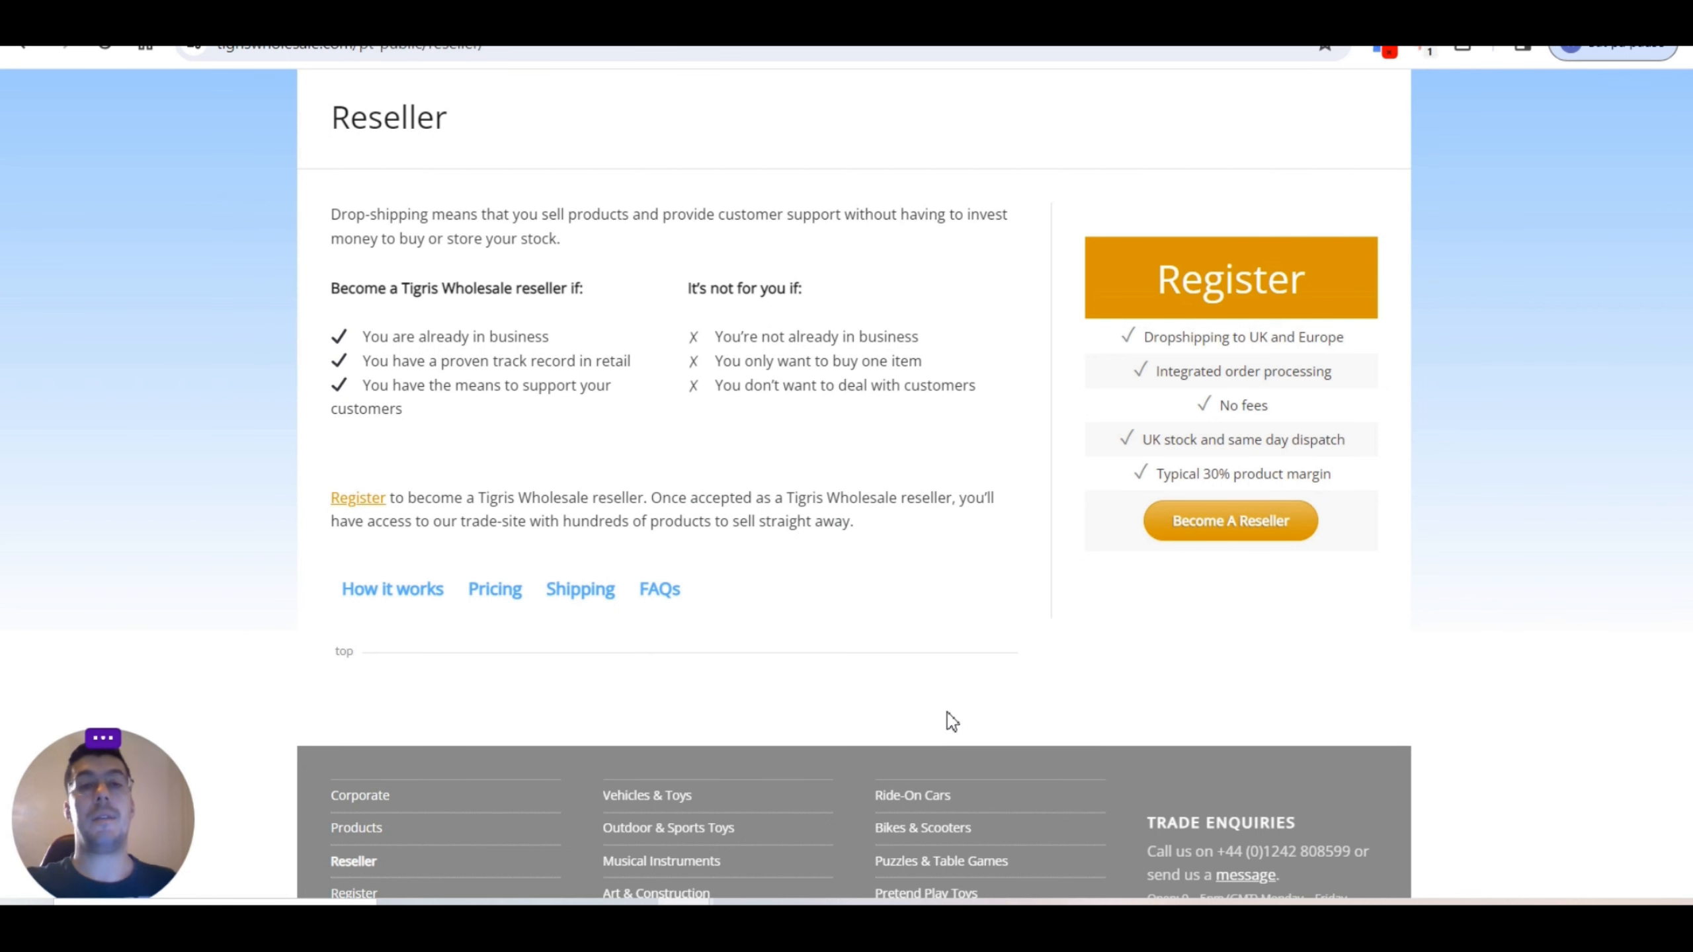
scroll(down, 3)
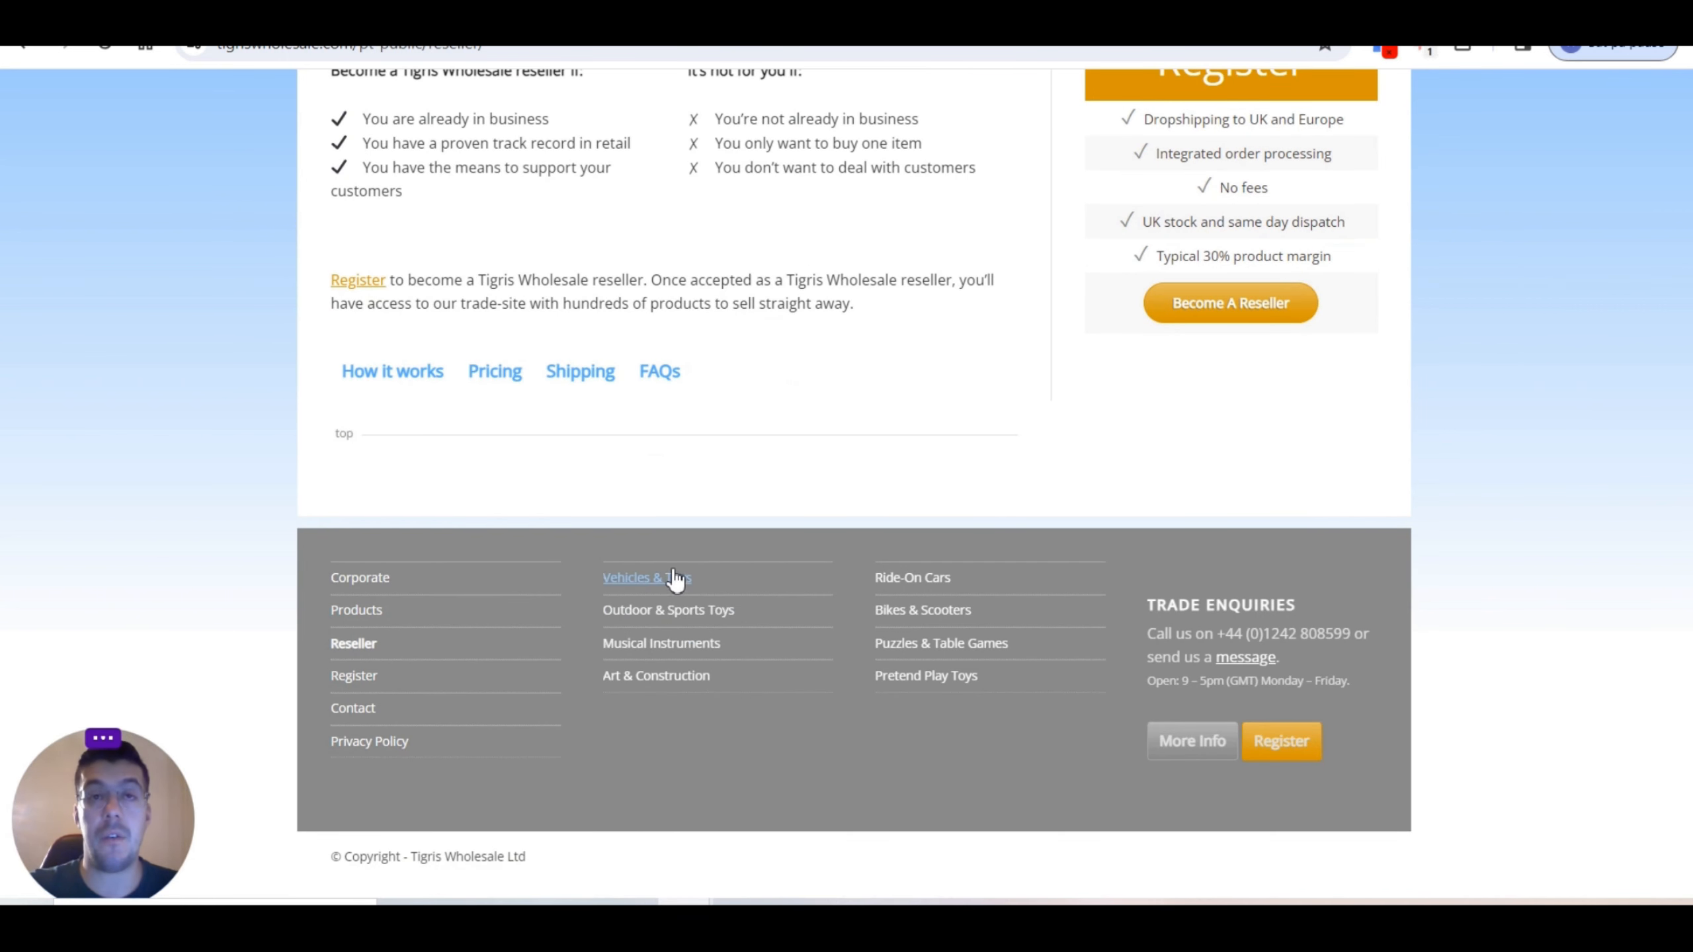
scroll(up, 3)
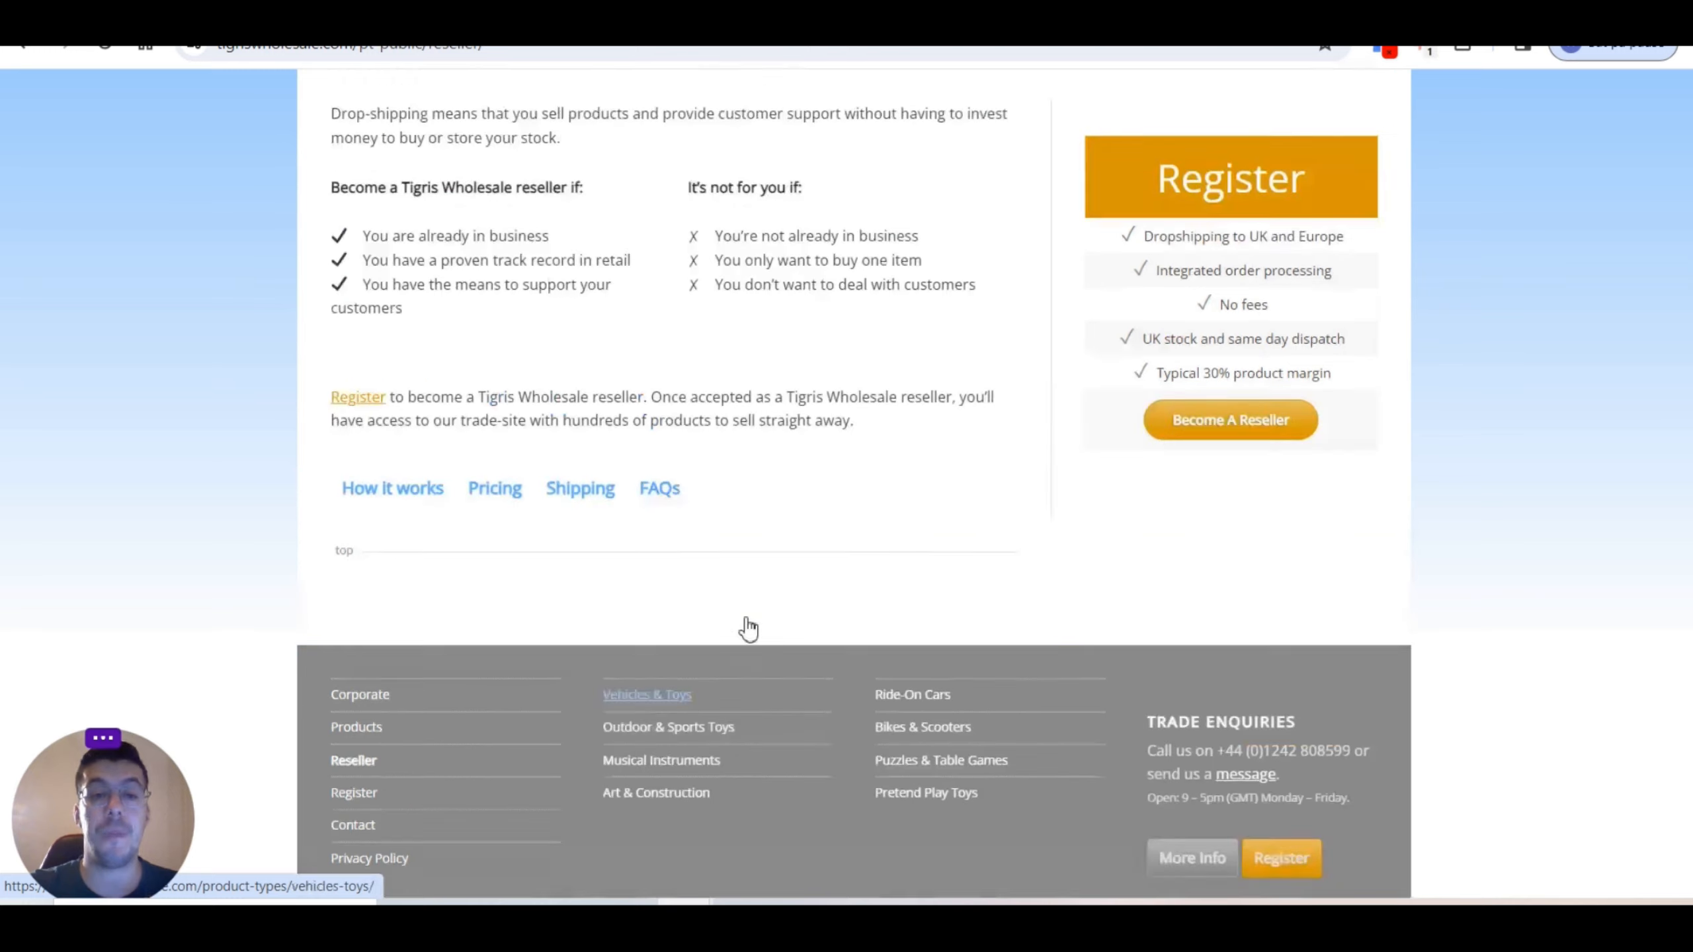
scroll(up, 3)
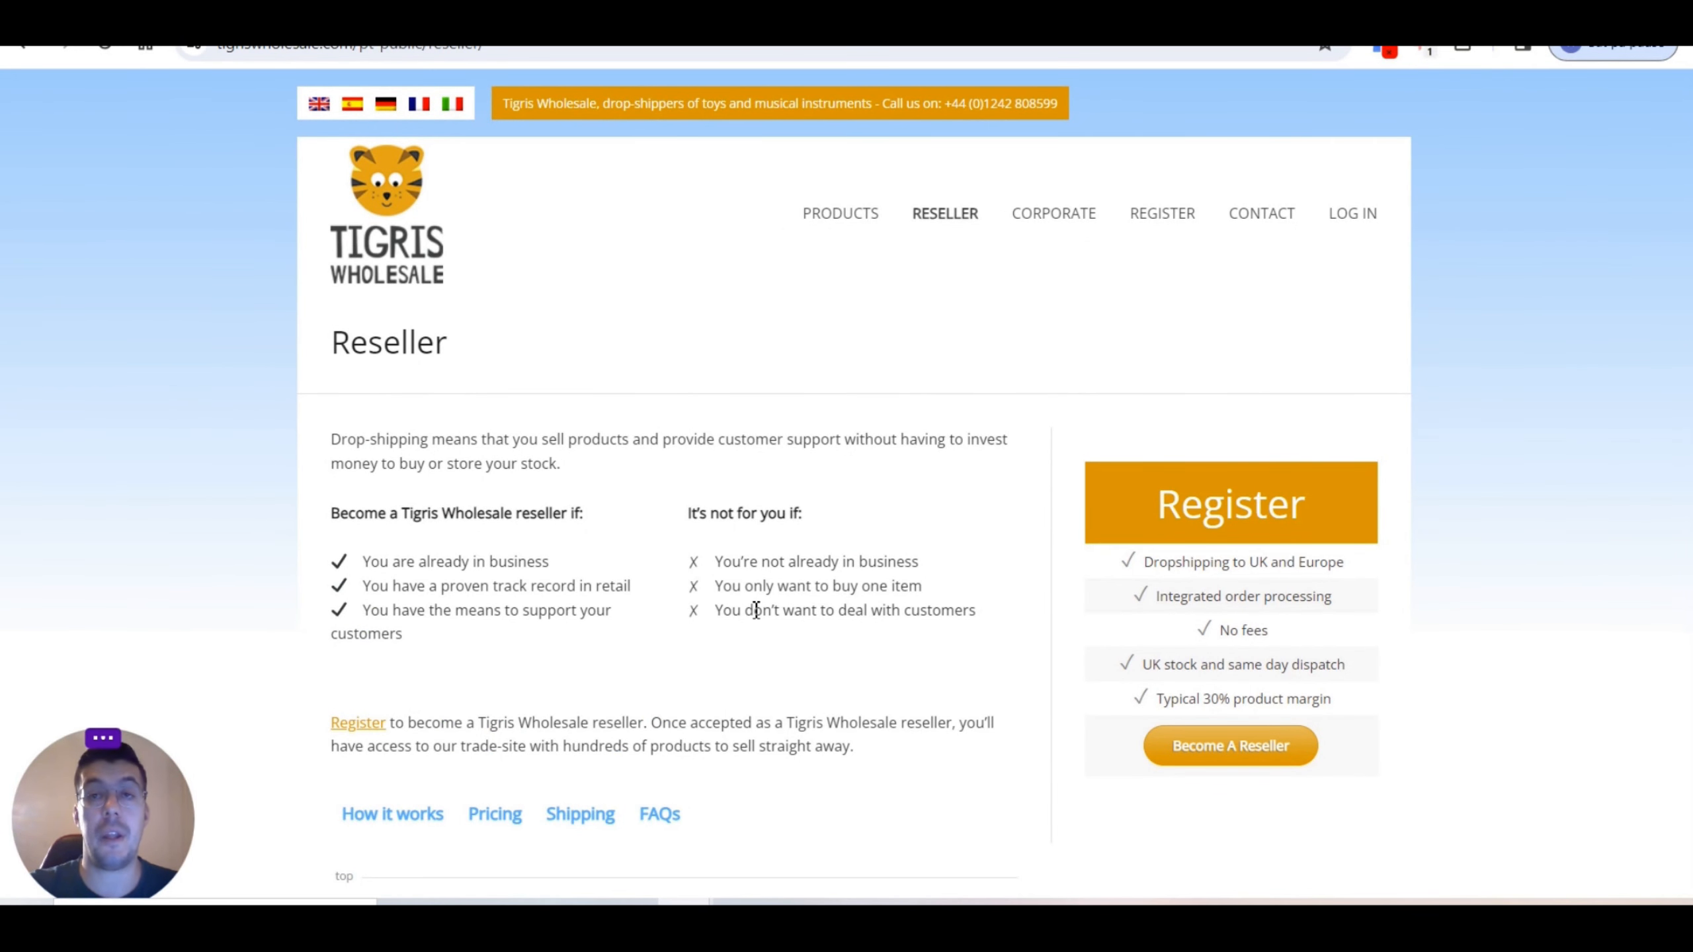
mouse_move(762, 585)
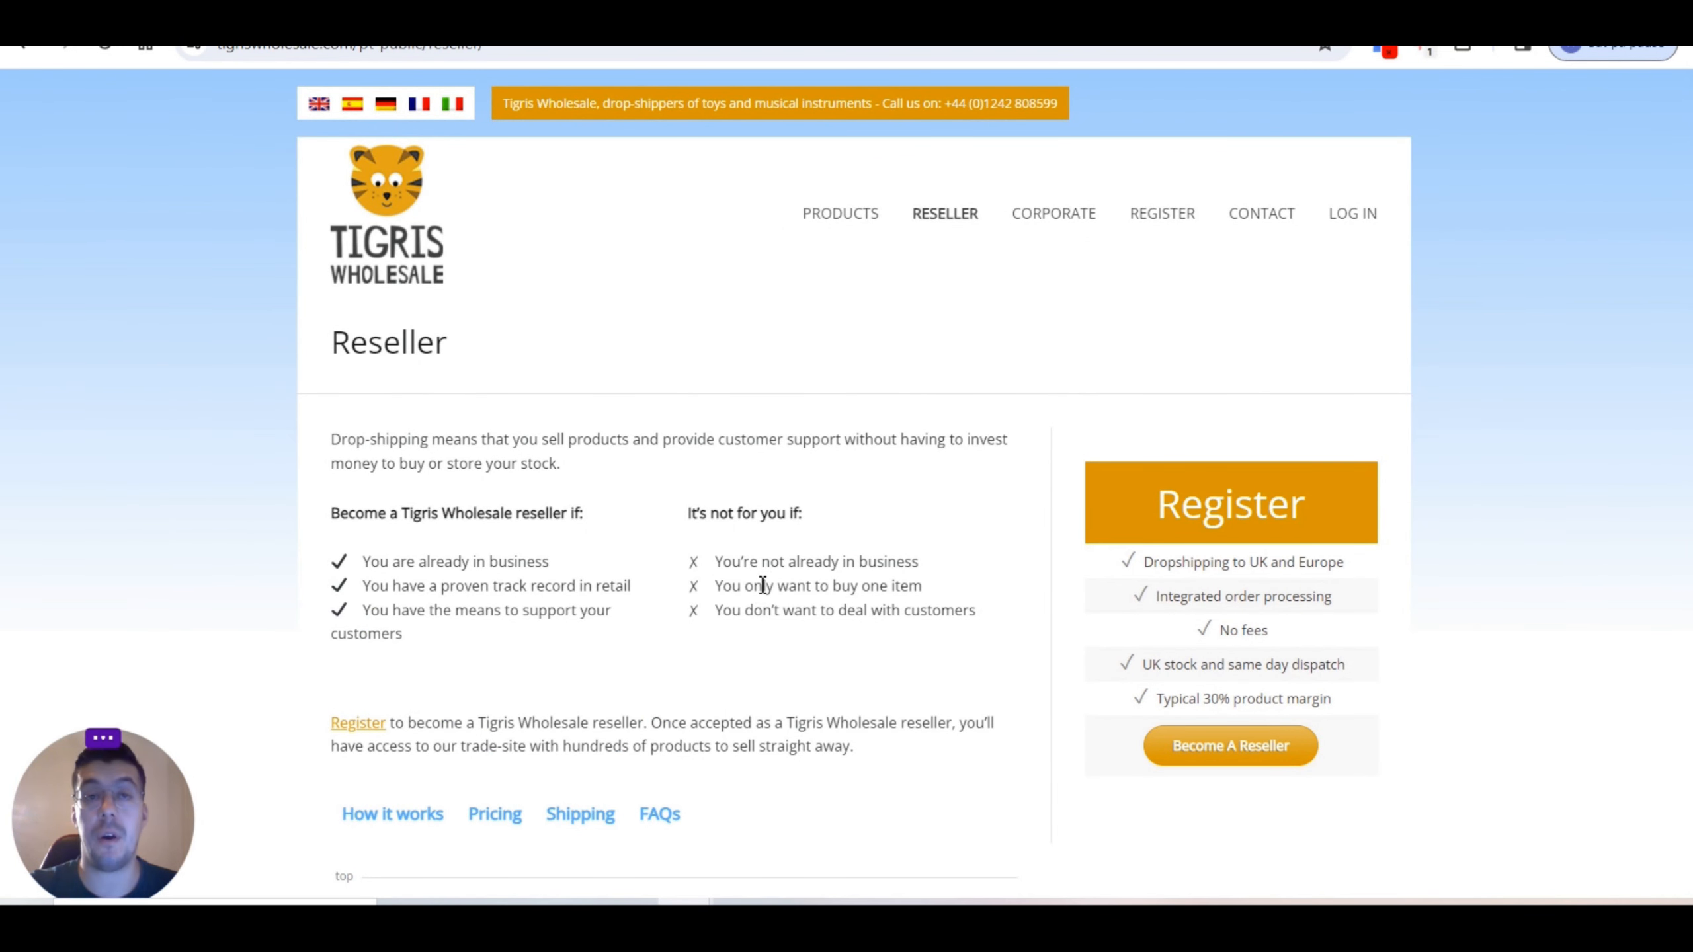
mouse_move(753, 584)
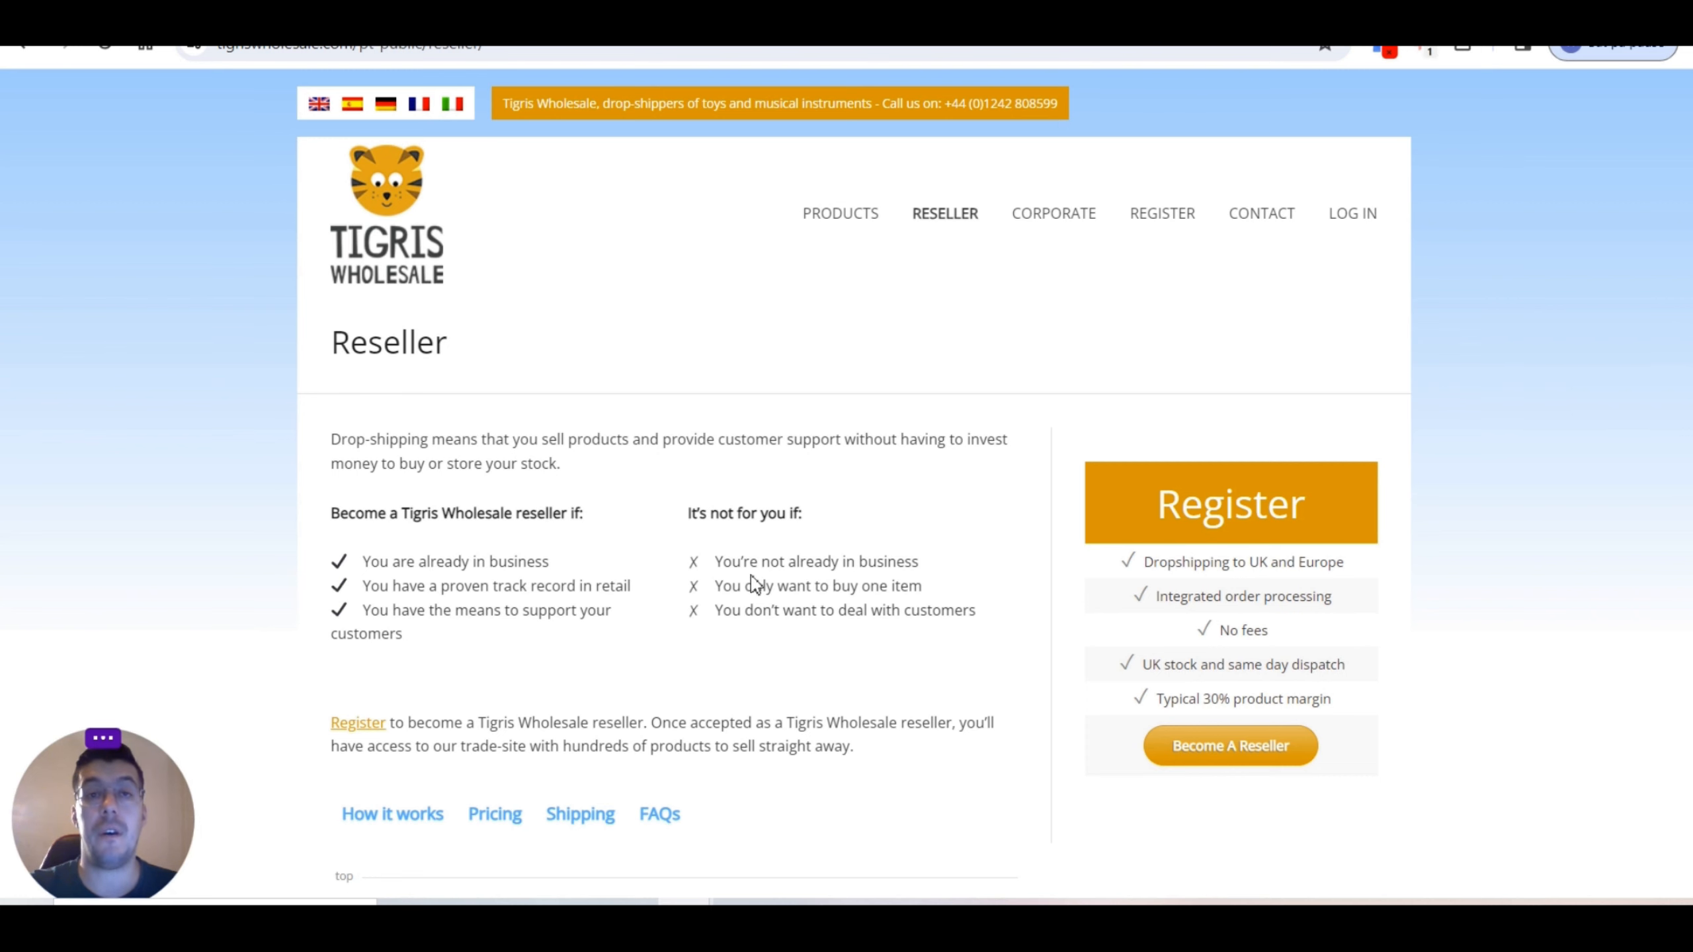
mouse_move(750, 570)
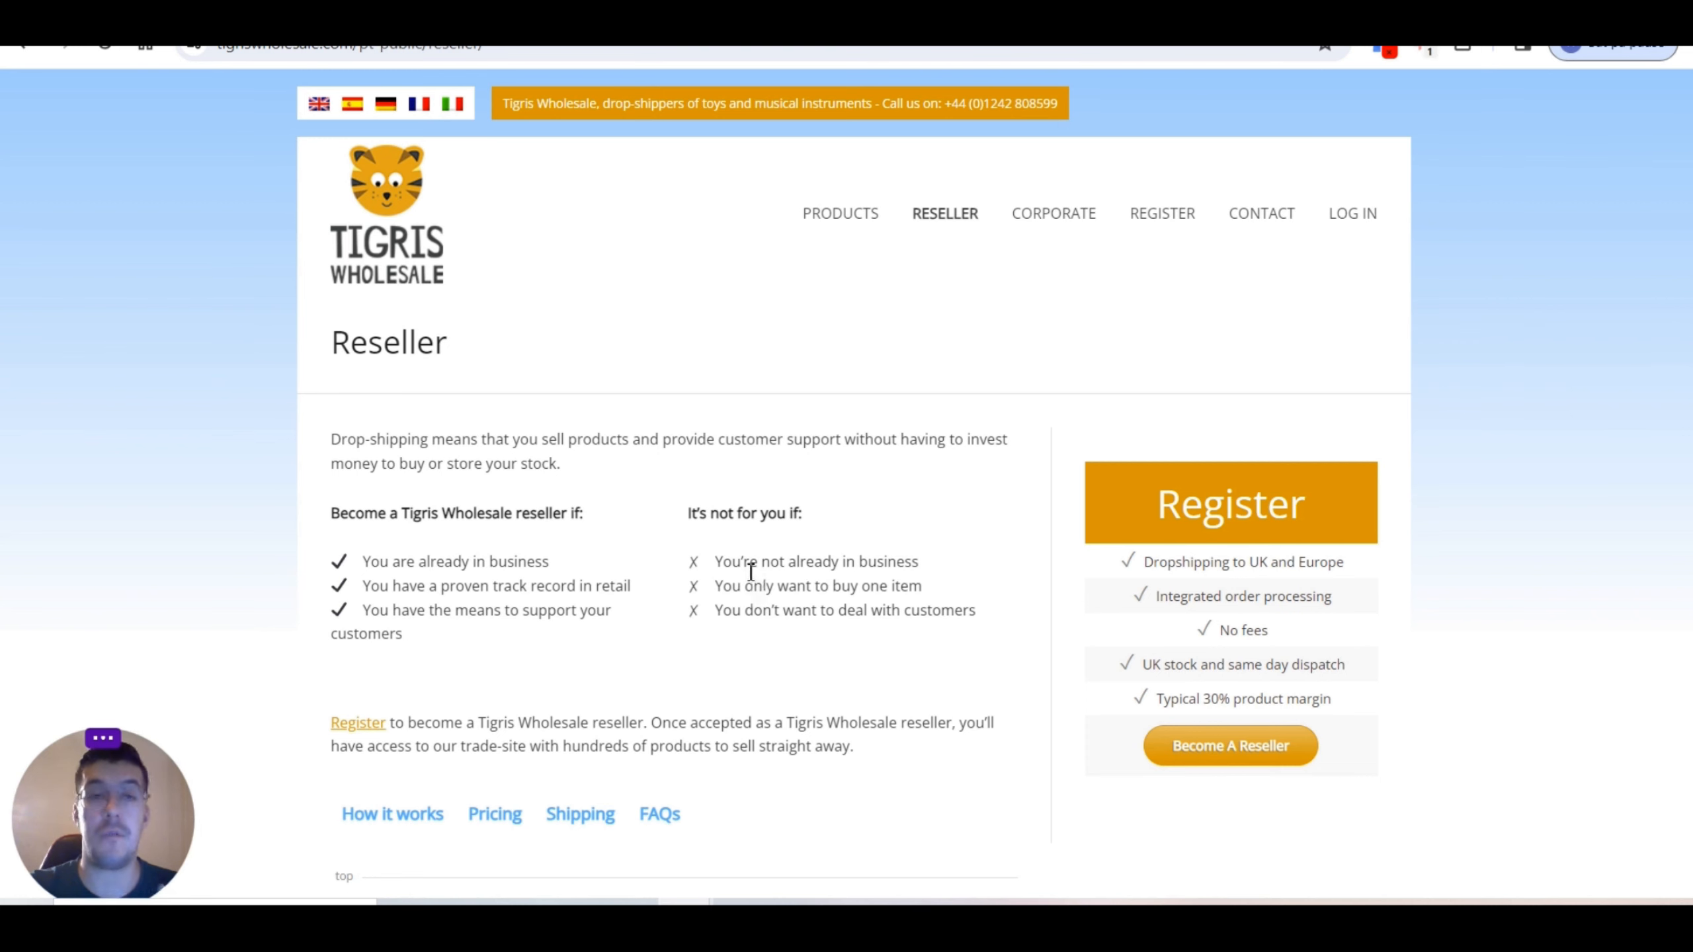
scroll(down, 3)
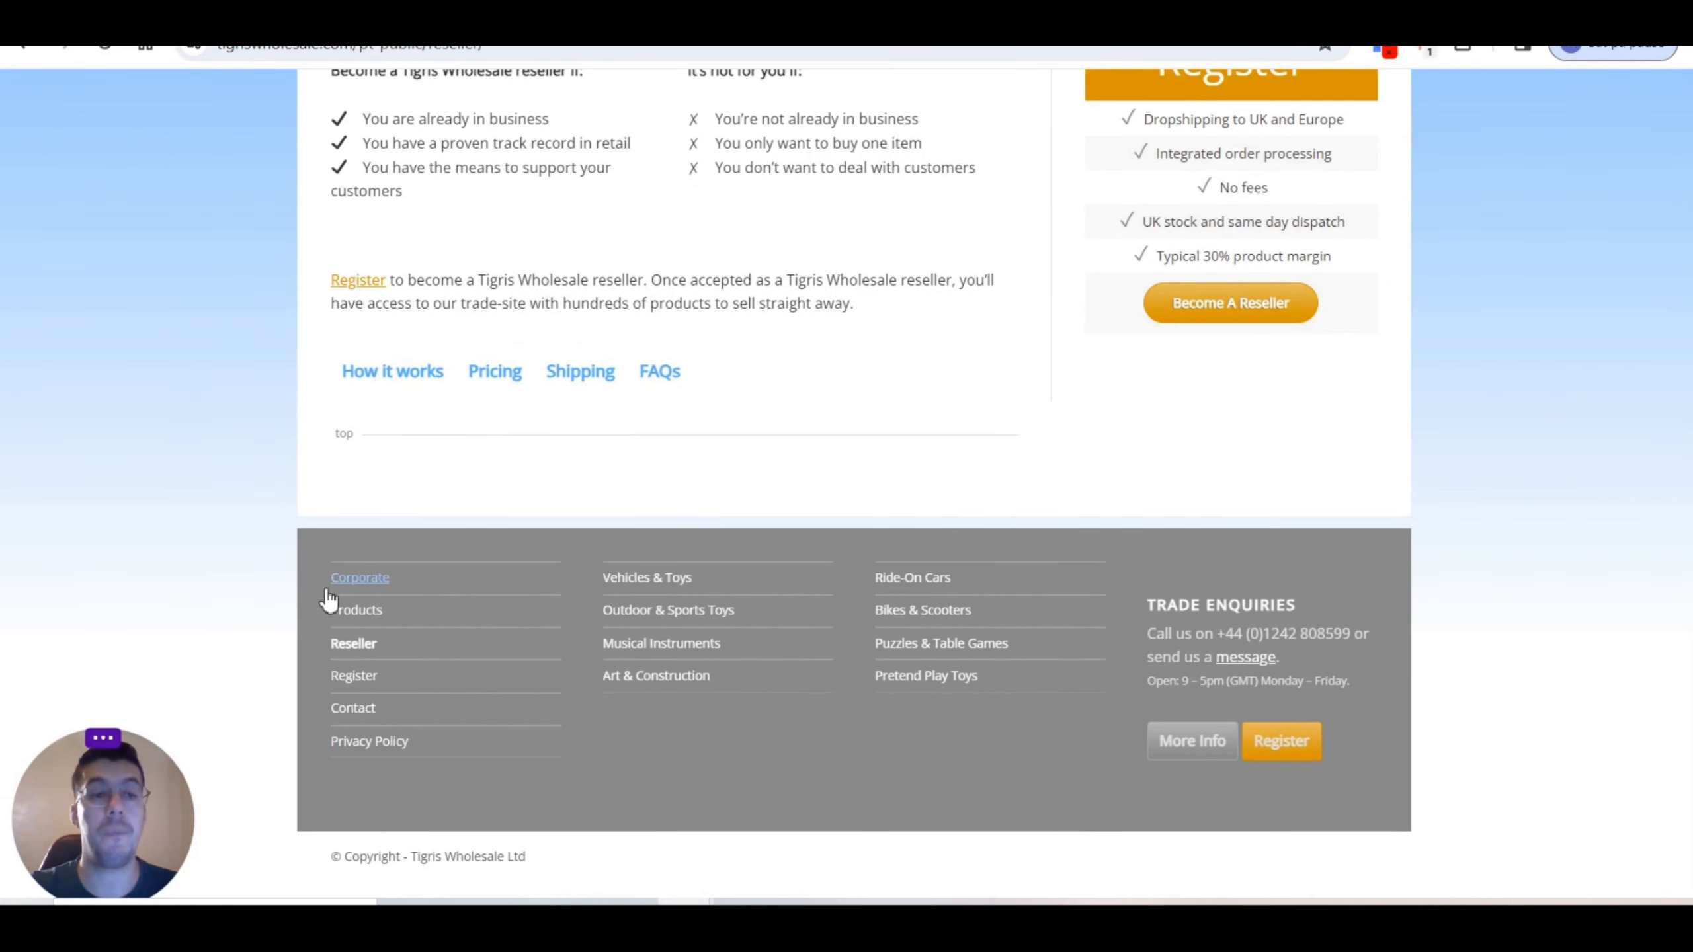
mouse_move(656, 675)
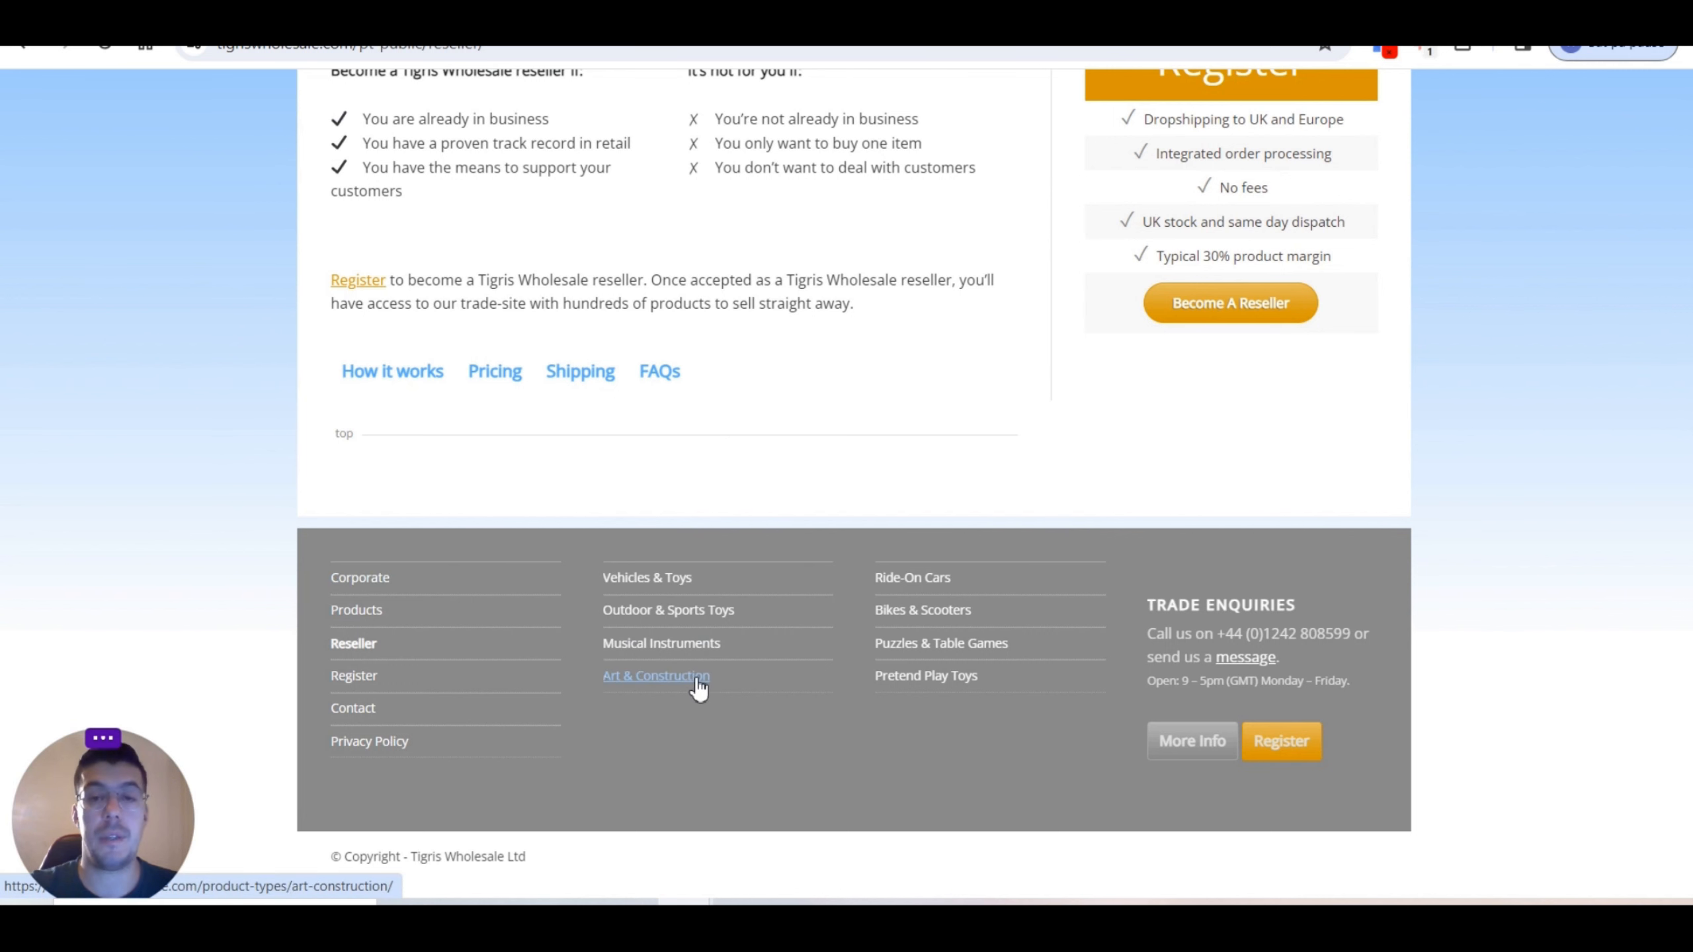
scroll(up, 3)
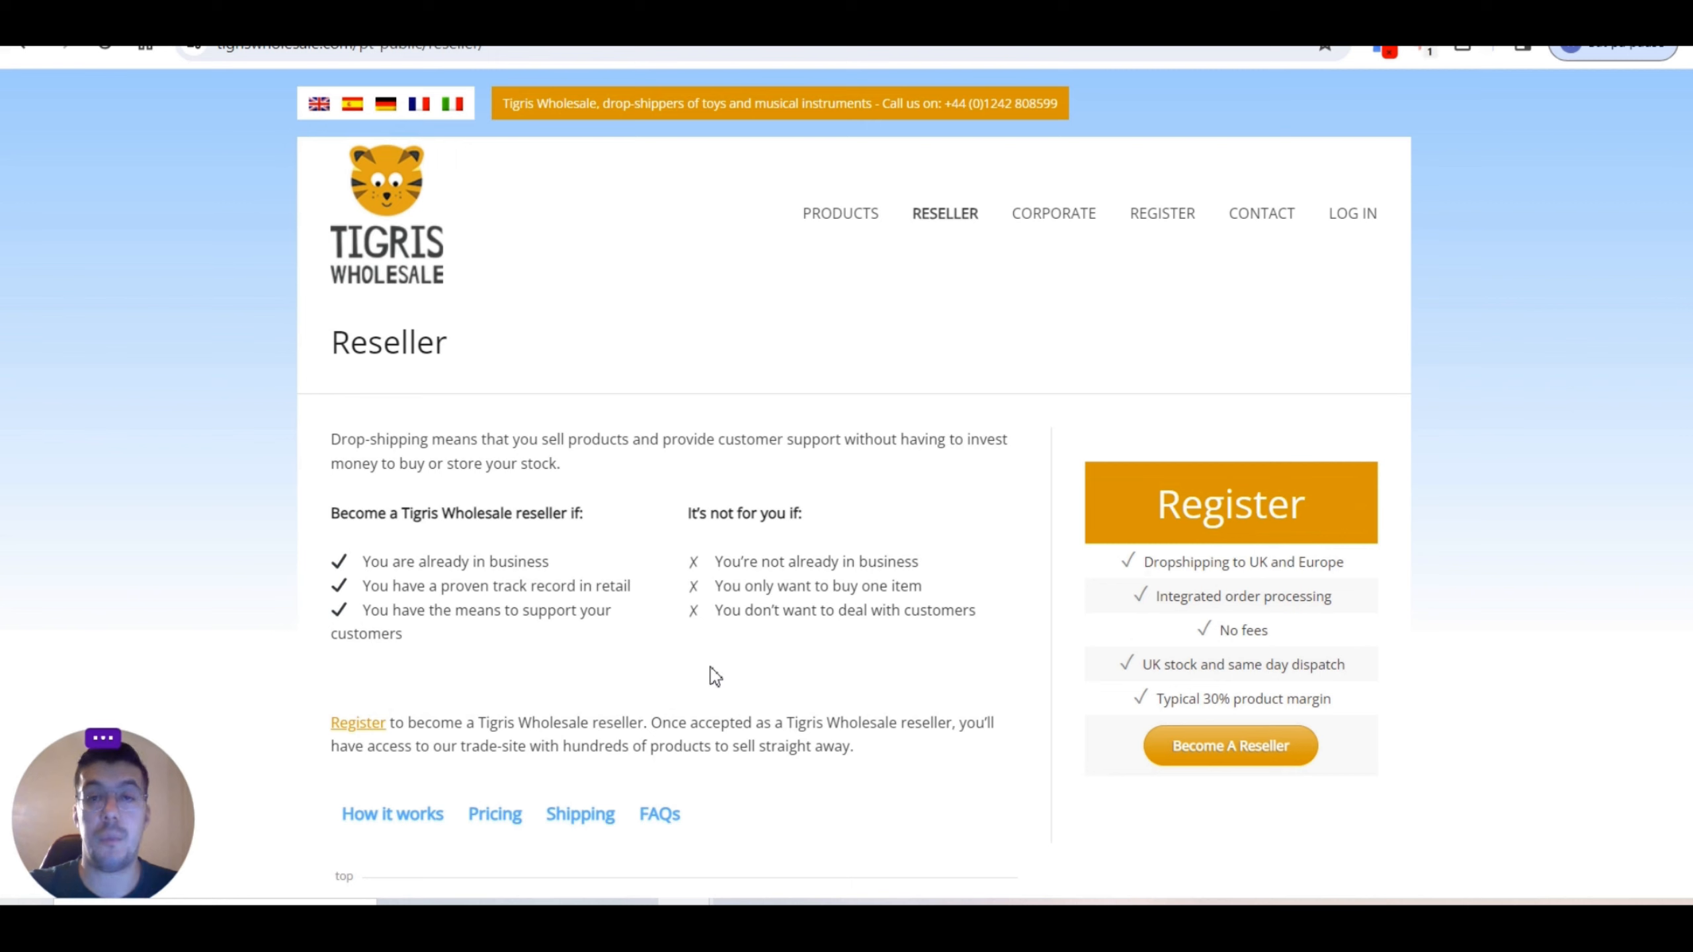
mouse_move(726, 655)
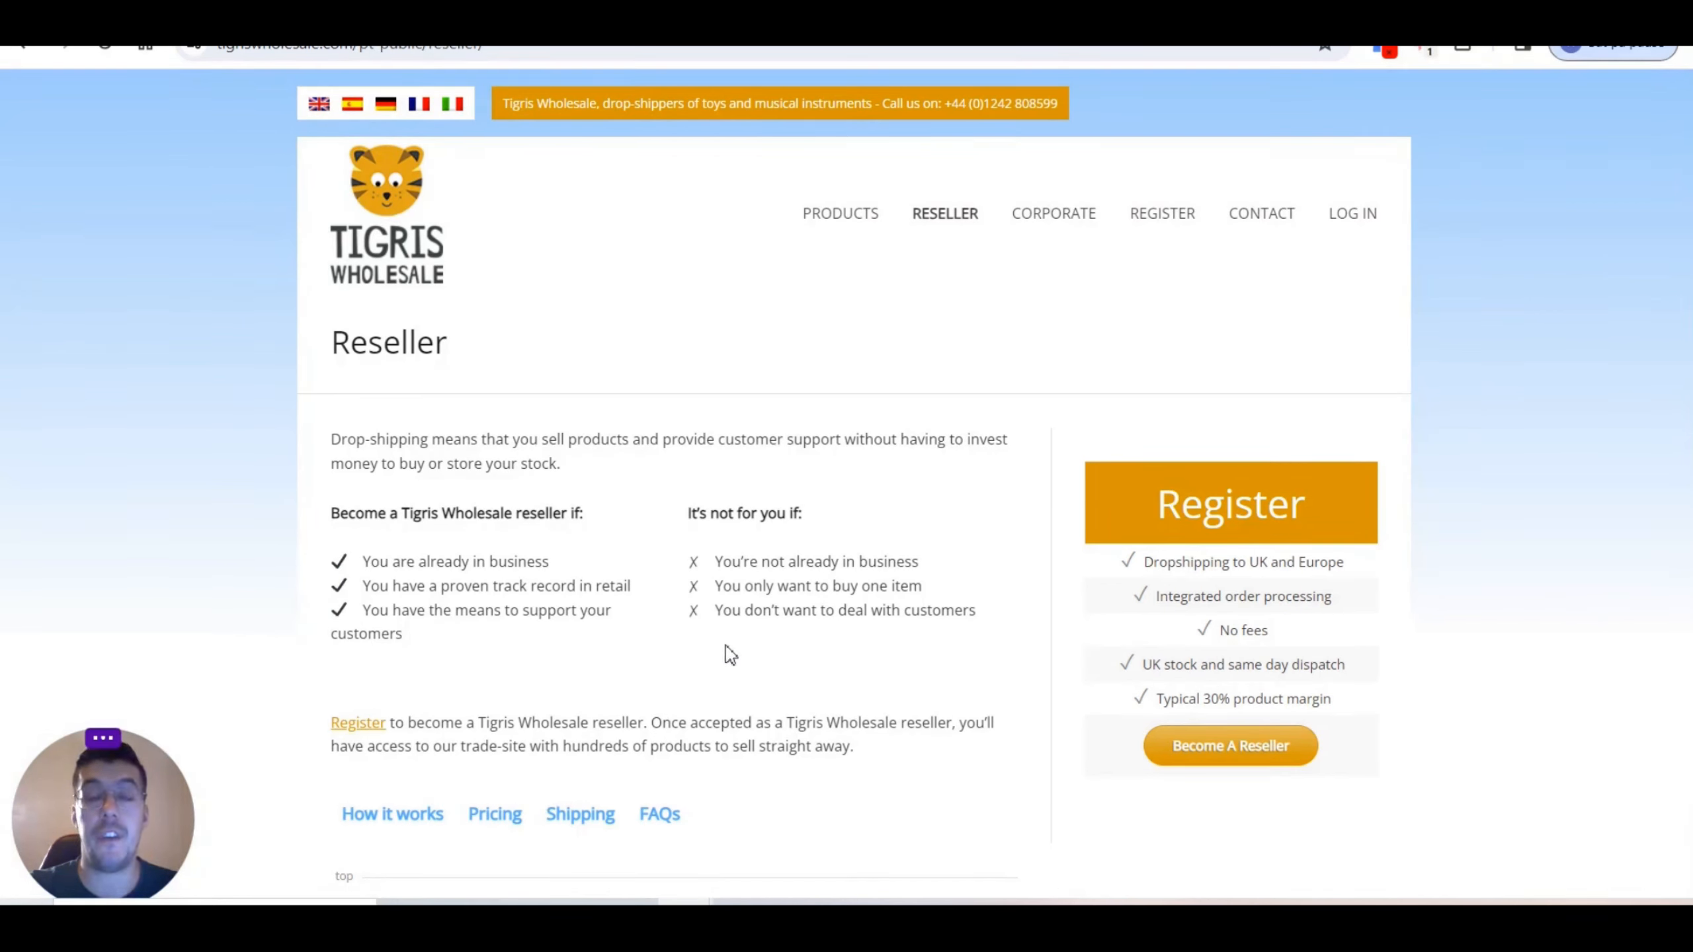
mouse_move(899, 644)
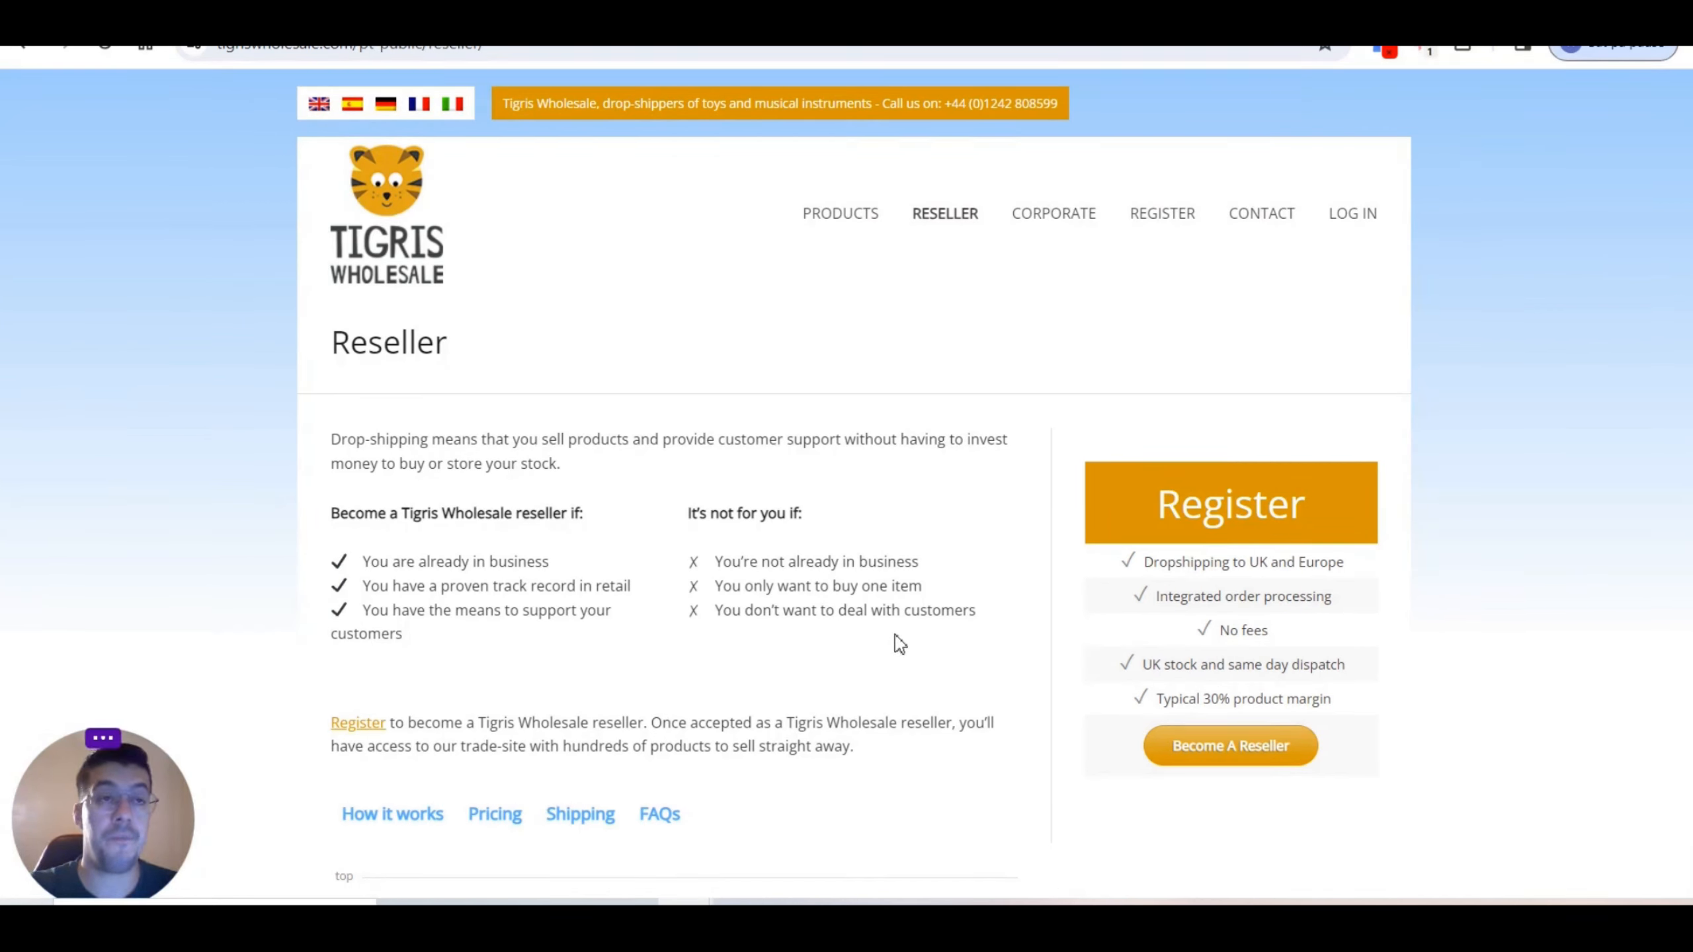
mouse_move(894, 608)
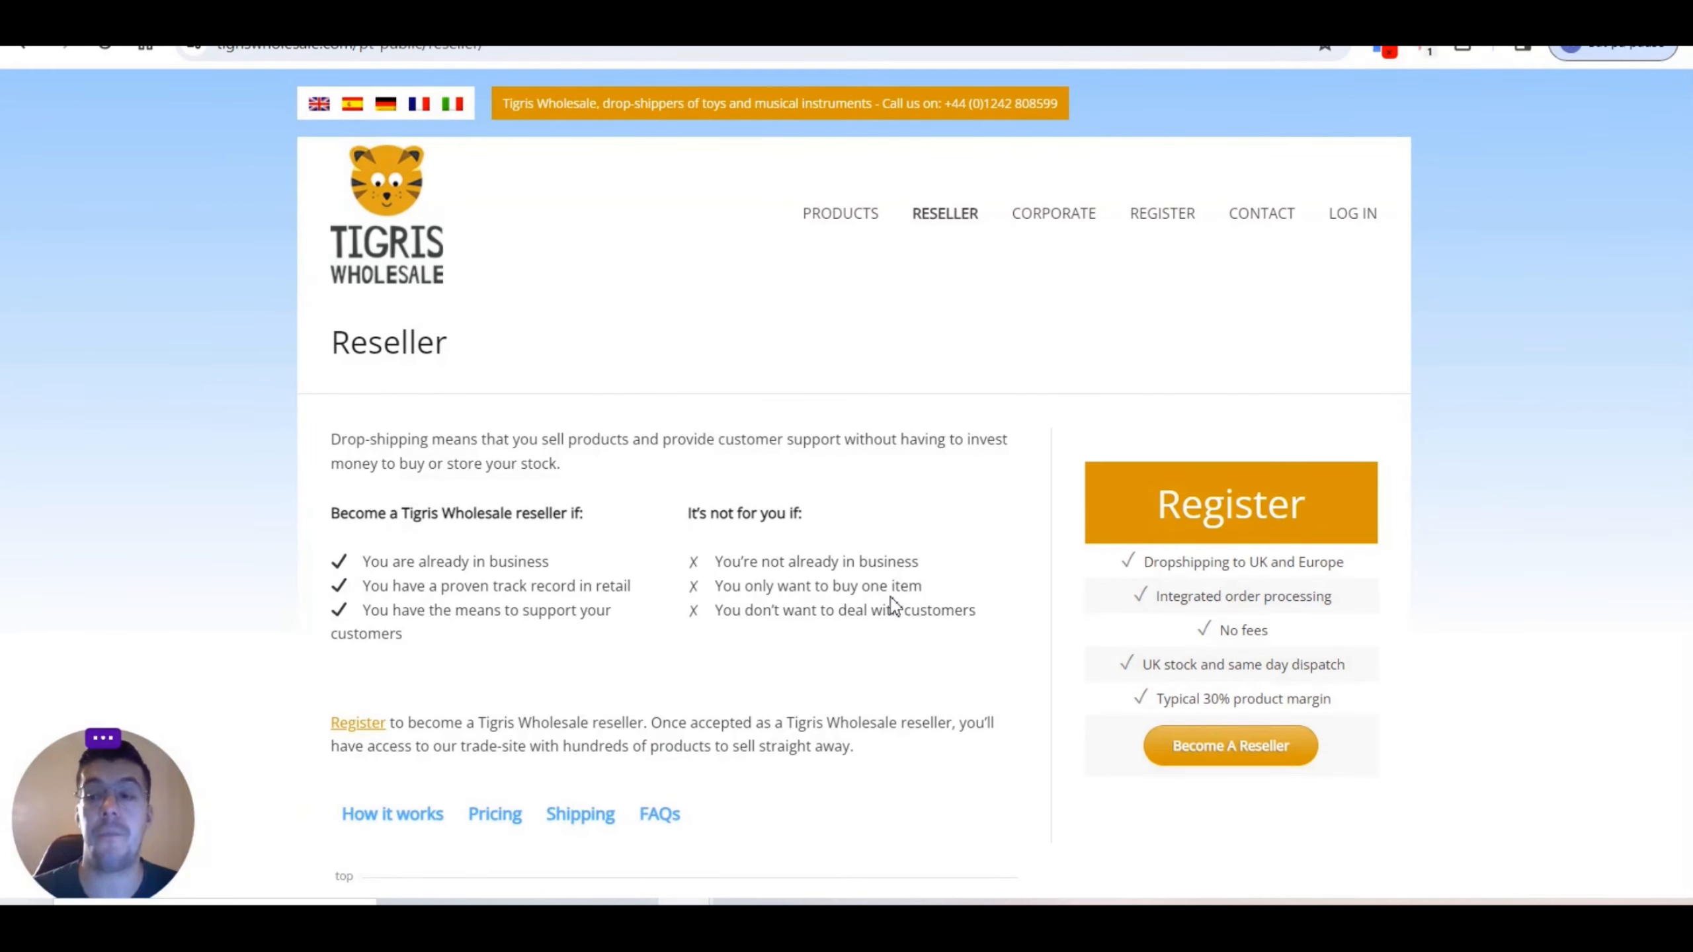
mouse_move(864, 591)
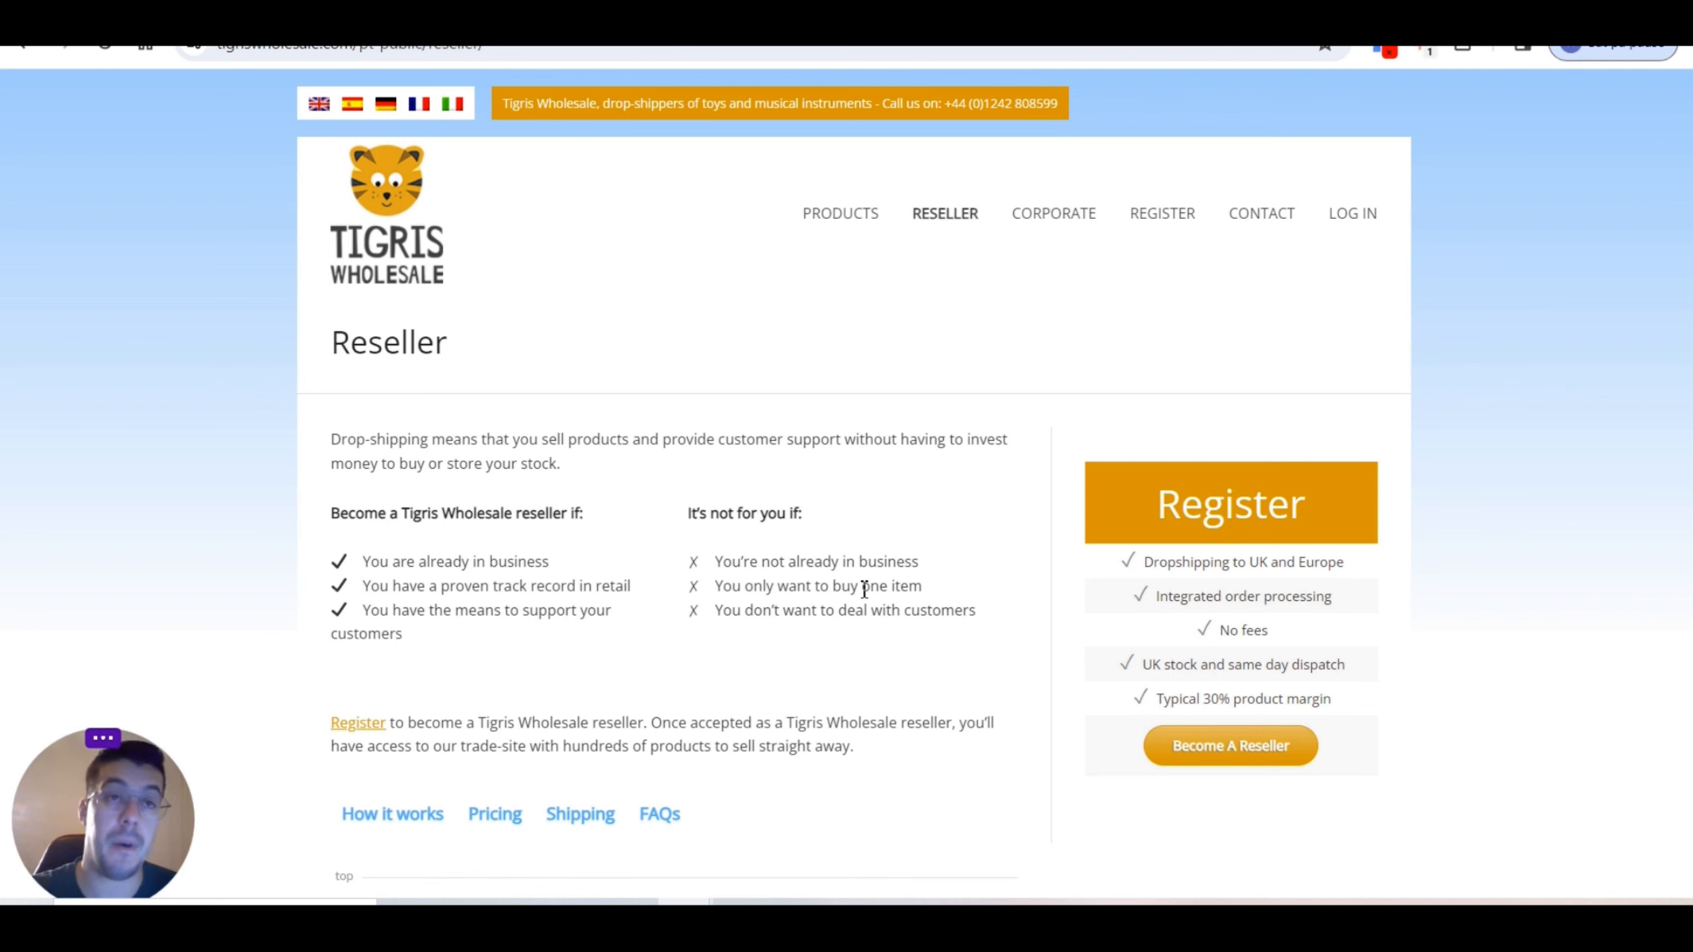
mouse_move(115, 450)
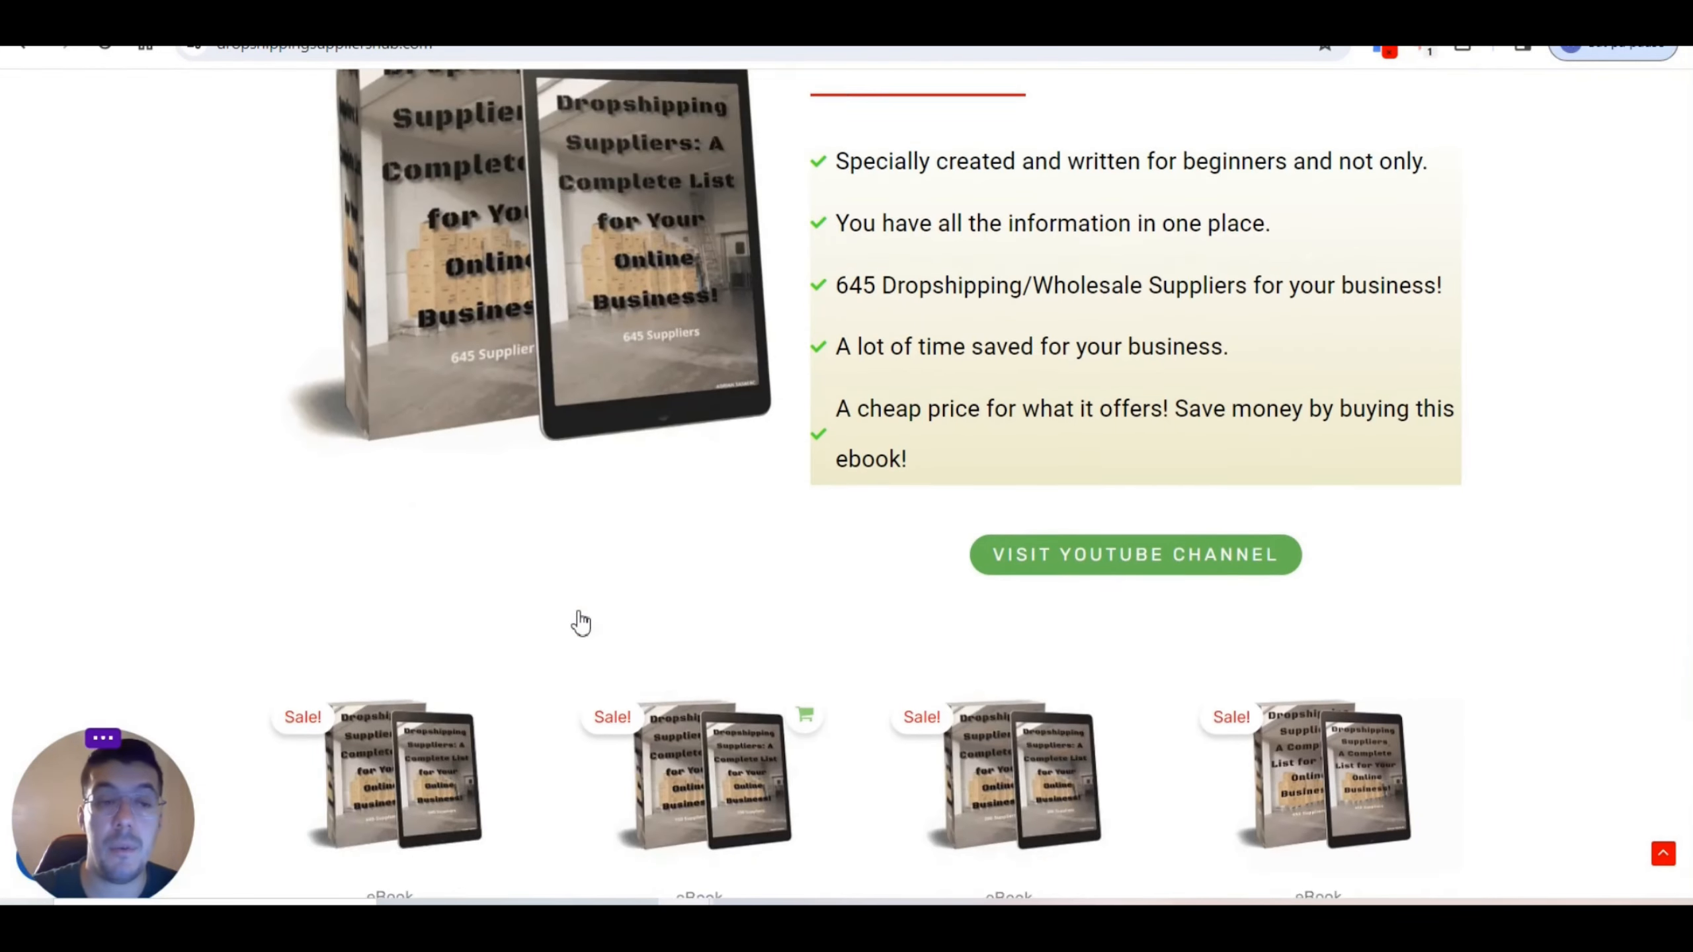
Step: Scroll the Dropshipping Suppliers Hub homepage back to the top
scroll(up, 3)
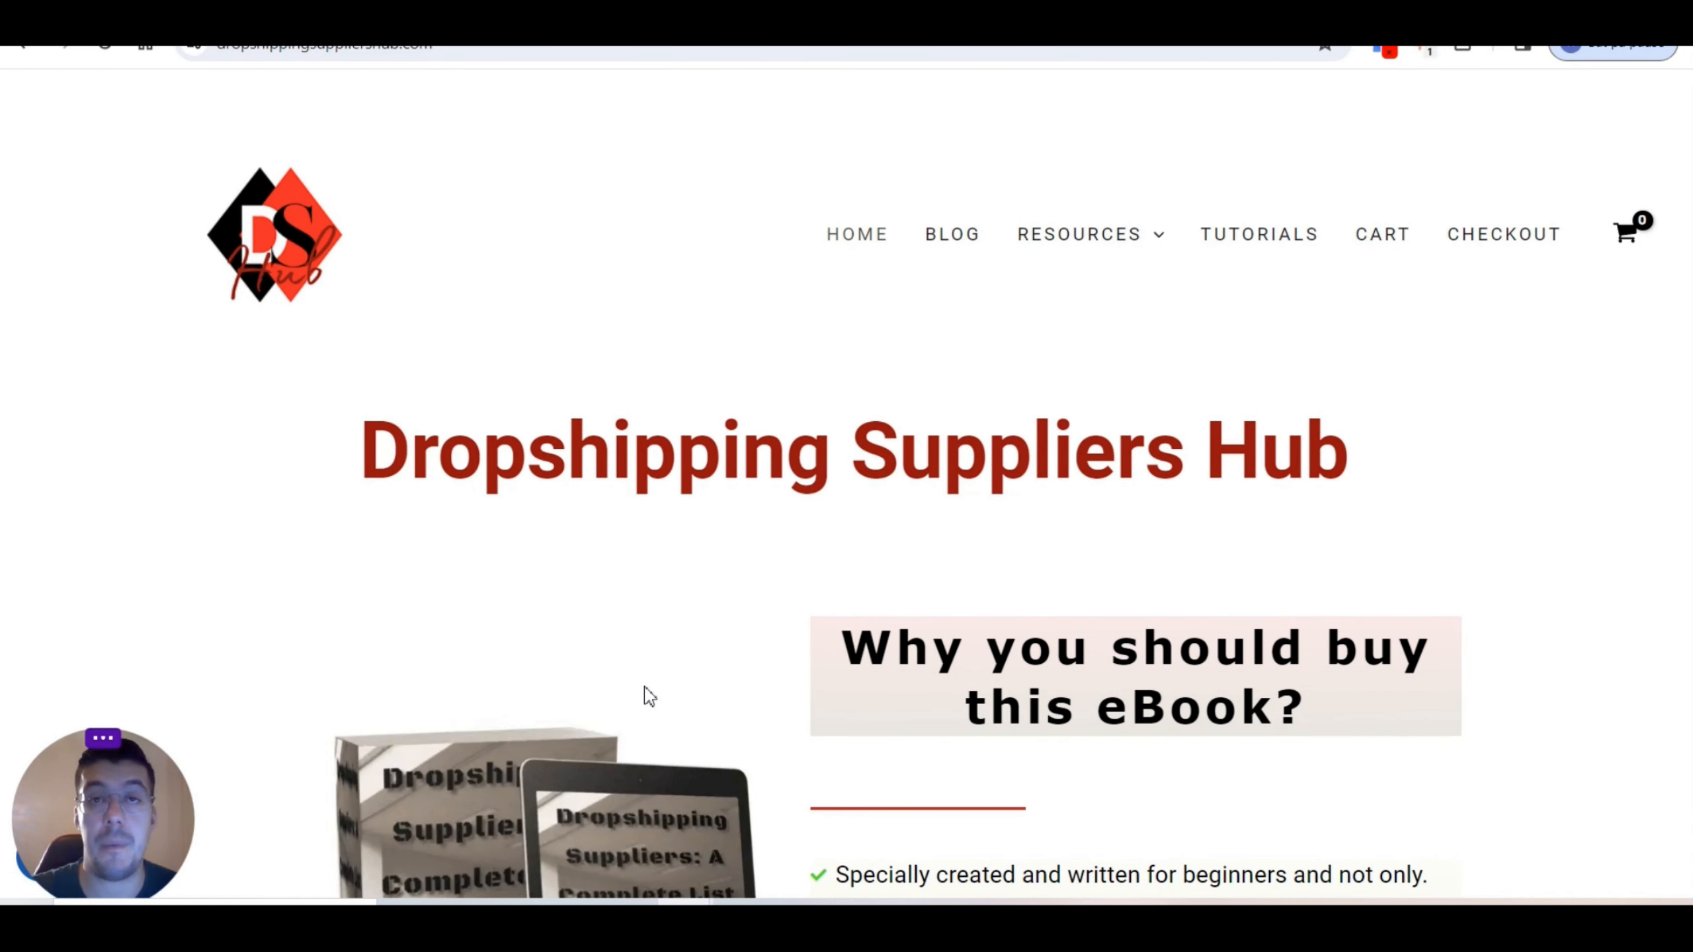
mouse_move(581, 474)
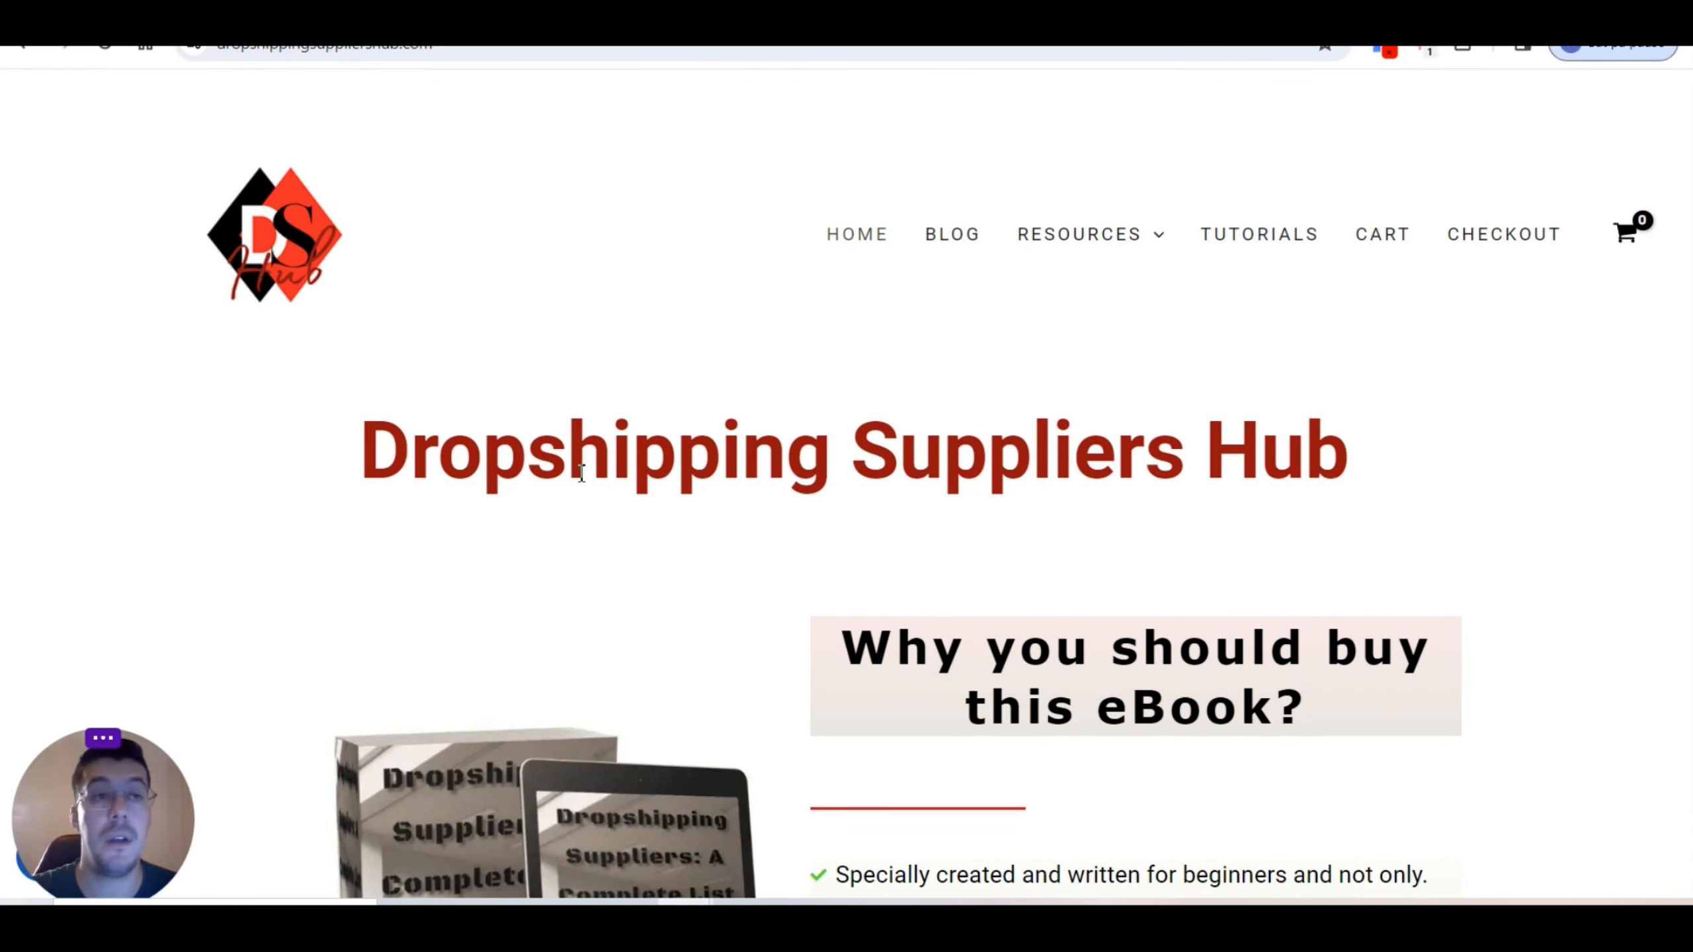
mouse_move(663, 412)
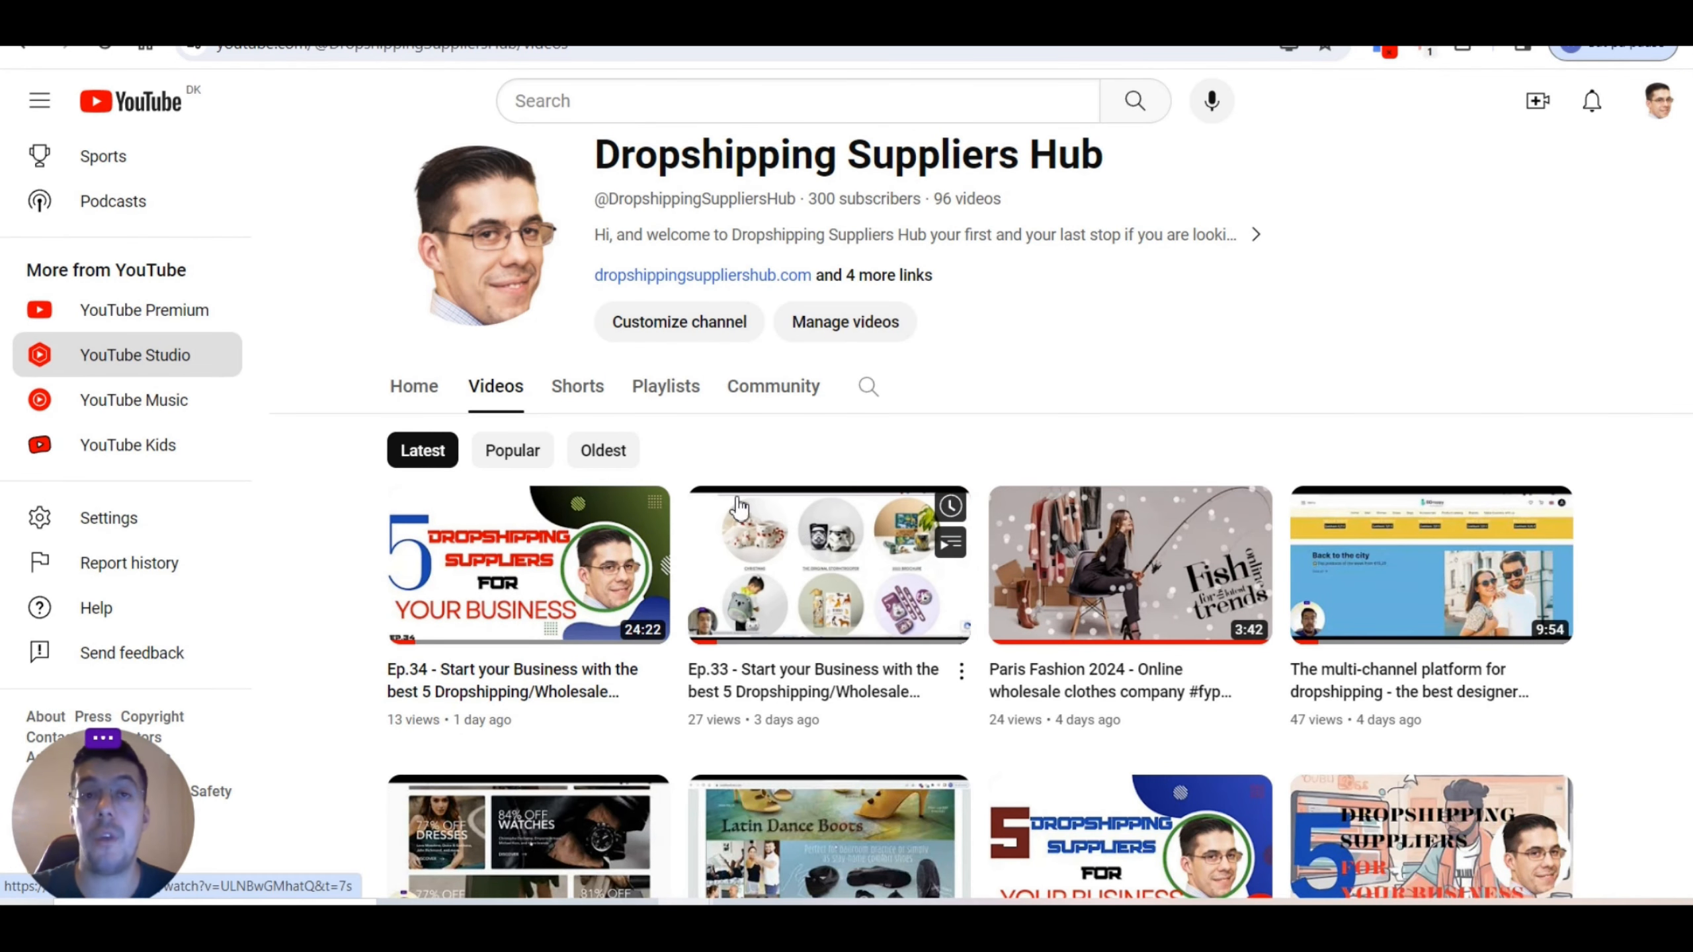
mouse_move(804, 534)
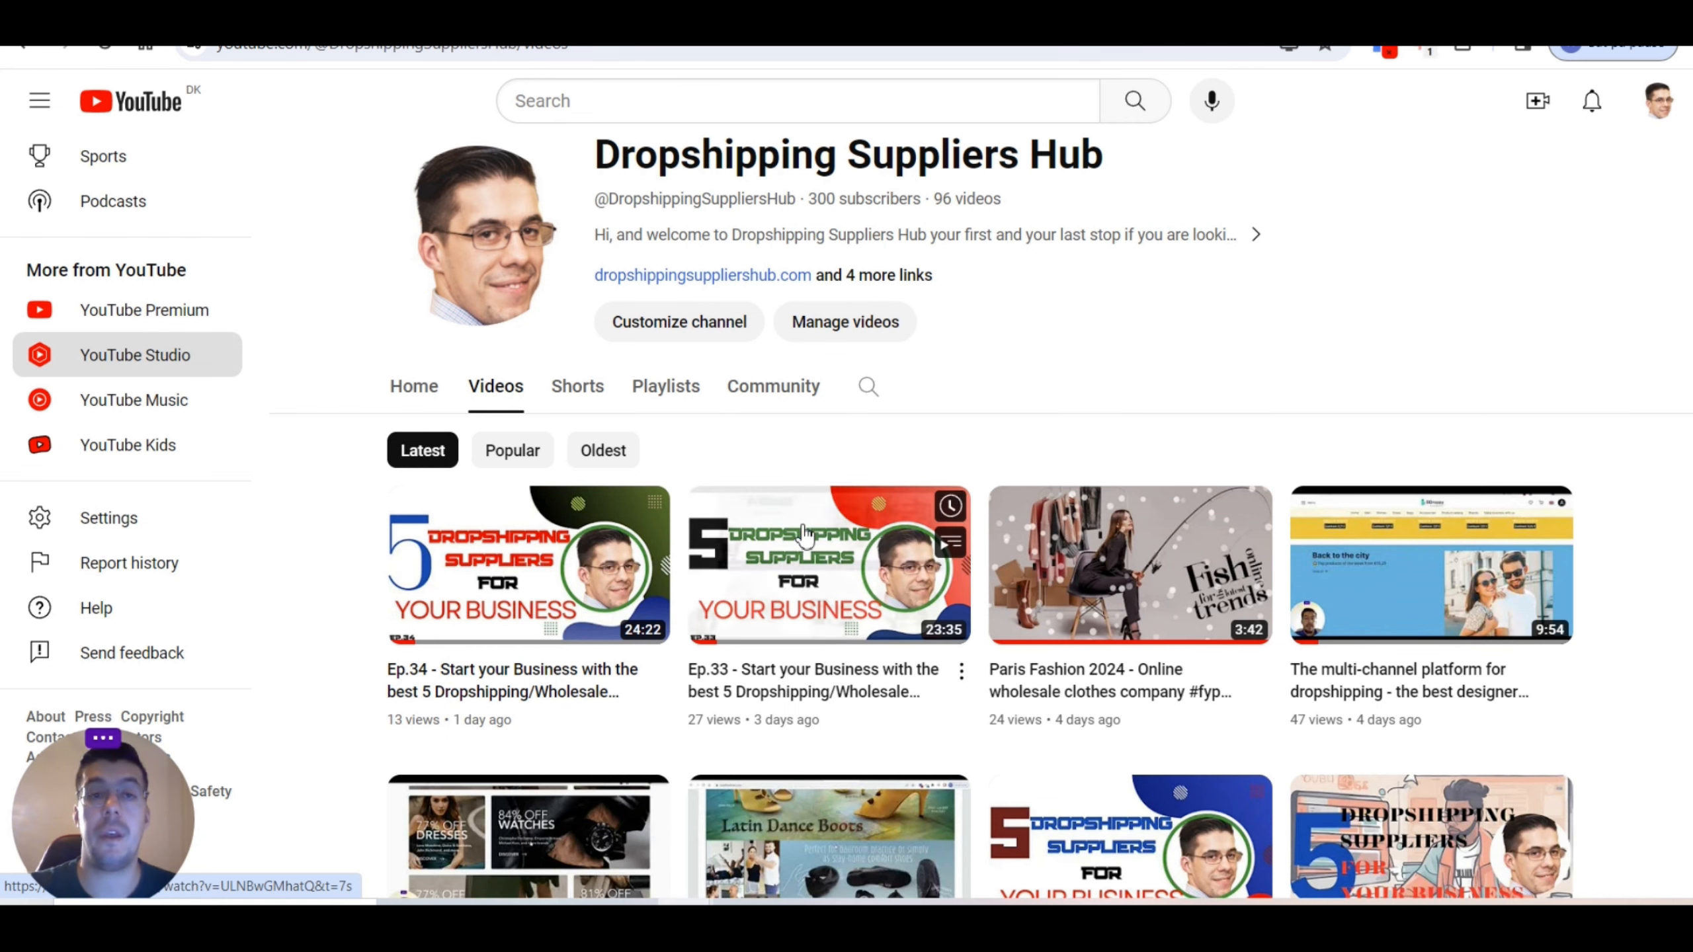
mouse_move(1131, 578)
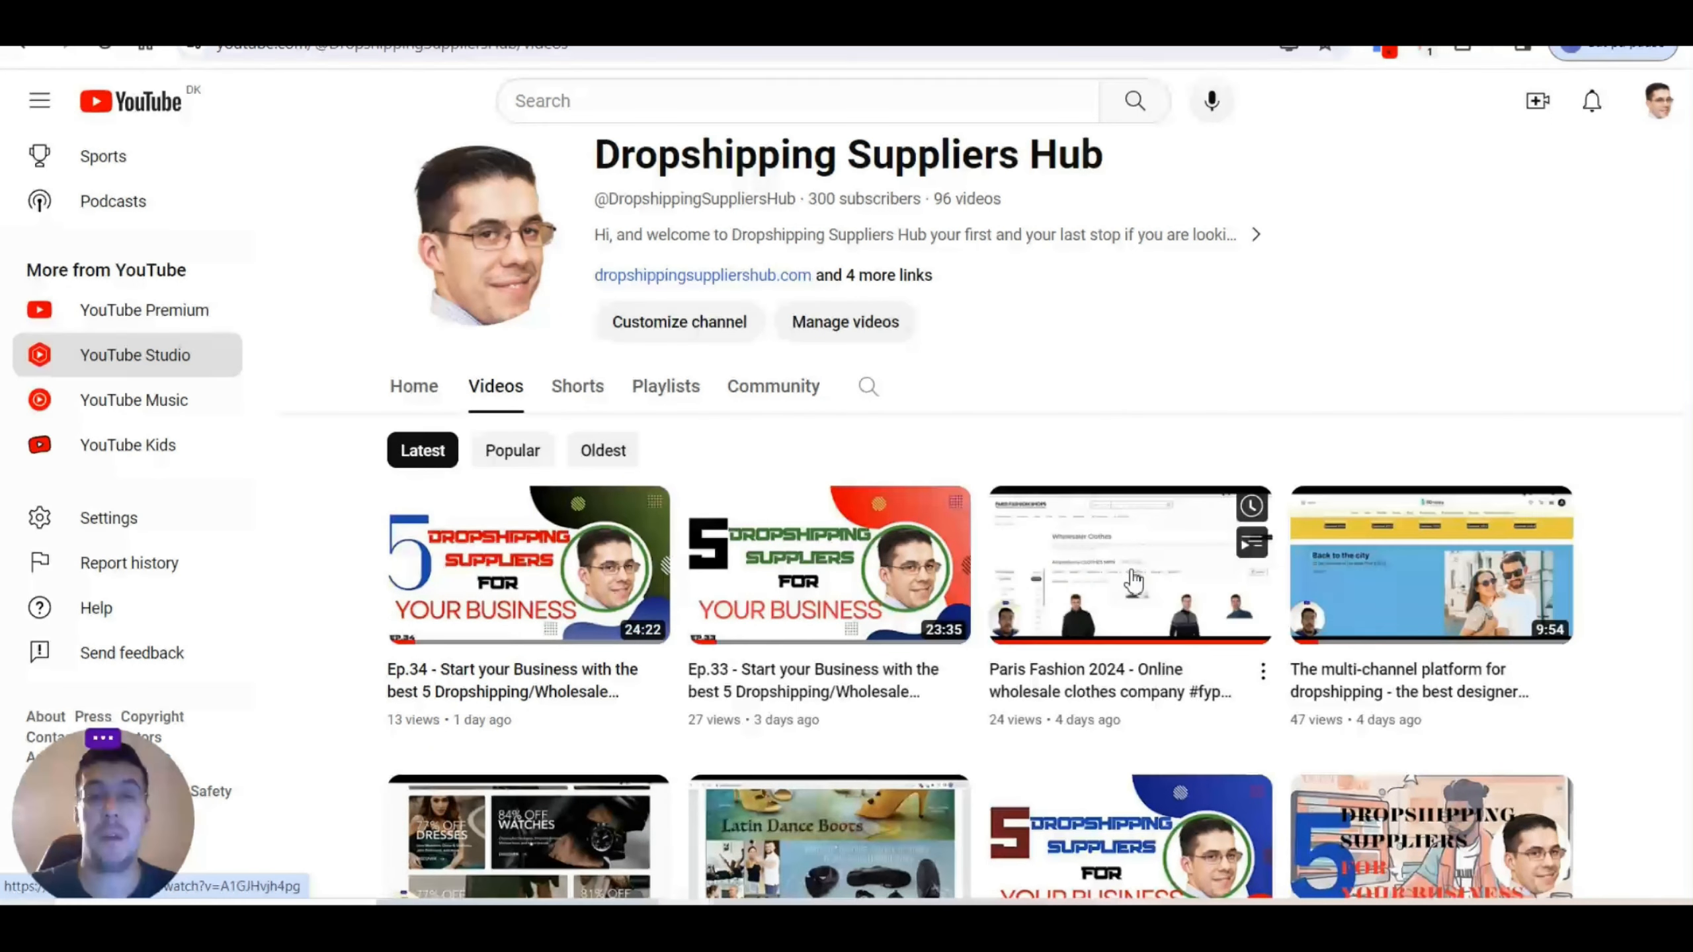
mouse_move(1131, 573)
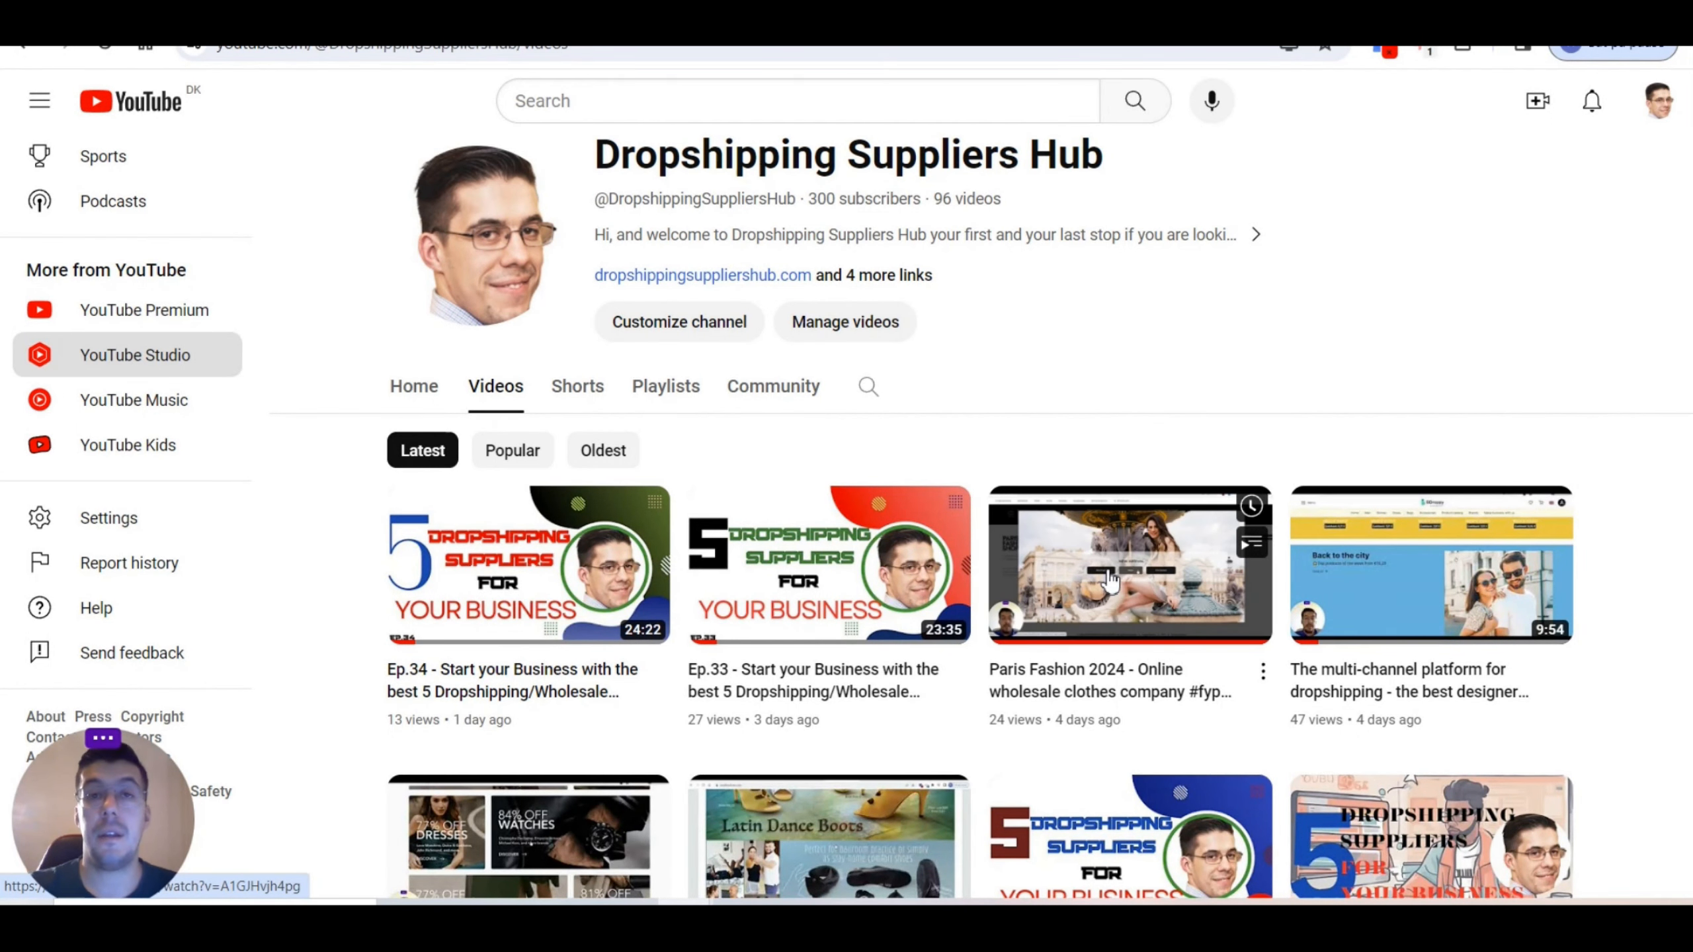
mouse_move(1112, 578)
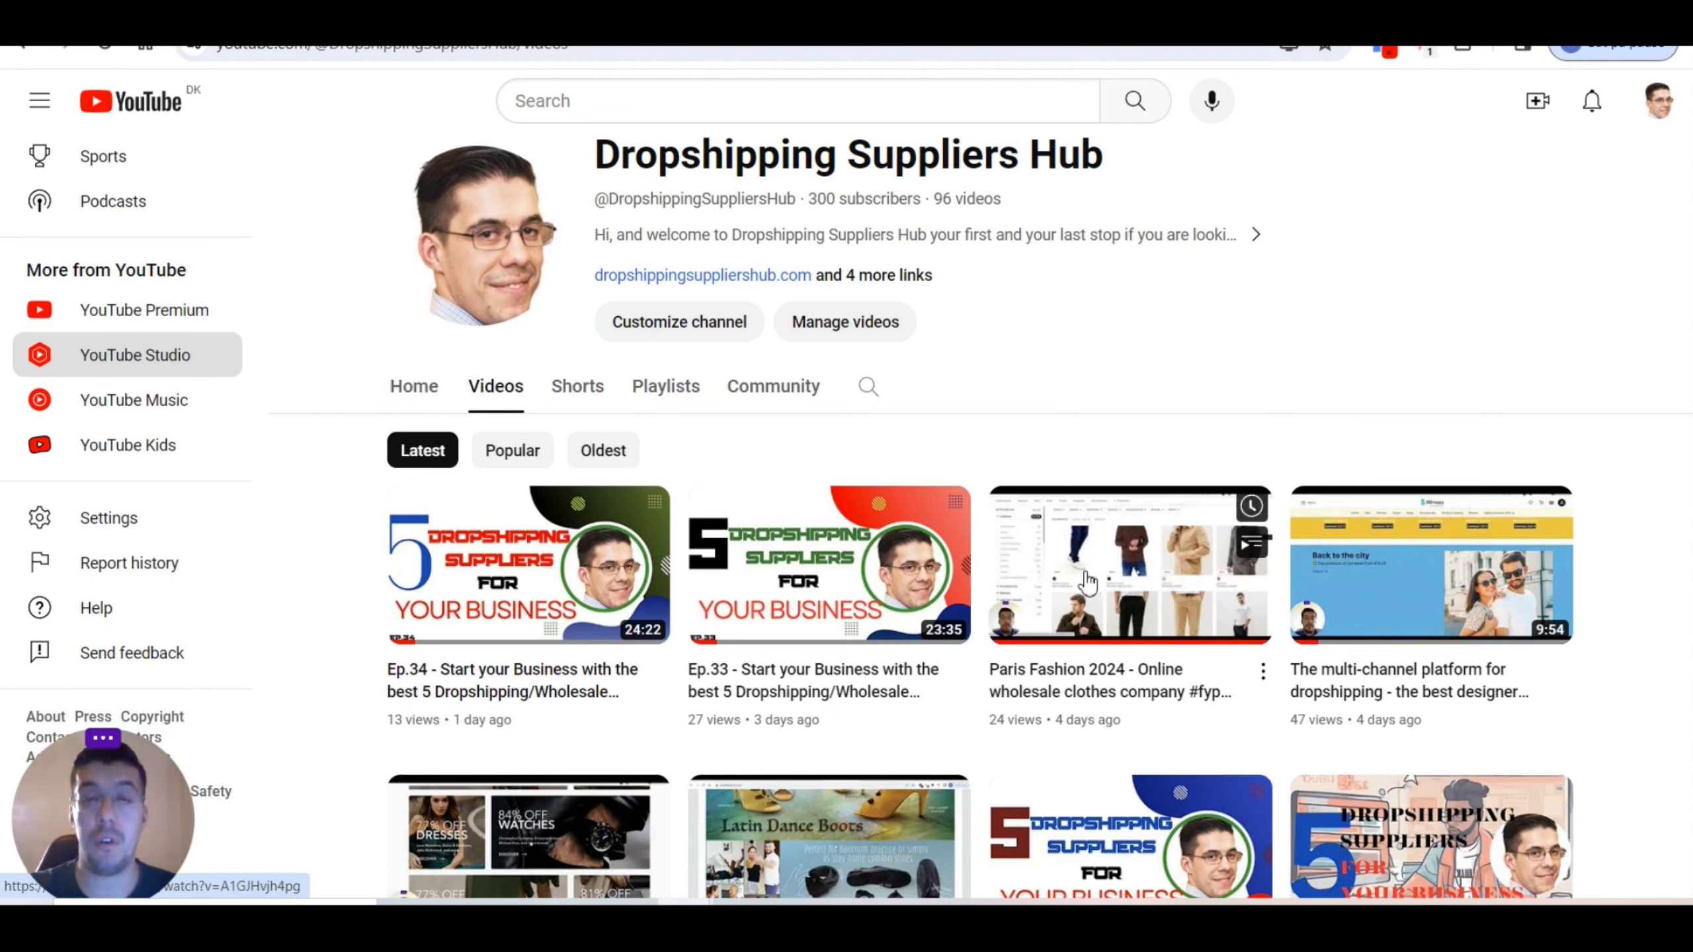